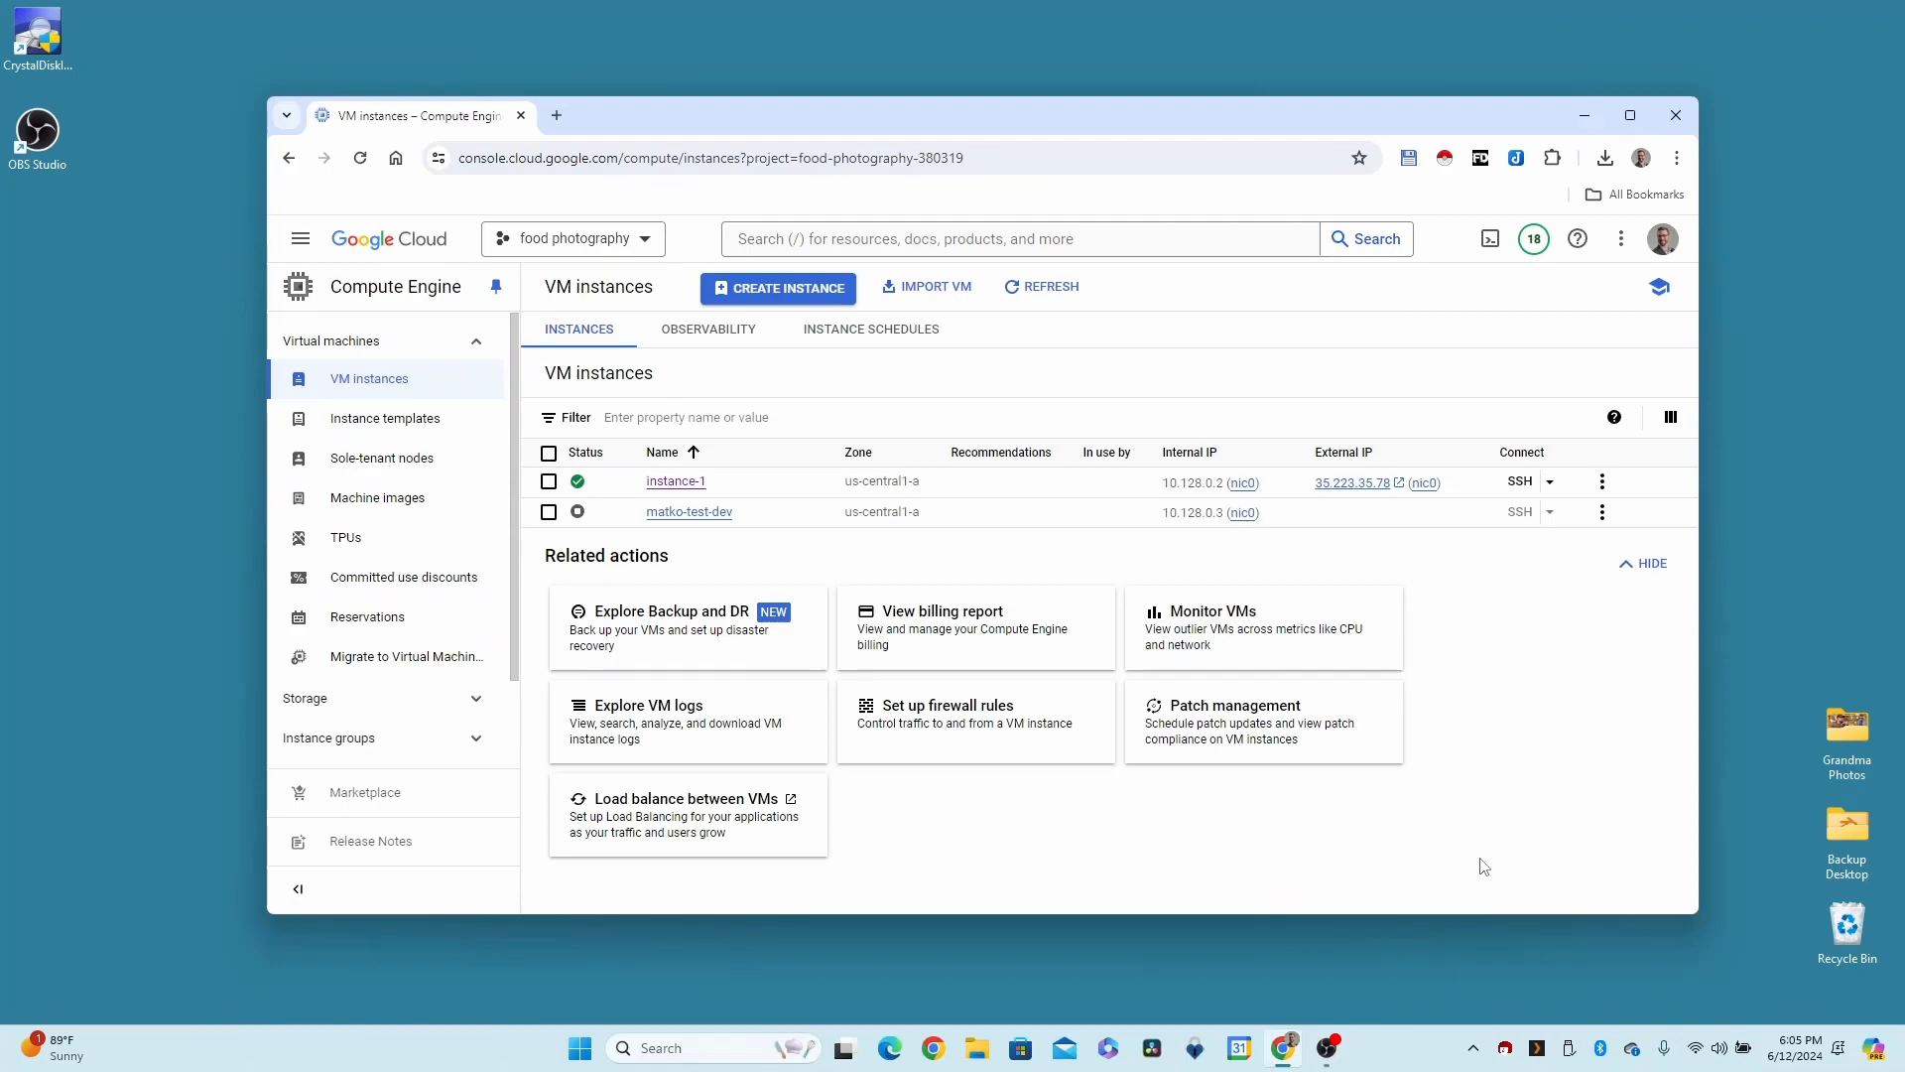
pyautogui.moveTo(879, 494)
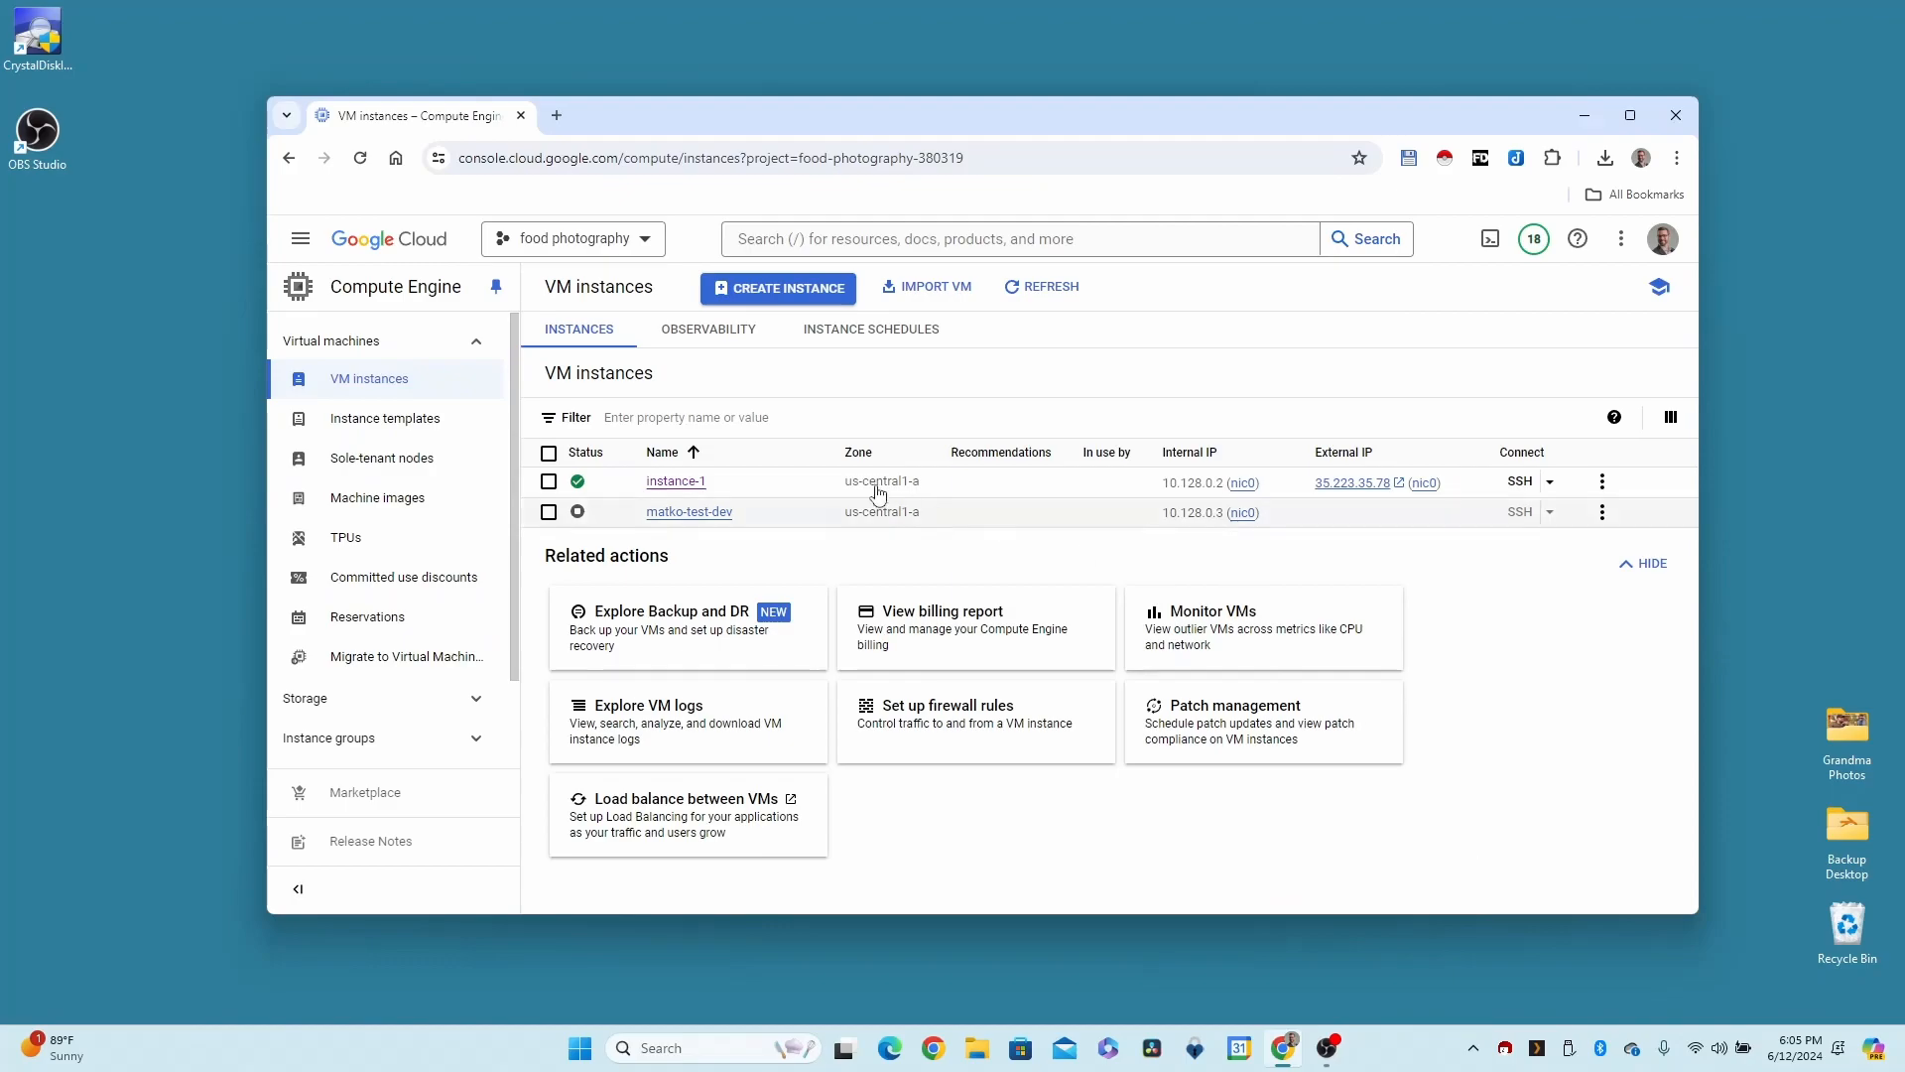
pyautogui.moveTo(1565, 729)
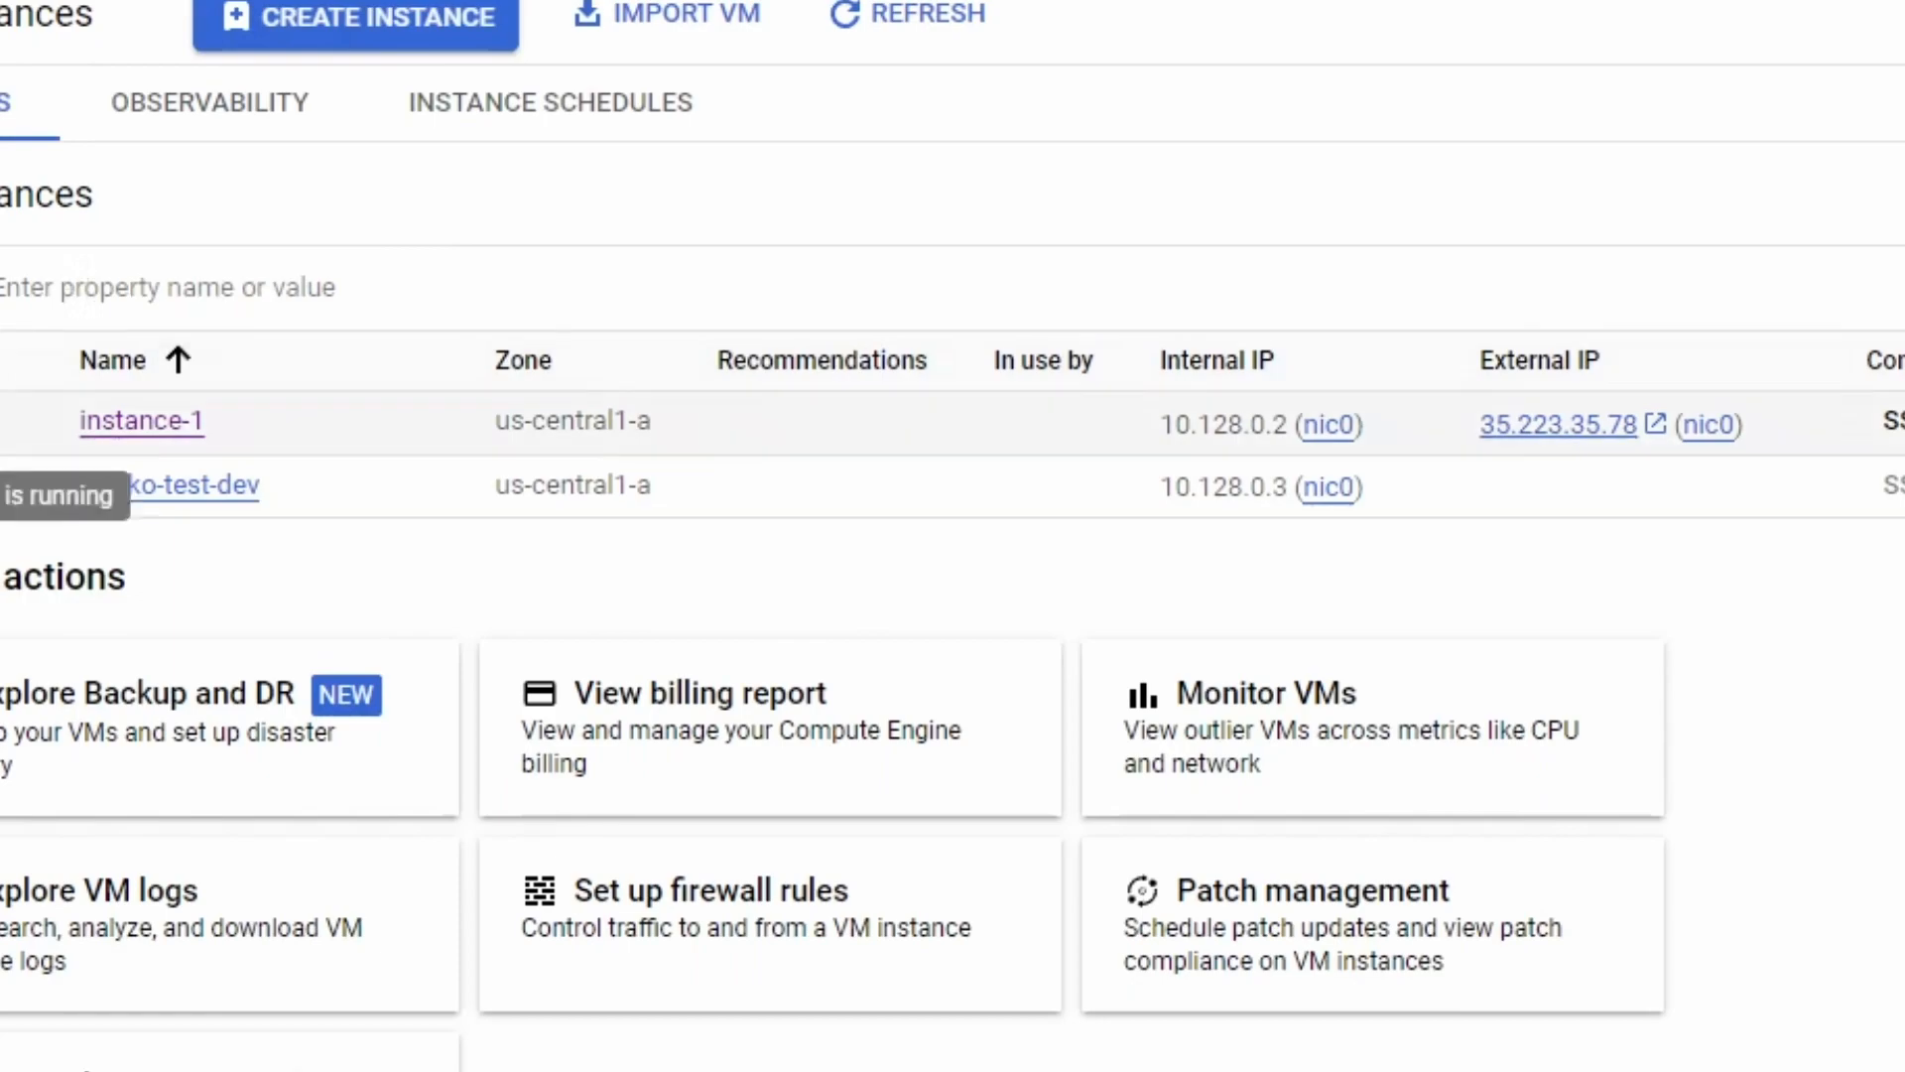
pyautogui.moveTo(397, 465)
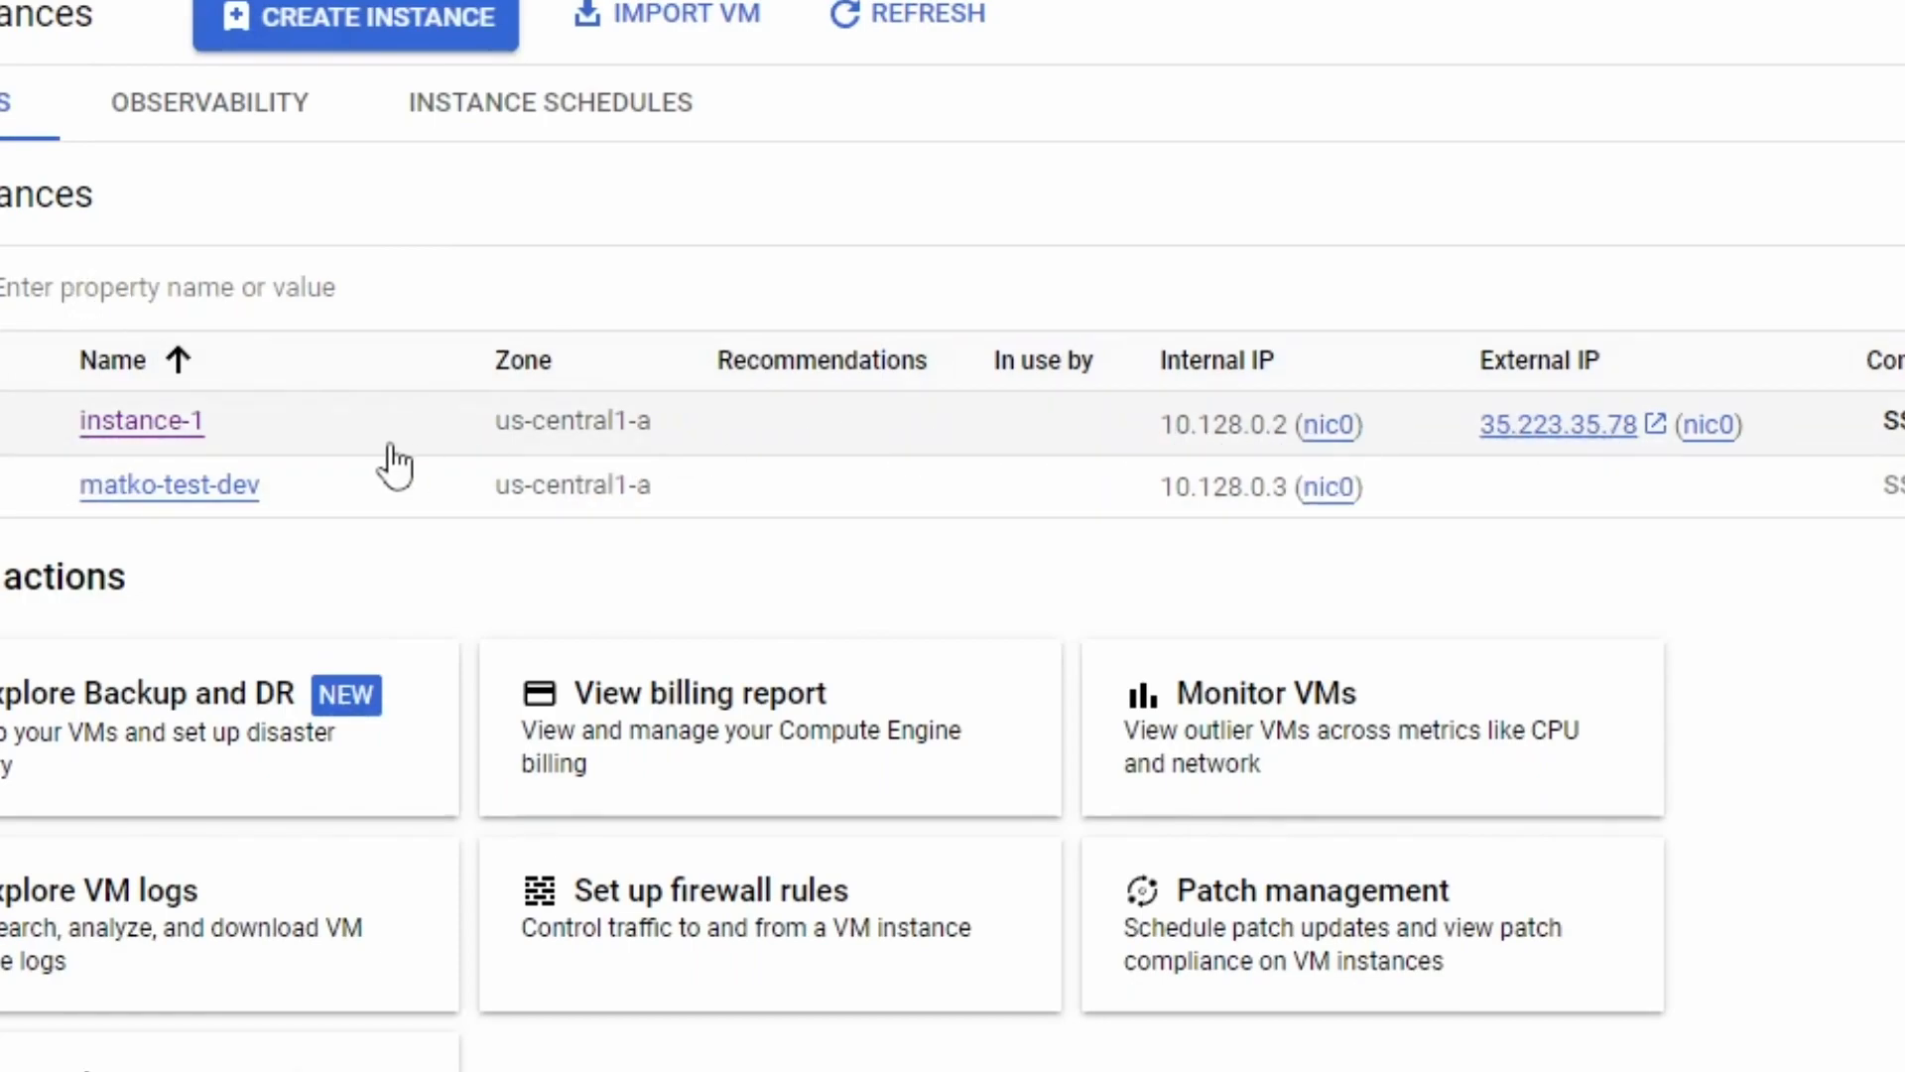
pyautogui.moveTo(1497, 430)
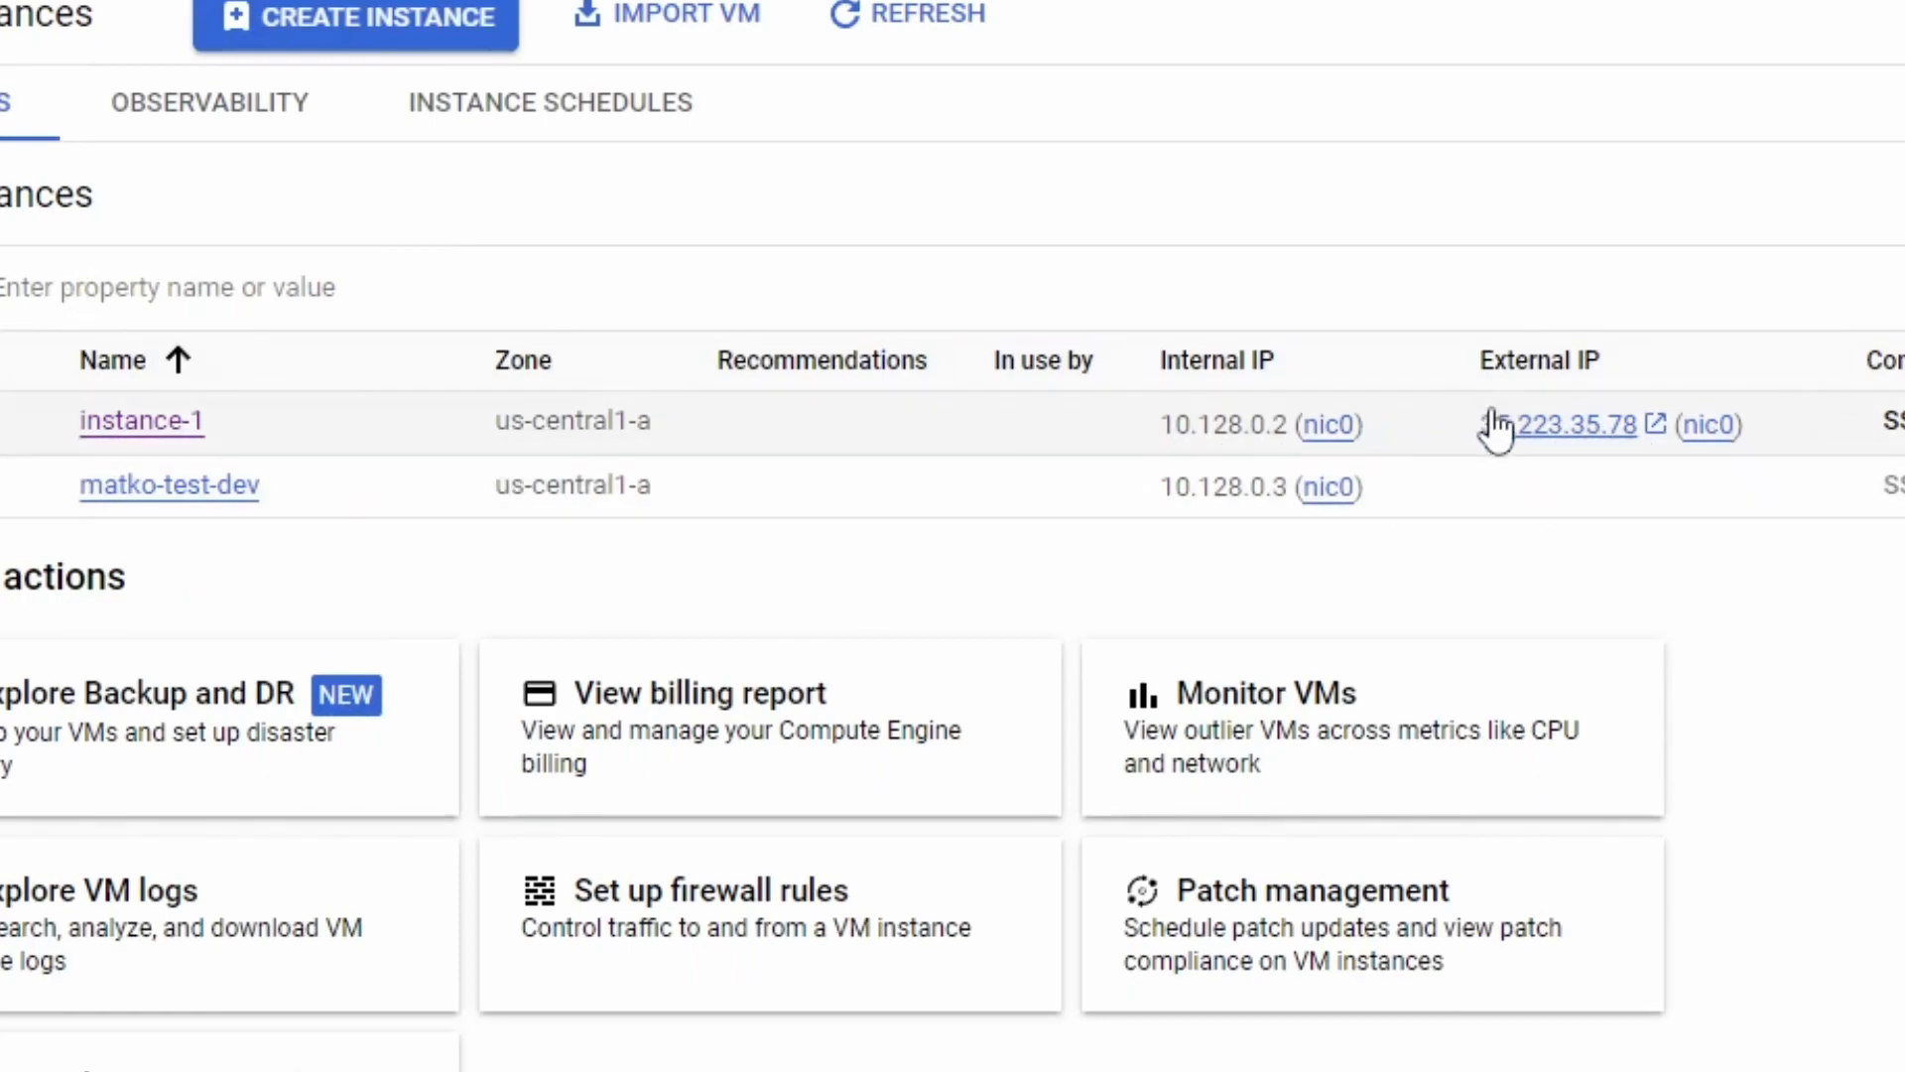
pyautogui.moveTo(1676, 437)
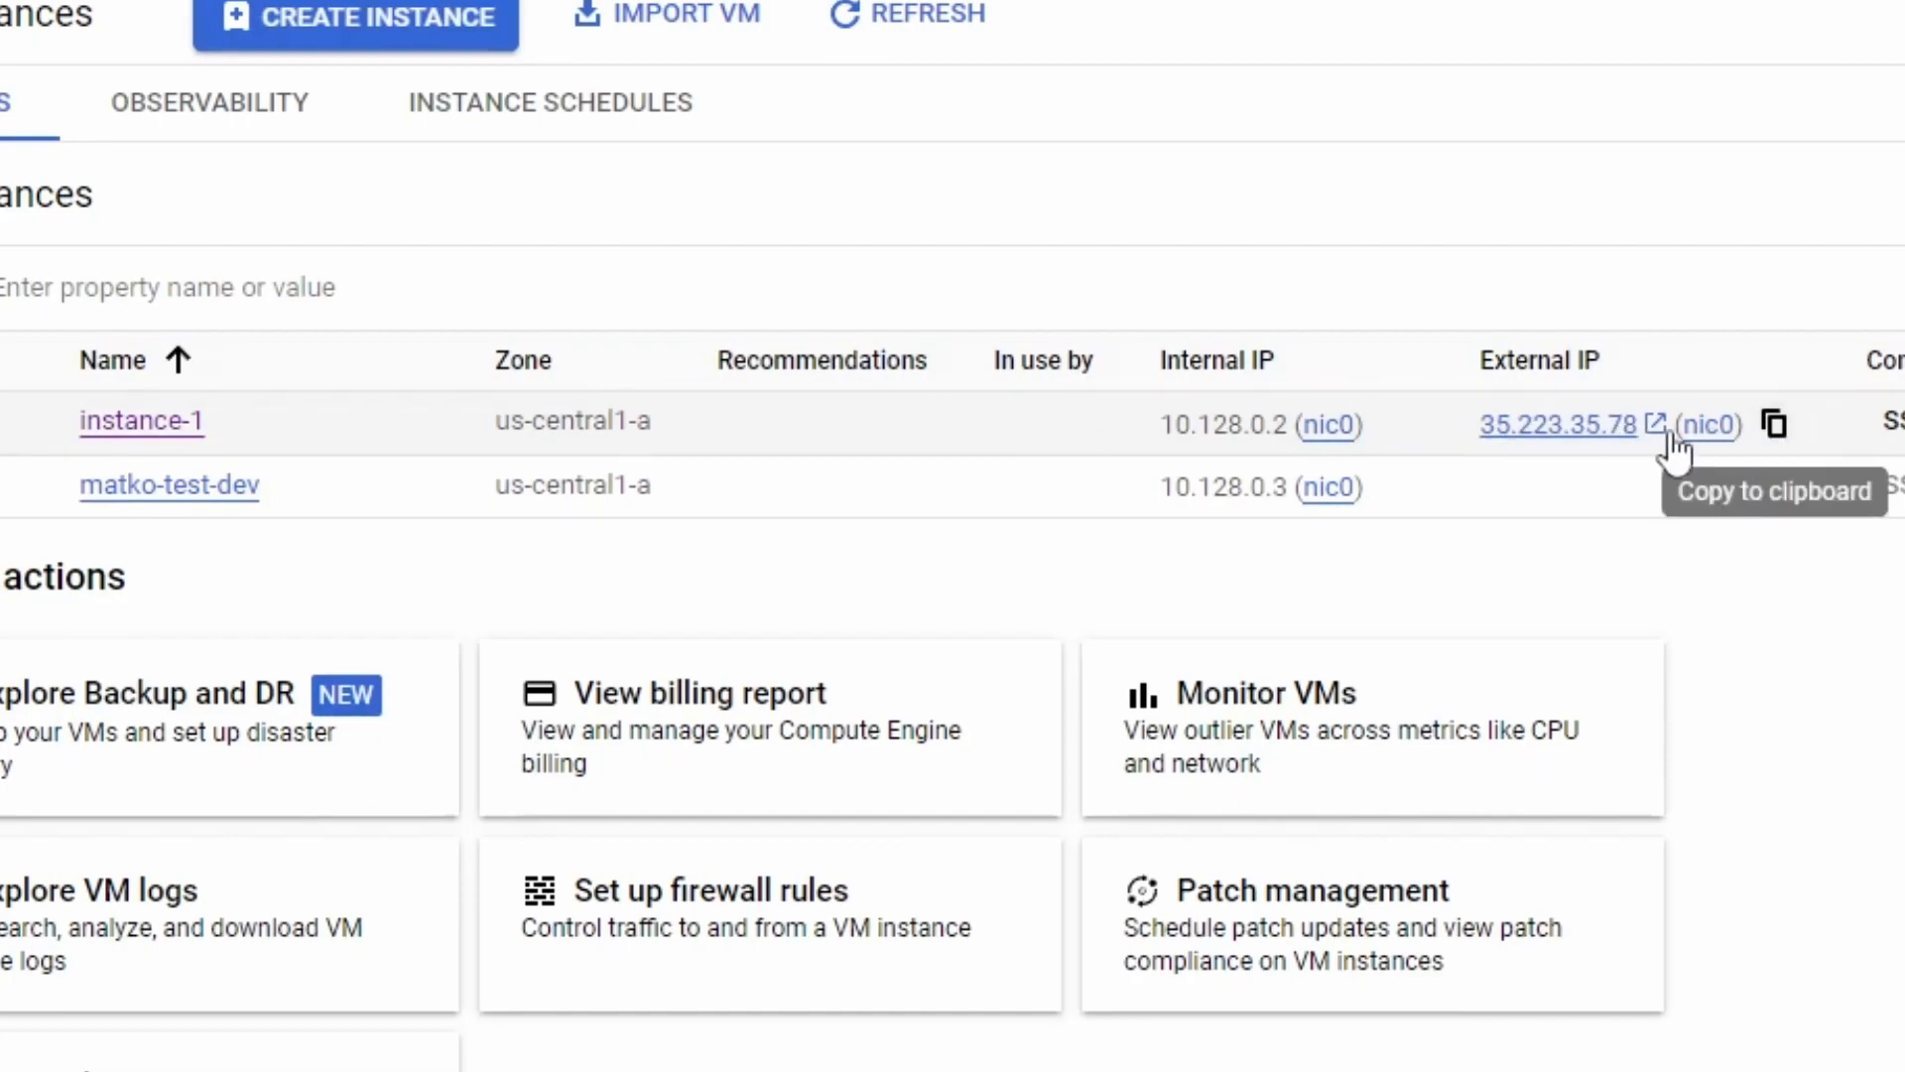
pyautogui.moveTo(1544, 434)
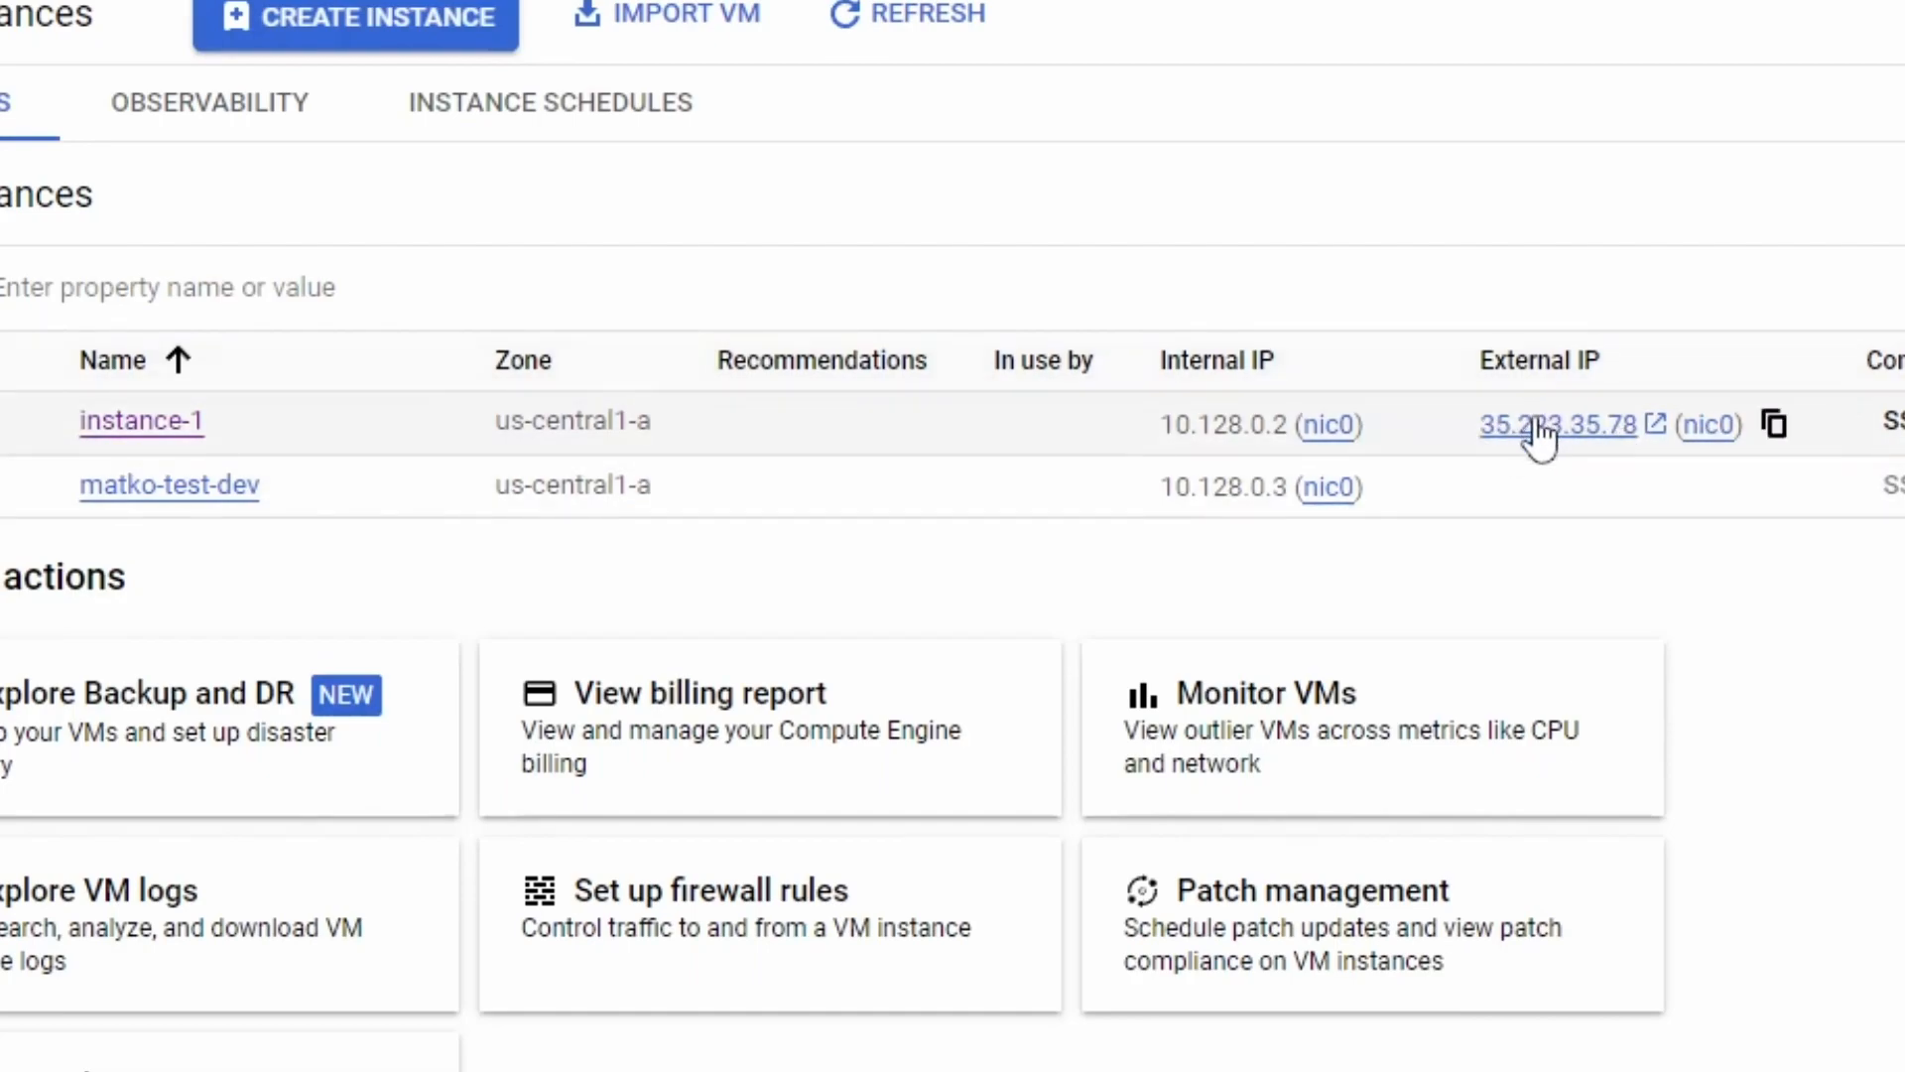
pyautogui.moveTo(1774, 424)
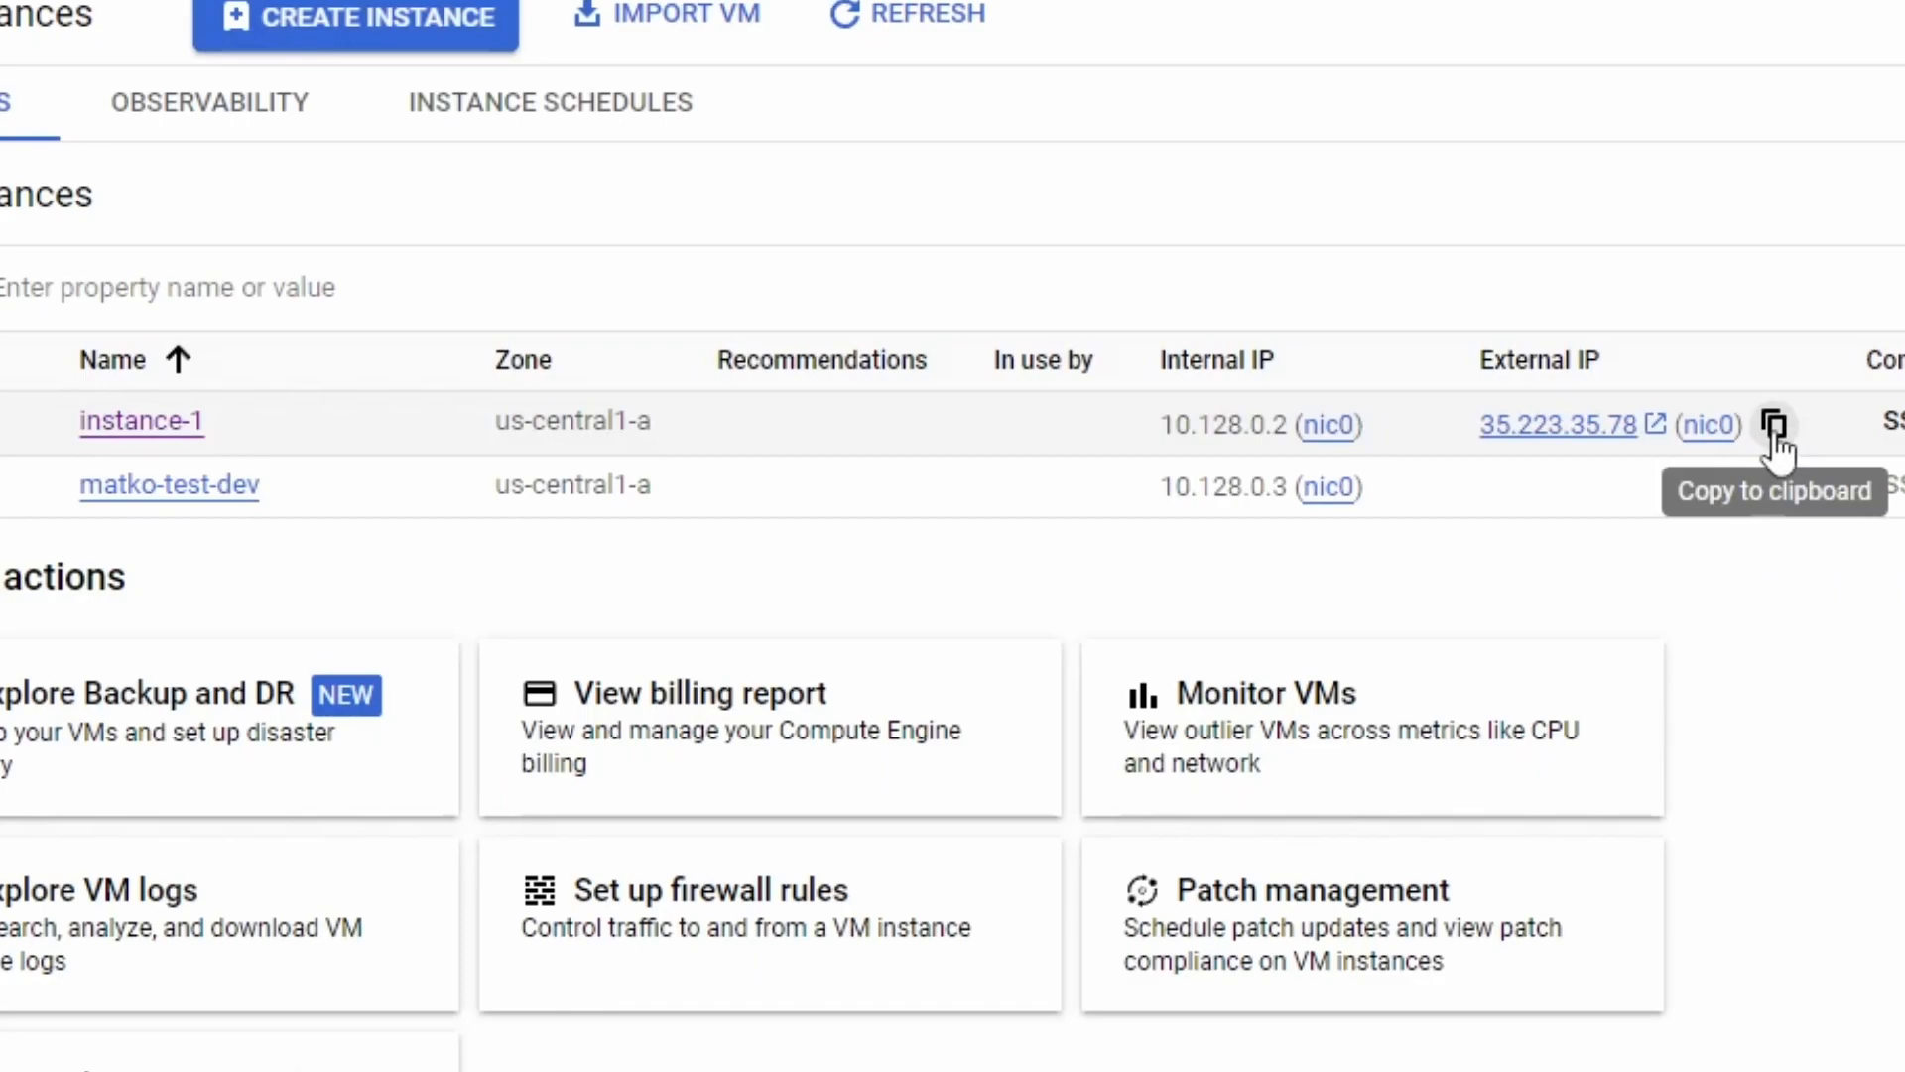
pyautogui.moveTo(1794, 726)
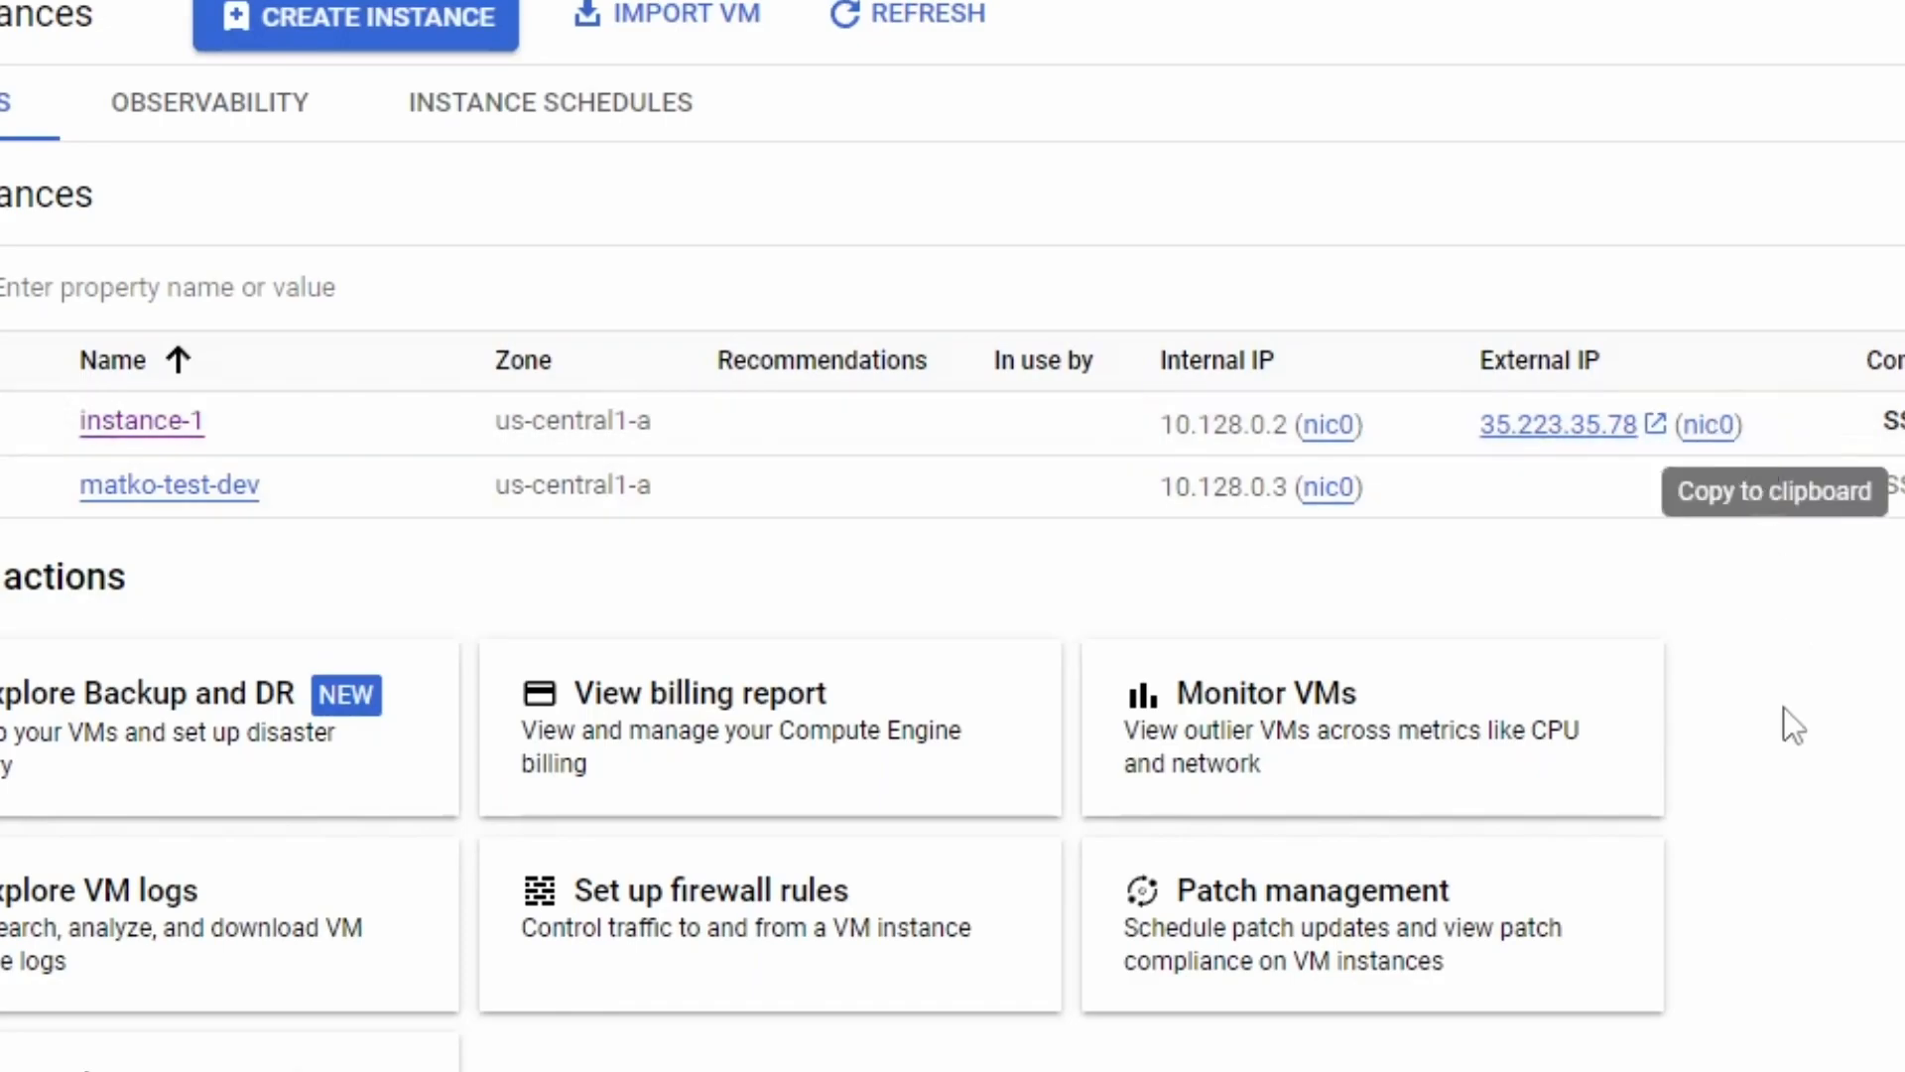
pyautogui.moveTo(1881, 643)
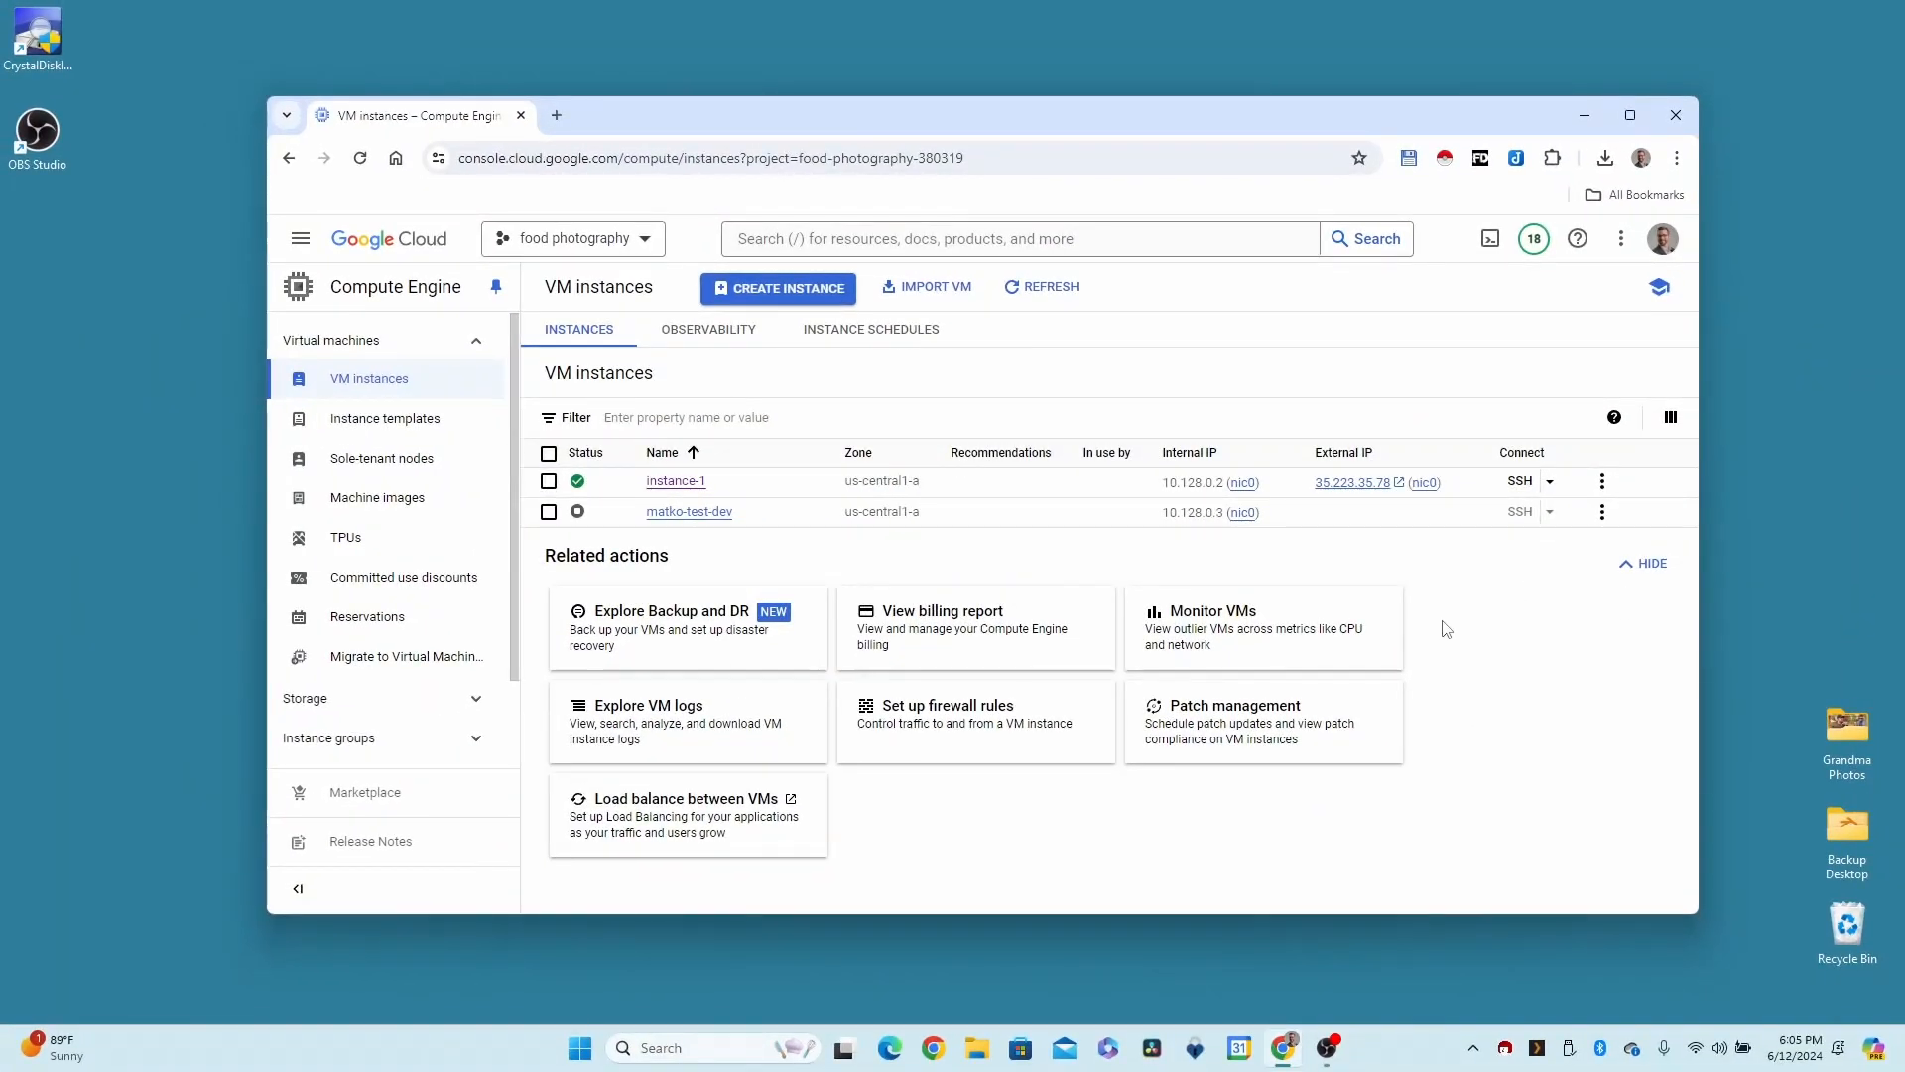
pyautogui.moveTo(955, 668)
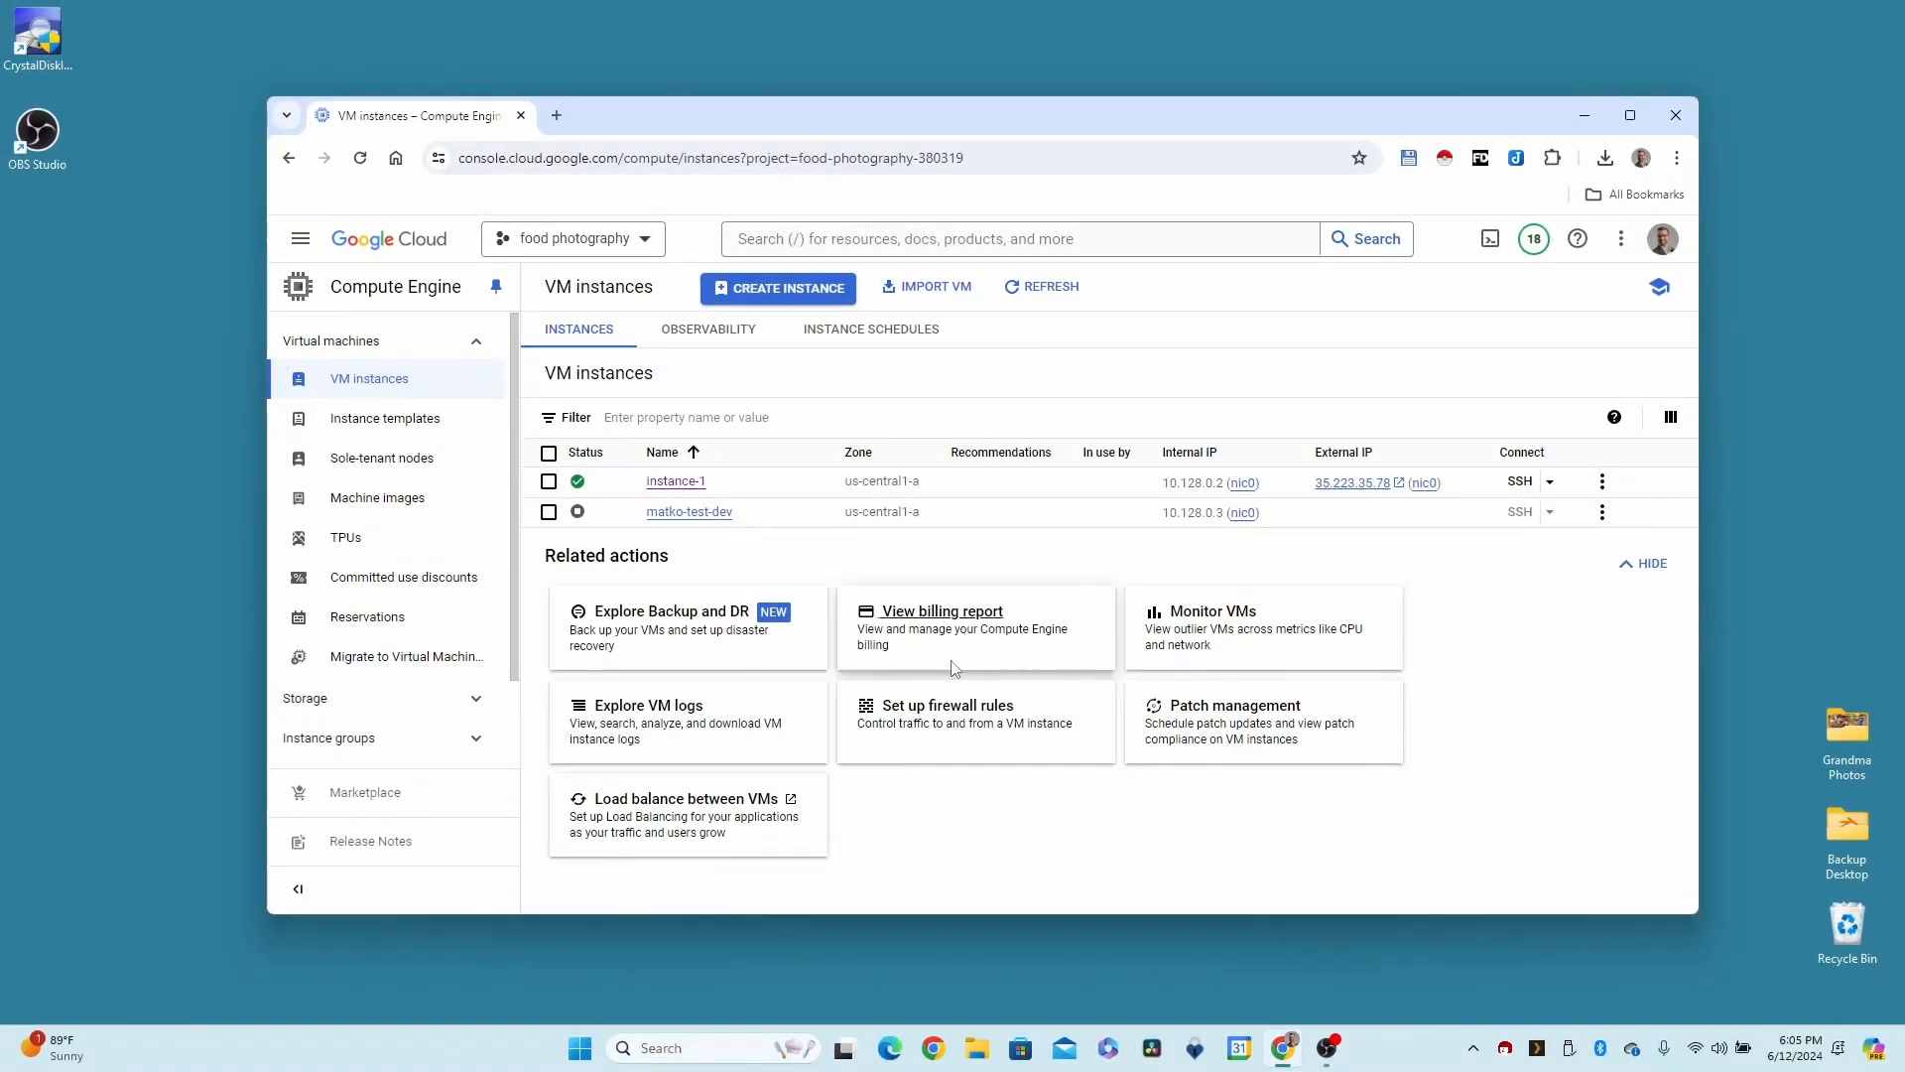
pyautogui.moveTo(565, 129)
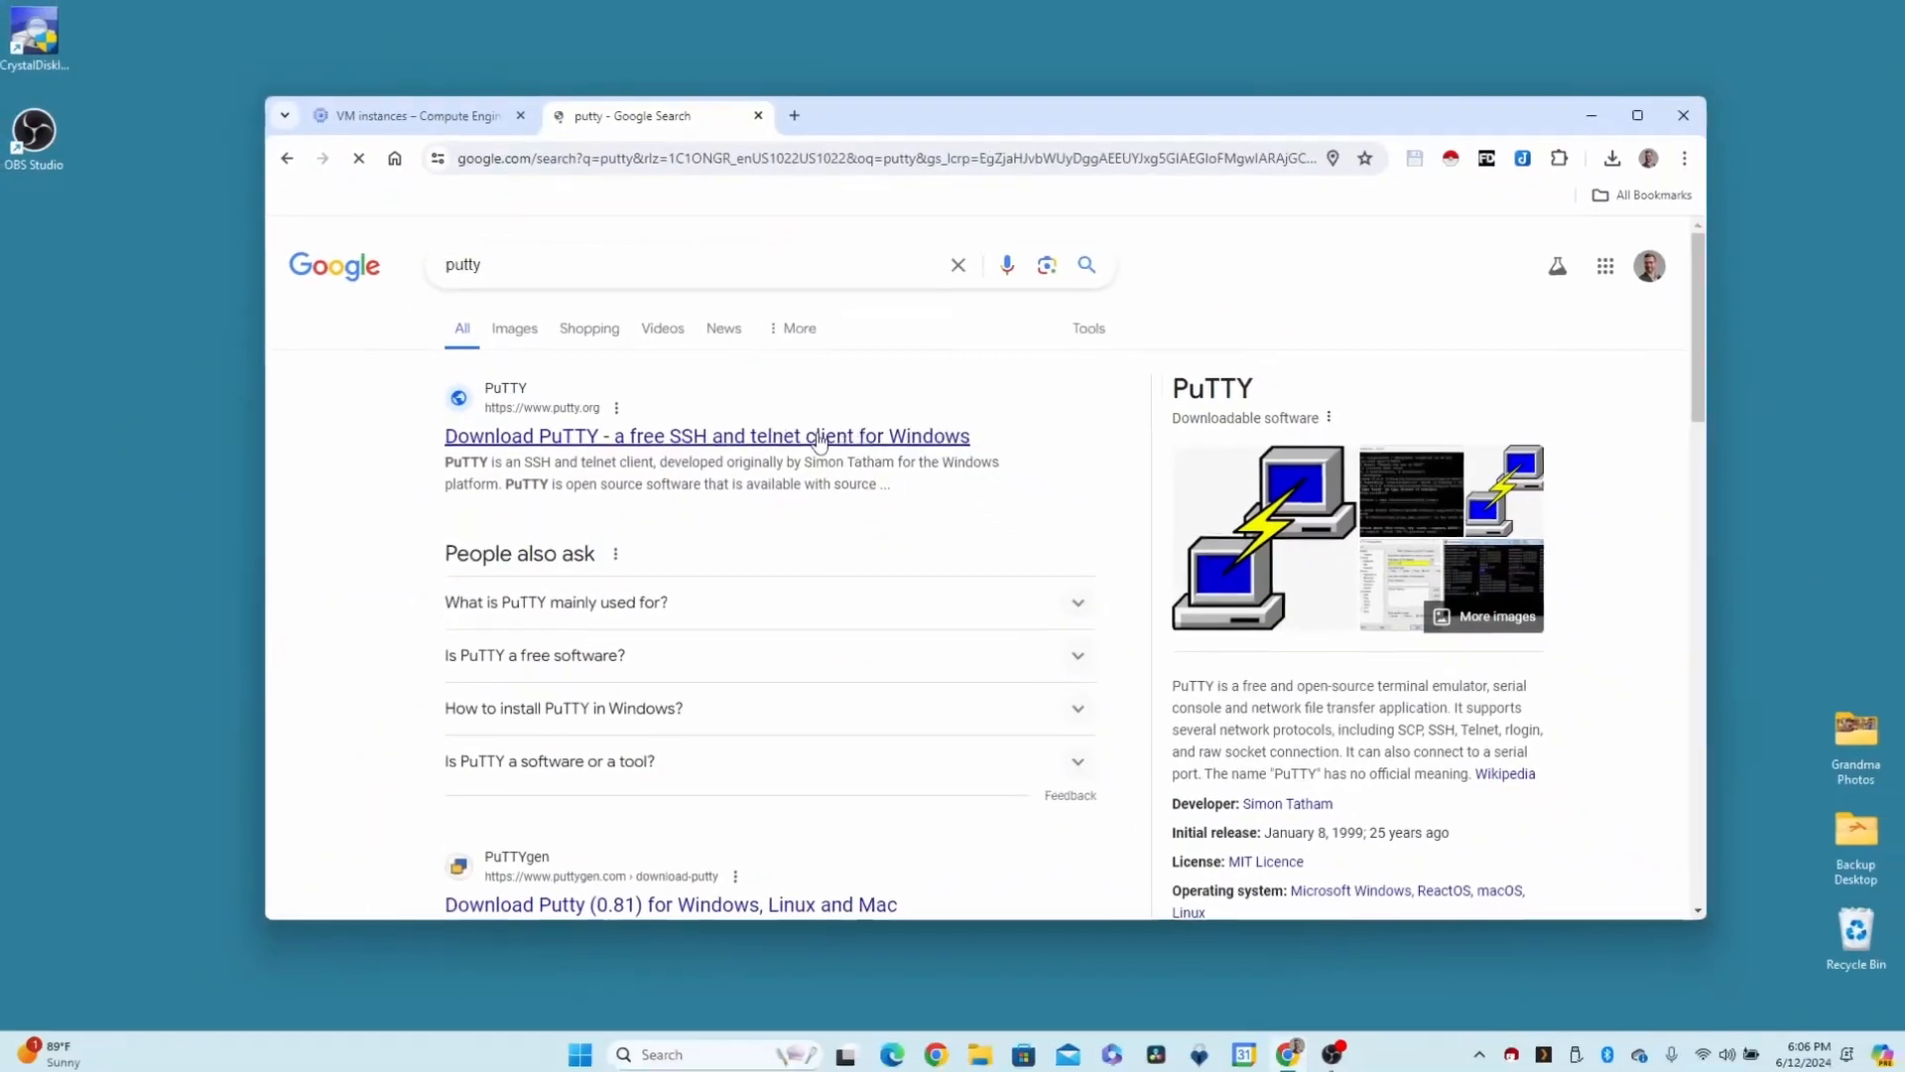
# Browse the PuTTY download site briefly and leave it
pyautogui.click(707, 434)
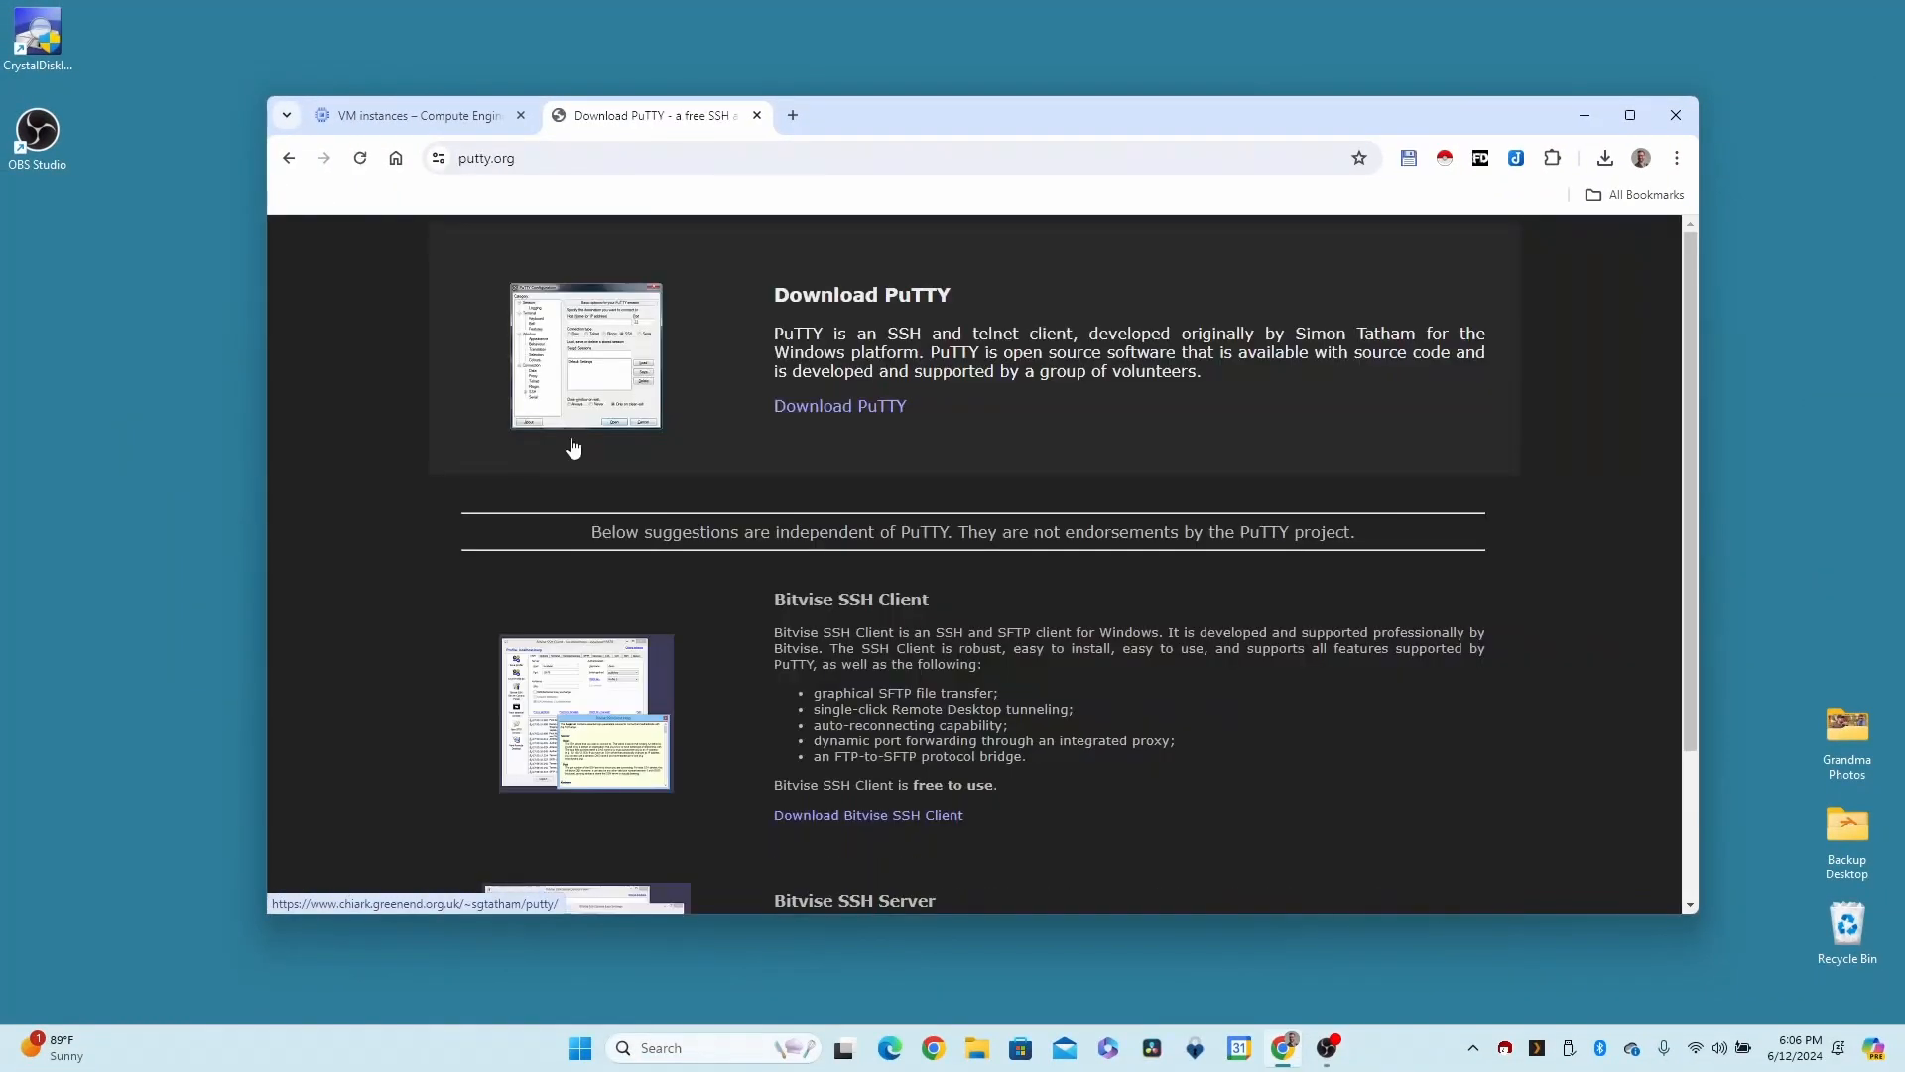
pyautogui.scroll(-3)
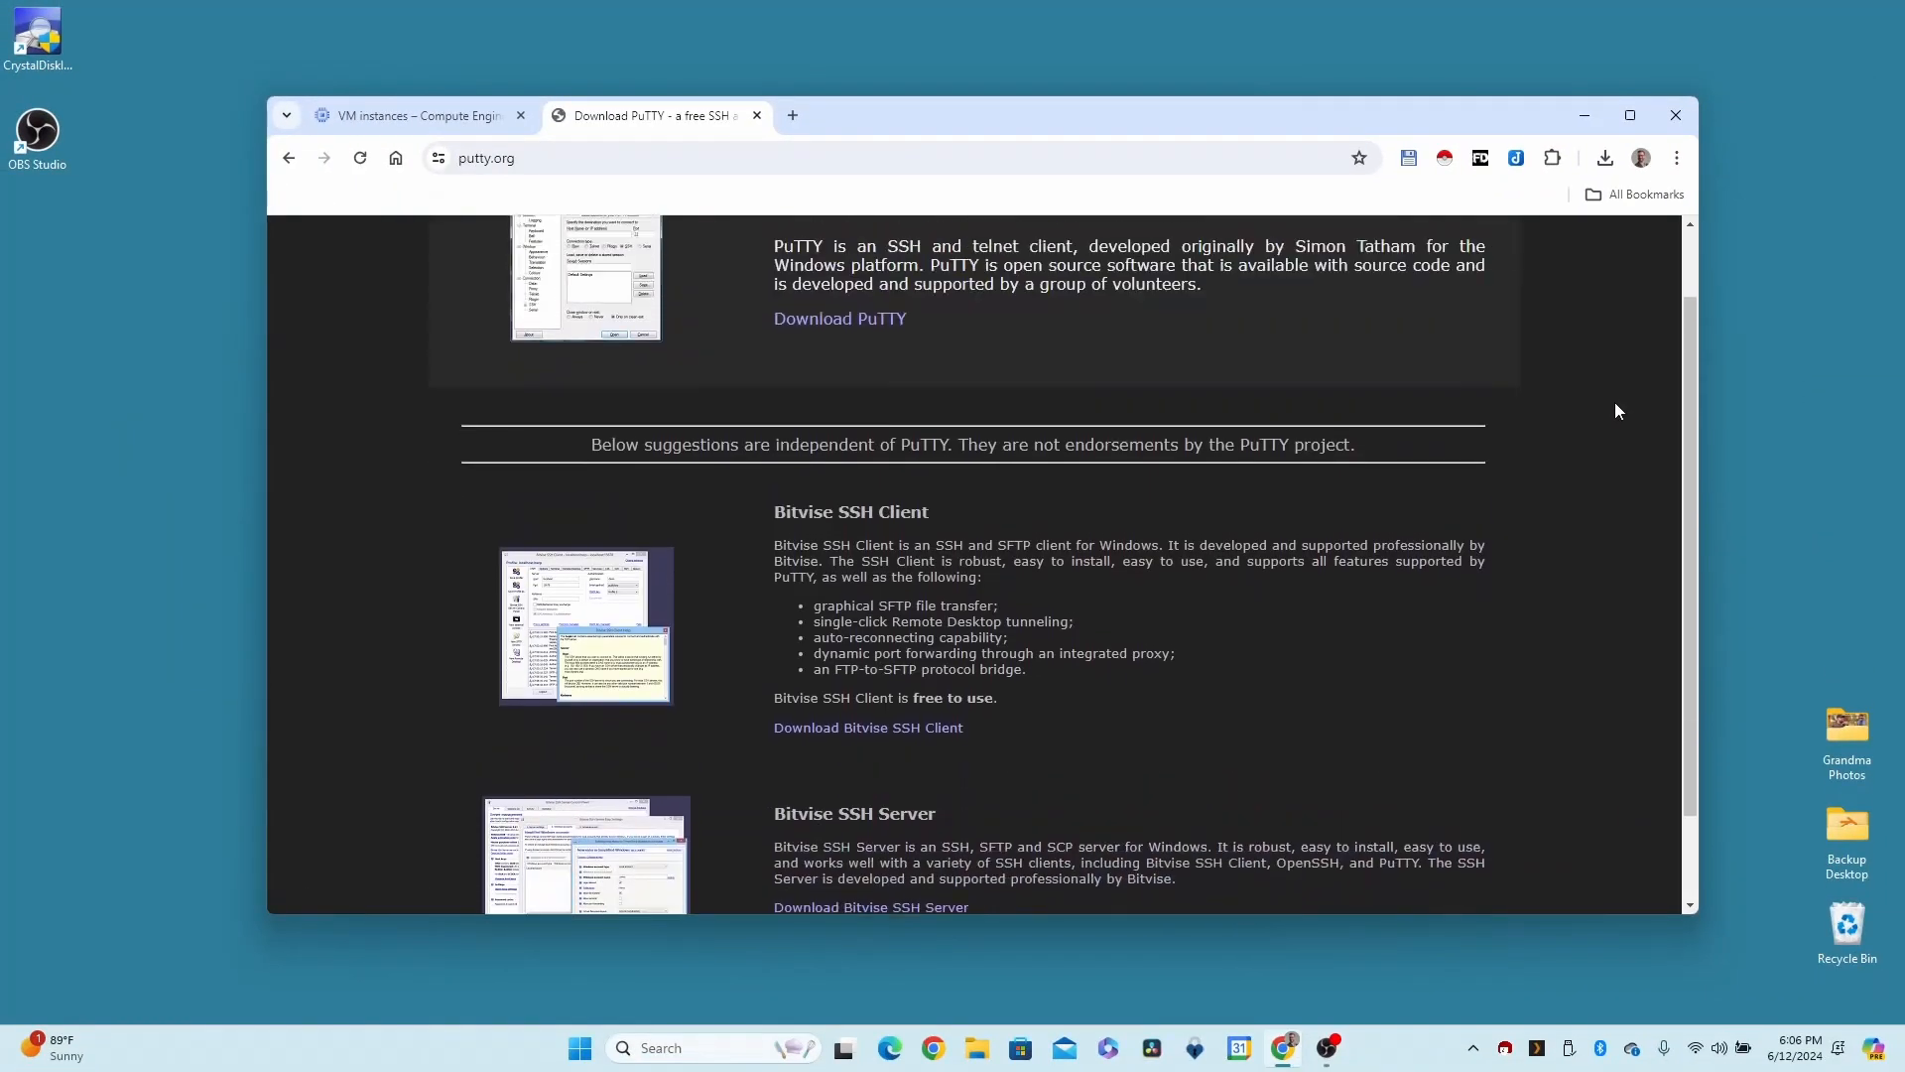
pyautogui.scroll(3)
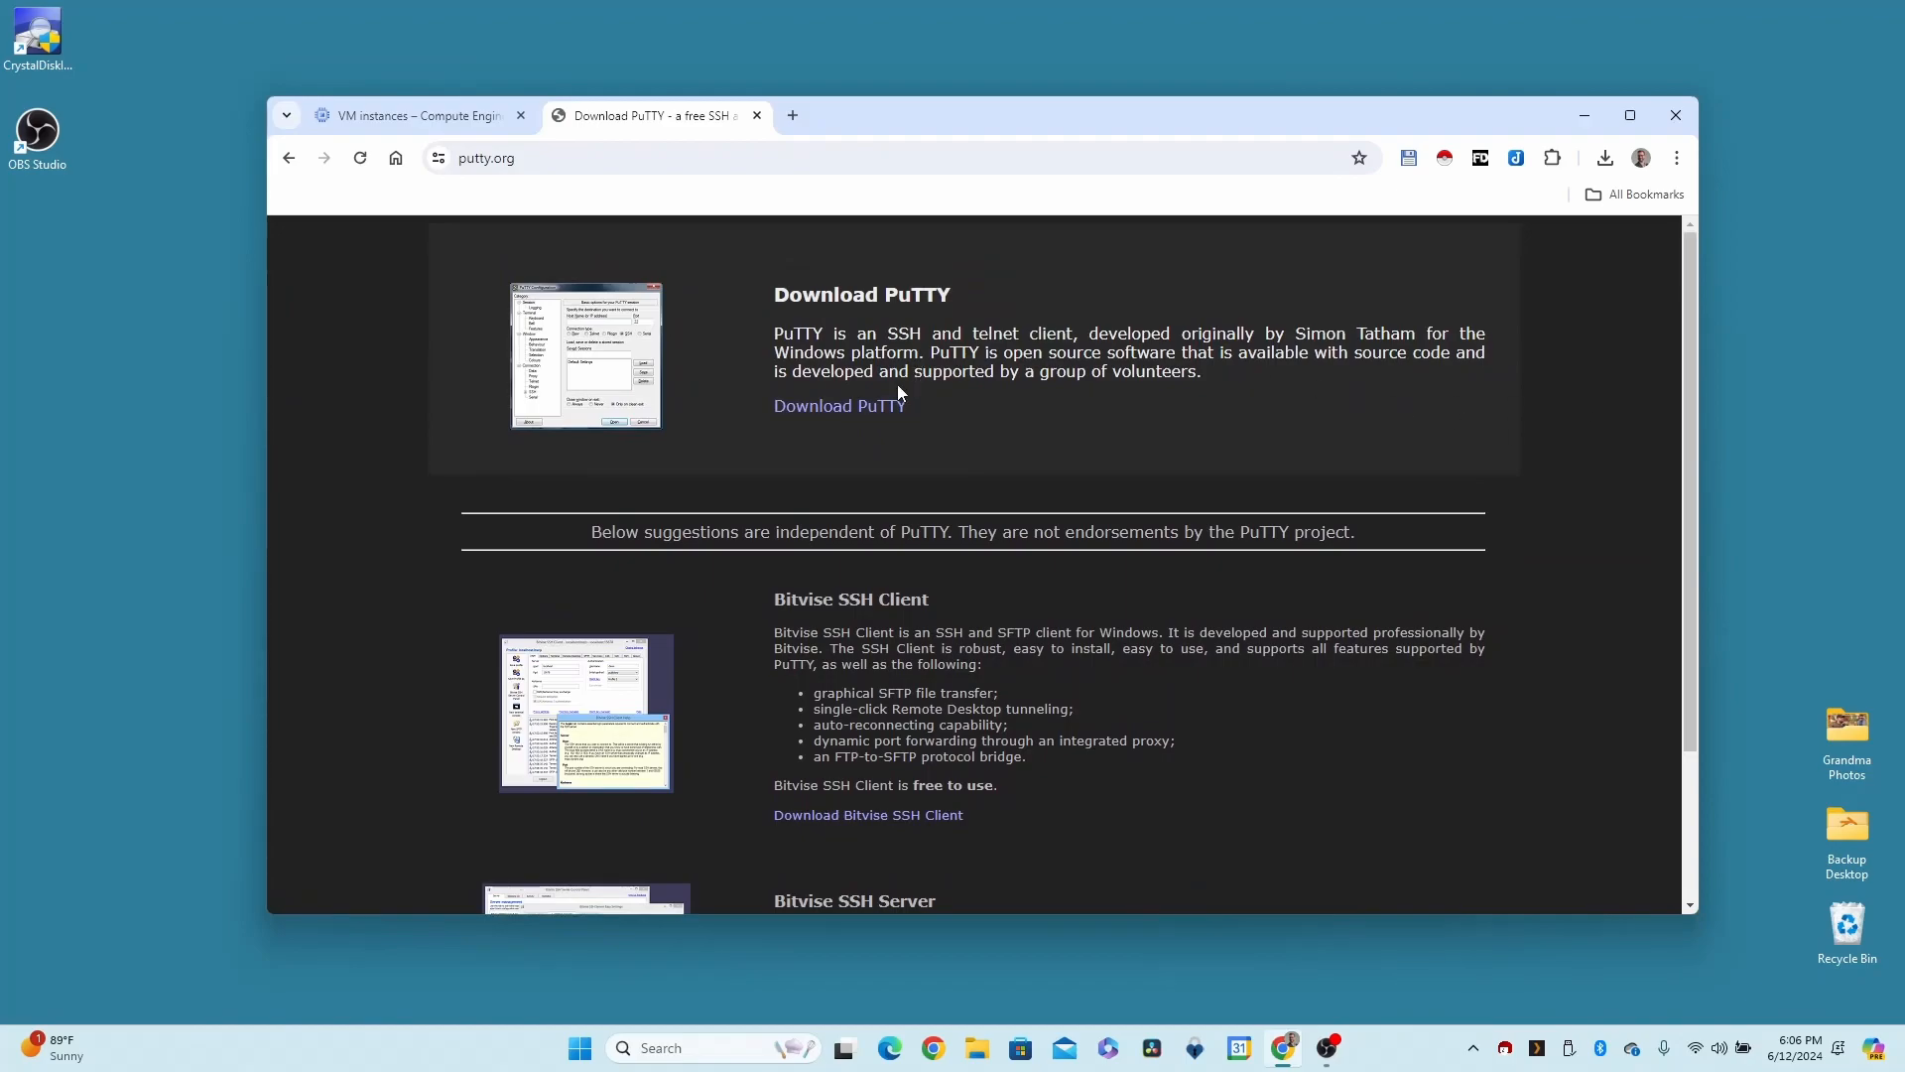
pyautogui.click(1326, 159)
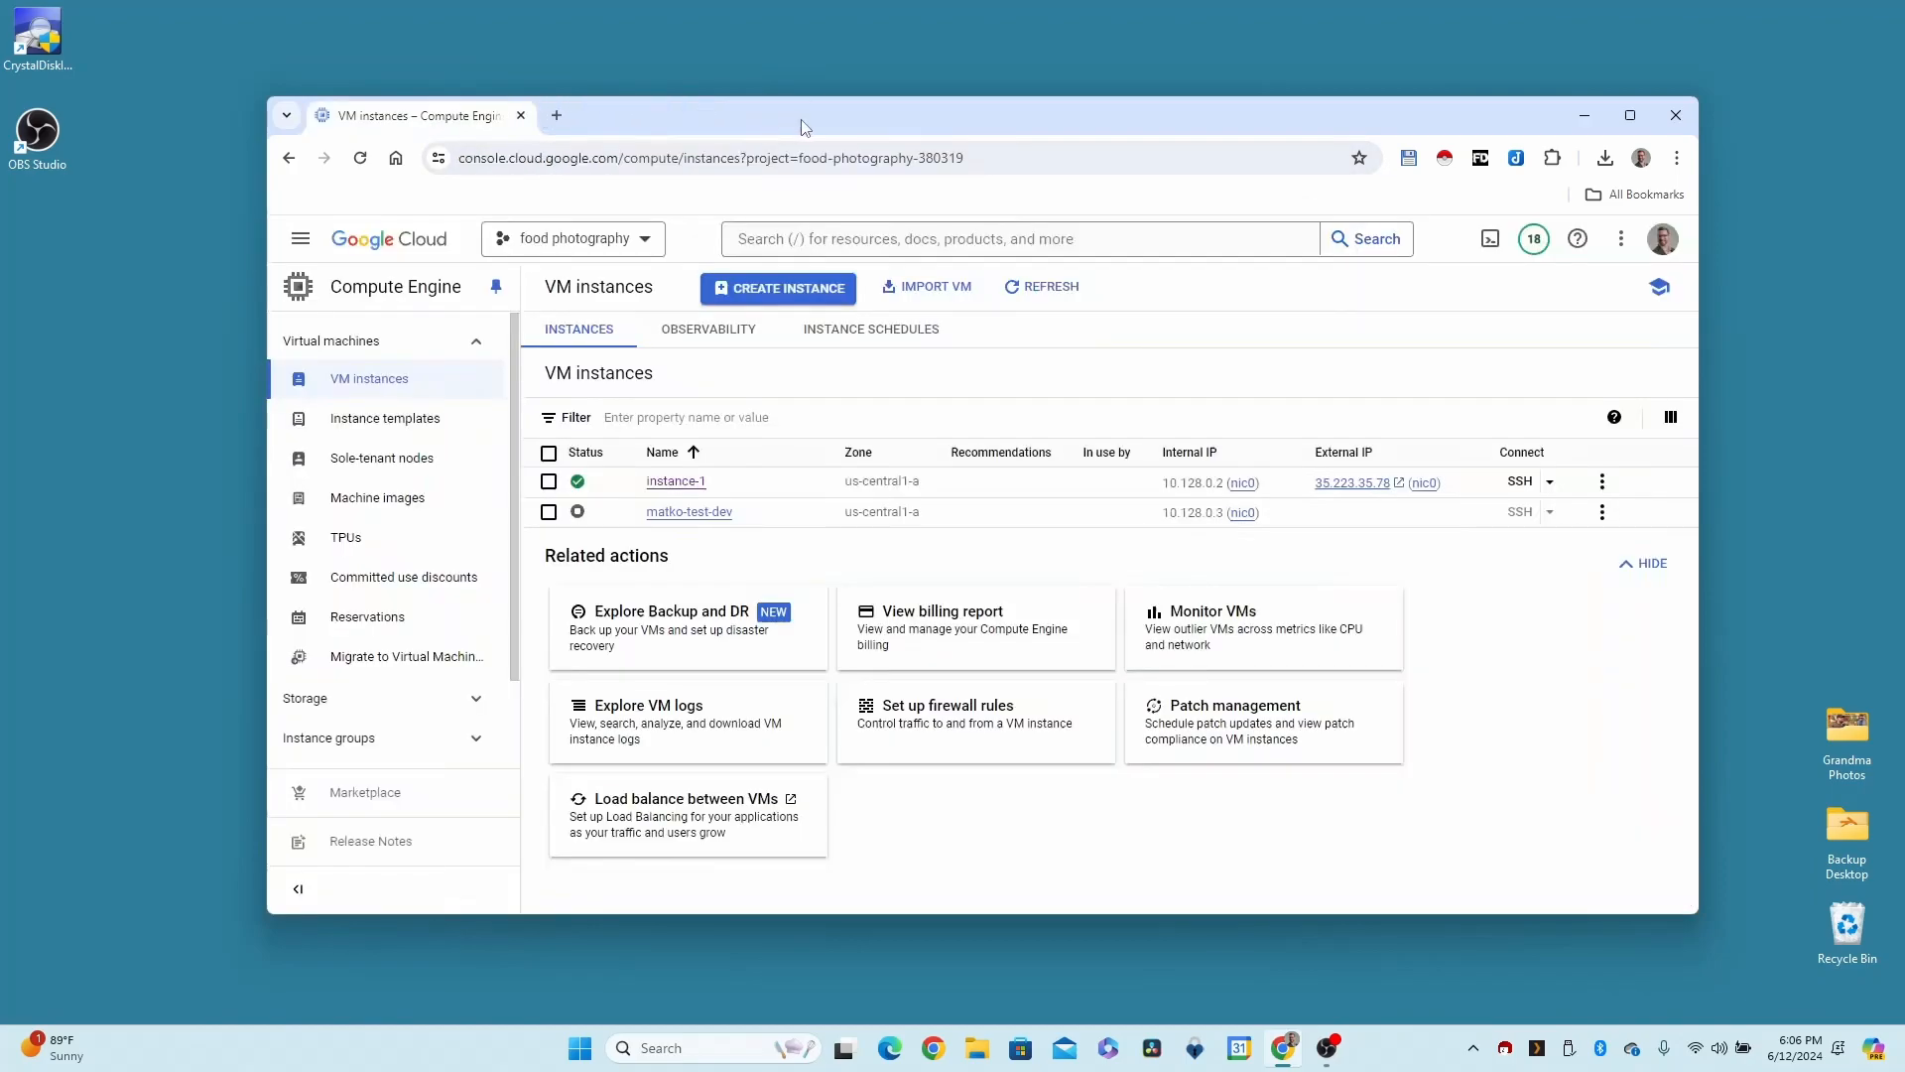
# Search the Start menu for 'puttygen' so PuTTYgen appears as the best match
pyautogui.click(577, 1048)
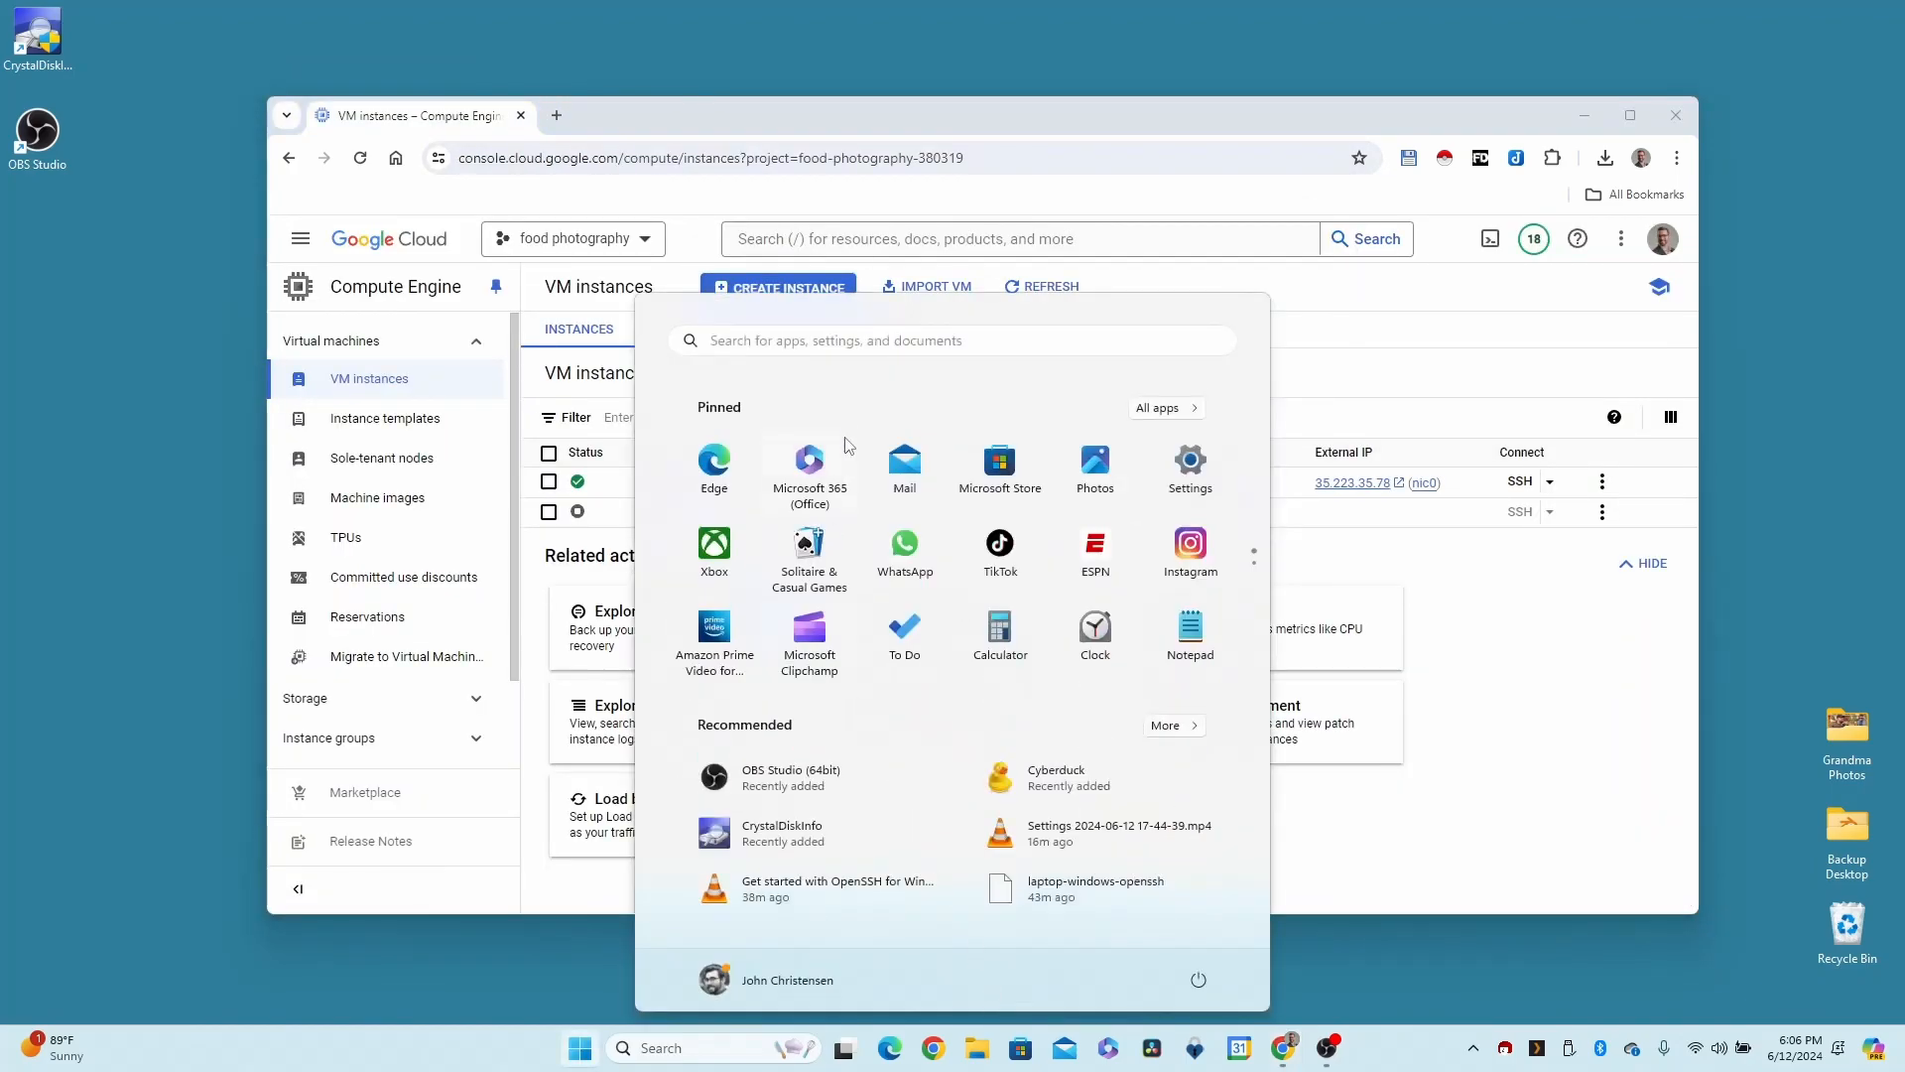
pyautogui.write('puttygen')
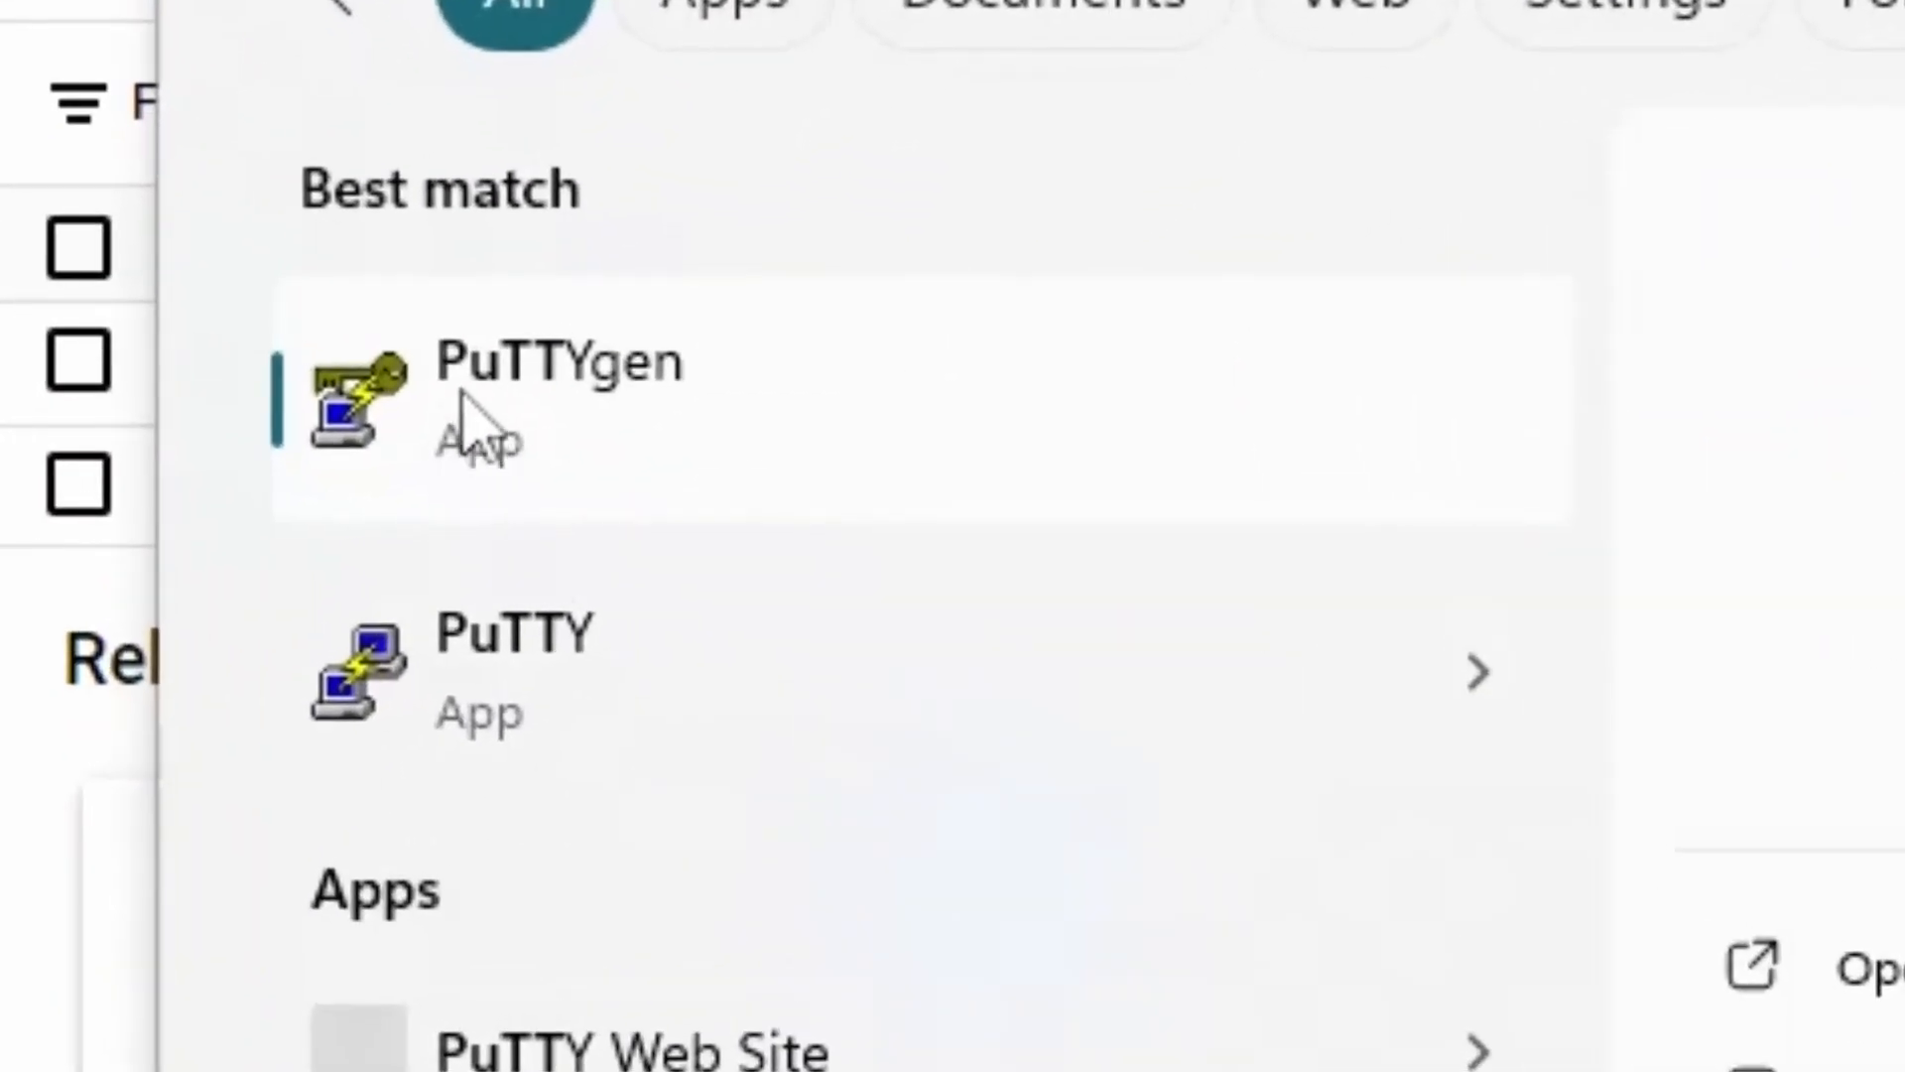
pyautogui.moveTo(534, 716)
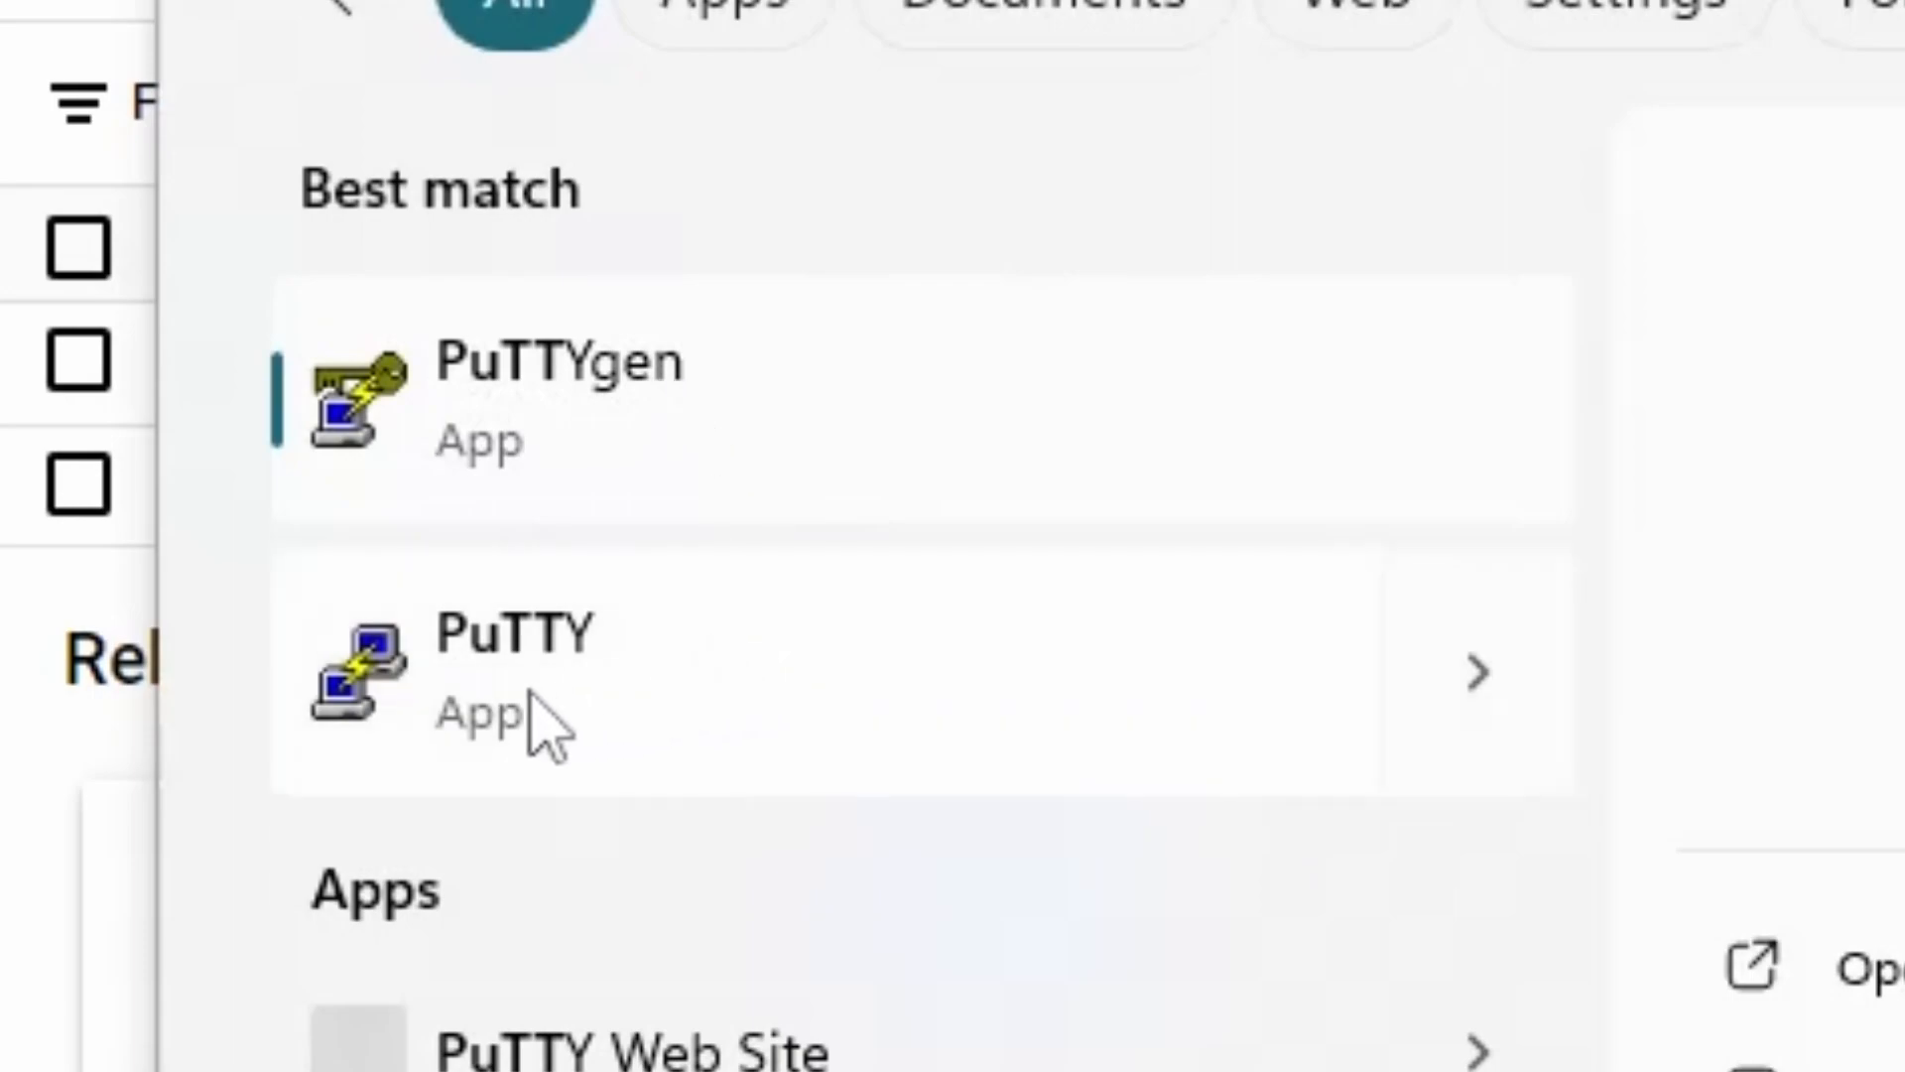
pyautogui.moveTo(584, 740)
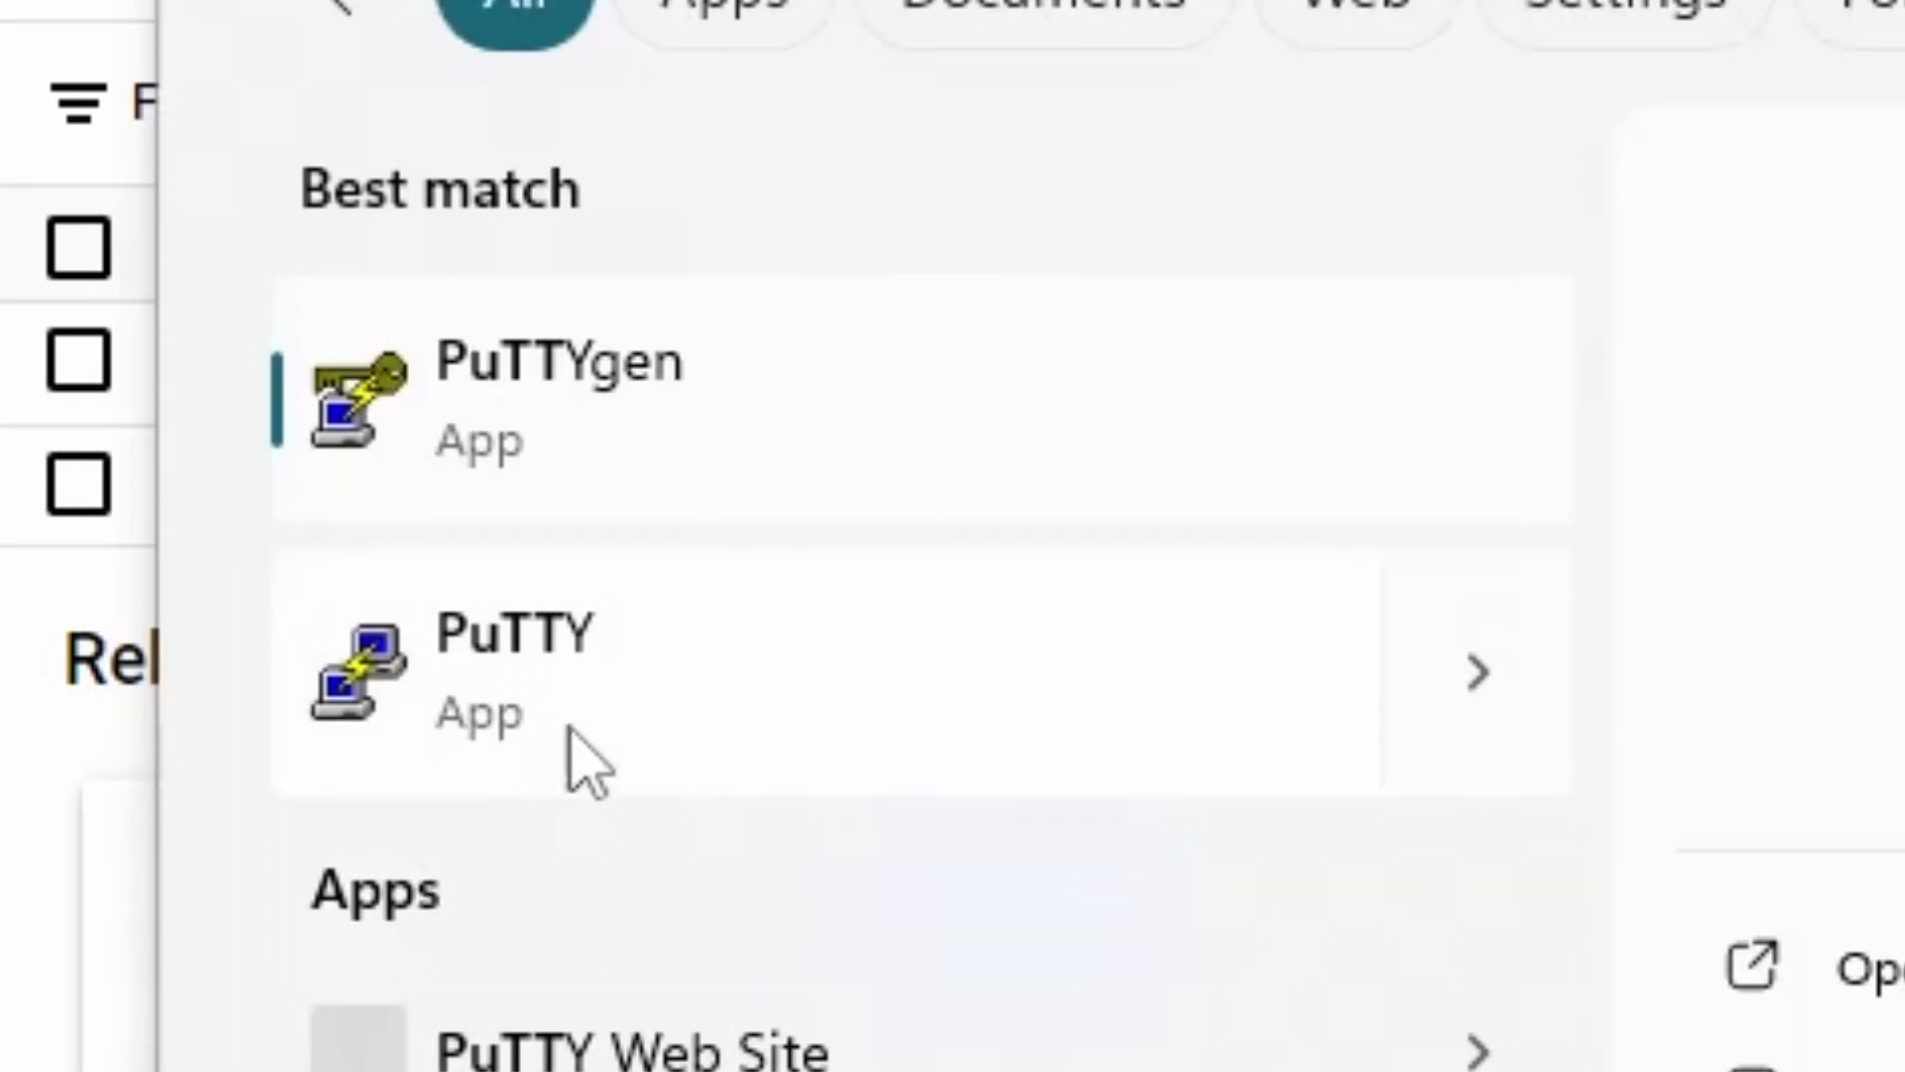
pyautogui.moveTo(510, 722)
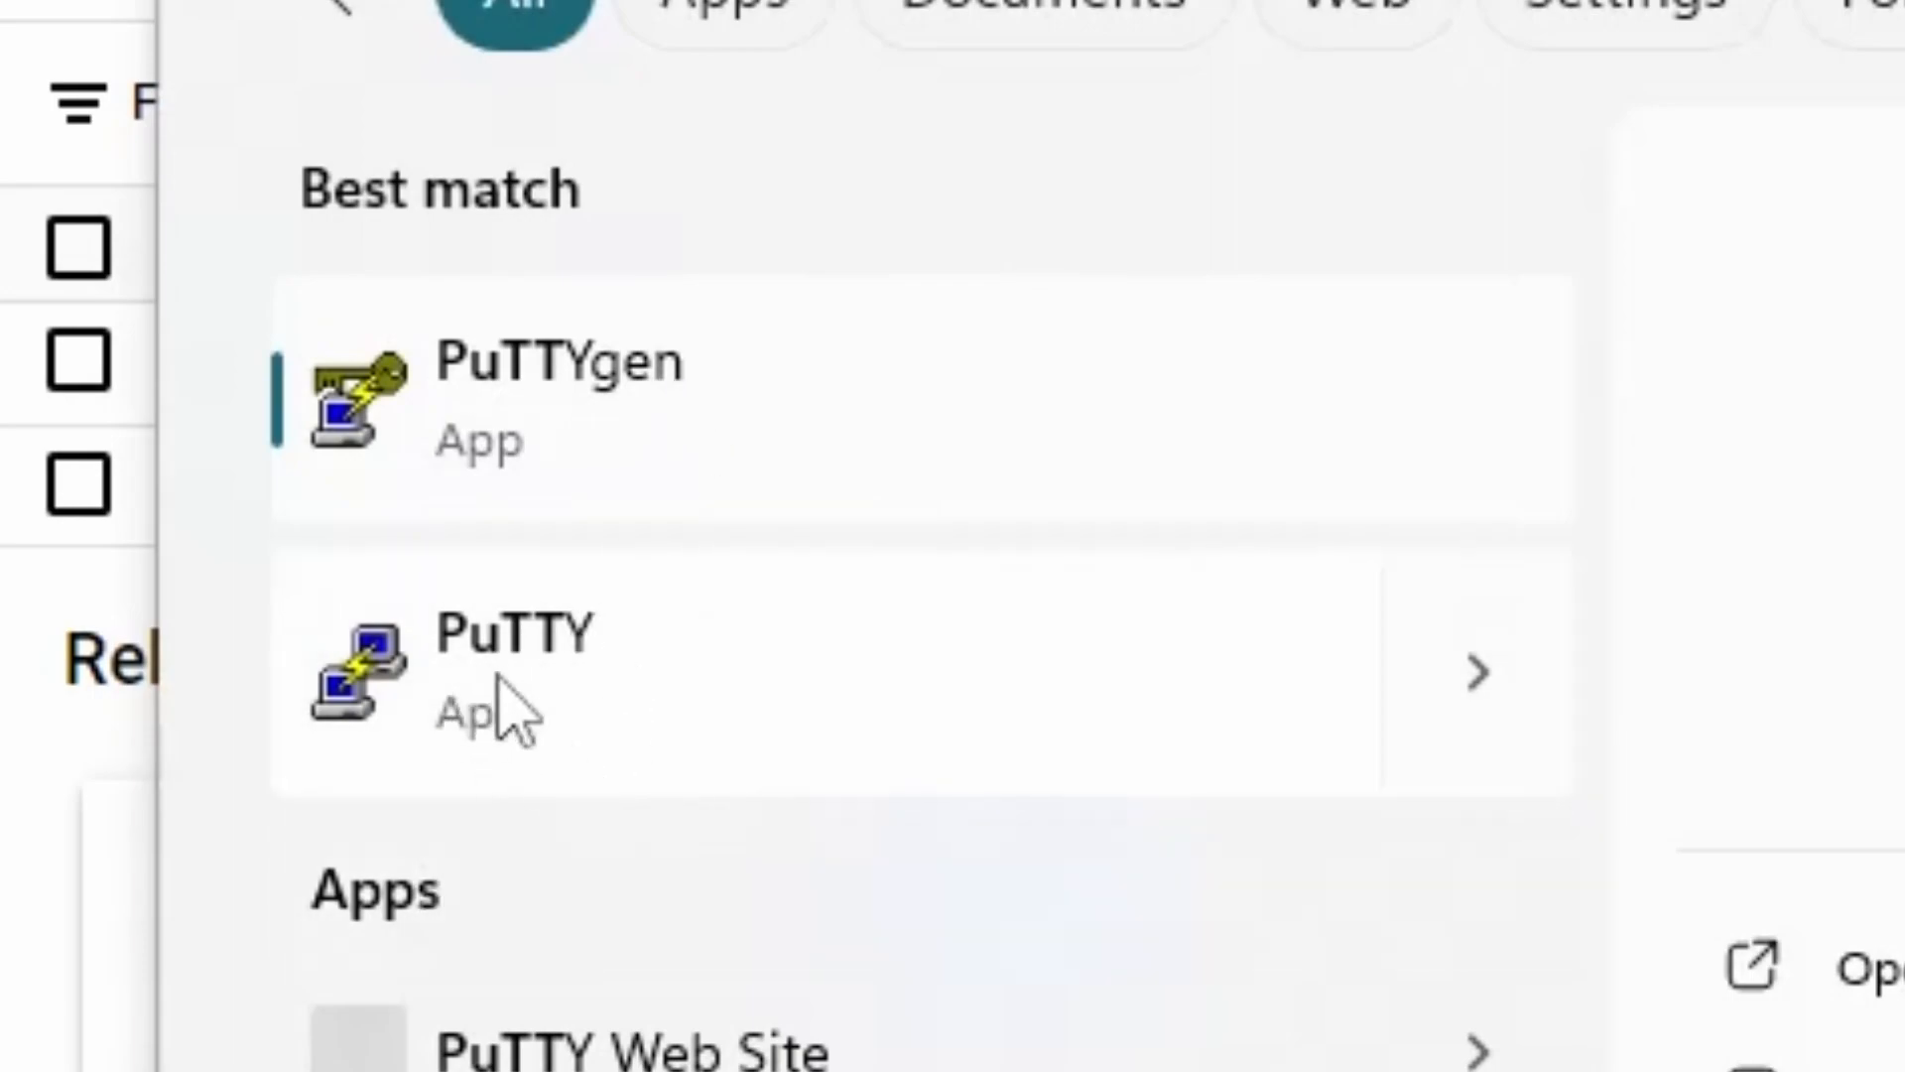
pyautogui.moveTo(673, 760)
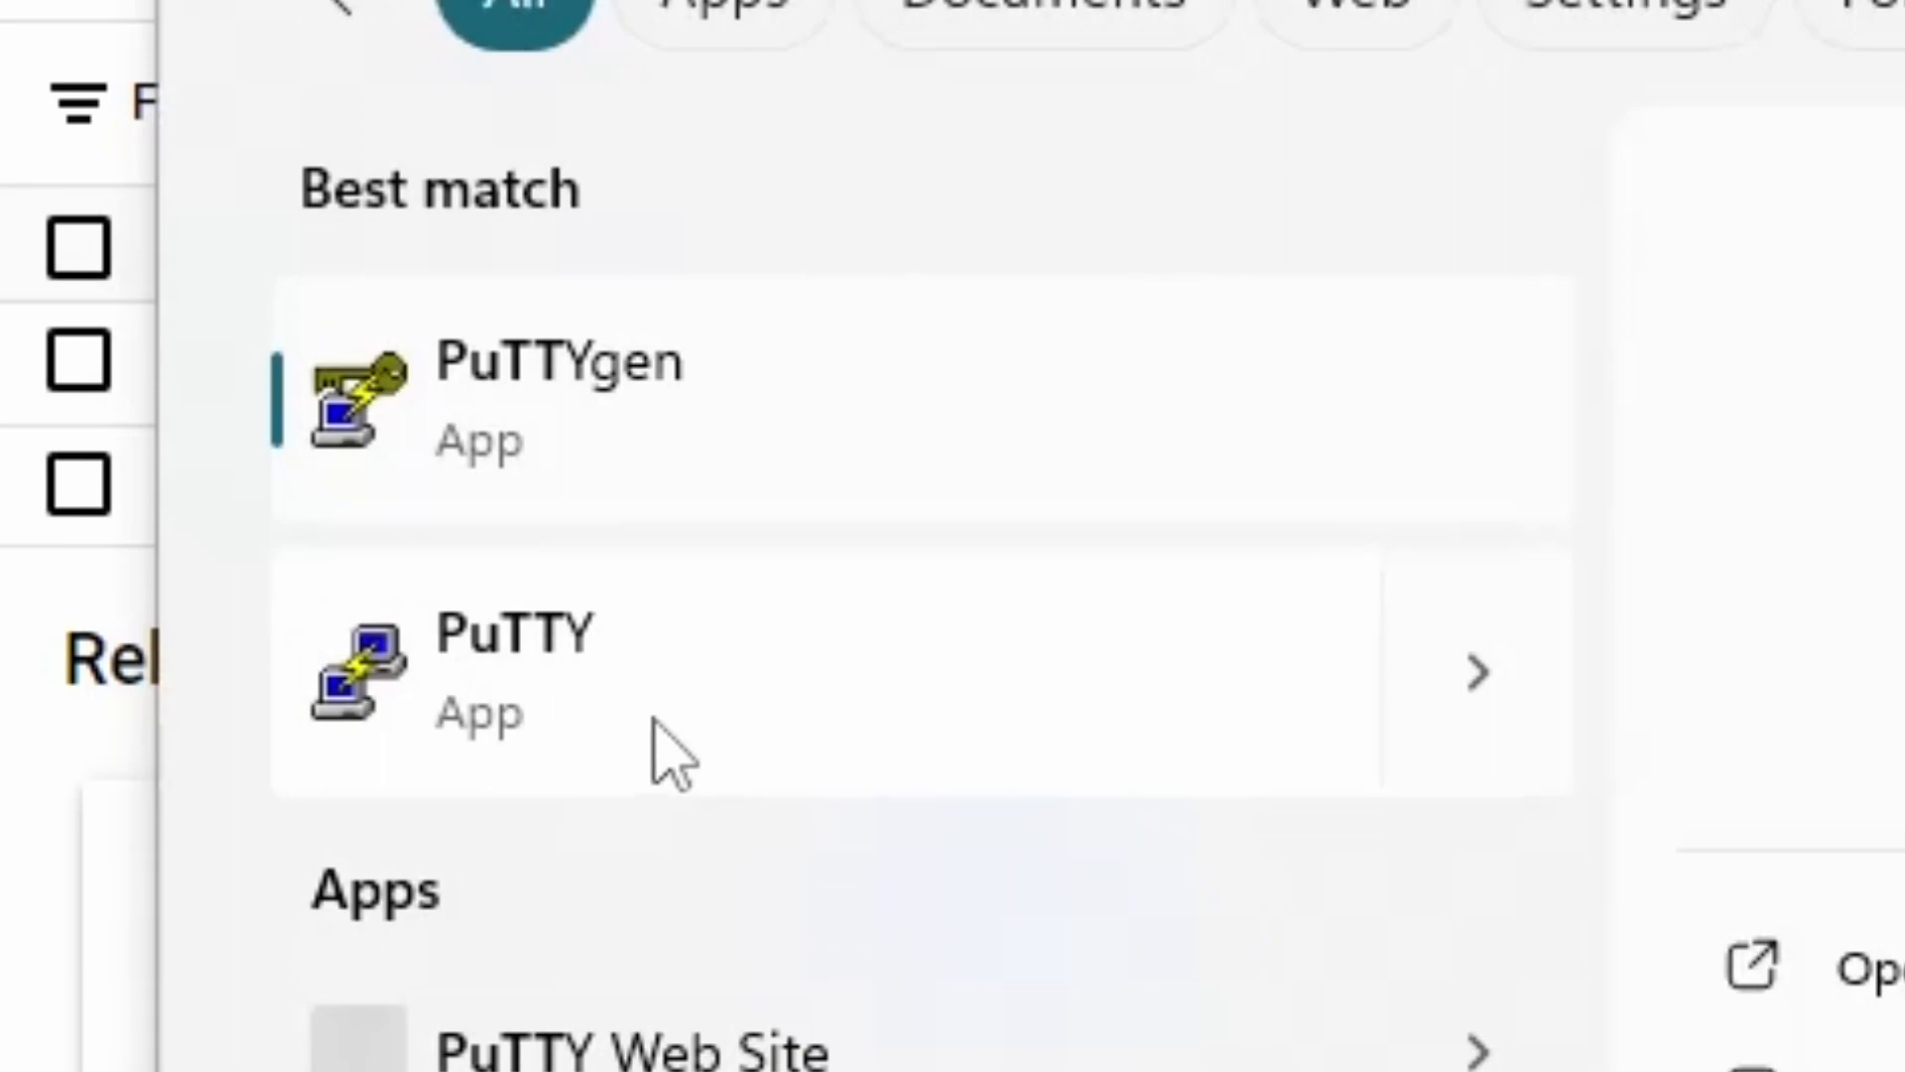
pyautogui.moveTo(704, 456)
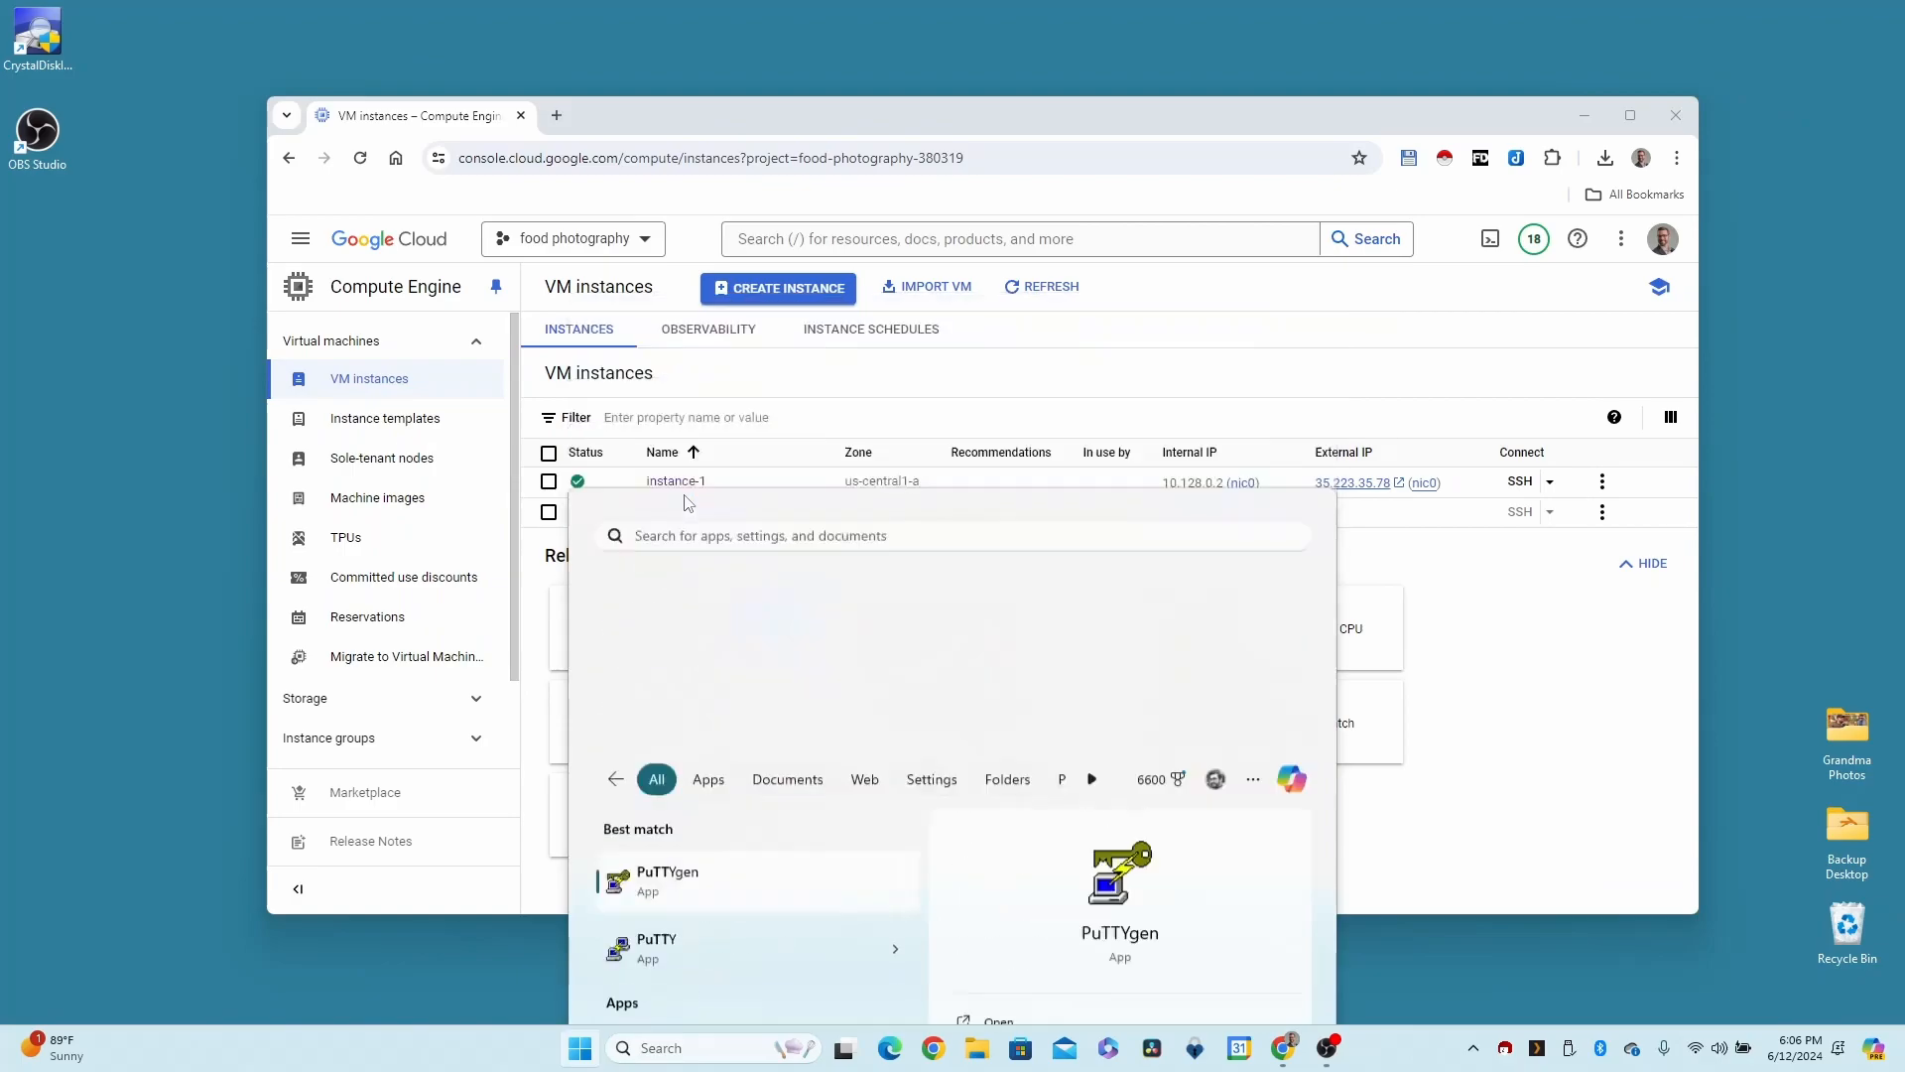
# Launch PuTTYgen and generate a new 2048-bit RSA key pair, moving the mouse for randomness
pyautogui.click(666, 879)
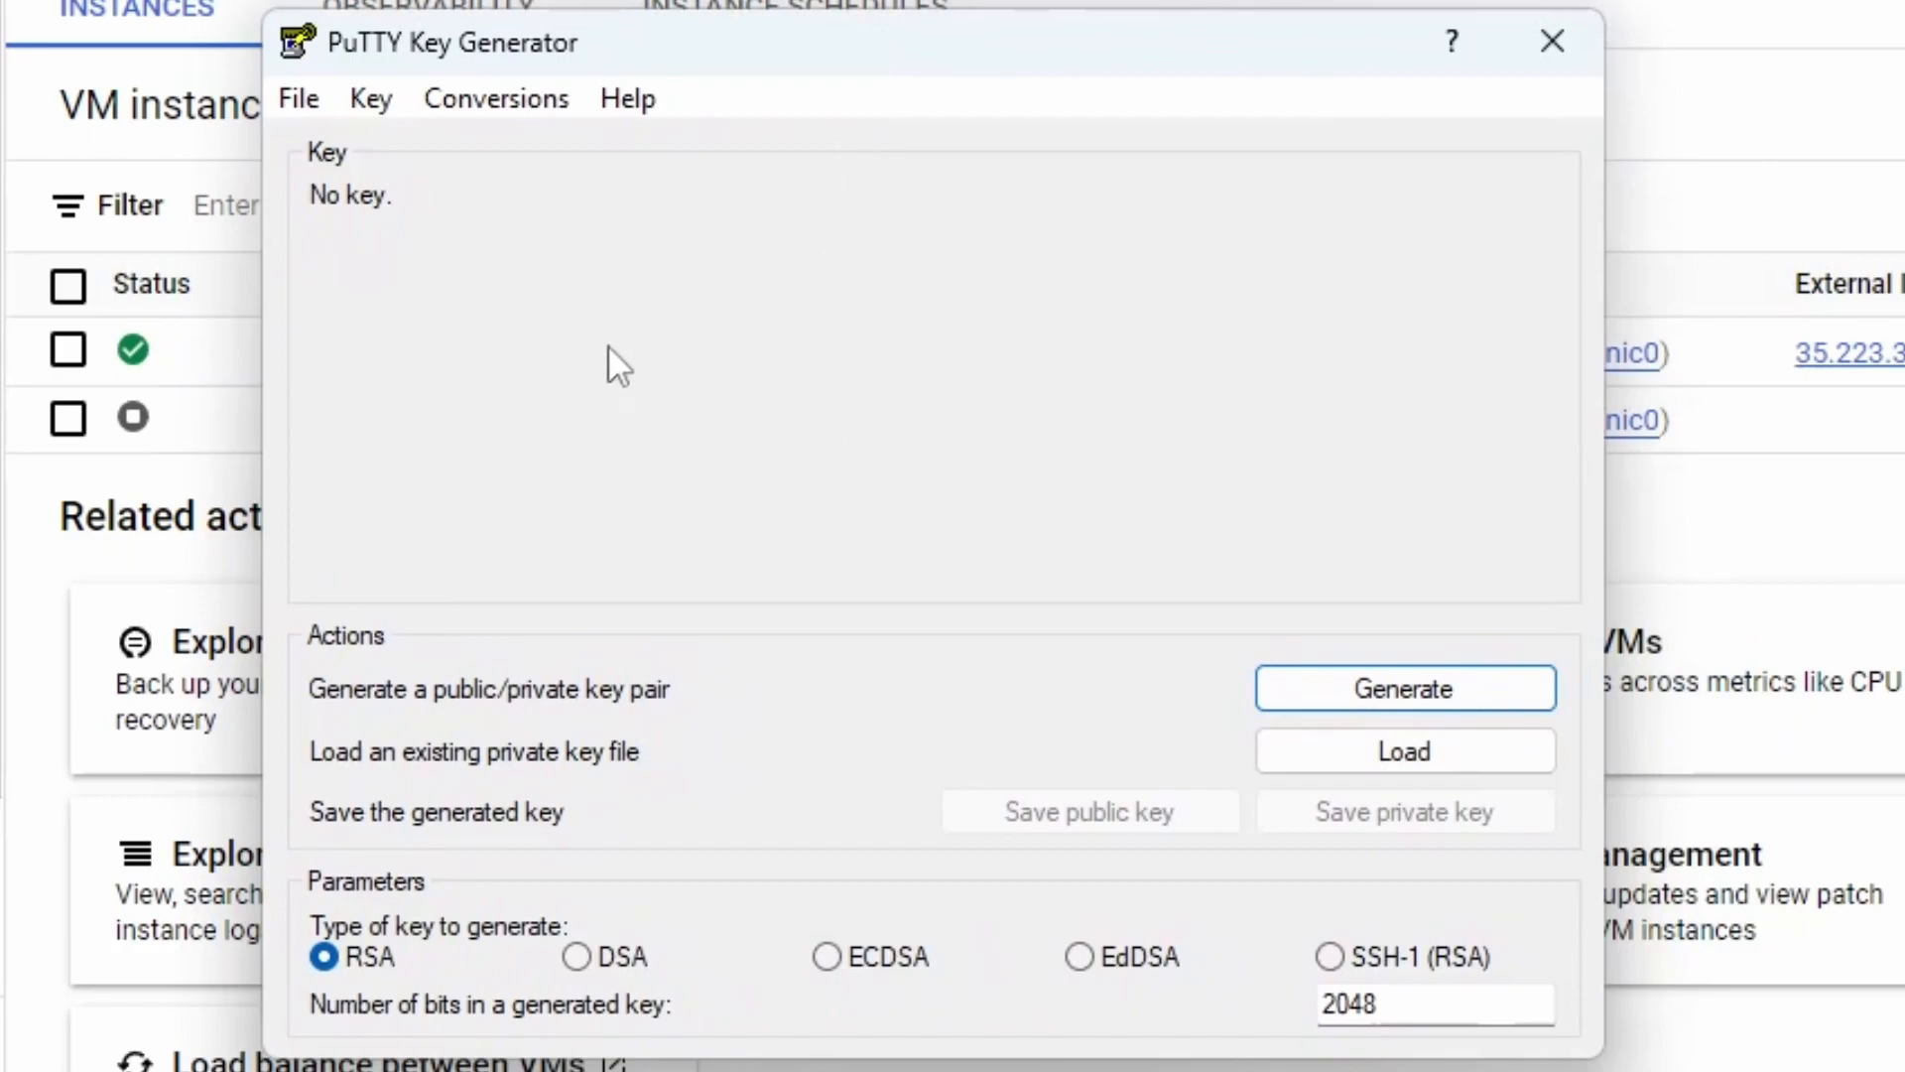
pyautogui.click(1405, 688)
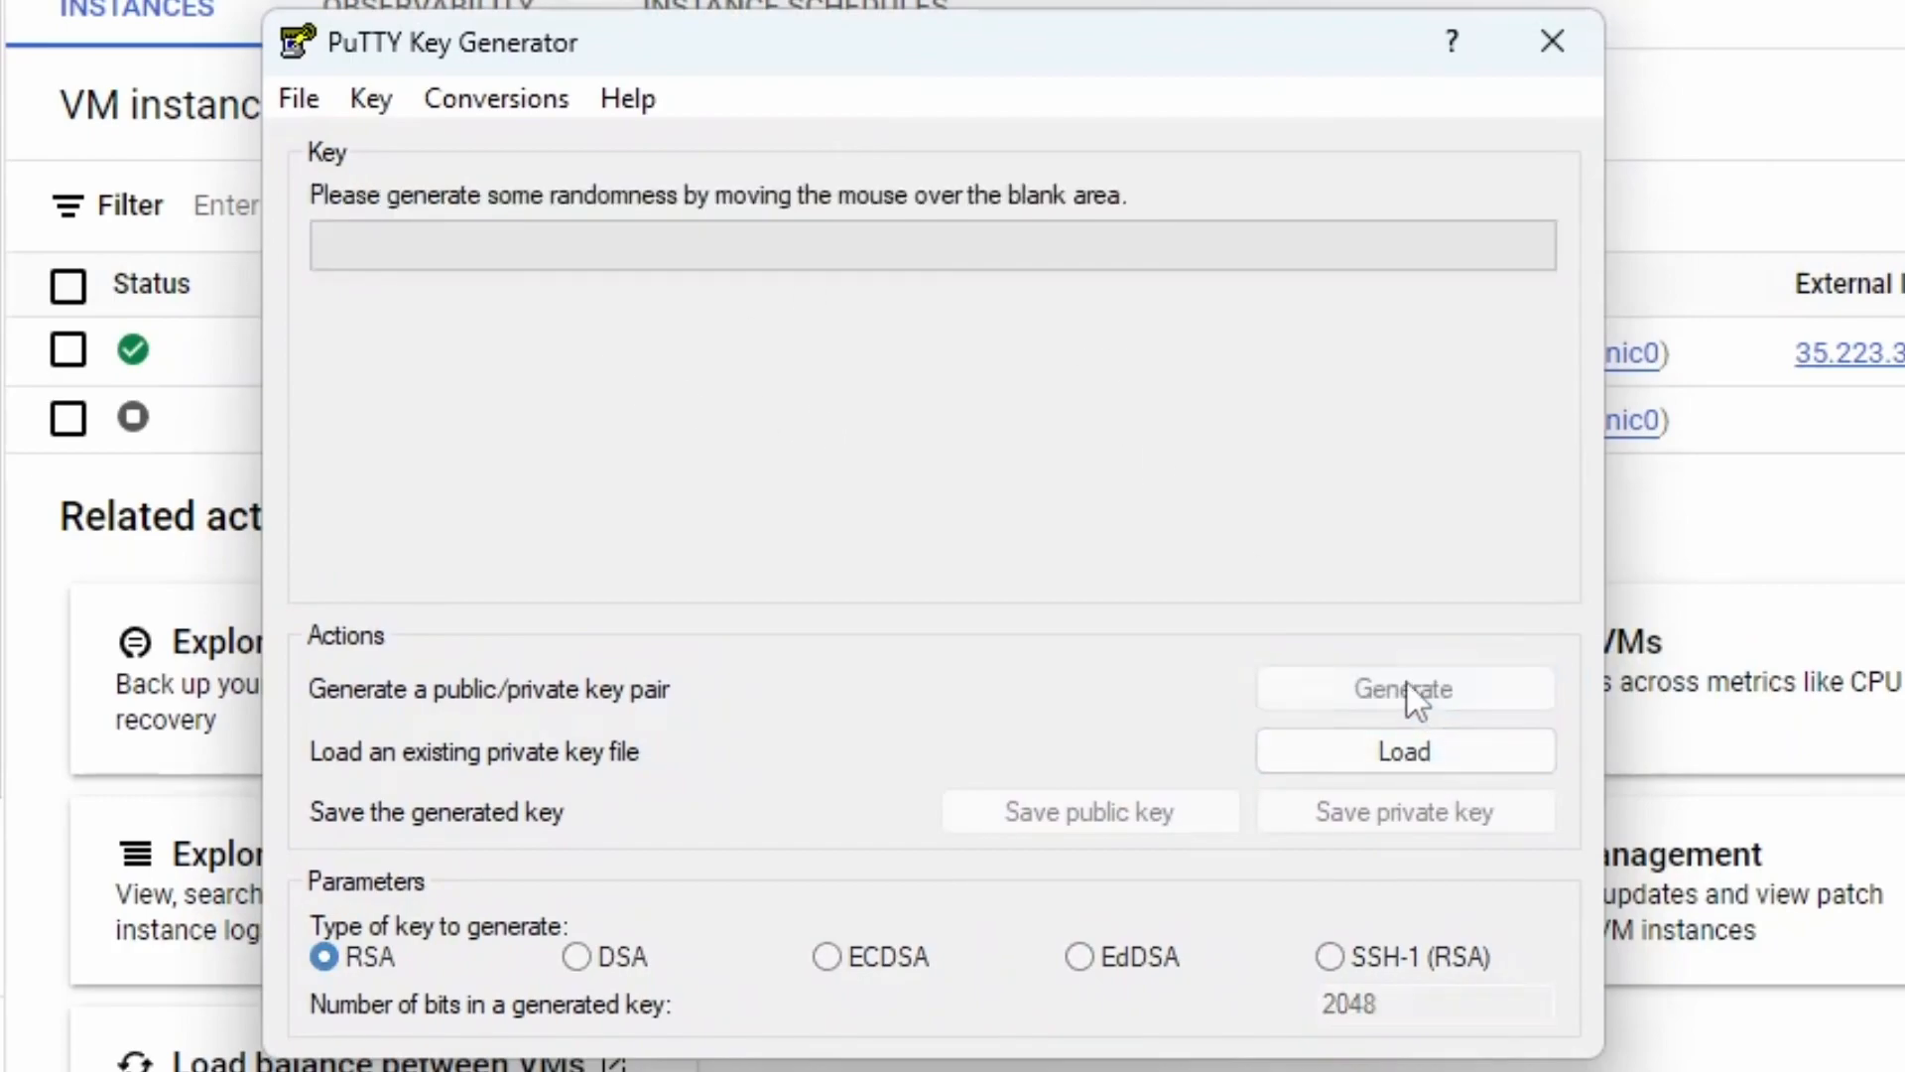
pyautogui.click(1403, 689)
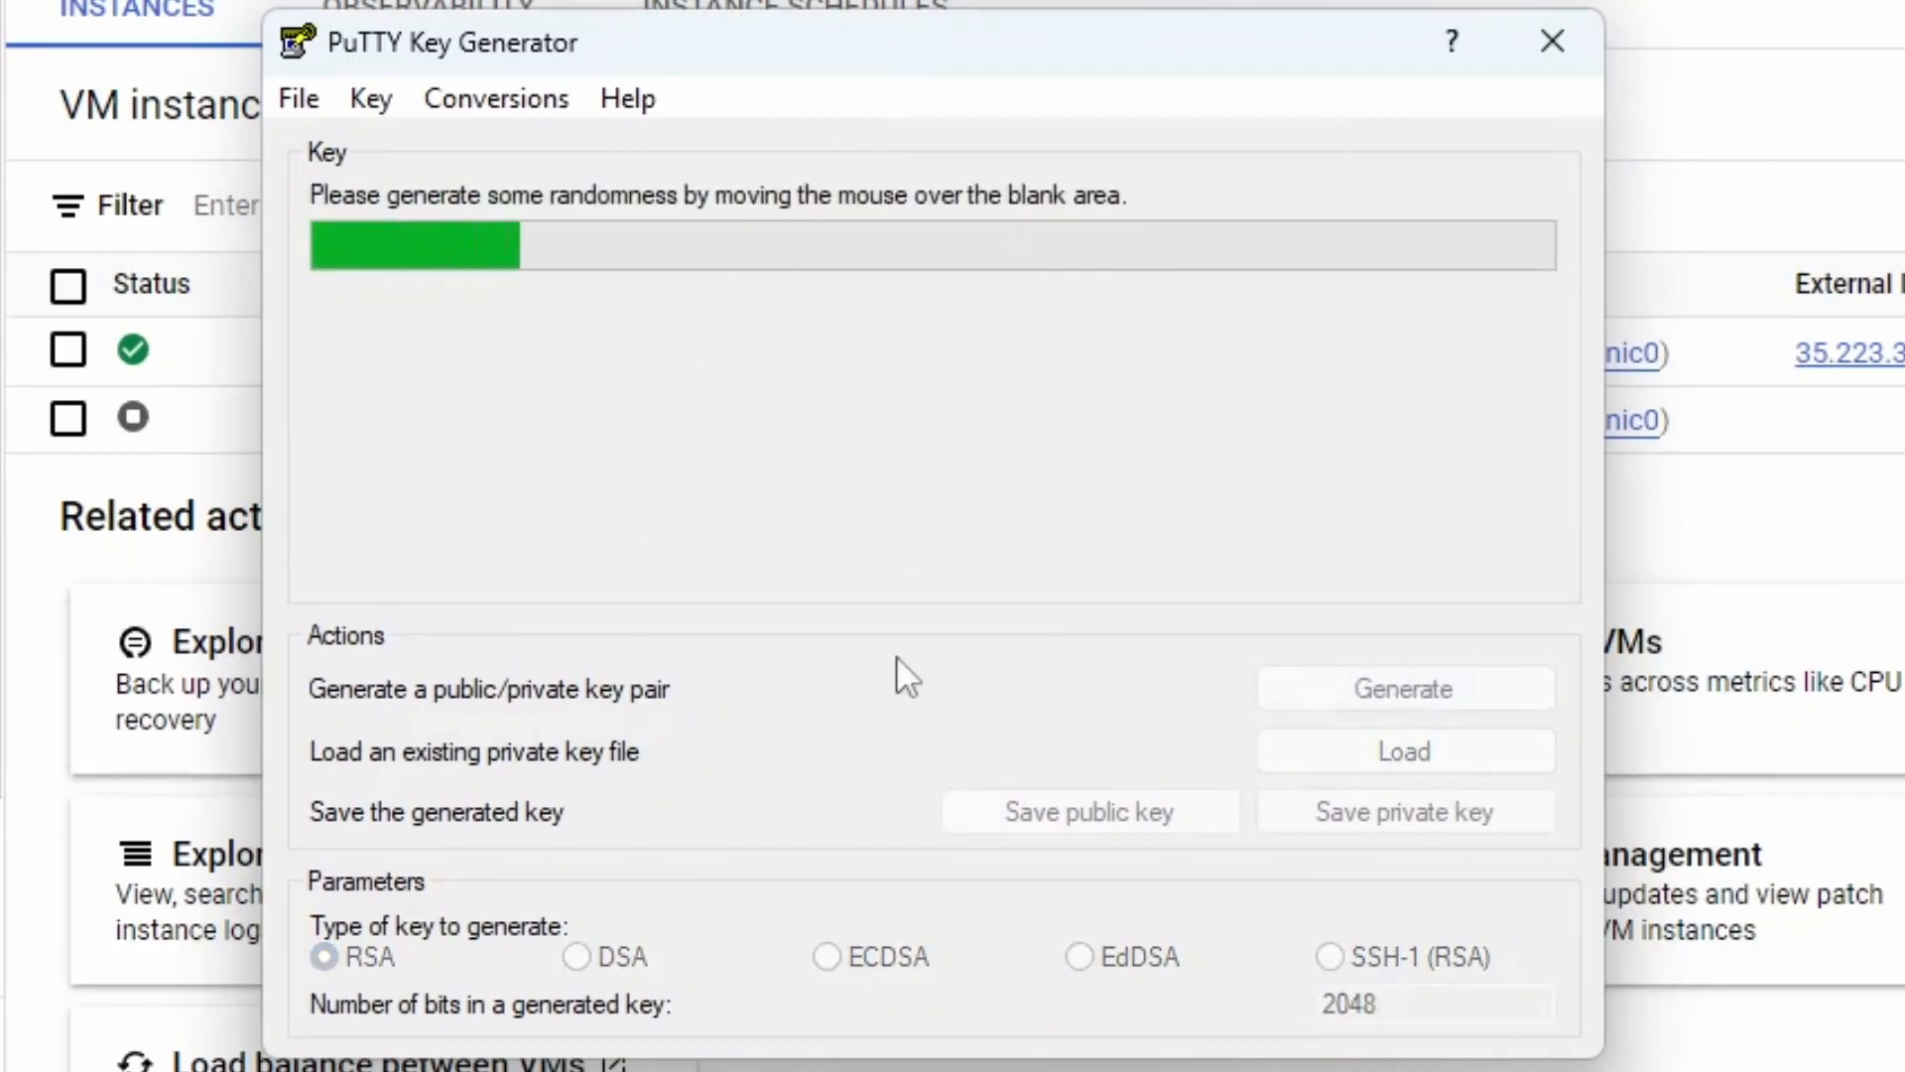
pyautogui.moveTo(1161, 242)
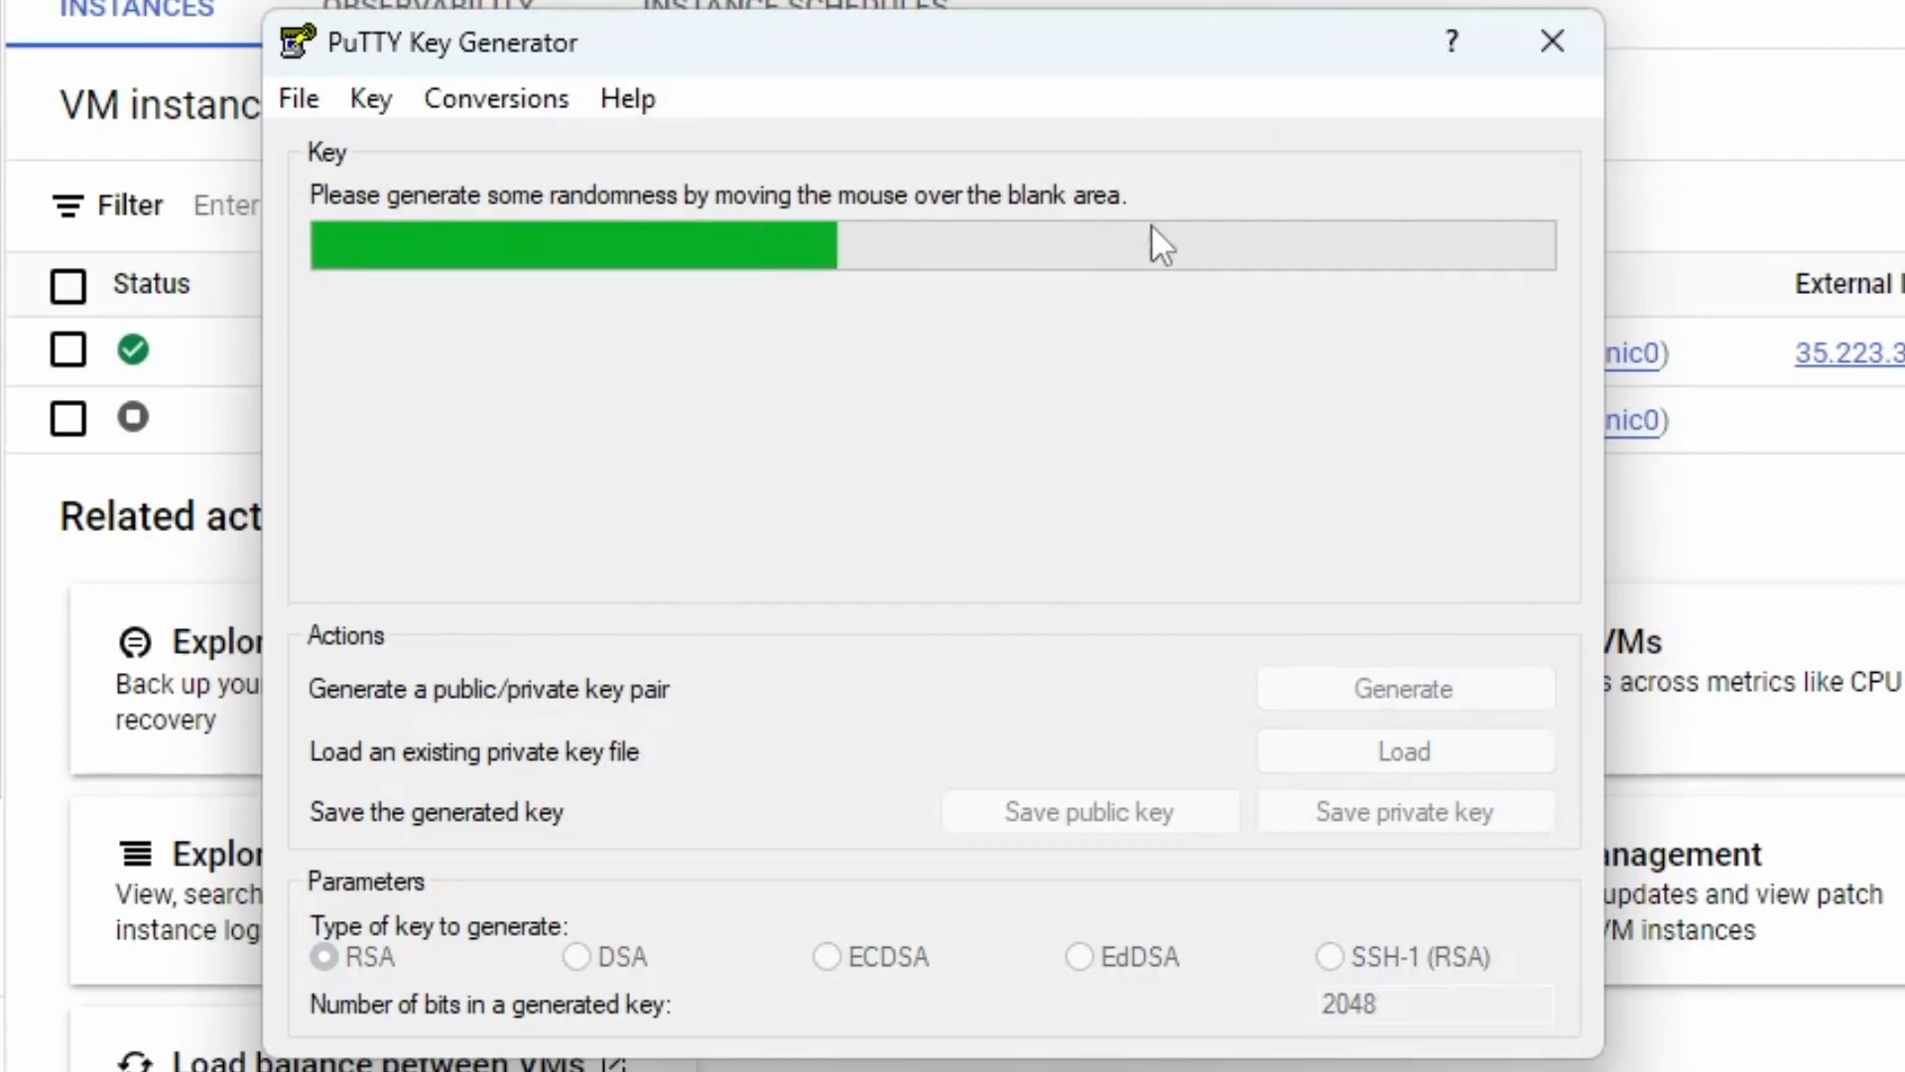
pyautogui.moveTo(723, 177)
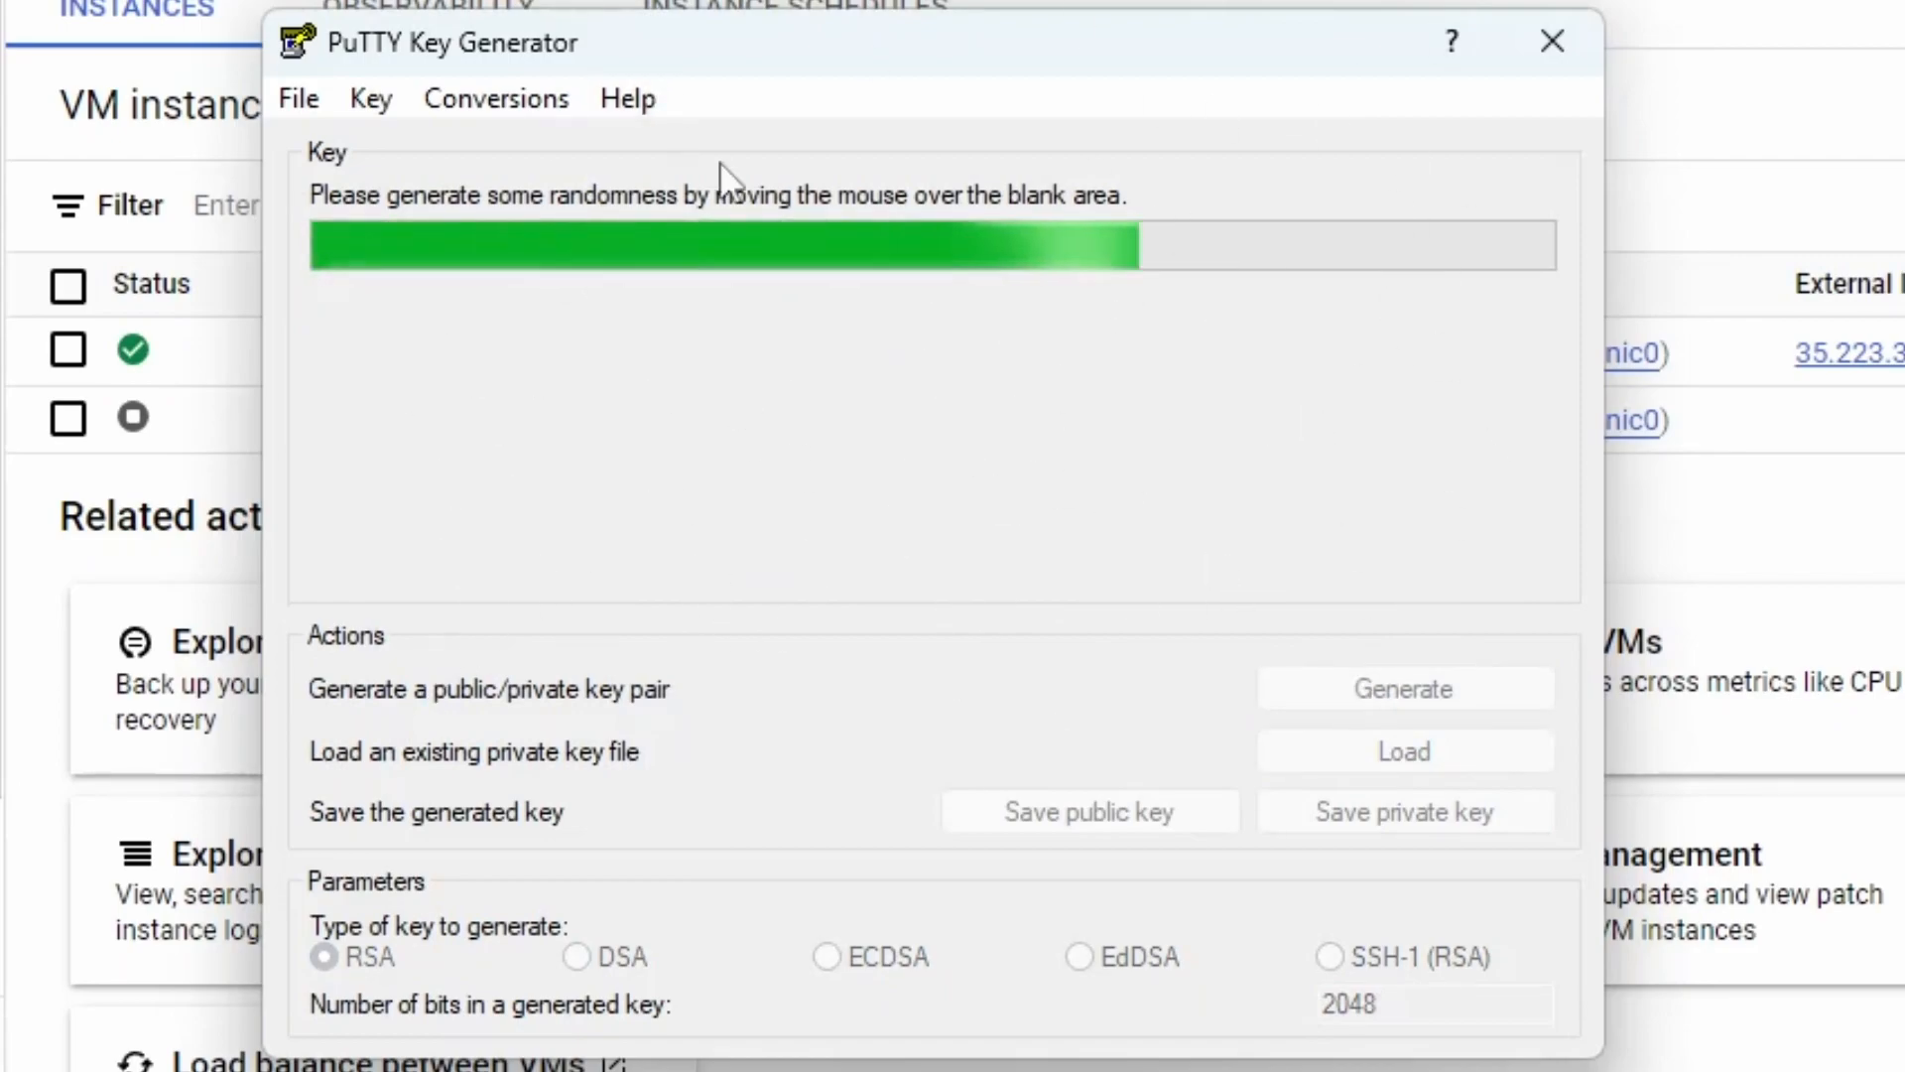
pyautogui.moveTo(1379, 589)
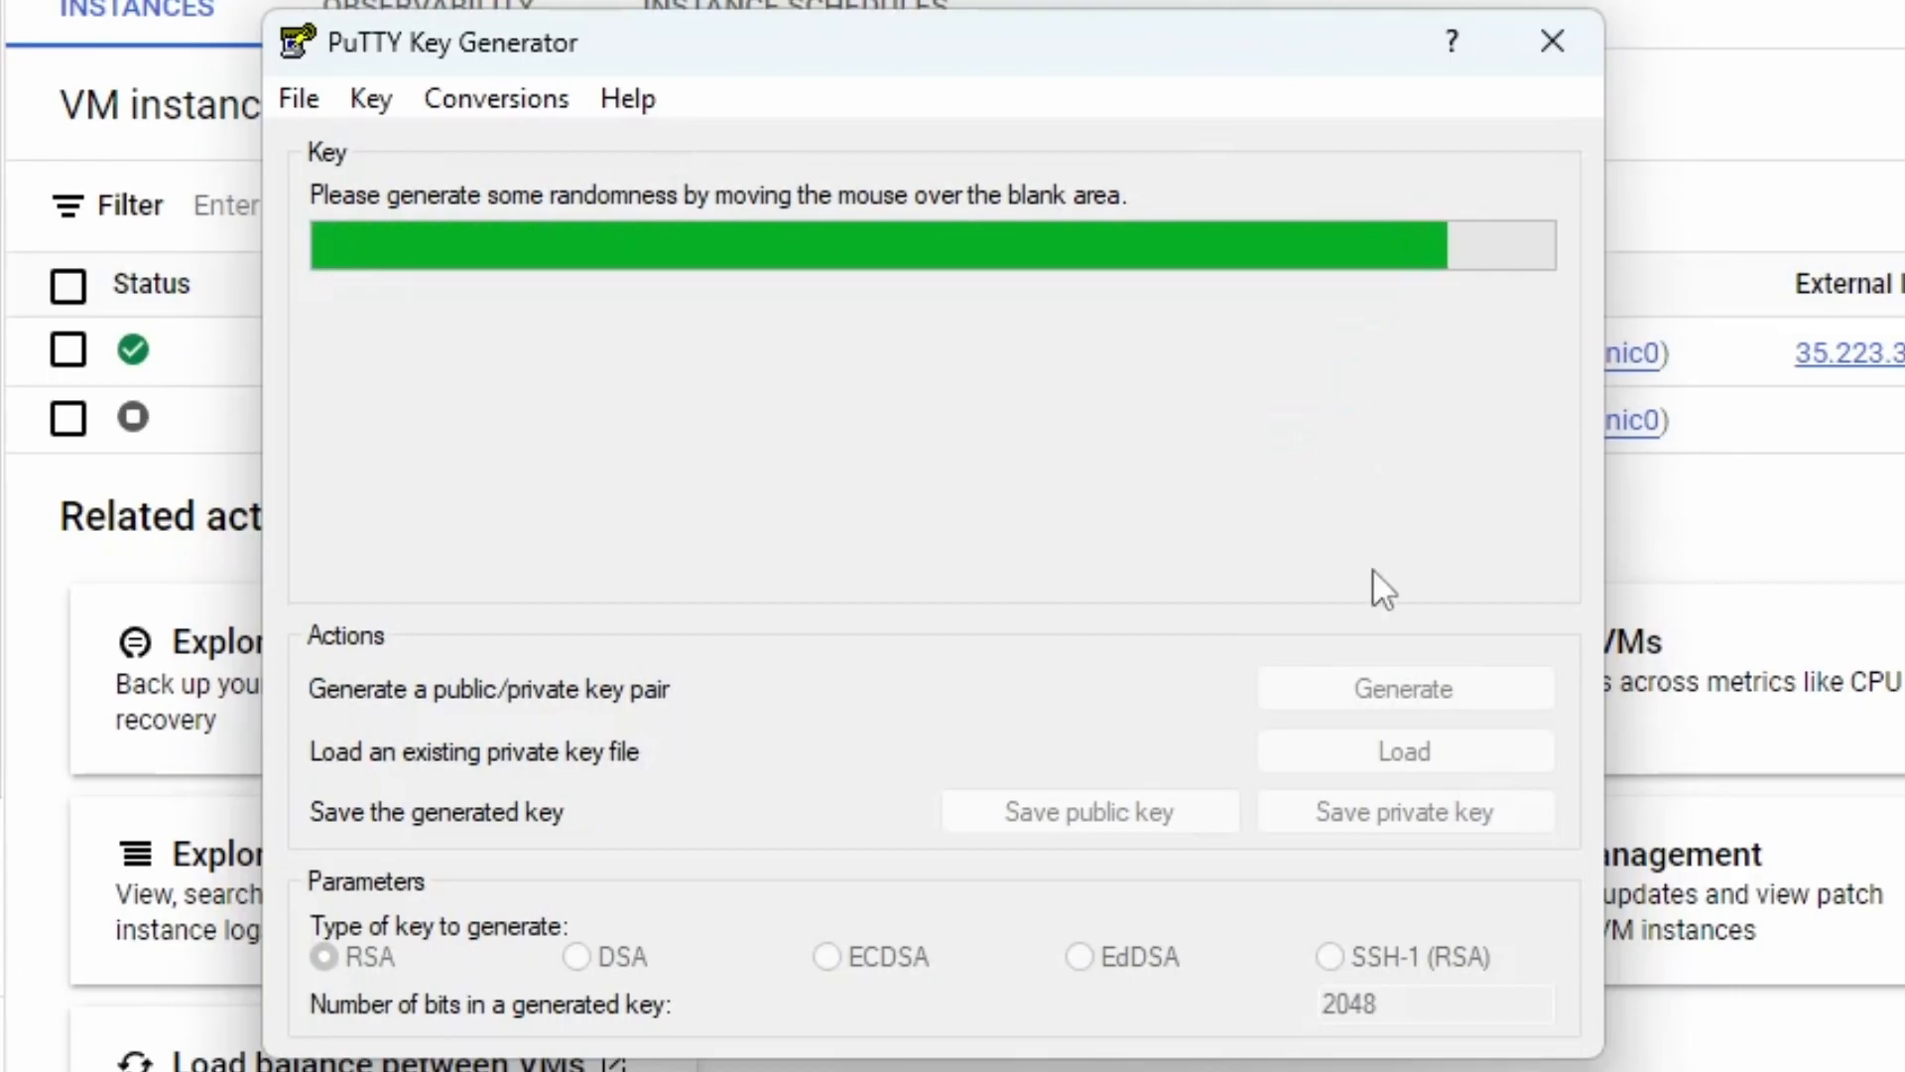
pyautogui.click(1403, 686)
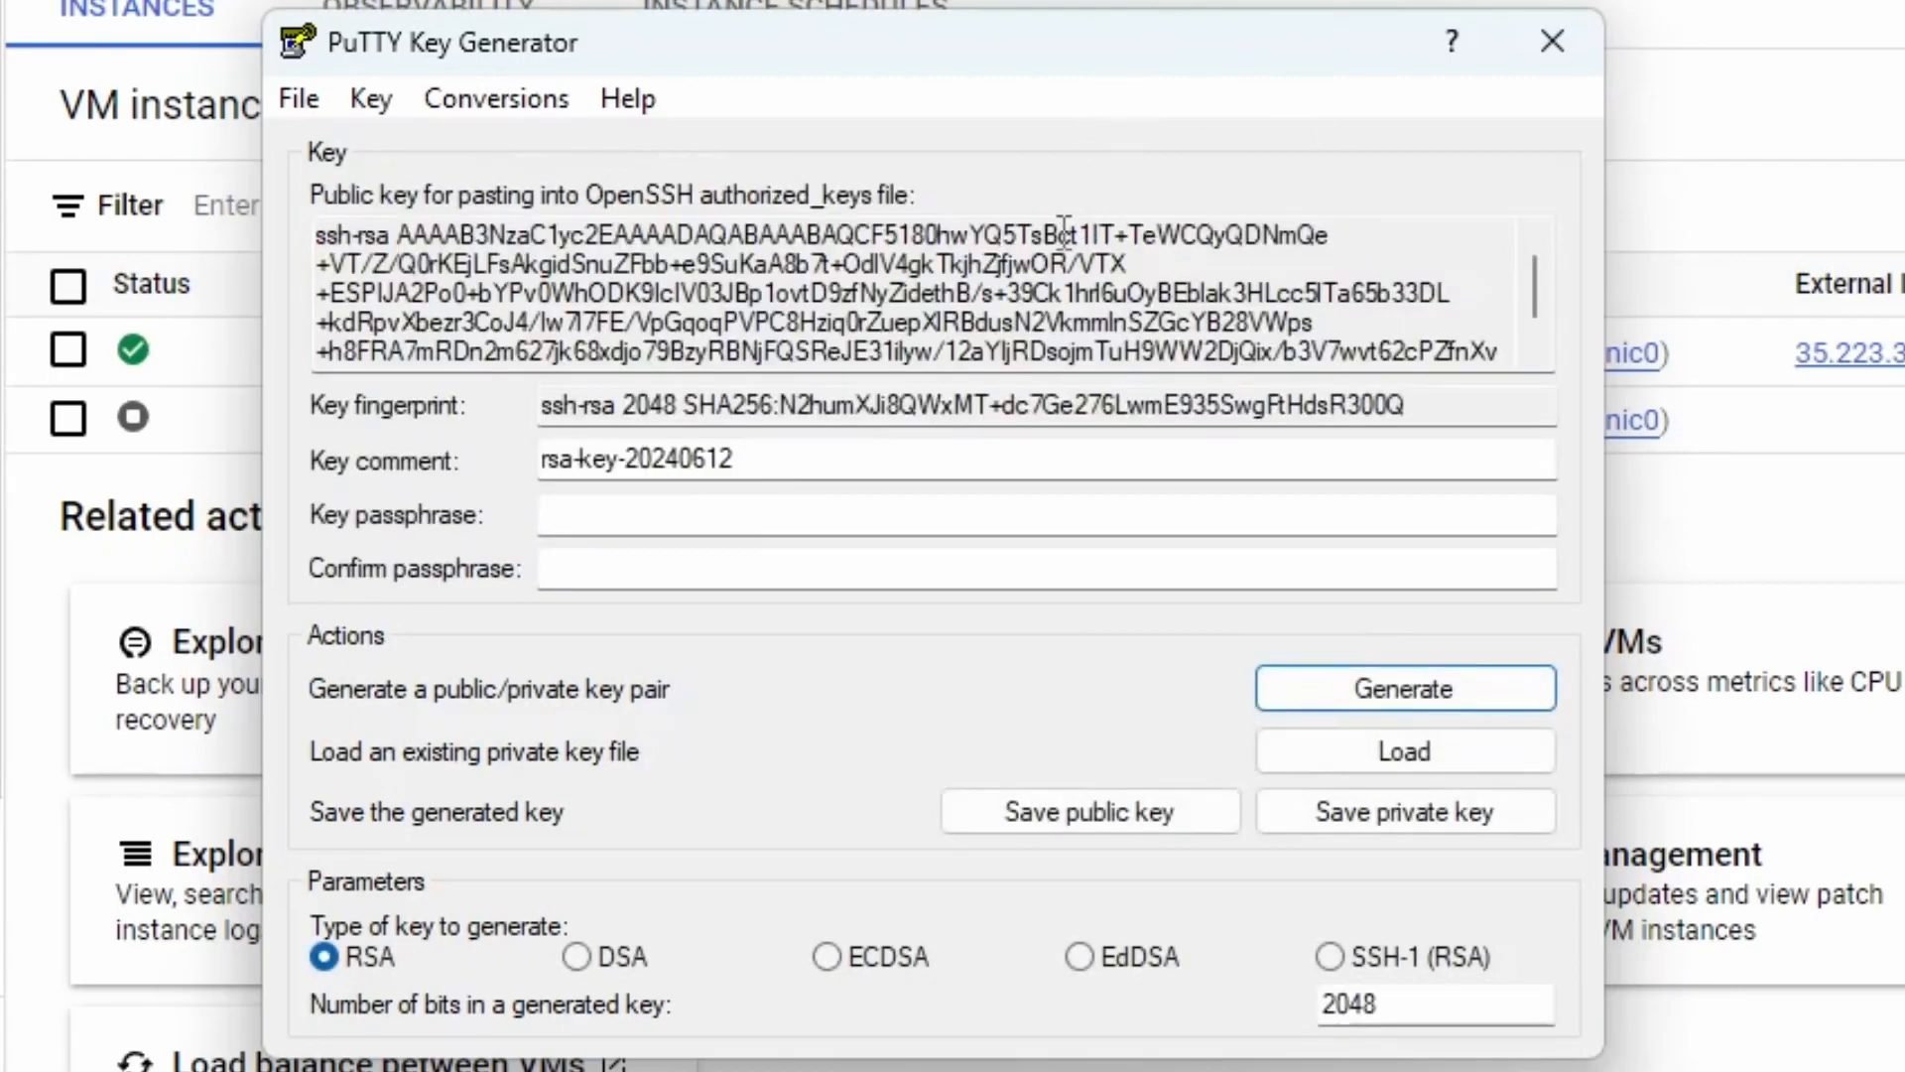
# Set the key comment to 'laptop-windows', correcting the 'windose' typo
pyautogui.scroll(-3)
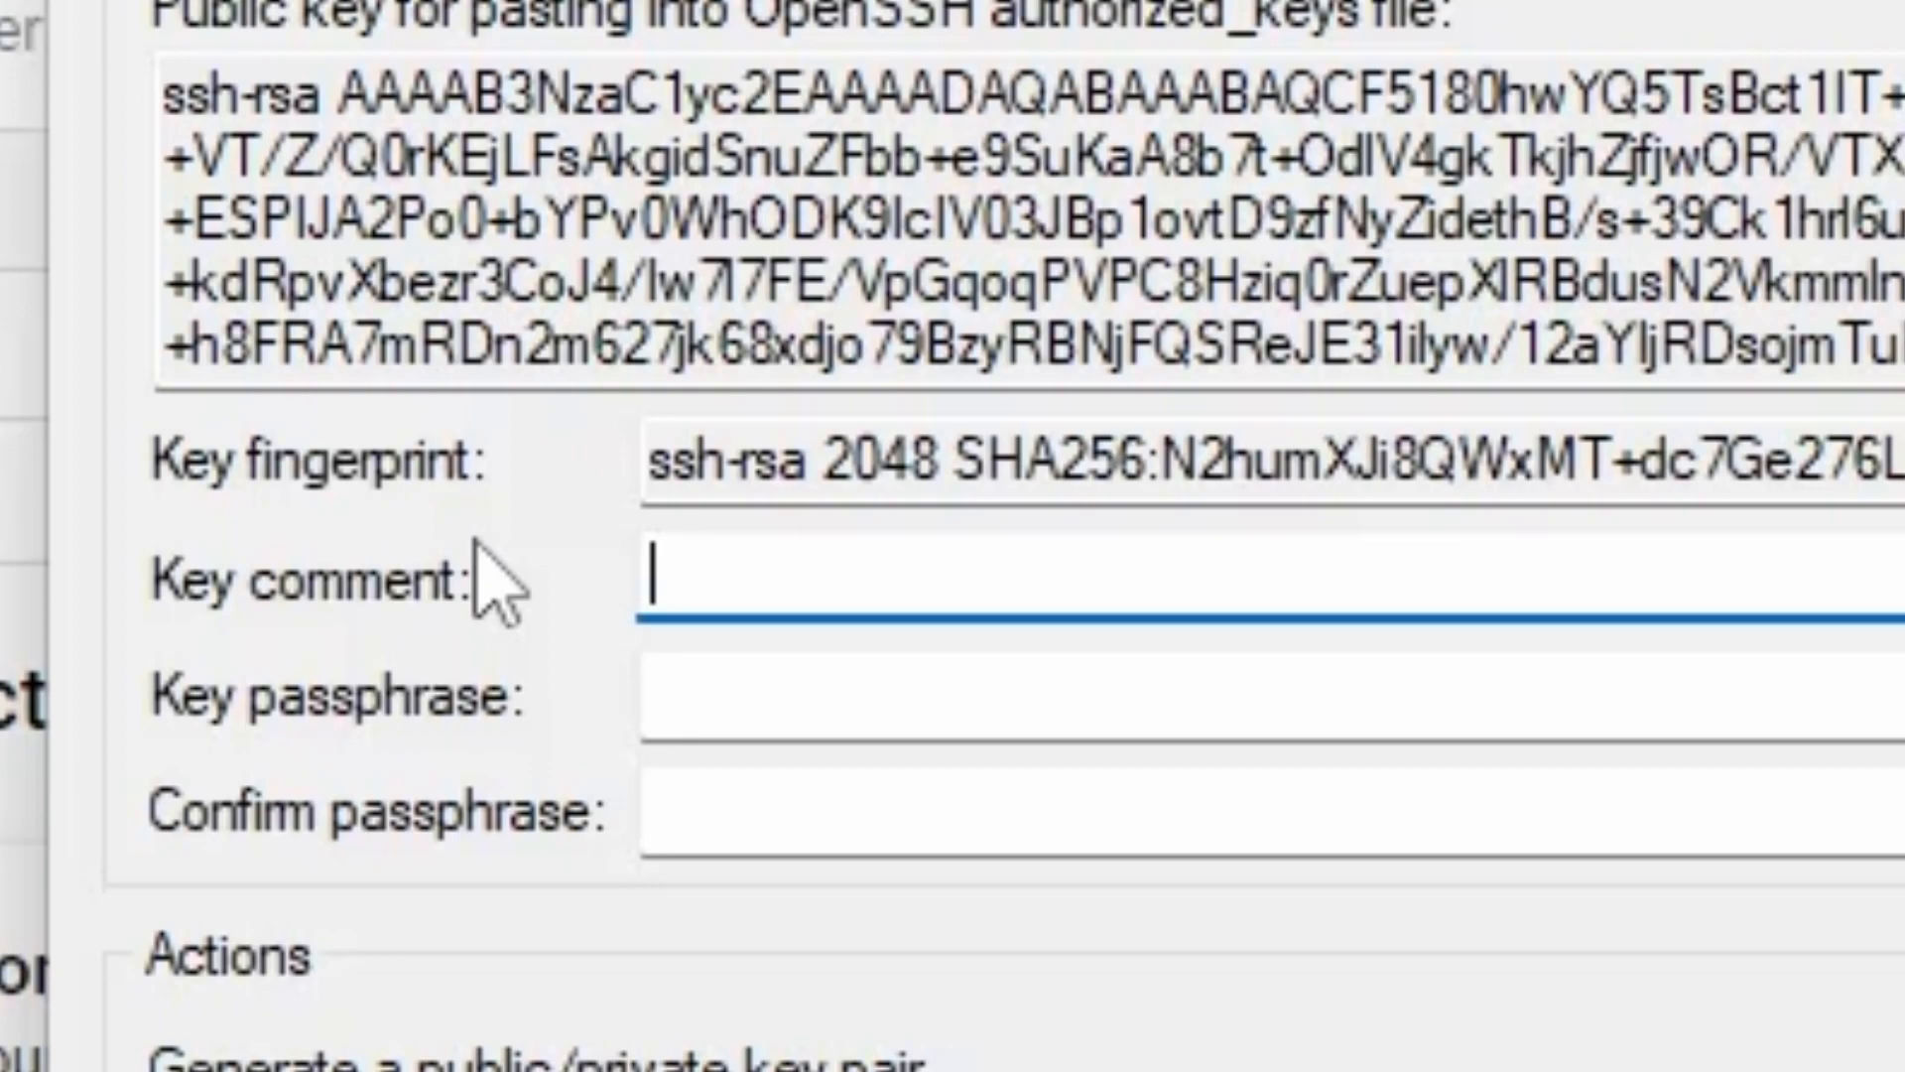
pyautogui.write('lap')
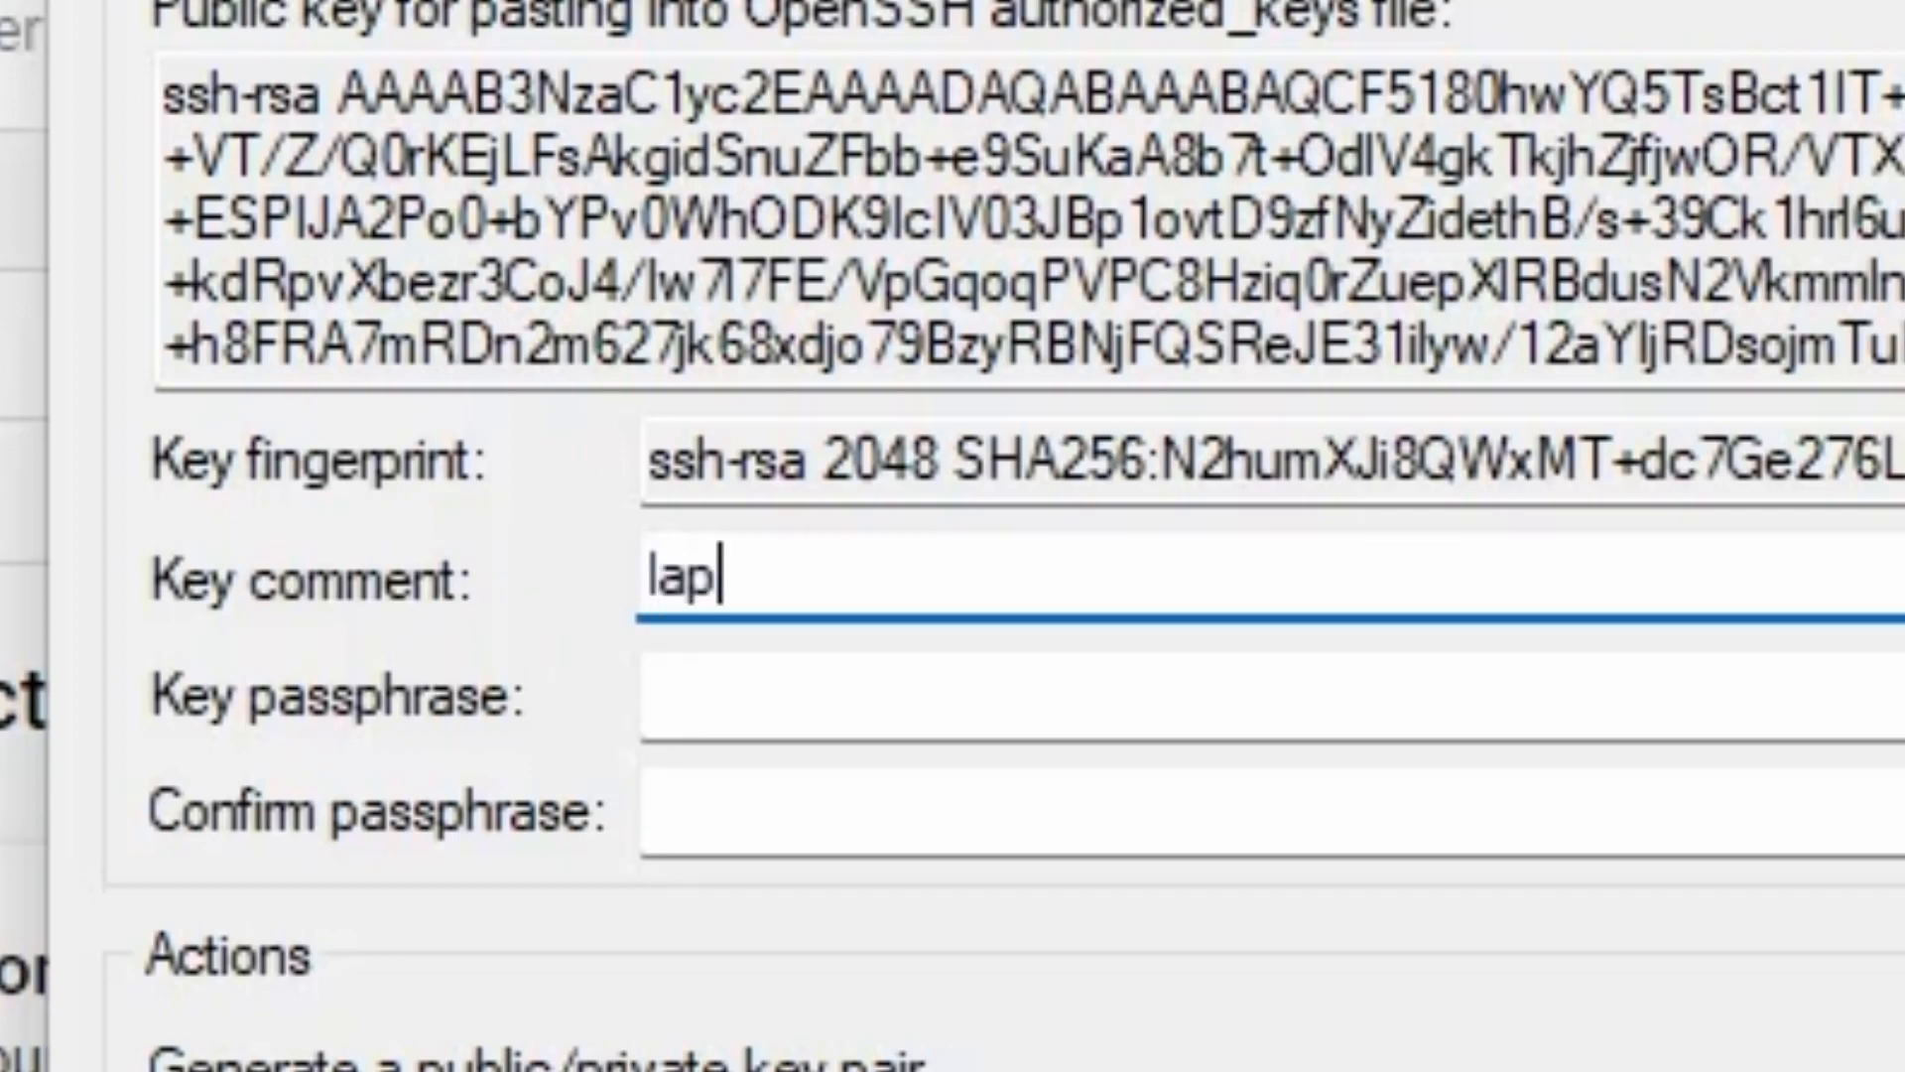
pyautogui.write('top-')
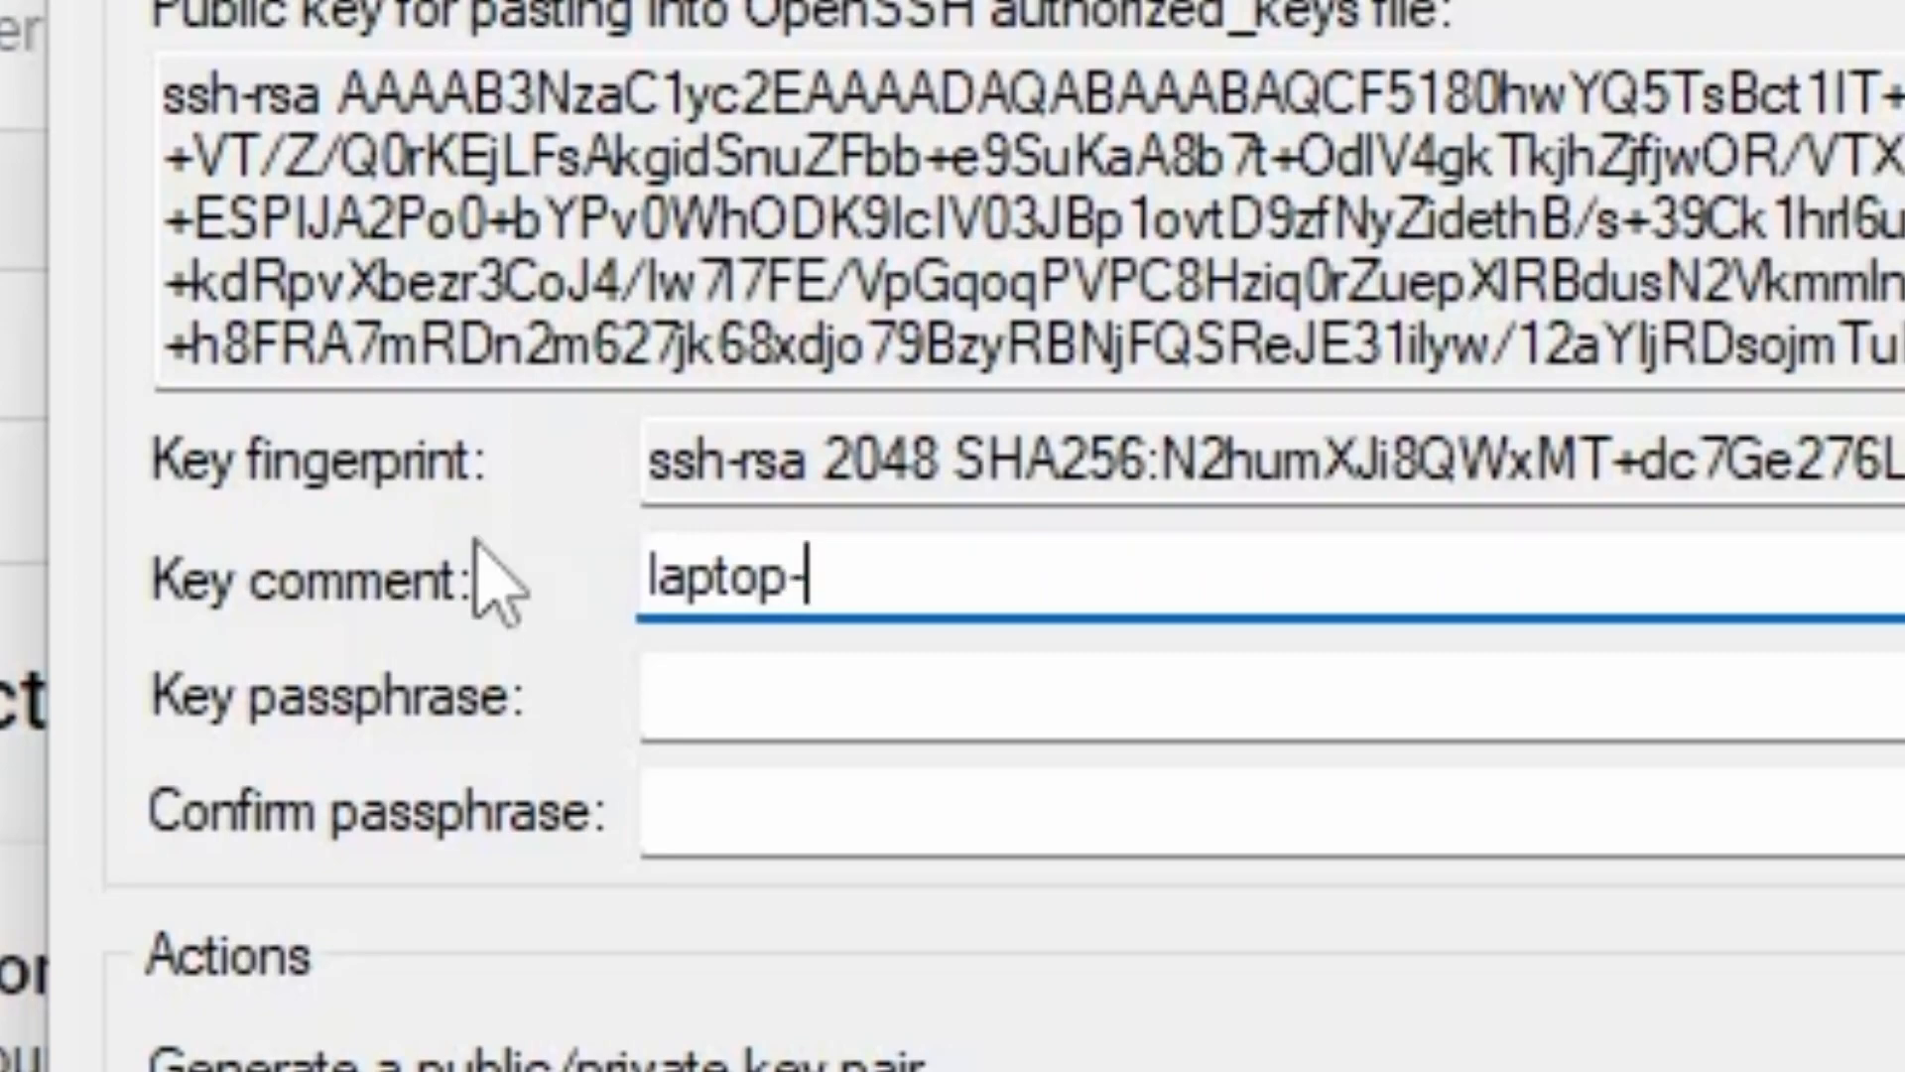
pyautogui.write('windose')
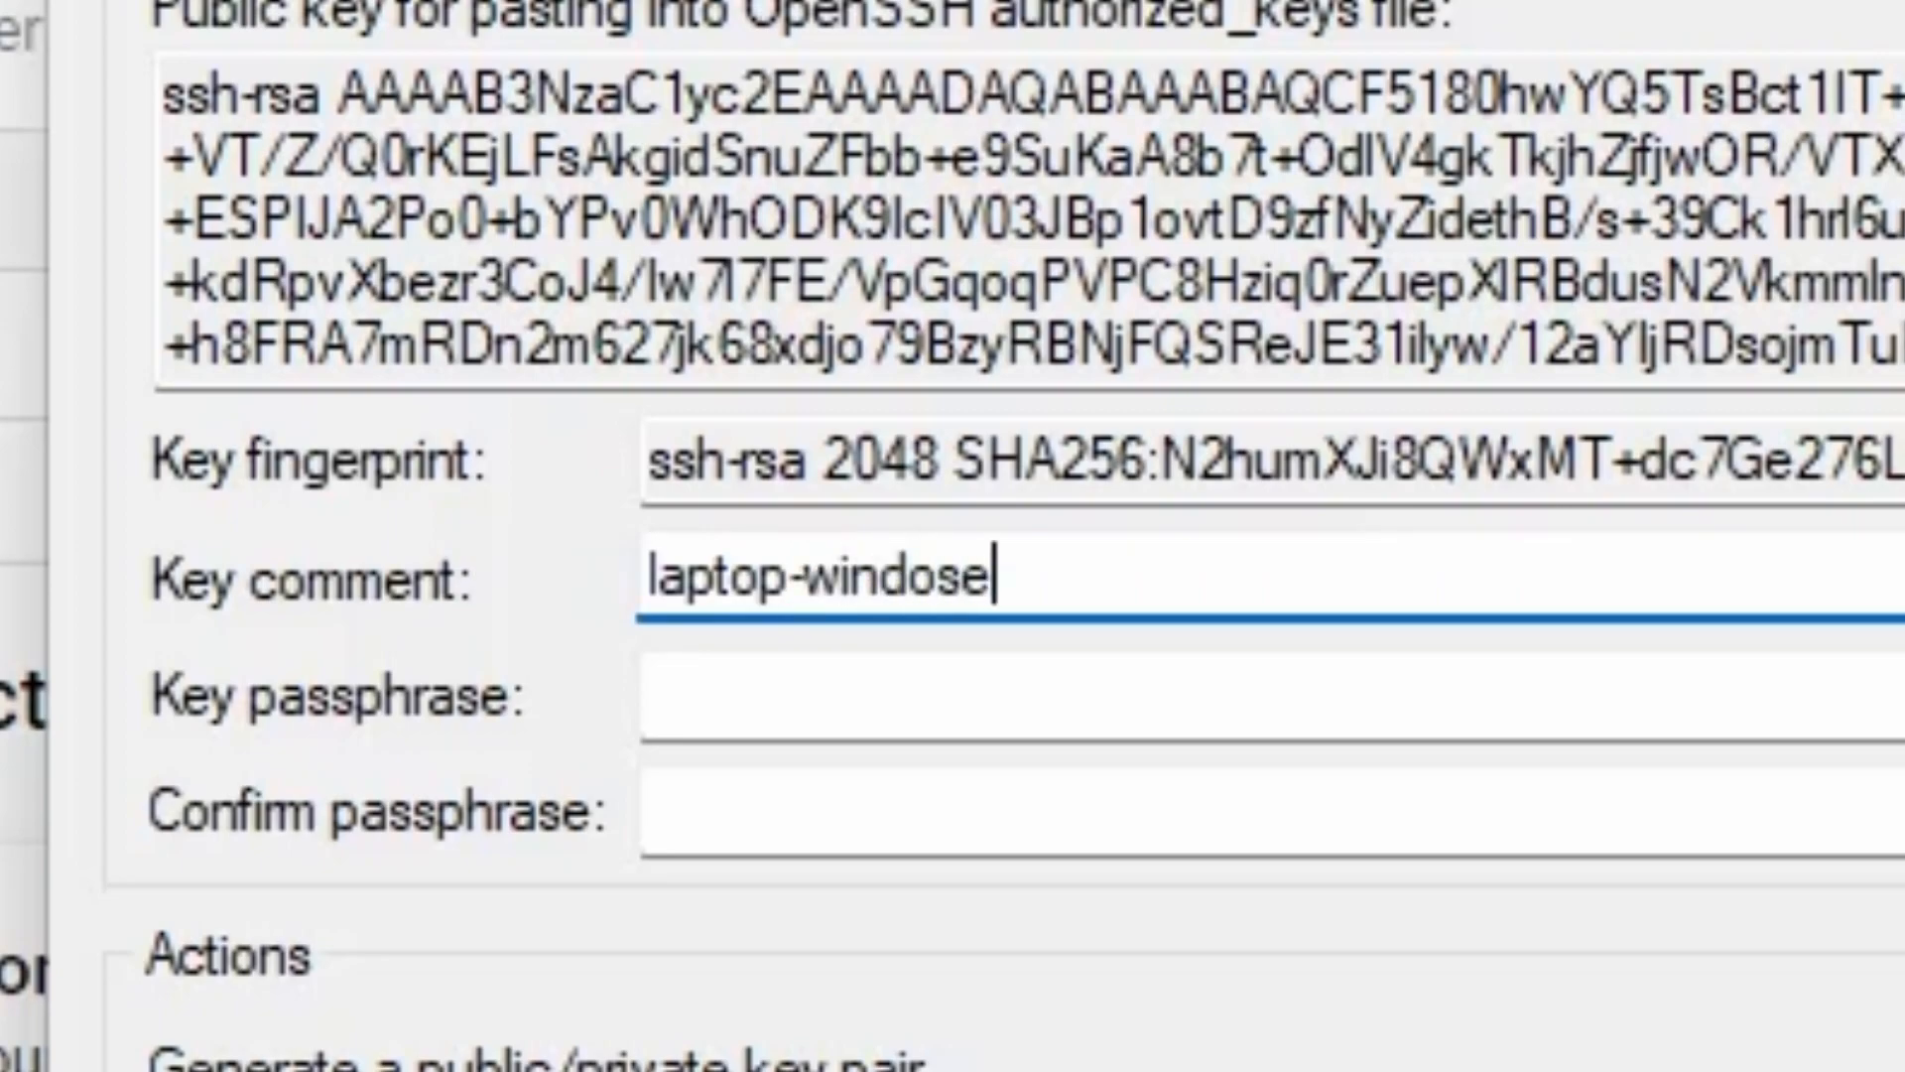
pyautogui.press('BackSpace')
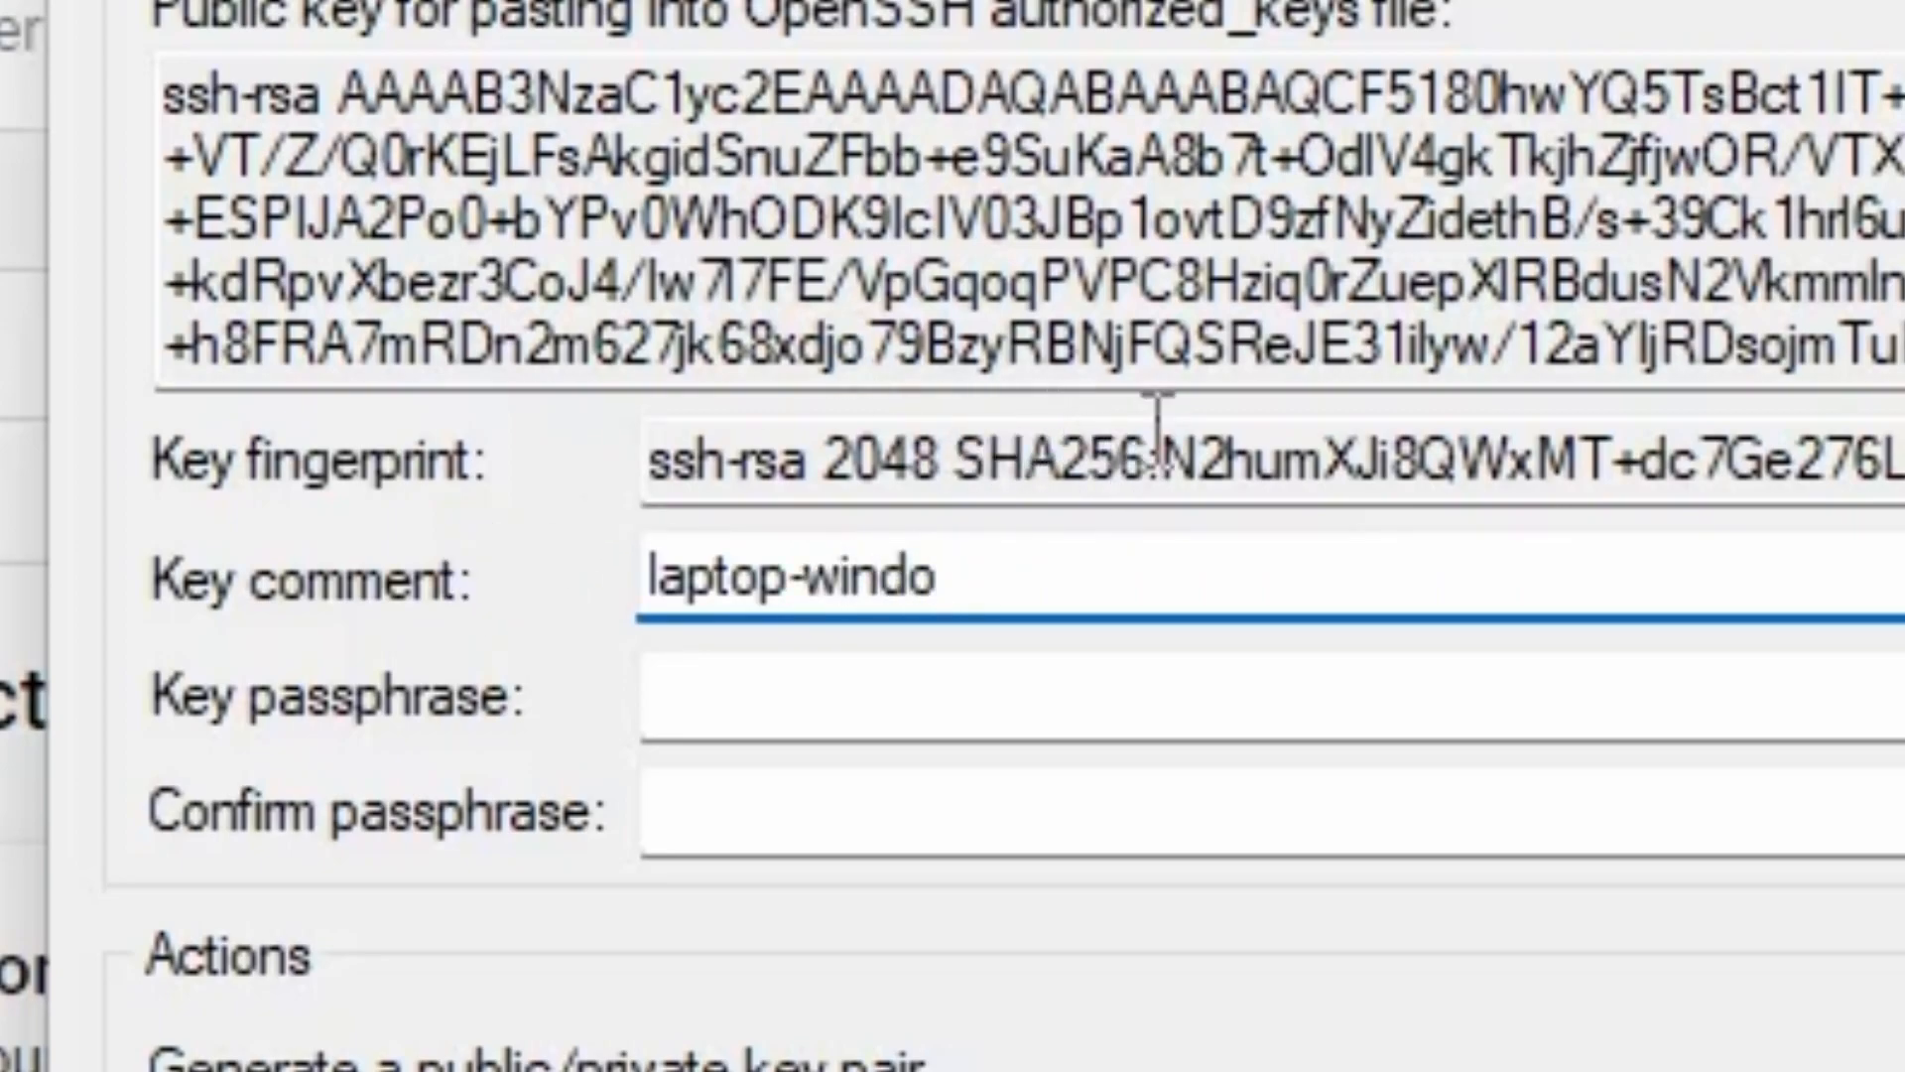
pyautogui.write('ws')
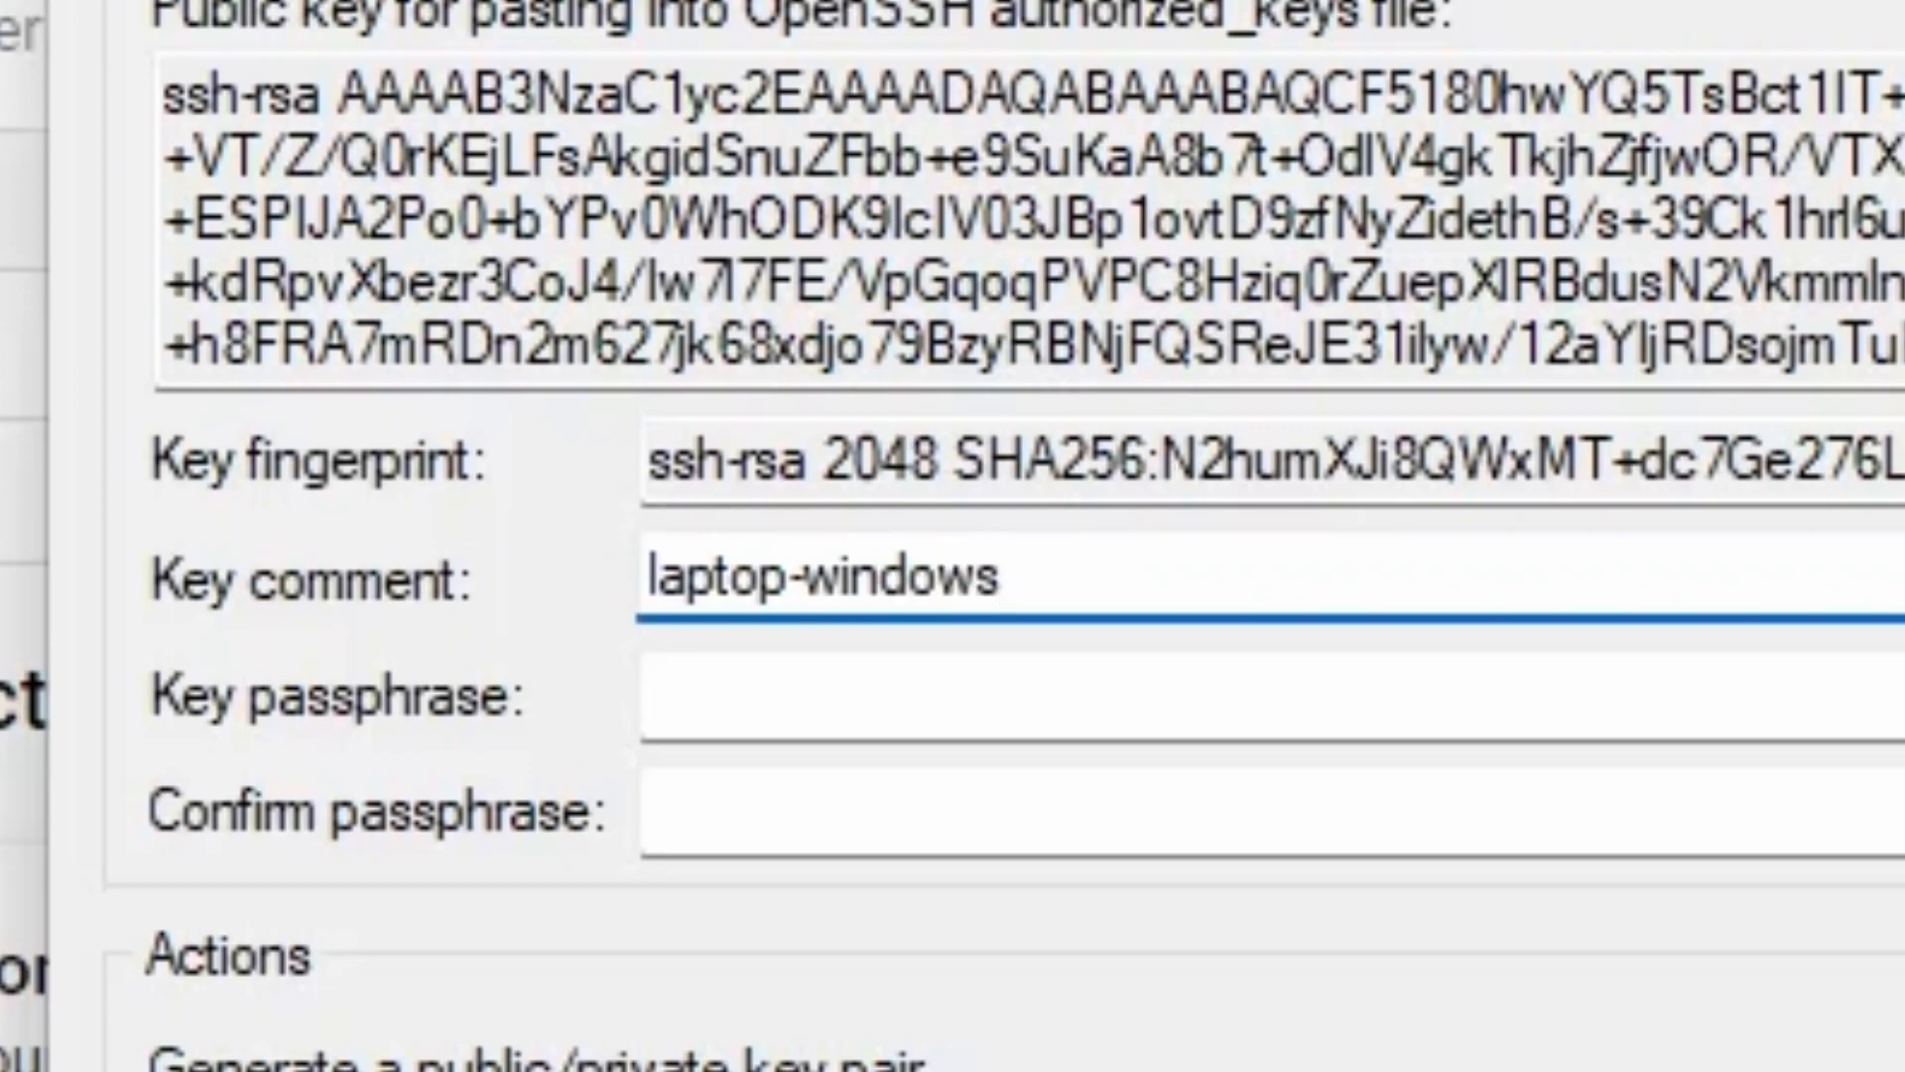
pyautogui.moveTo(1220, 575)
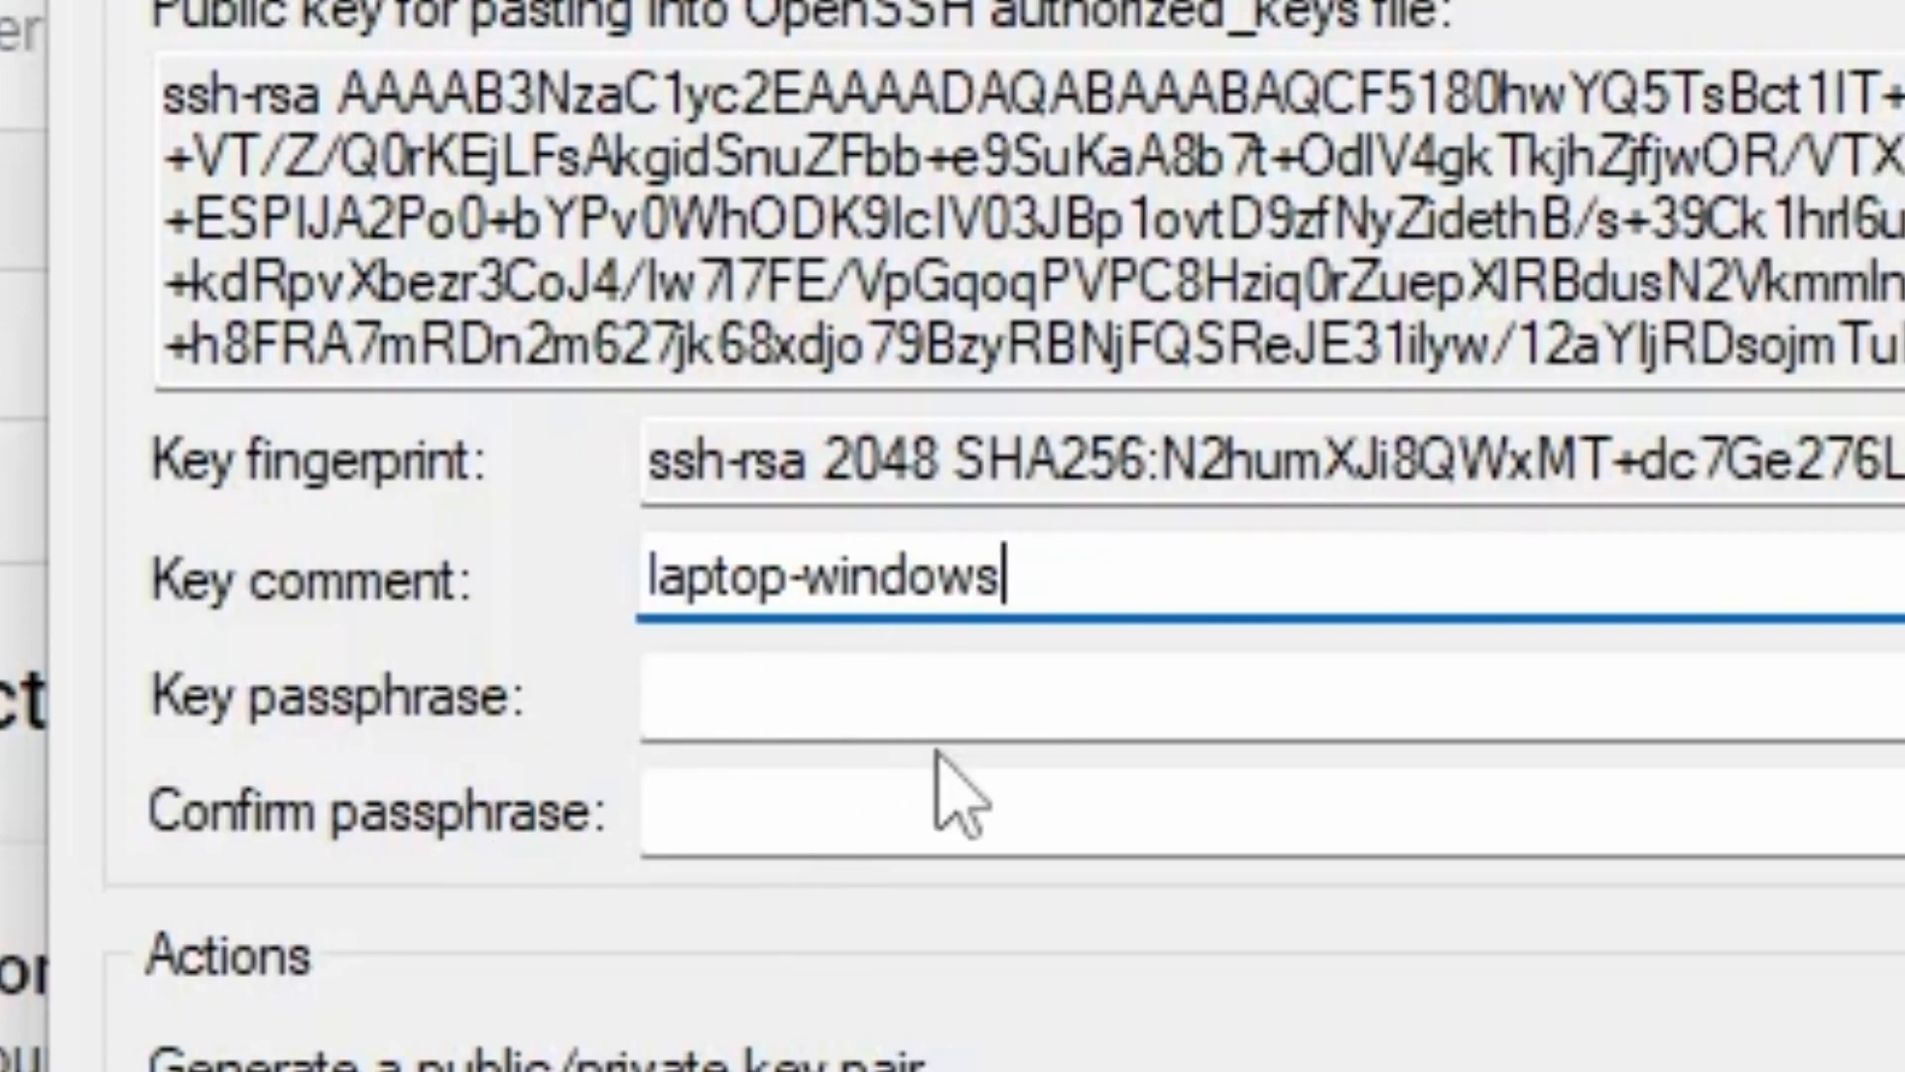
pyautogui.moveTo(1831, 824)
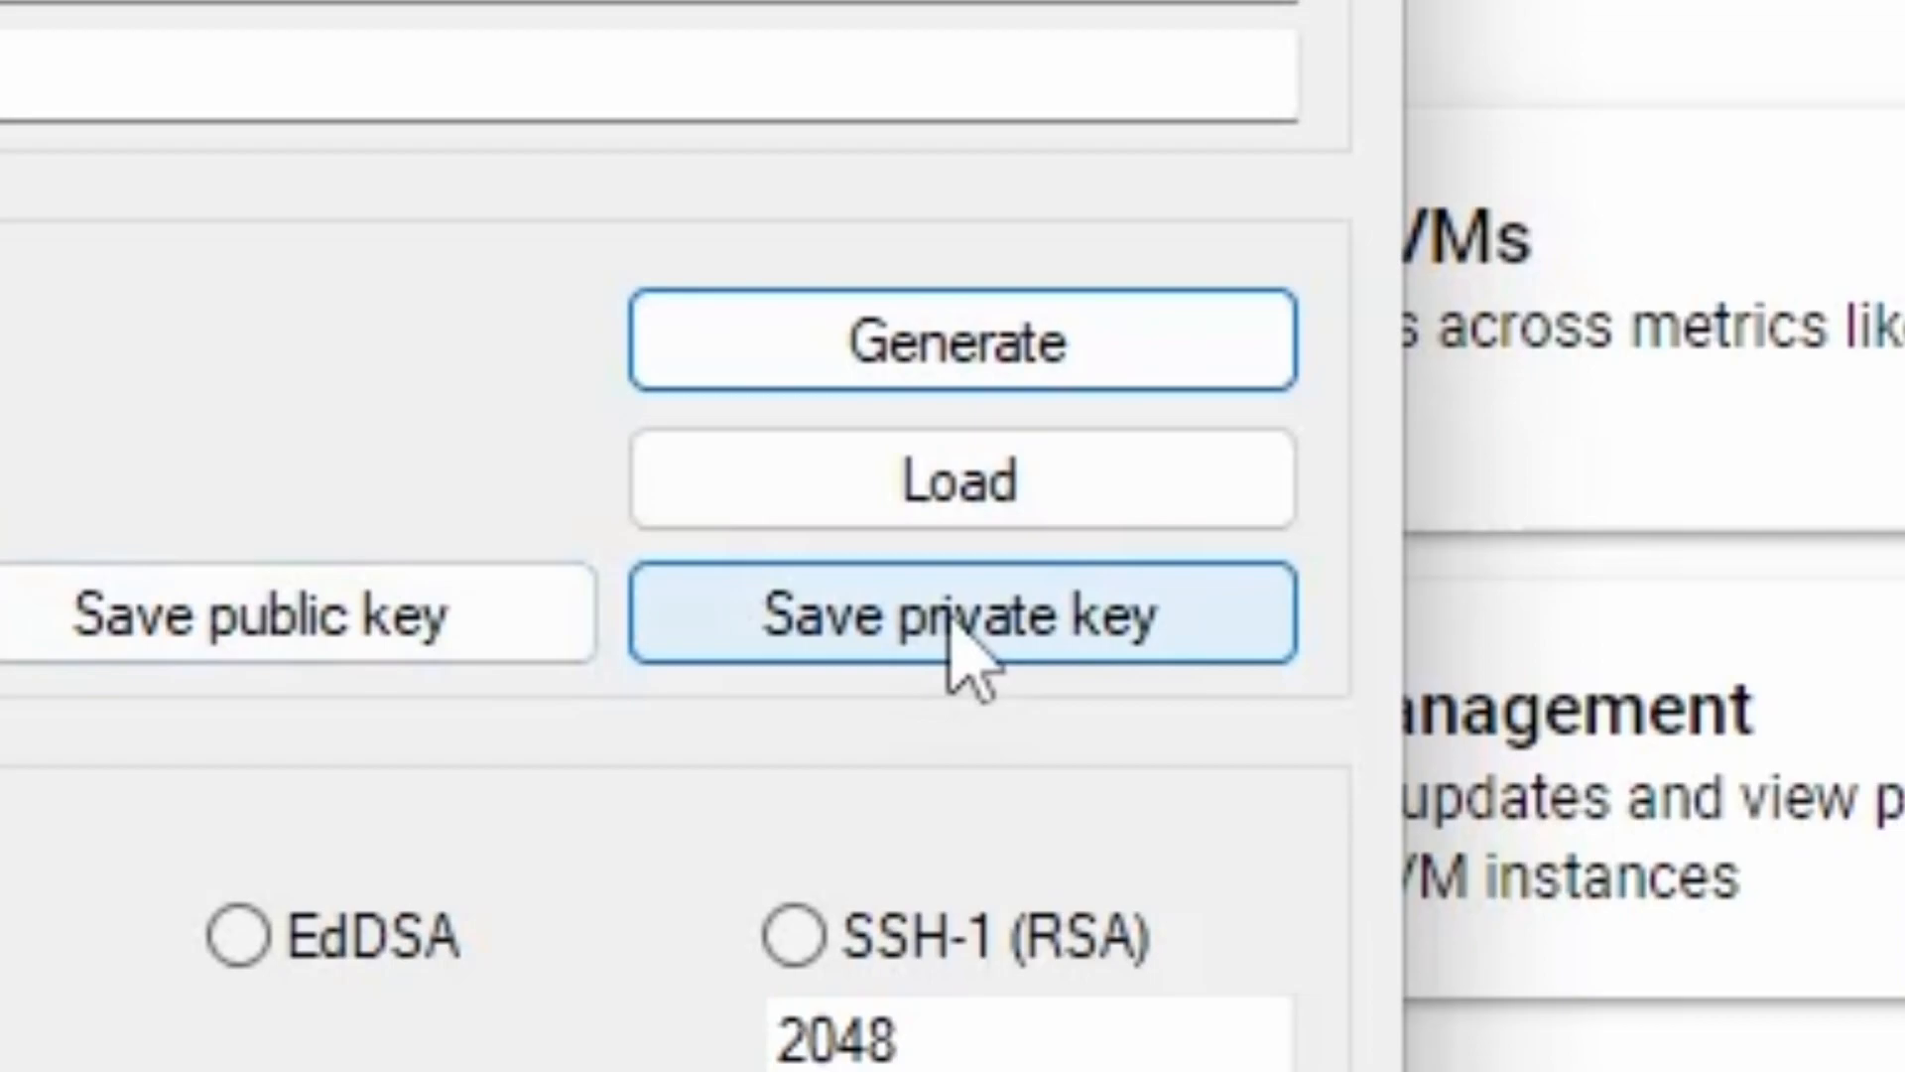
# Save the private key without a passphrase, confirming the warning
pyautogui.click(956, 613)
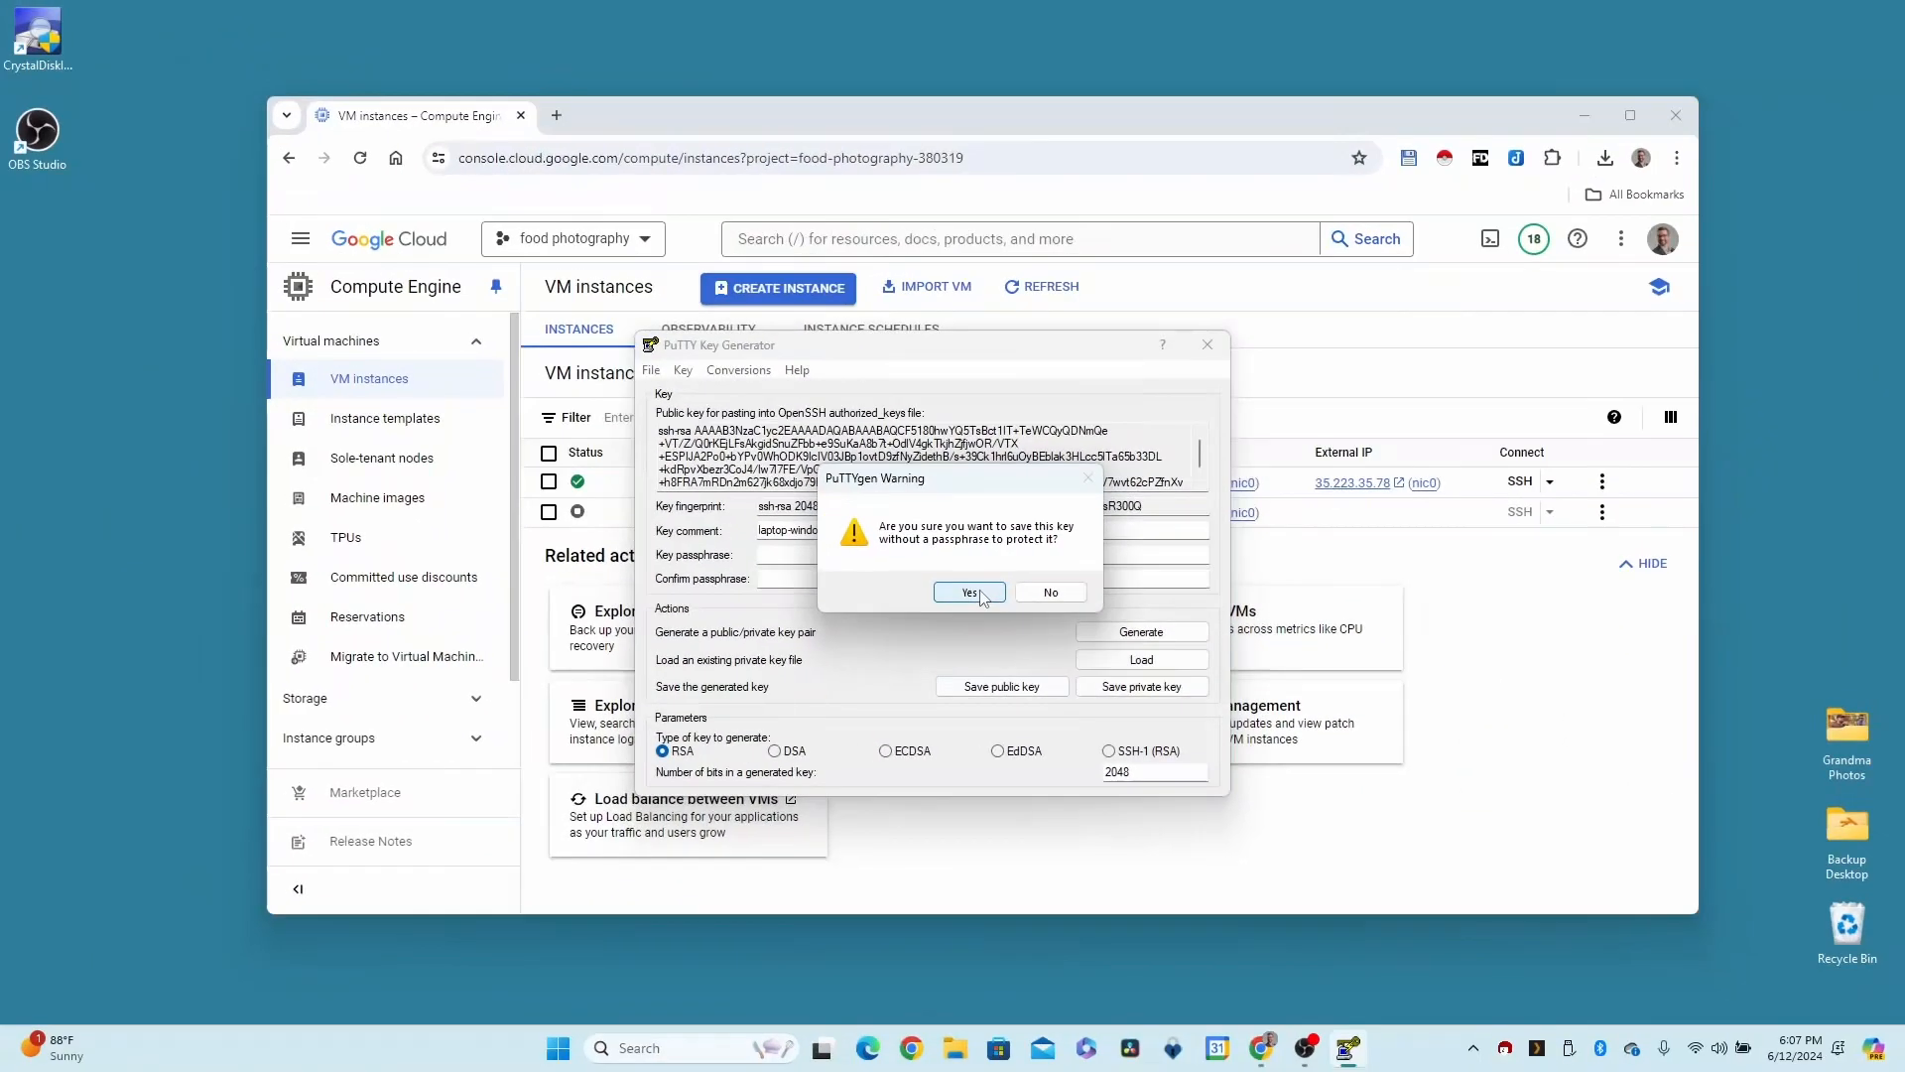
pyautogui.click(969, 591)
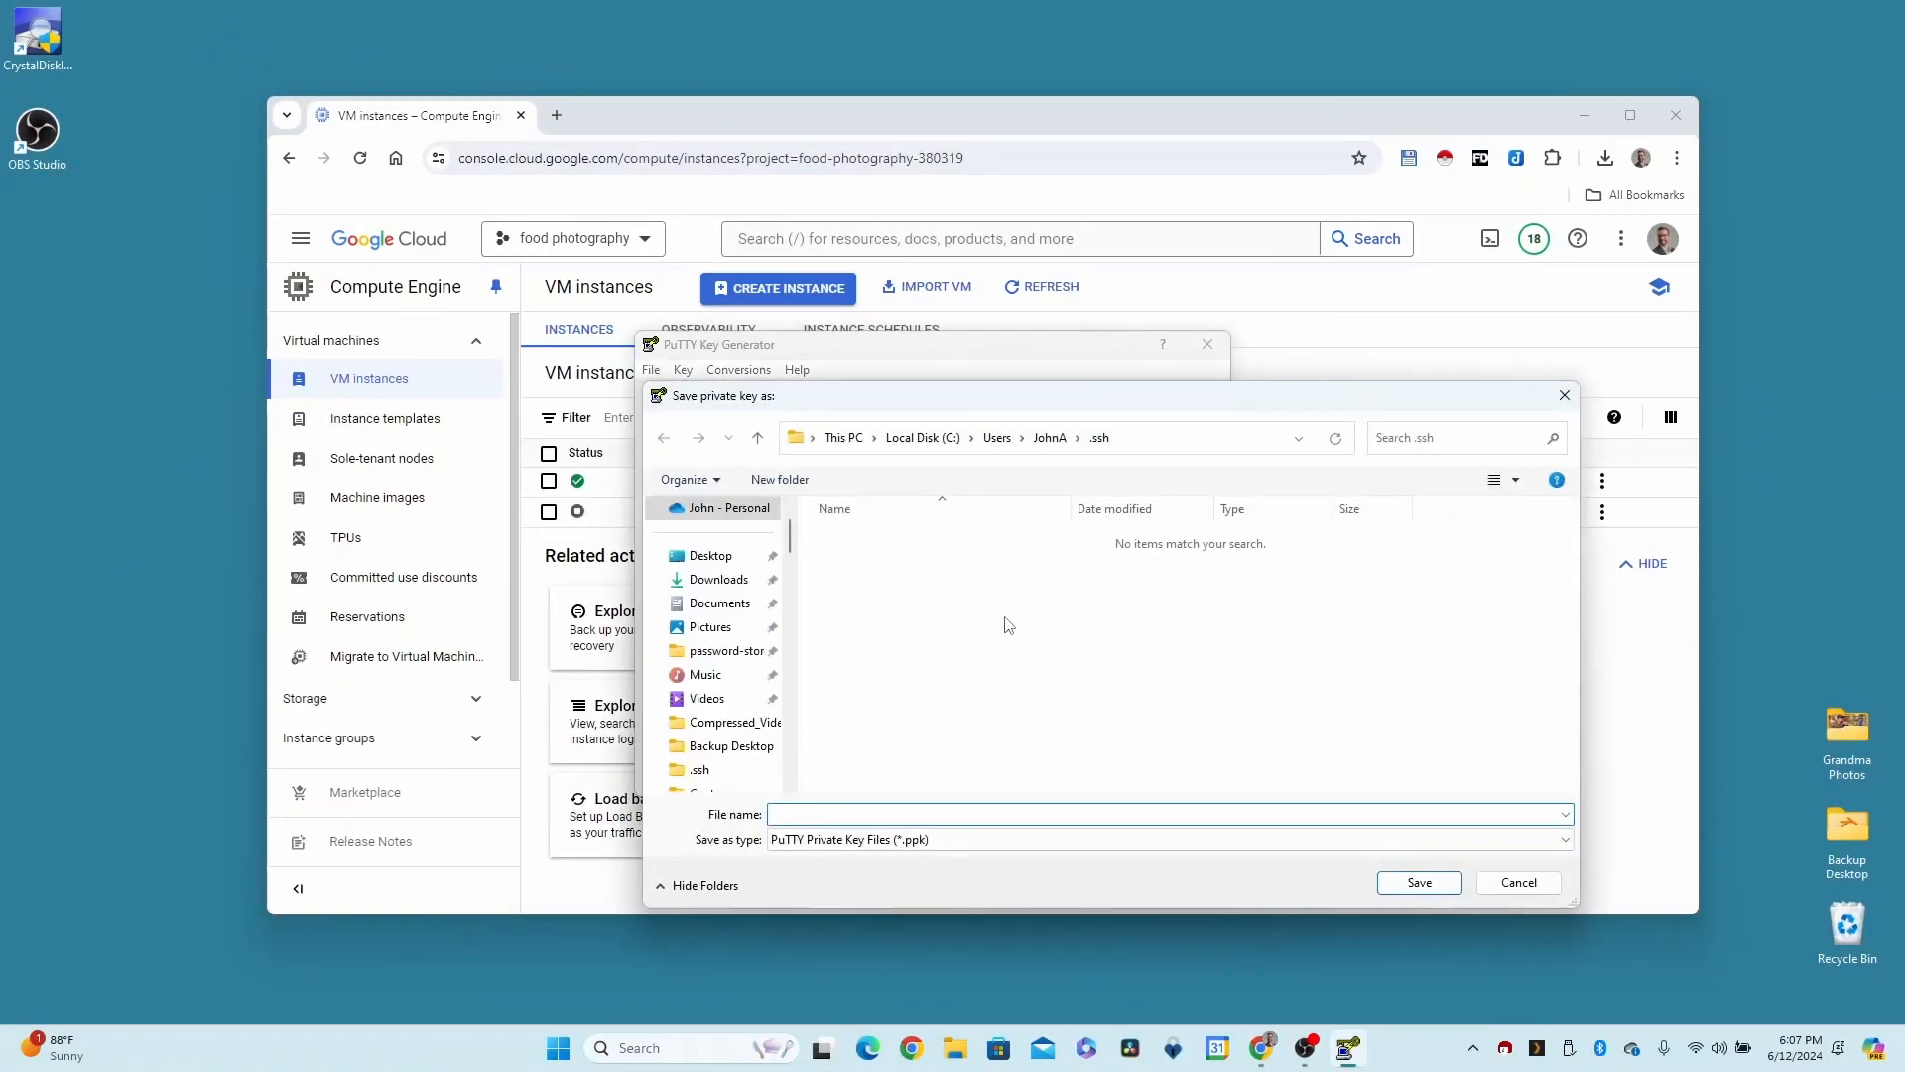
pyautogui.moveTo(1014, 631)
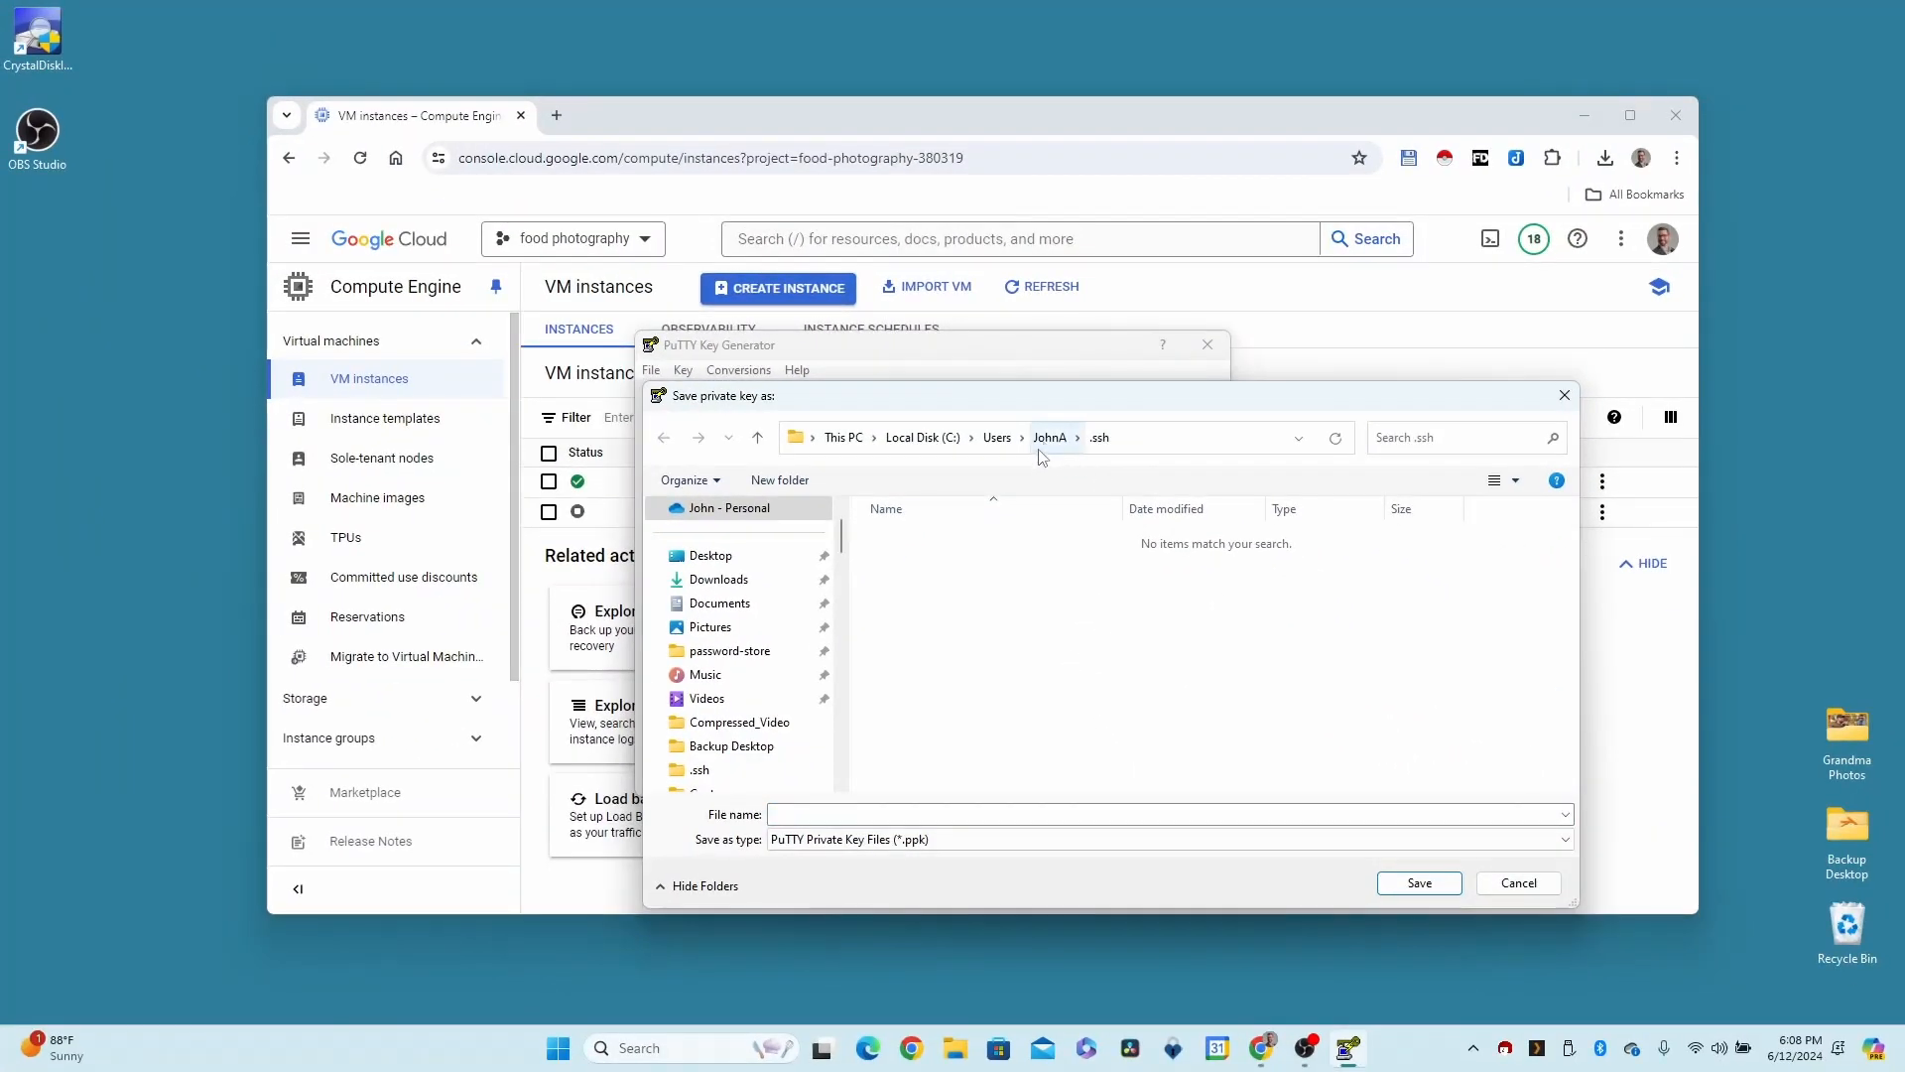
# Navigate the save dialog to the .ssh folder in the user's home directory on C:
pyautogui.click(994, 437)
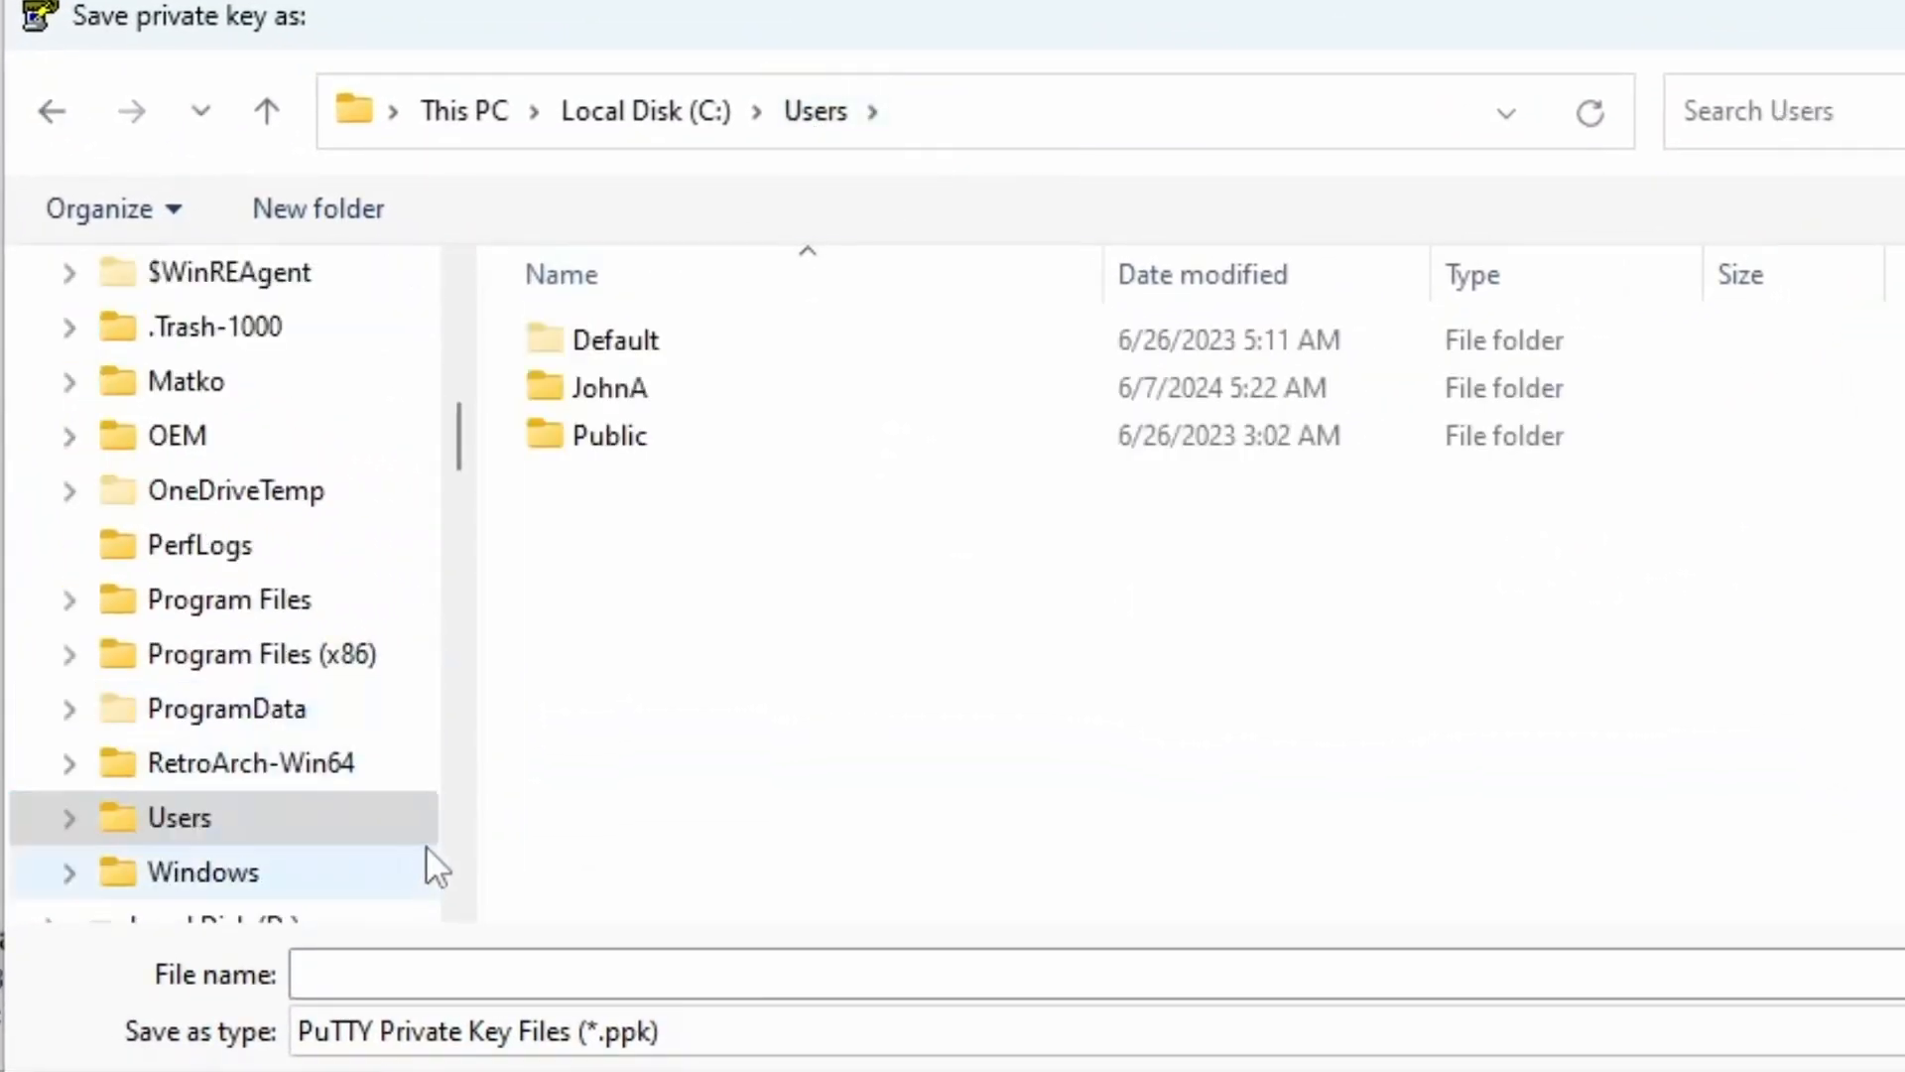
pyautogui.doubleClick(619, 387)
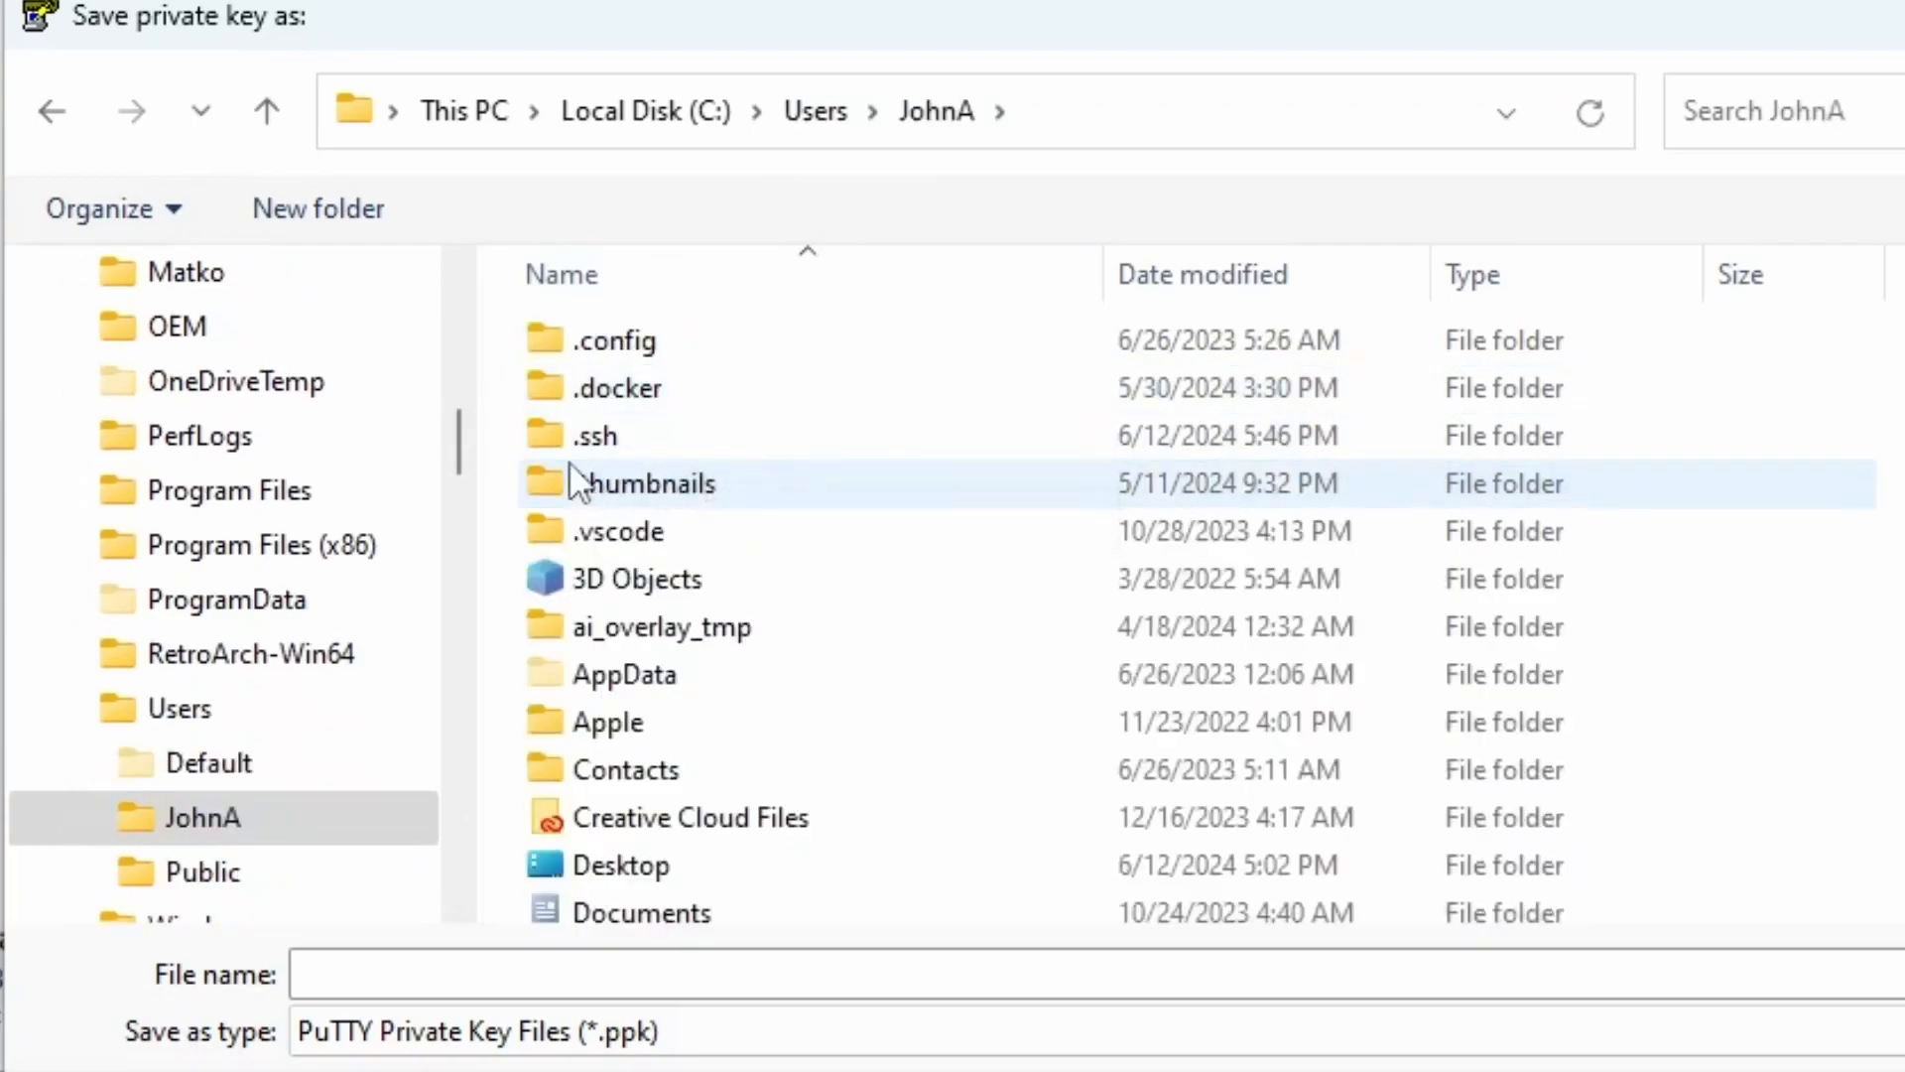
pyautogui.moveTo(593, 434)
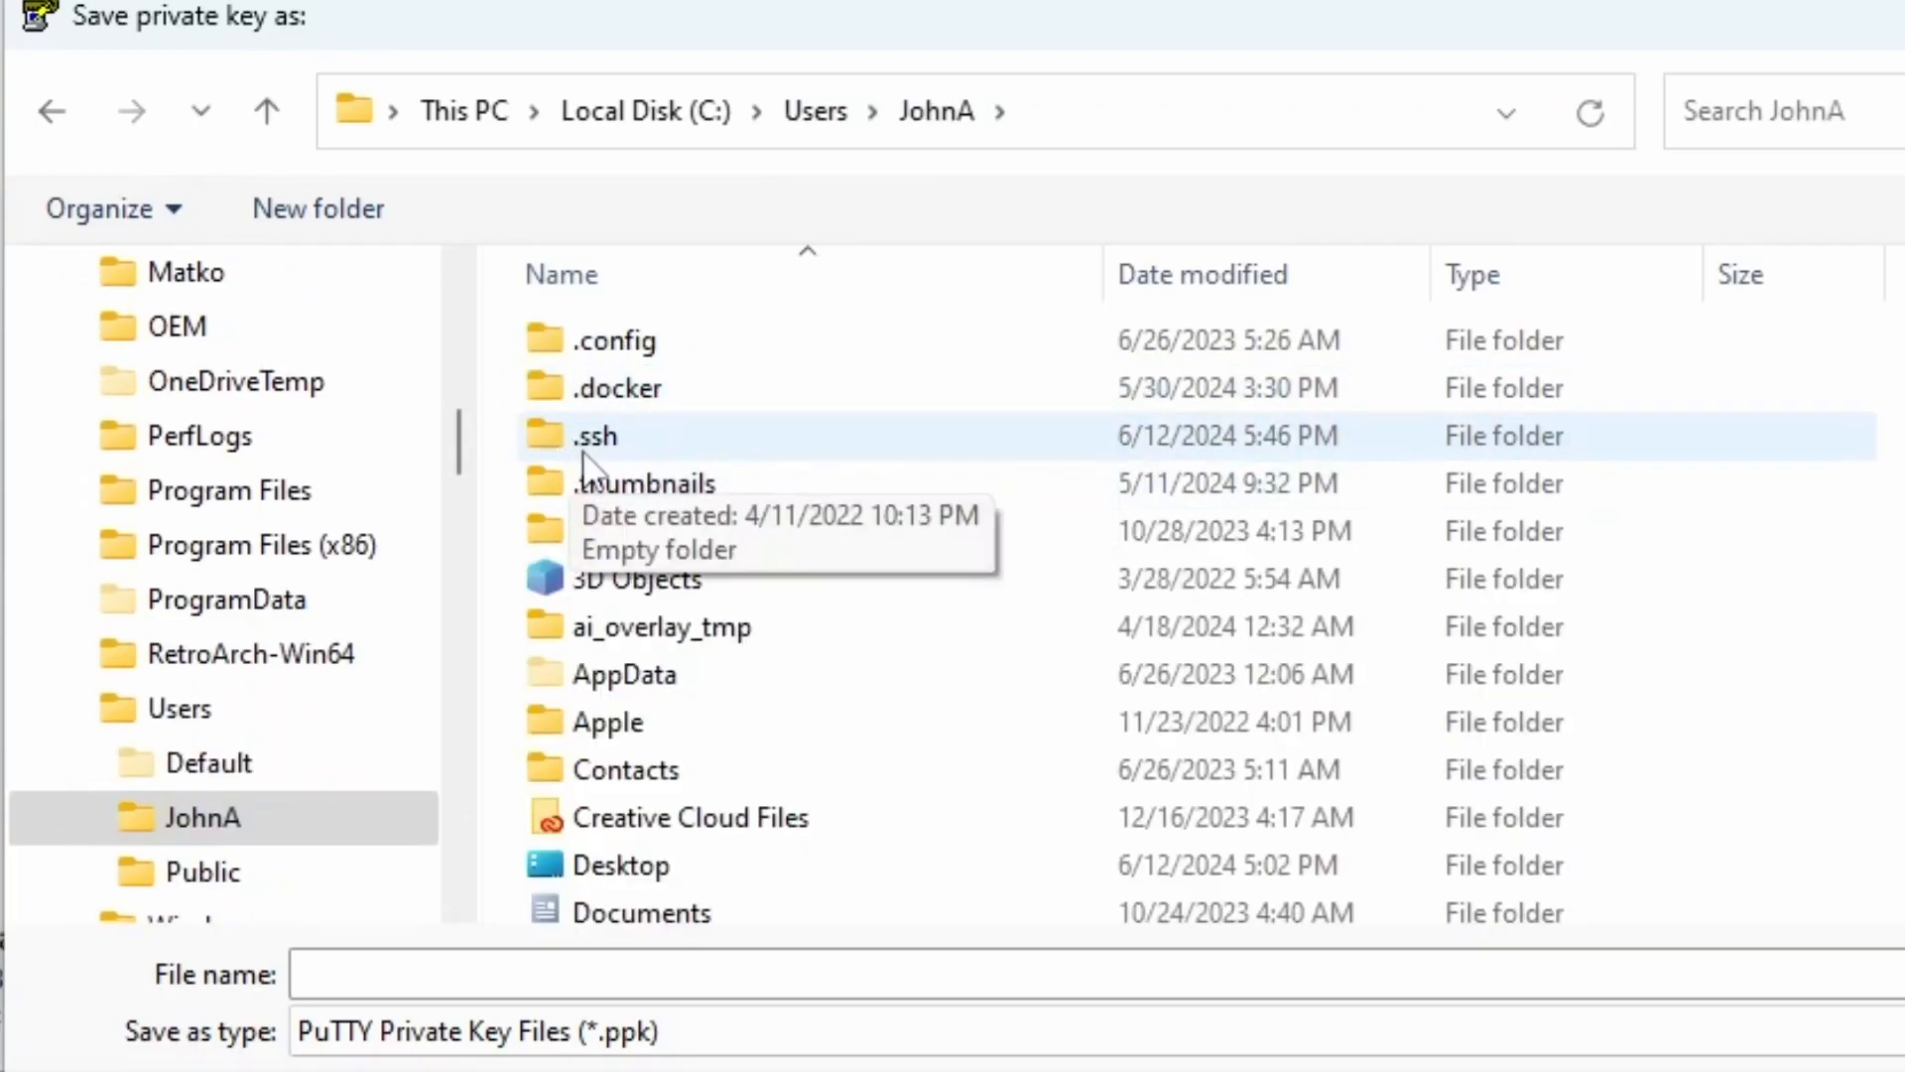
pyautogui.moveTo(607, 468)
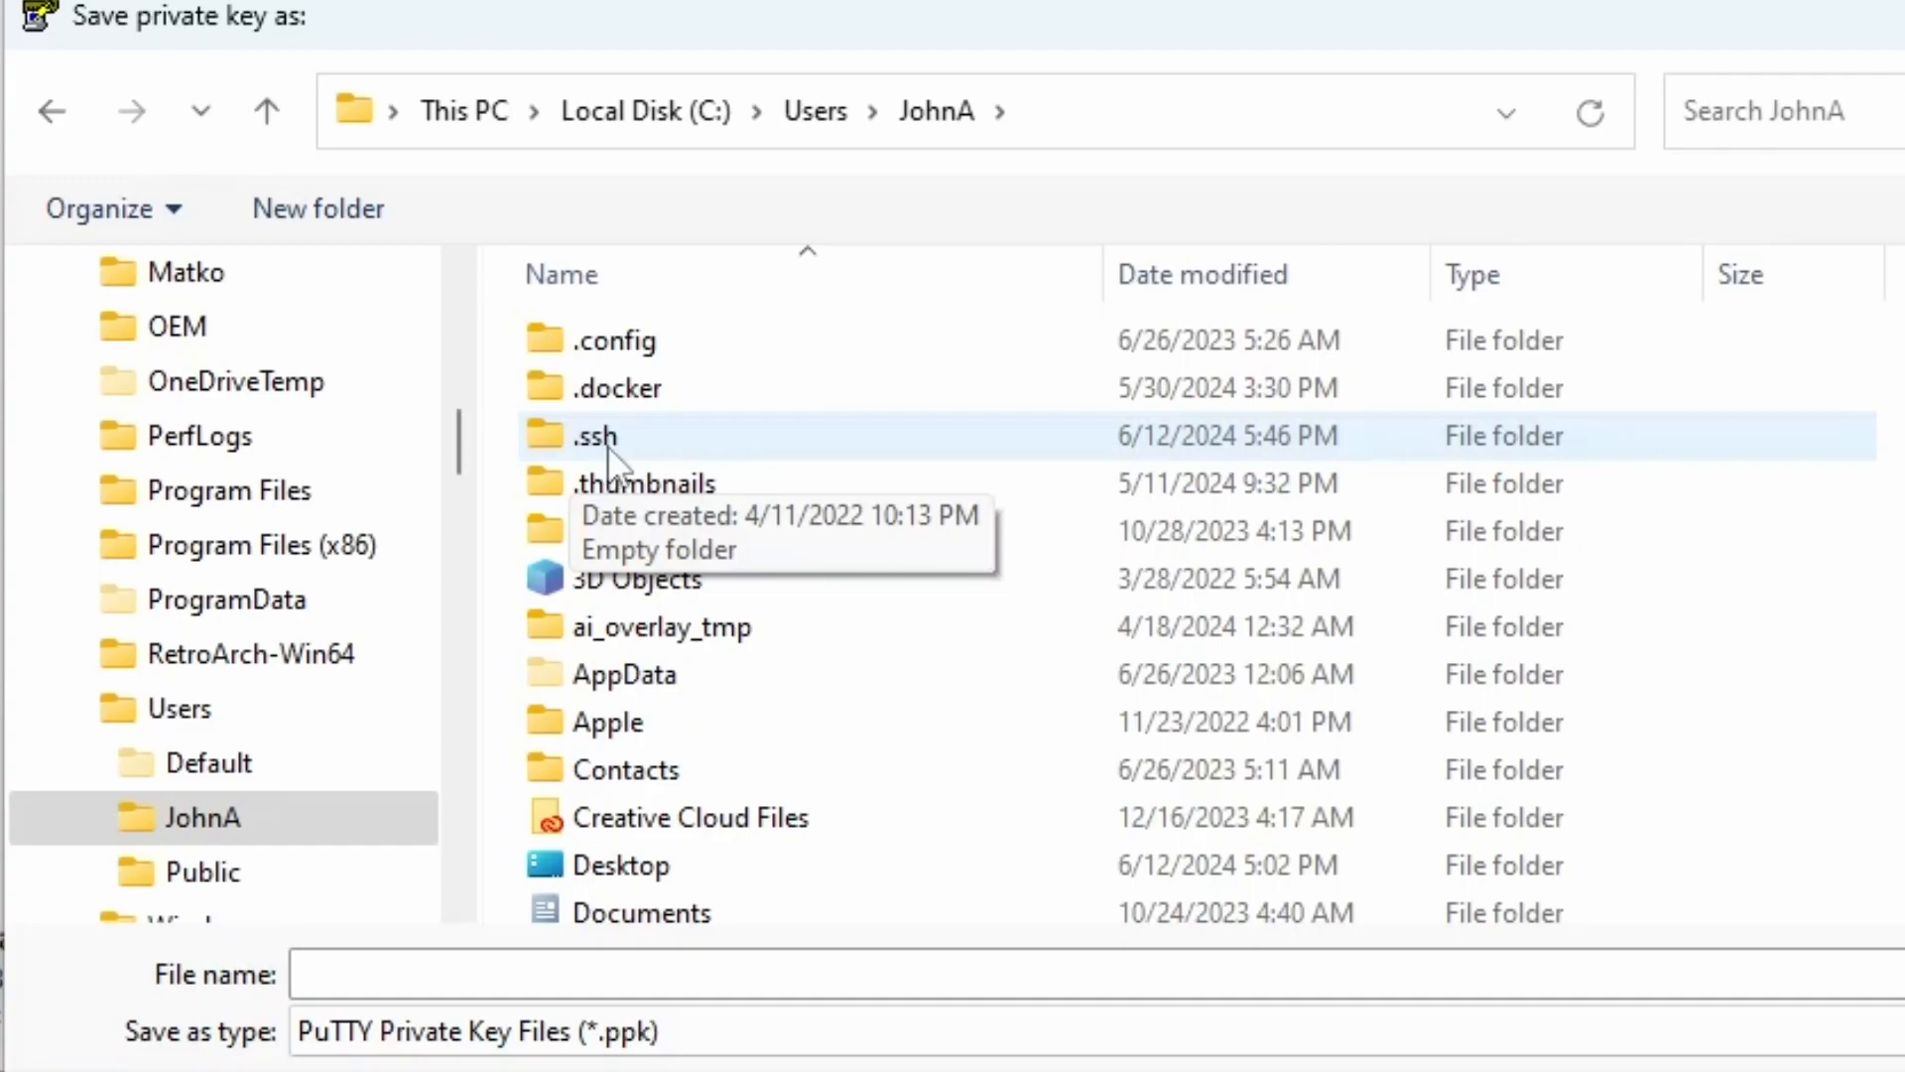
pyautogui.doubleClick(593, 435)
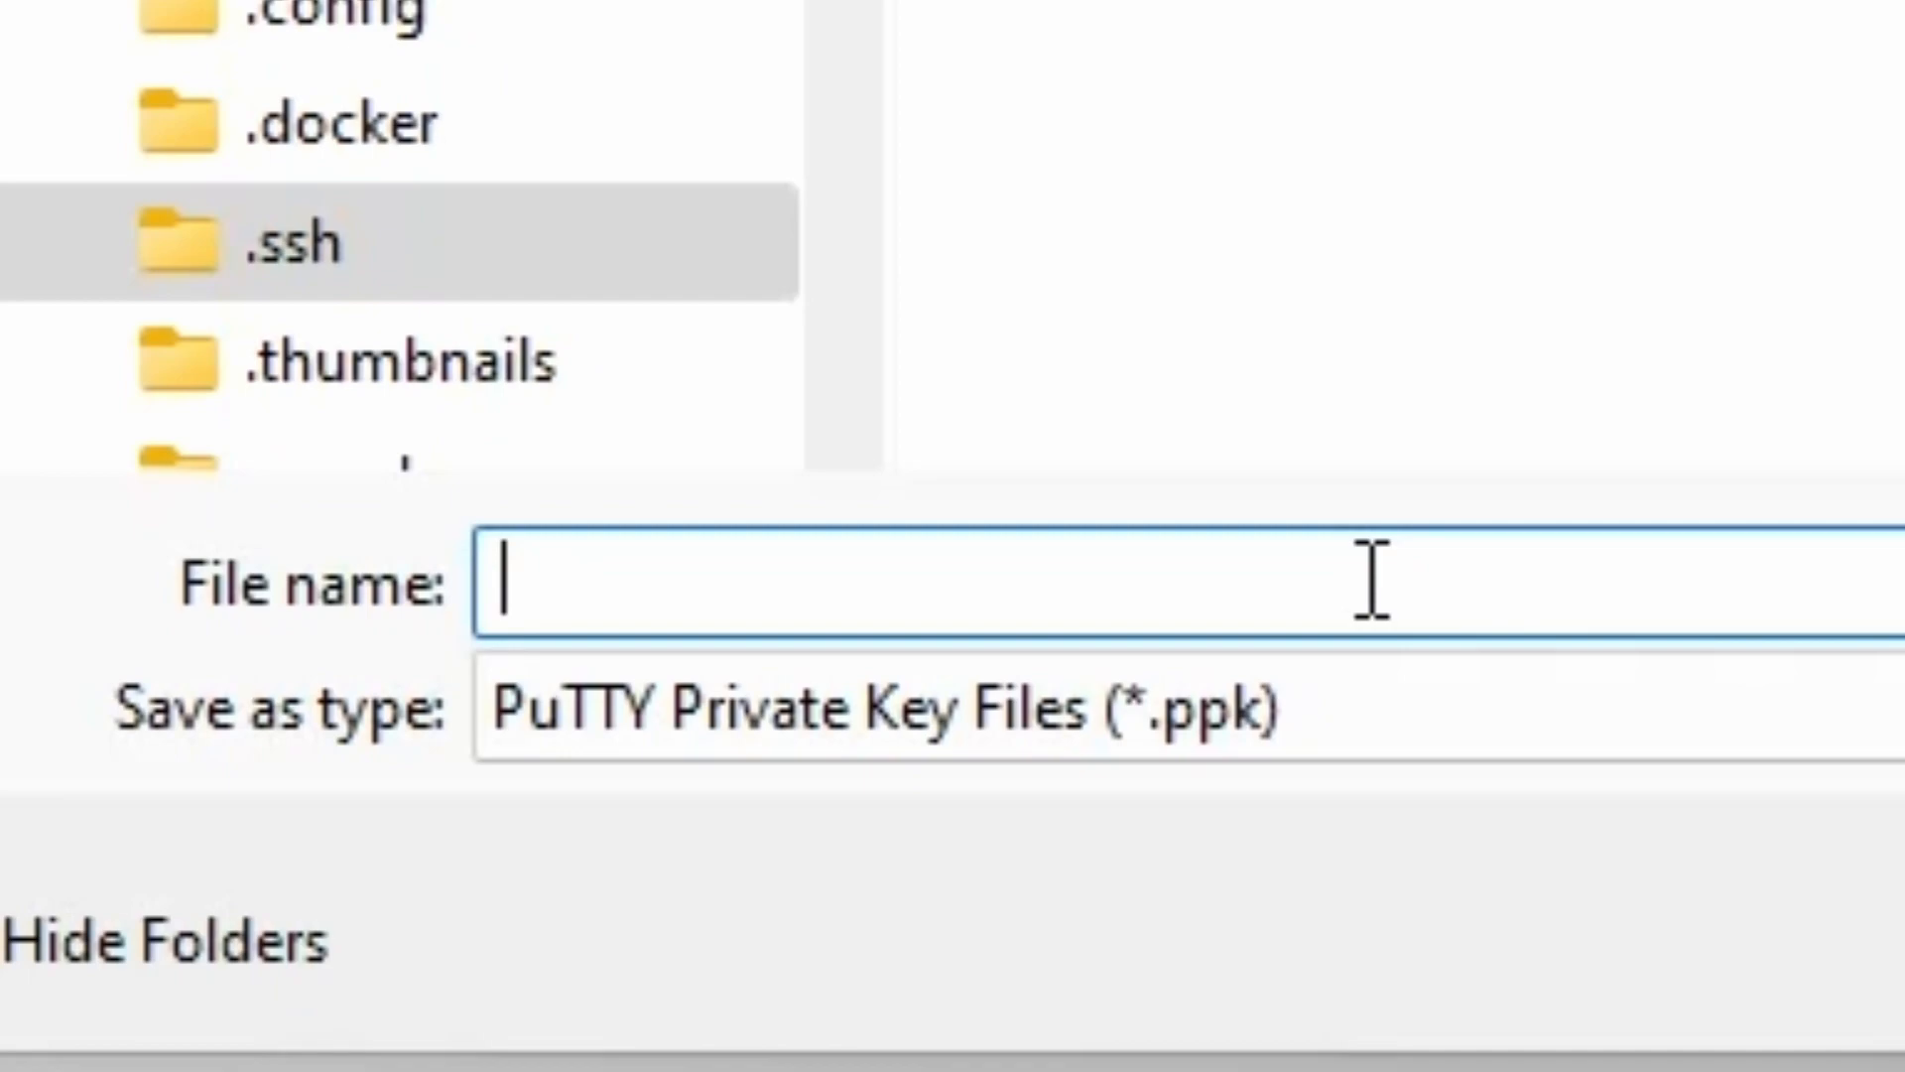
# Name the private key file 'laptop-windows' and save it in .ssh
pyautogui.write('lapt')
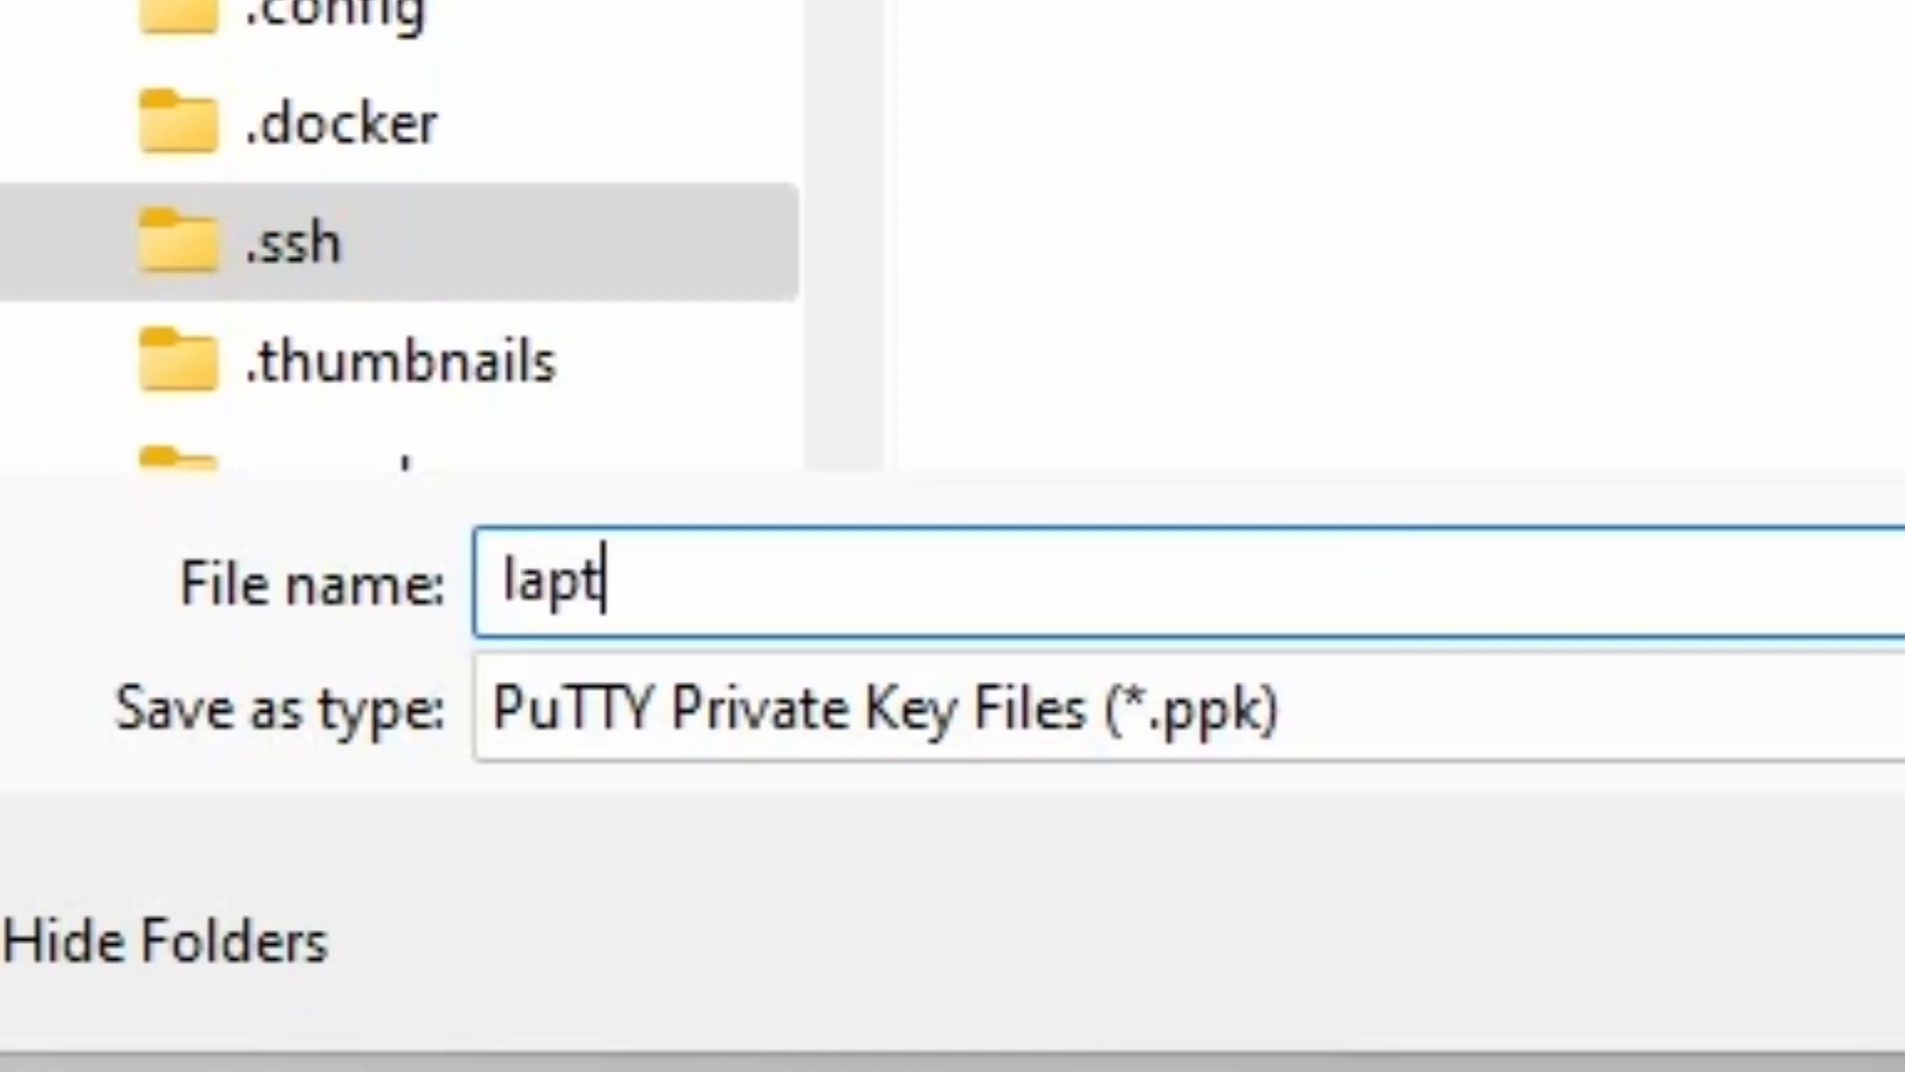
pyautogui.write('op')
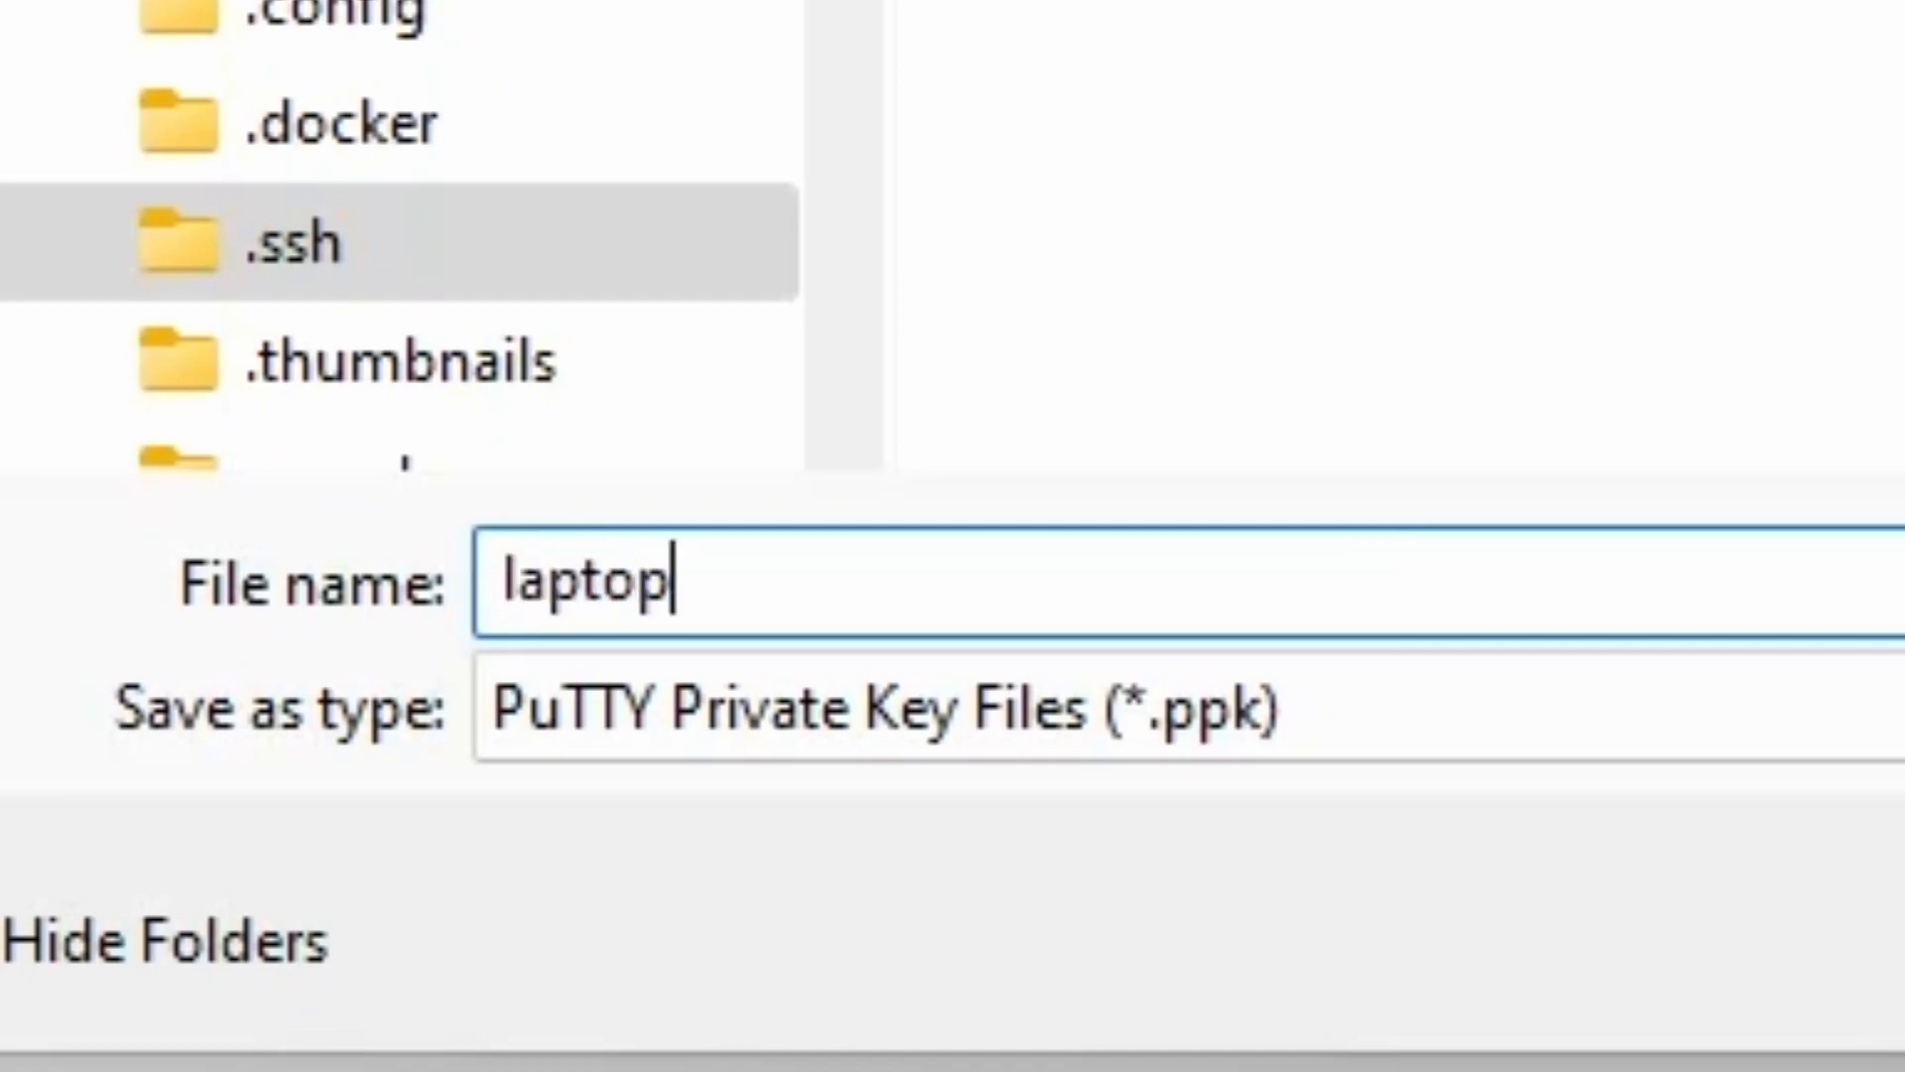
pyautogui.write('-wind')
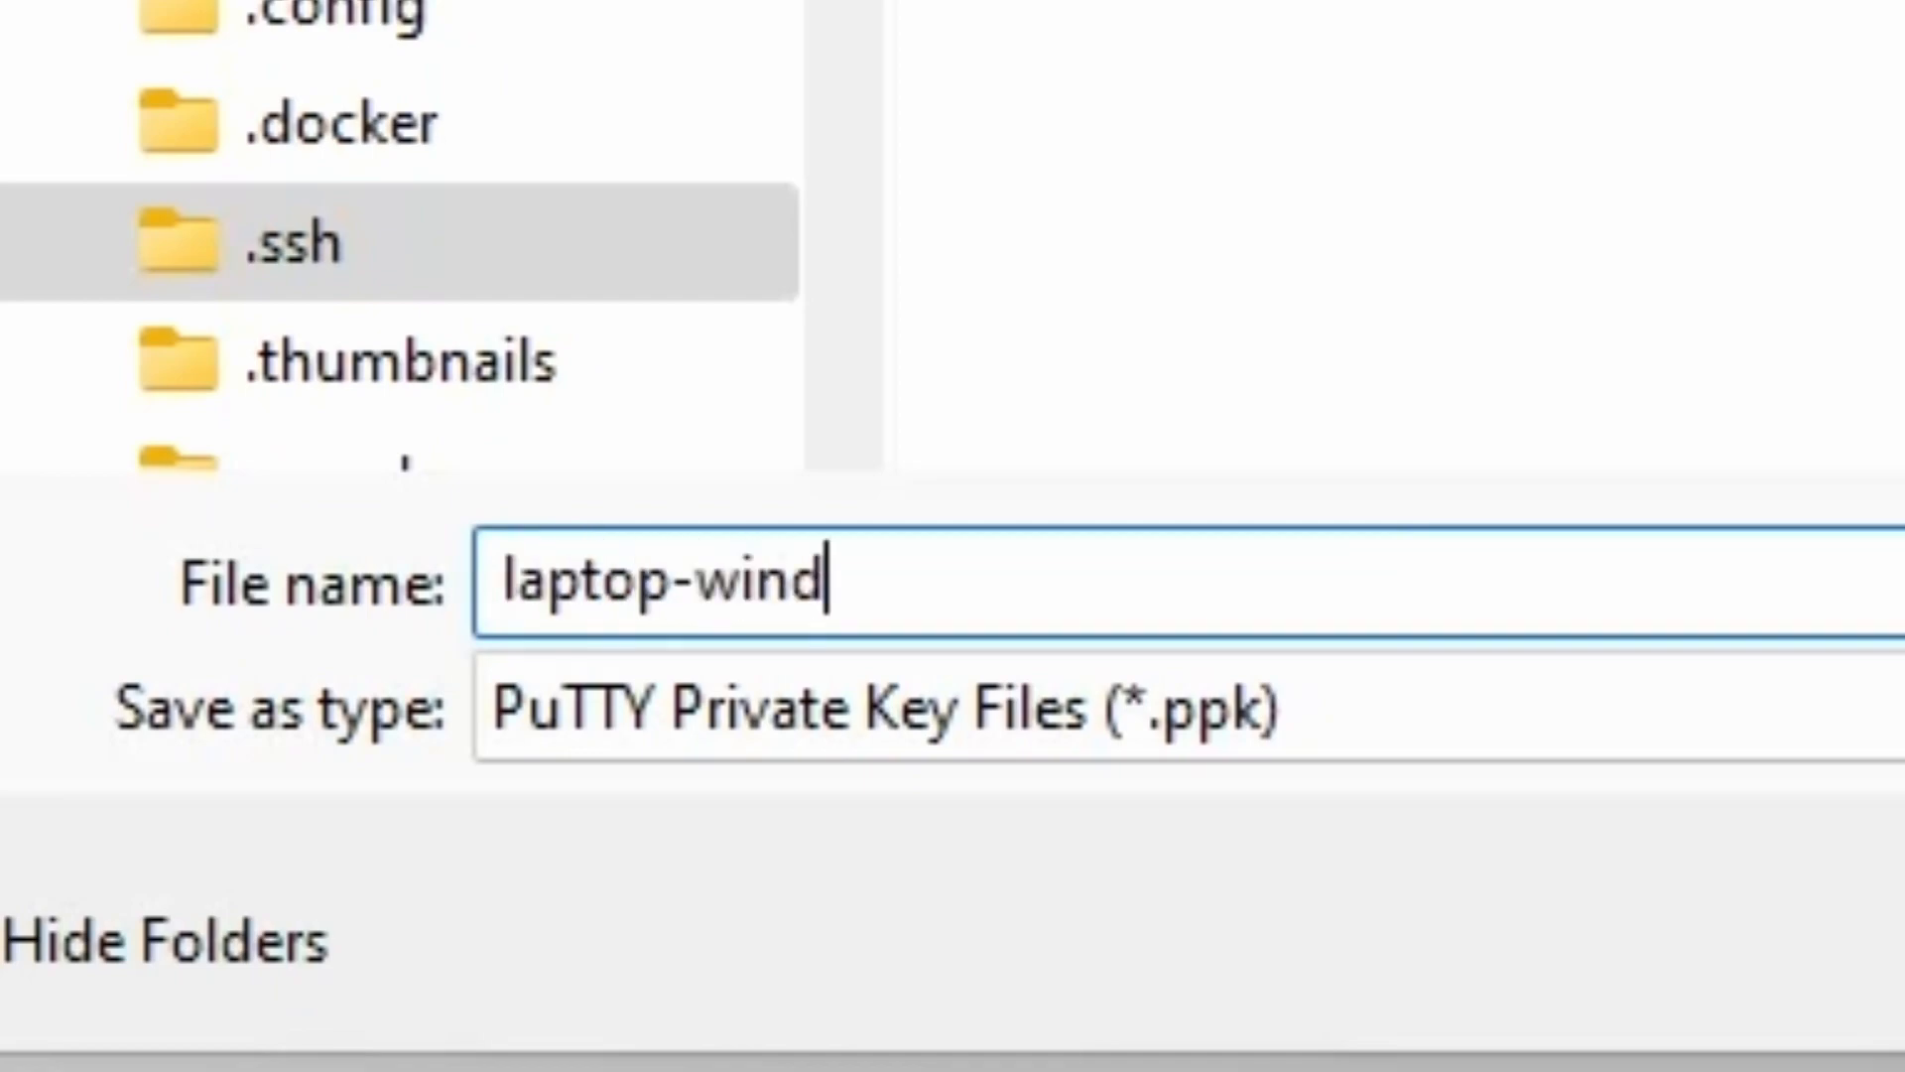
pyautogui.write('o')
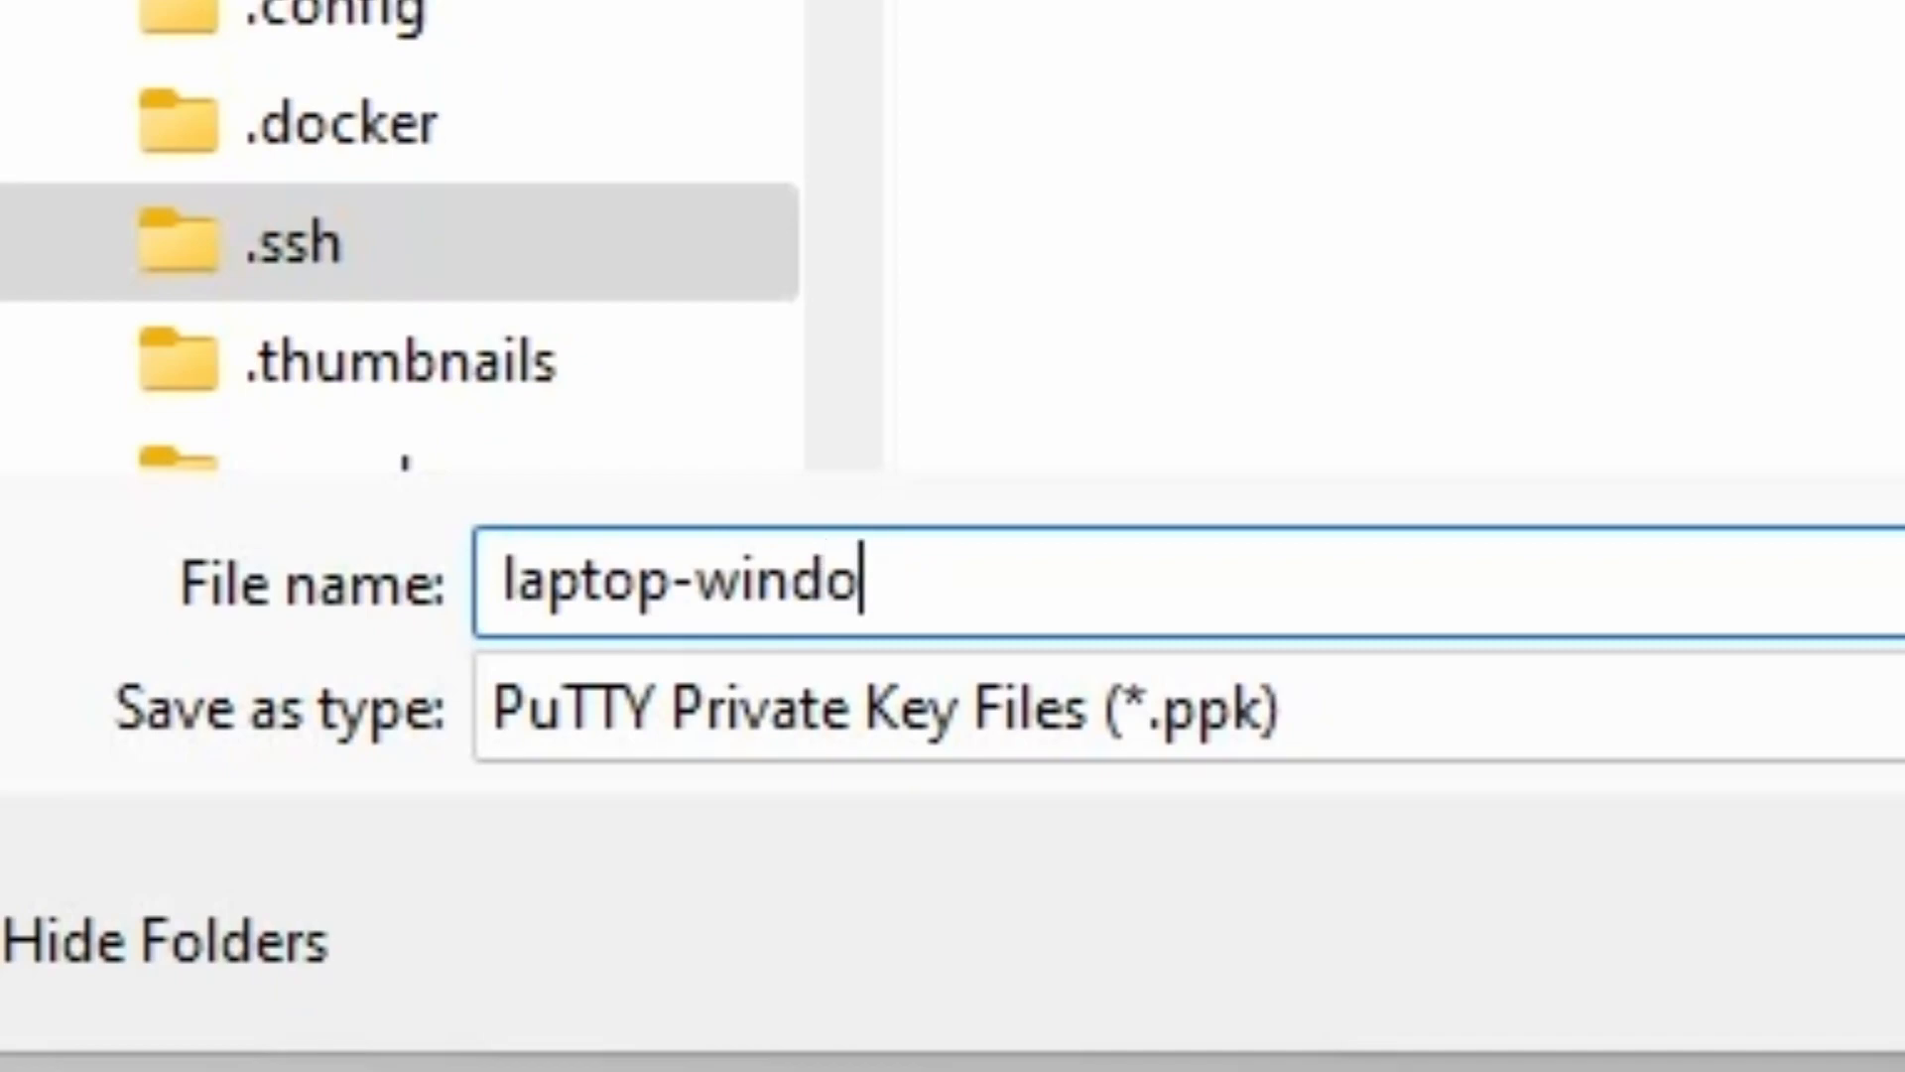
pyautogui.write('ws')
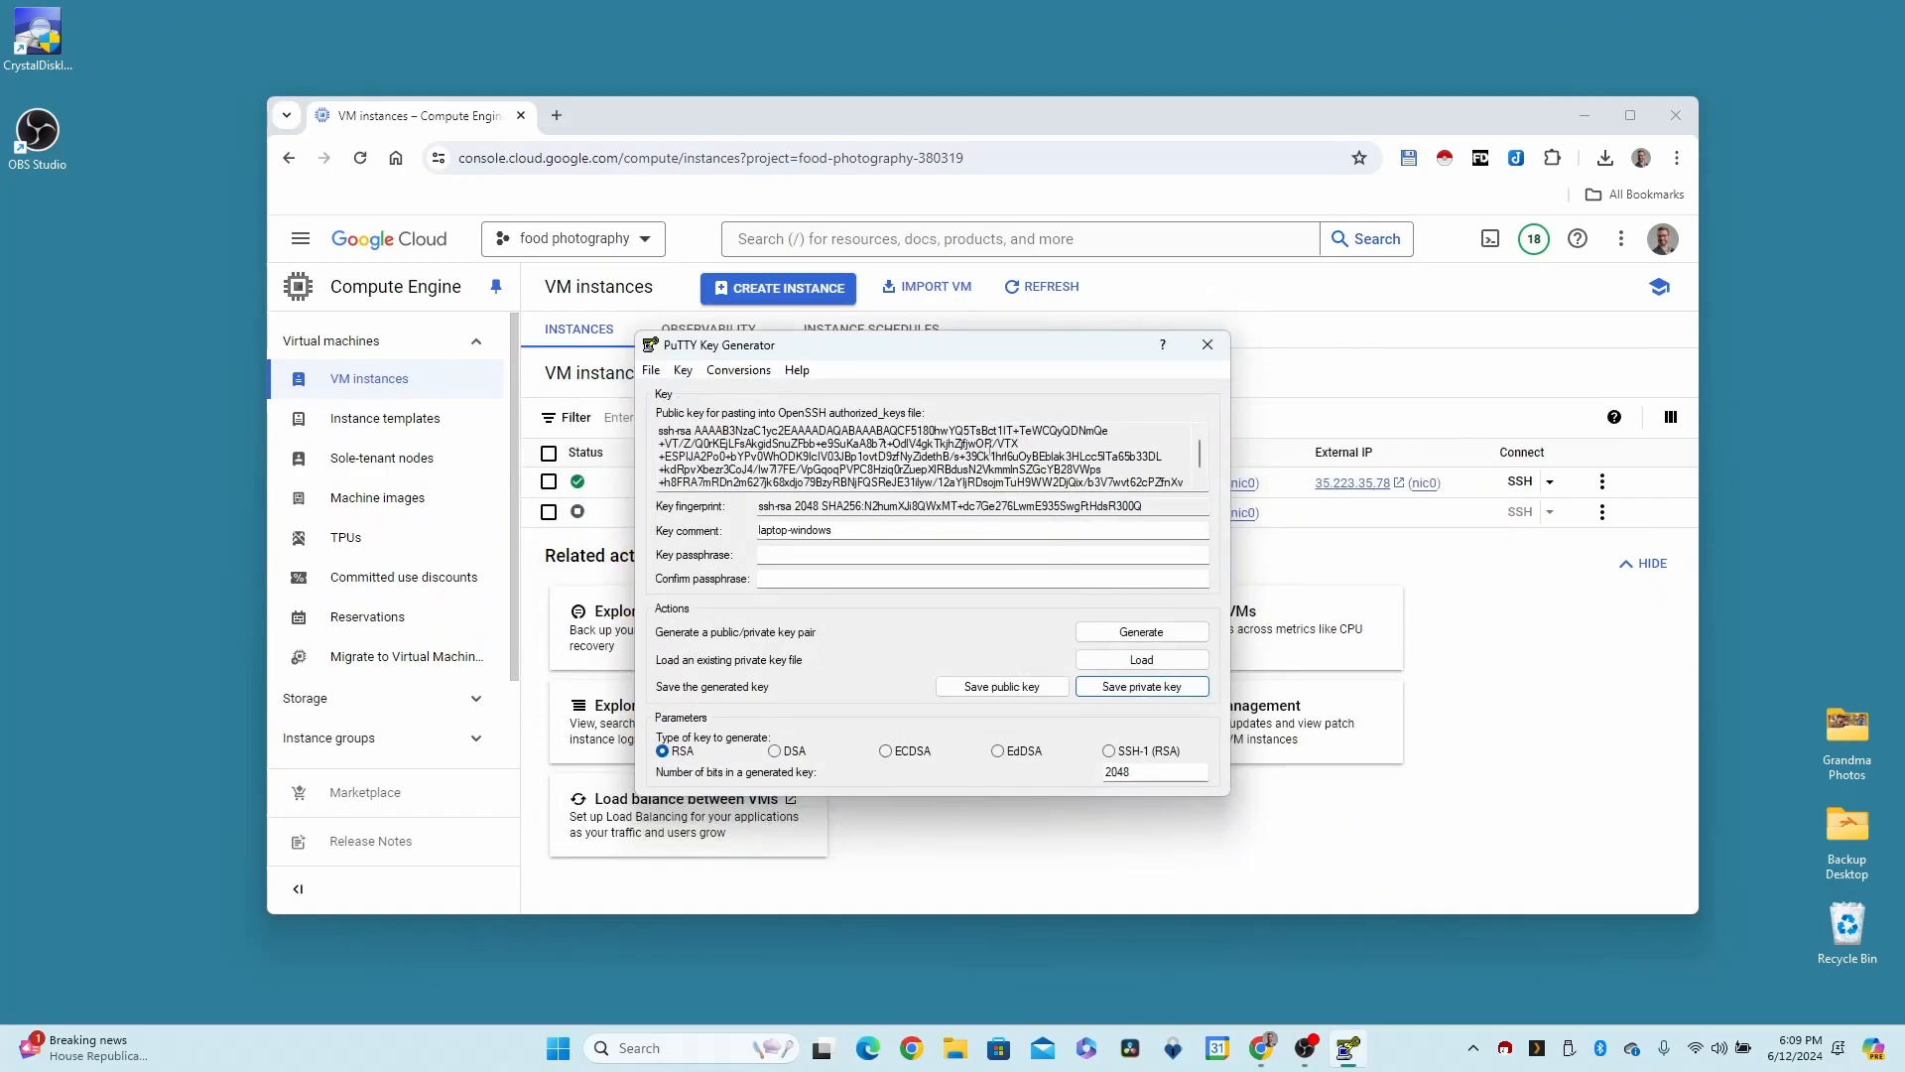
pyautogui.moveTo(953, 1048)
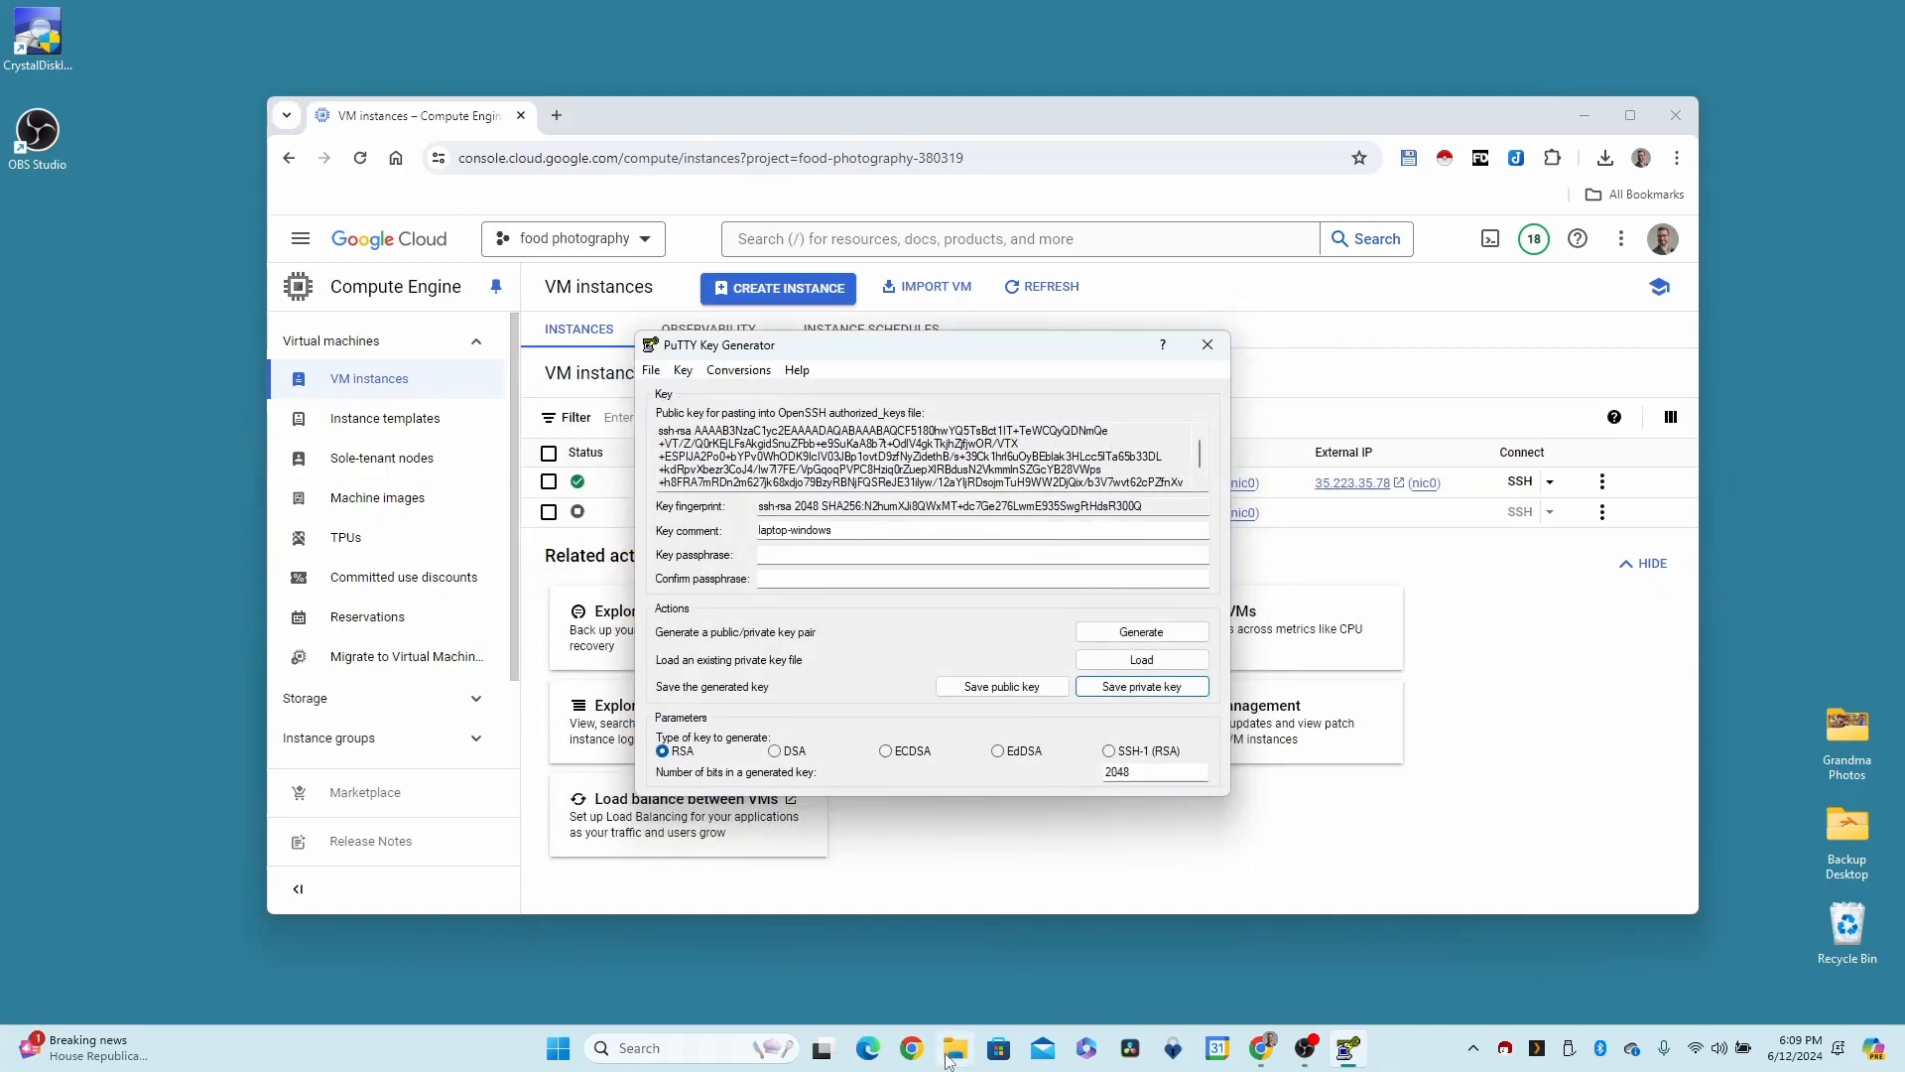
# In File Explorer, browse to C:\Users\<user>\.ssh to confirm laptop-windows.ppk is there
pyautogui.click(953, 1048)
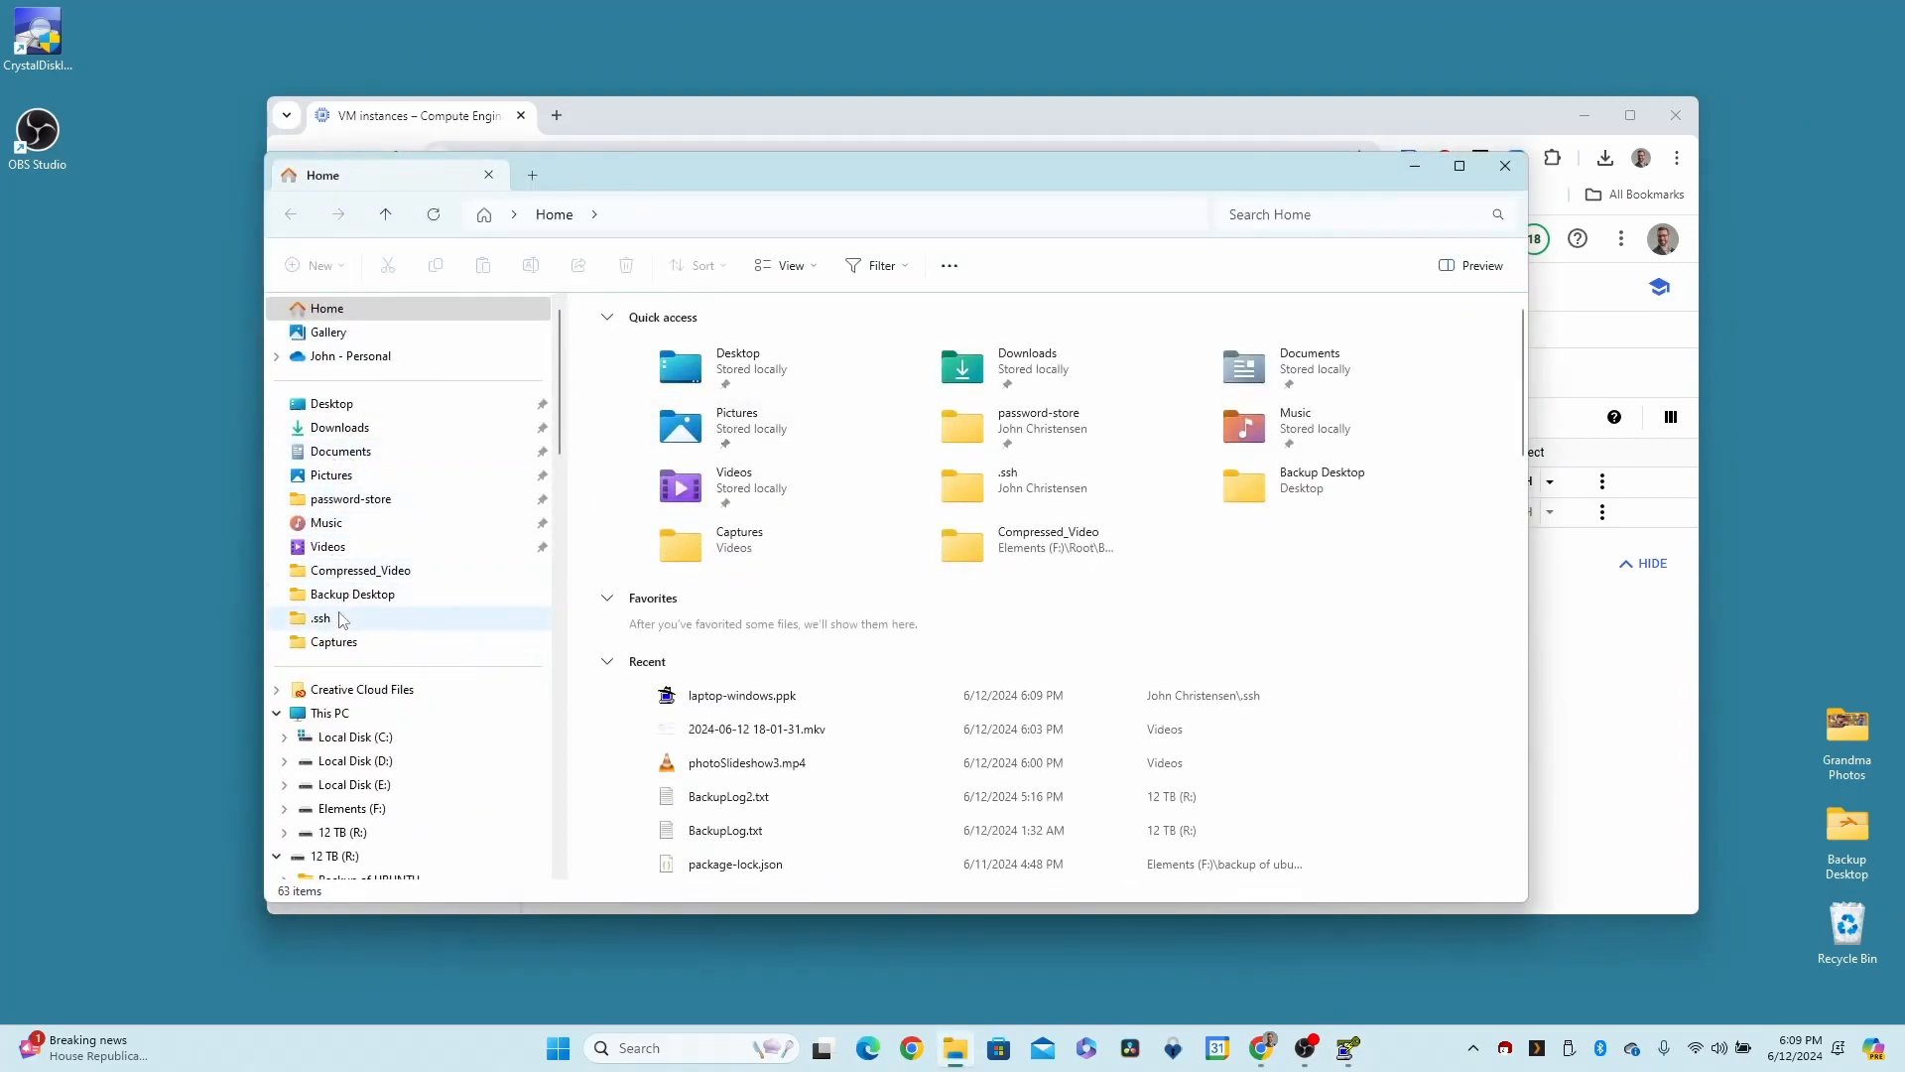
pyautogui.click(355, 736)
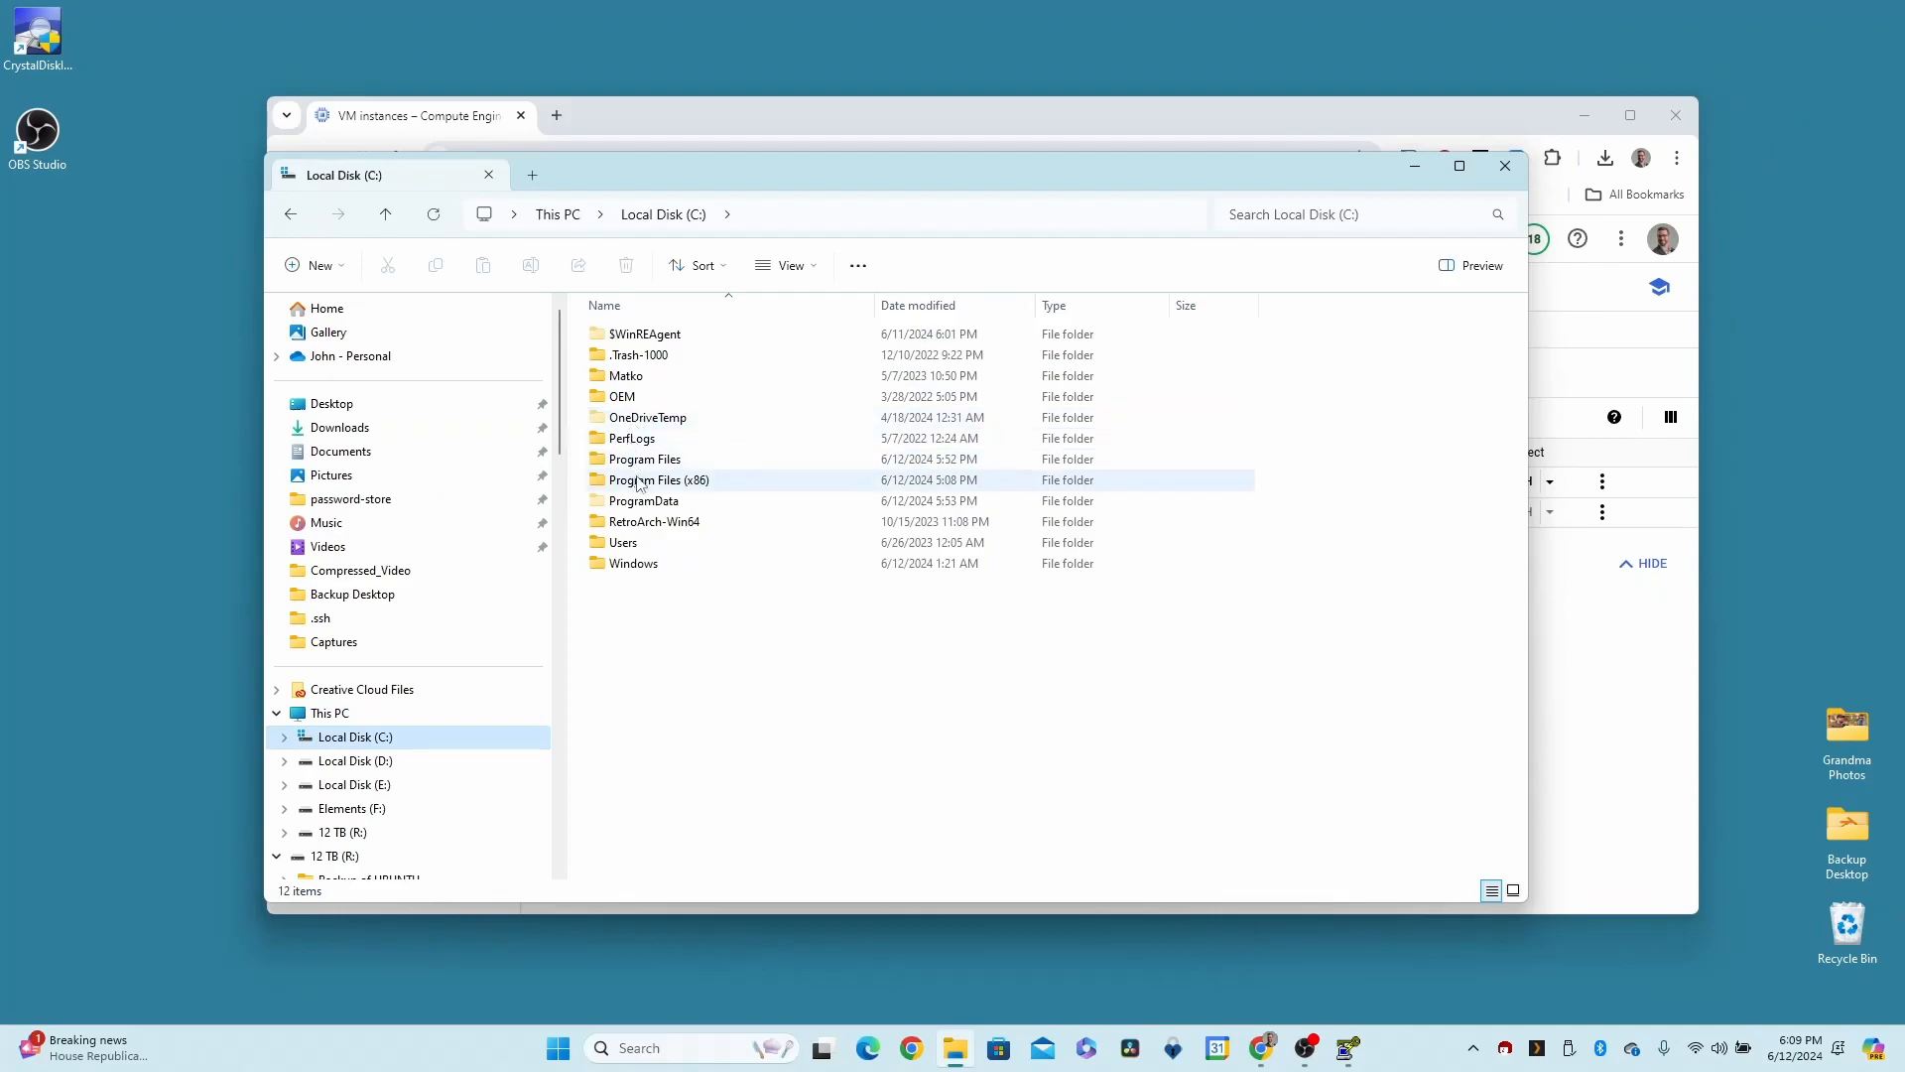
pyautogui.doubleClick(631, 541)
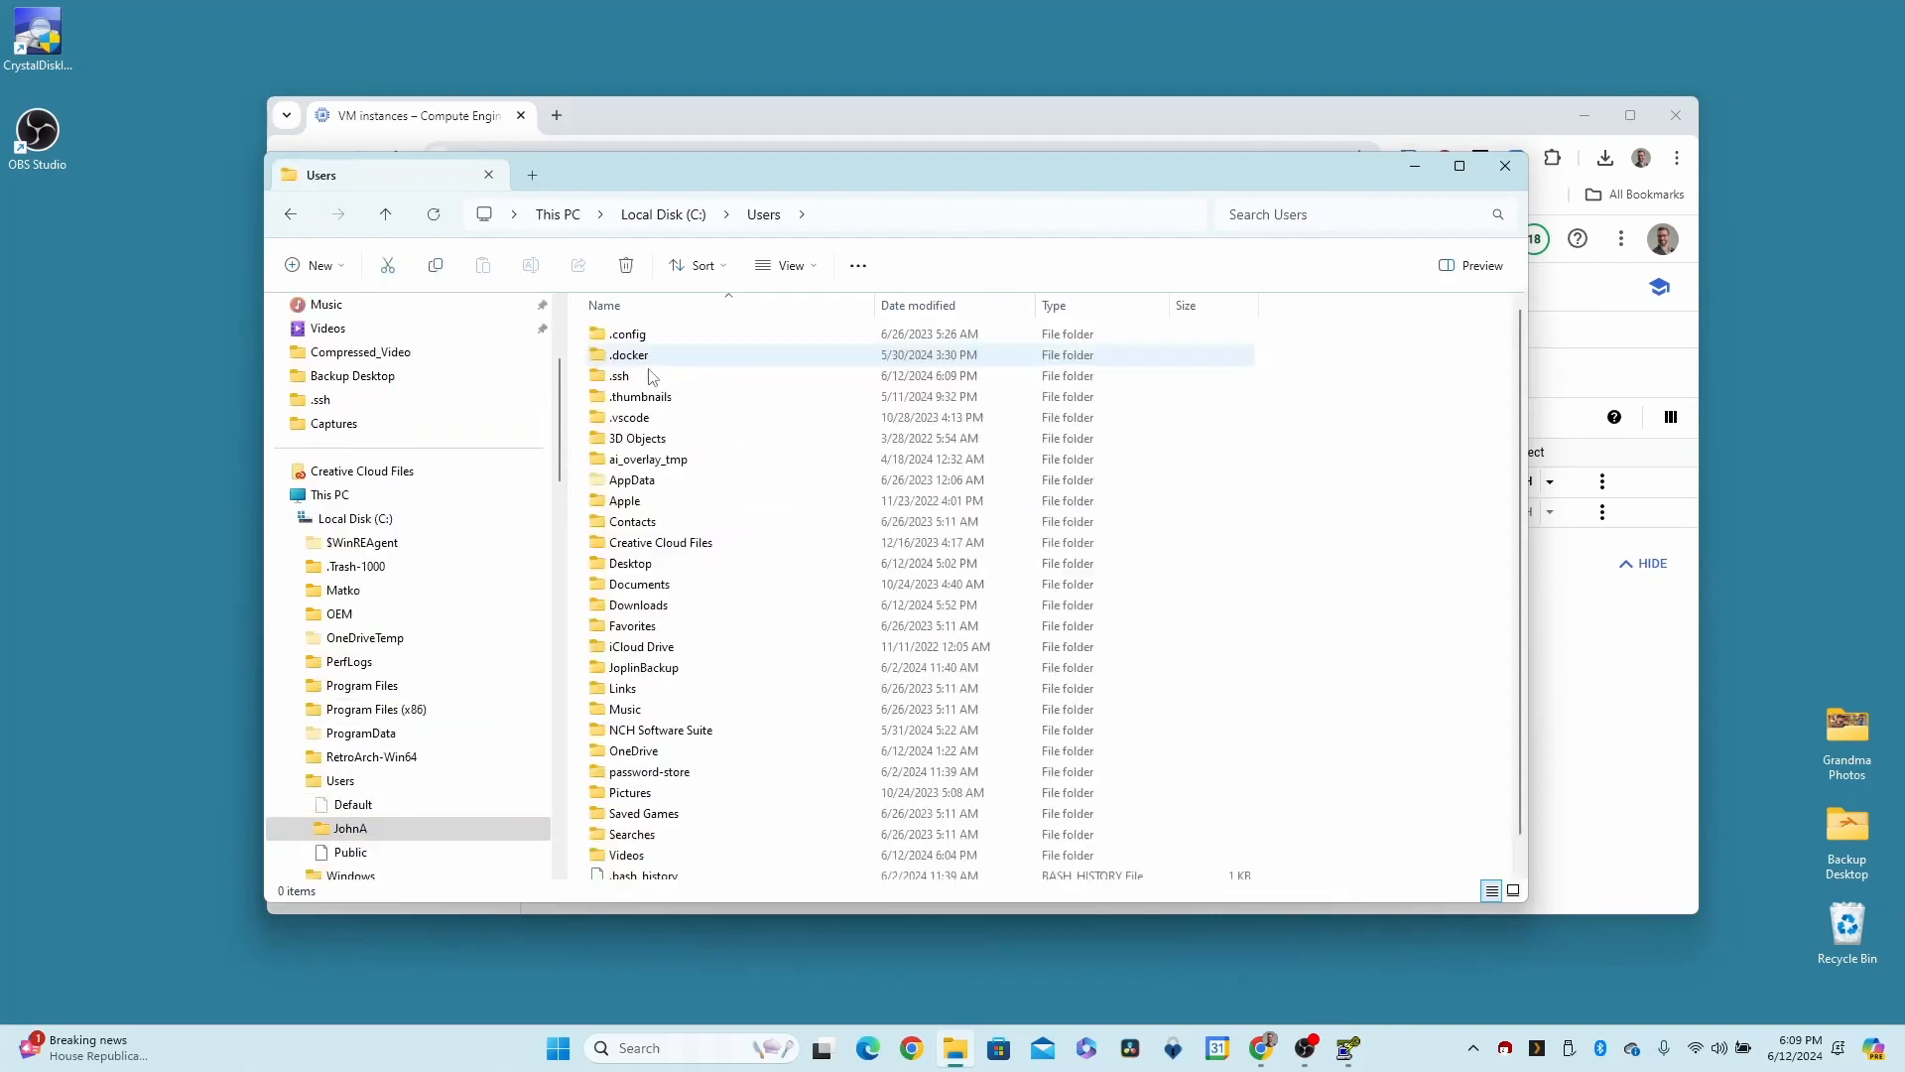
pyautogui.doubleClick(621, 375)
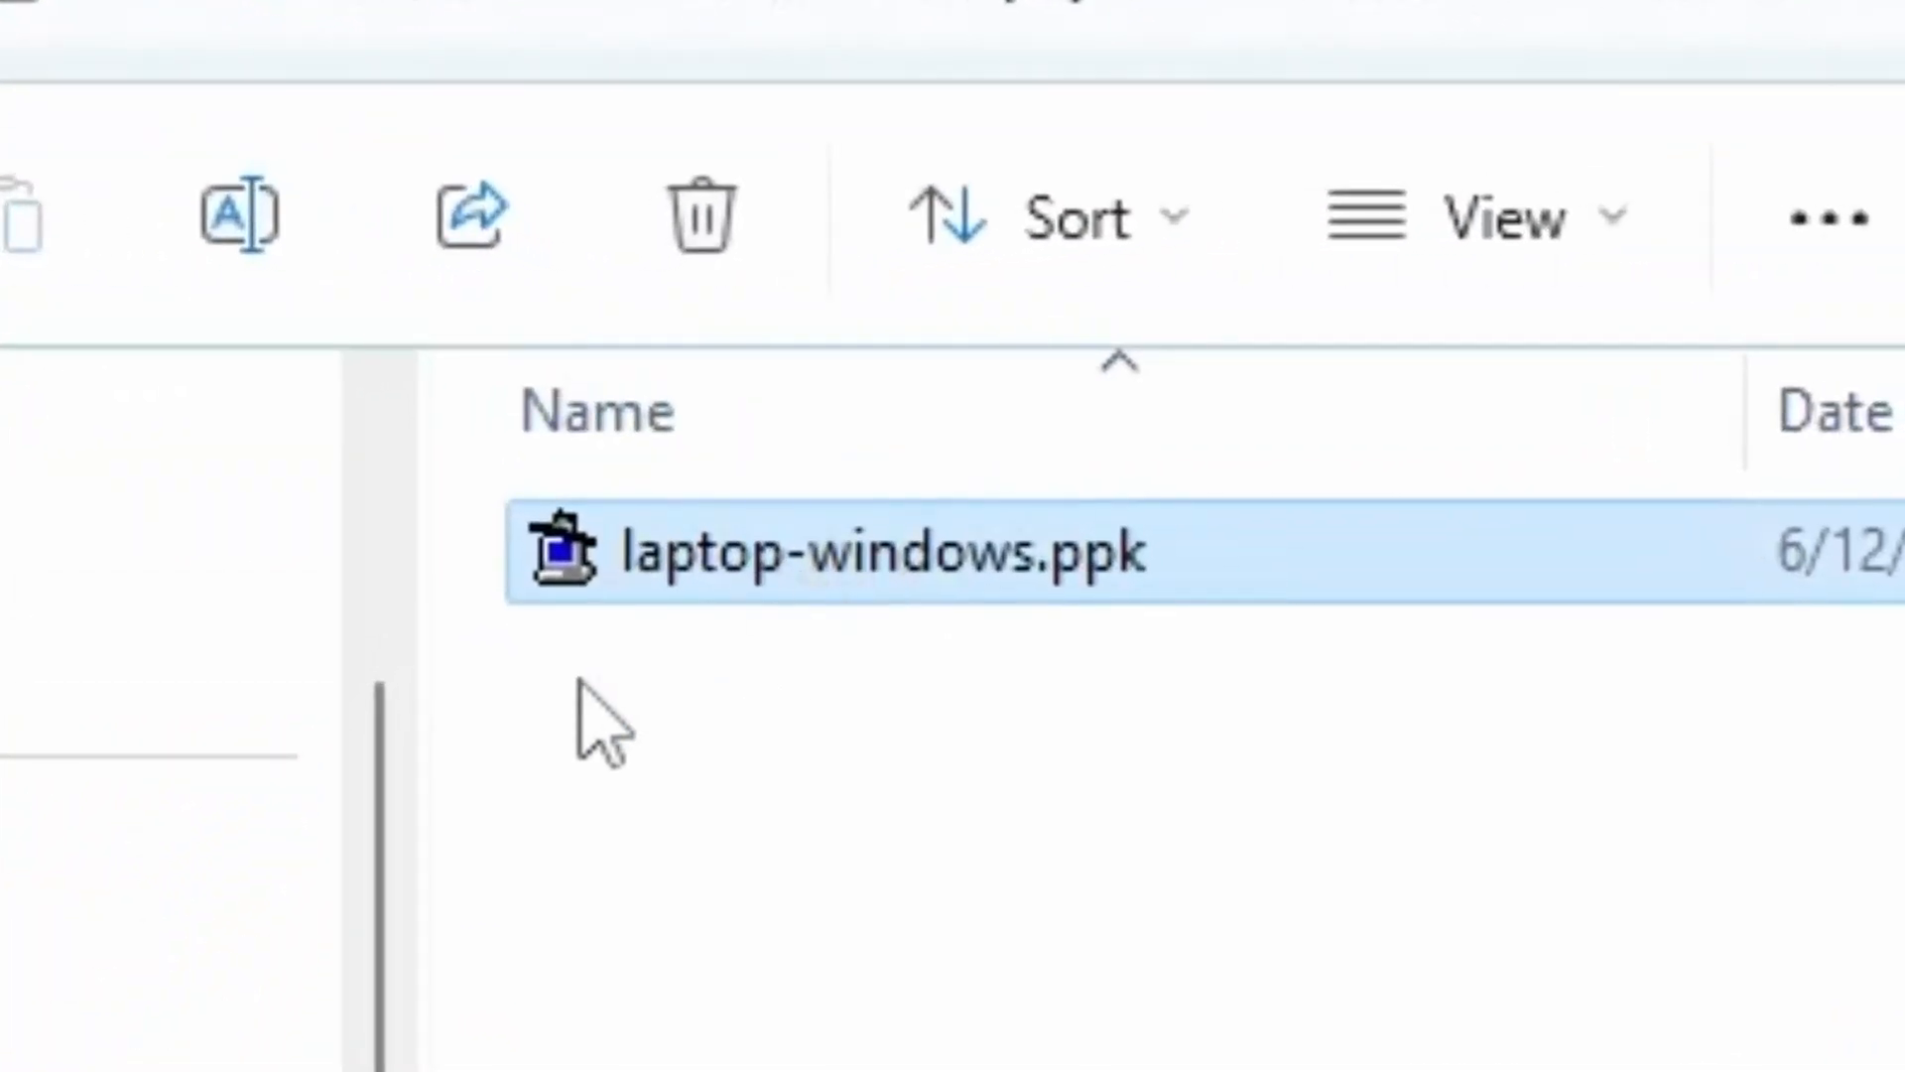
pyautogui.moveTo(1064, 637)
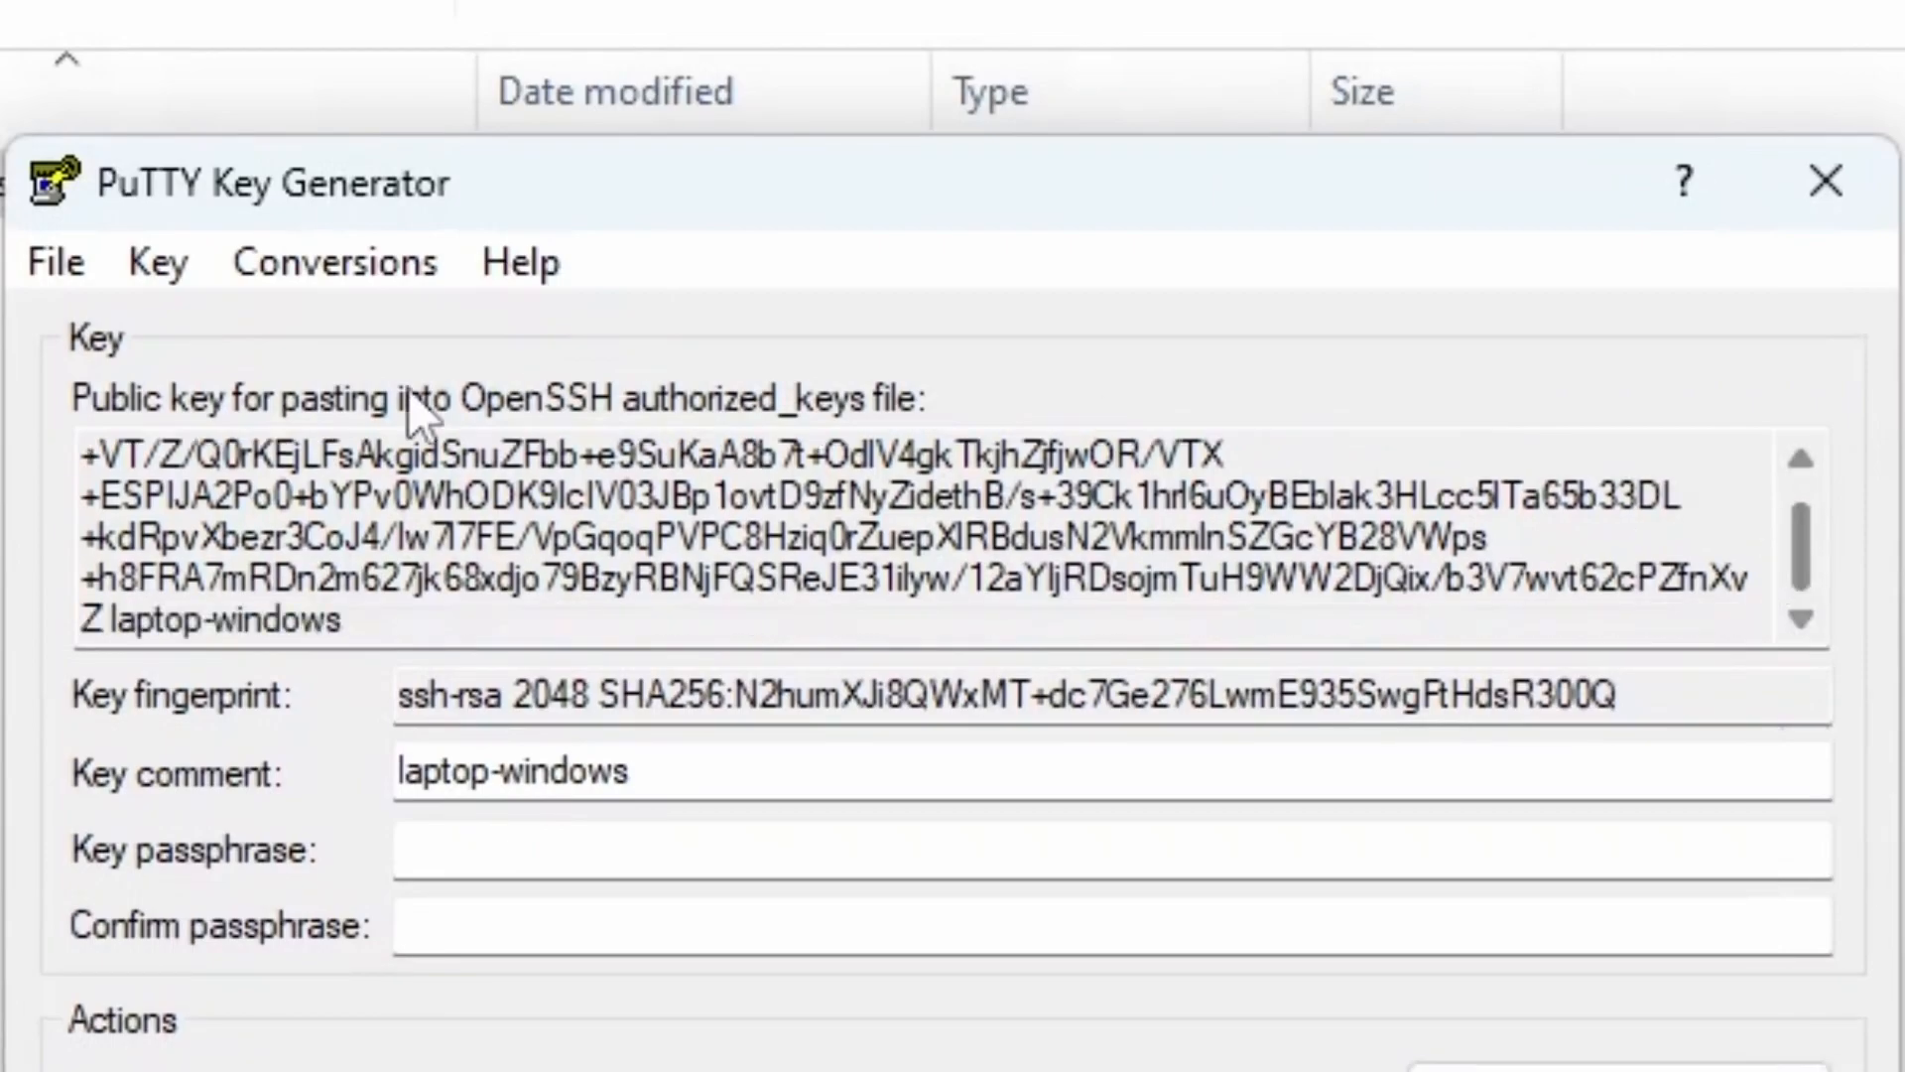
pyautogui.moveTo(1797, 583)
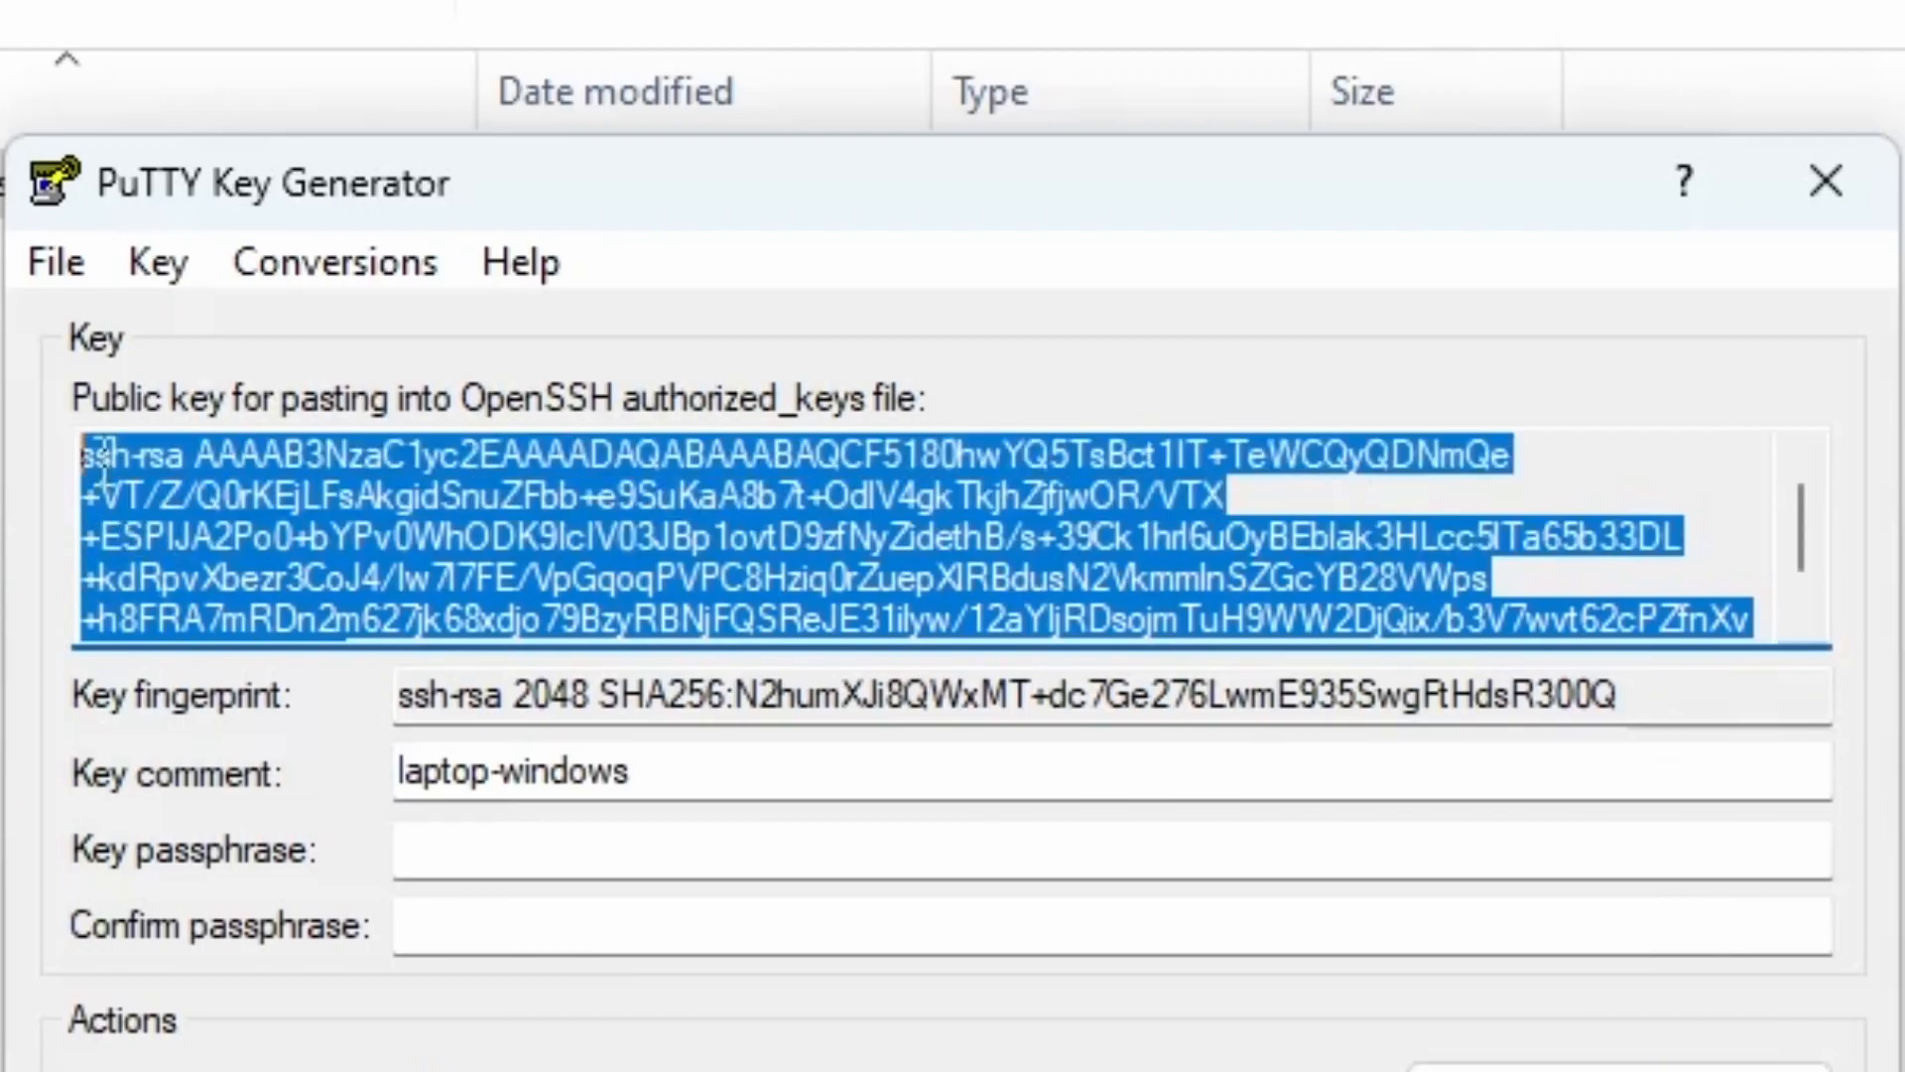
# Copy the full laptop-windows public key text from PuTTYgen's OpenSSH box
pyautogui.rightClick(533, 534)
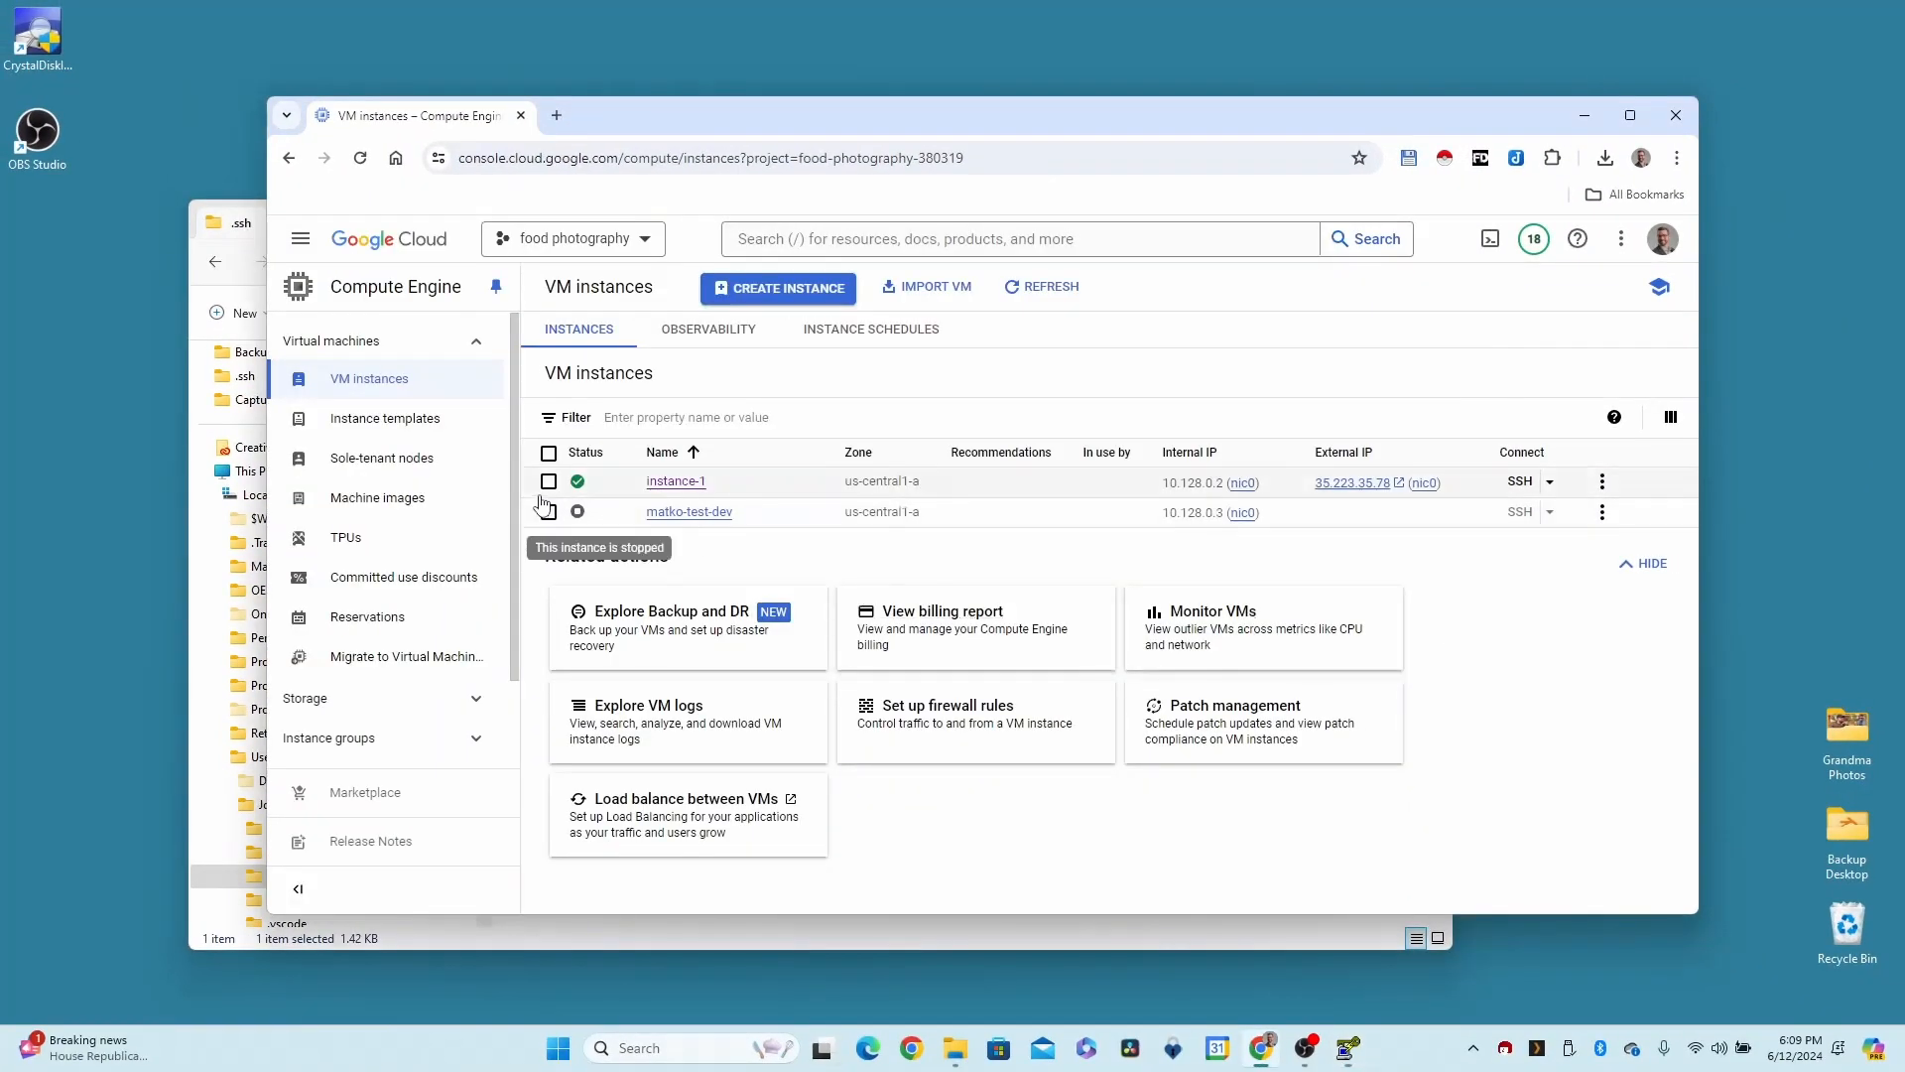
pyautogui.moveTo(675, 481)
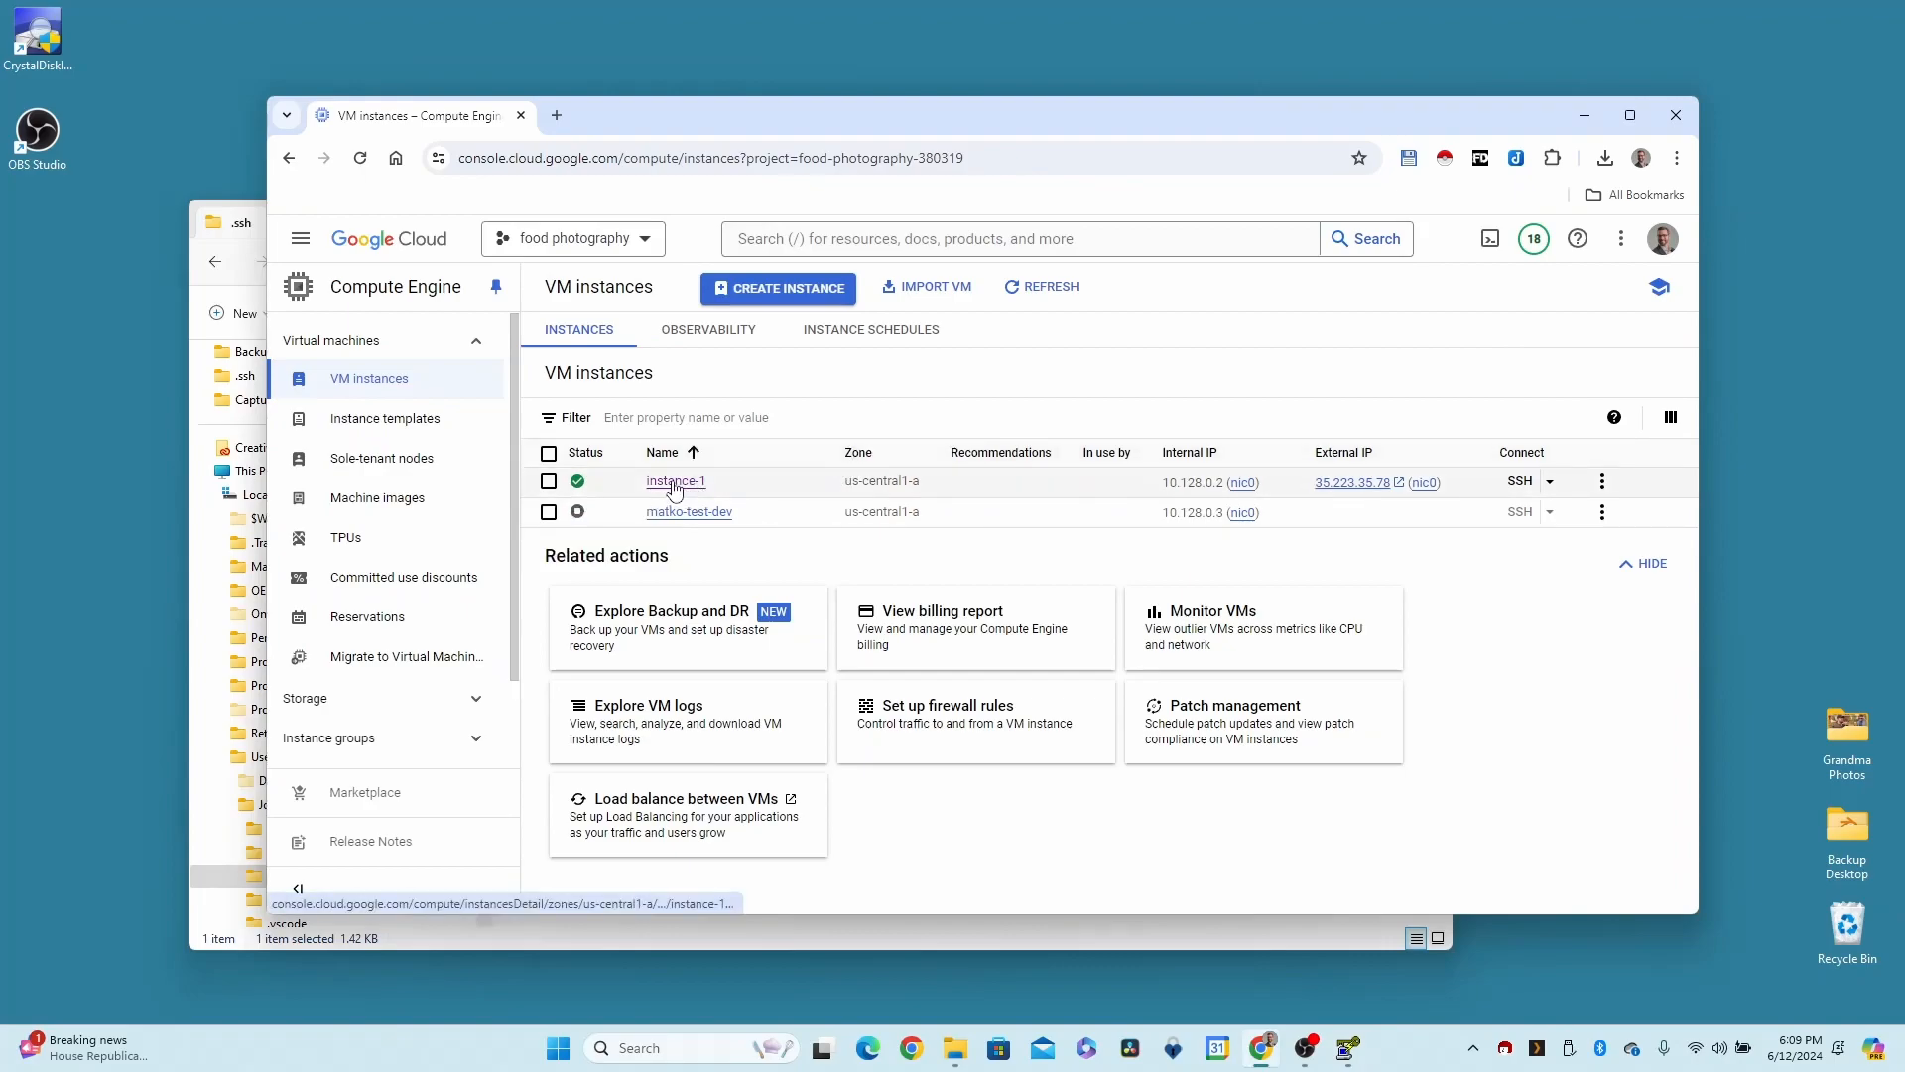
# View instance-1's details down to its existing SSH keys for macbook and work-windows
pyautogui.click(674, 480)
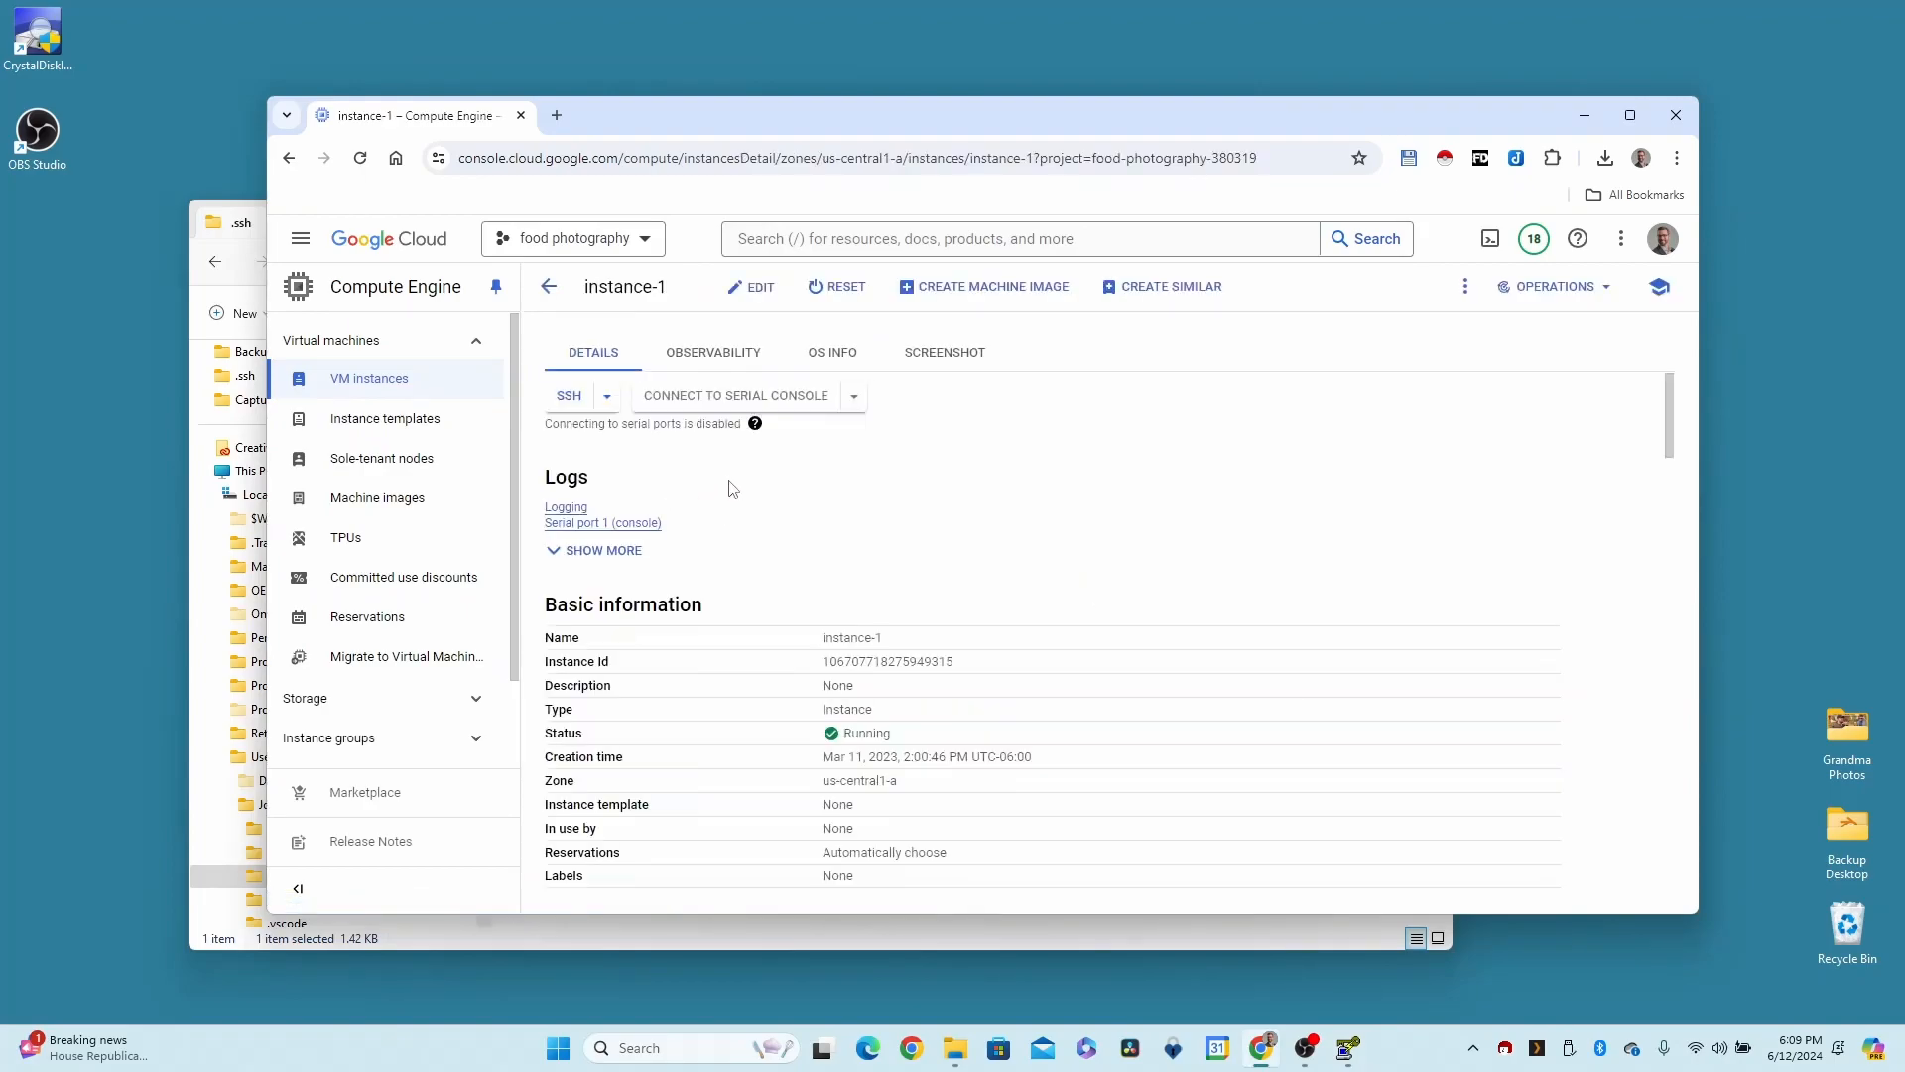
pyautogui.scroll(-3)
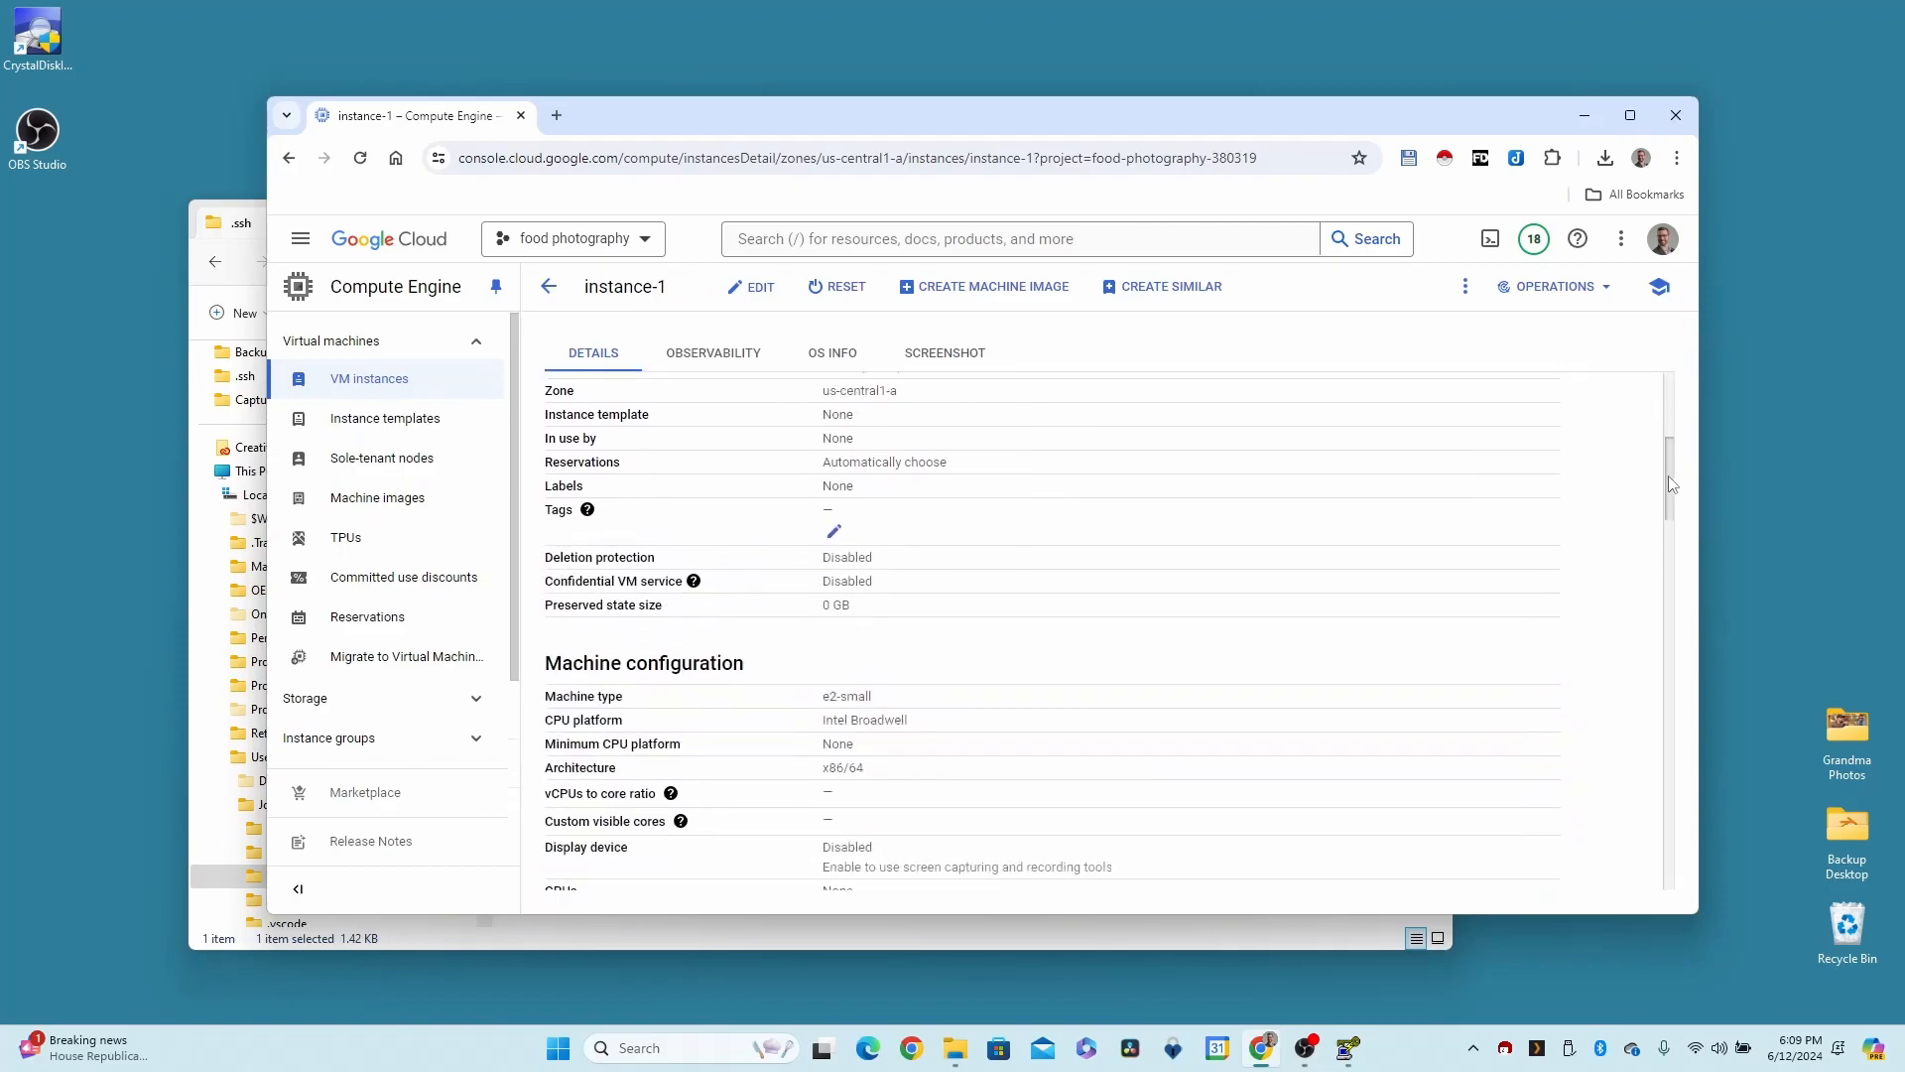
pyautogui.scroll(-3)
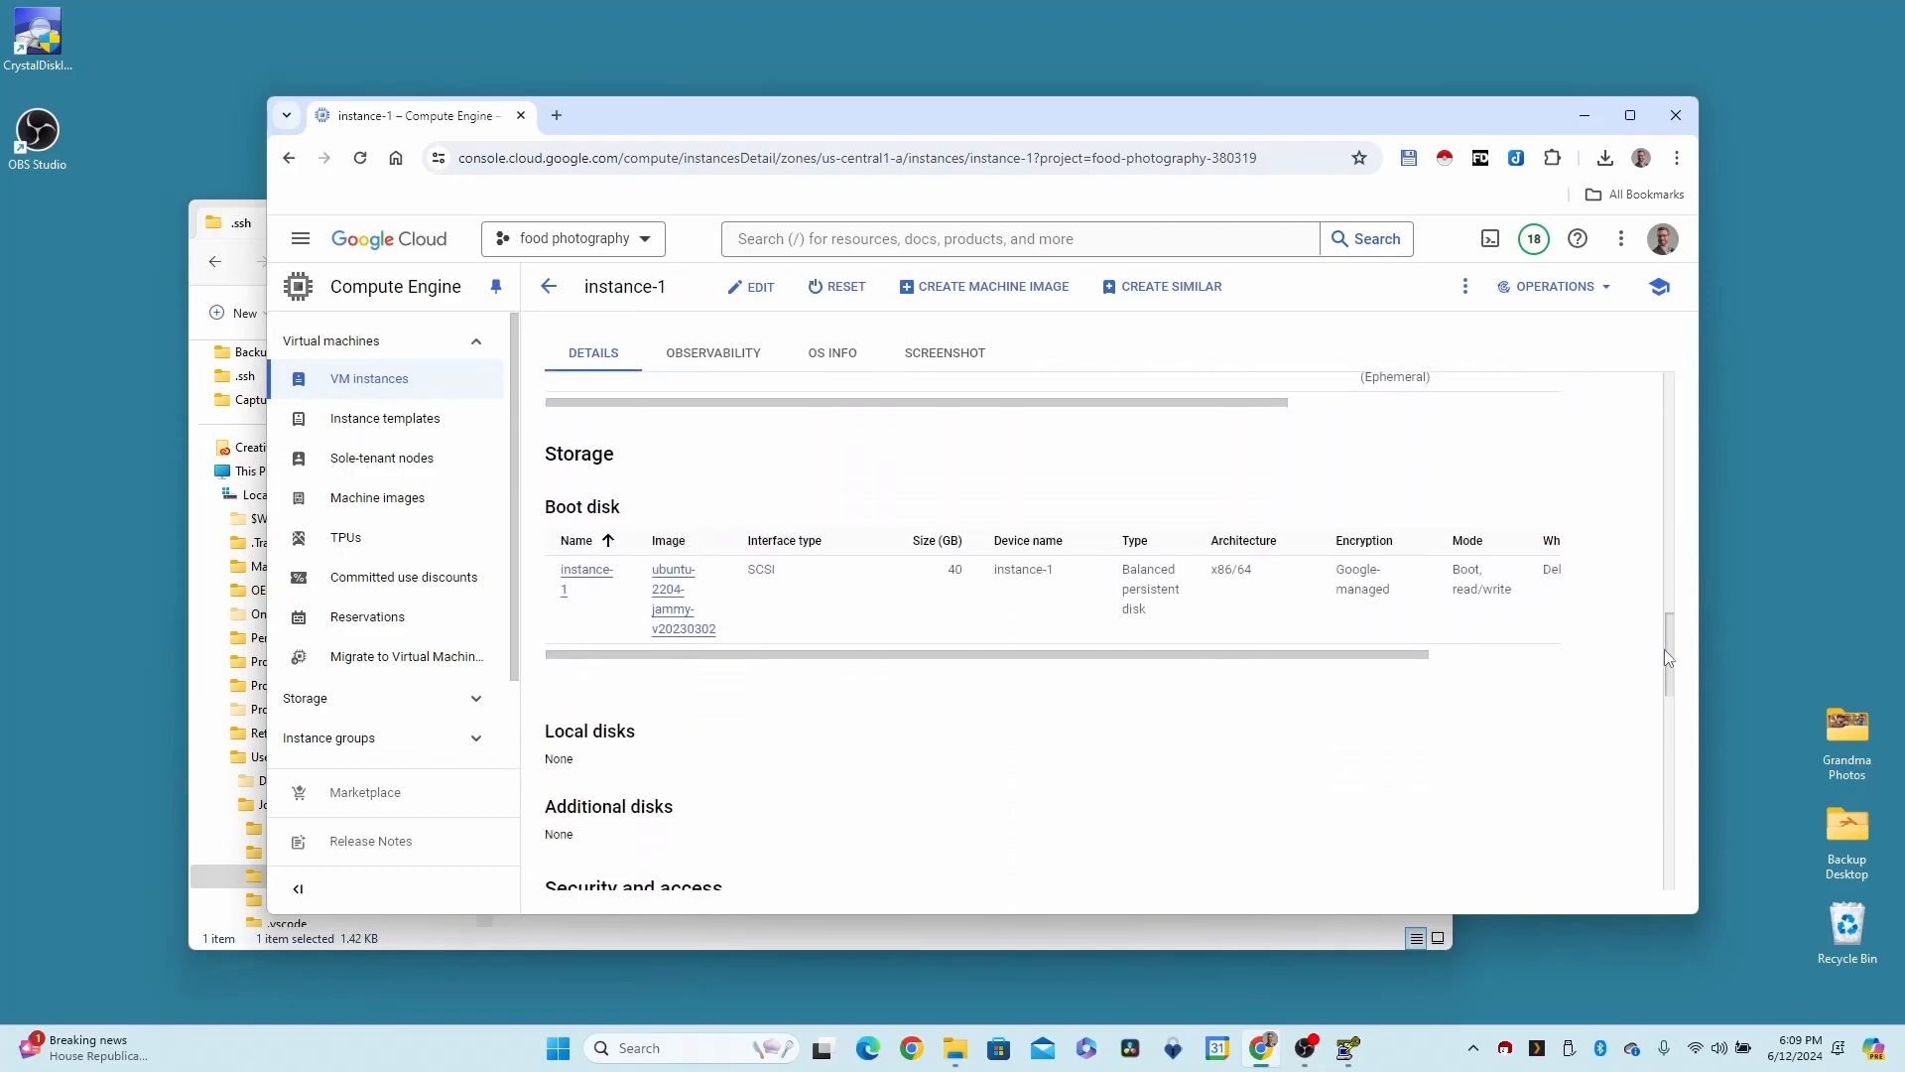
pyautogui.scroll(-3)
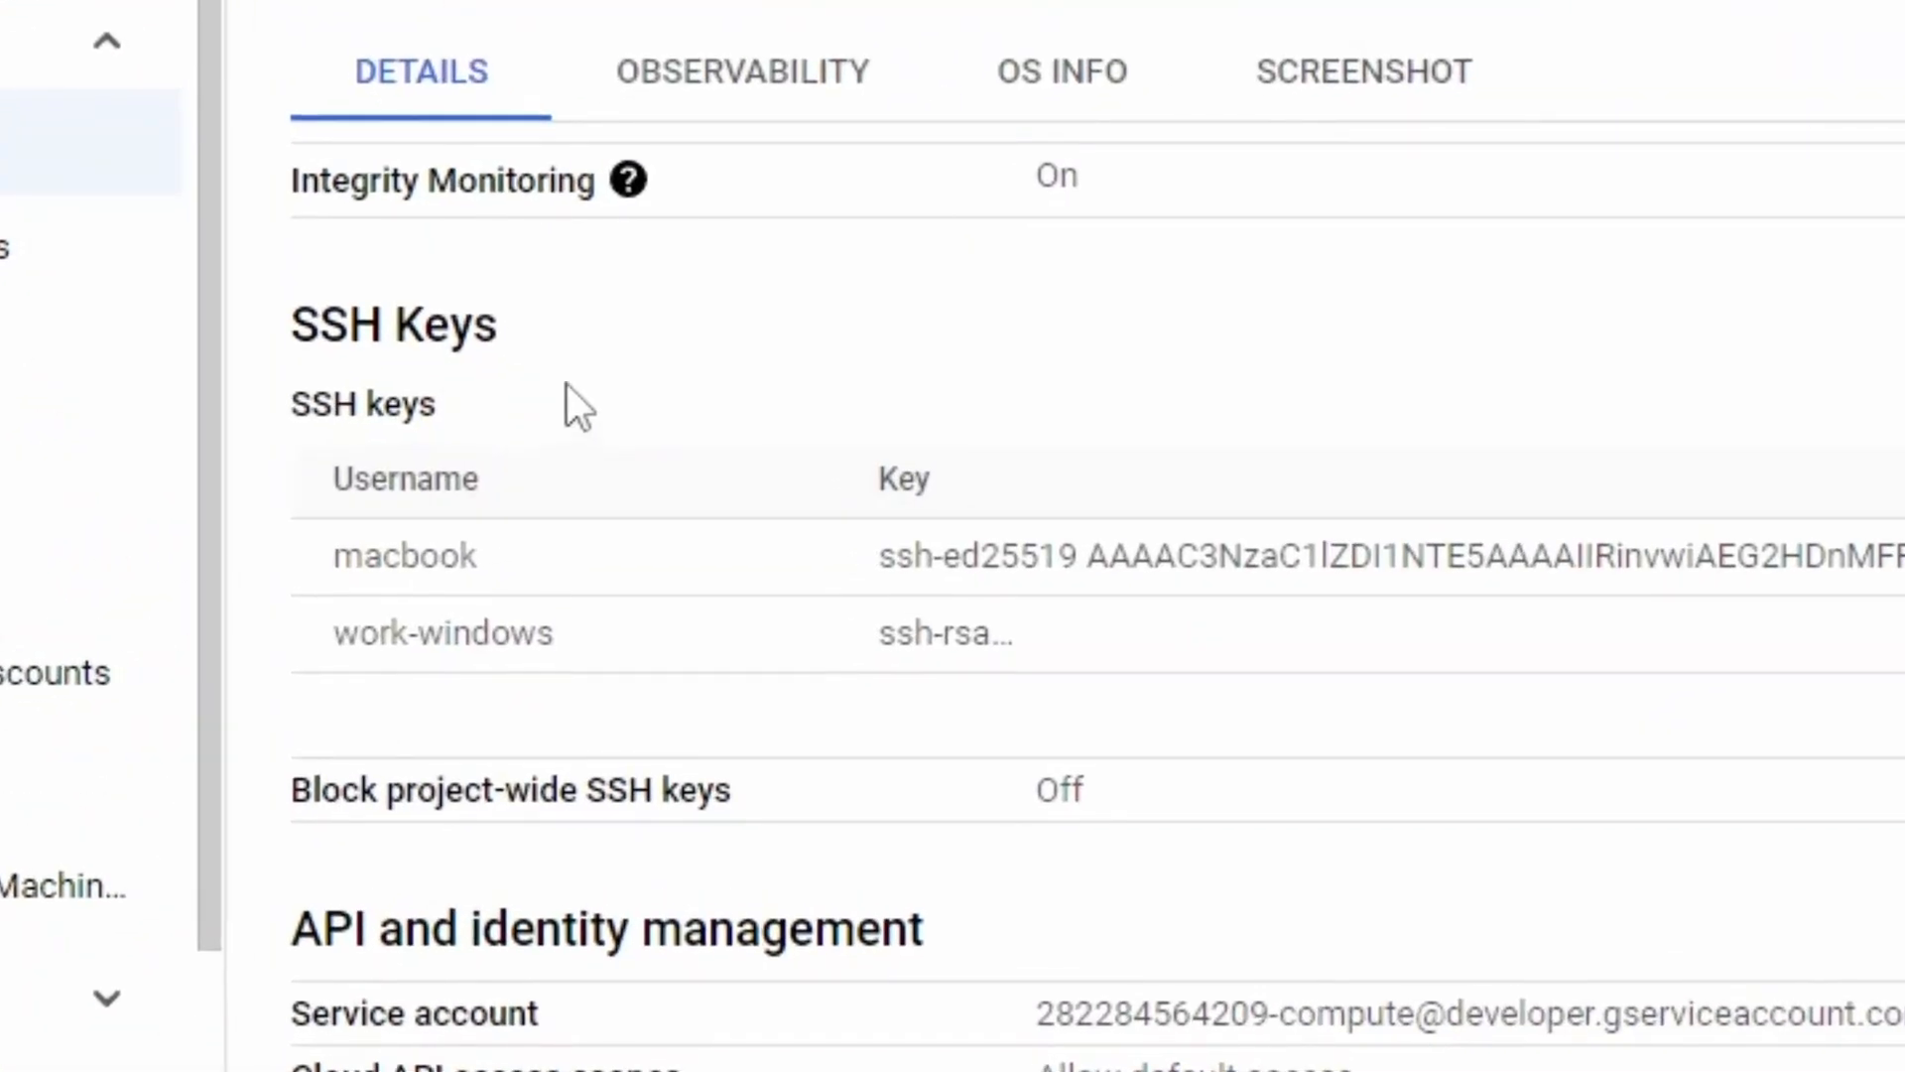
pyautogui.moveTo(411, 607)
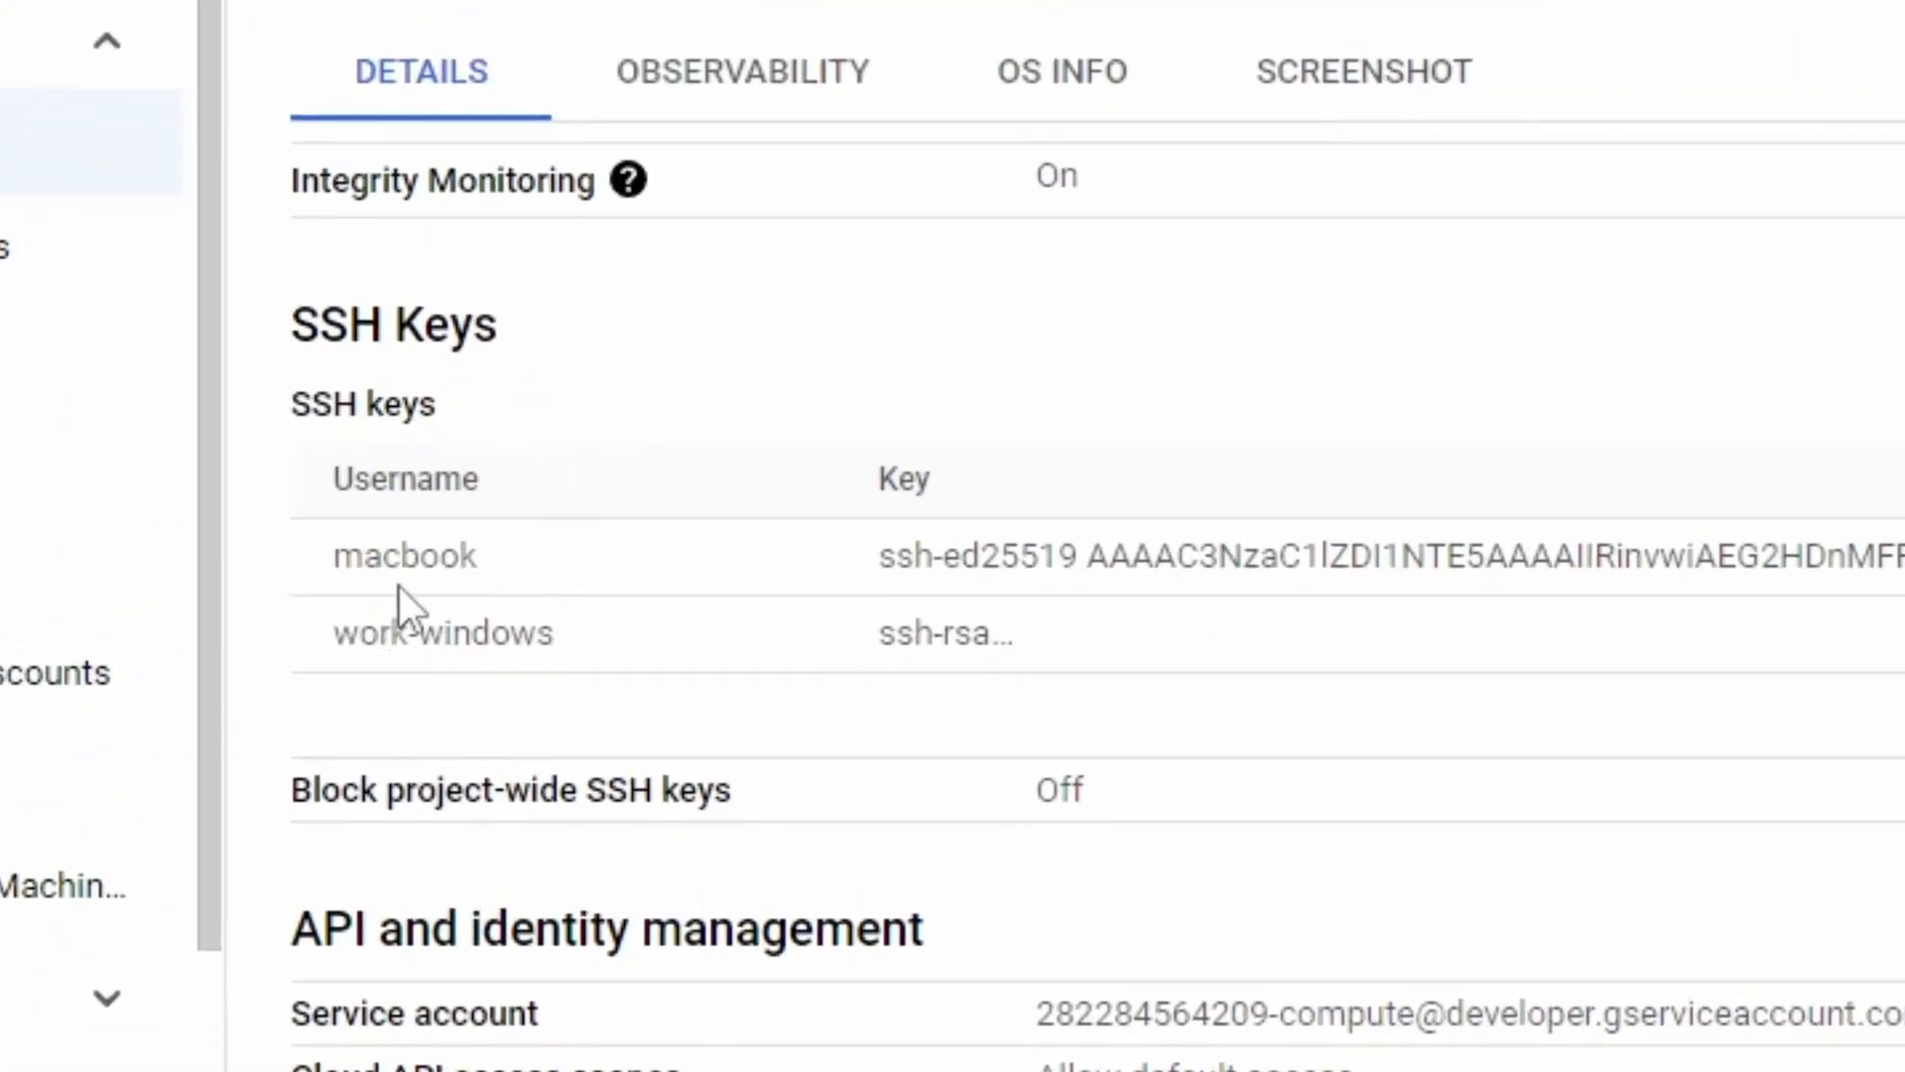
pyautogui.moveTo(373, 582)
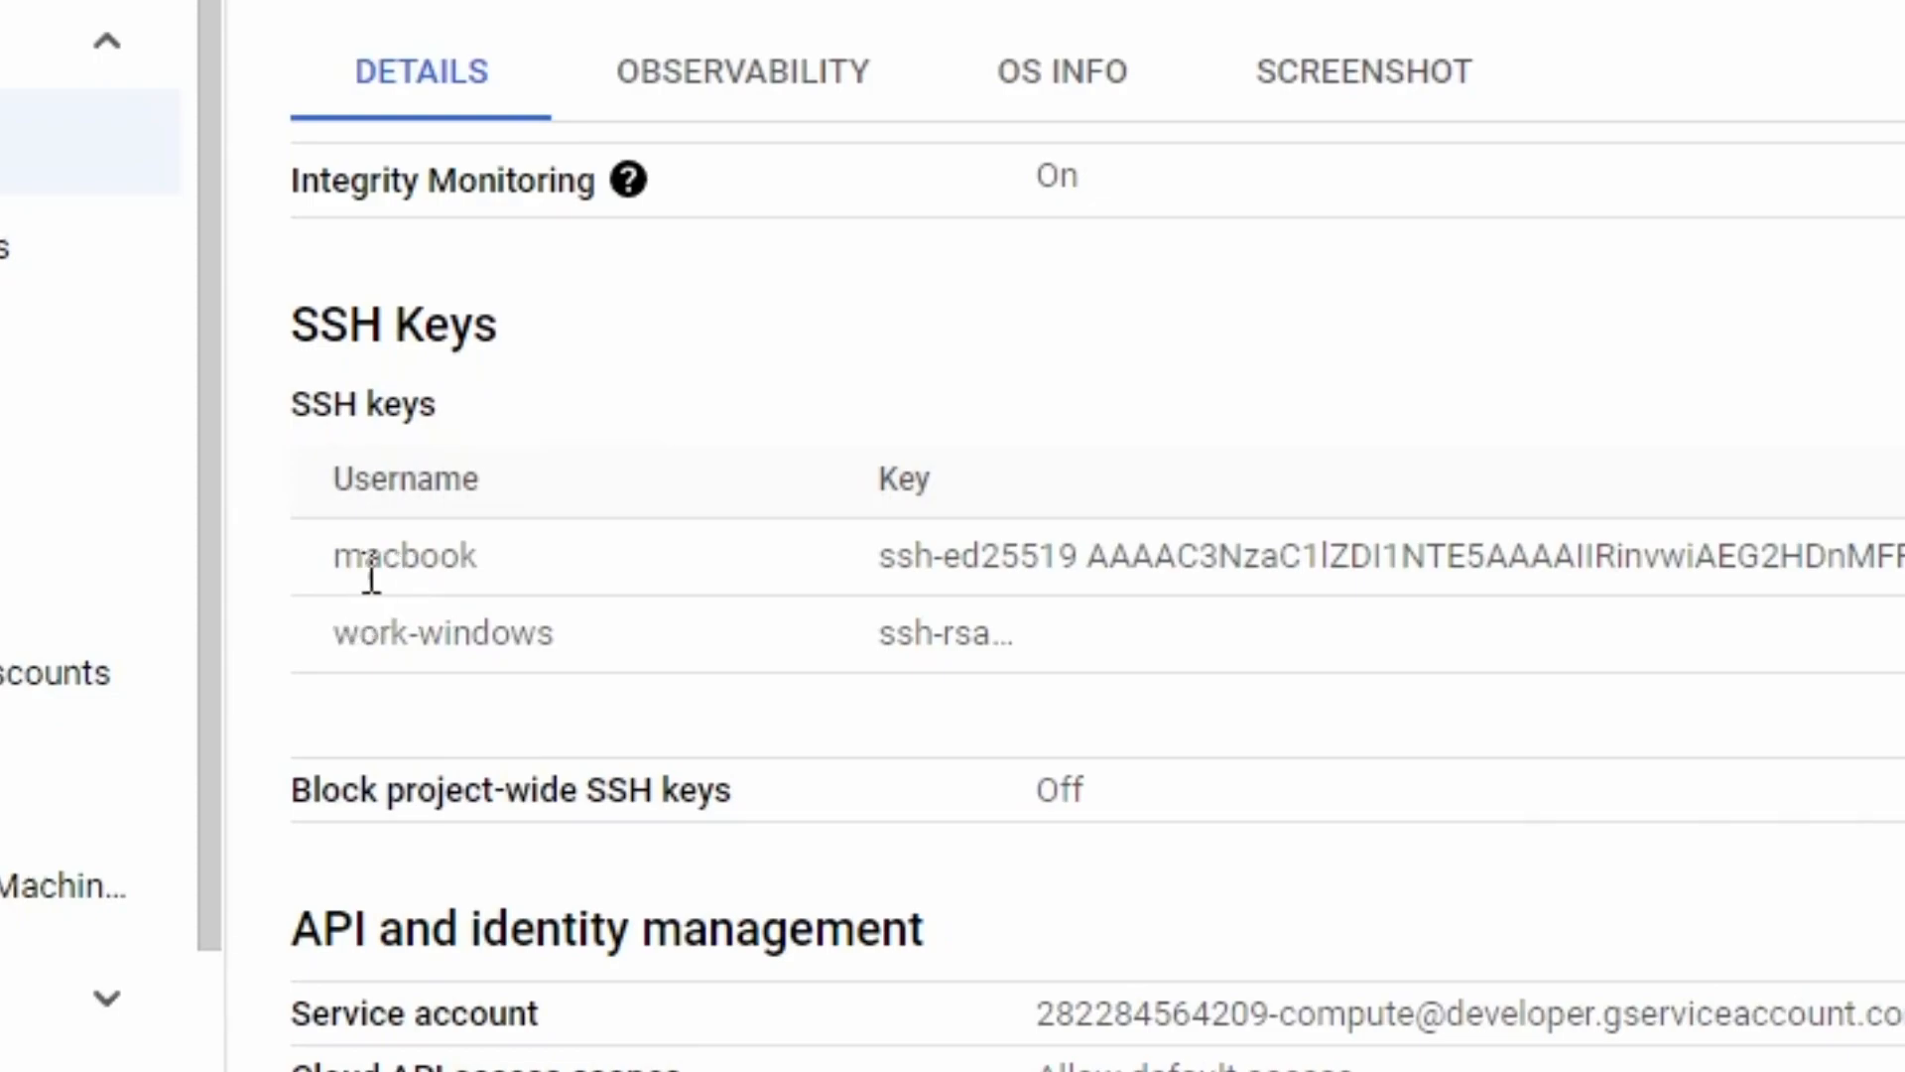
pyautogui.moveTo(419, 641)
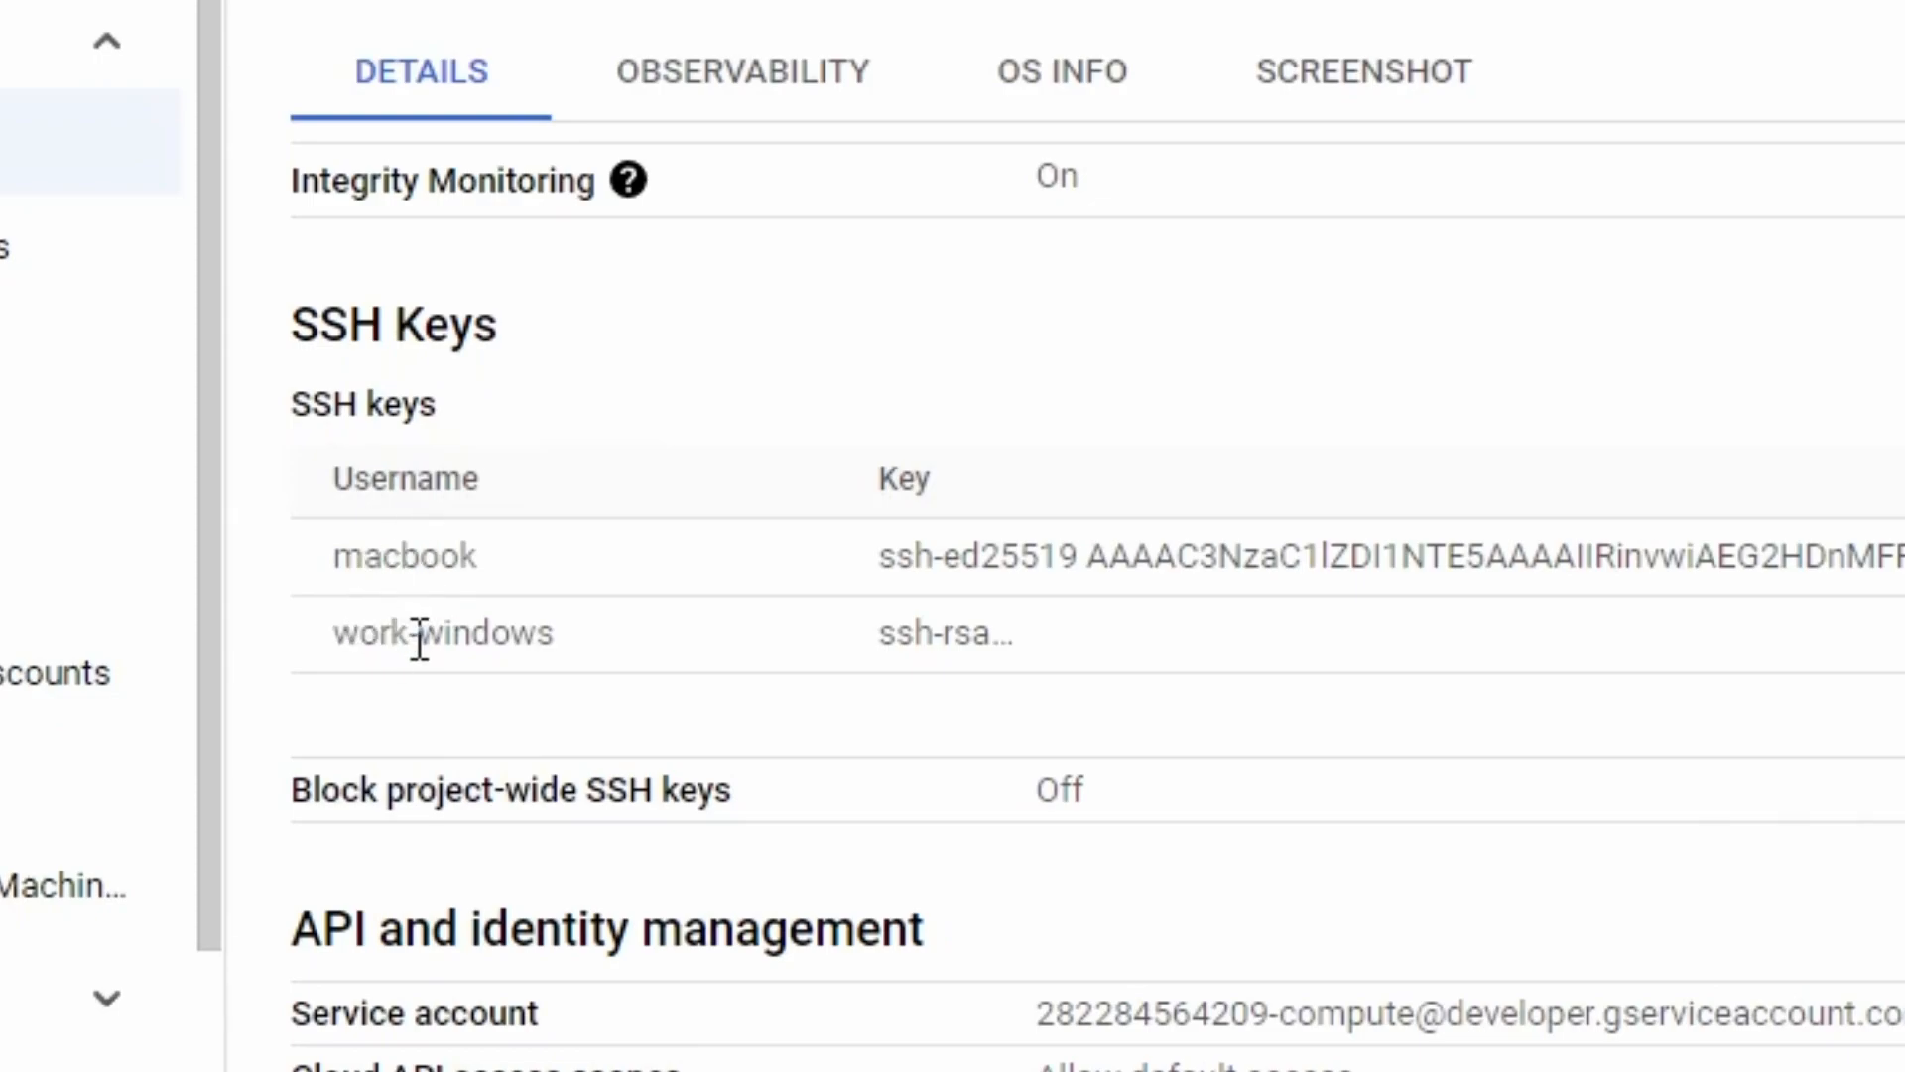
pyautogui.moveTo(486, 613)
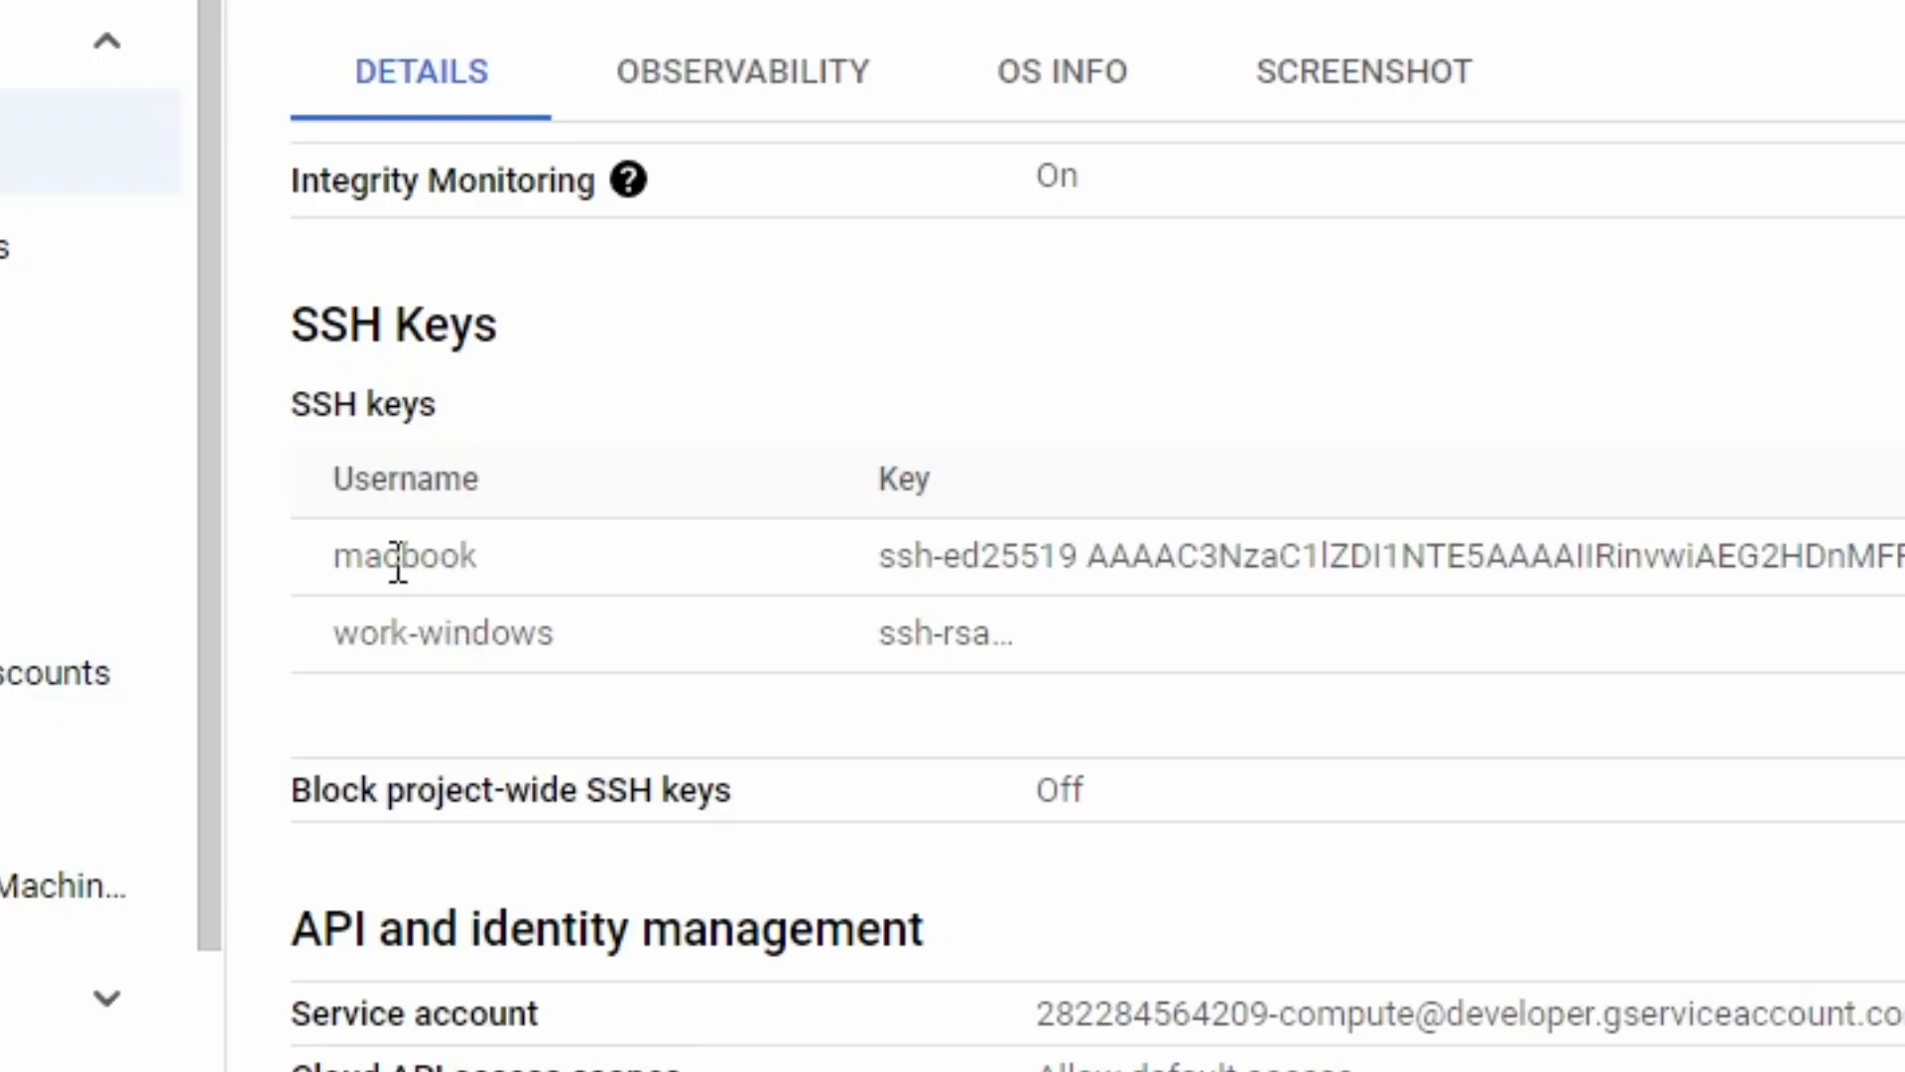
pyautogui.moveTo(399, 637)
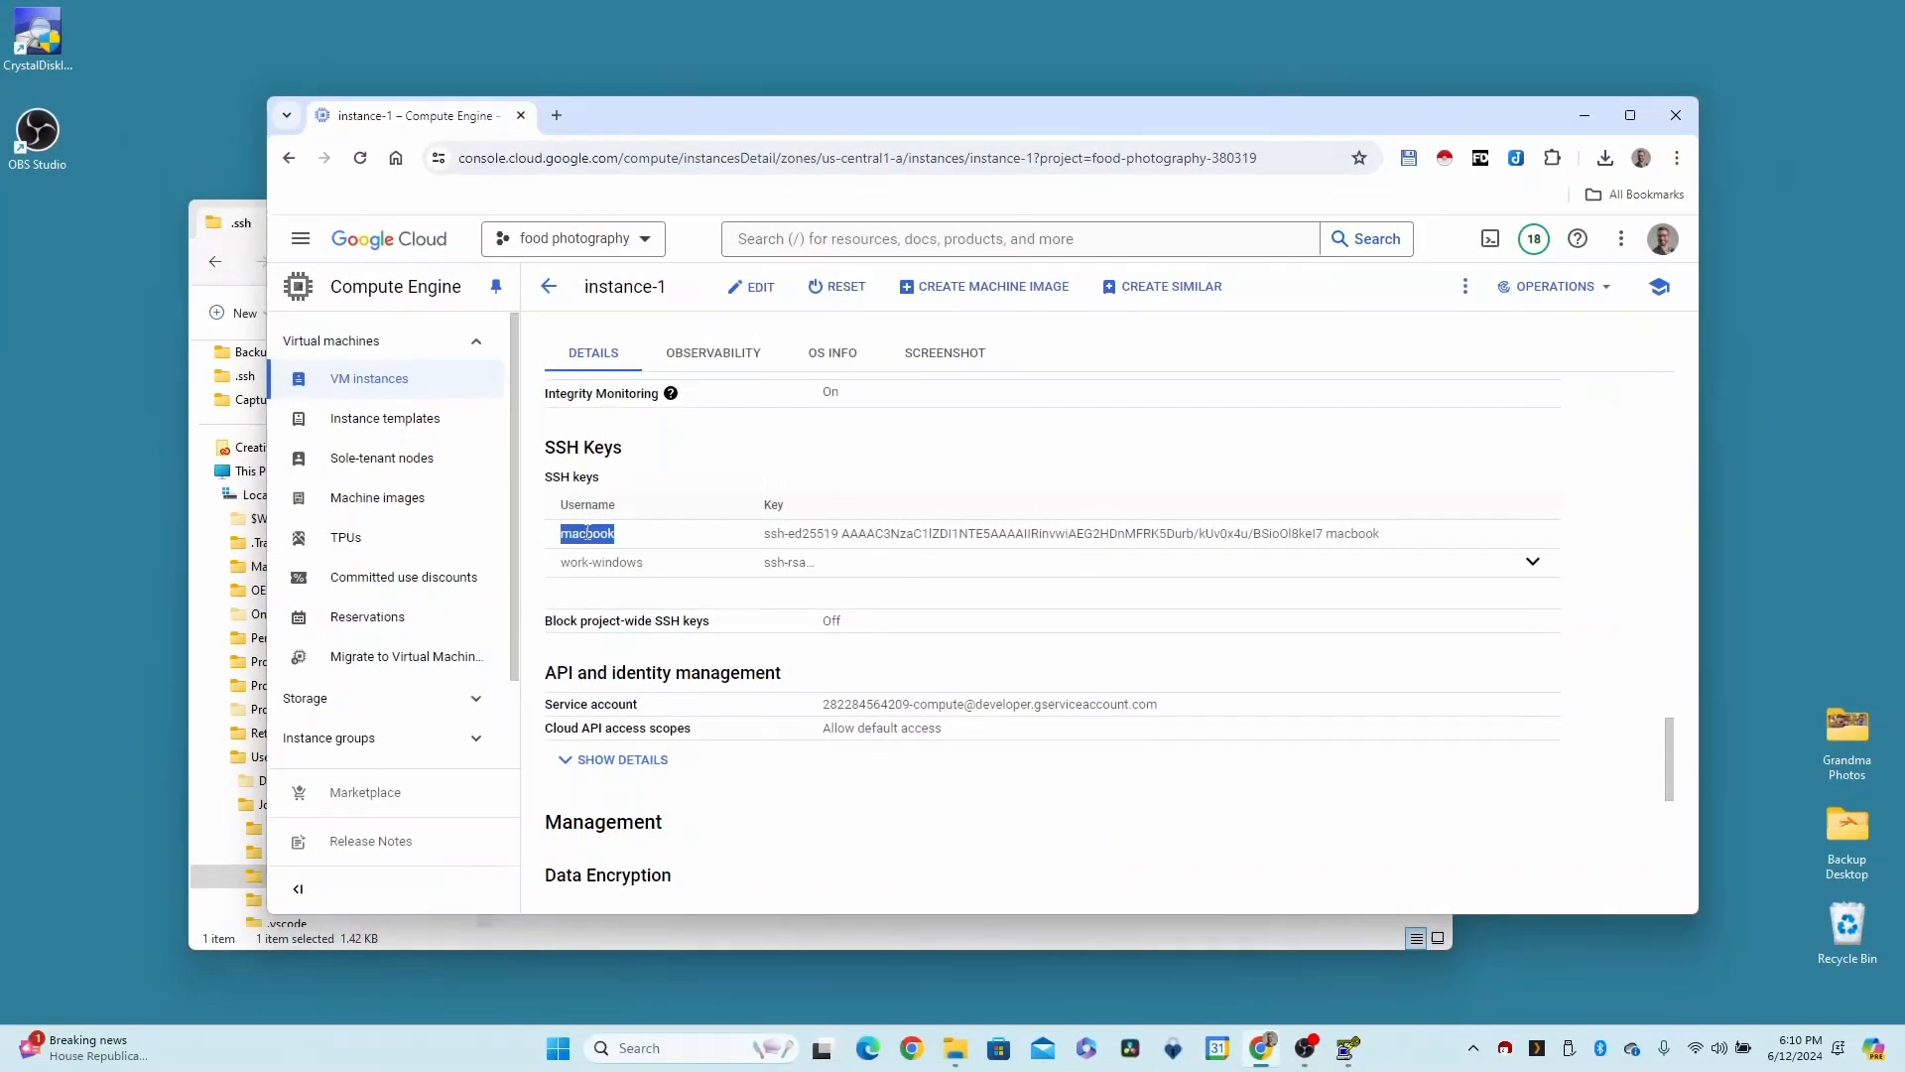
pyautogui.doubleClick(600, 561)
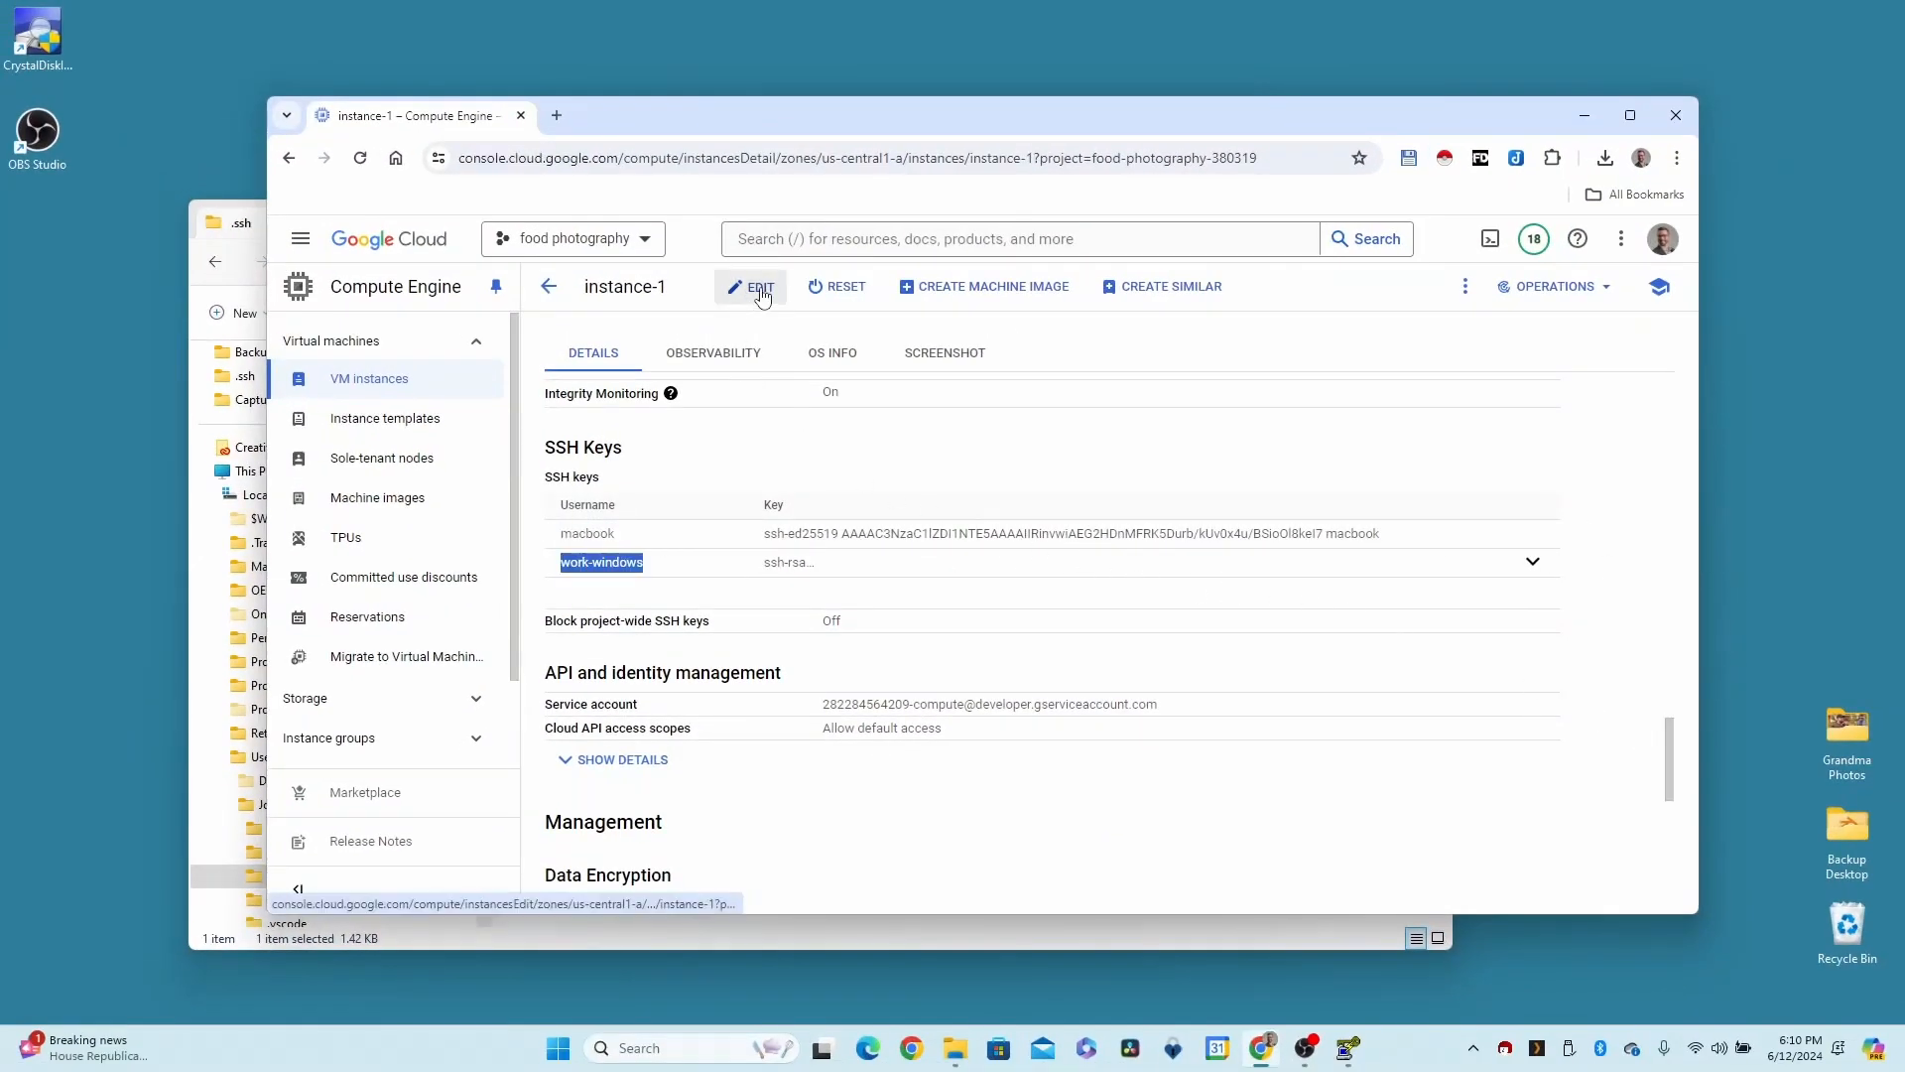
# Edit instance-1, paste the laptop-windows public key as SSH key 3 and save
pyautogui.click(750, 286)
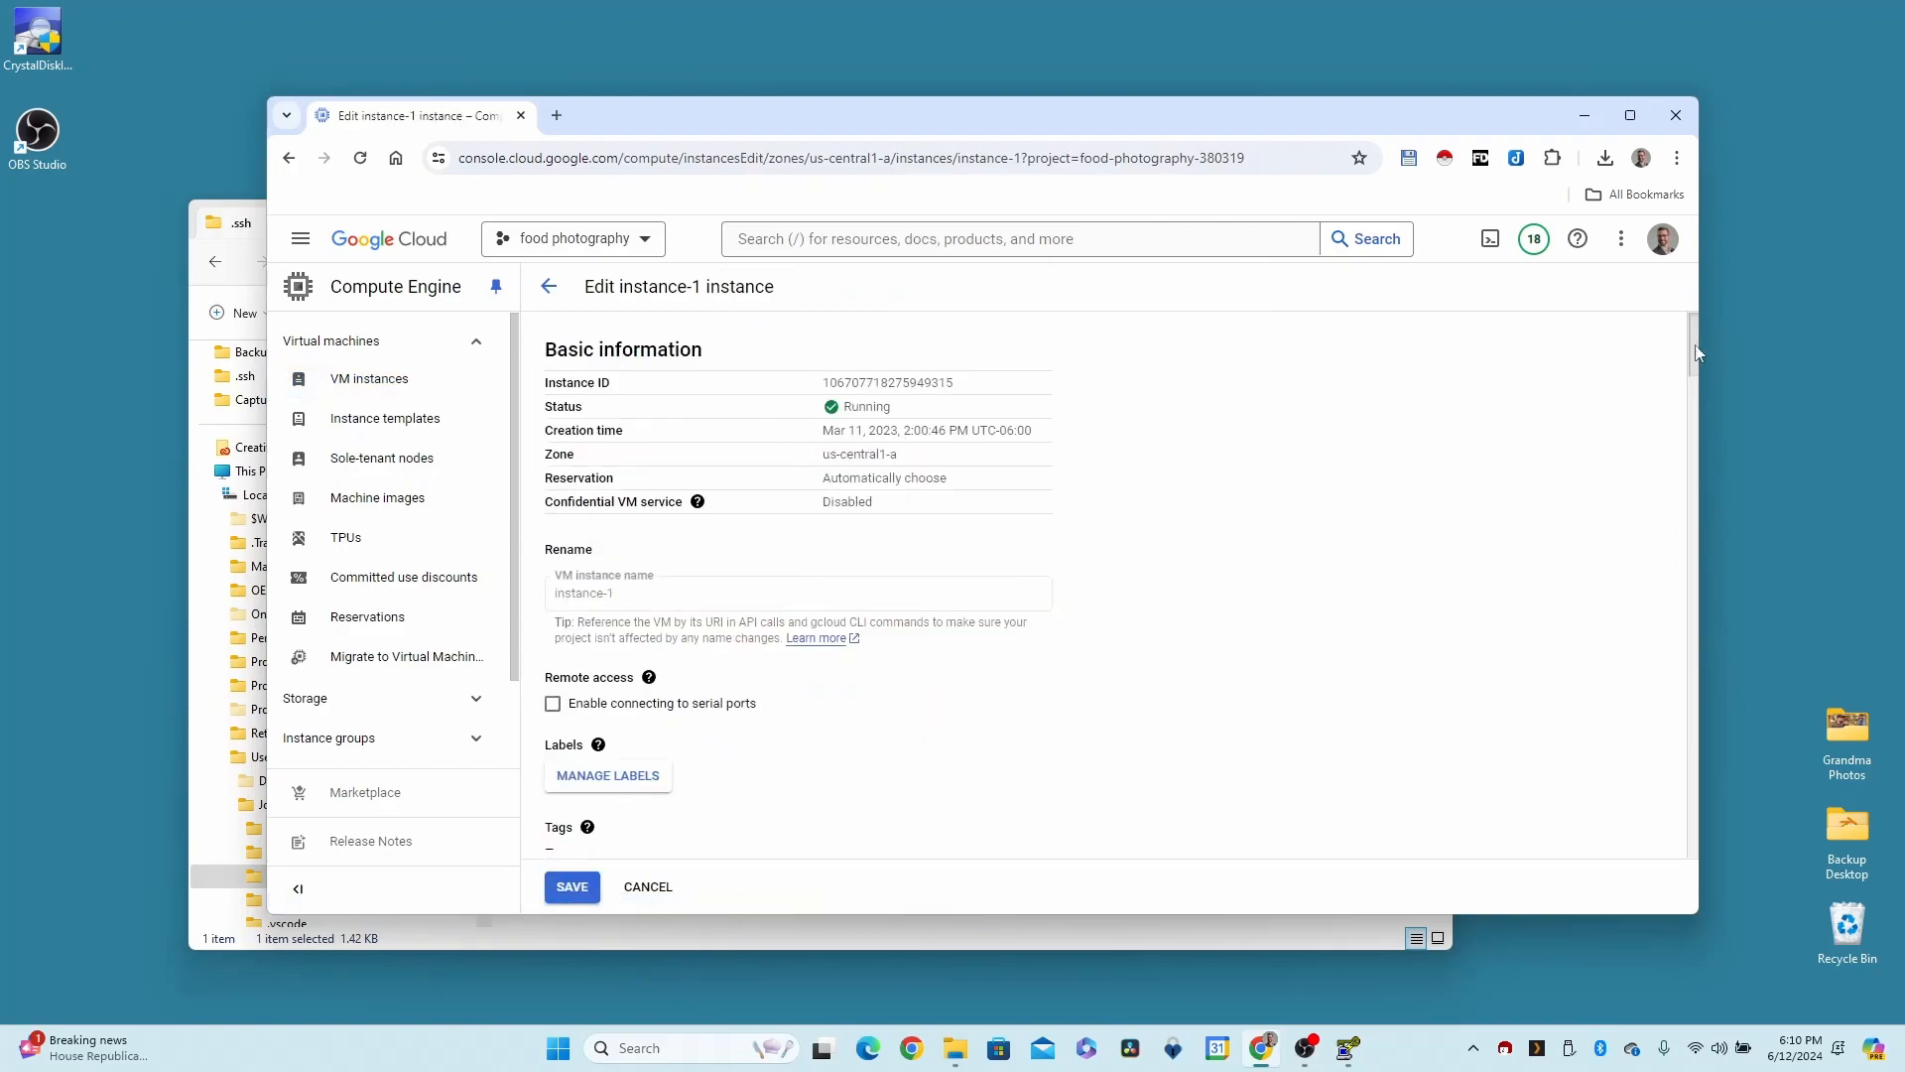
pyautogui.scroll(-3)
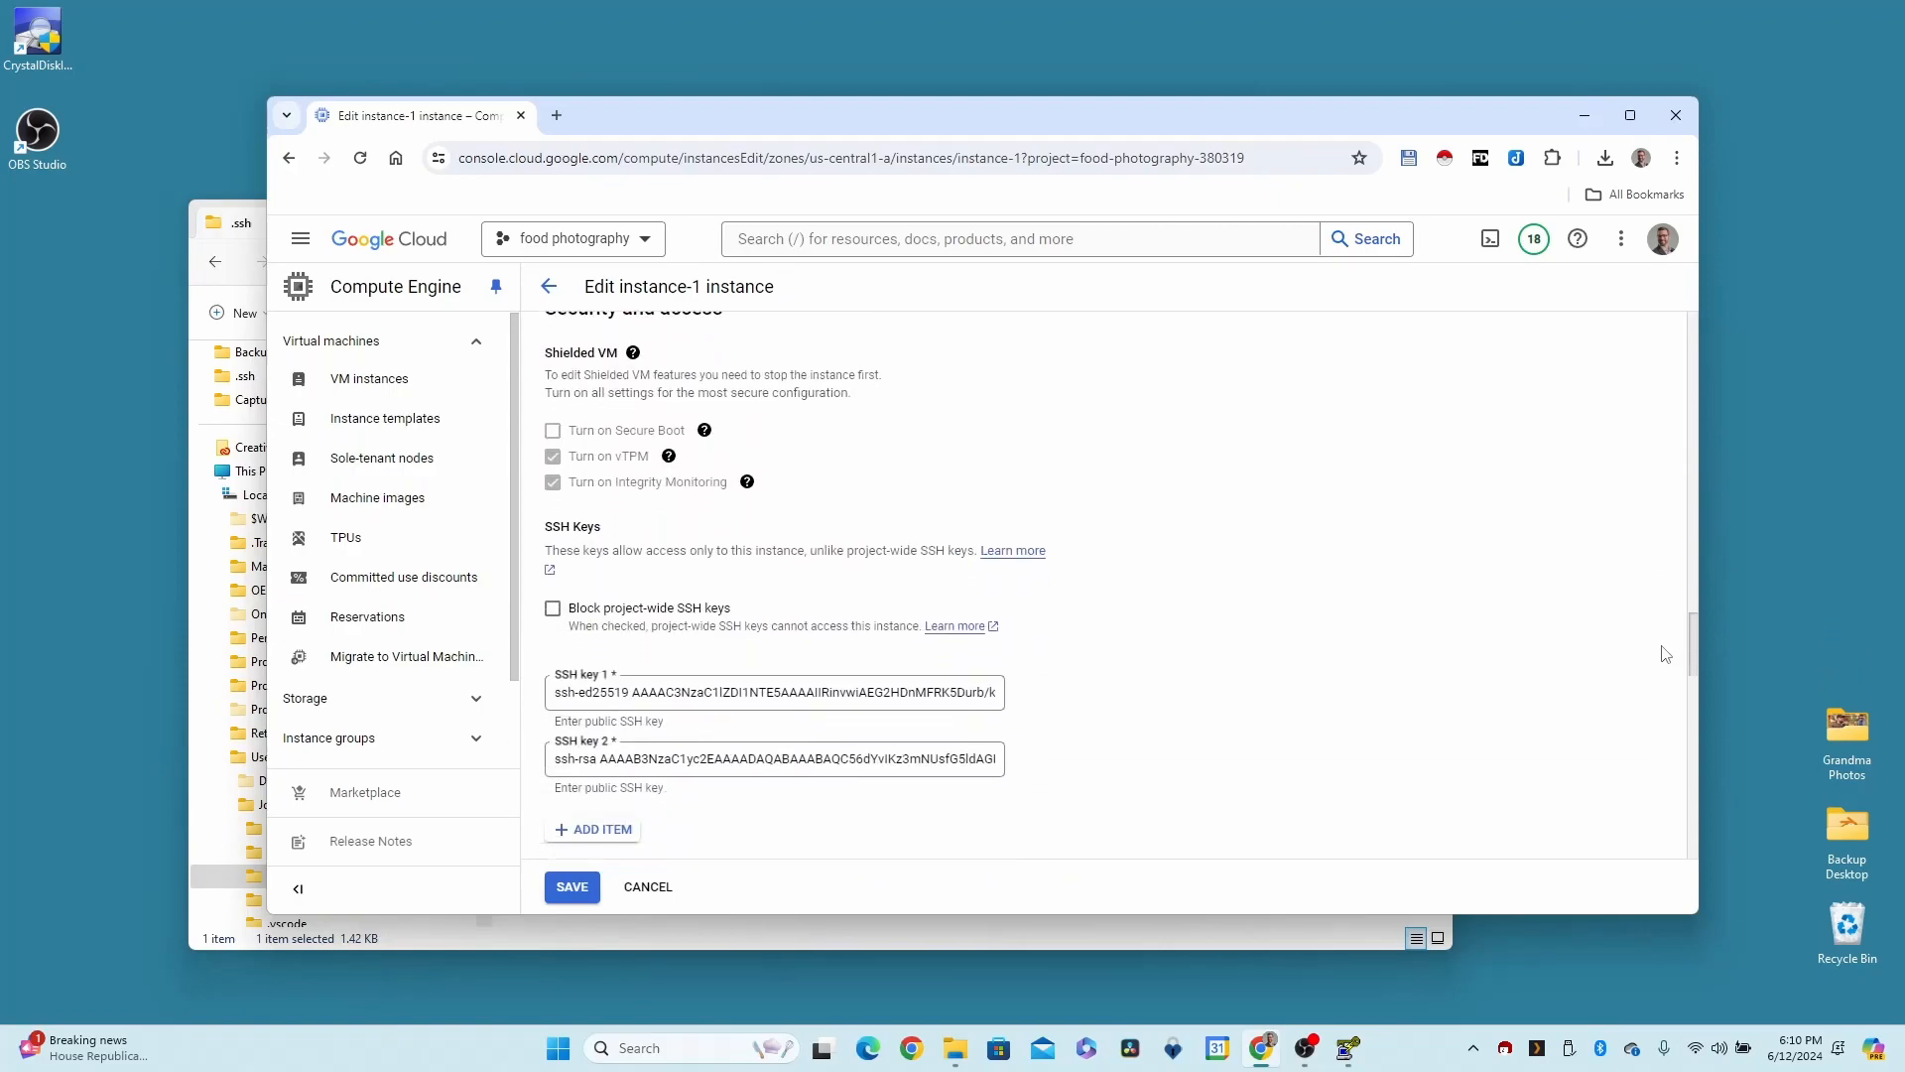
pyautogui.scroll(-3)
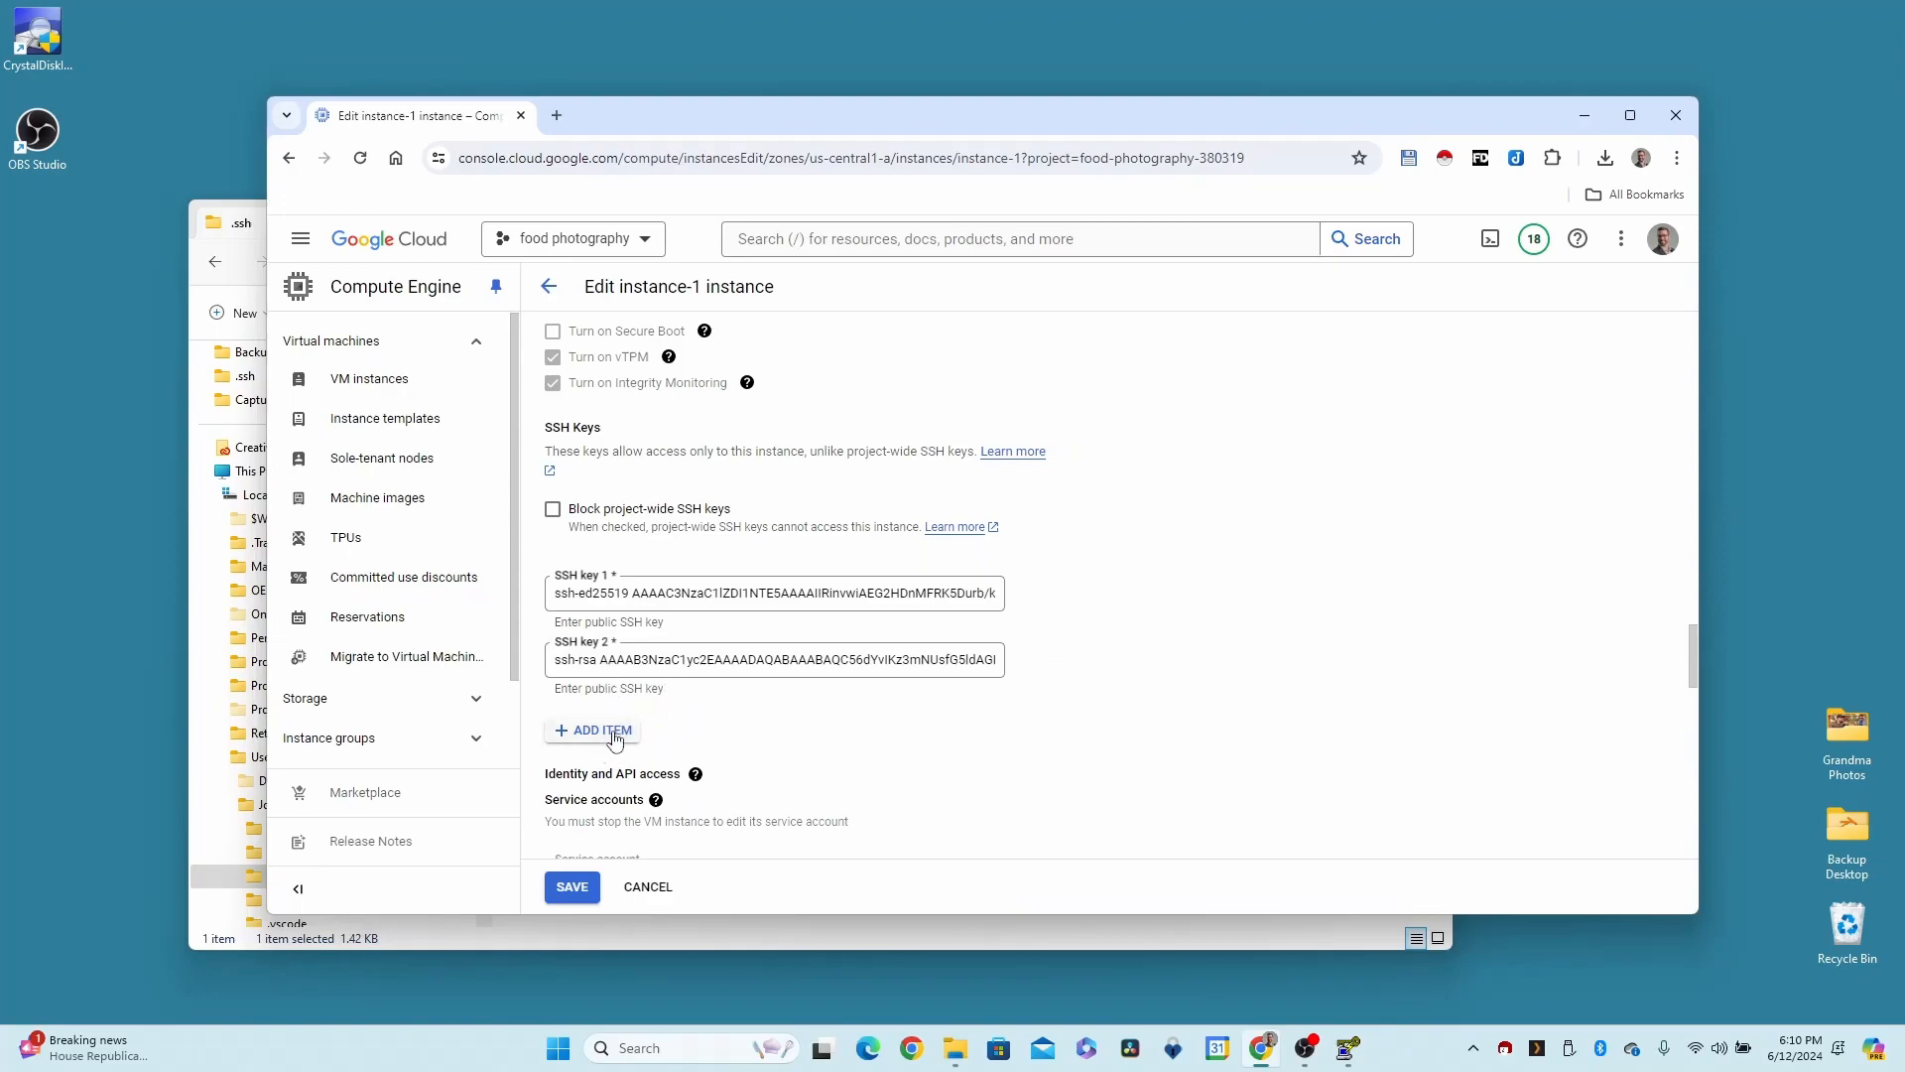
pyautogui.click(593, 730)
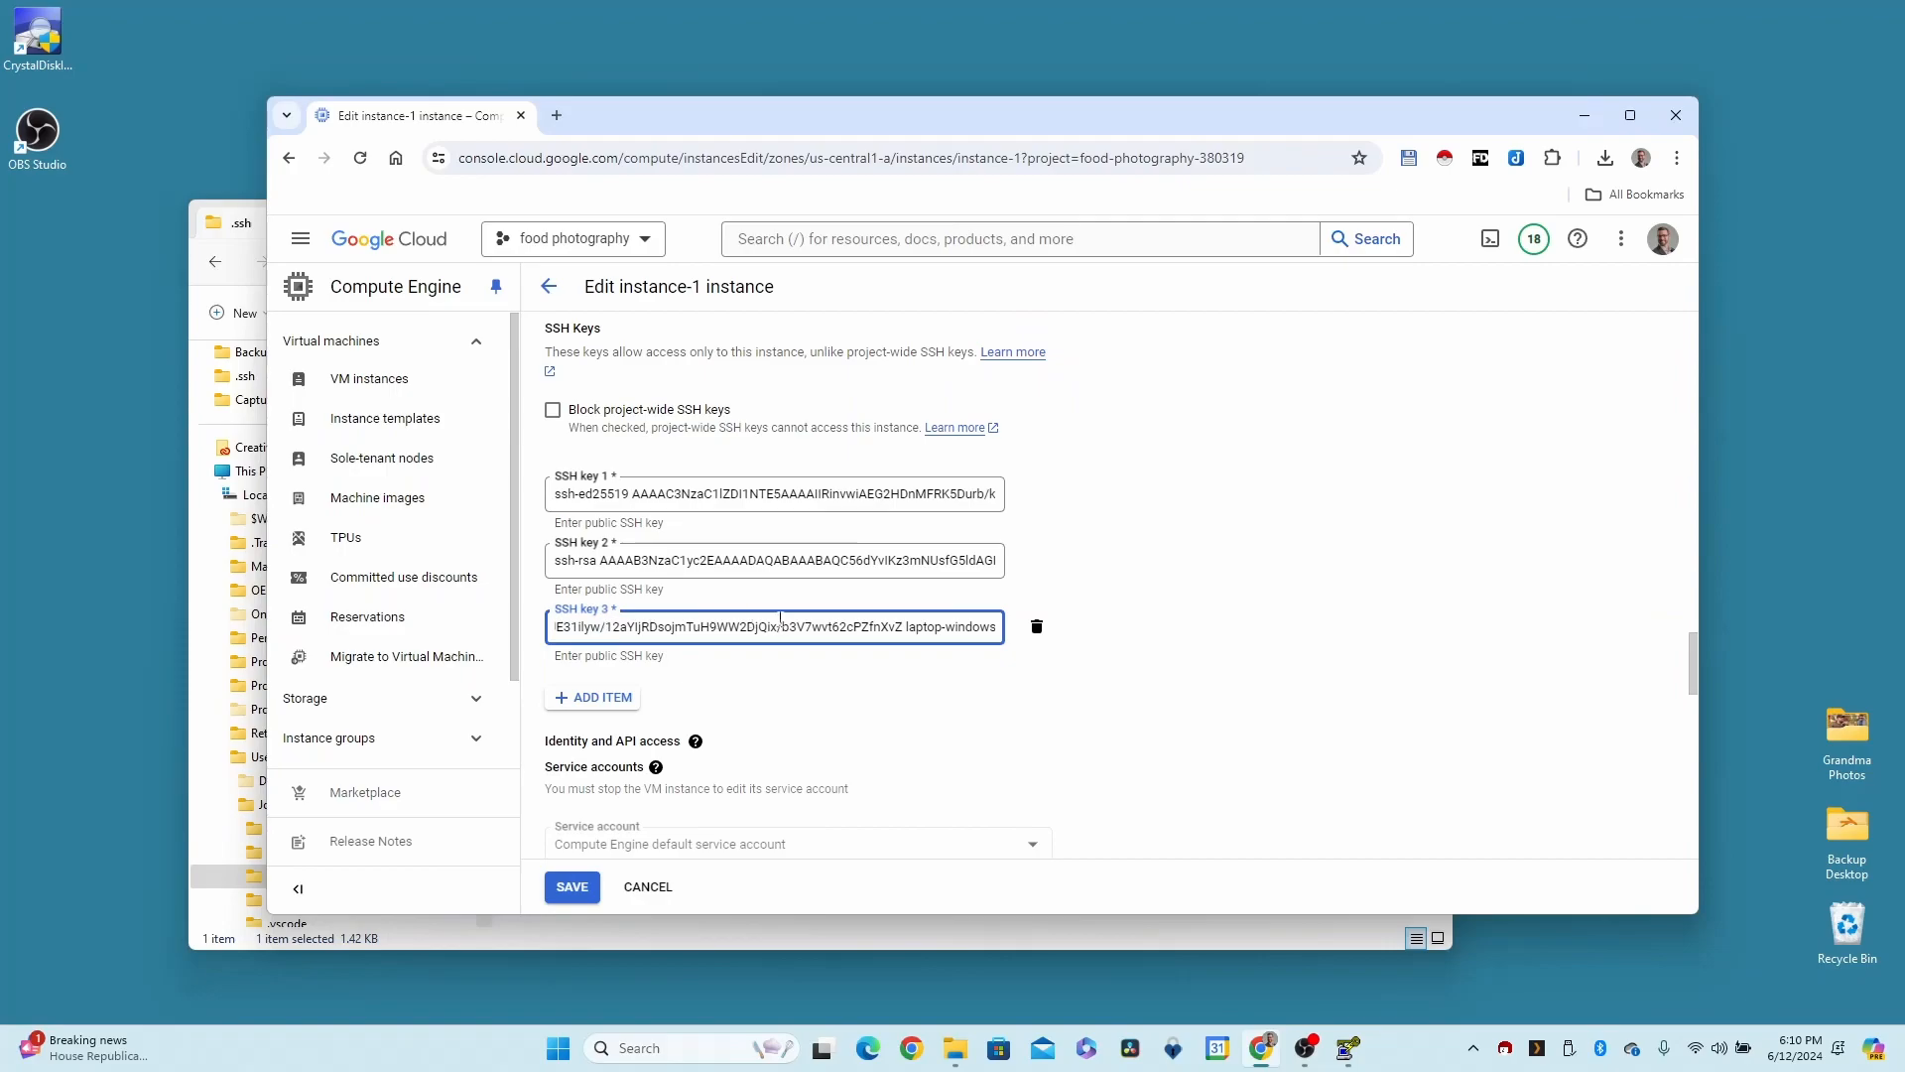
pyautogui.click(571, 885)
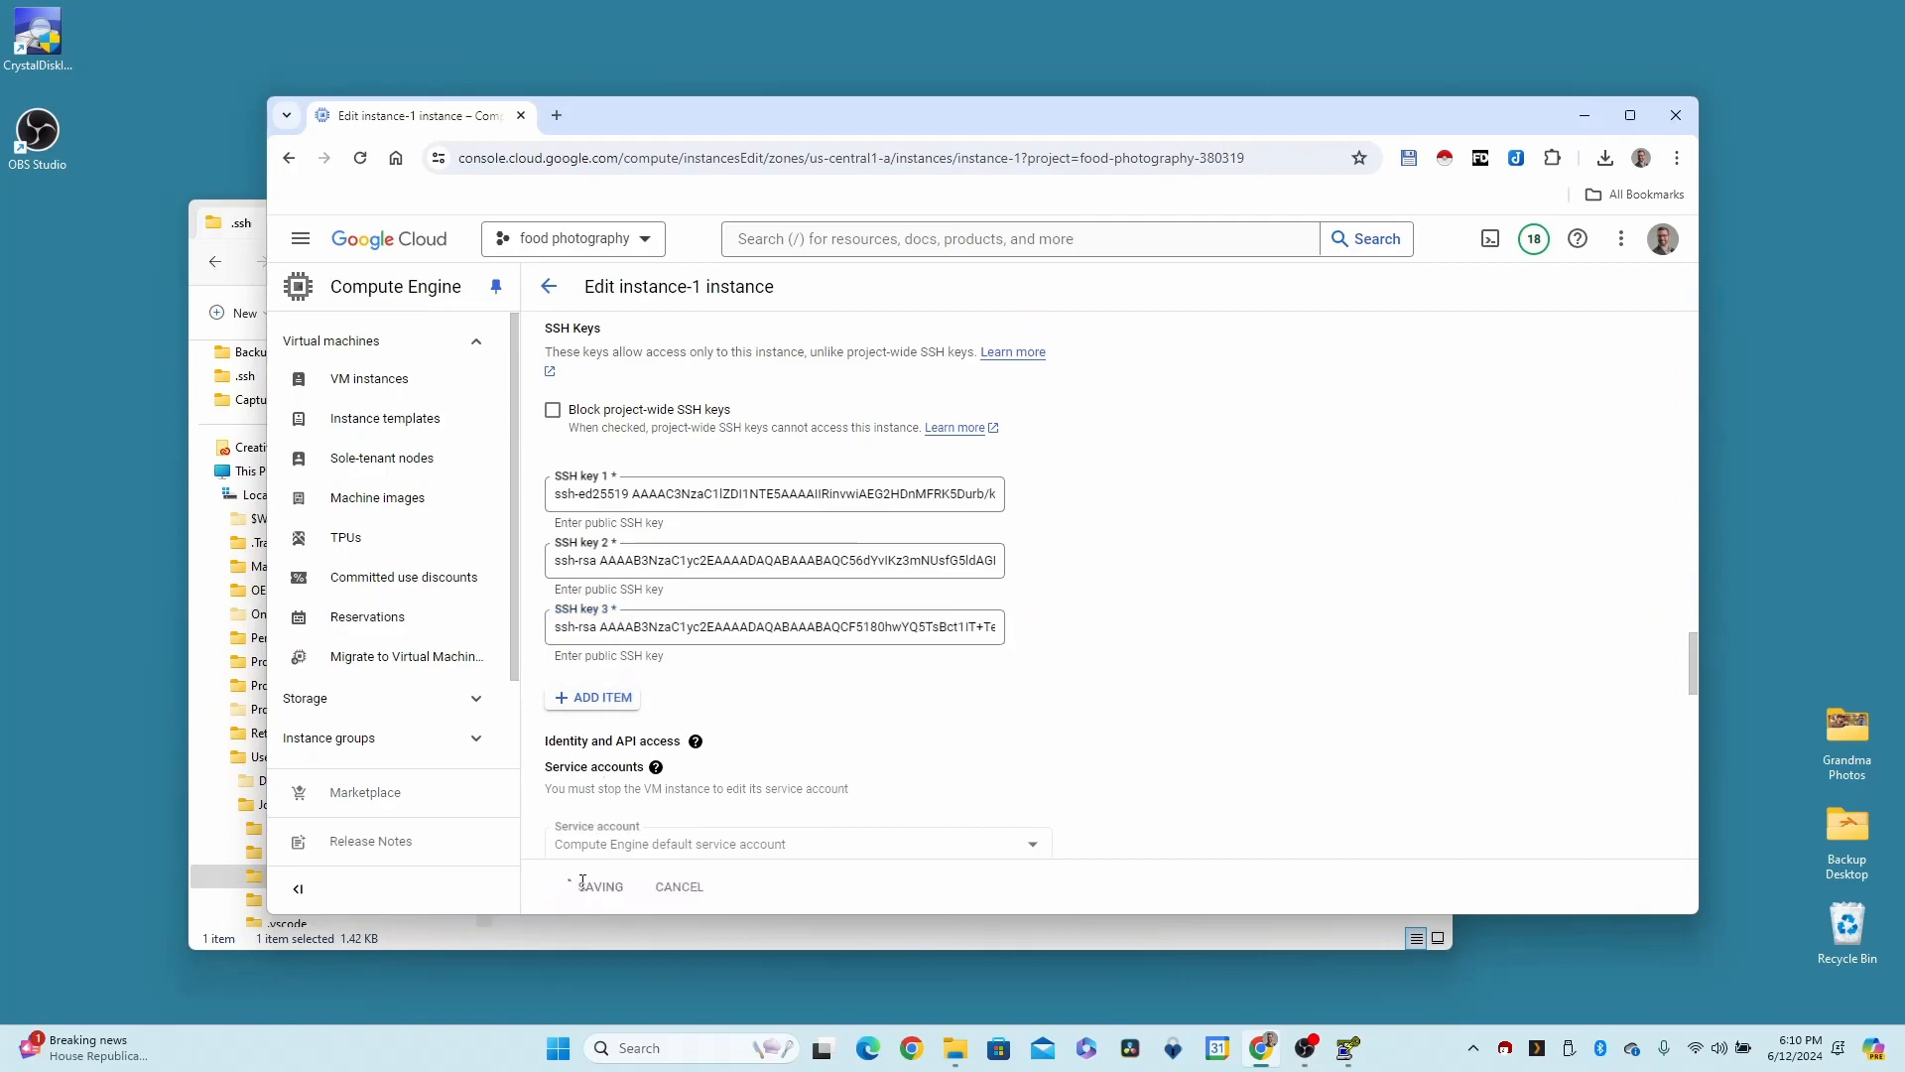
pyautogui.click(600, 885)
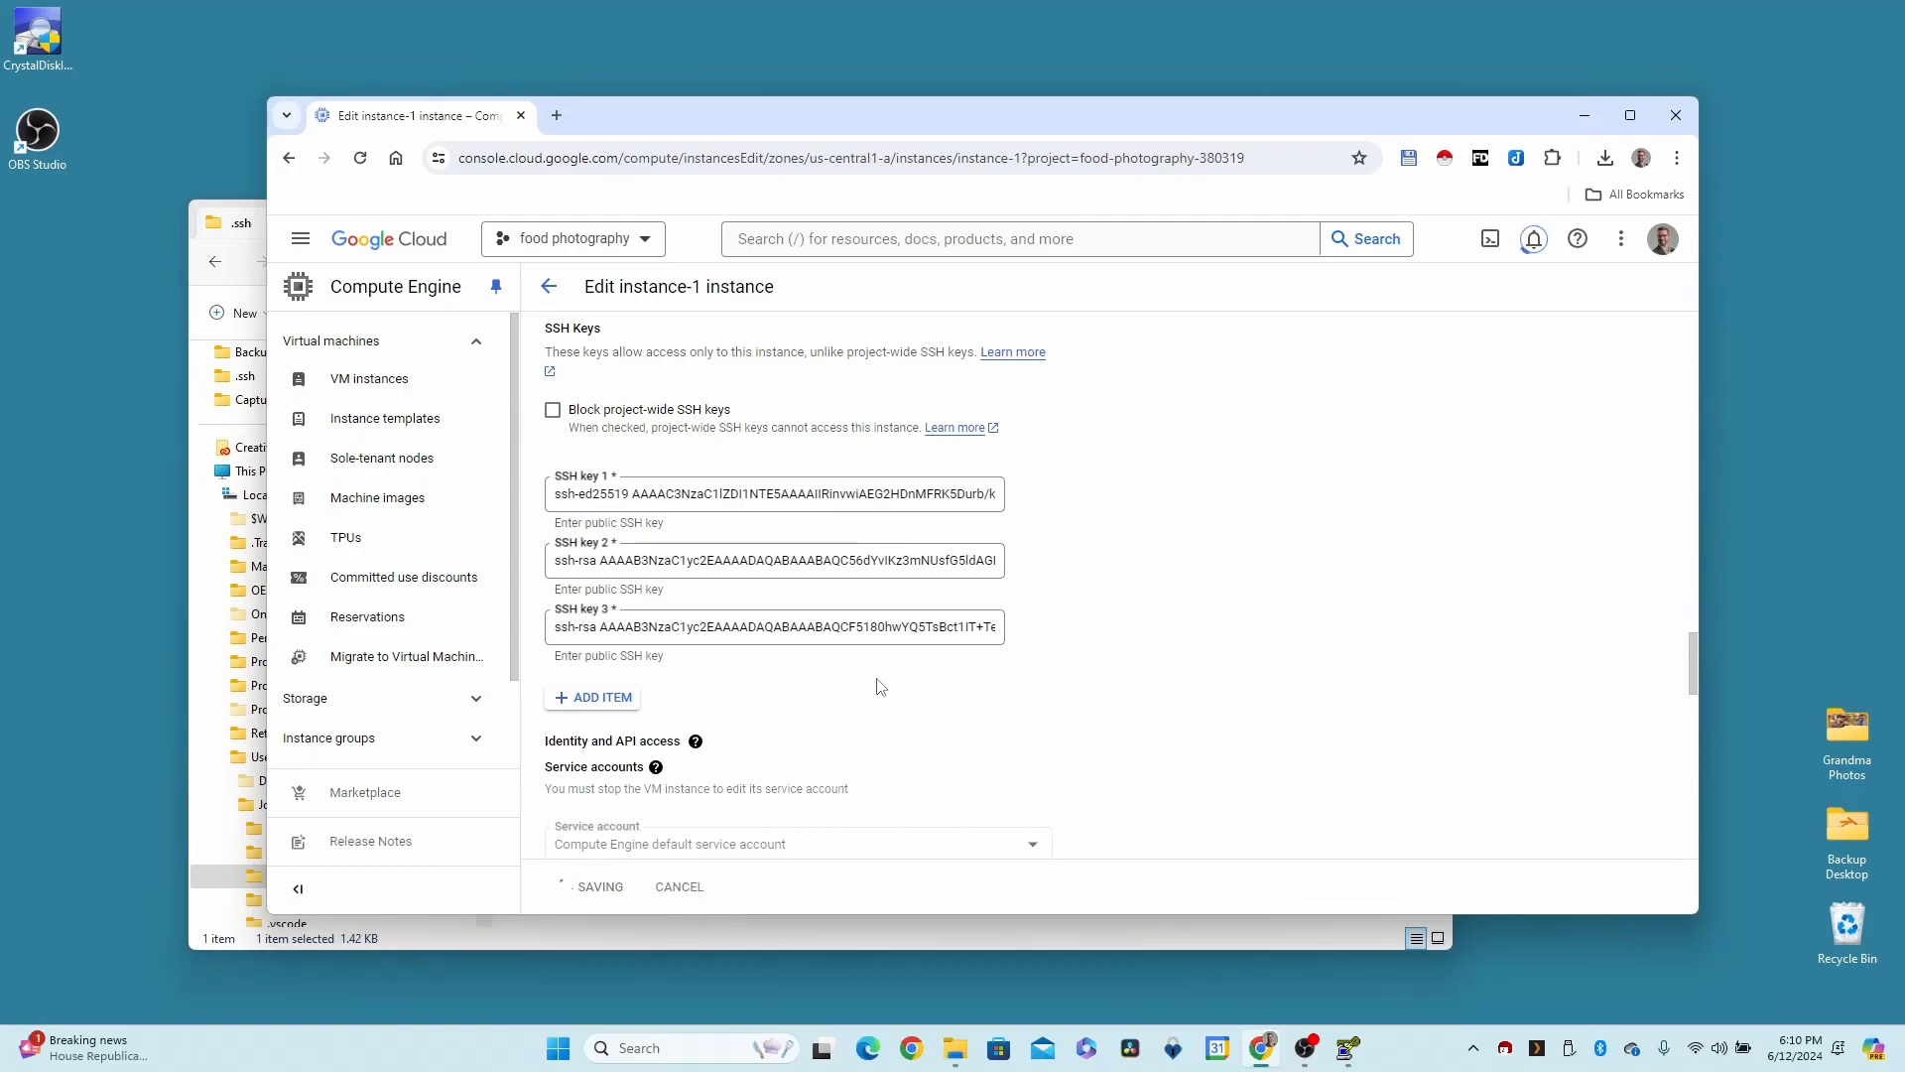
pyautogui.moveTo(984, 619)
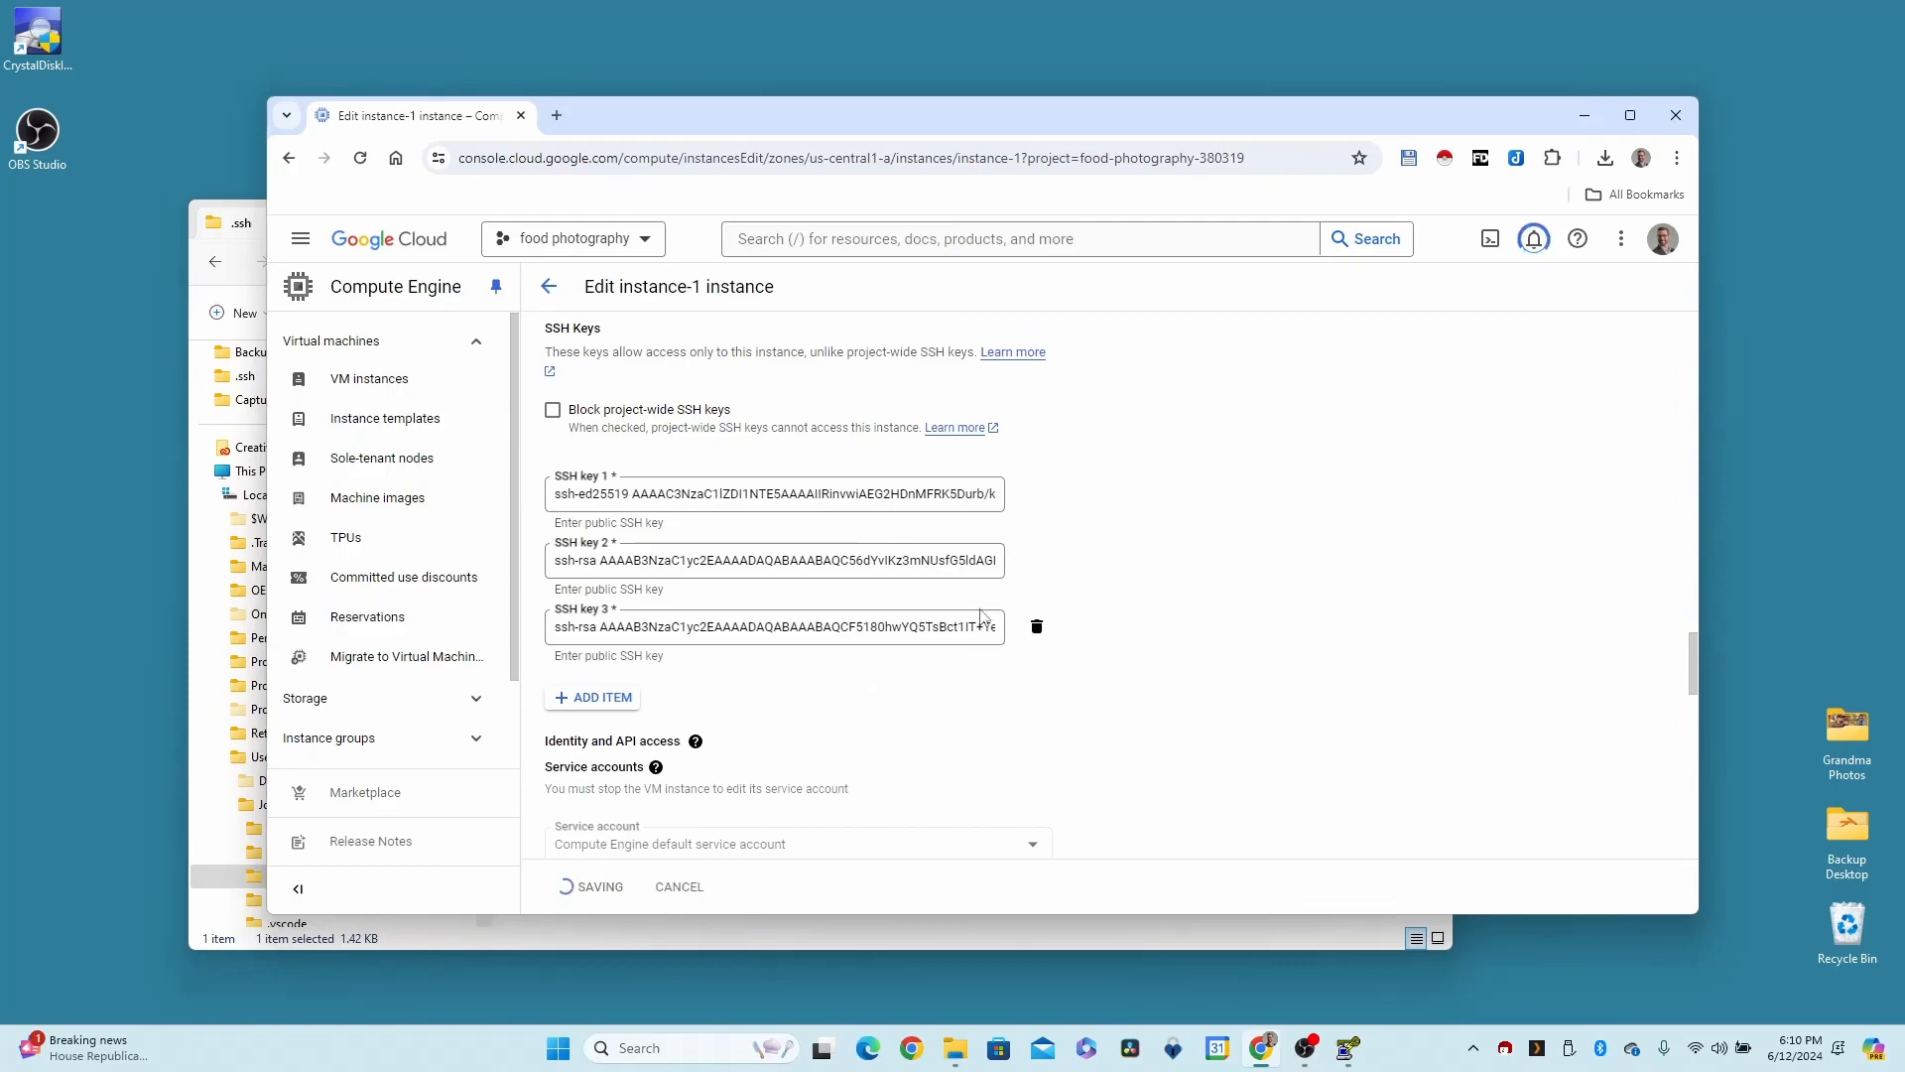
pyautogui.moveTo(1139, 534)
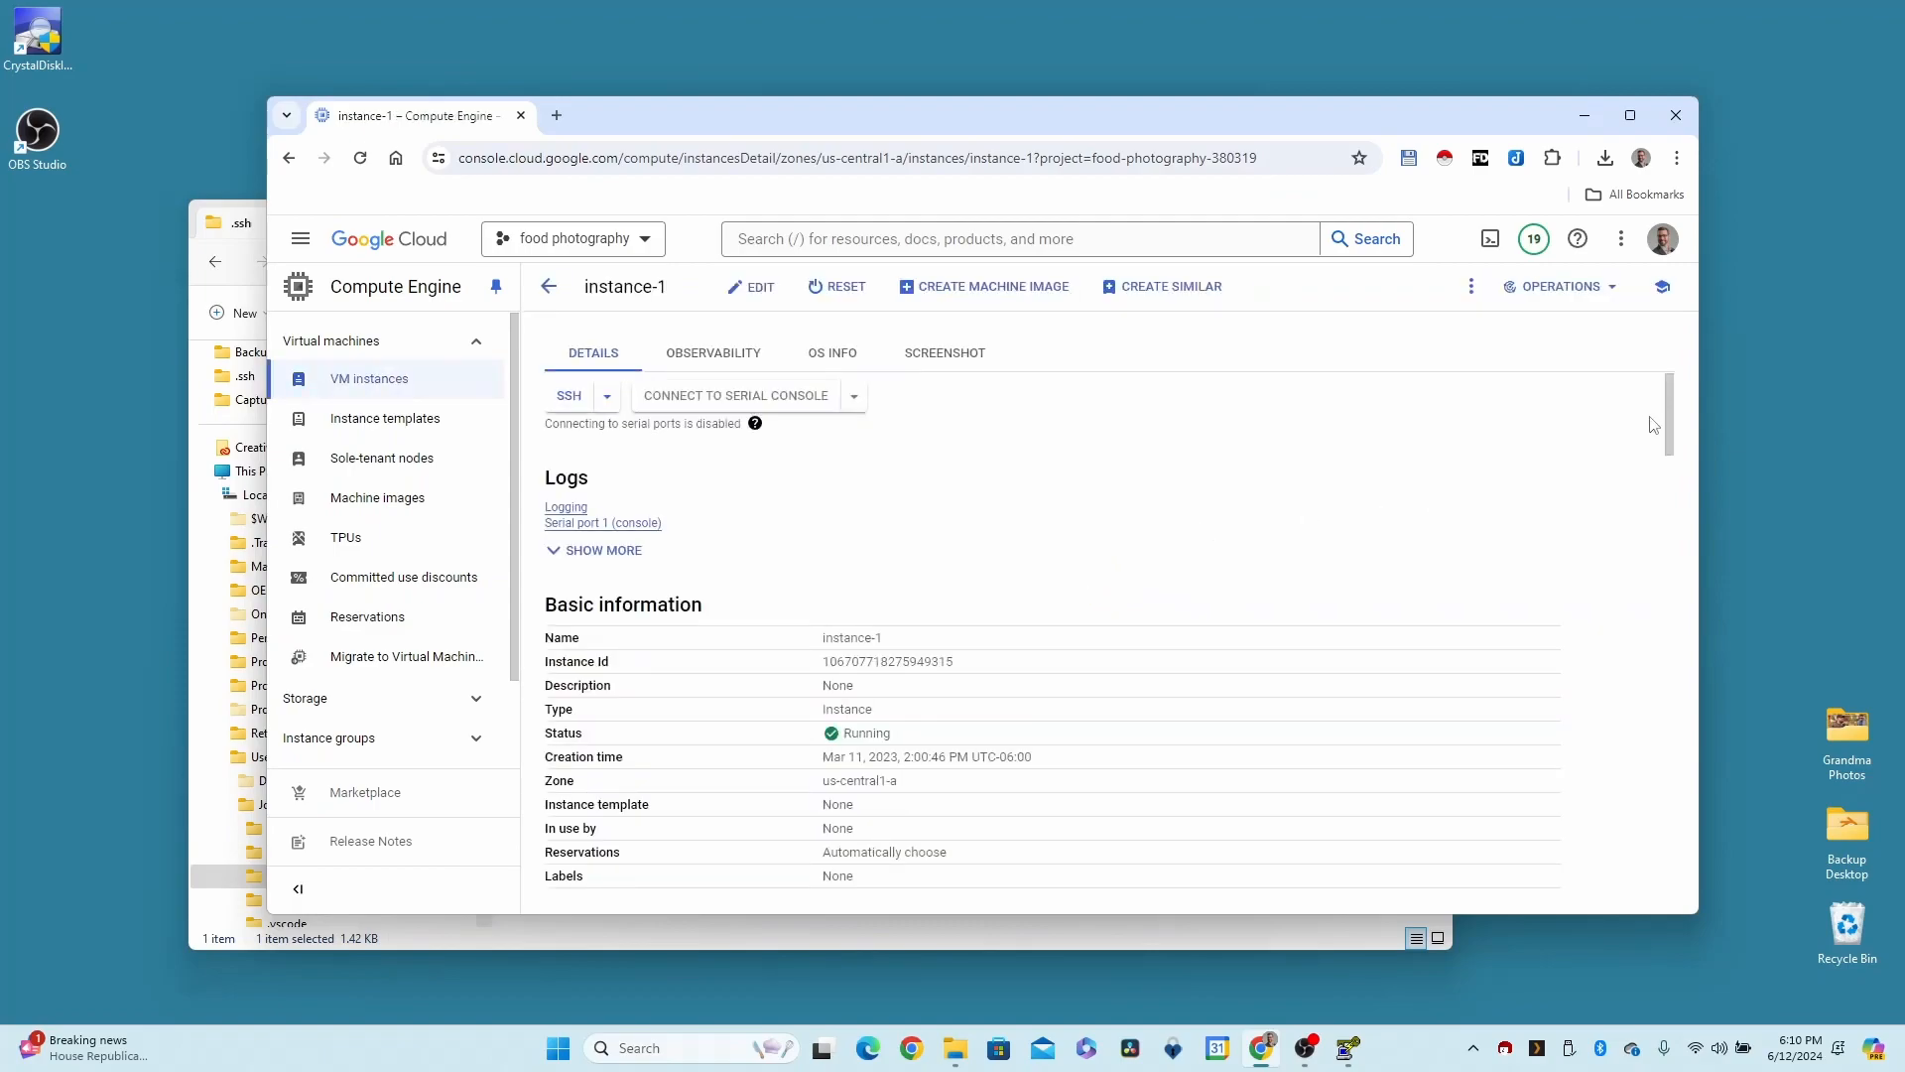
# Verify the details list macbook, work-windows and laptop-windows SSH keys
pyautogui.scroll(-3)
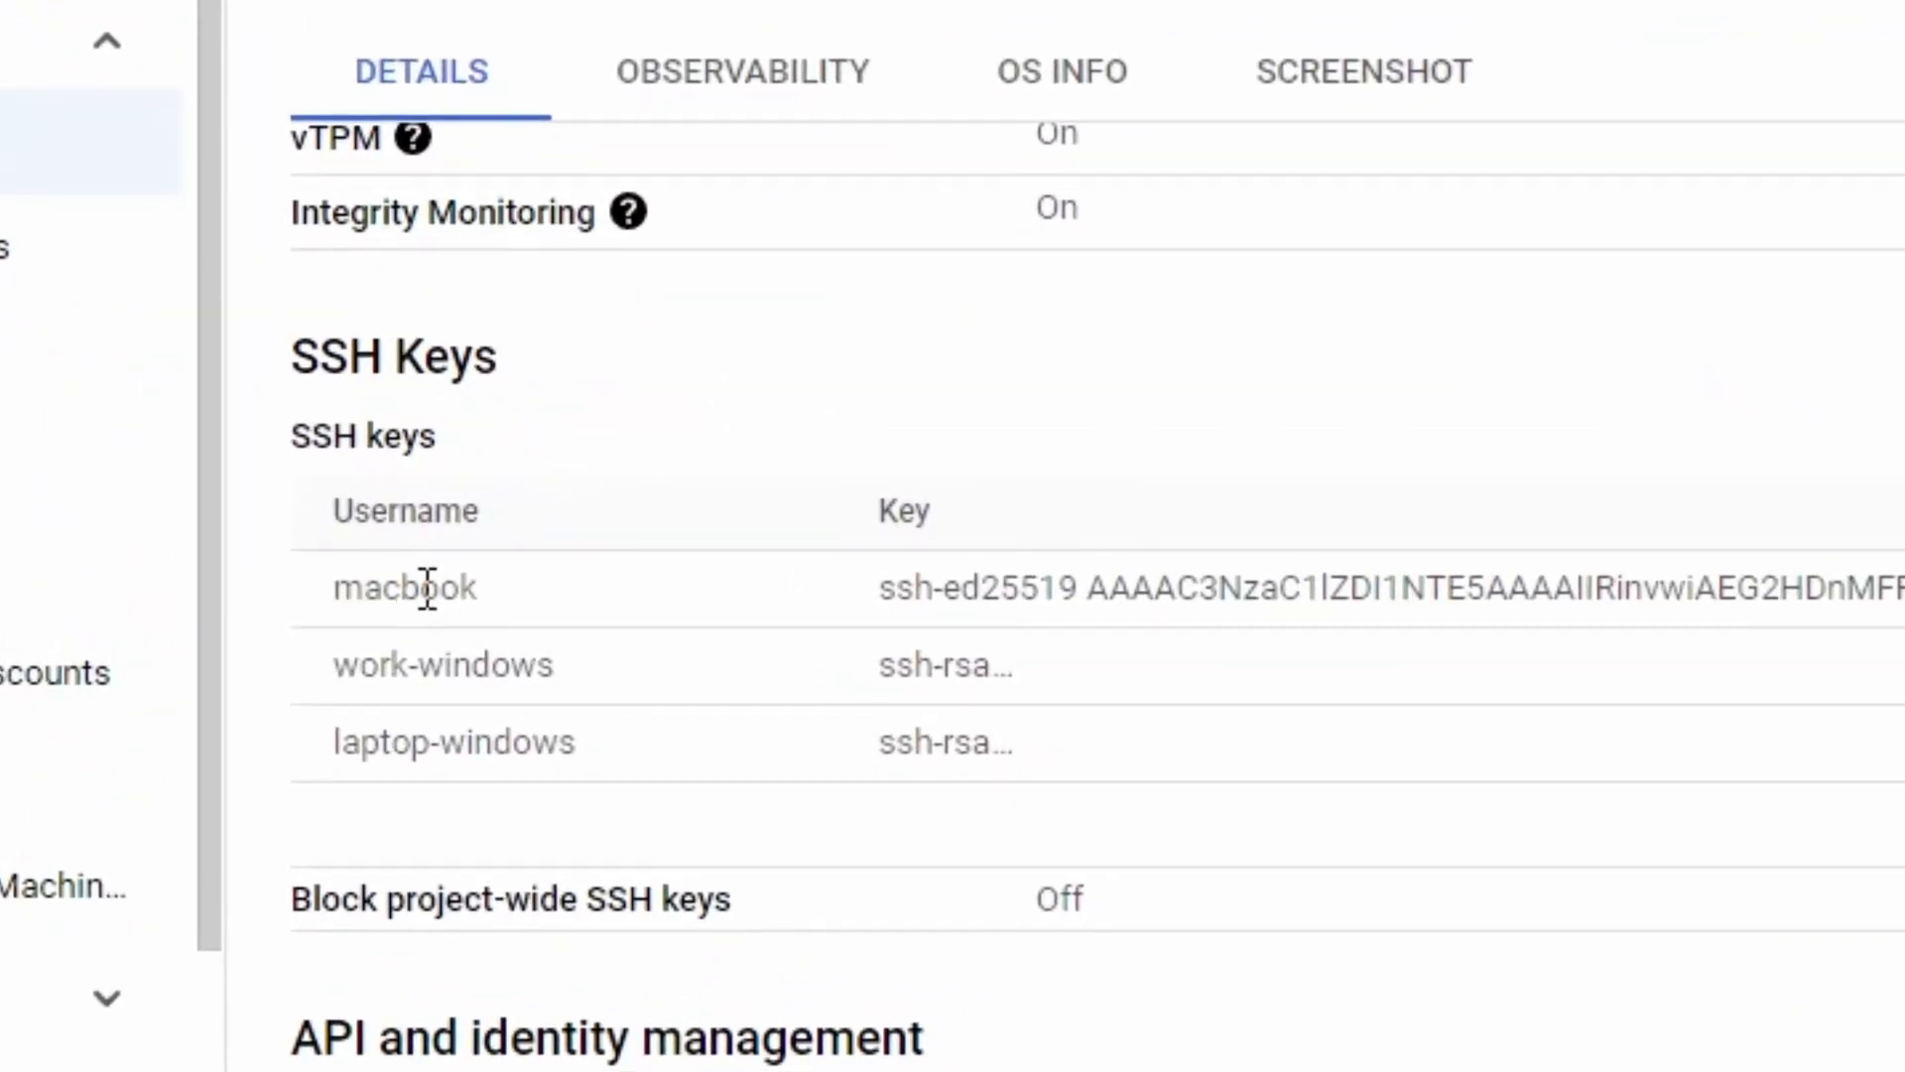
pyautogui.doubleClick(440, 663)
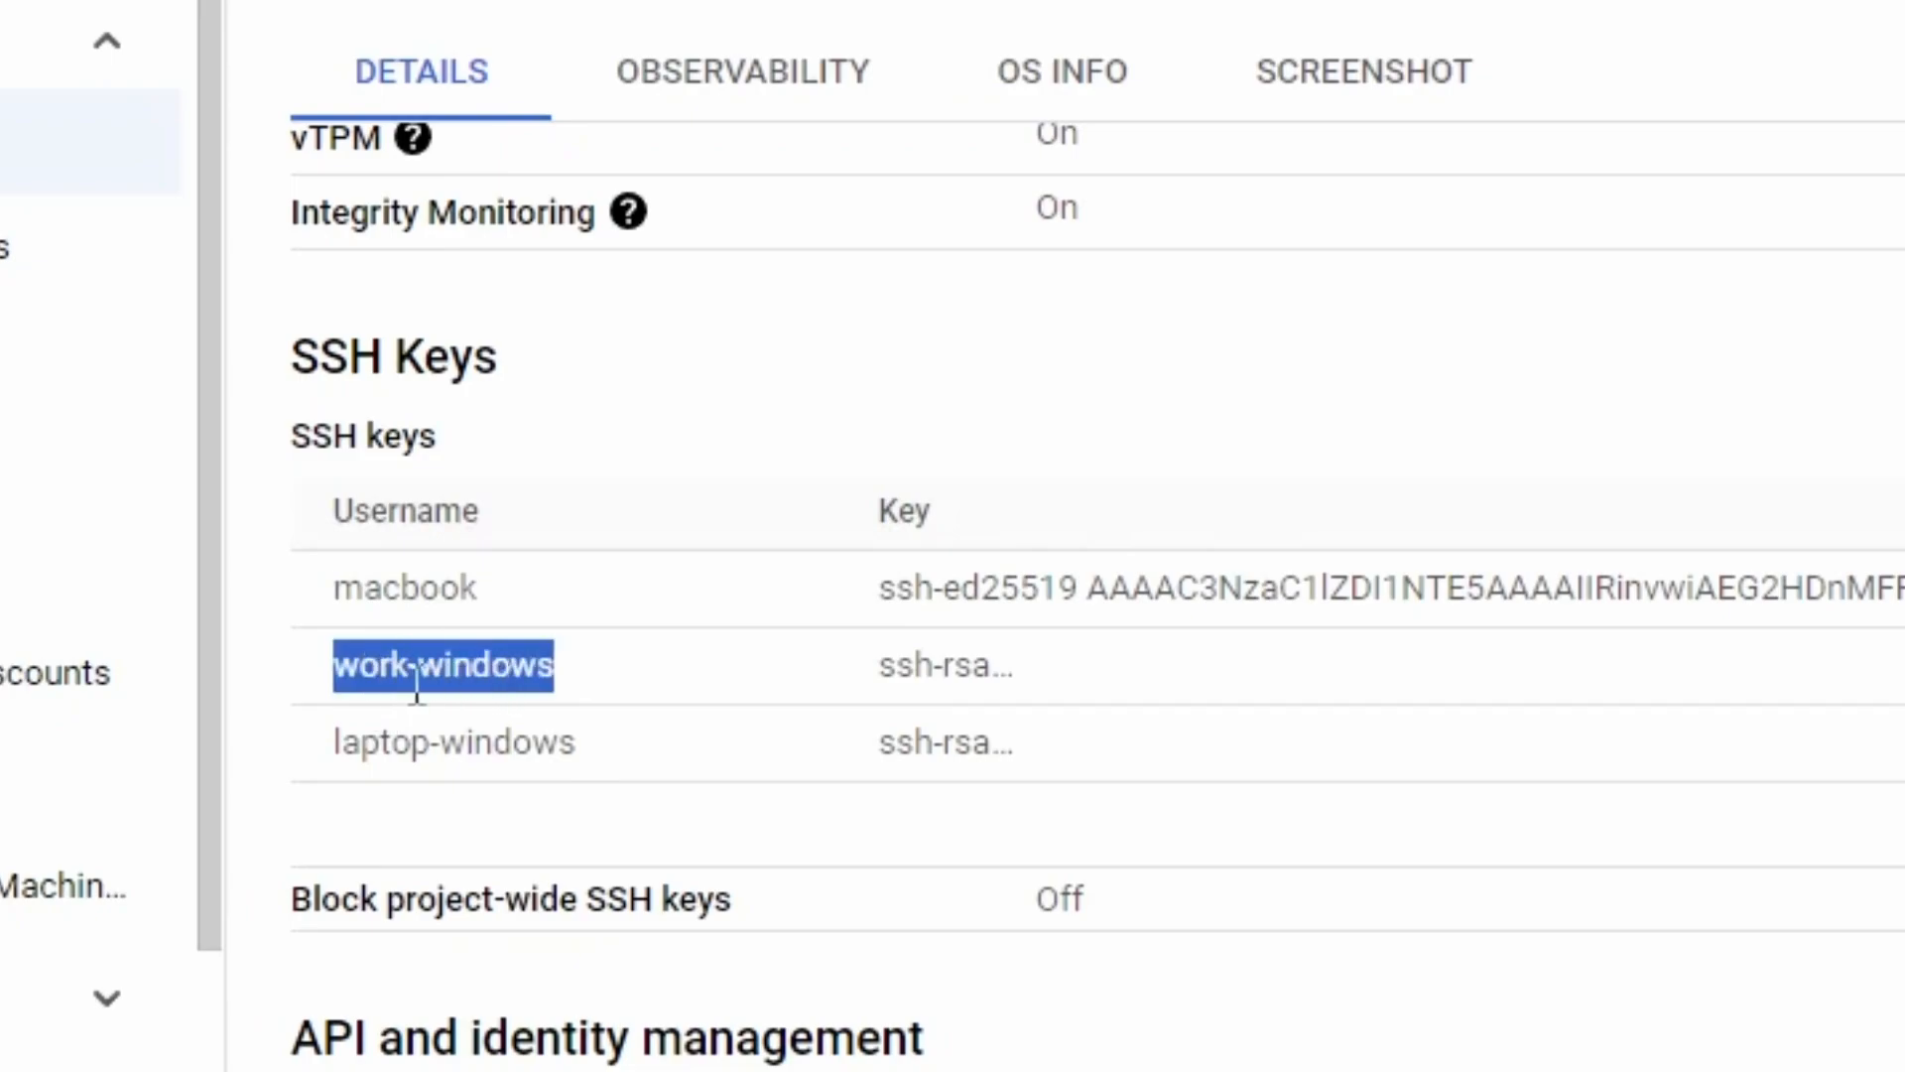
pyautogui.doubleClick(453, 740)
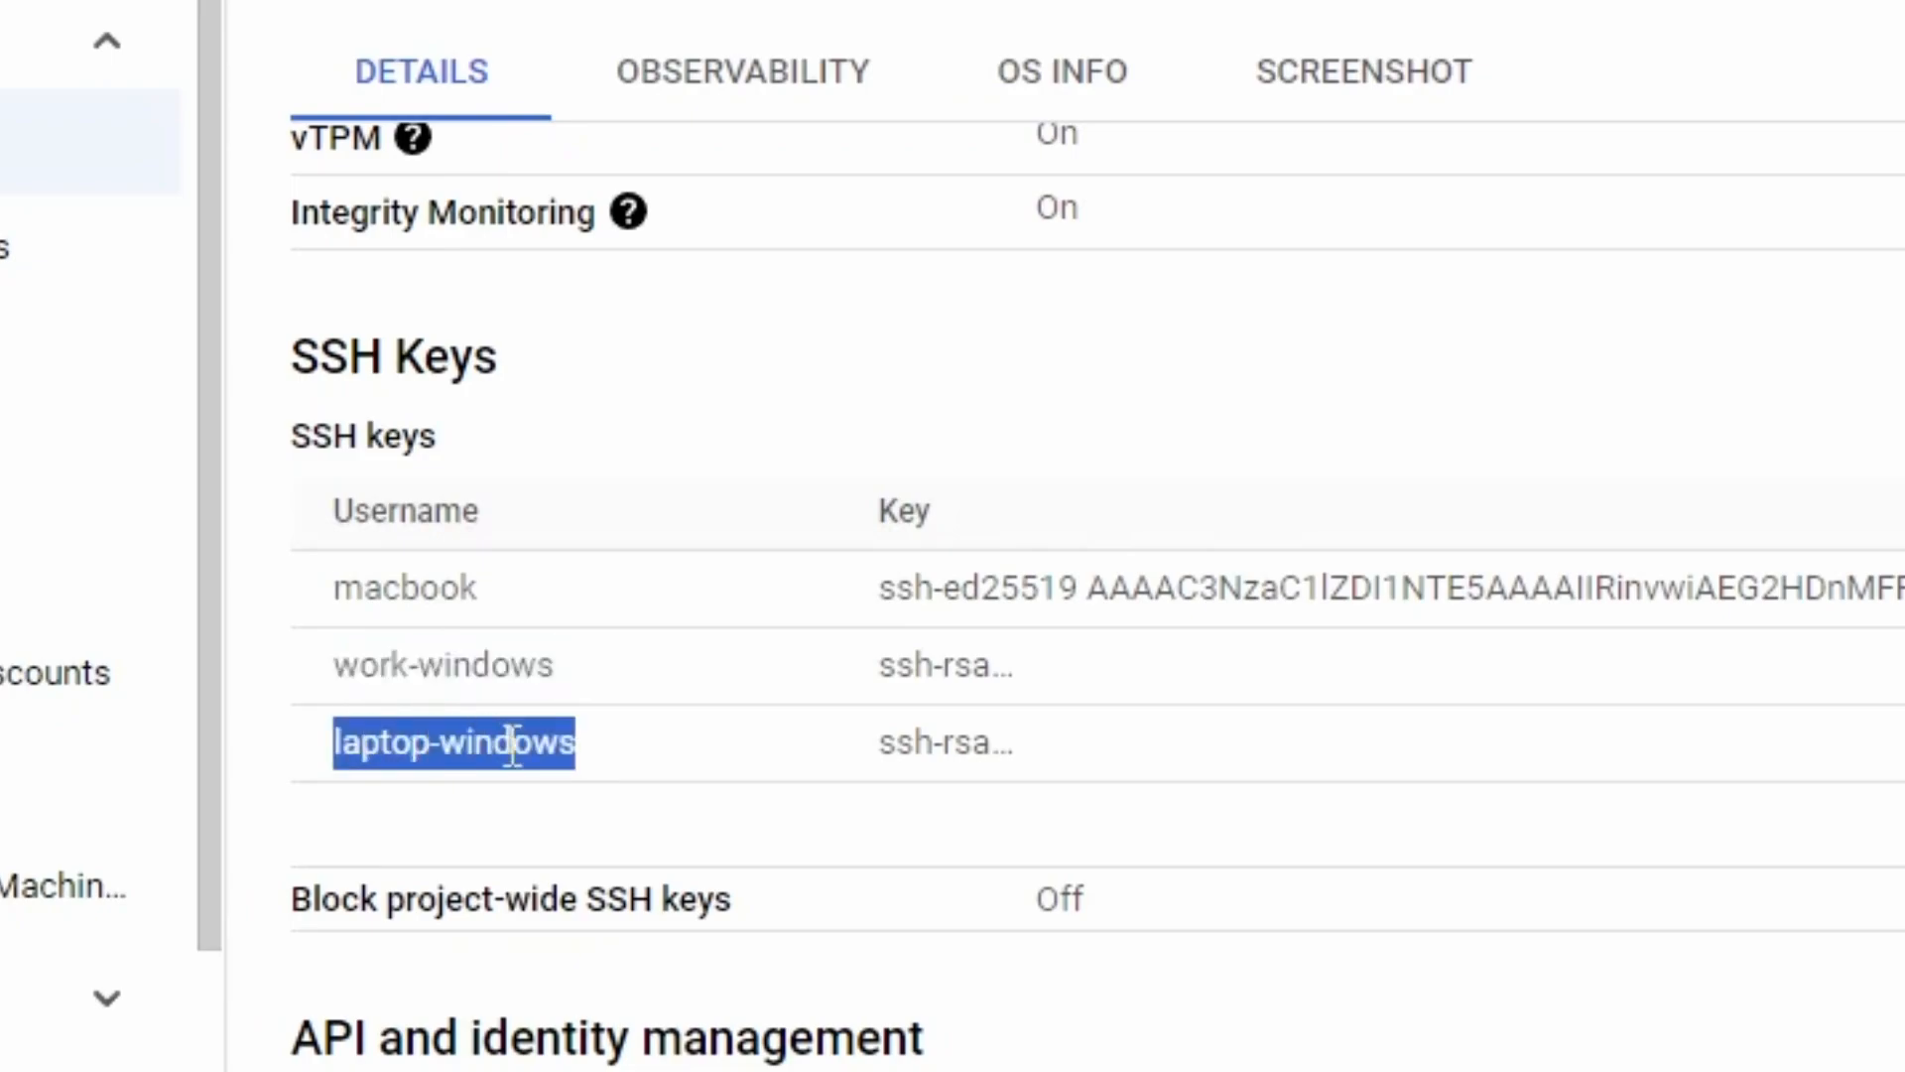
pyautogui.click(492, 742)
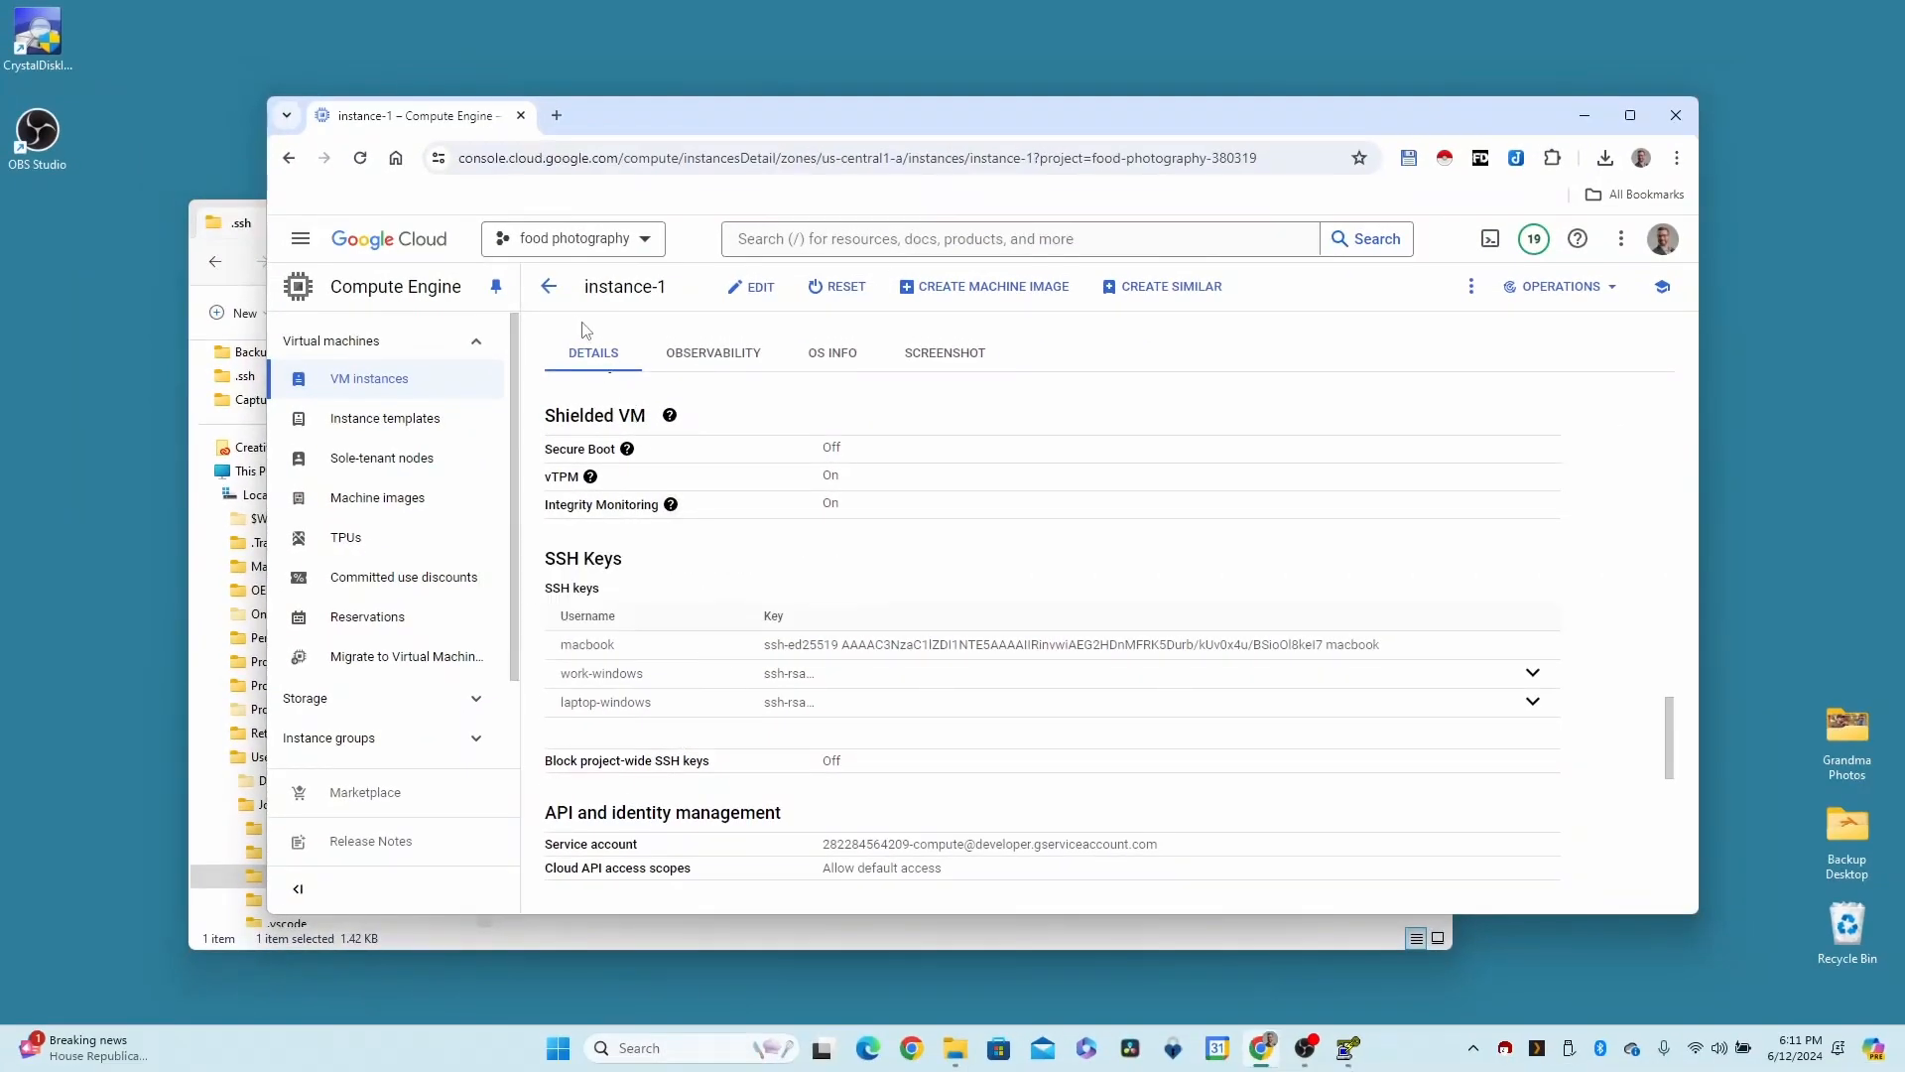
# Return to the VM instances list and check instance-1 is running with external IP 35.223.35.78
pyautogui.click(750, 286)
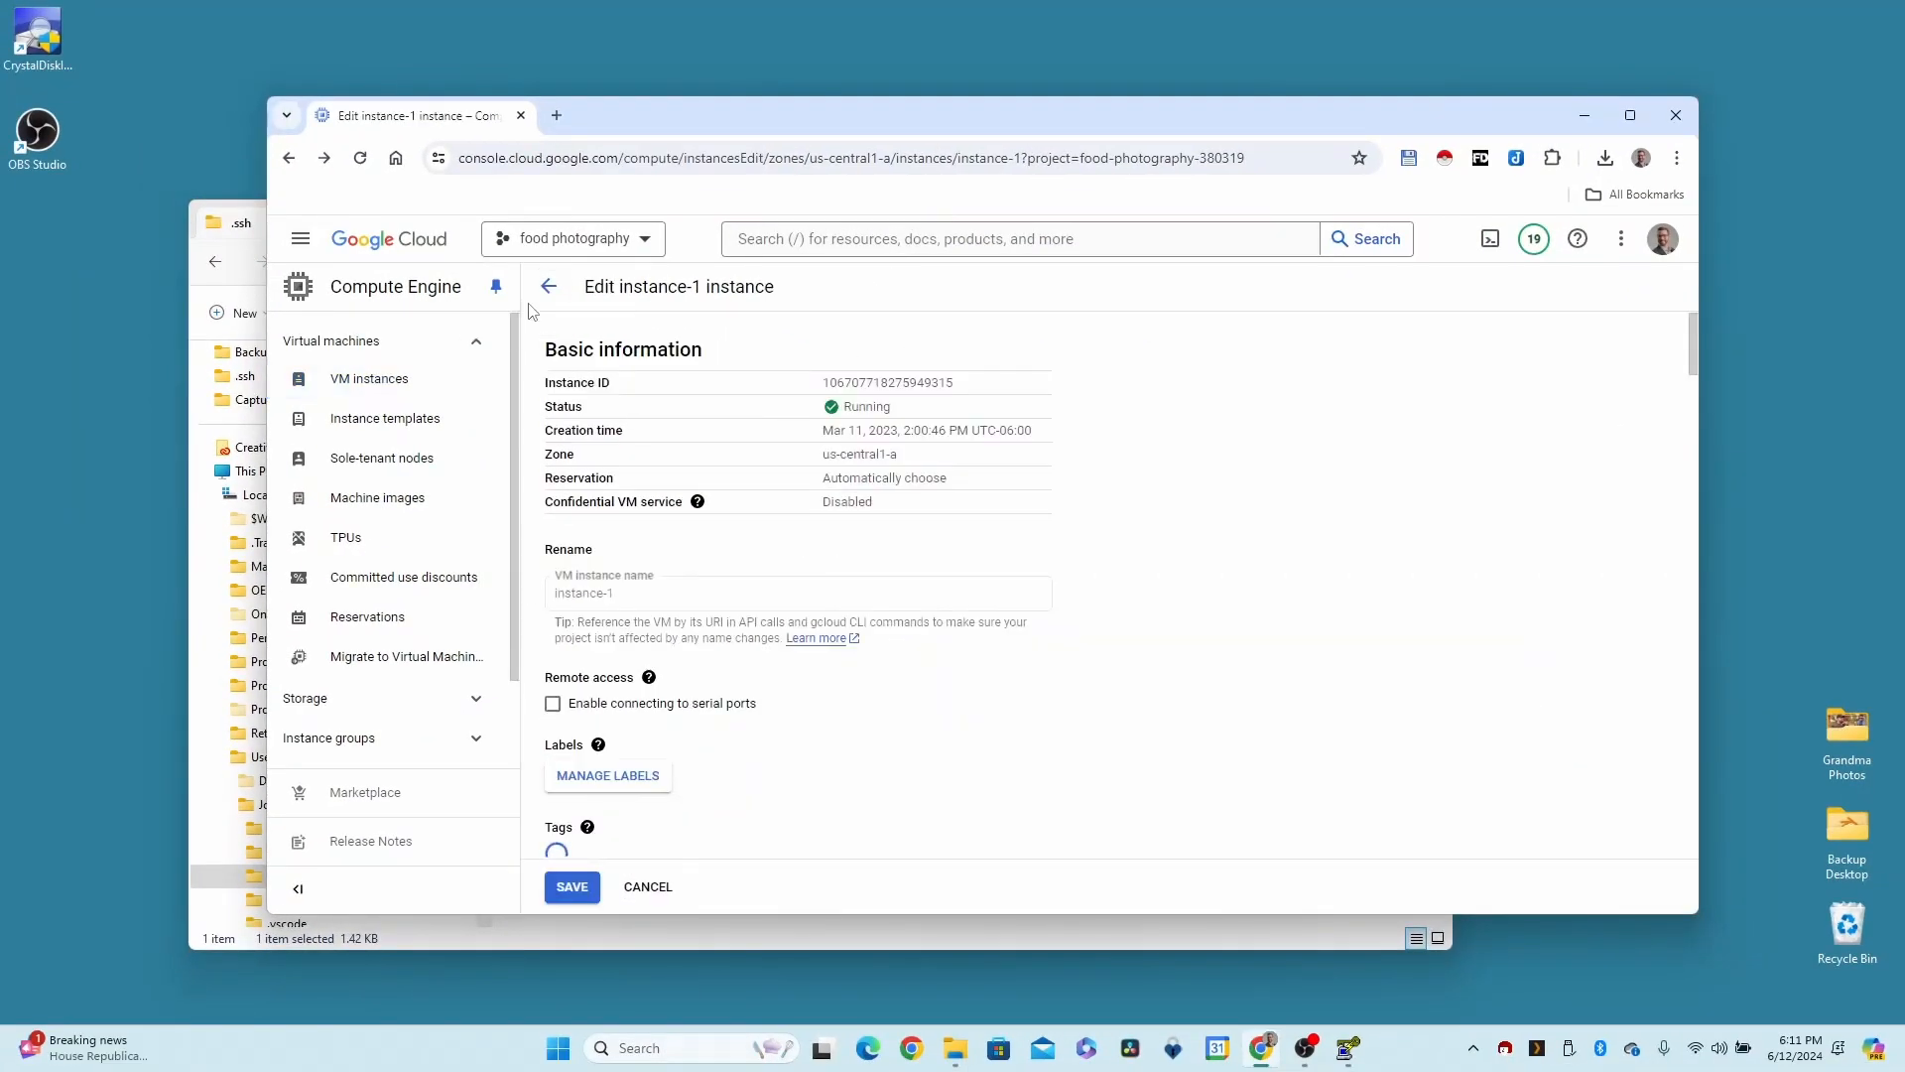
pyautogui.click(370, 377)
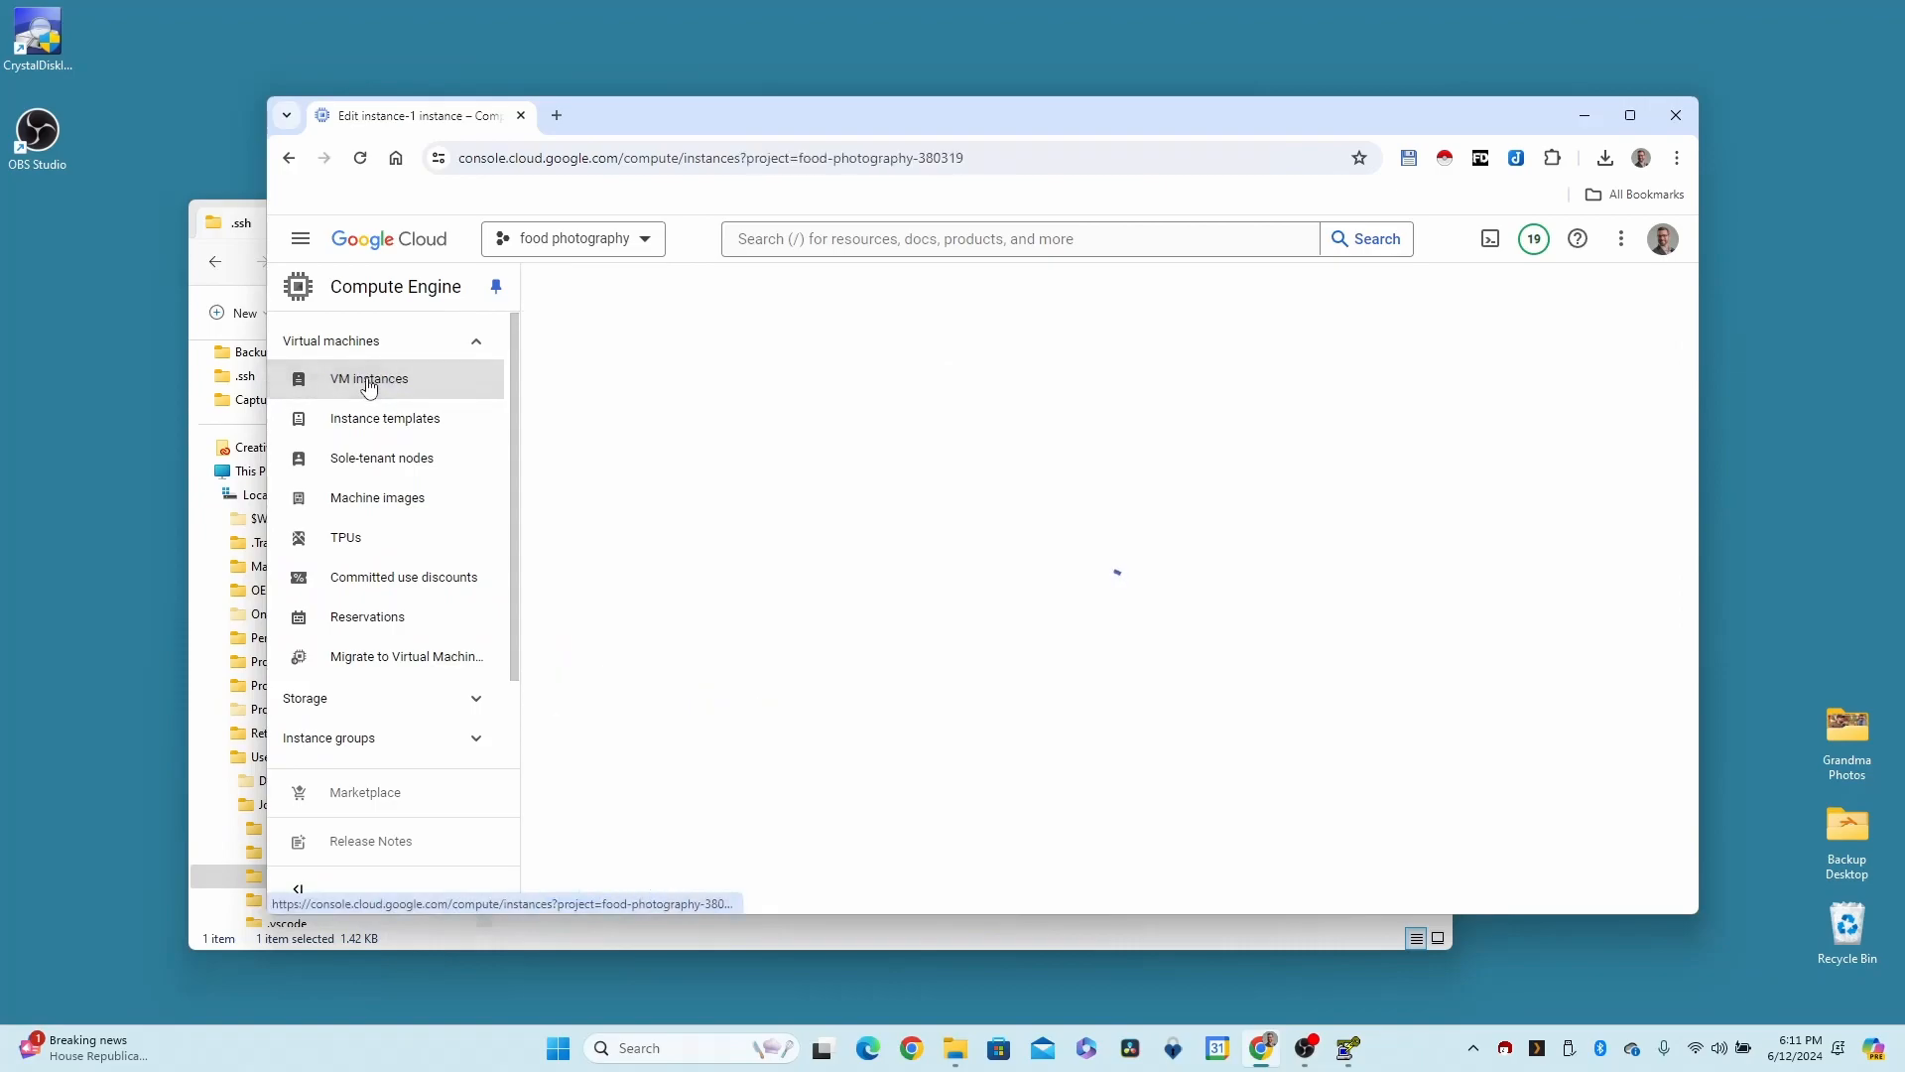
pyautogui.click(369, 377)
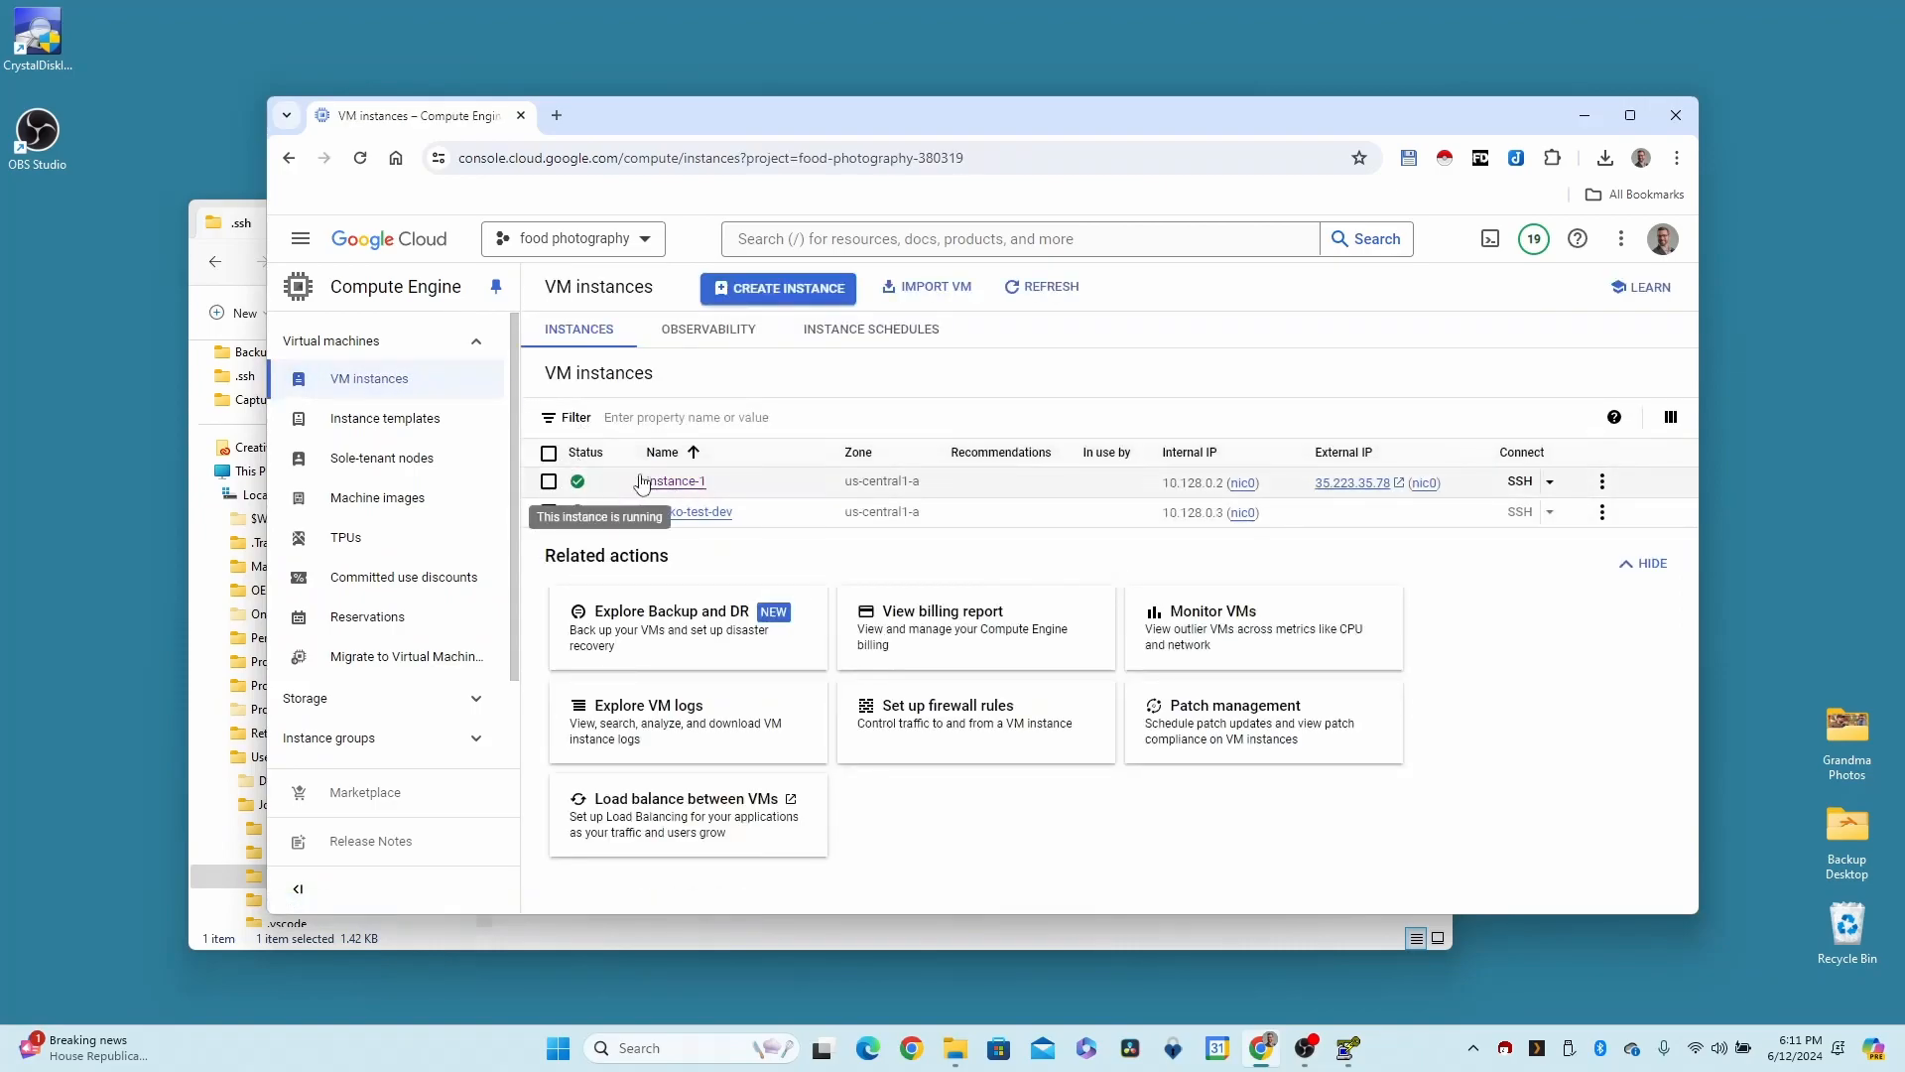
pyautogui.moveTo(1276, 482)
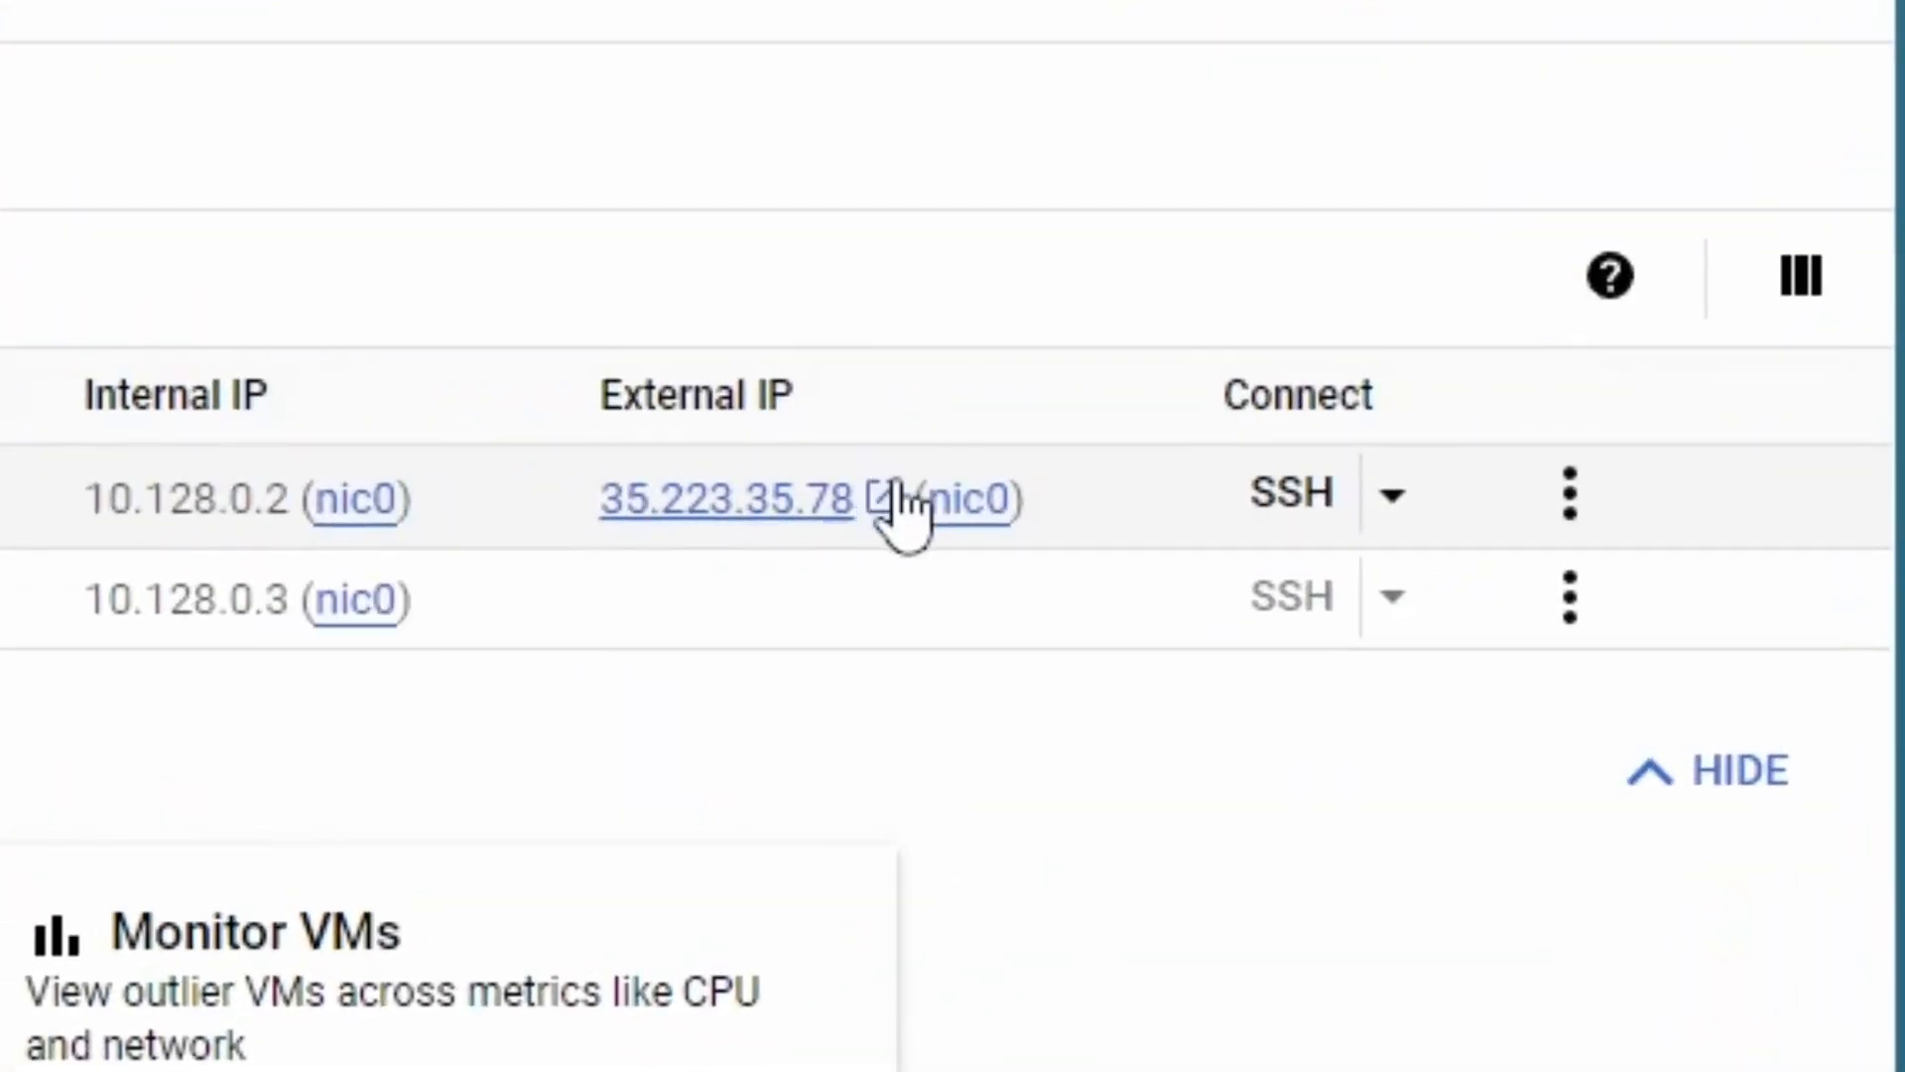
pyautogui.moveTo(1069, 498)
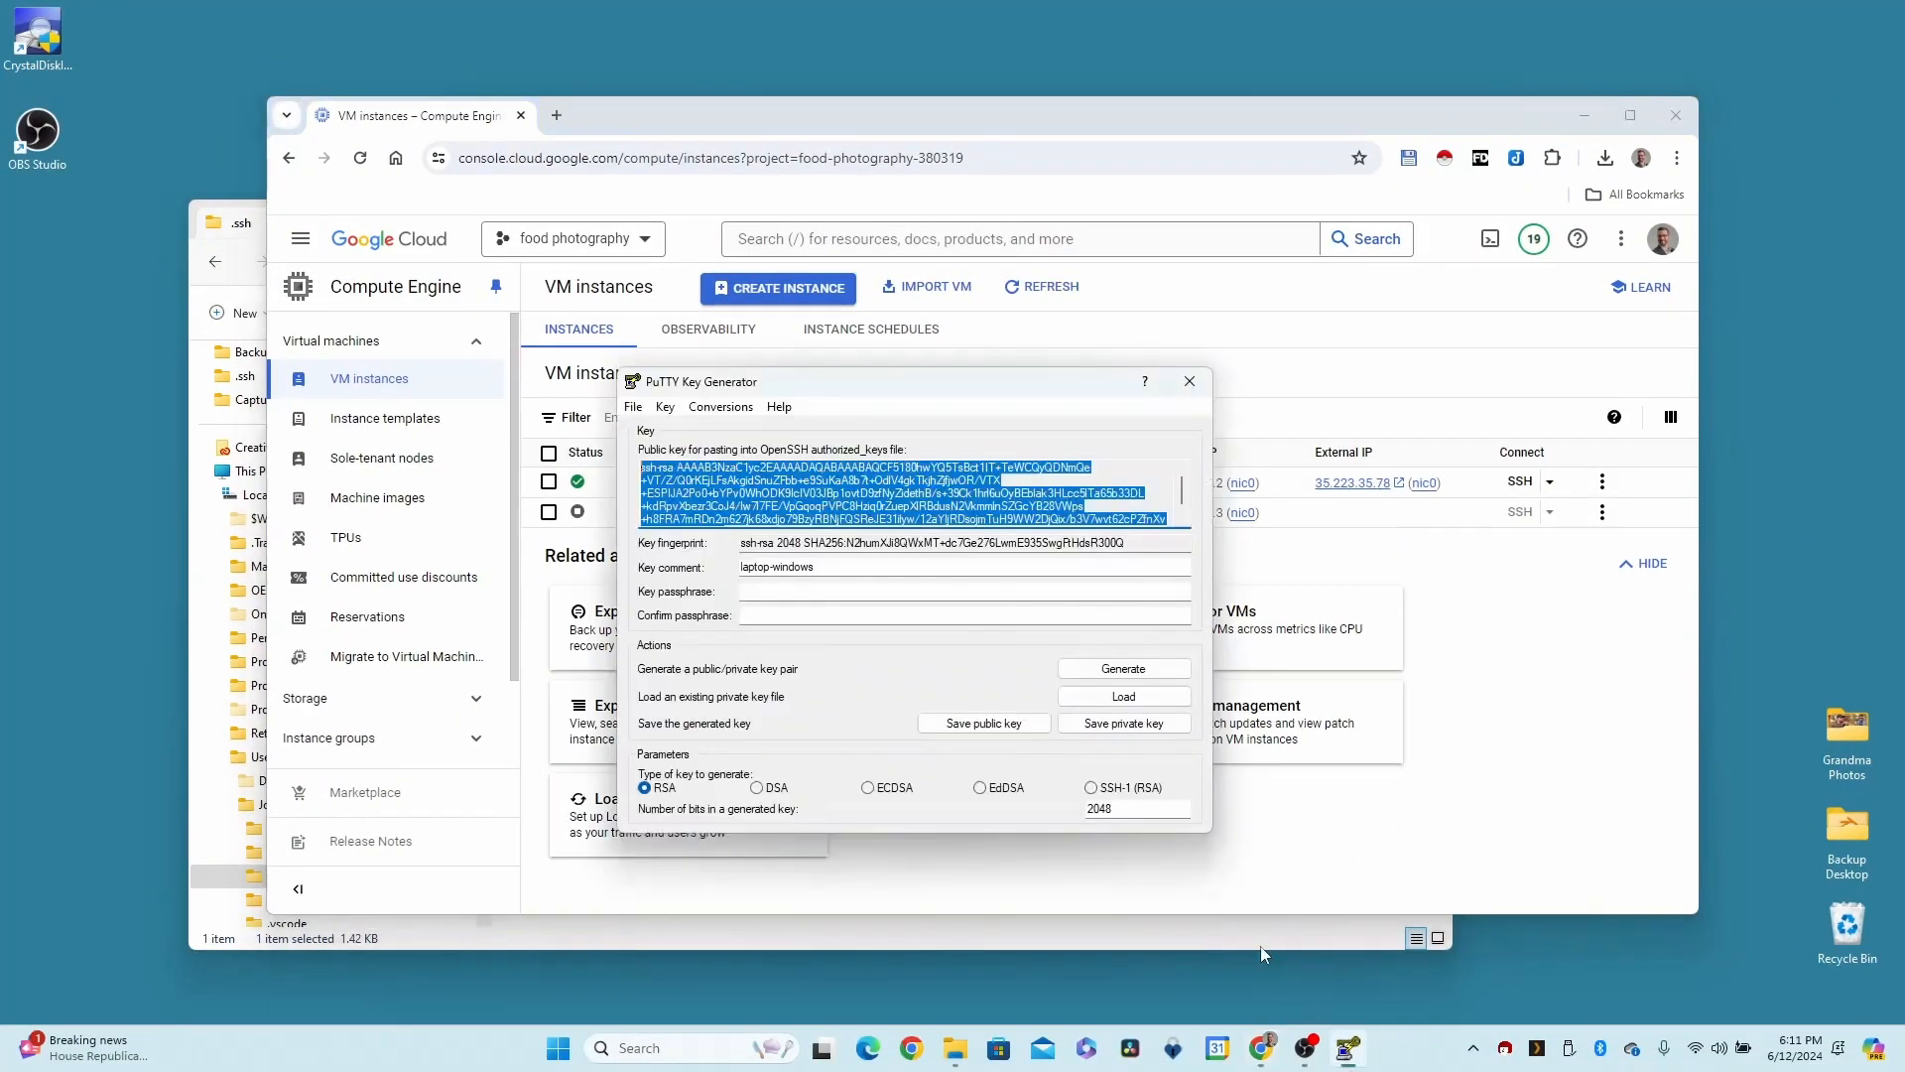
# Close PuTTYgen and launch PuTTY from a Start menu search for 'puttygen'
pyautogui.click(1186, 381)
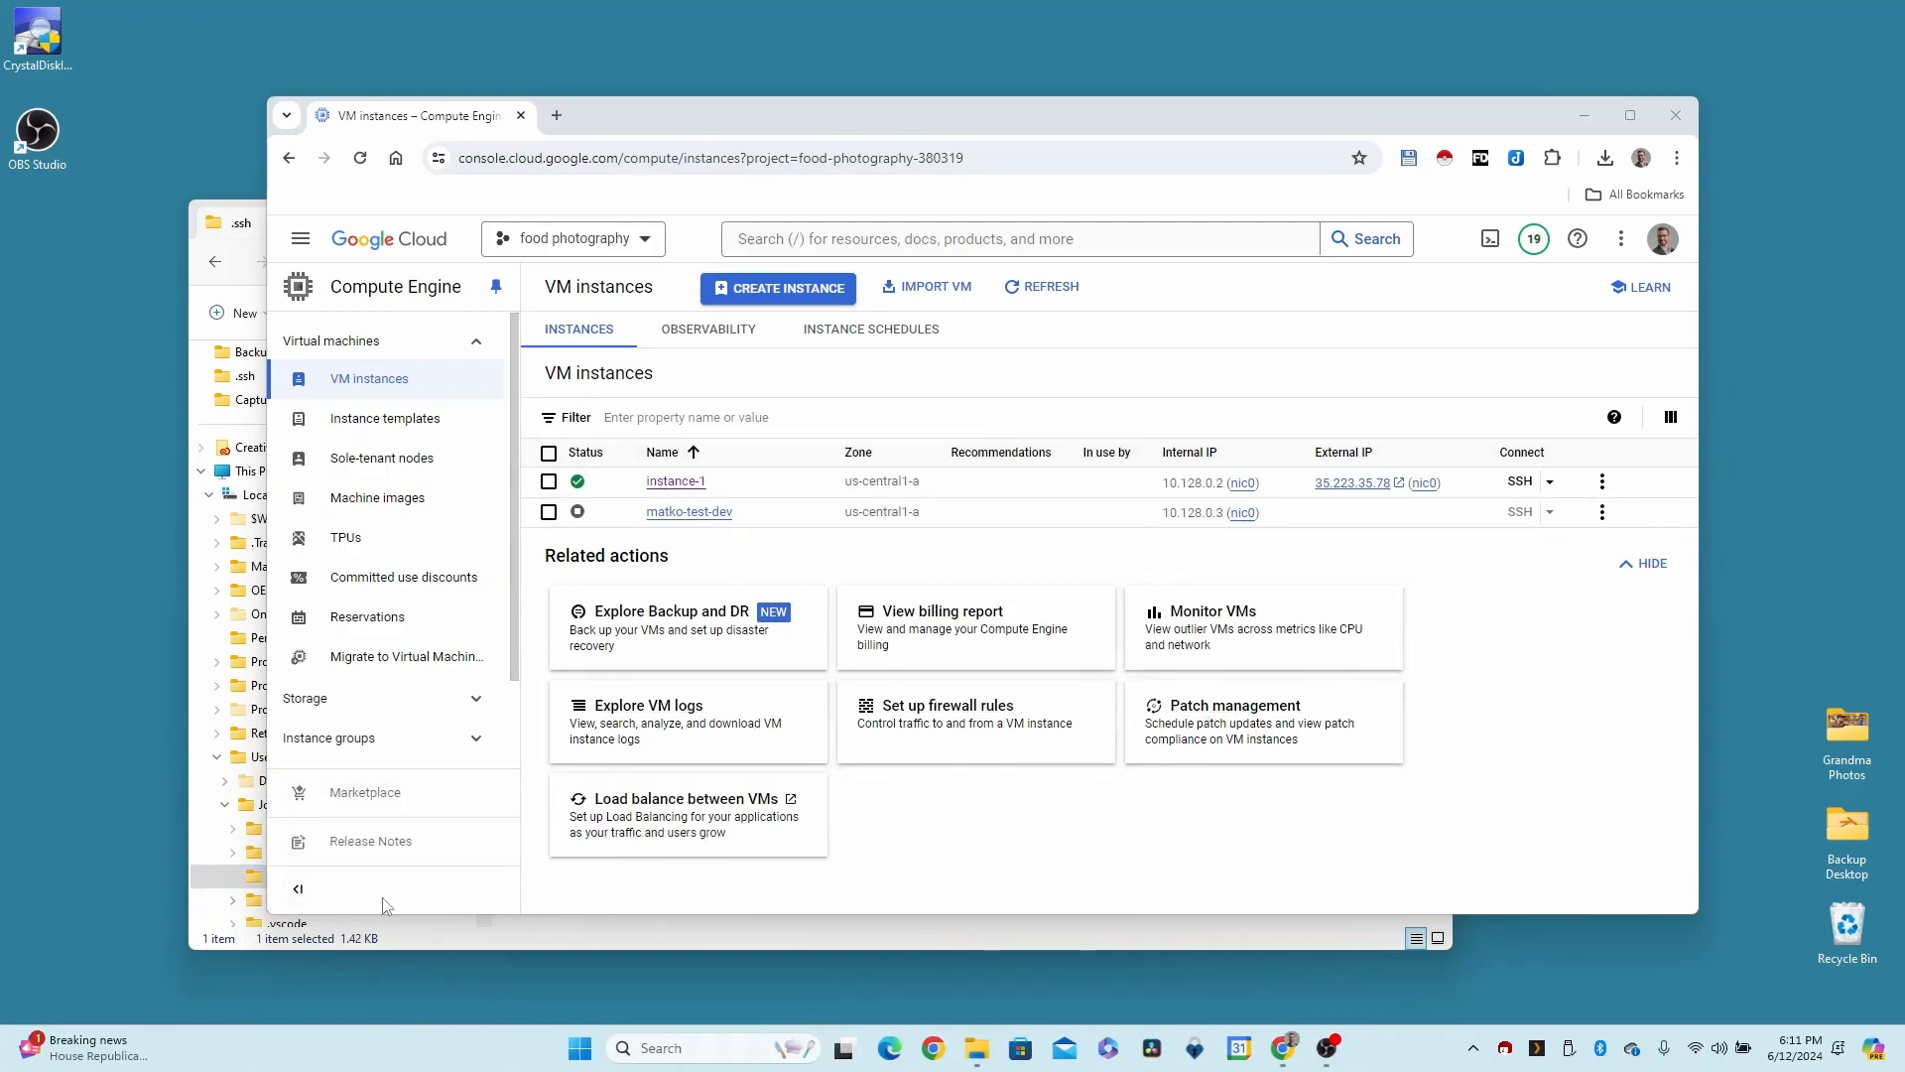
pyautogui.click(580, 1048)
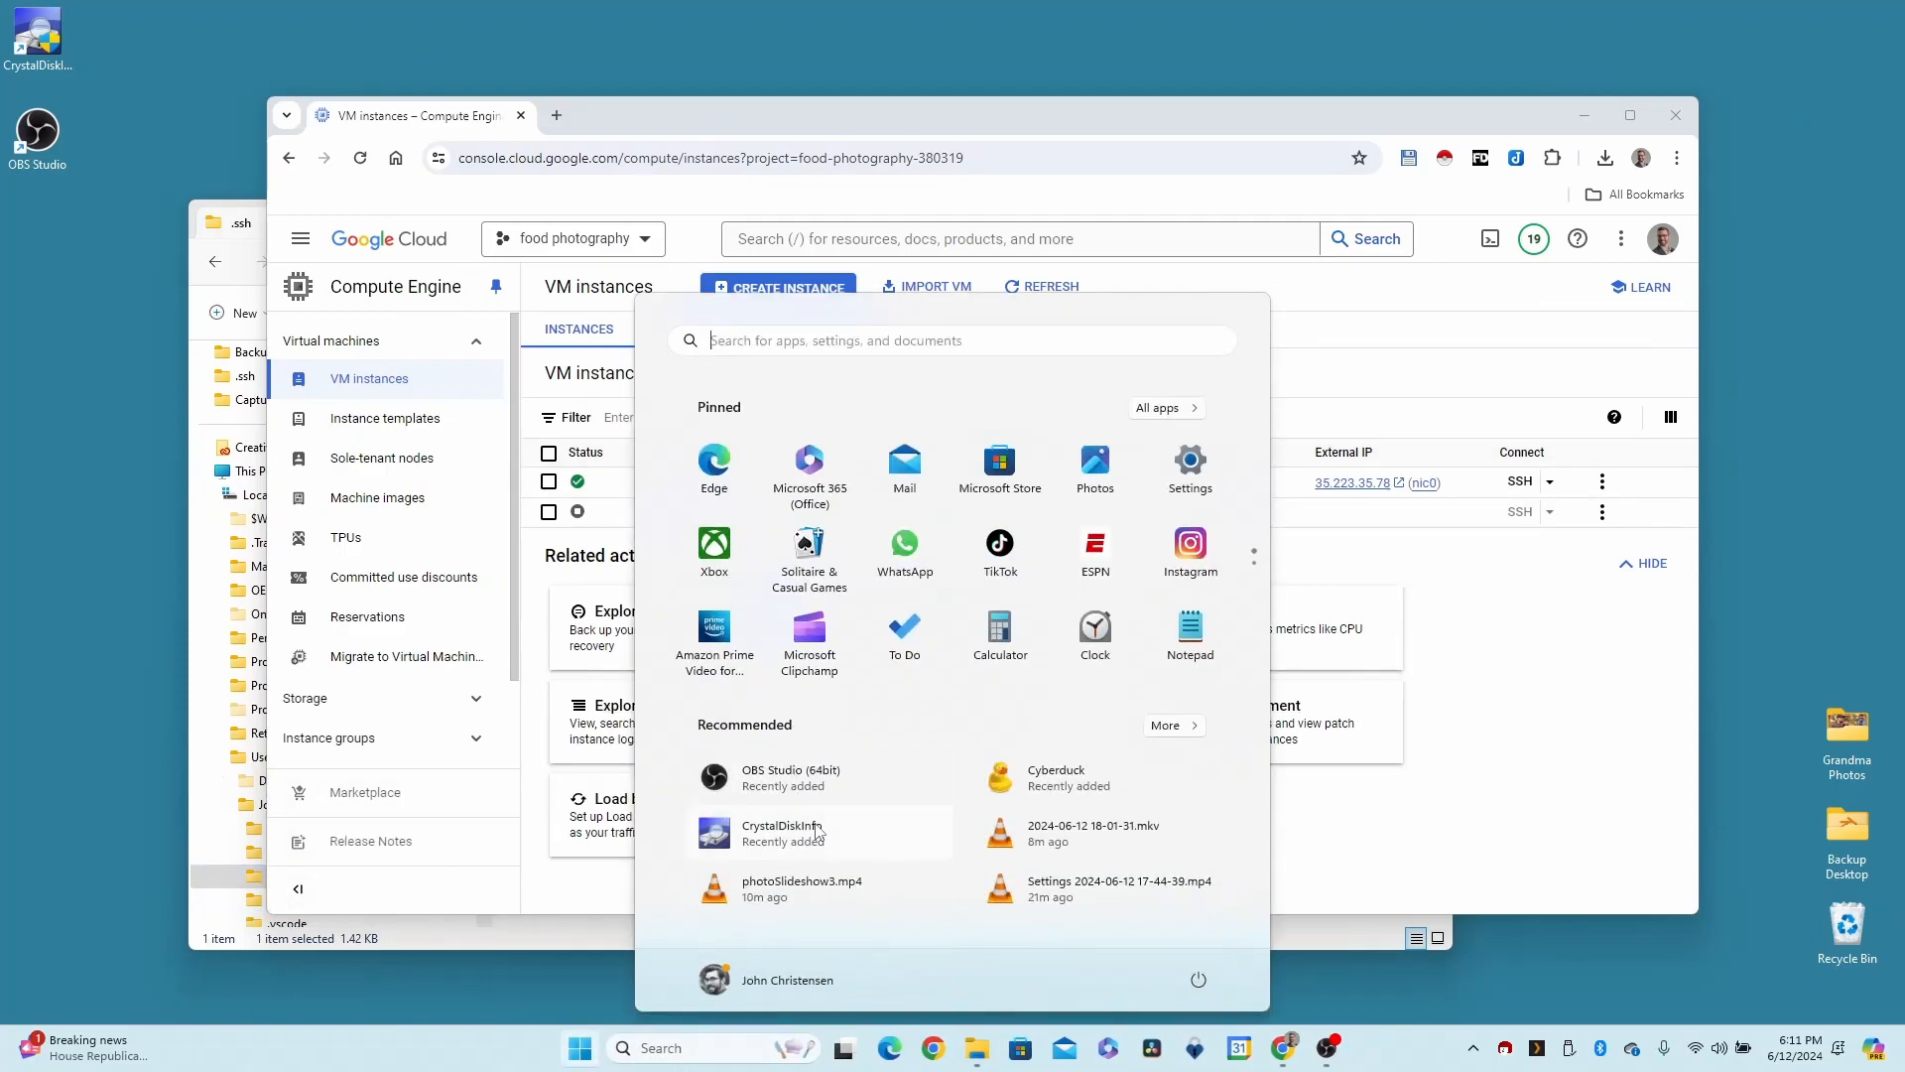
pyautogui.write('puttygen')
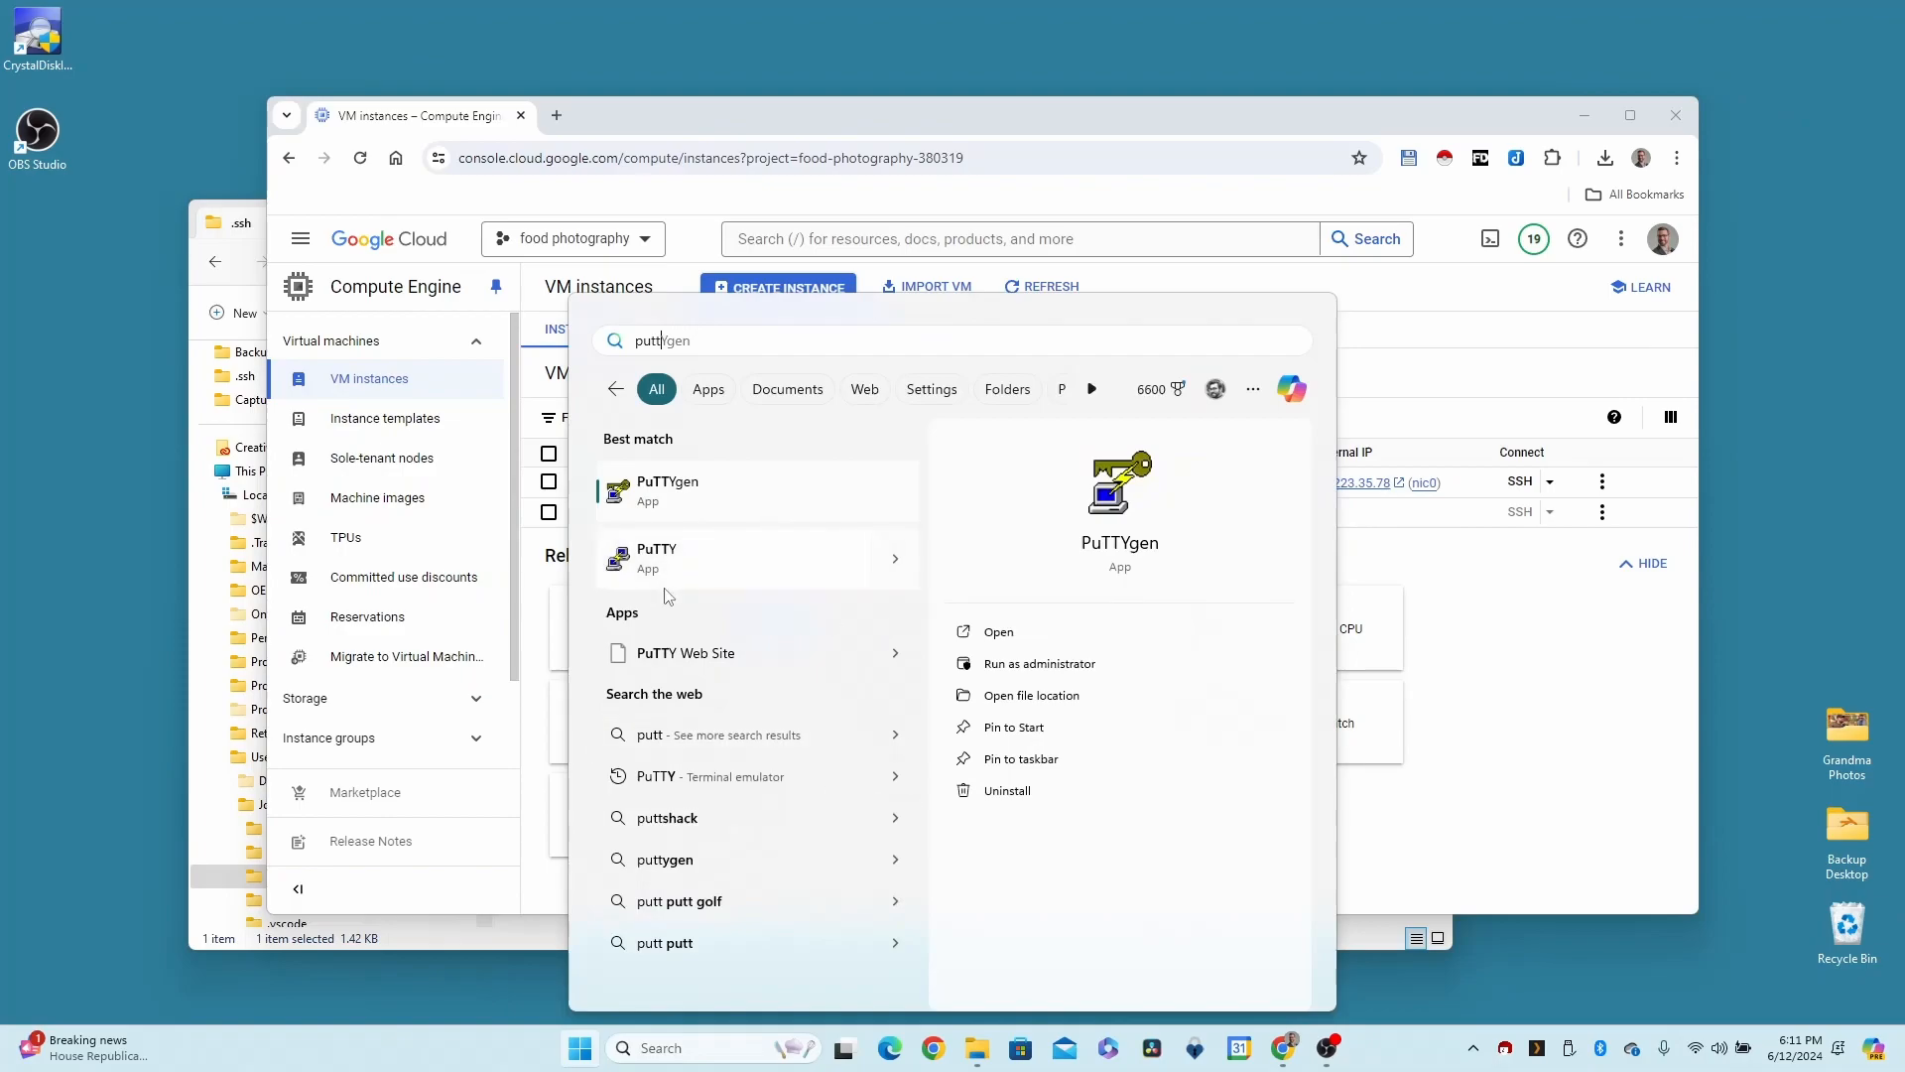
pyautogui.click(657, 555)
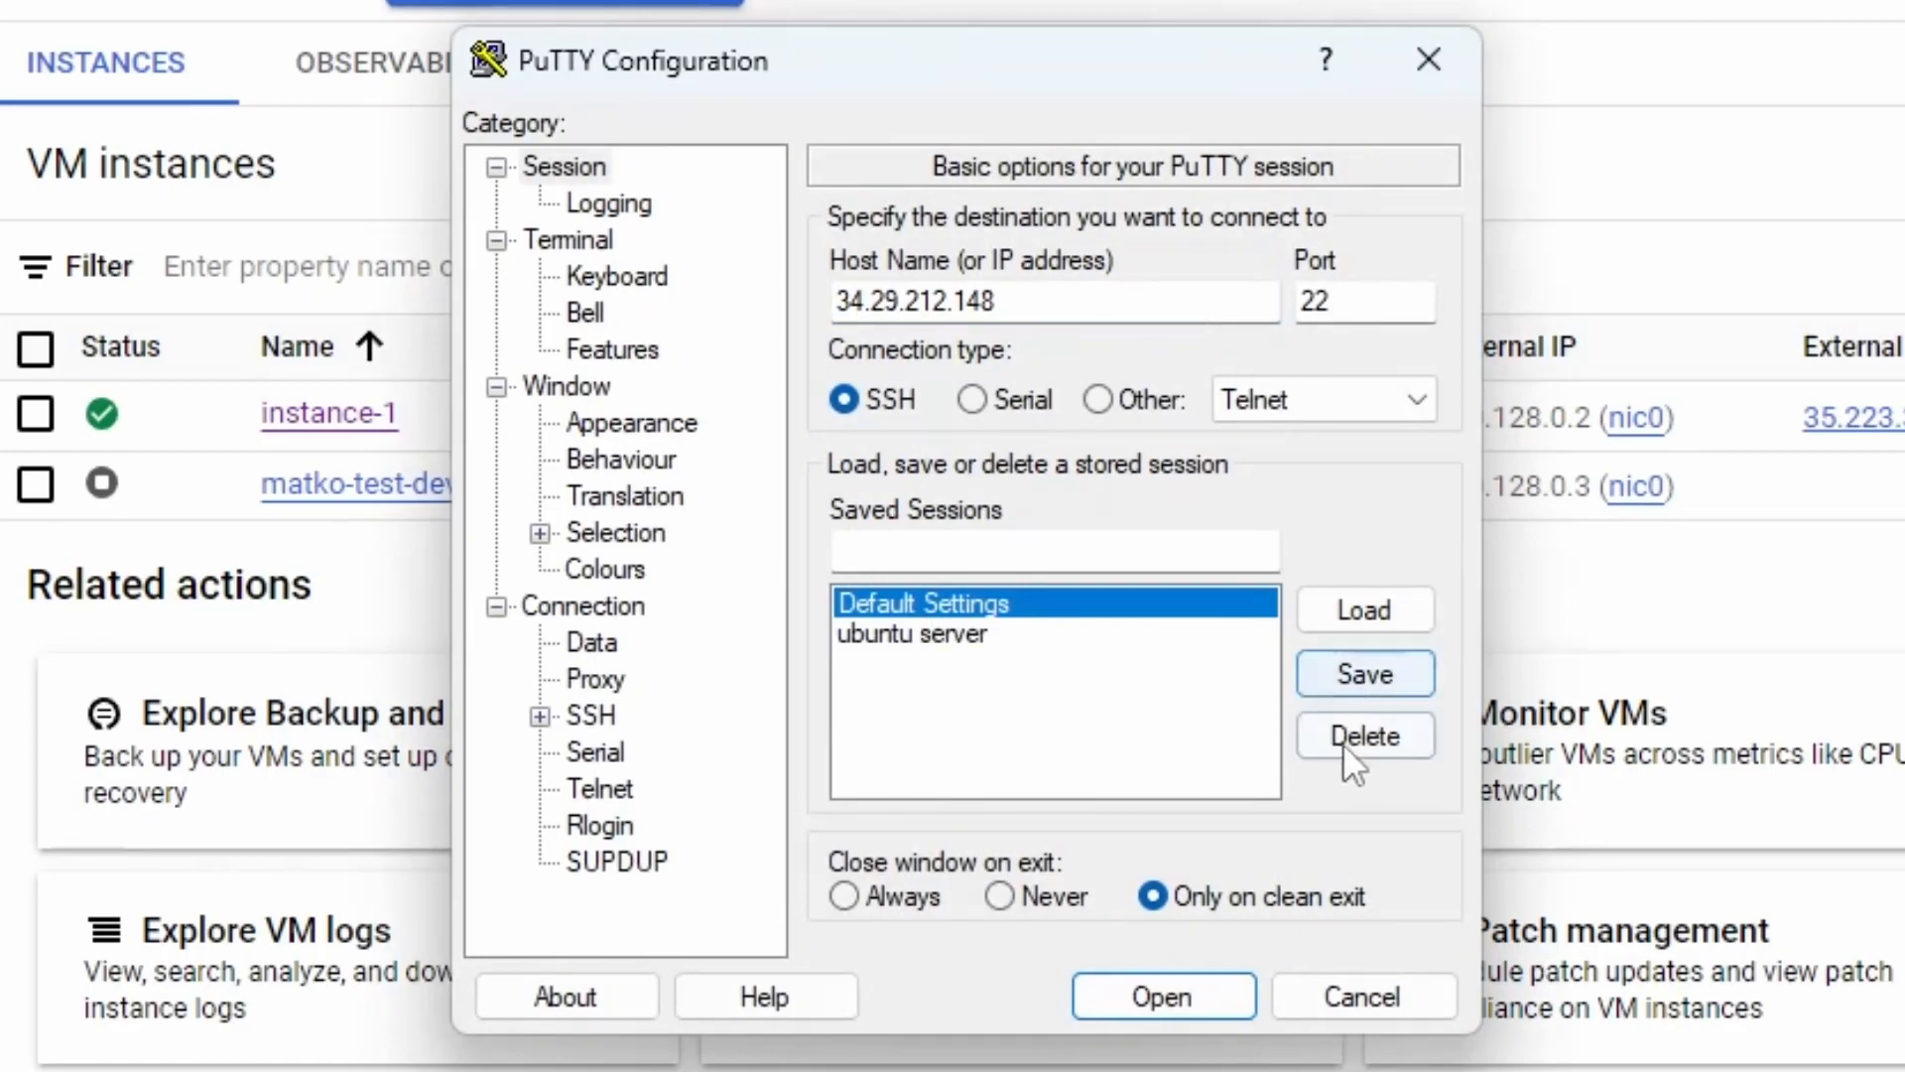
# Delete the 'ubuntu server' saved session and set Host Name to 35.223.35.78, port 22 over SSH
pyautogui.click(1363, 734)
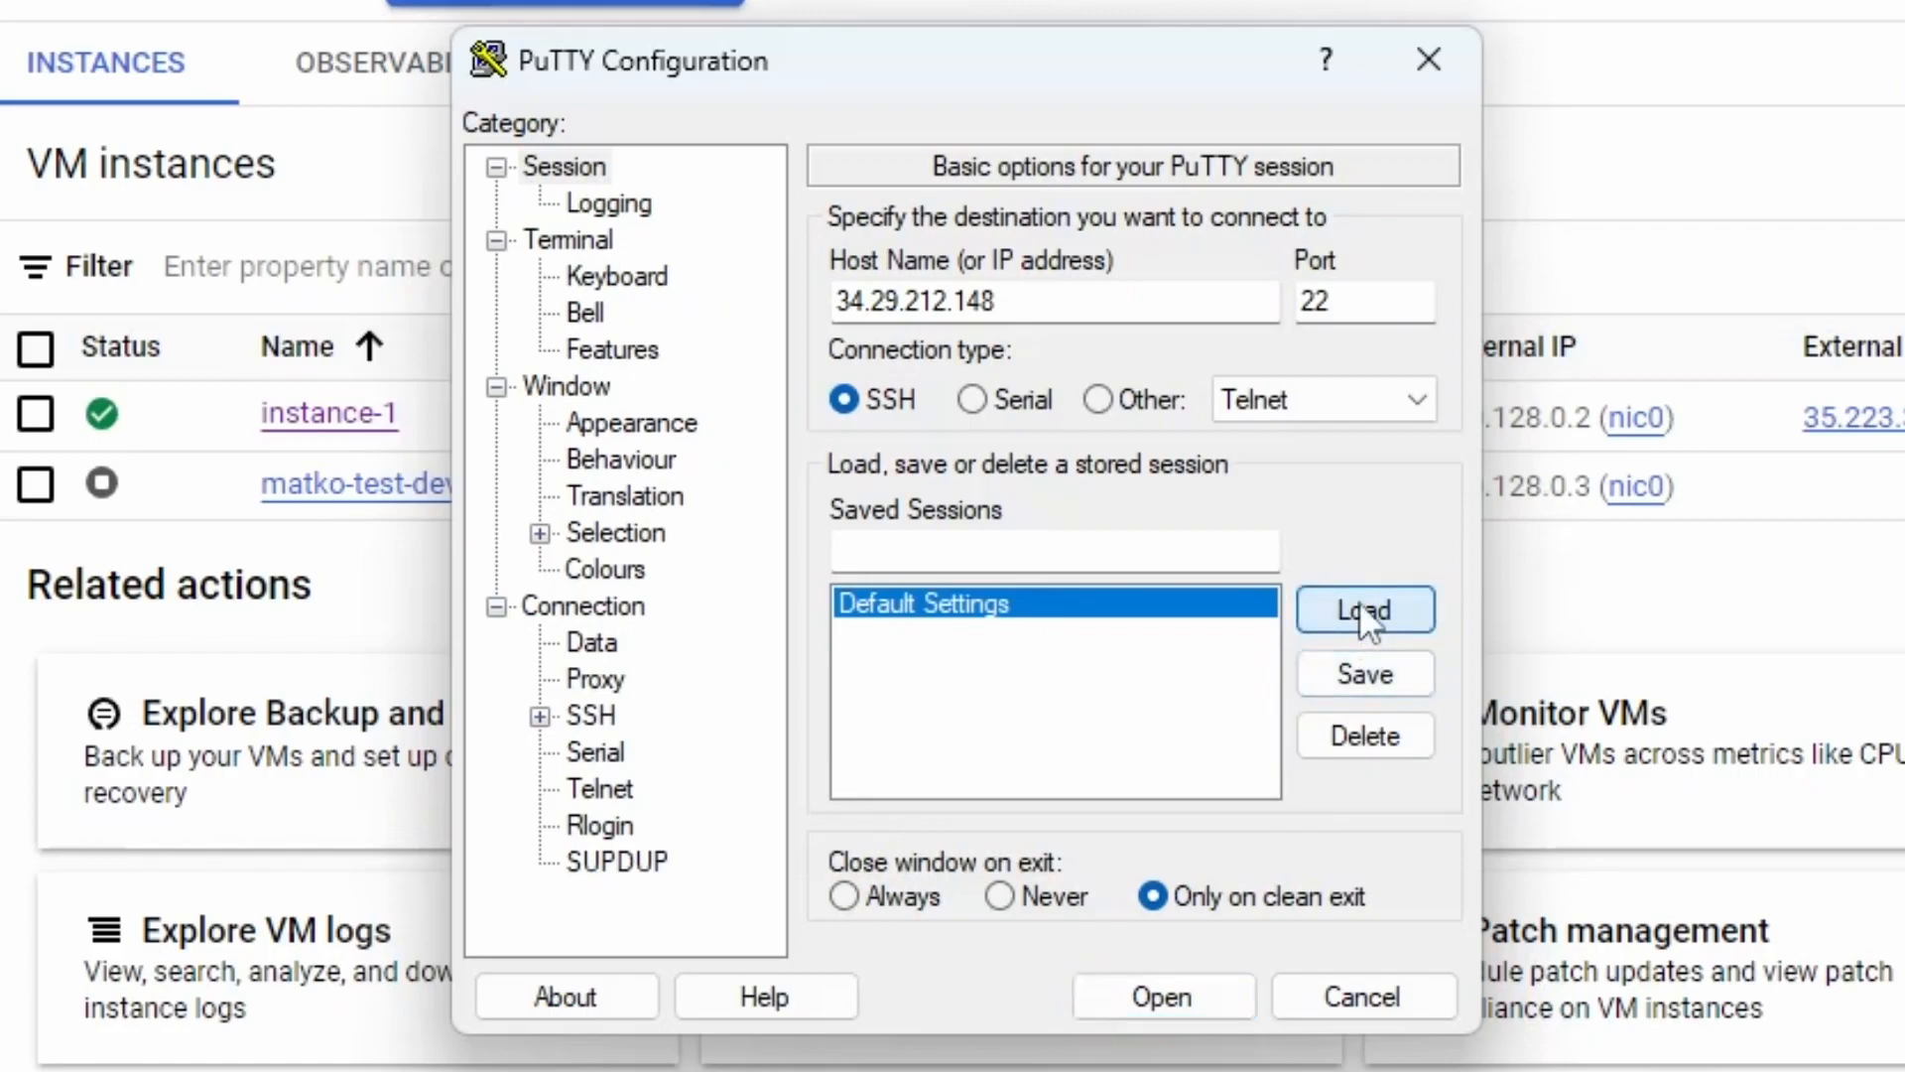
pyautogui.moveTo(1177, 343)
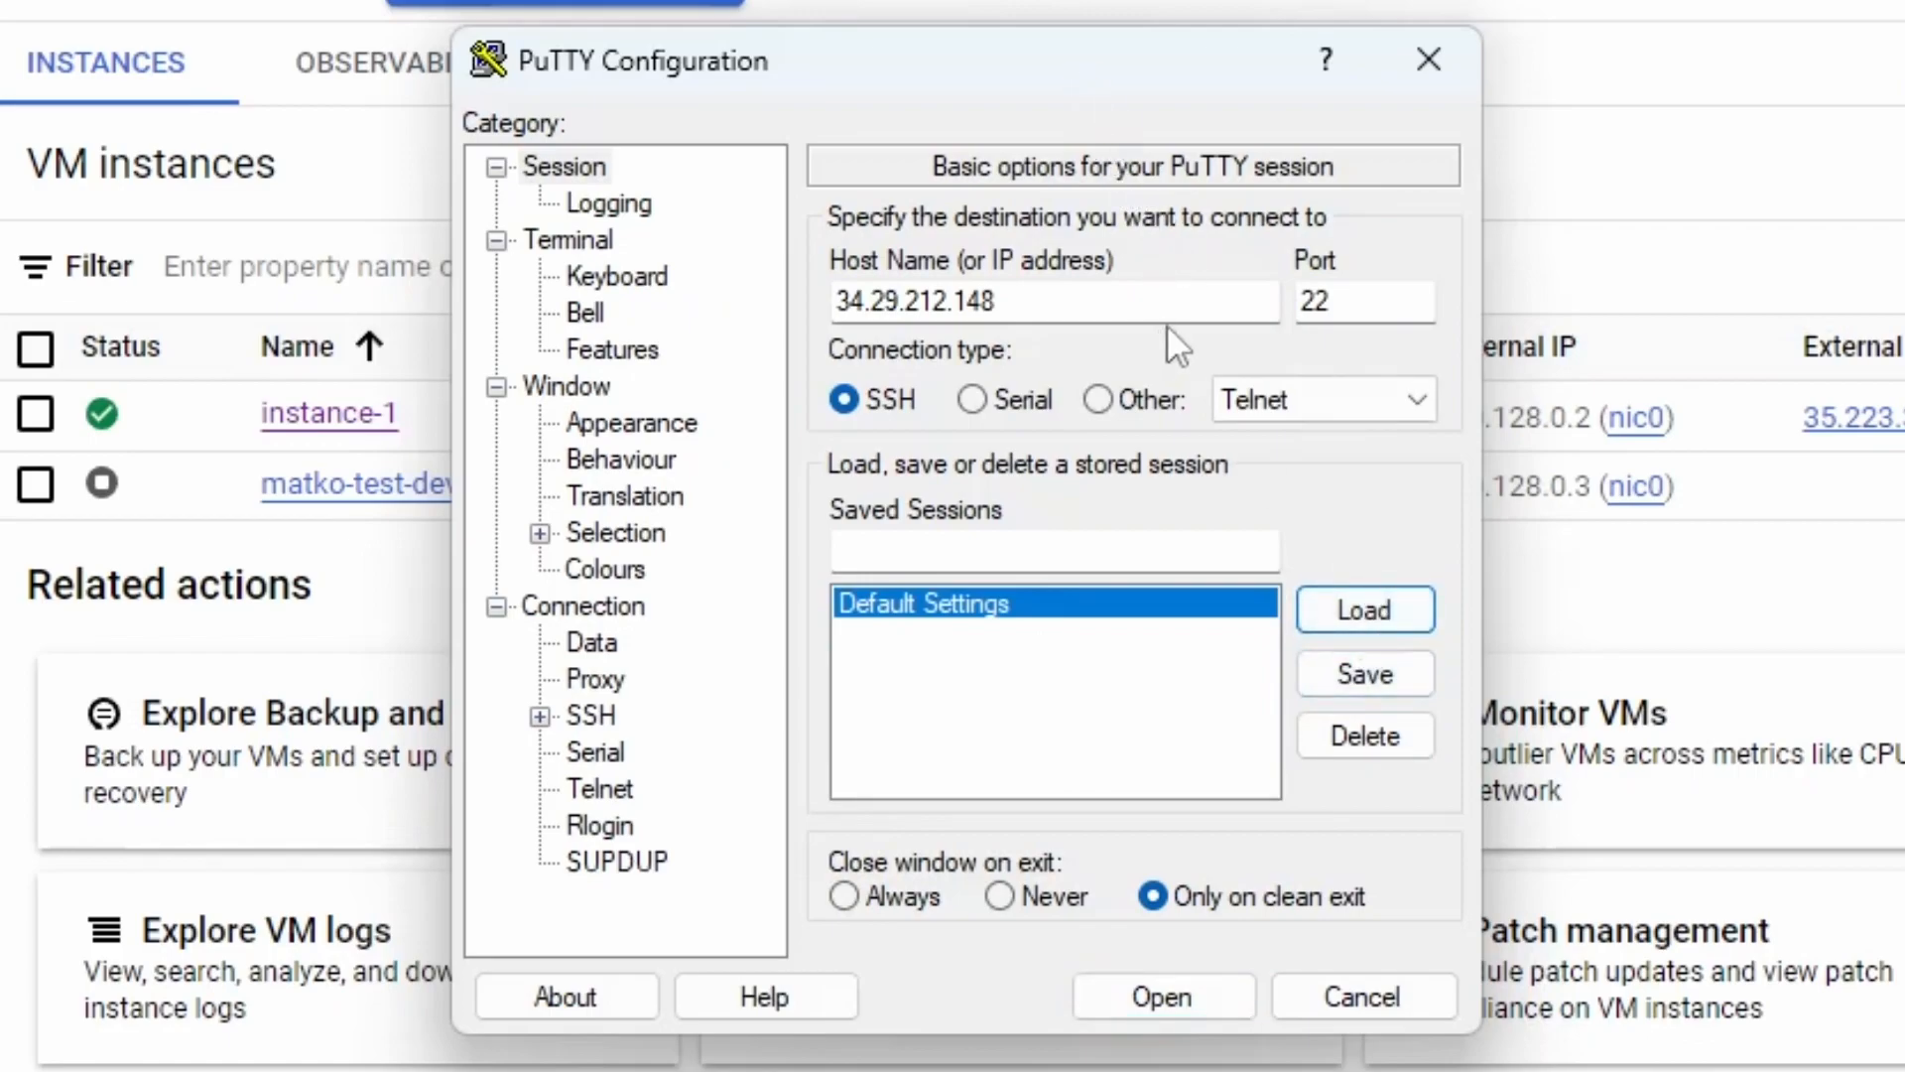
pyautogui.moveTo(1365, 673)
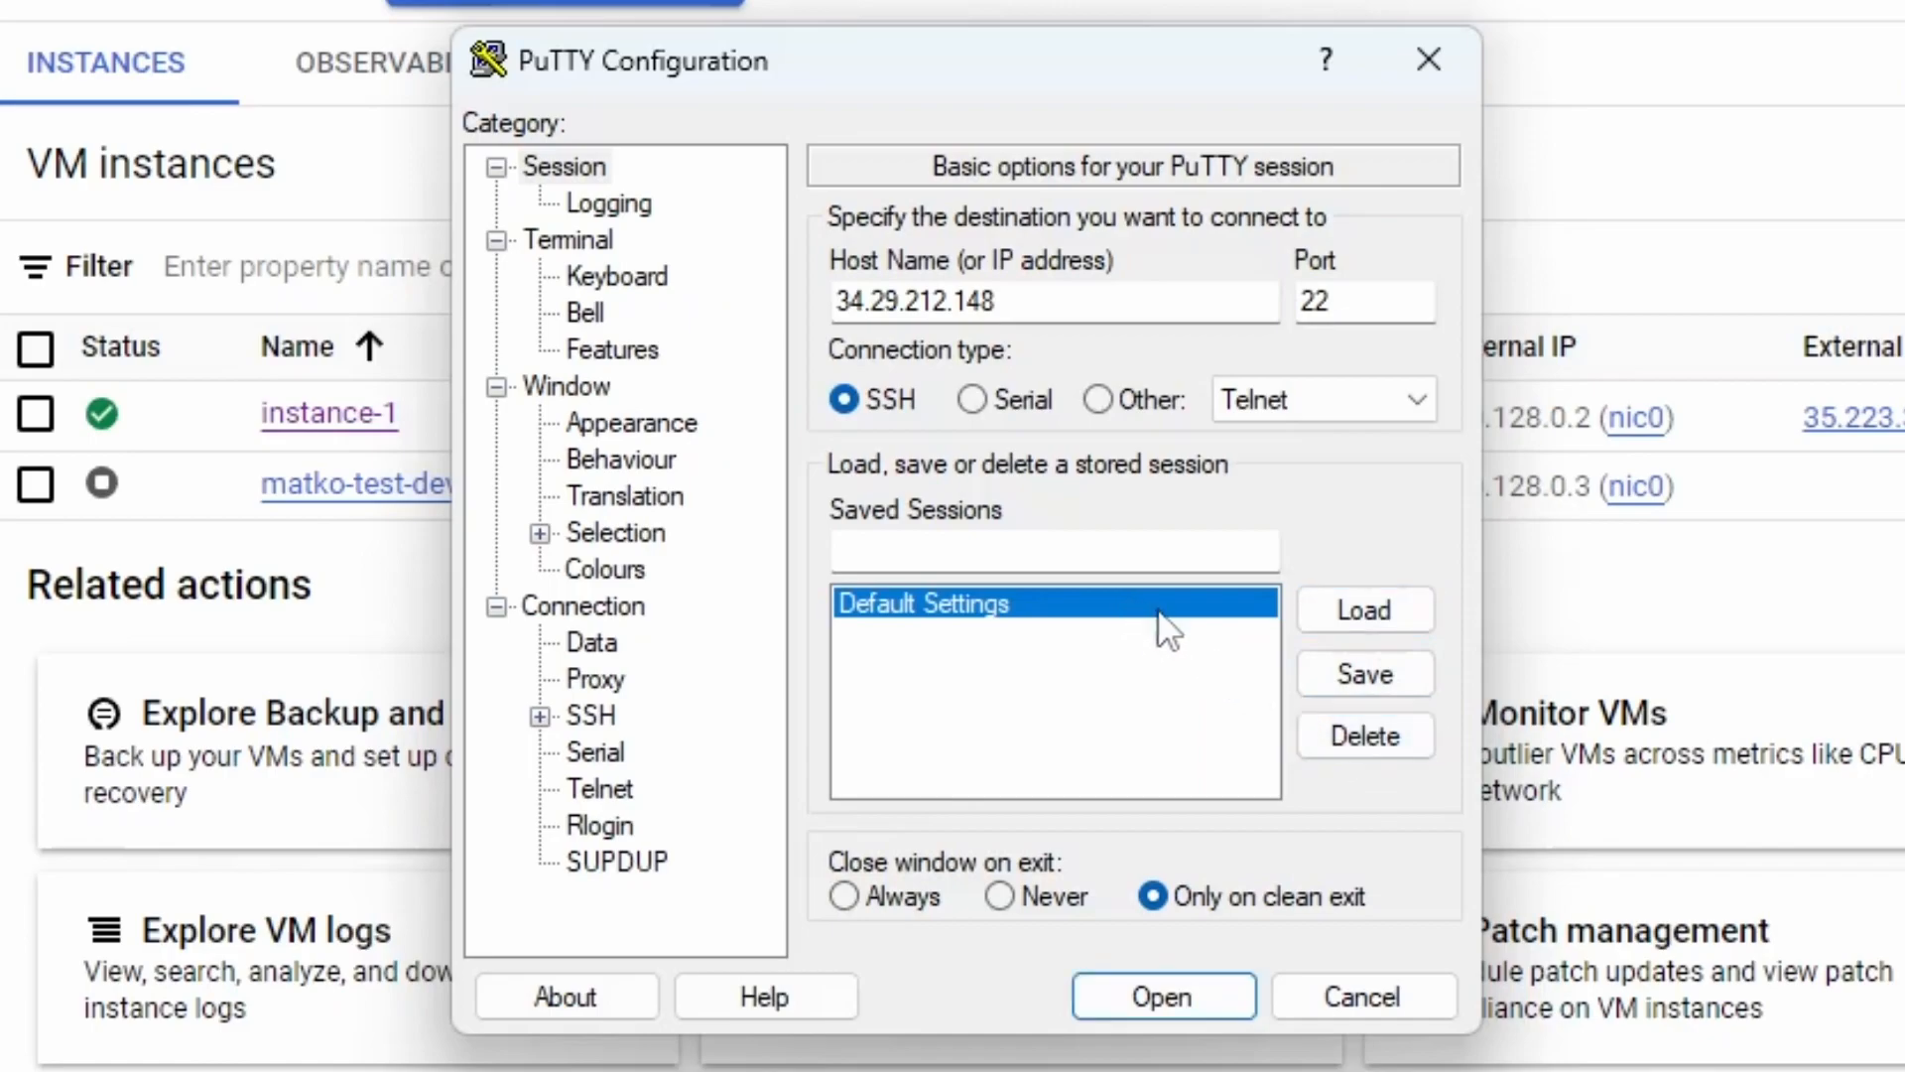
pyautogui.moveTo(1060, 522)
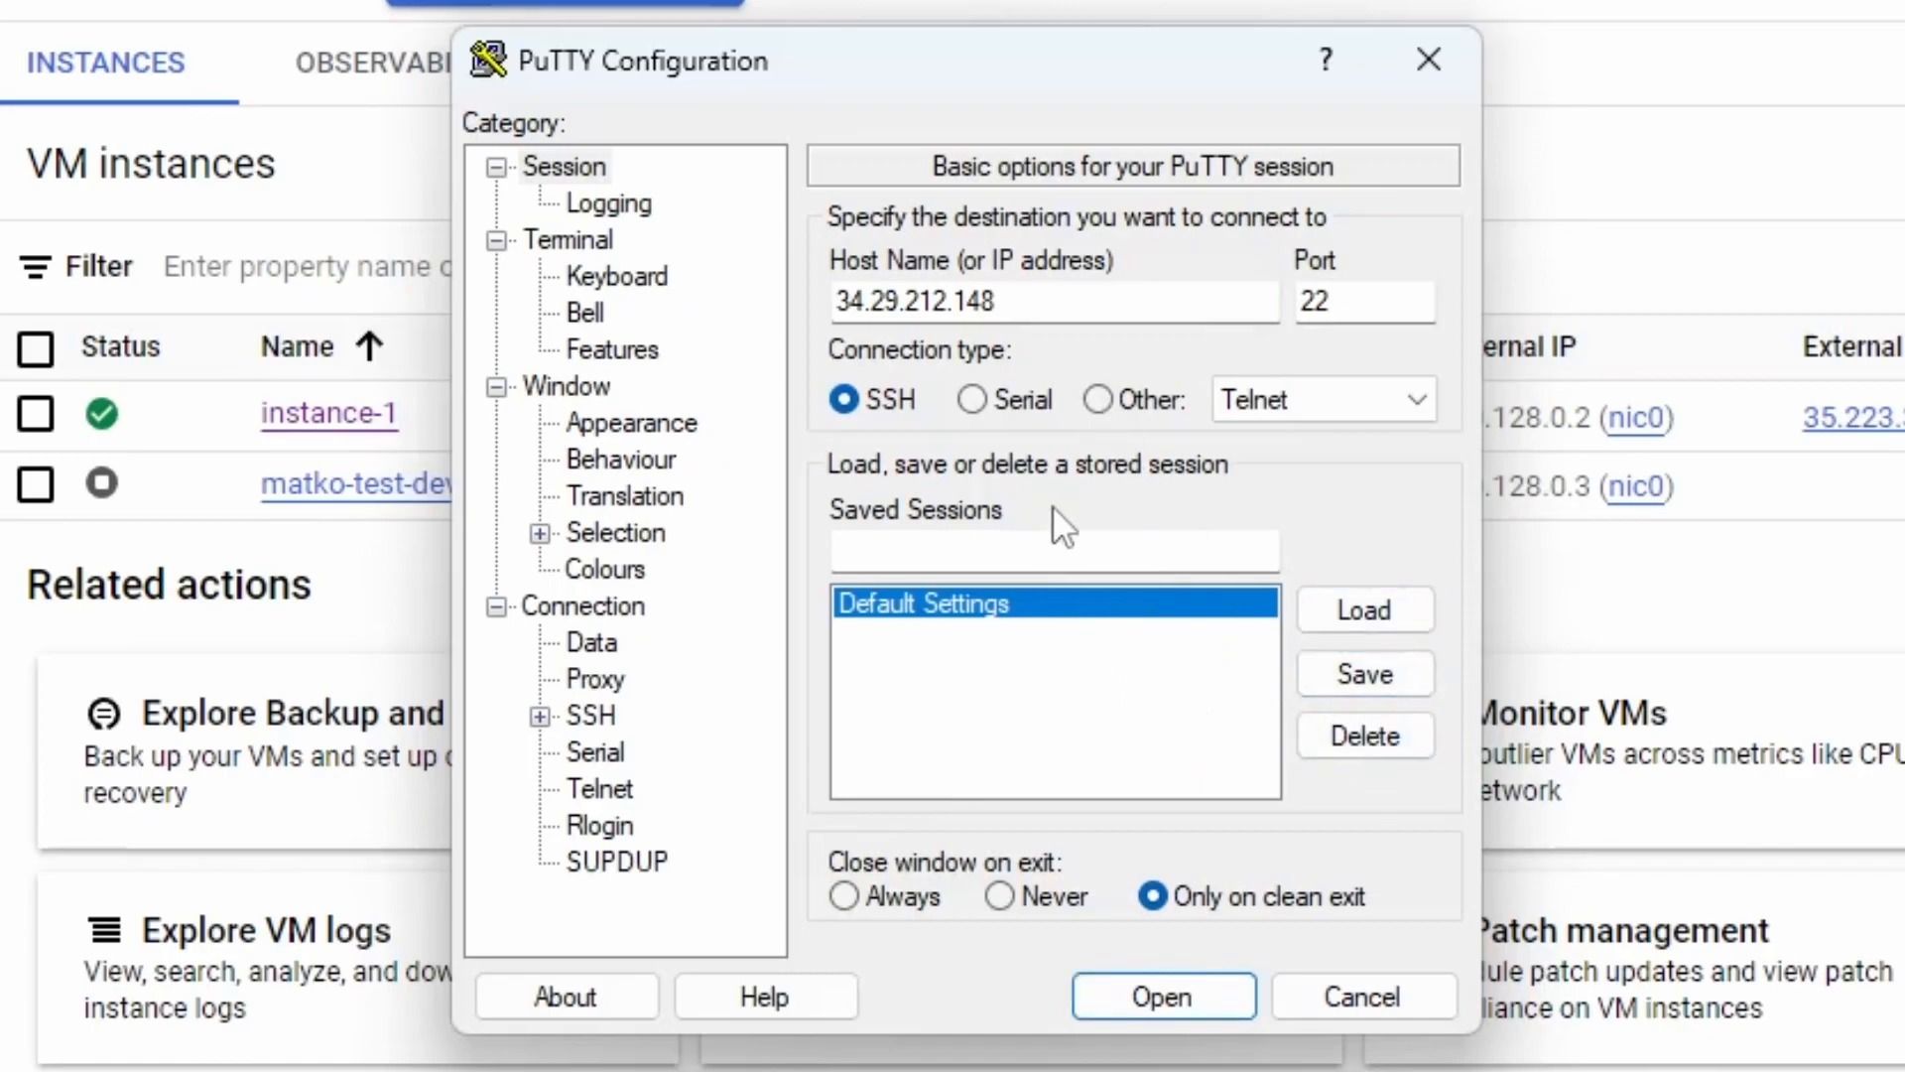
pyautogui.click(564, 167)
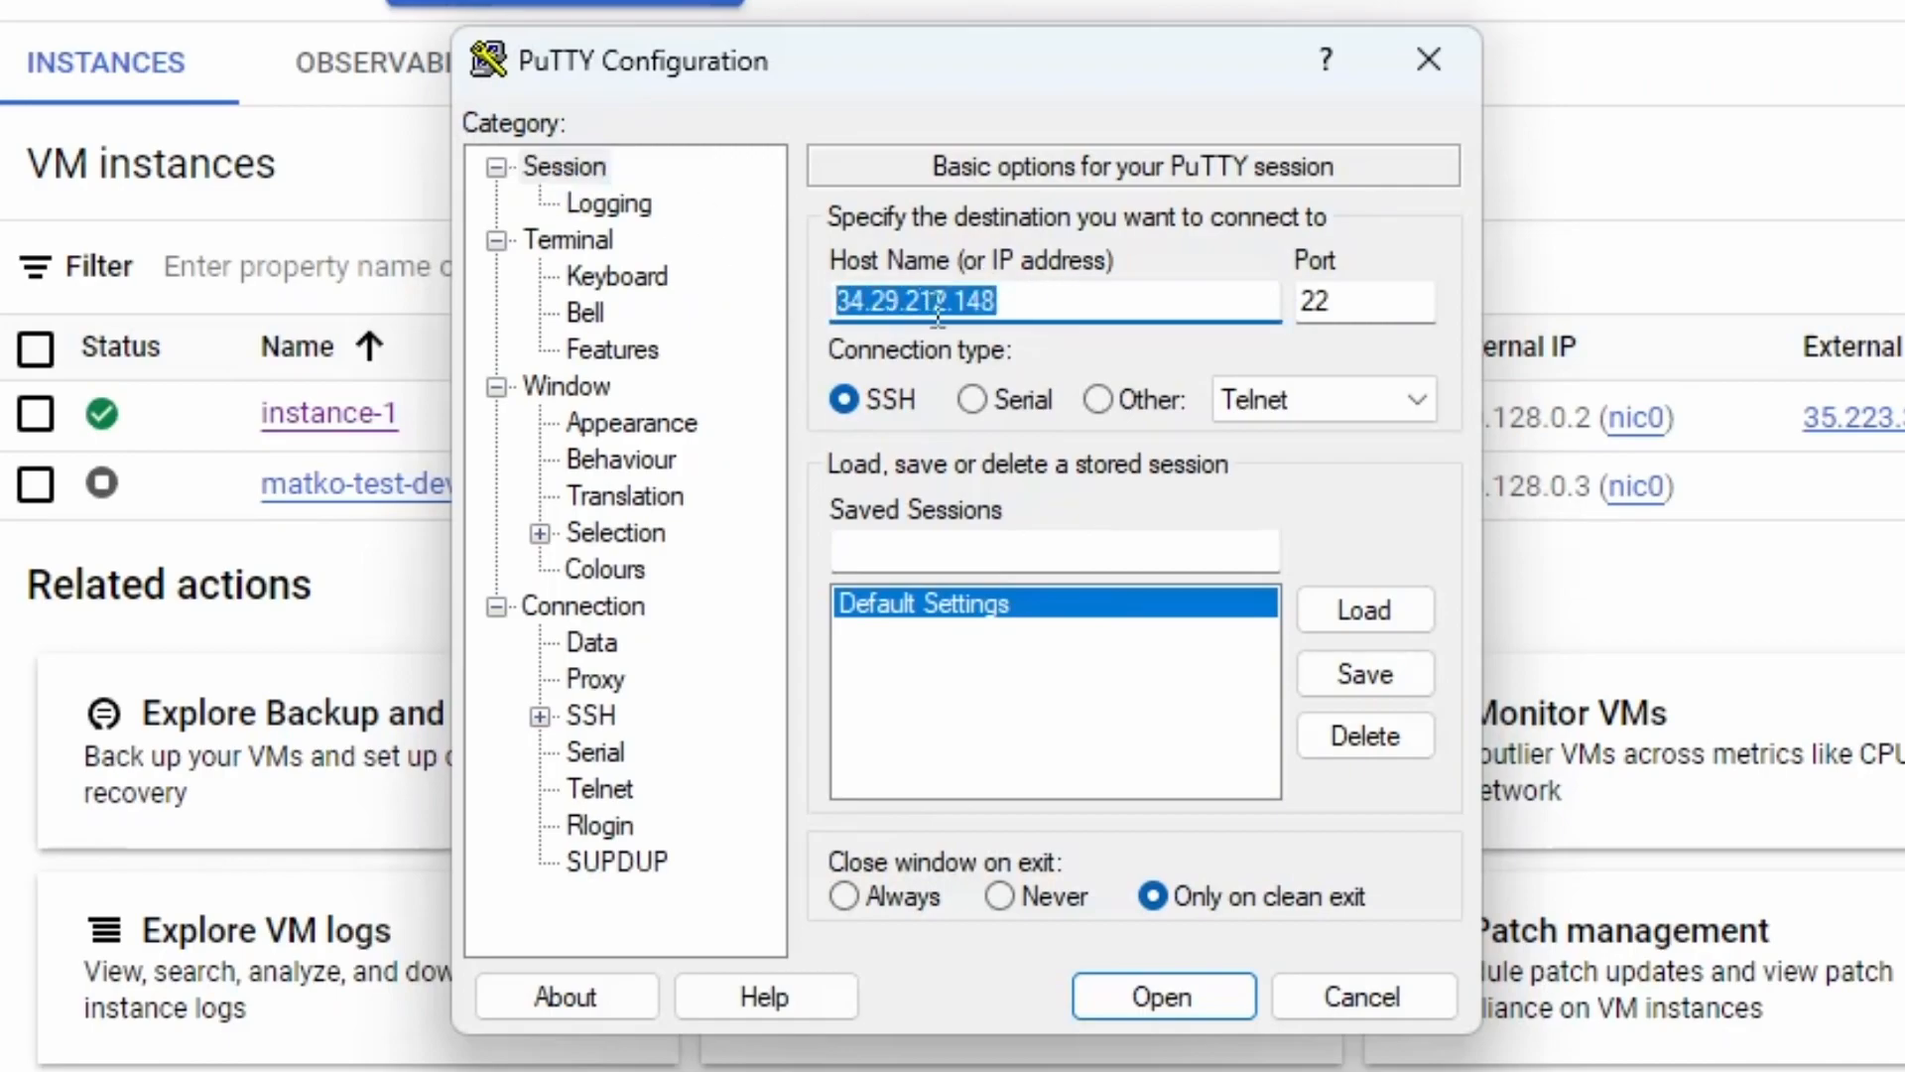
pyautogui.write('35.223.35.78')
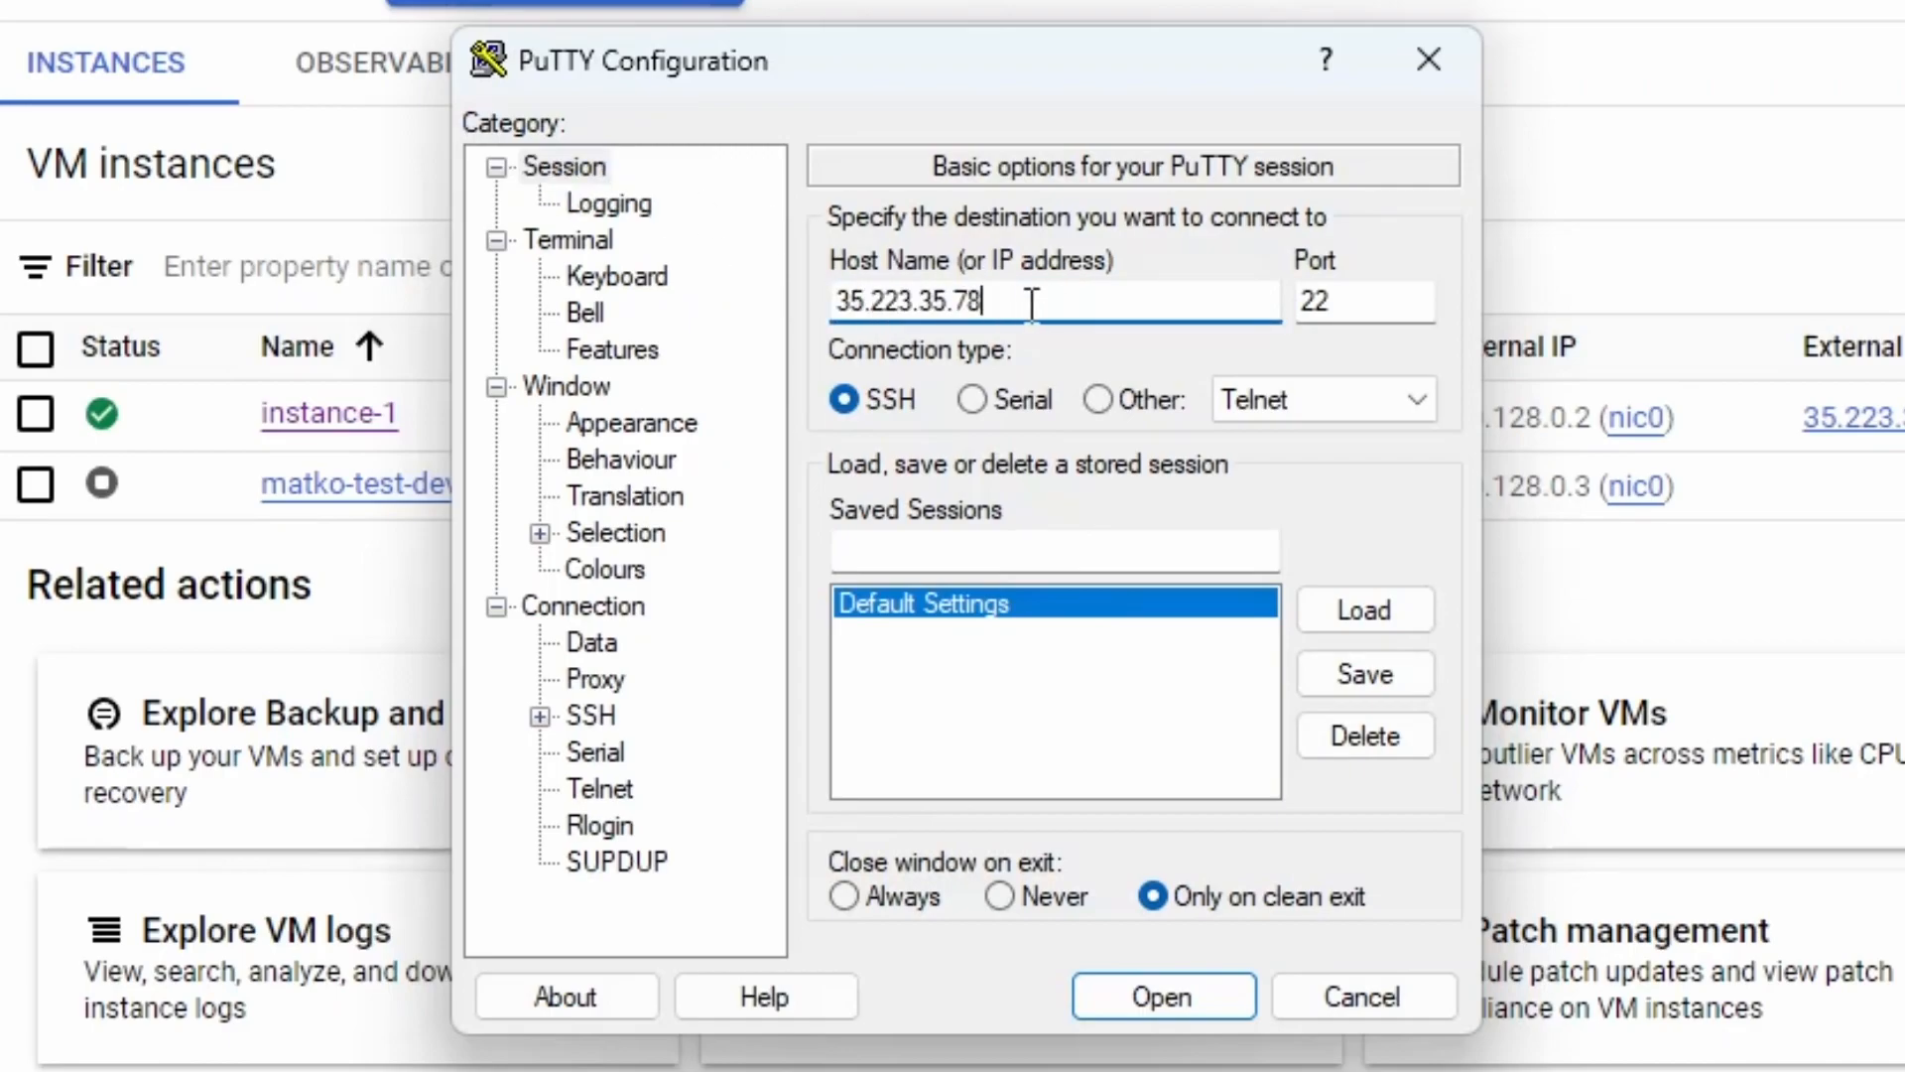
pyautogui.click(1363, 302)
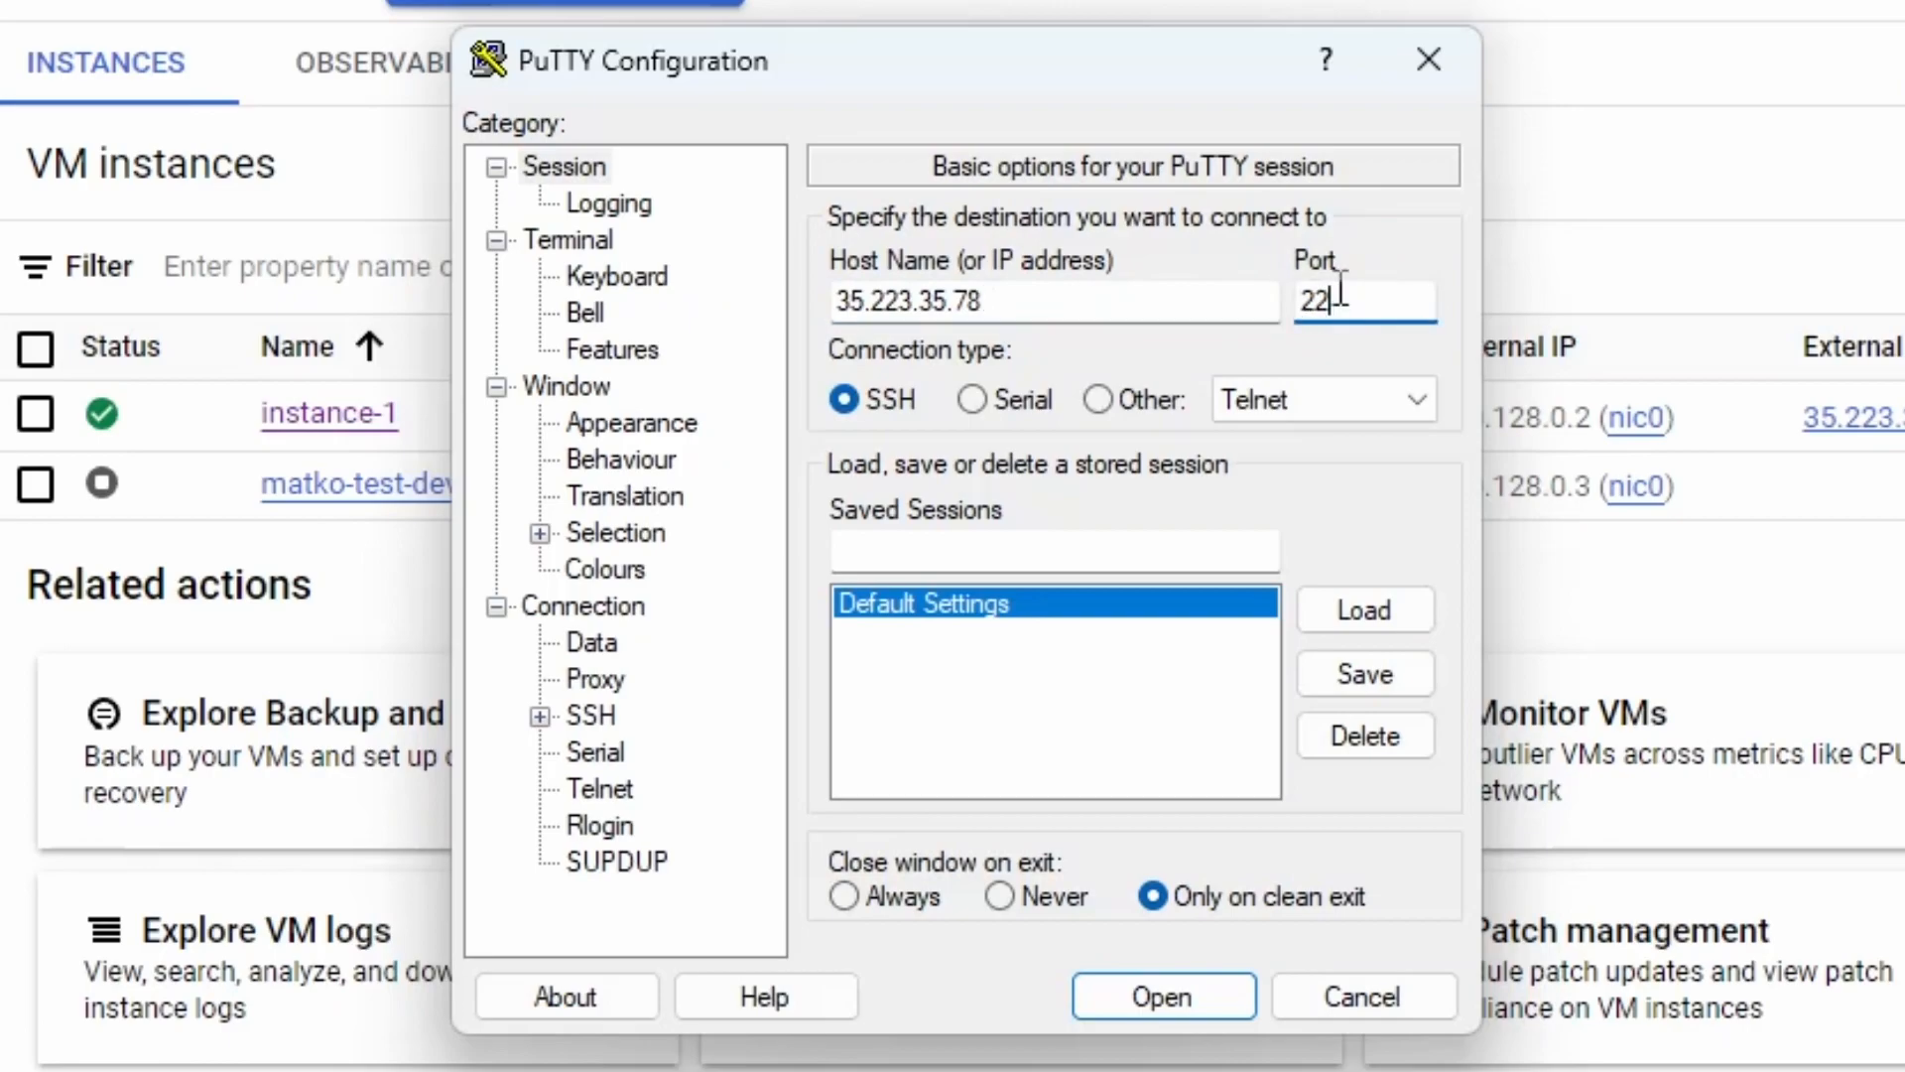
pyautogui.moveTo(1221, 280)
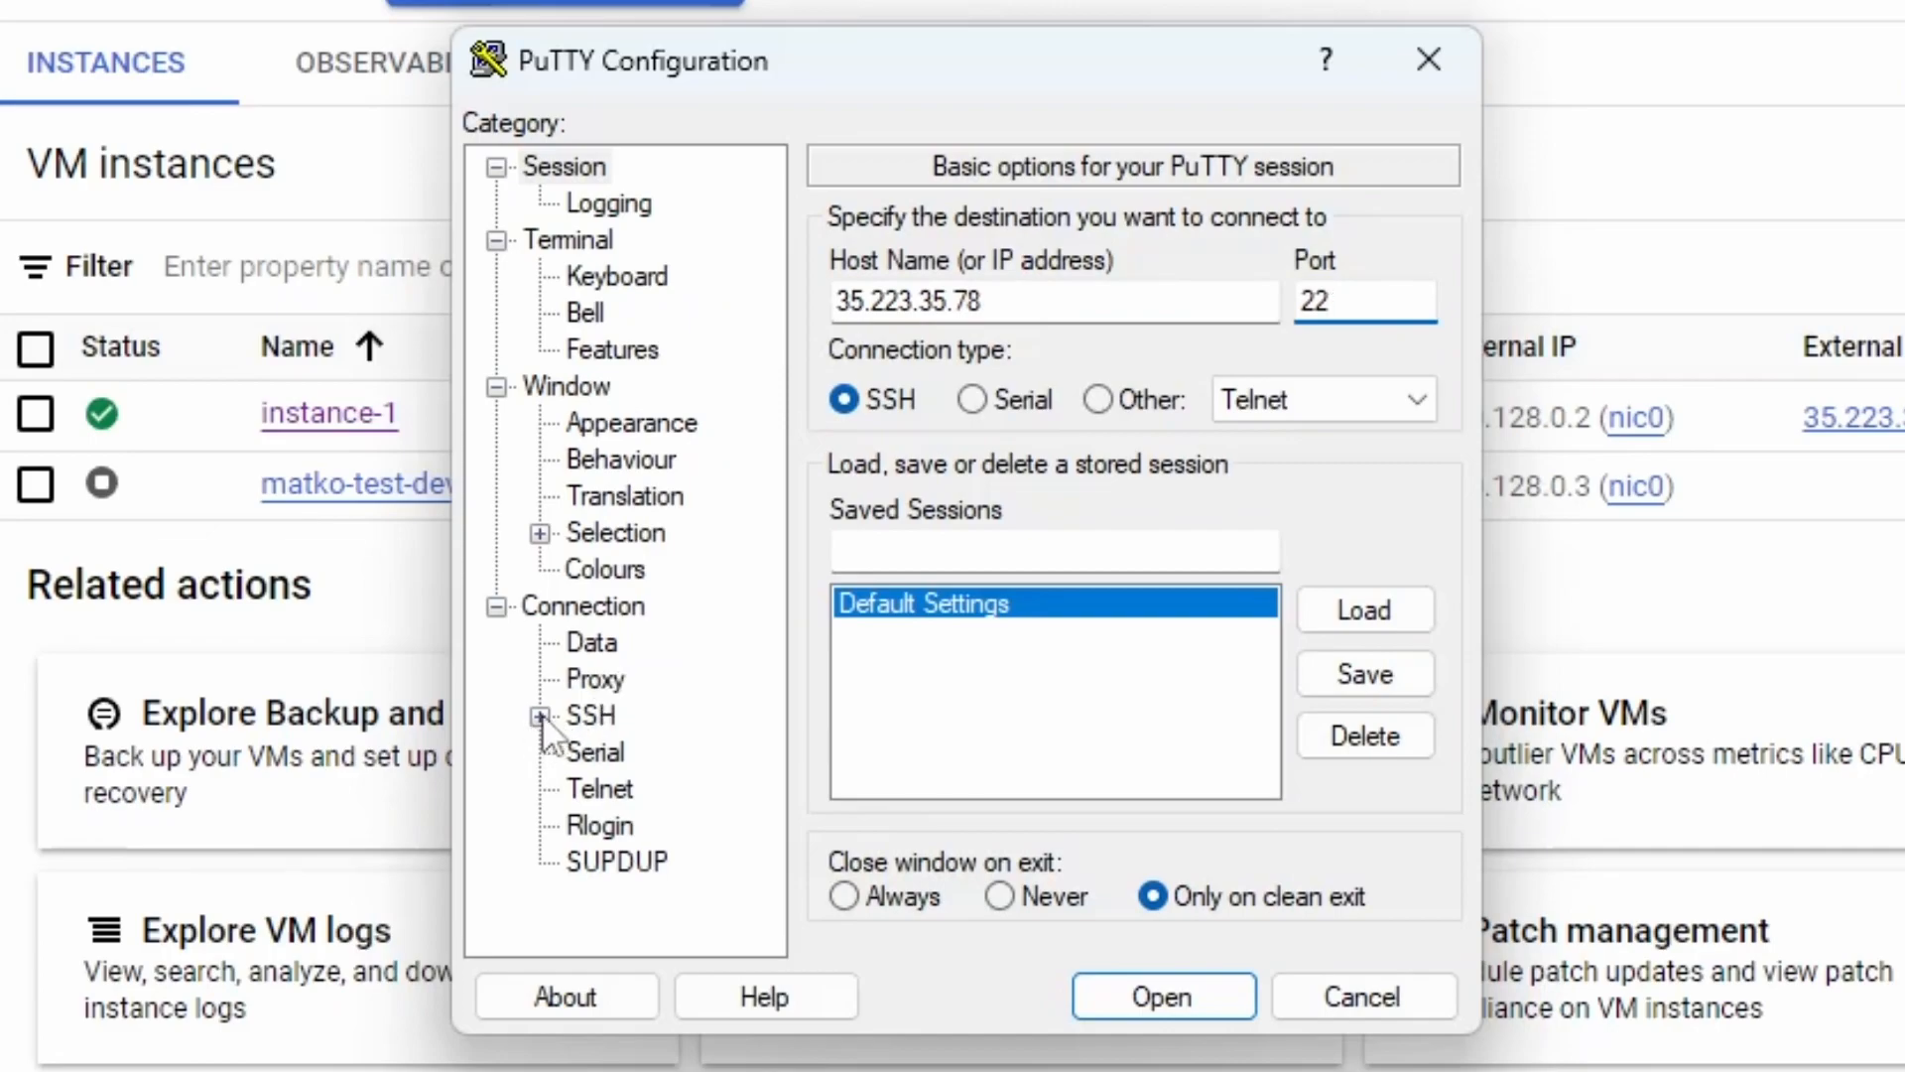
# Under Connection > SSH > Auth > Credentials, start browsing for a private key file
pyautogui.click(589, 714)
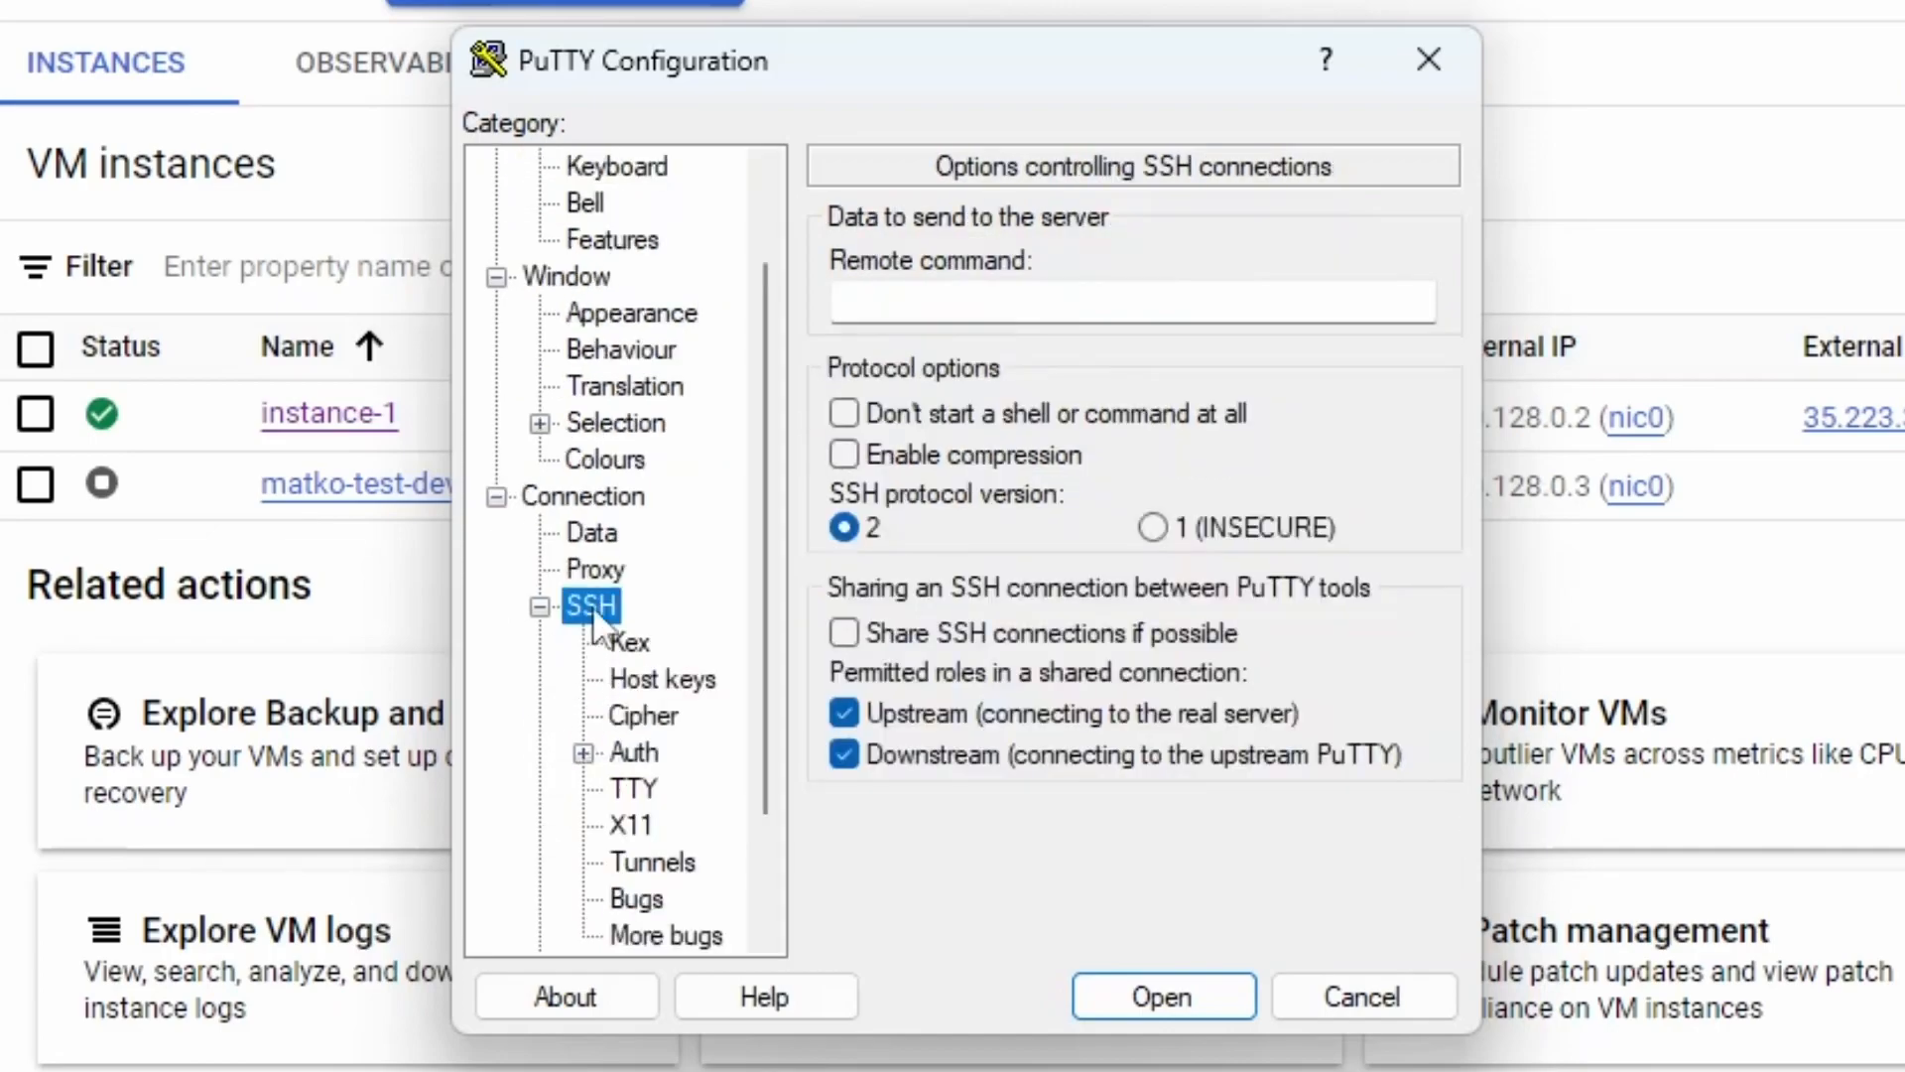
pyautogui.click(584, 752)
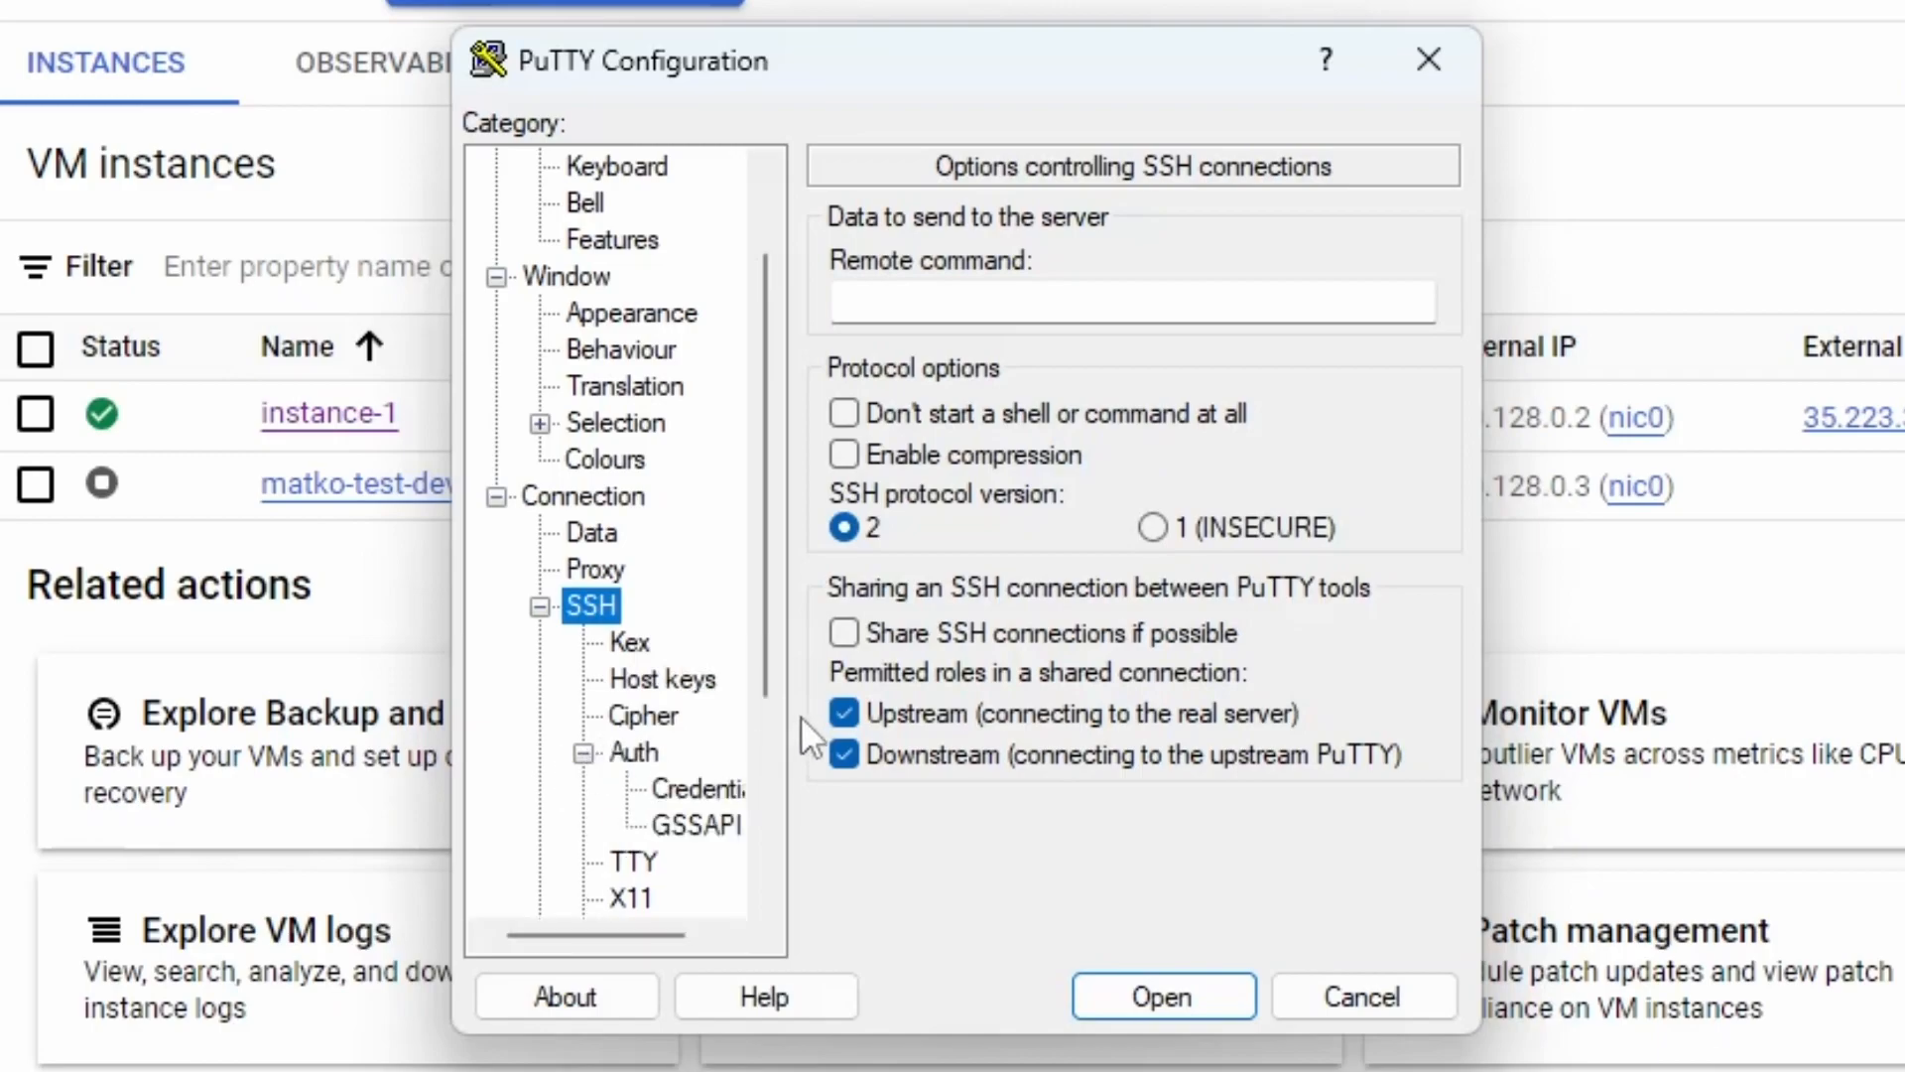
pyautogui.click(699, 788)
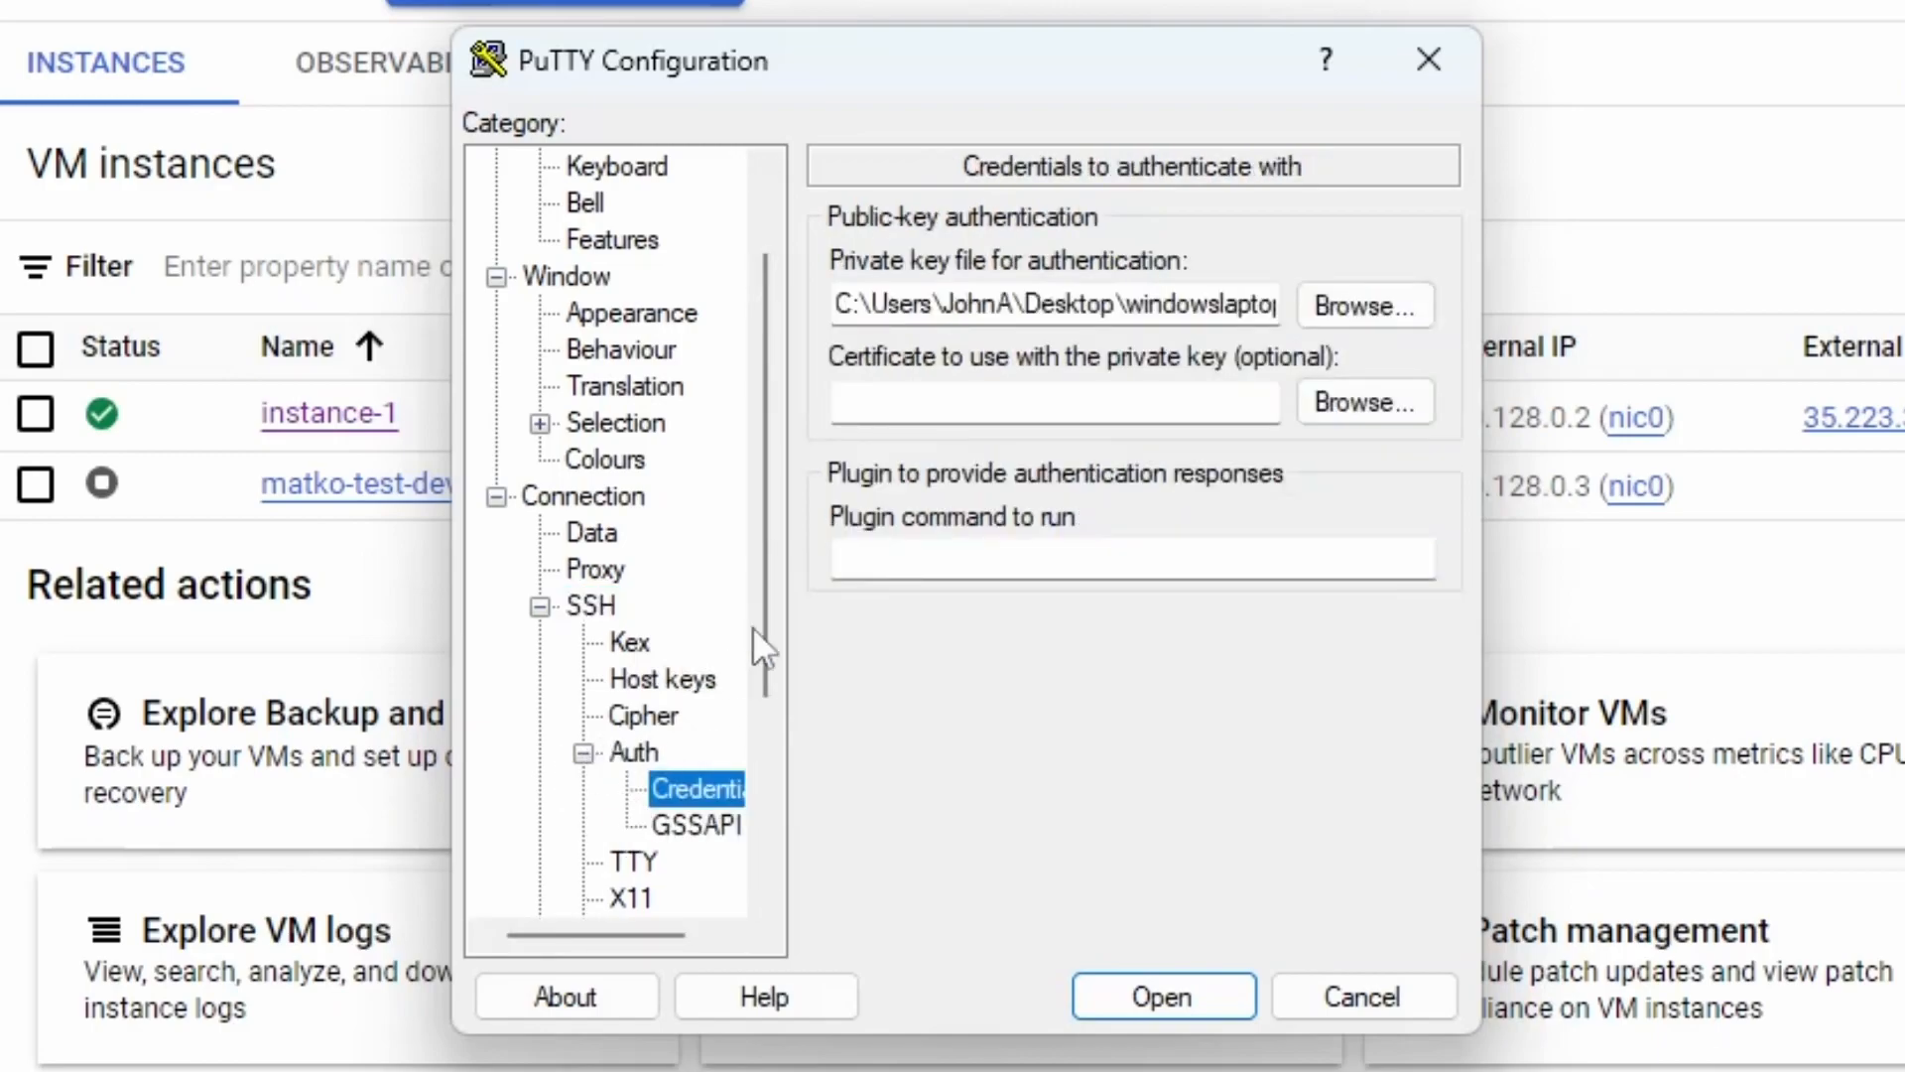
pyautogui.click(1363, 306)
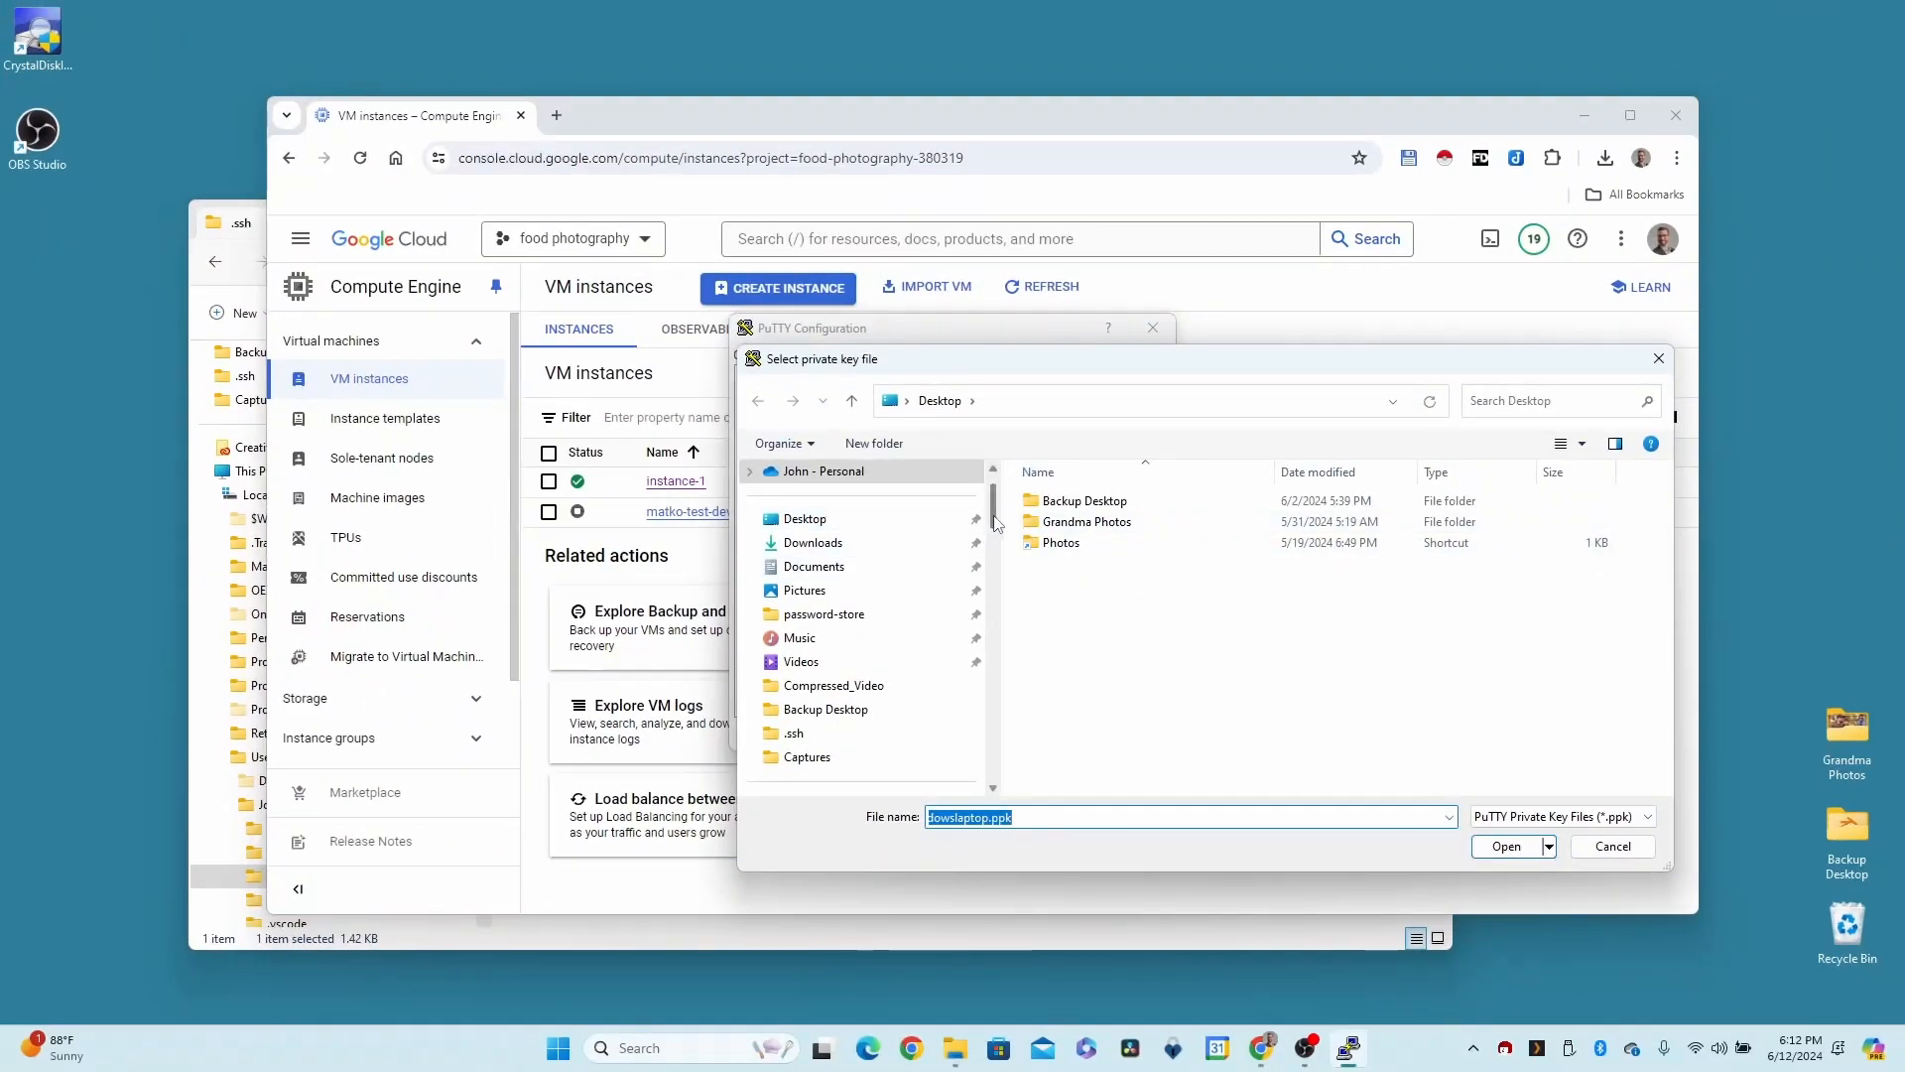
# Choose C:\Users\JohnA\.ssh\laptop-windows.ppk as the private key file for authentication
pyautogui.scroll(-3)
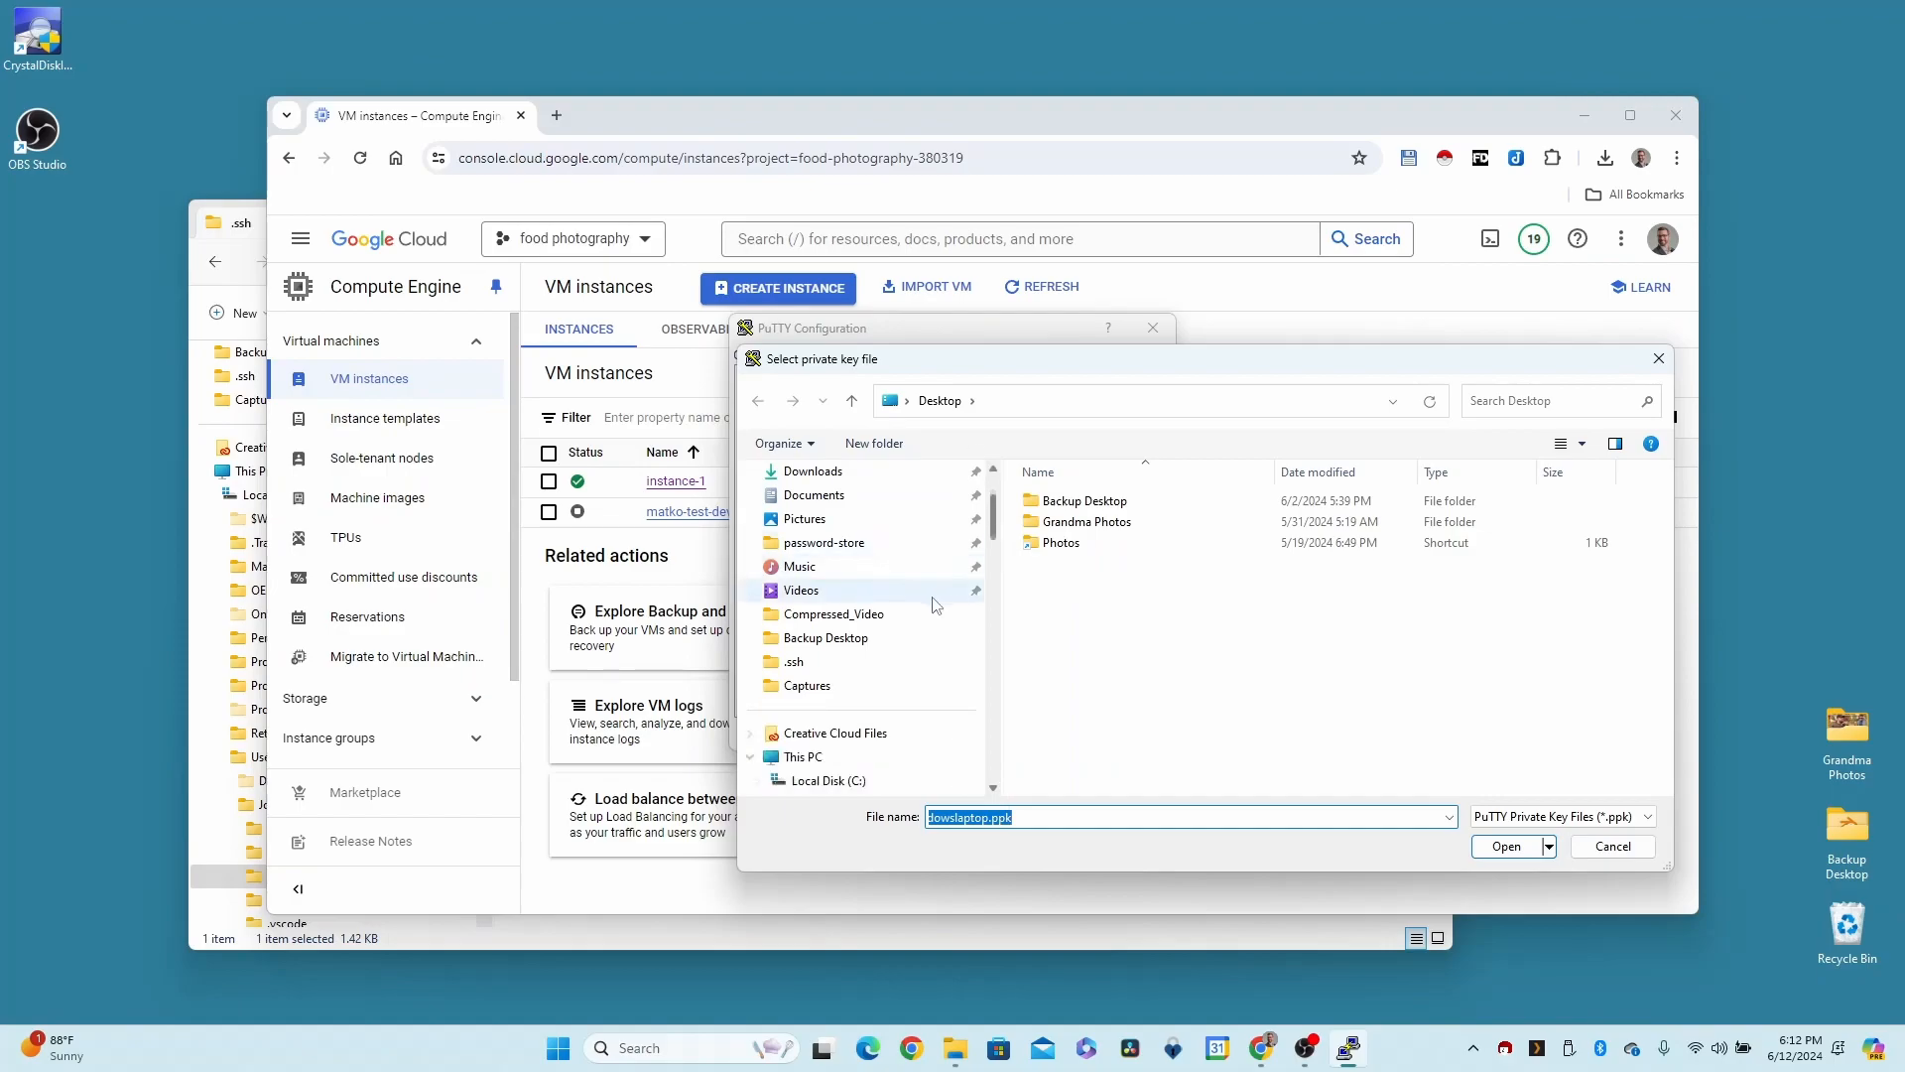
pyautogui.scroll(3)
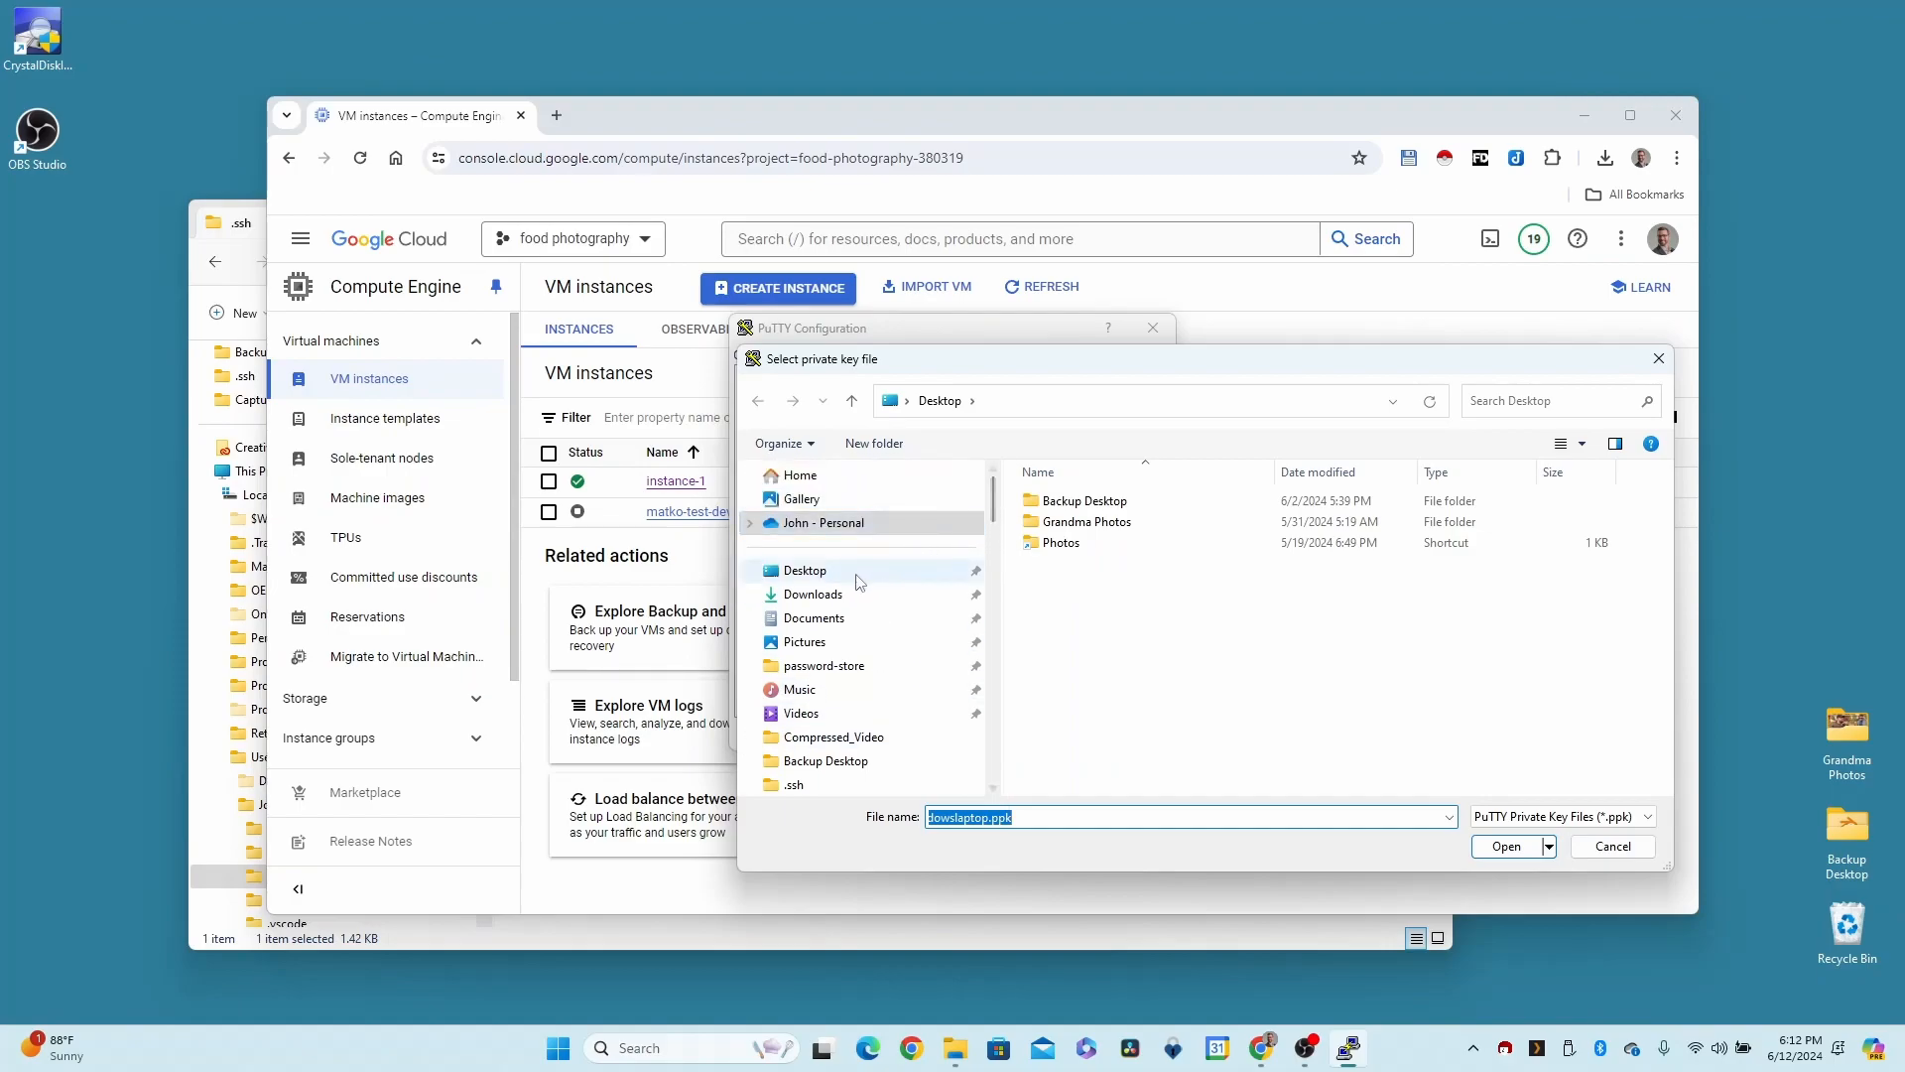
pyautogui.moveTo(812, 677)
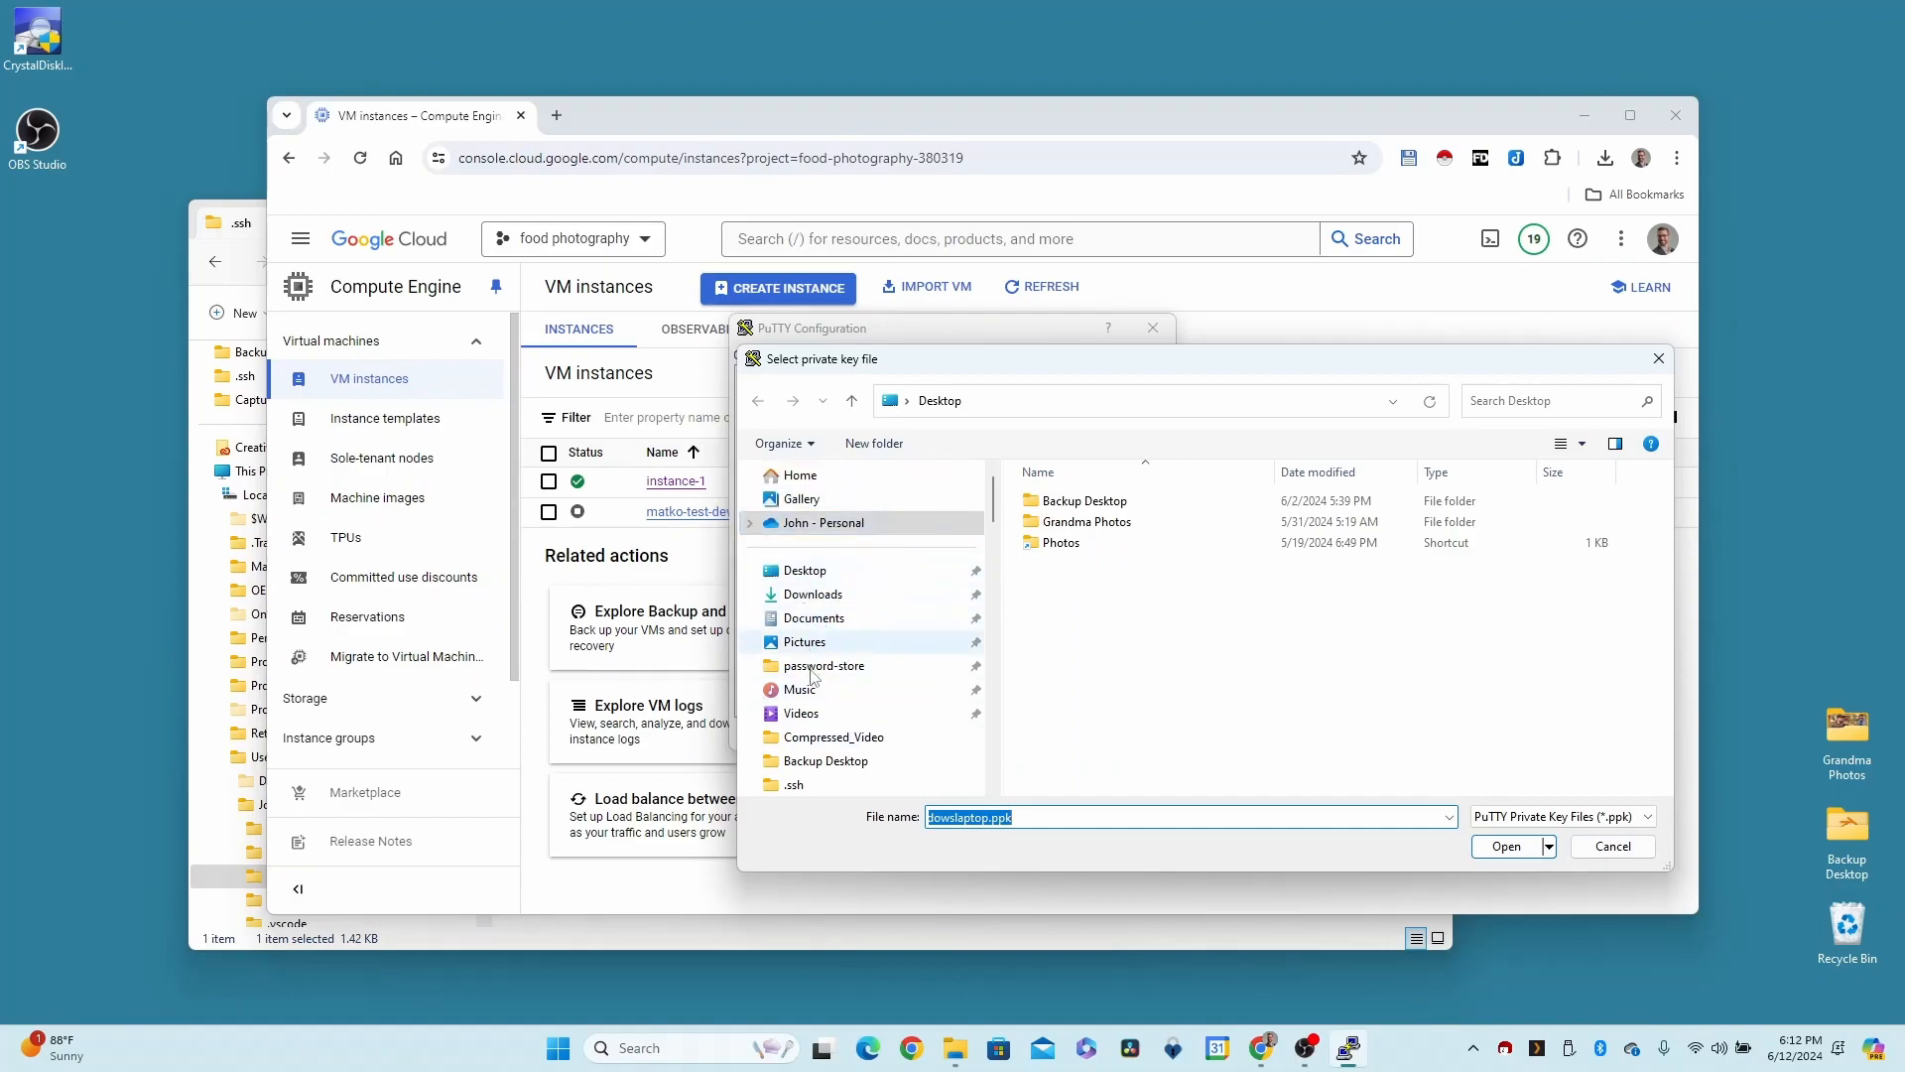
pyautogui.scroll(-3)
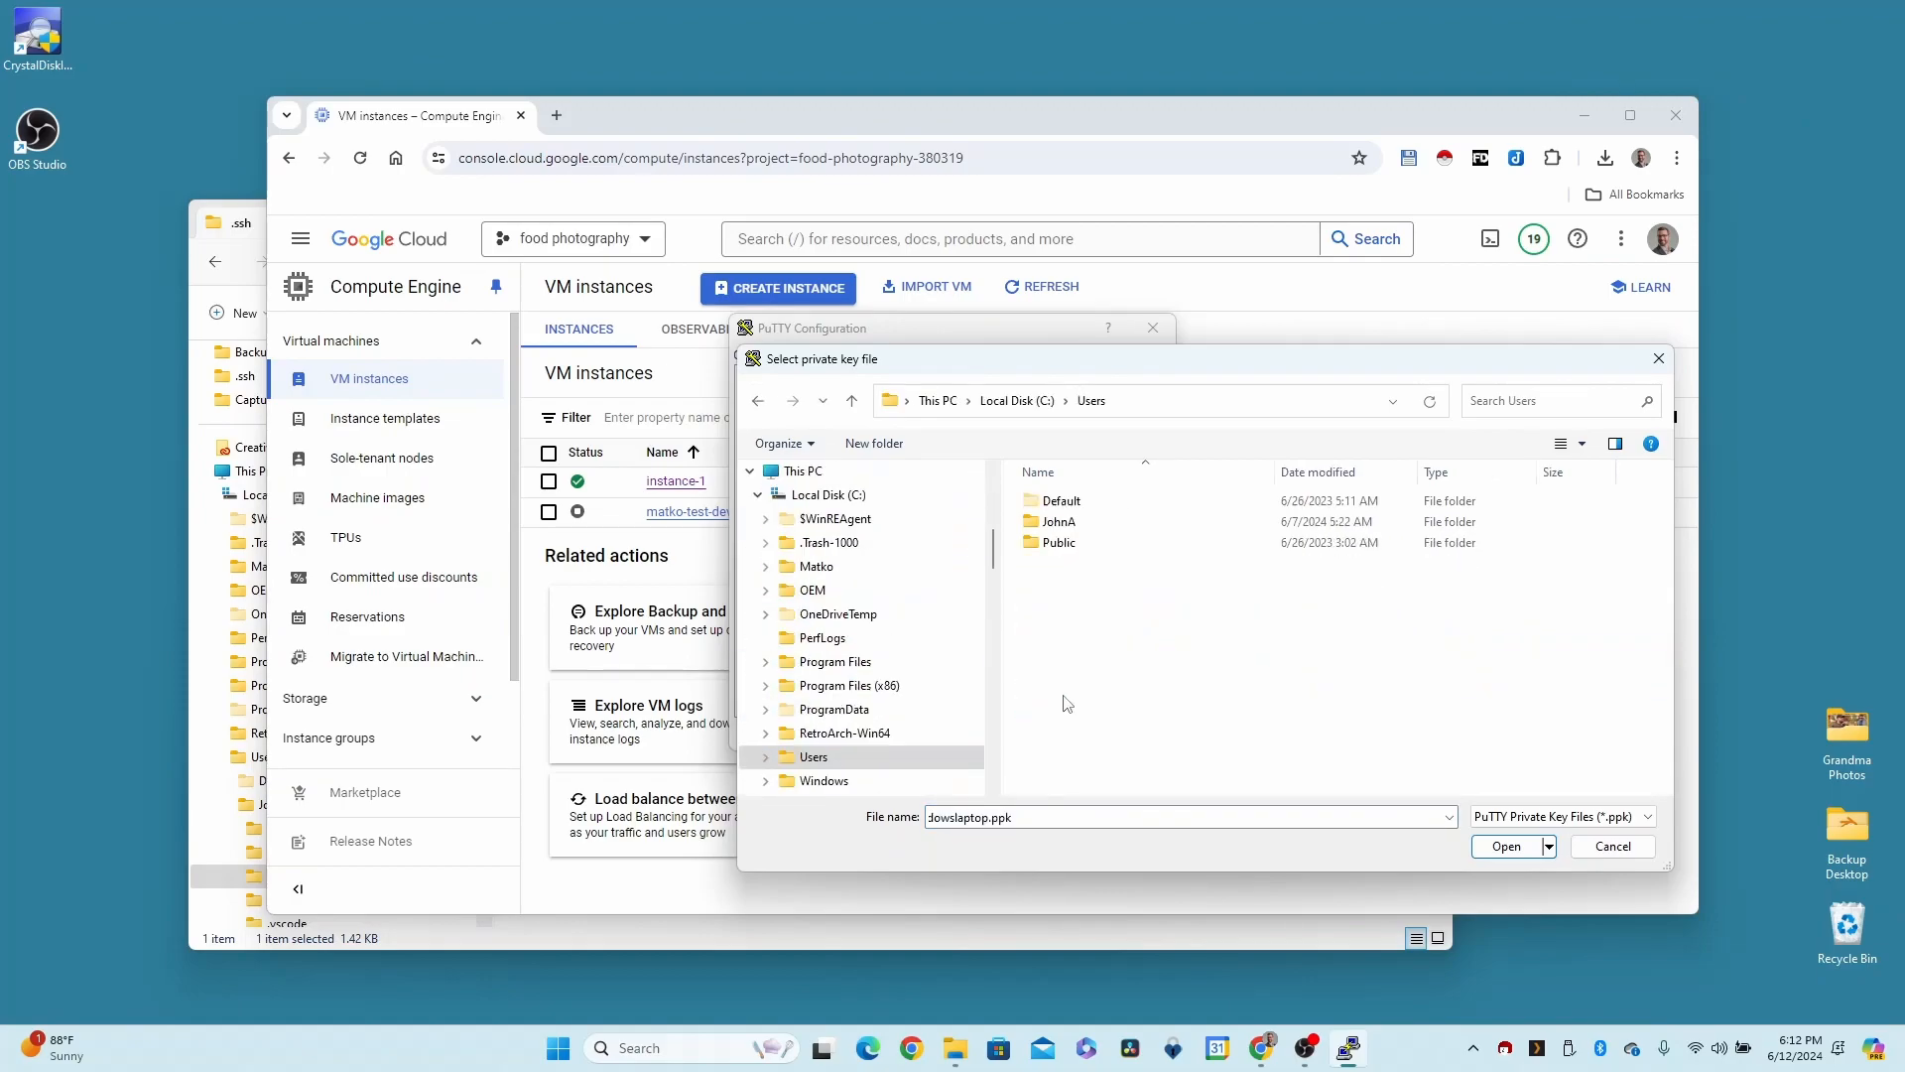
pyautogui.doubleClick(1056, 522)
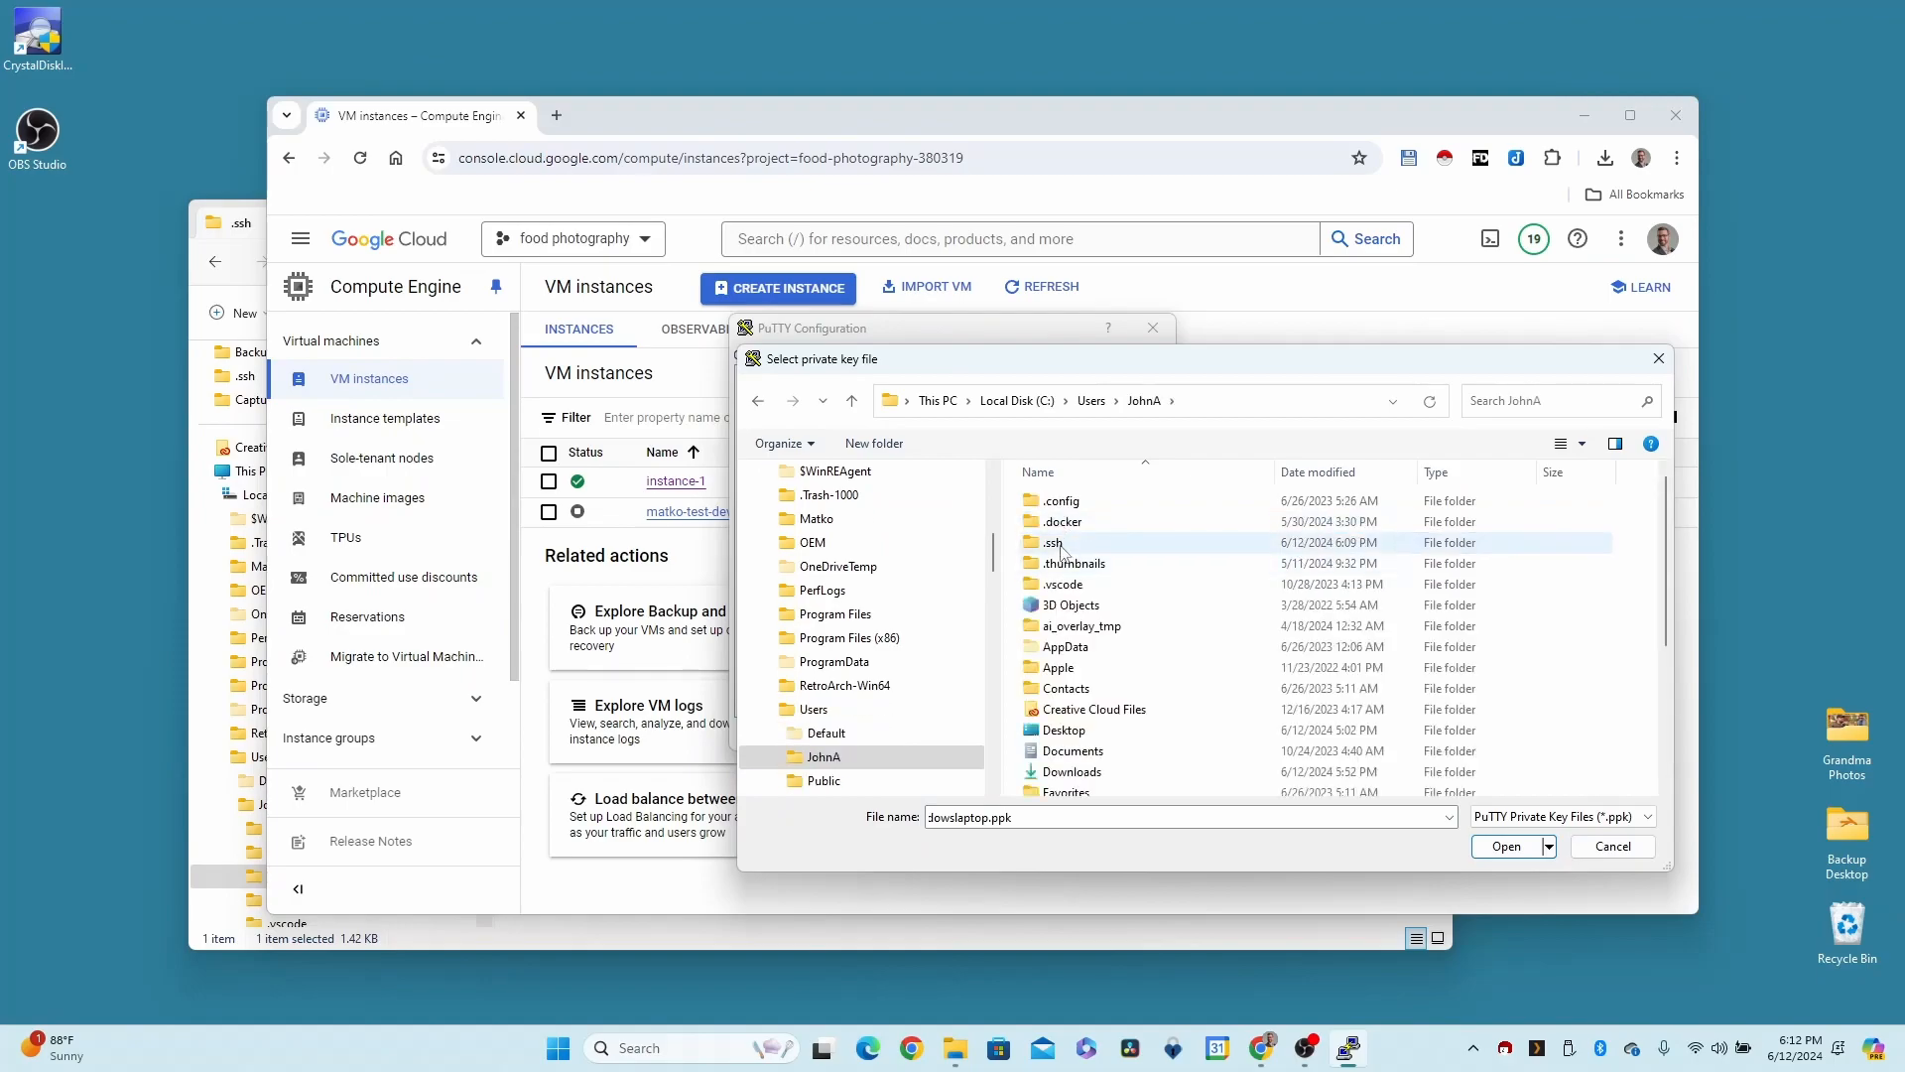
pyautogui.doubleClick(1048, 542)
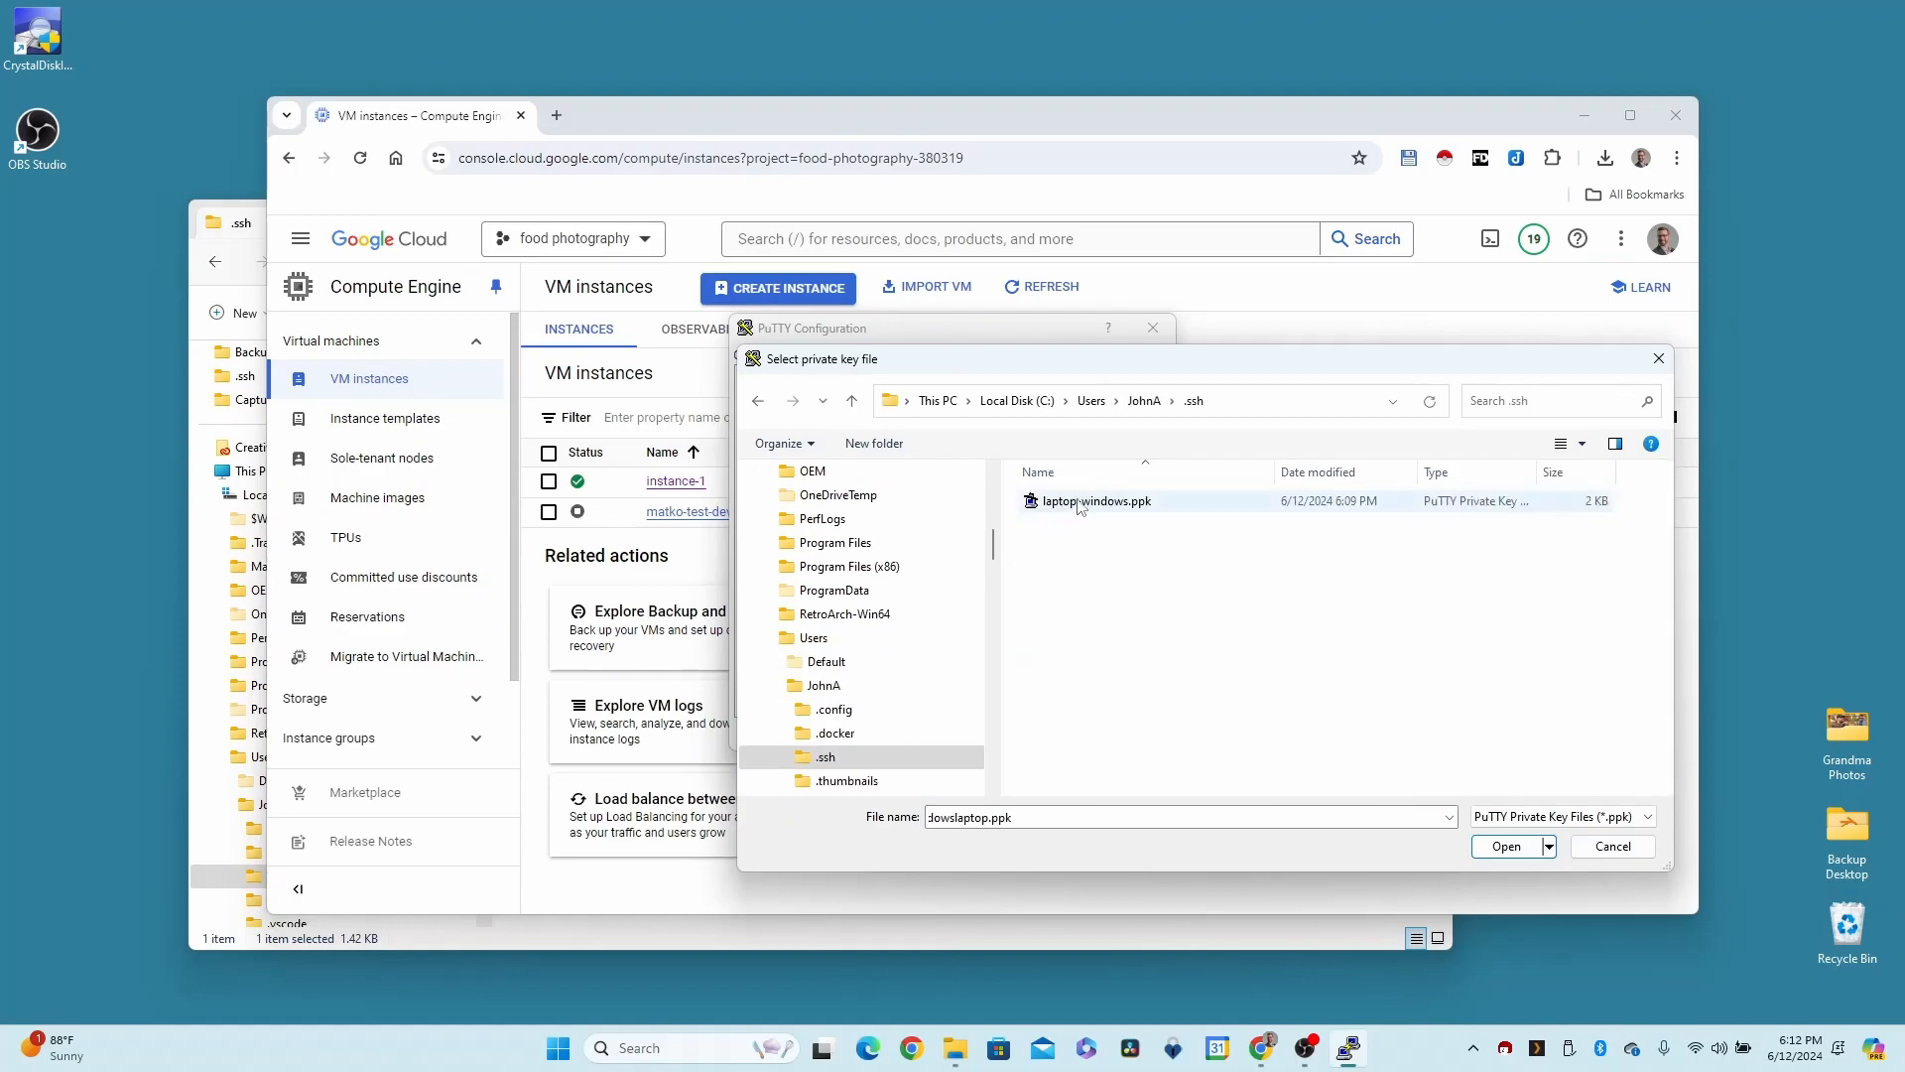
pyautogui.moveTo(1052, 520)
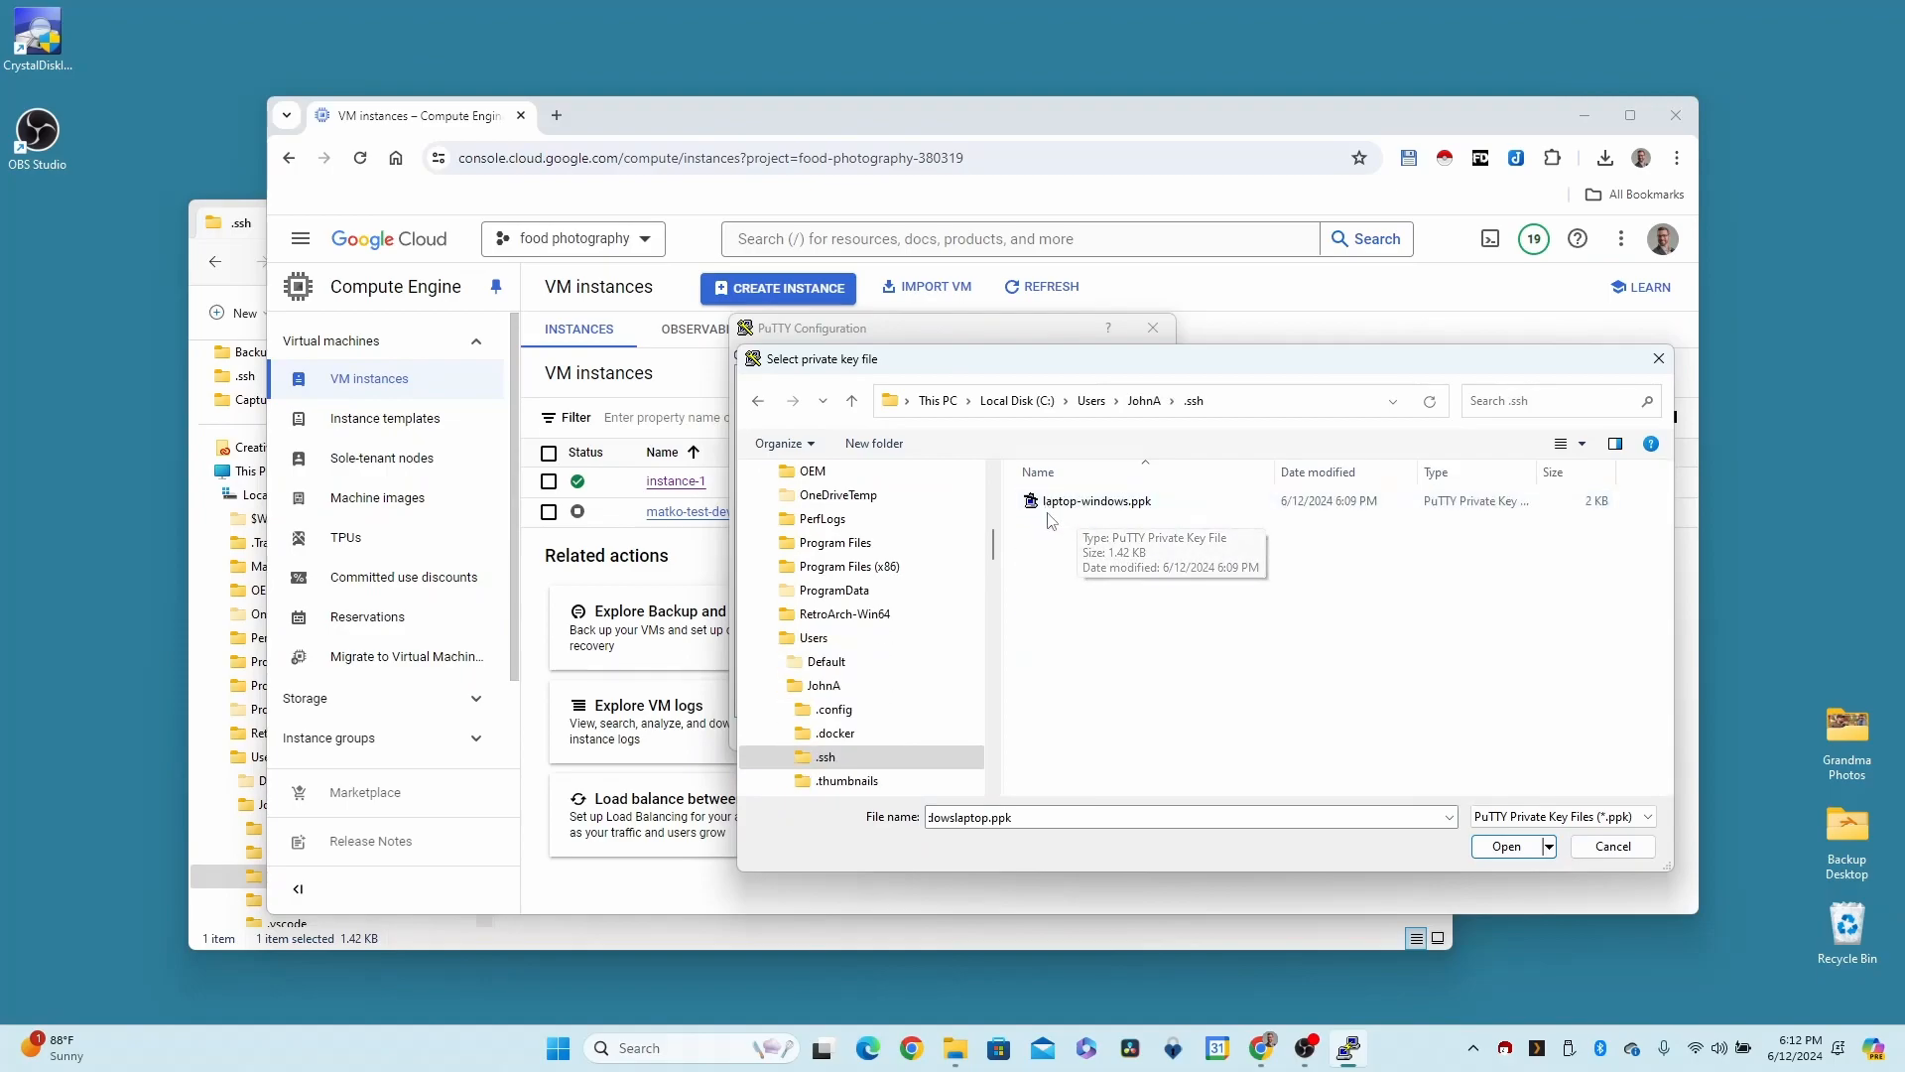
pyautogui.click(1095, 500)
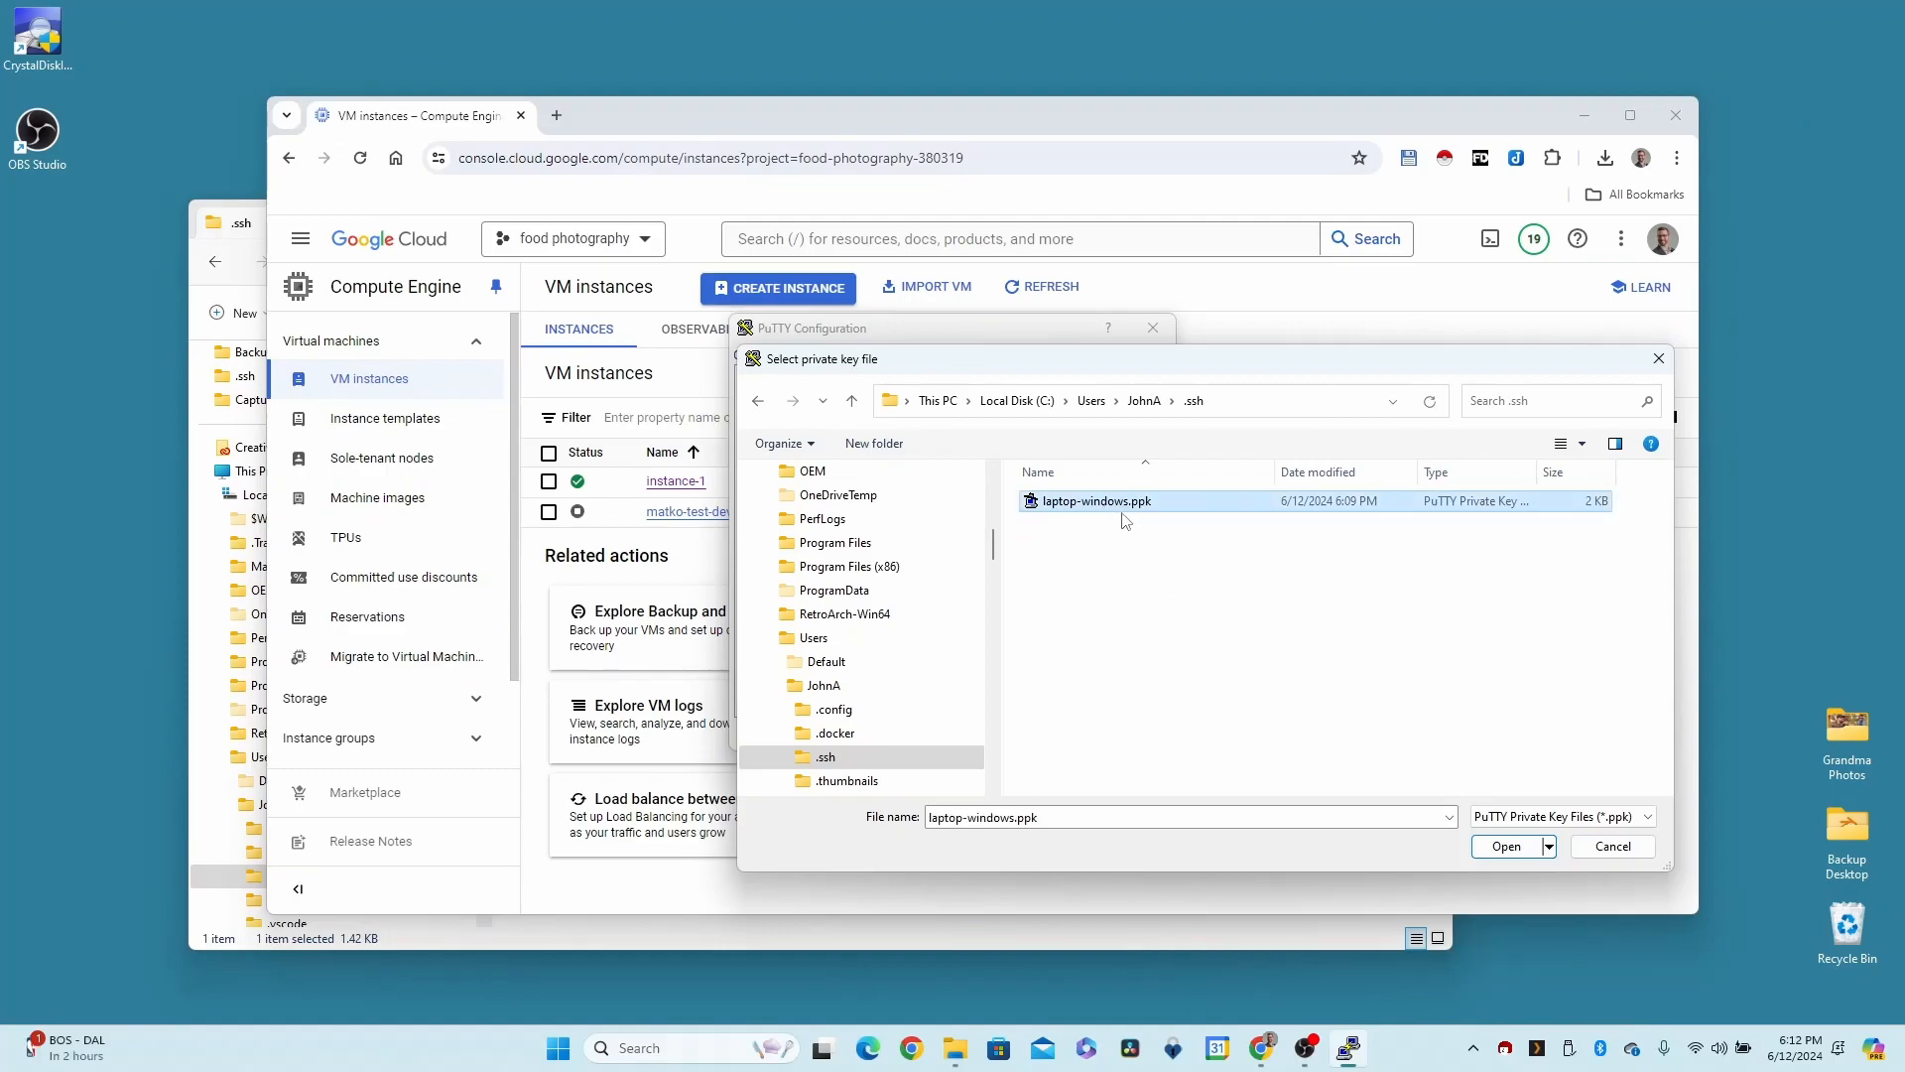
pyautogui.moveTo(1506, 845)
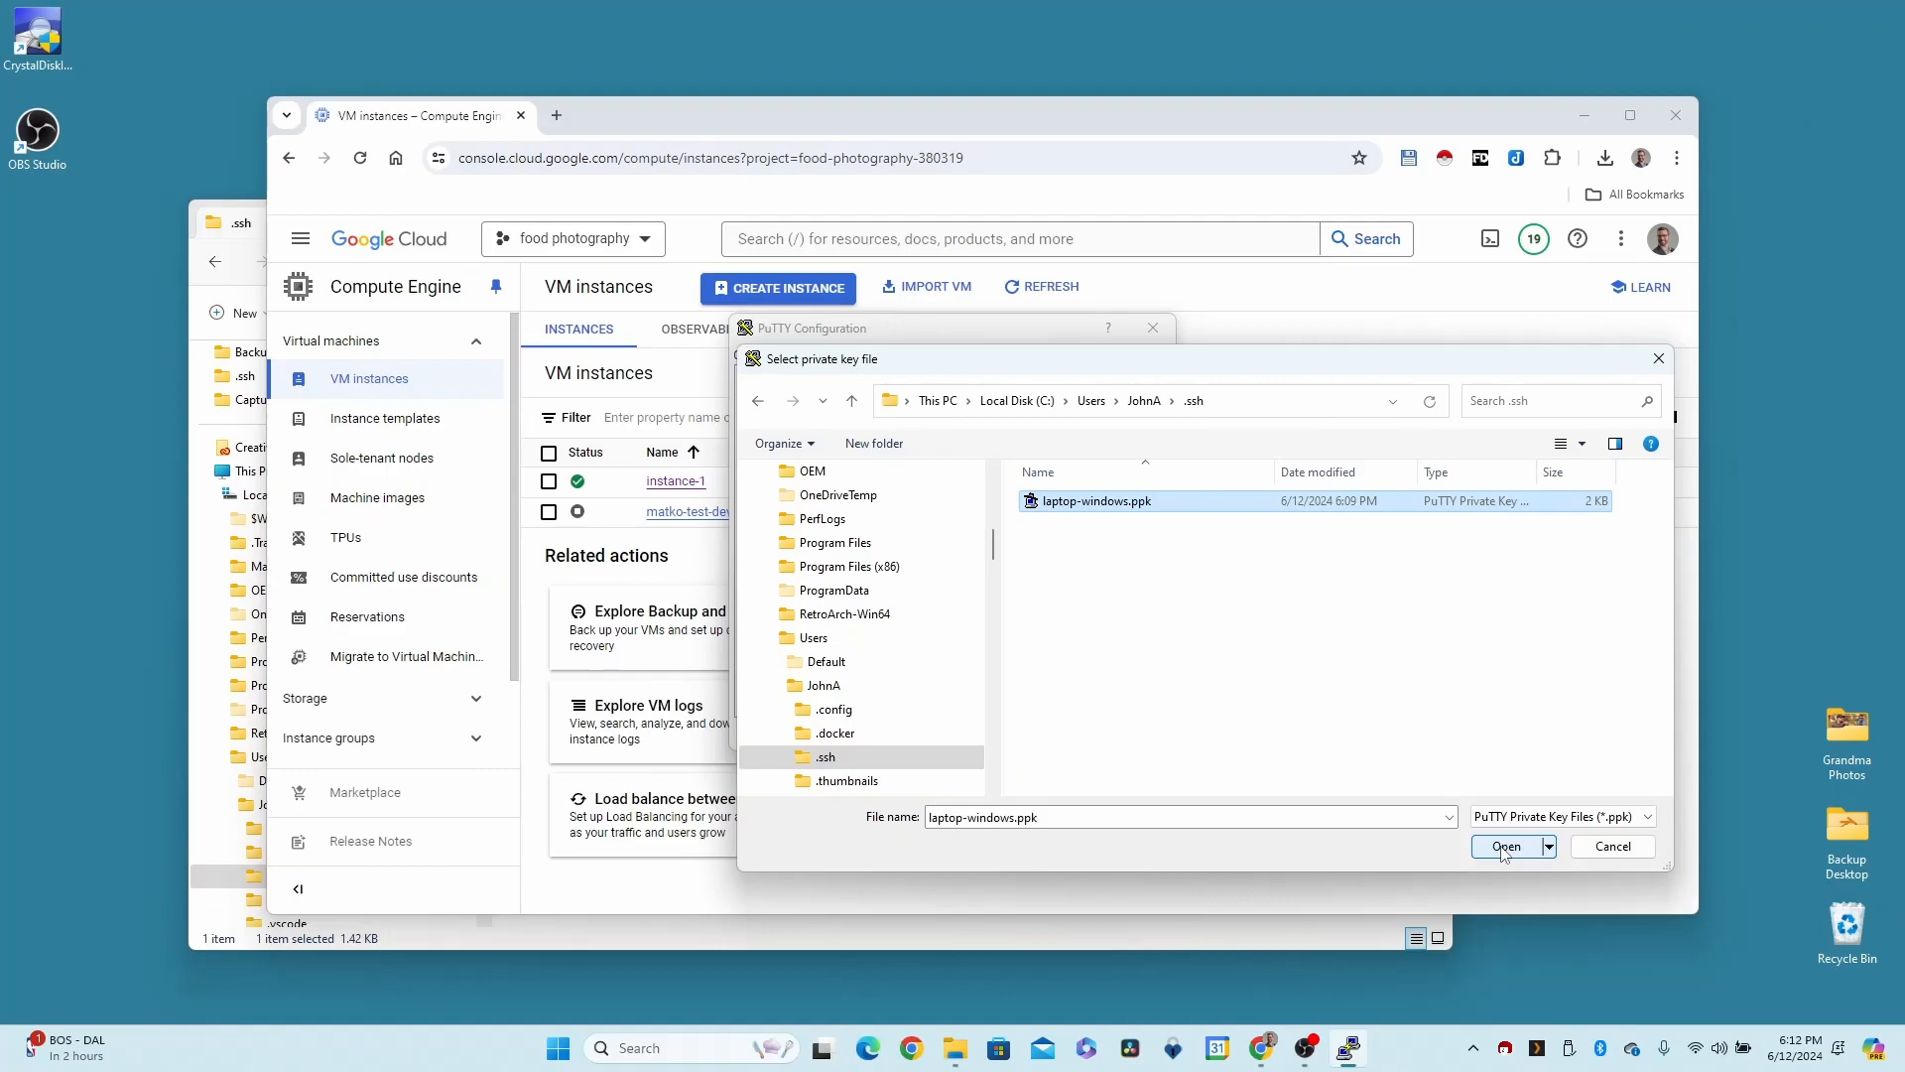
pyautogui.click(1504, 845)
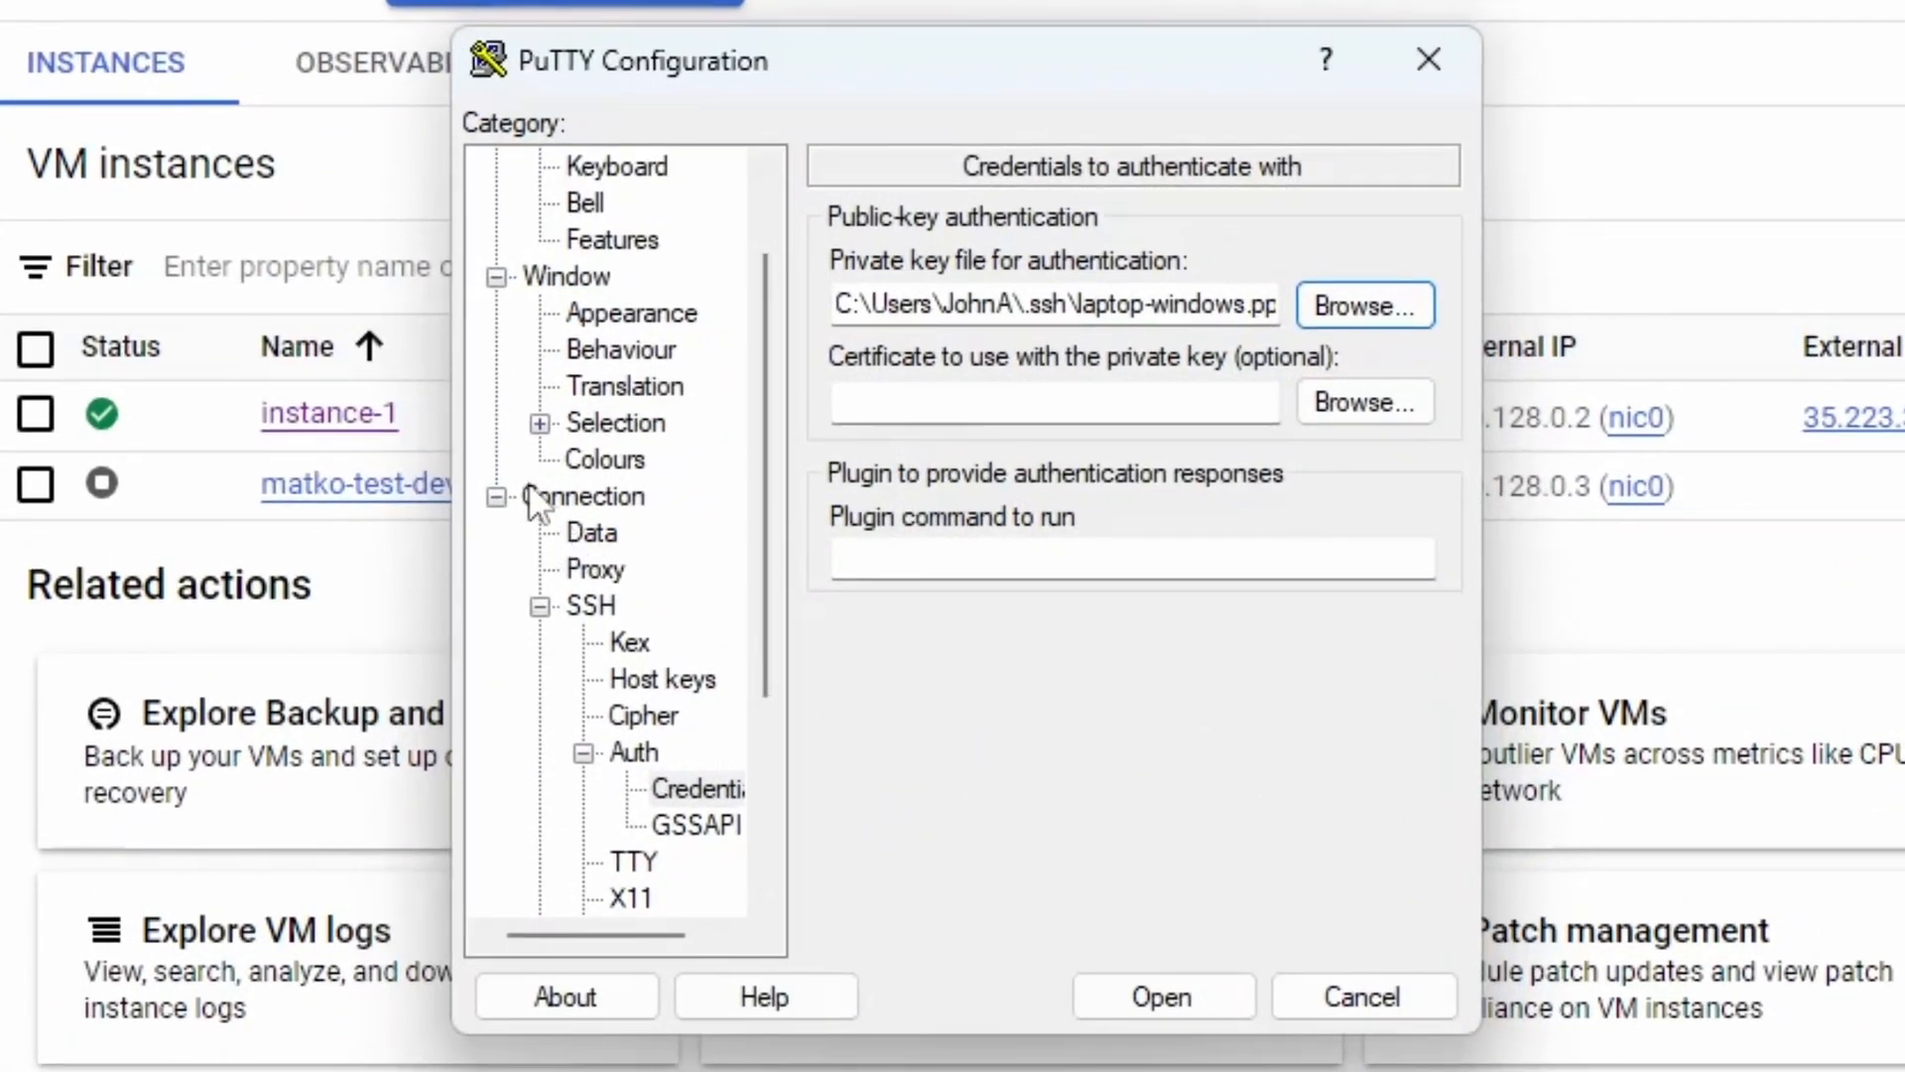
# In Connection > Data, replace the auto-login username windowslaptop with laptop-windows
pyautogui.click(591, 532)
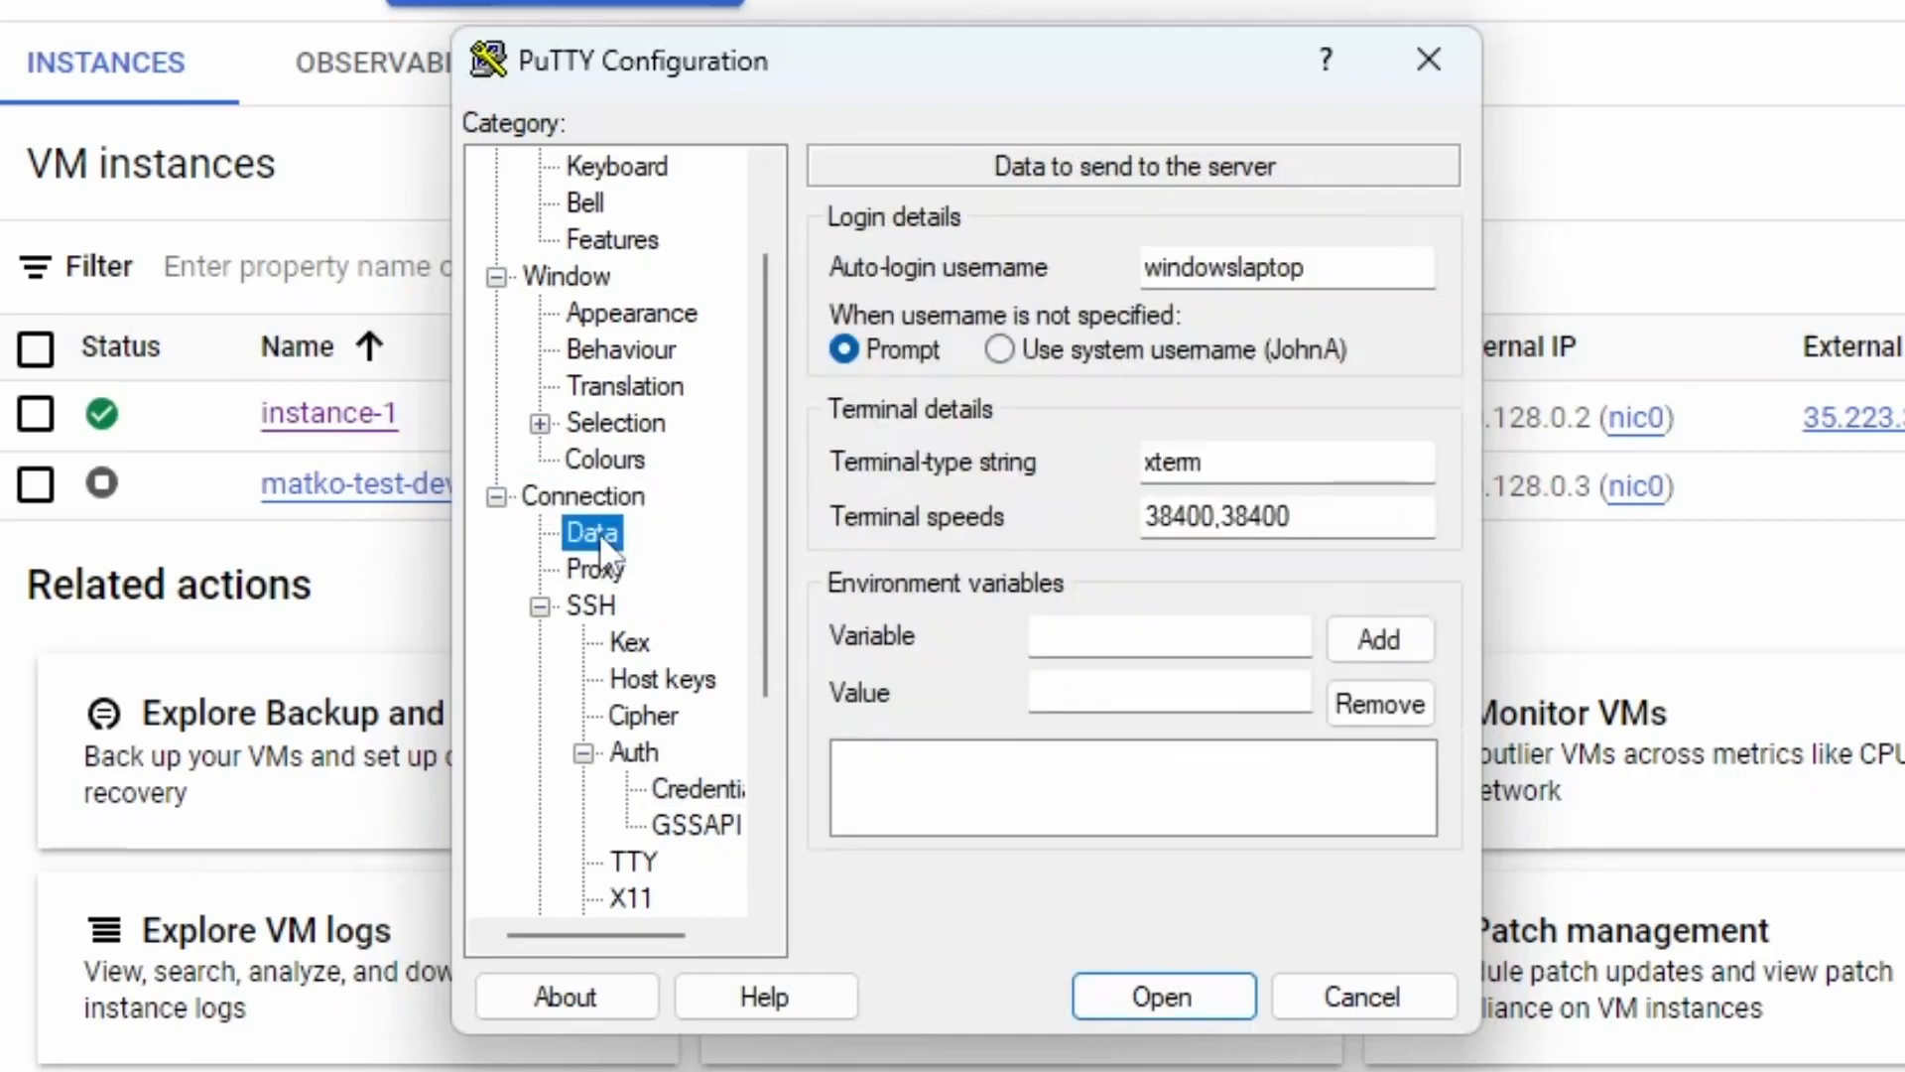
pyautogui.tripleClick(1284, 268)
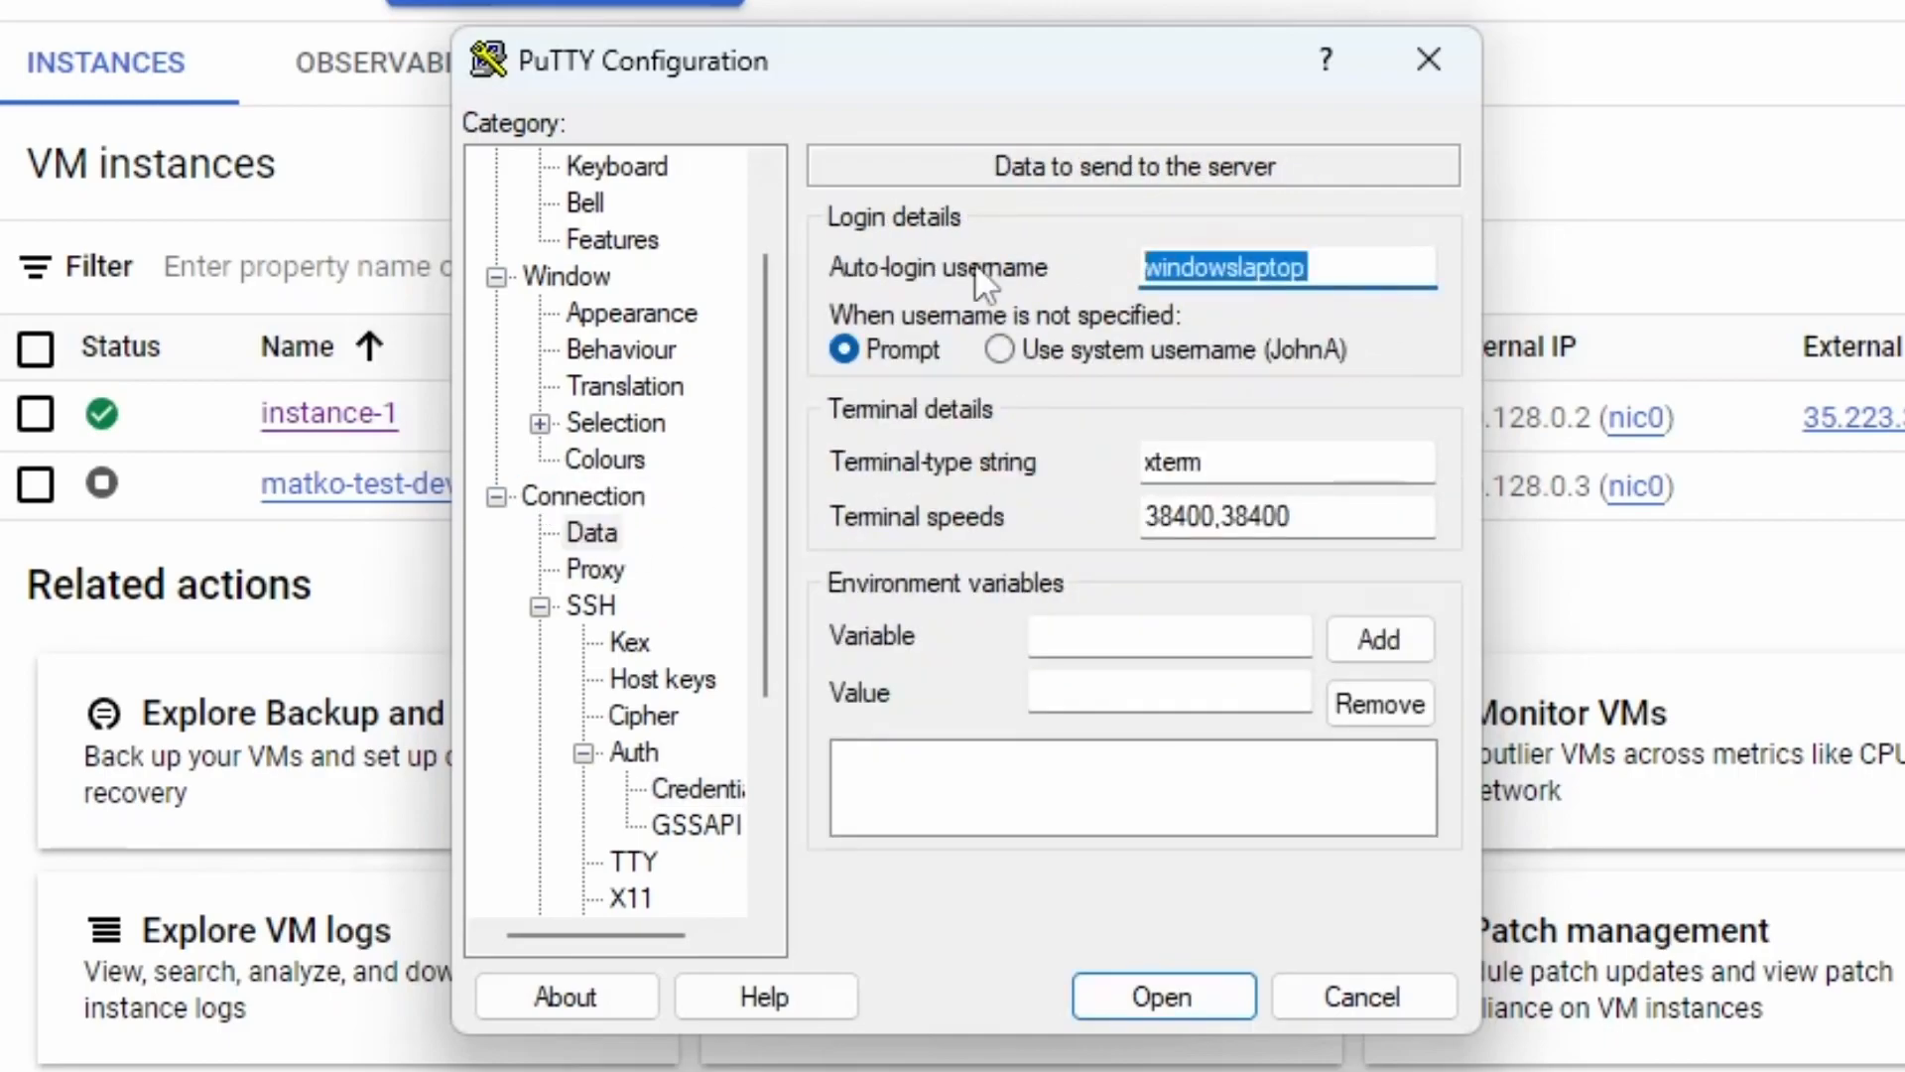
pyautogui.press('Delete')
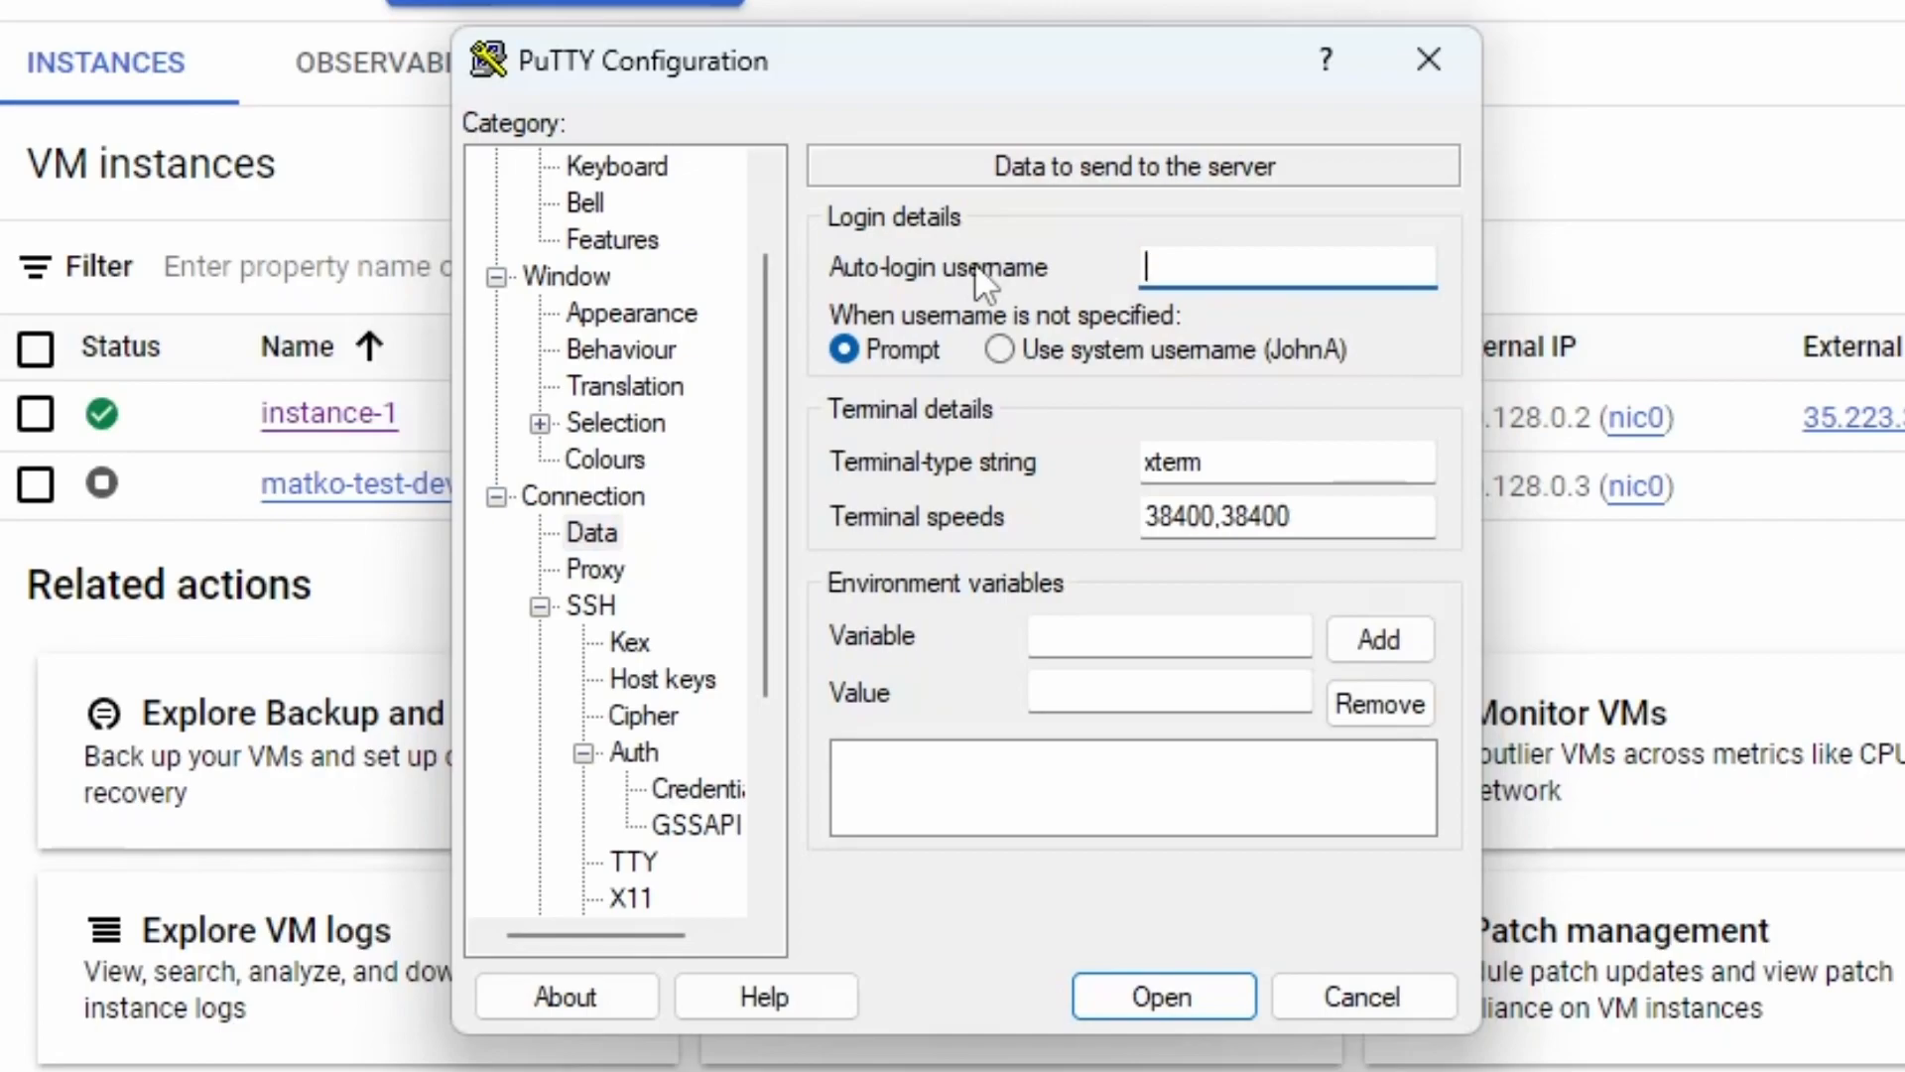
pyautogui.write('lapto')
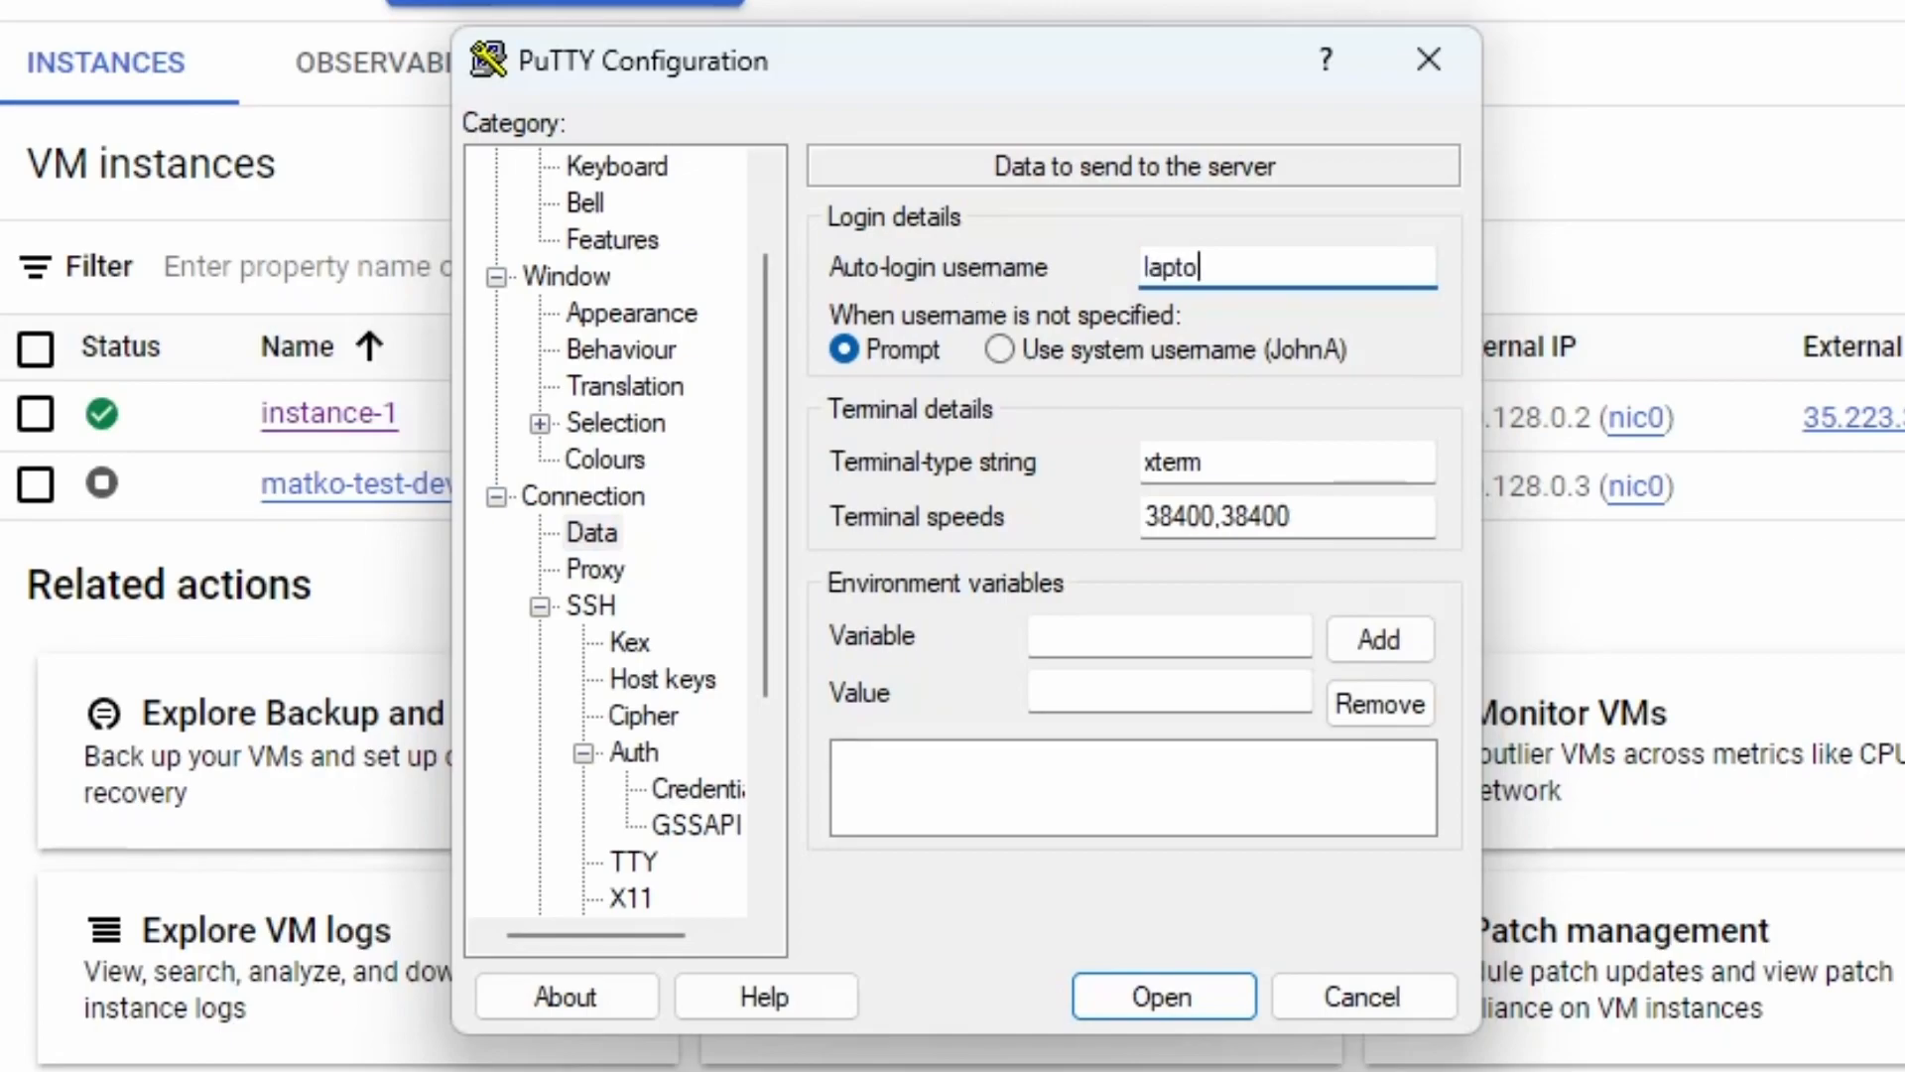
pyautogui.write('p-windo')
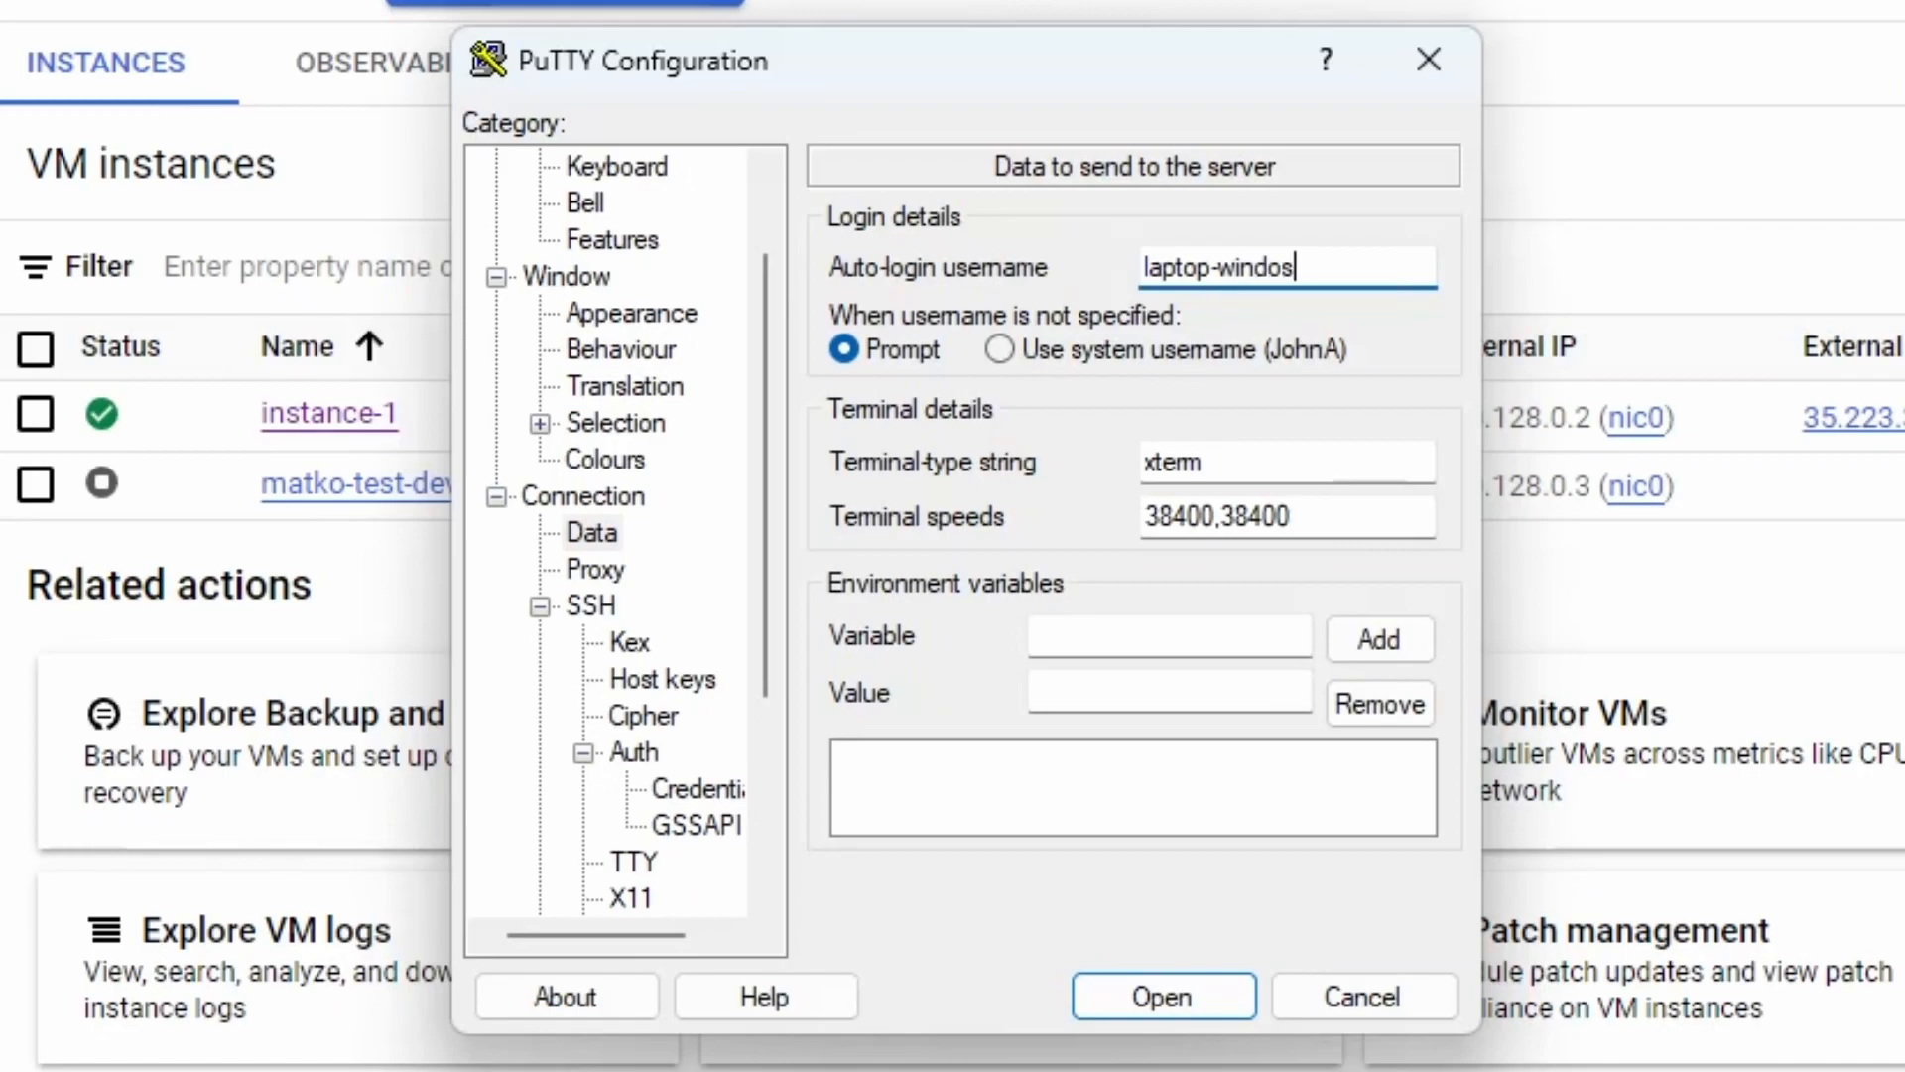
pyautogui.write('s')
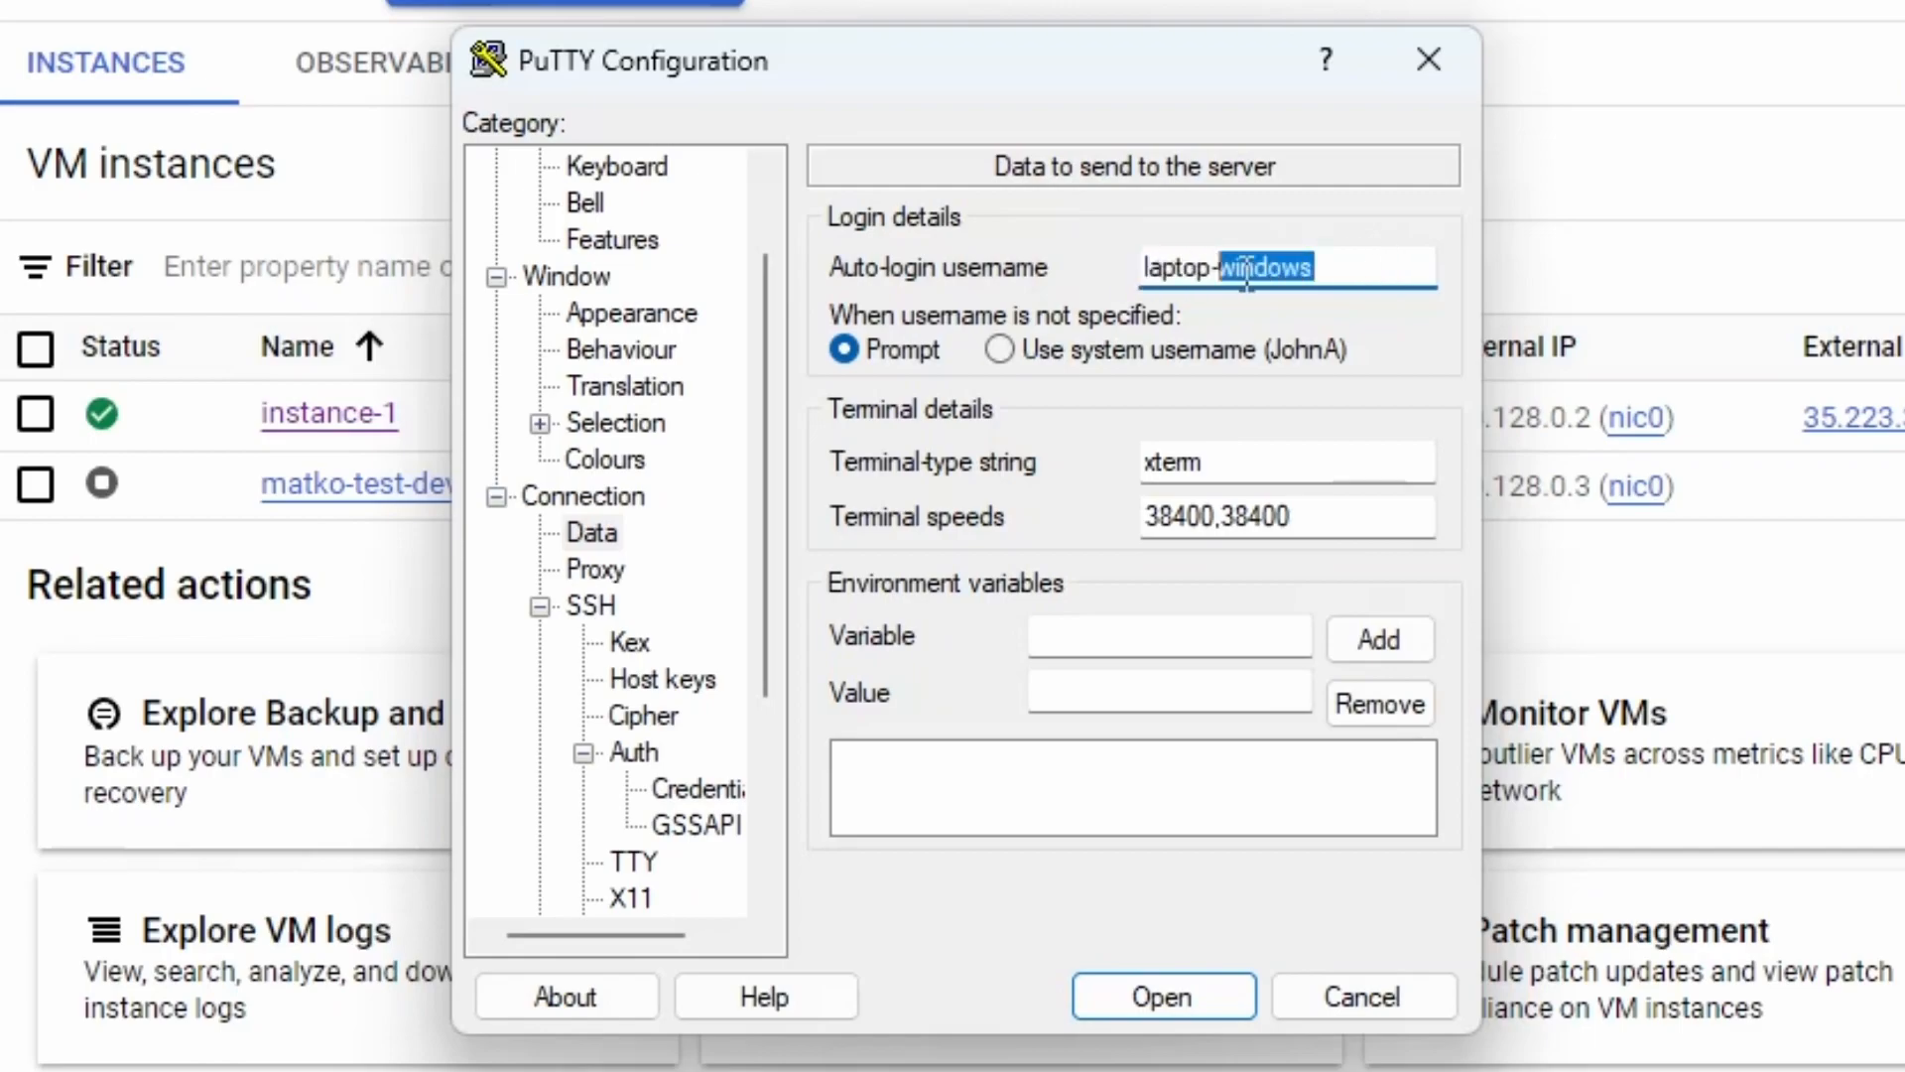
pyautogui.tripleClick(1284, 266)
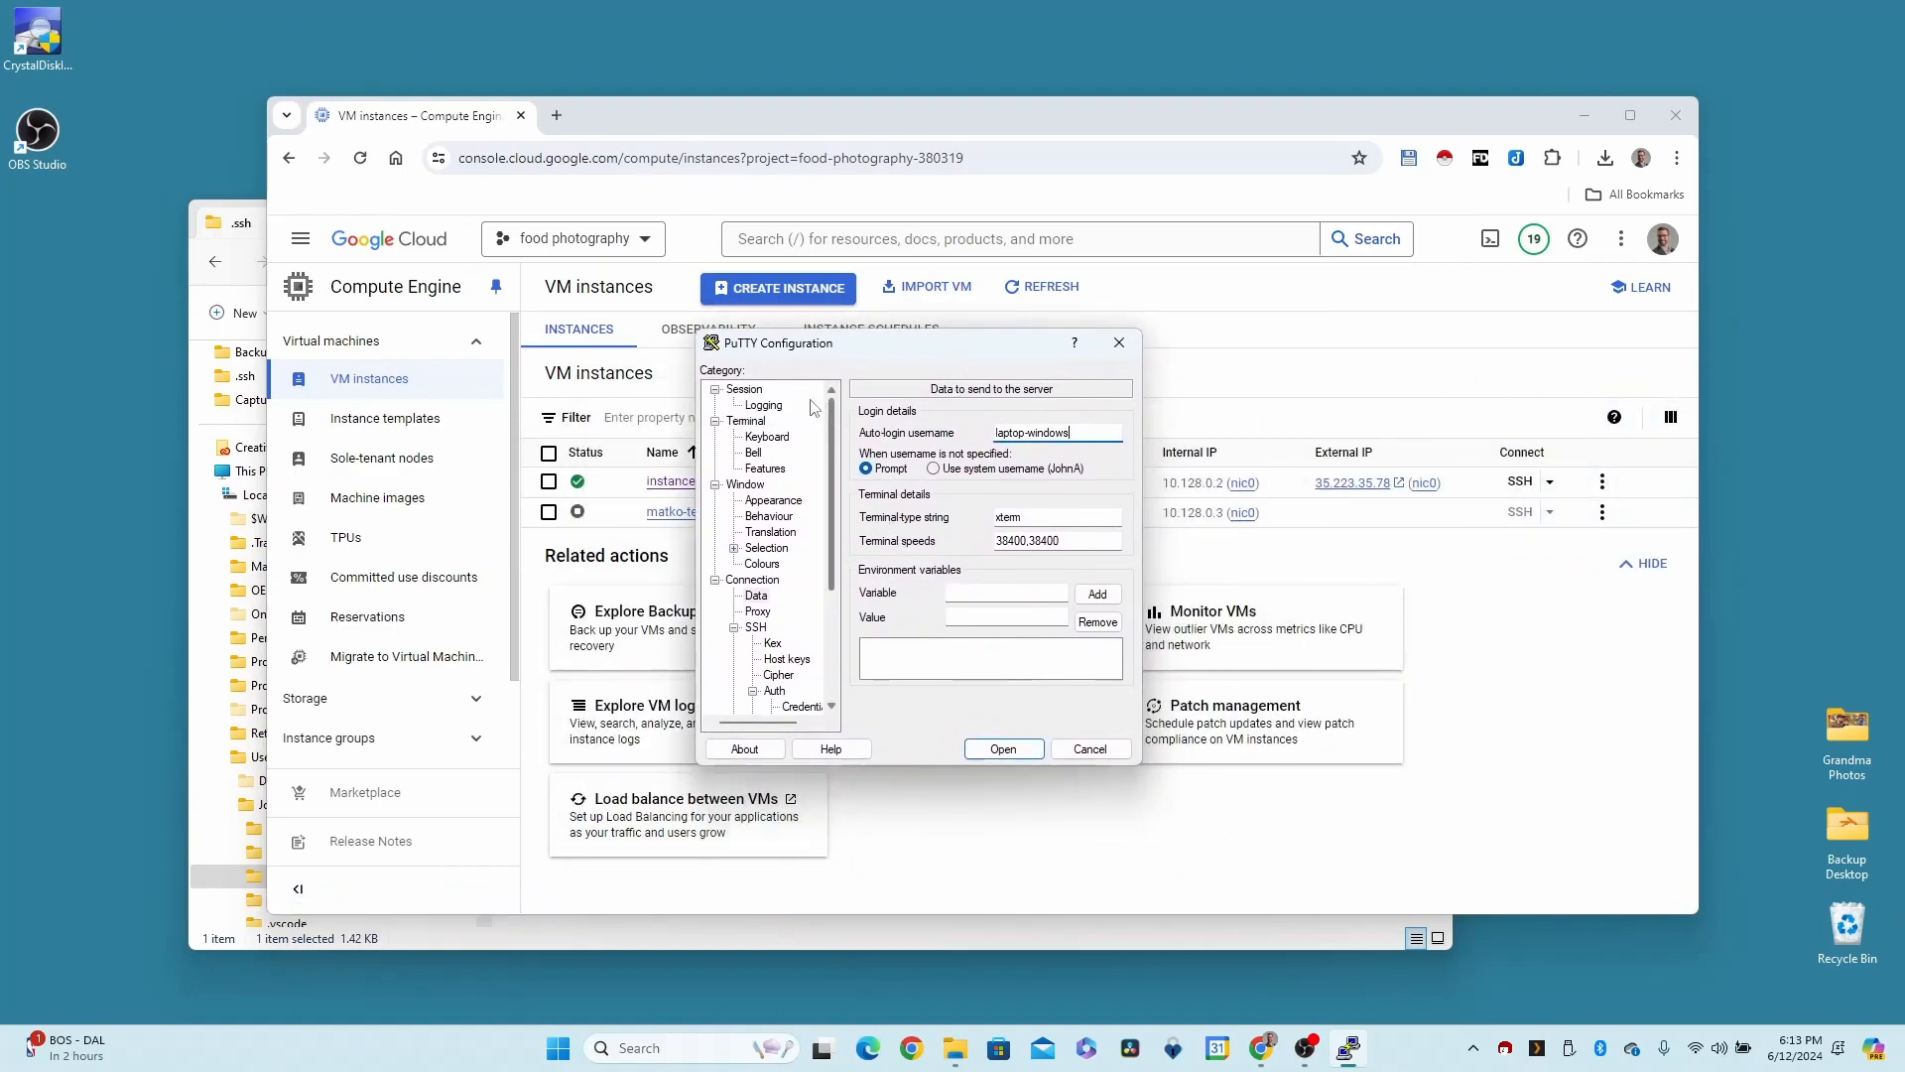
# On the Session page, save the settings as a session named laptop-windows-ubuntuserver
pyautogui.click(744, 387)
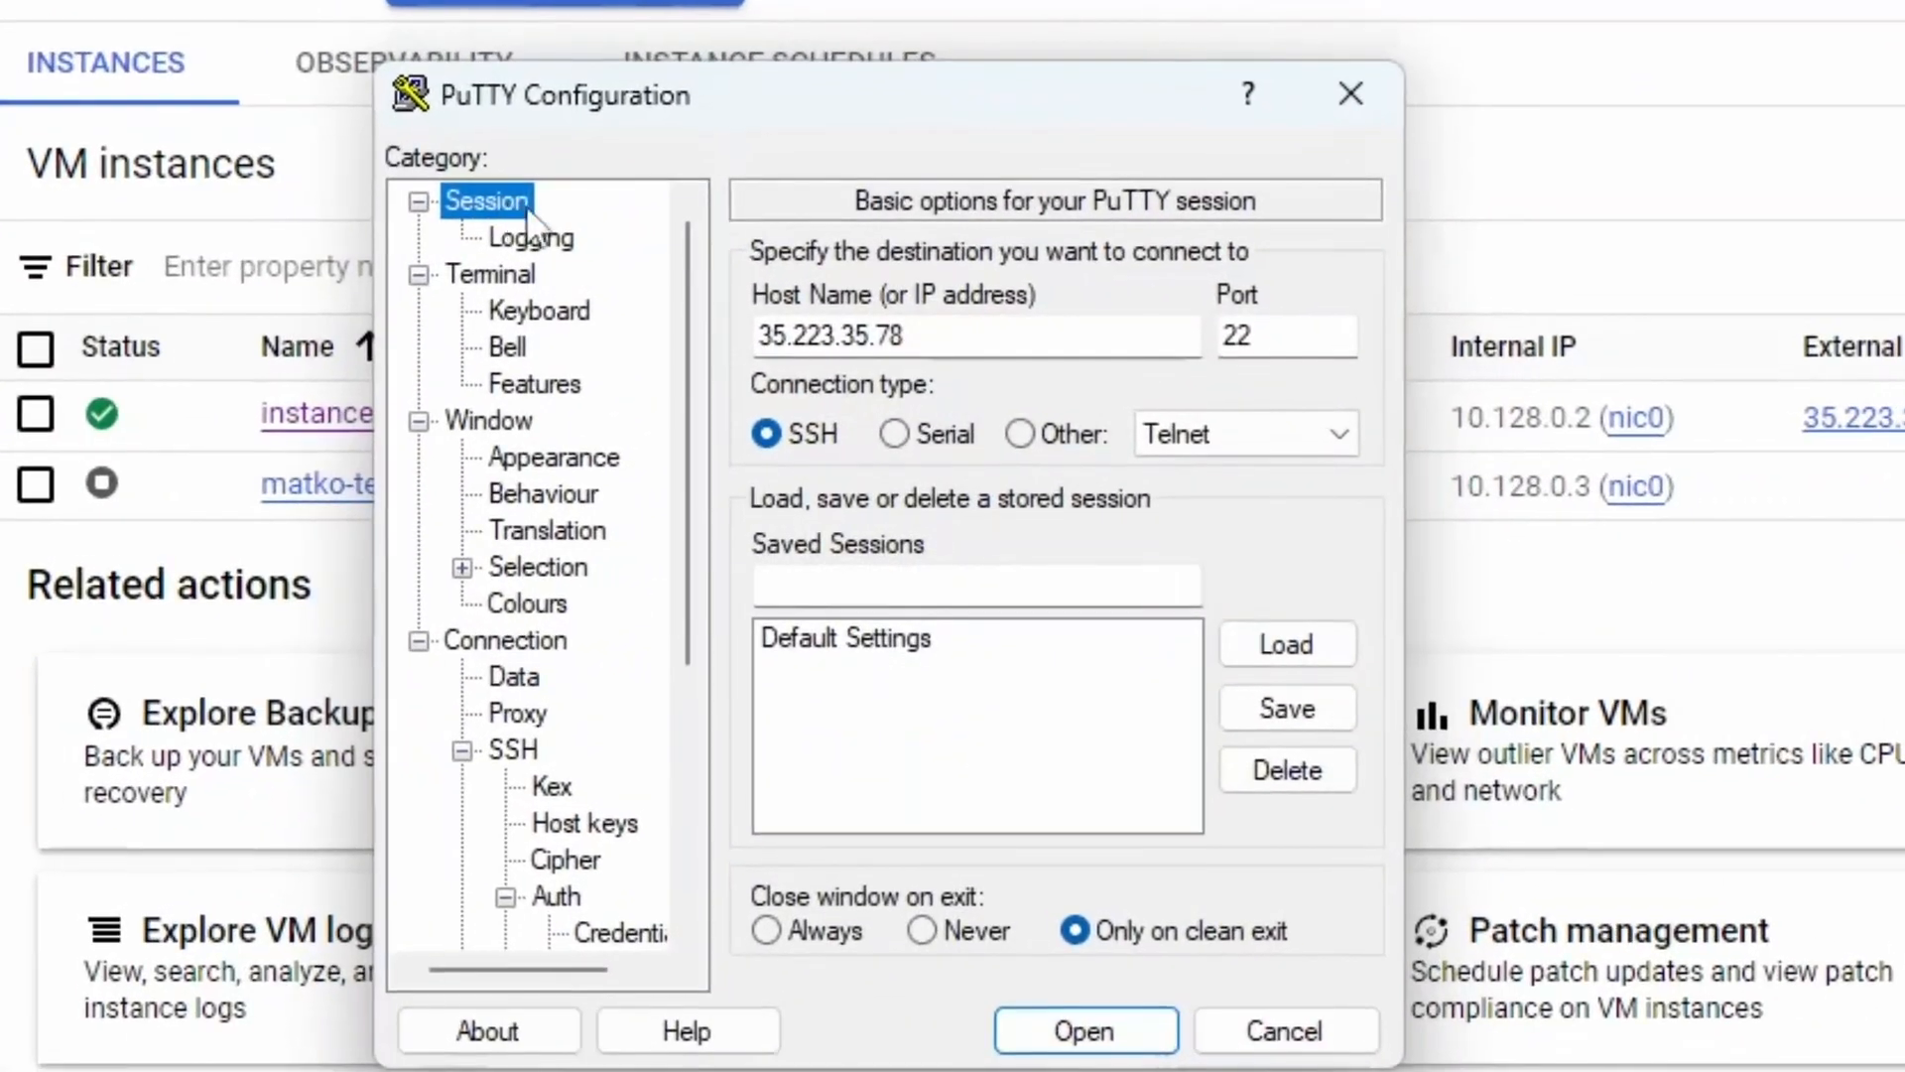
pyautogui.moveTo(704, 486)
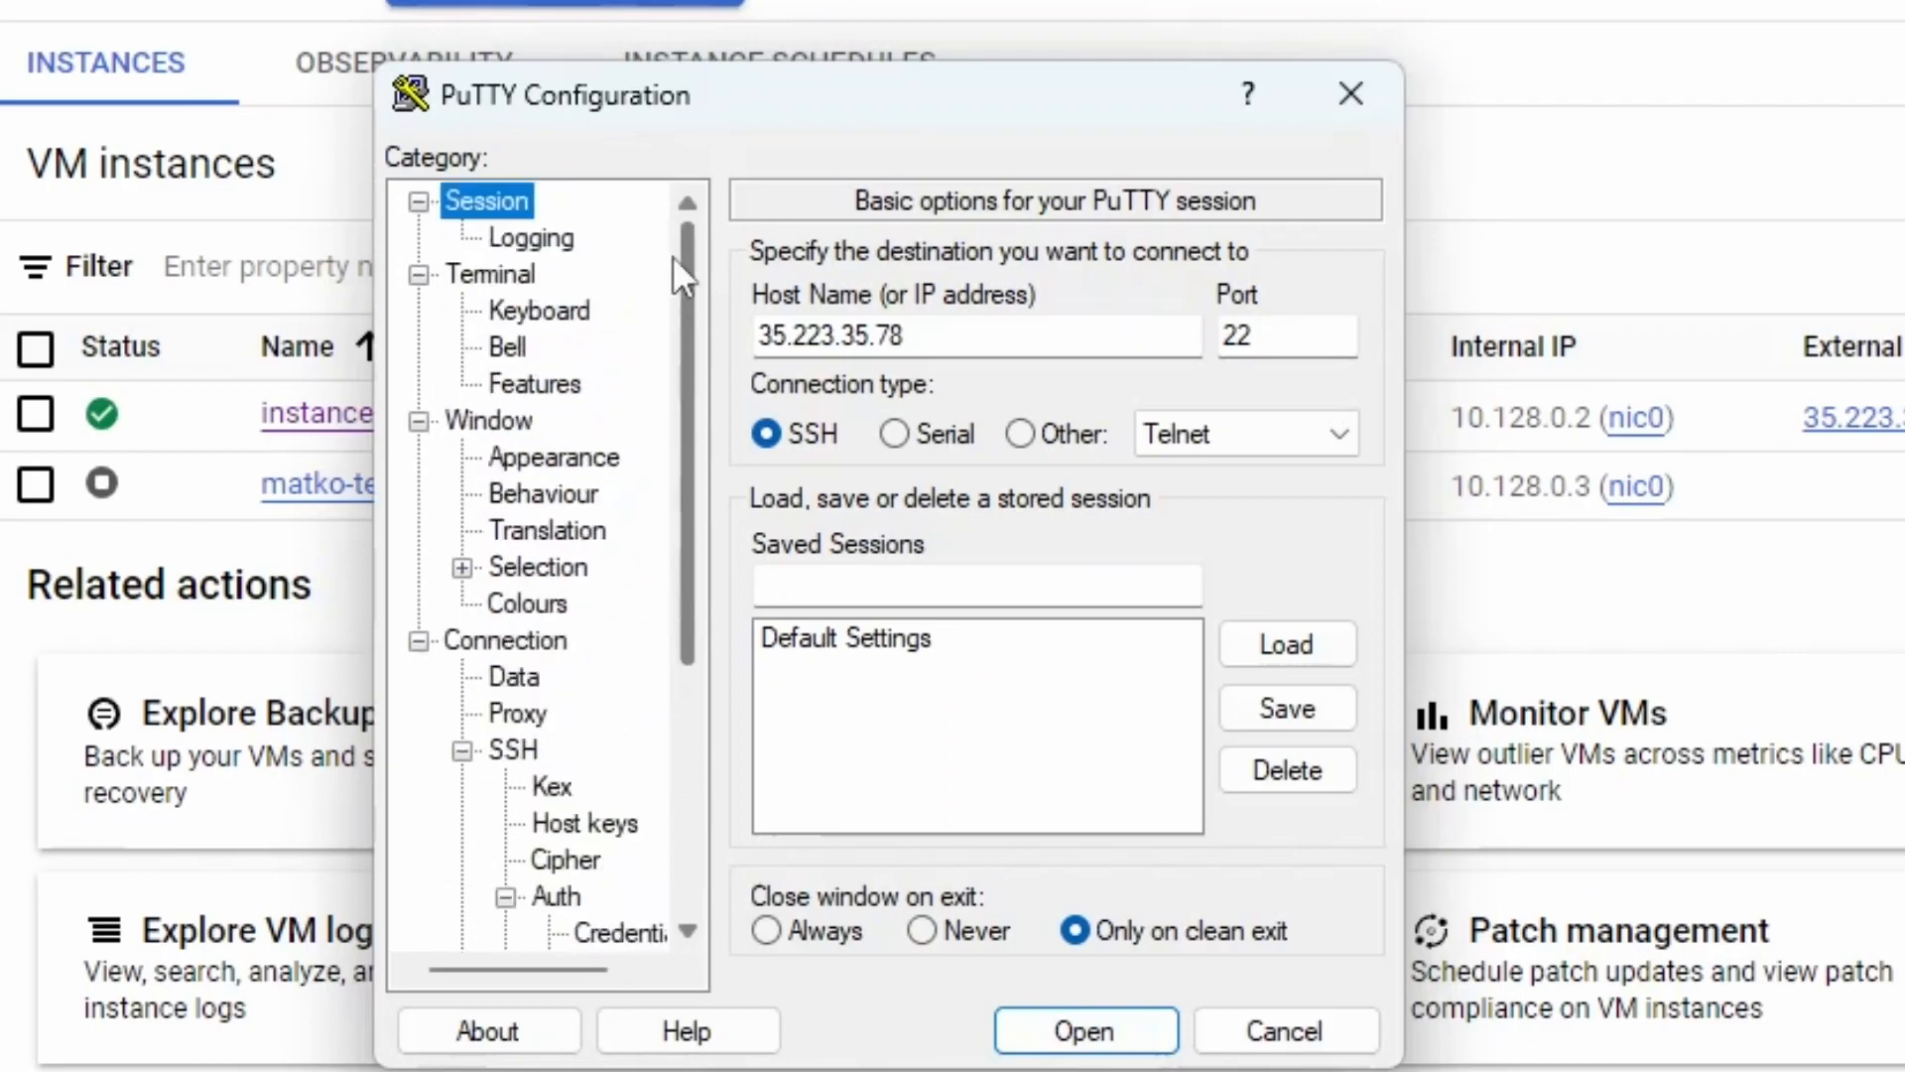
pyautogui.moveTo(643, 316)
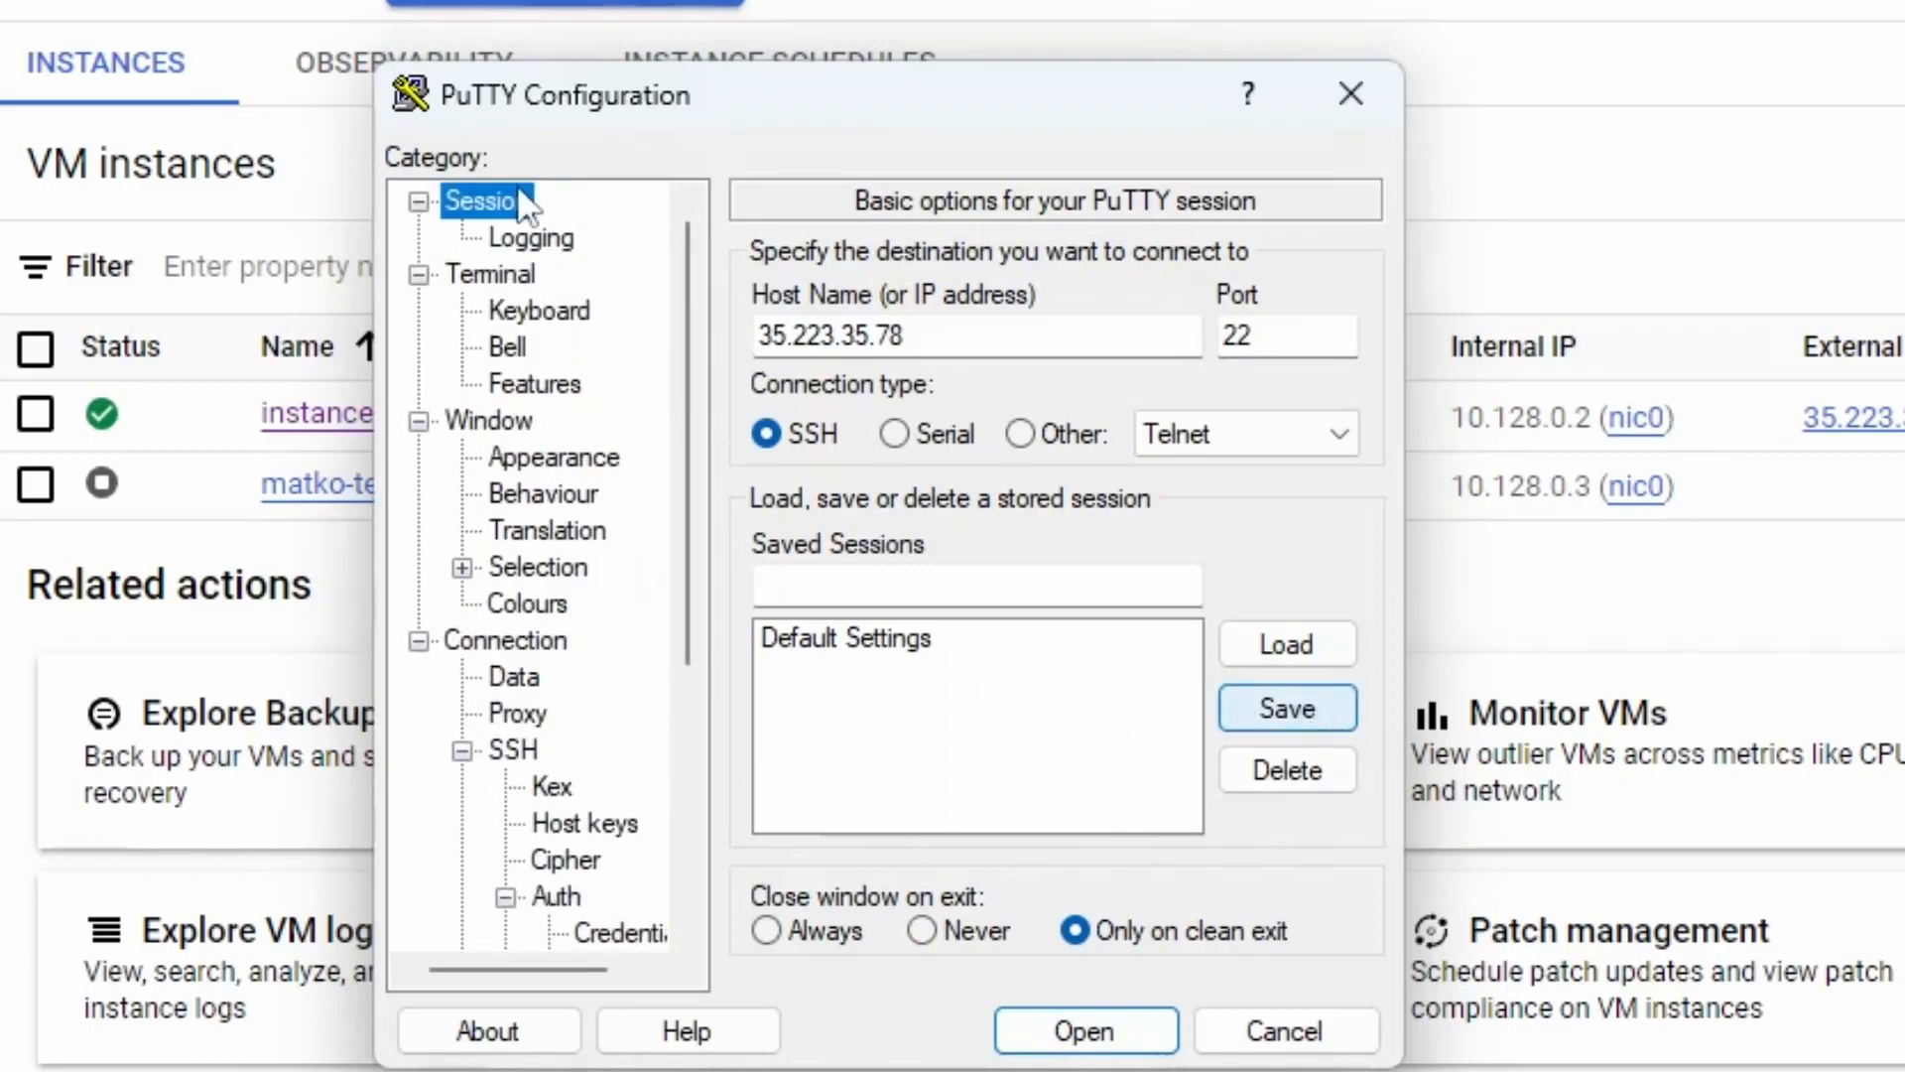
pyautogui.click(973, 583)
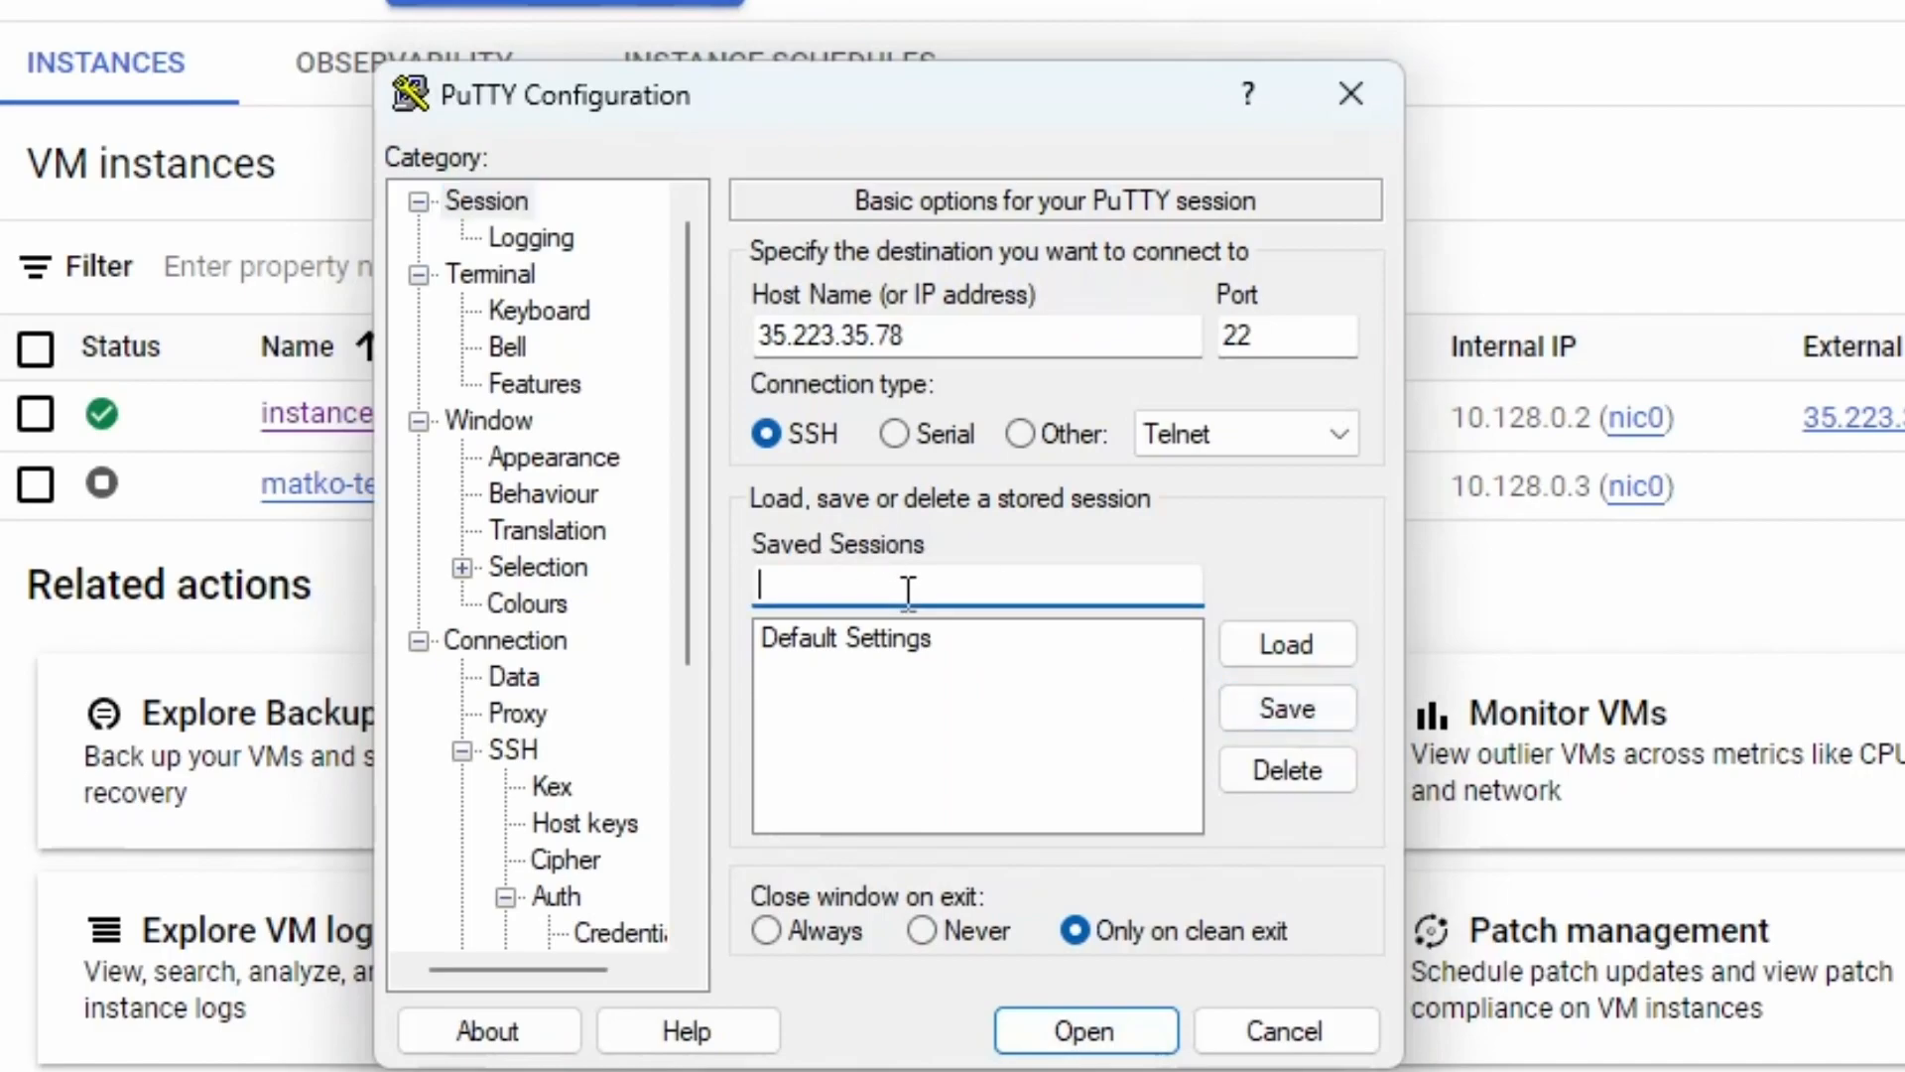
pyautogui.write('laptop-')
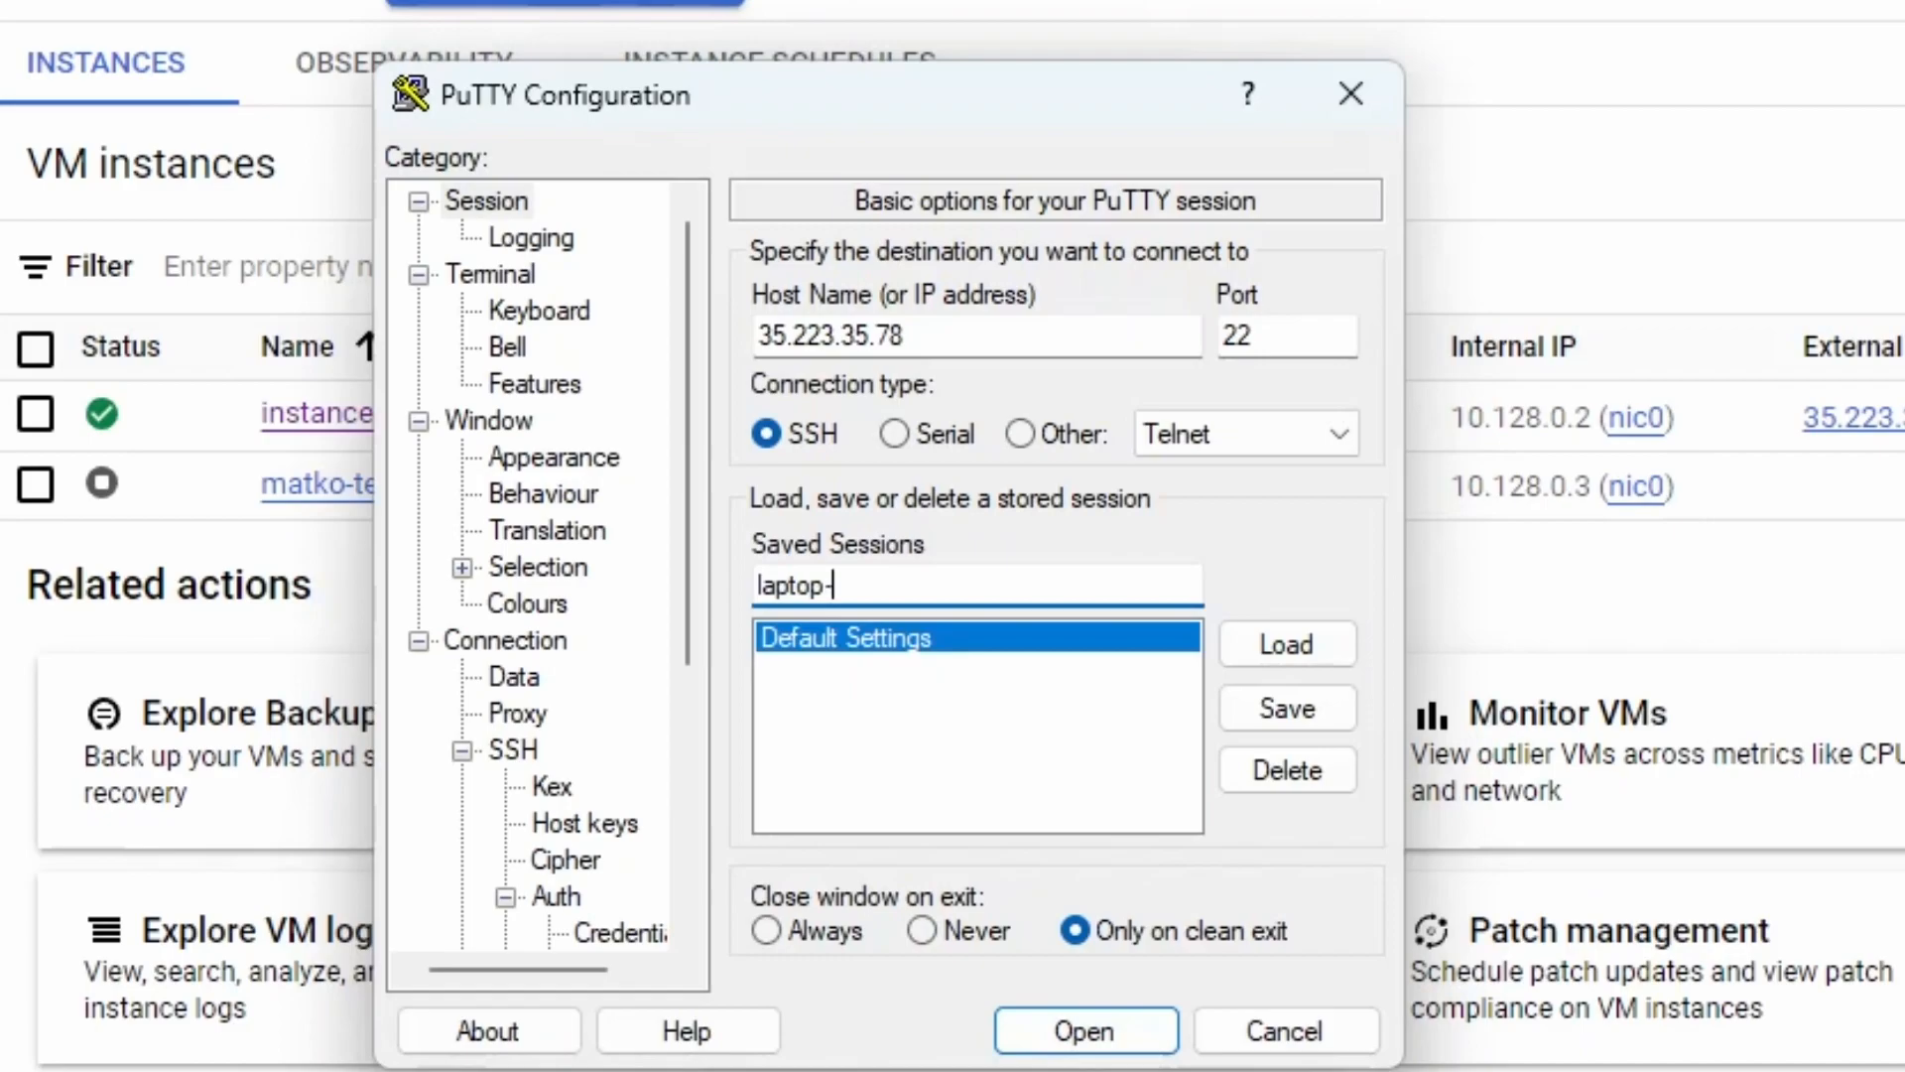
pyautogui.write('wind')
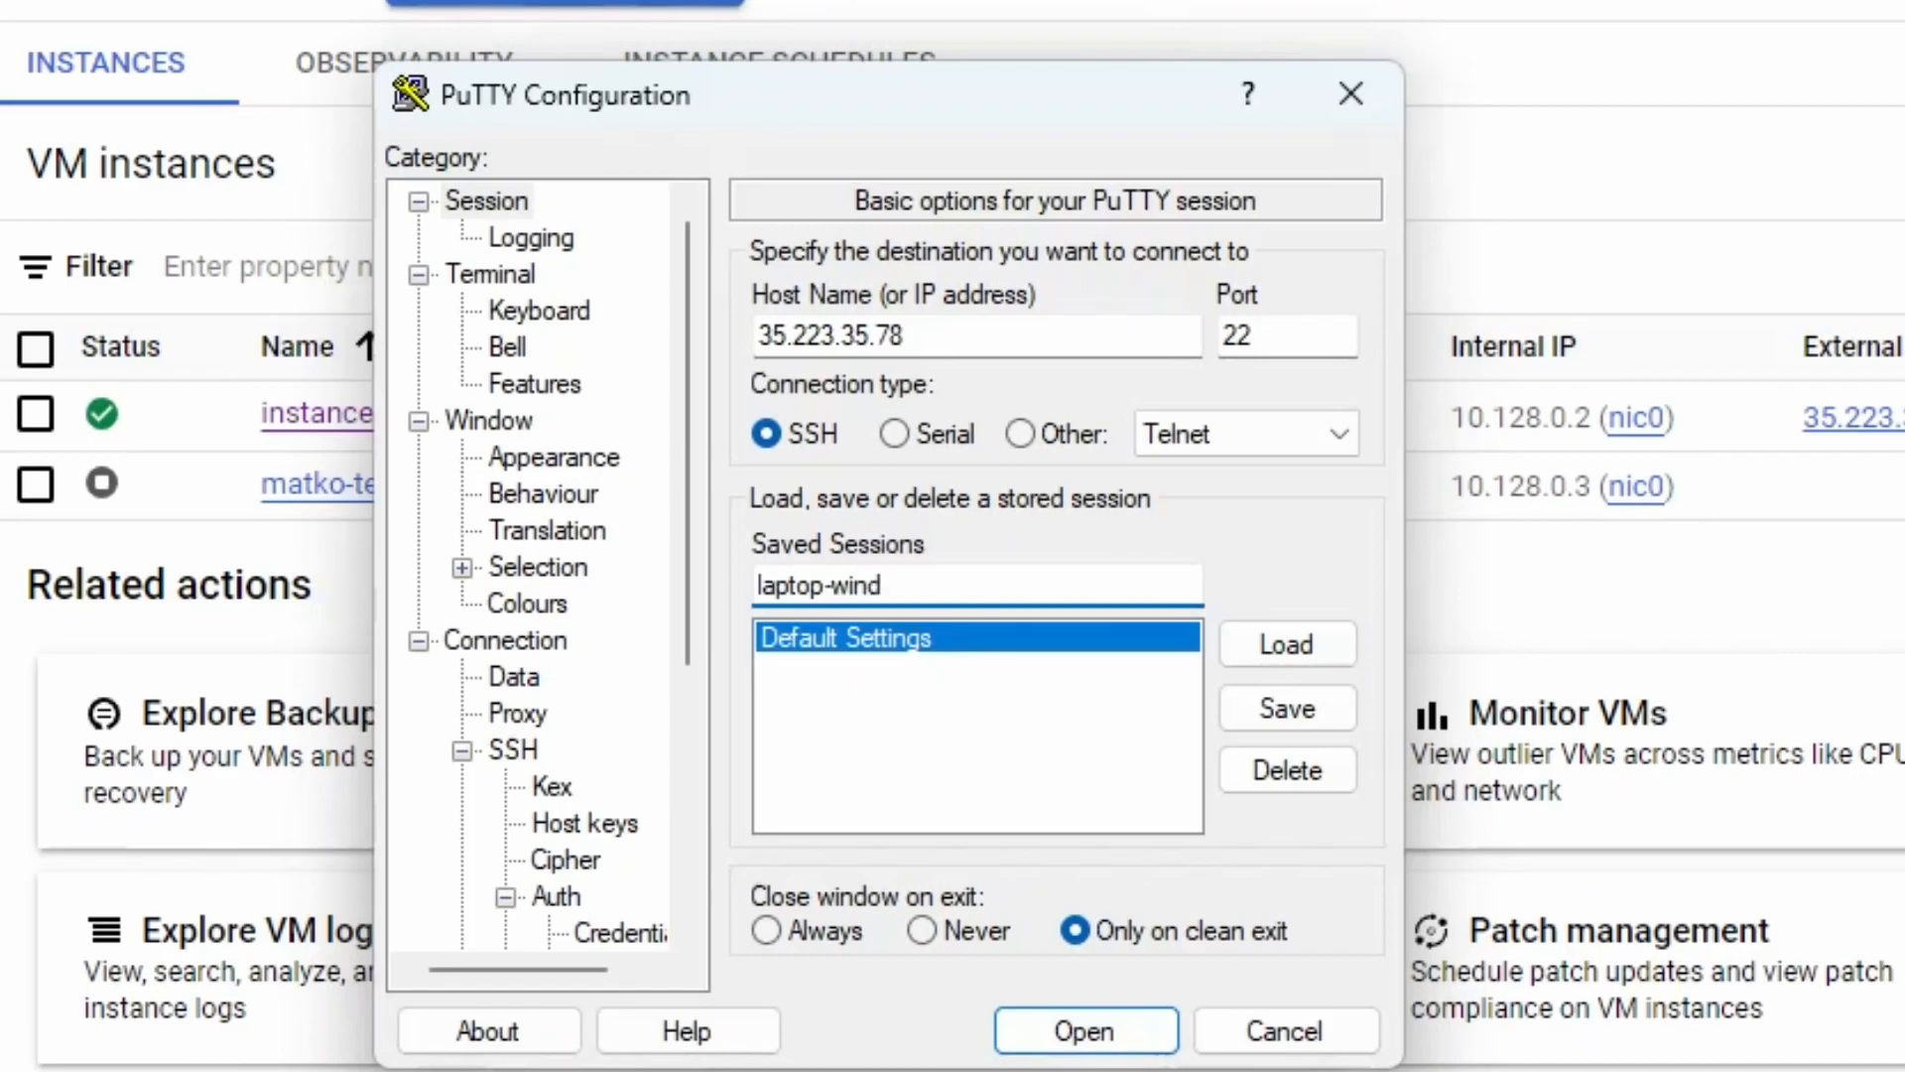
pyautogui.write('ows-')
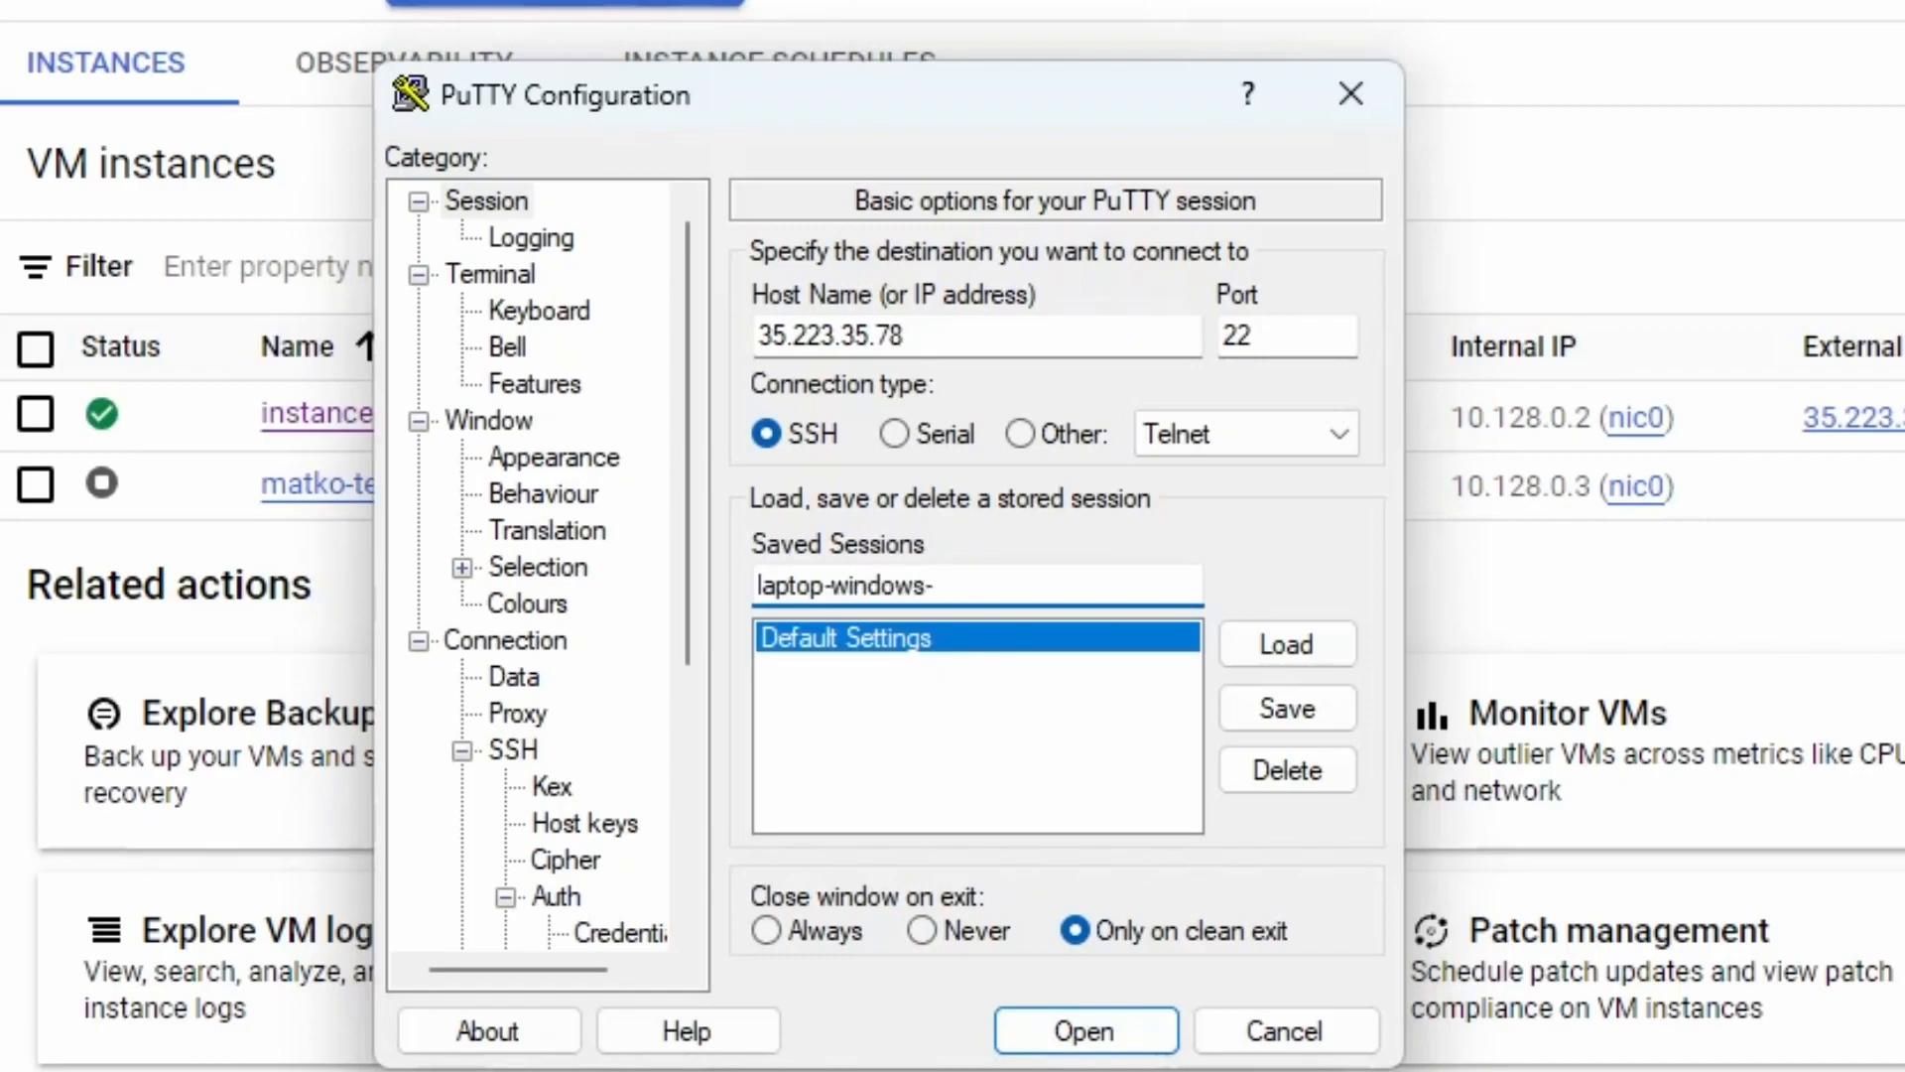
pyautogui.click(972, 584)
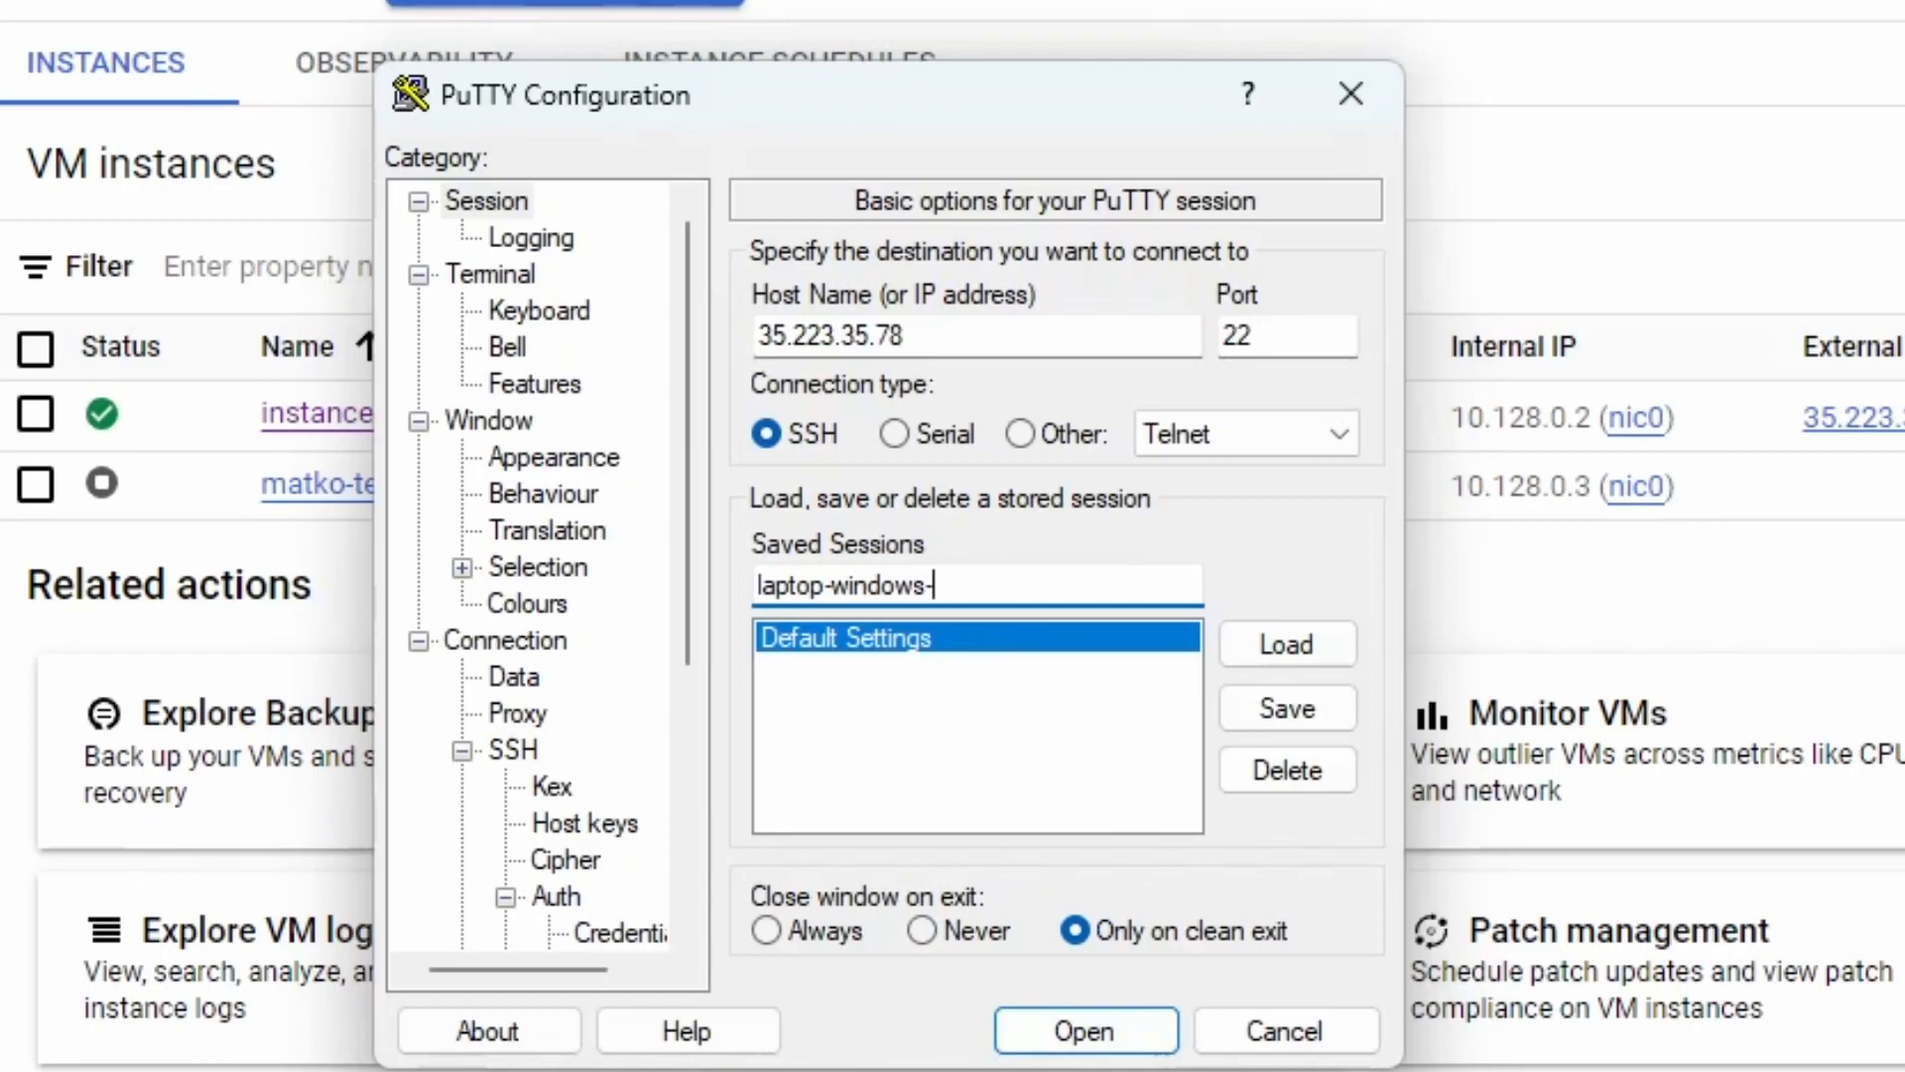
pyautogui.write('ubun')
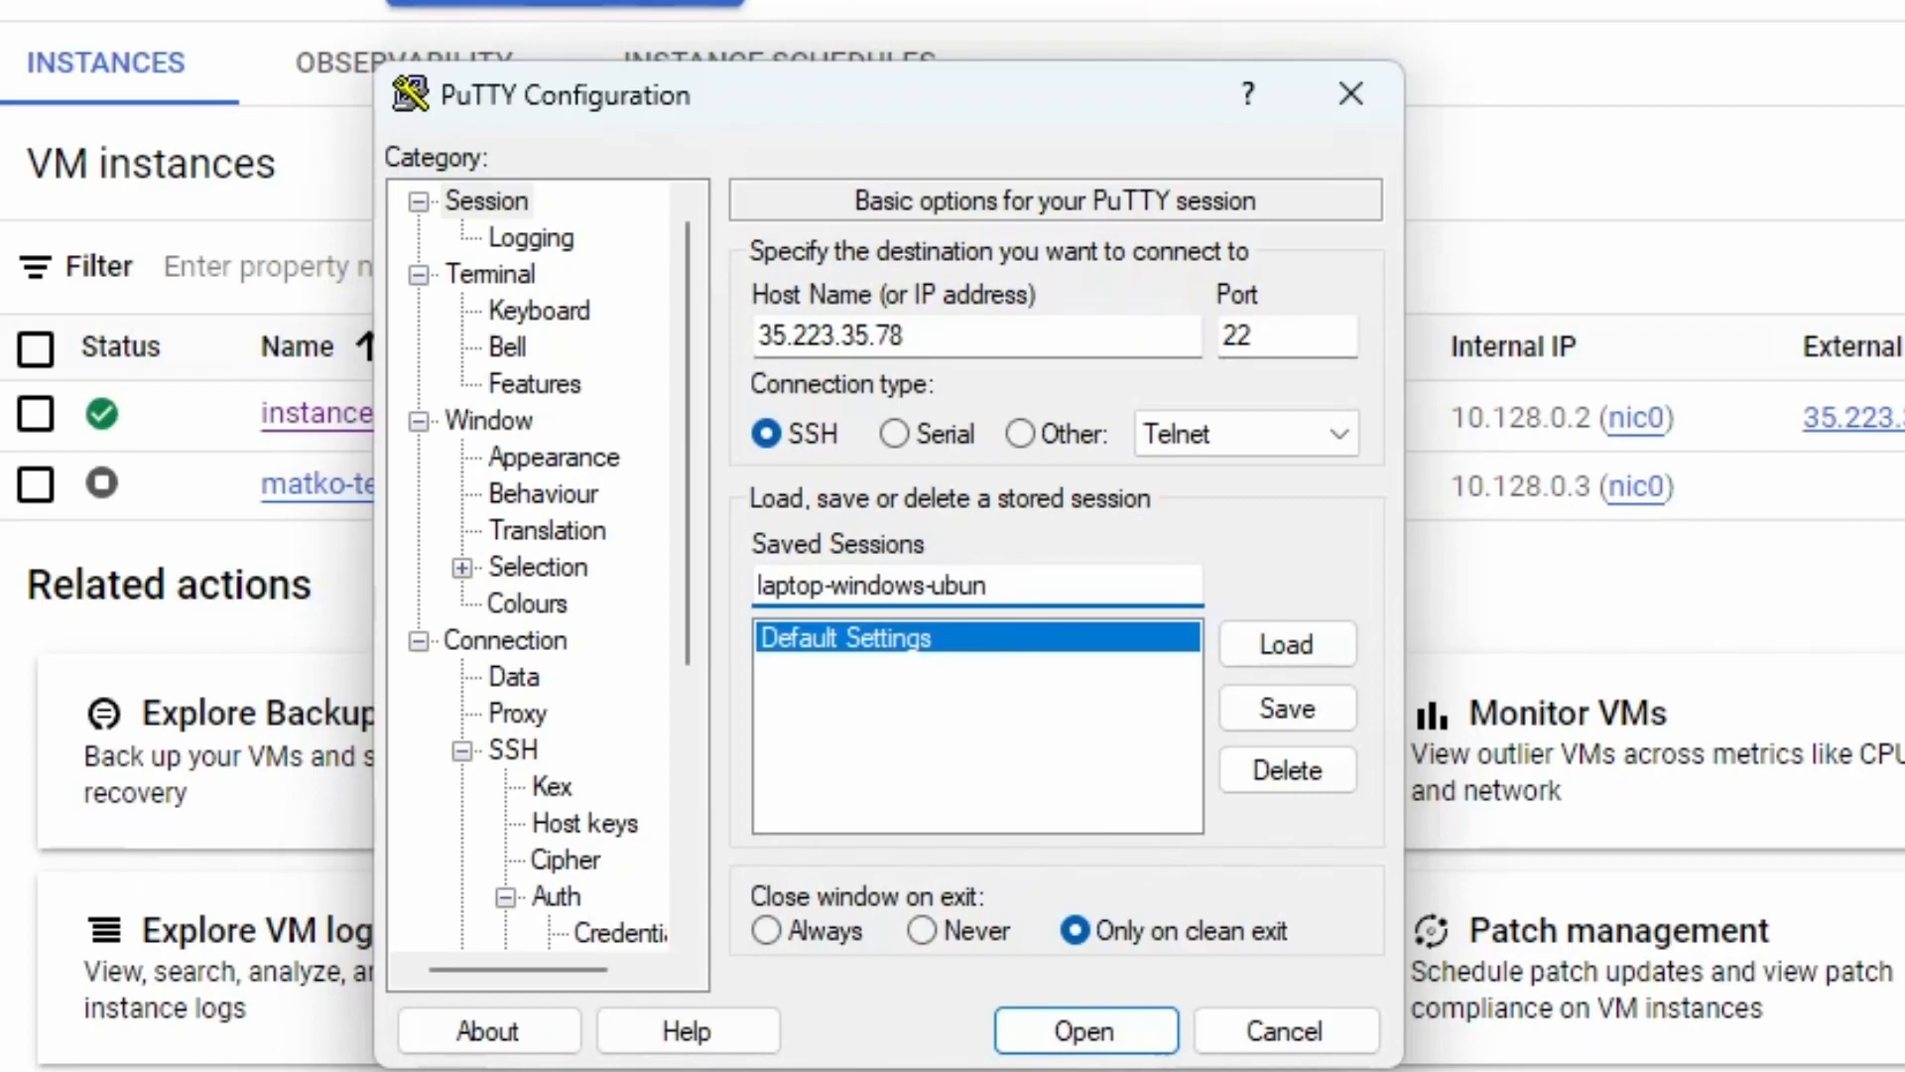
pyautogui.write('tuserver')
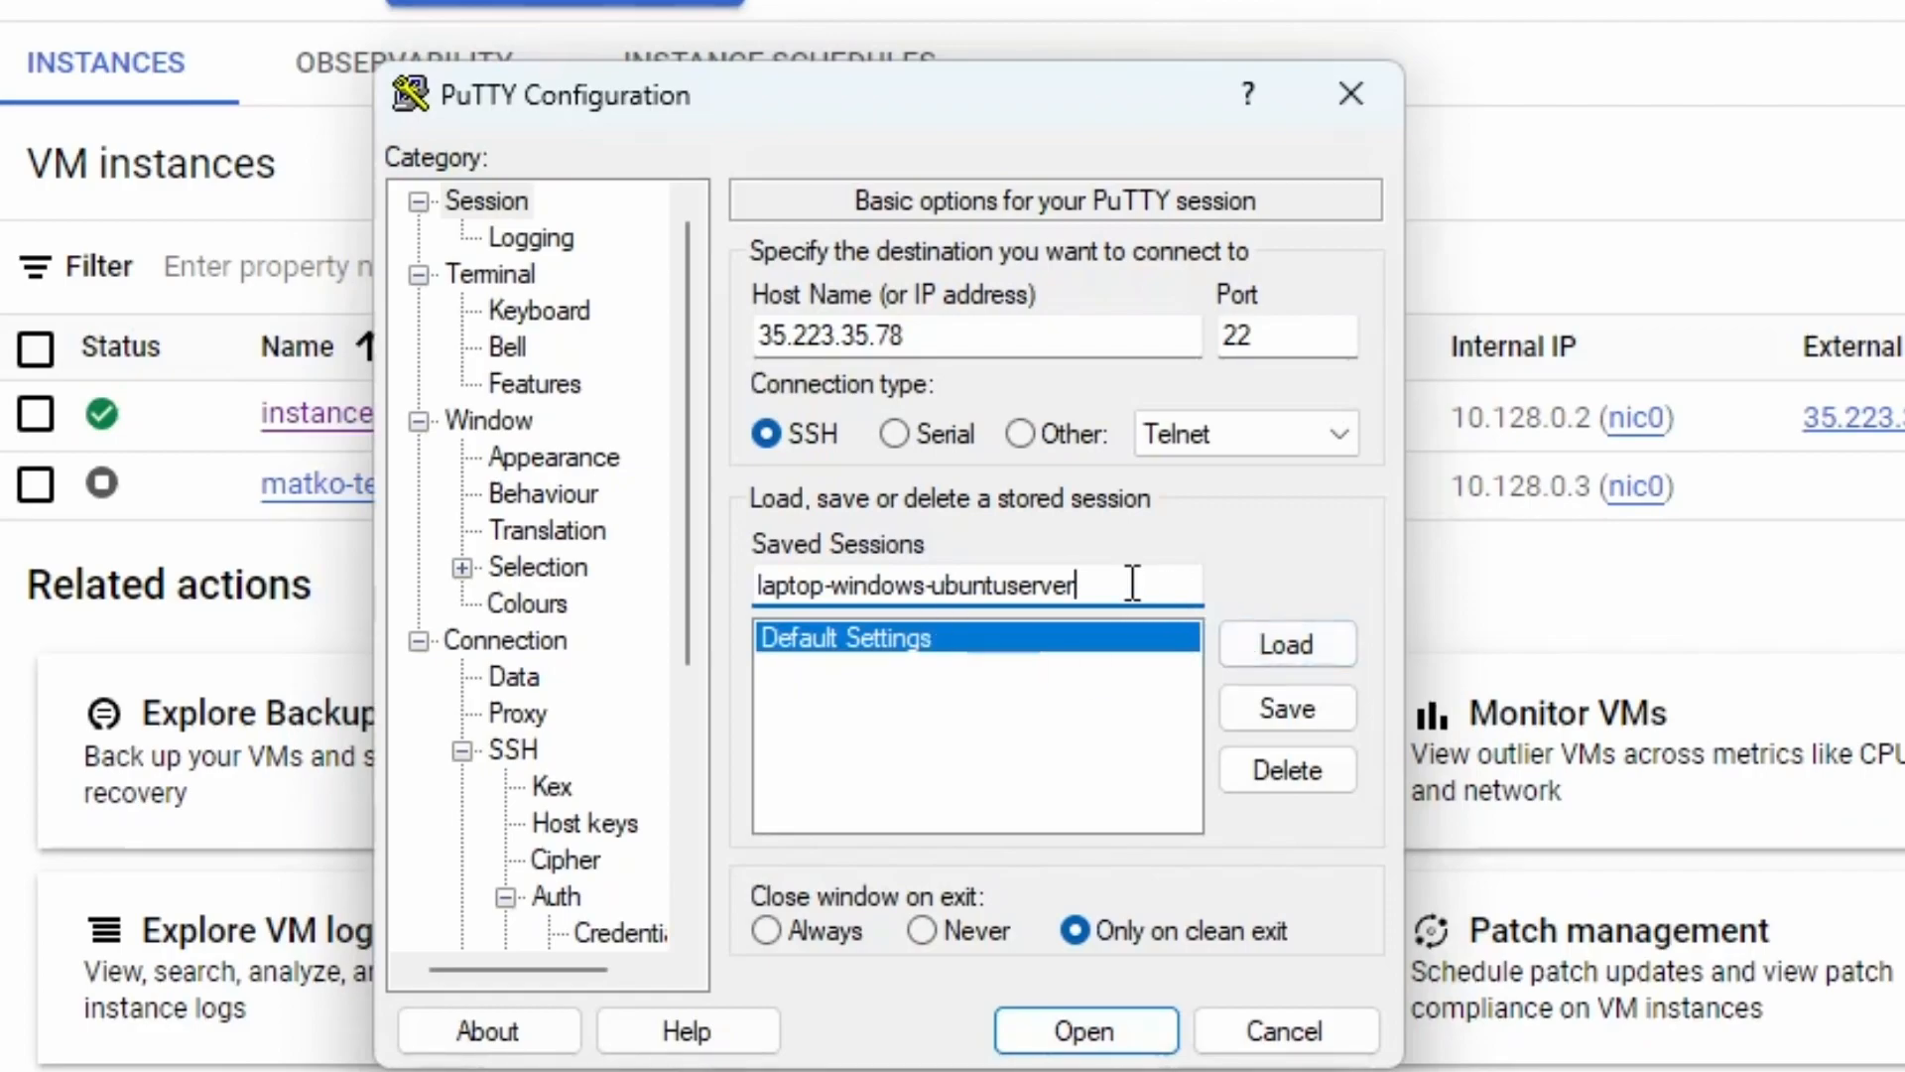
pyautogui.click(1286, 706)
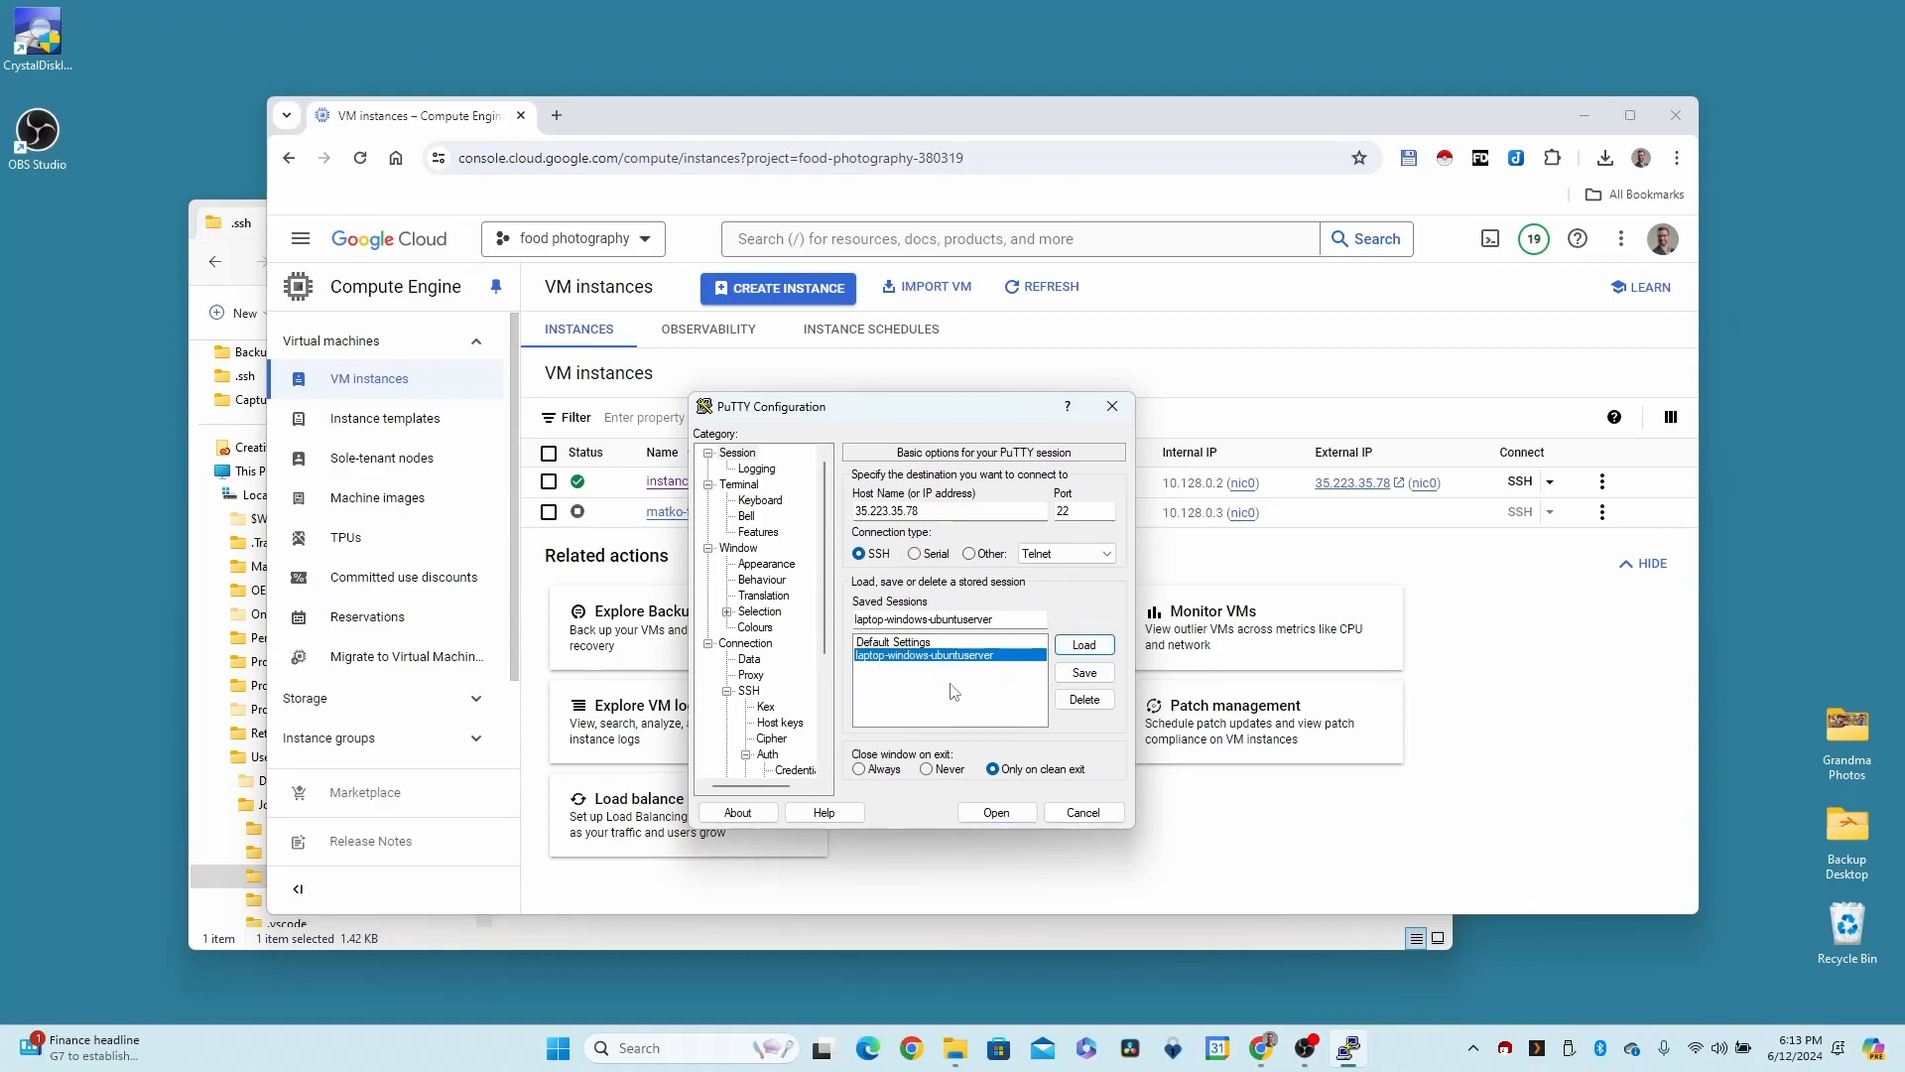
# Open the SSH connection to instance-1 and change to the root directory with 'cd /'
pyautogui.click(994, 812)
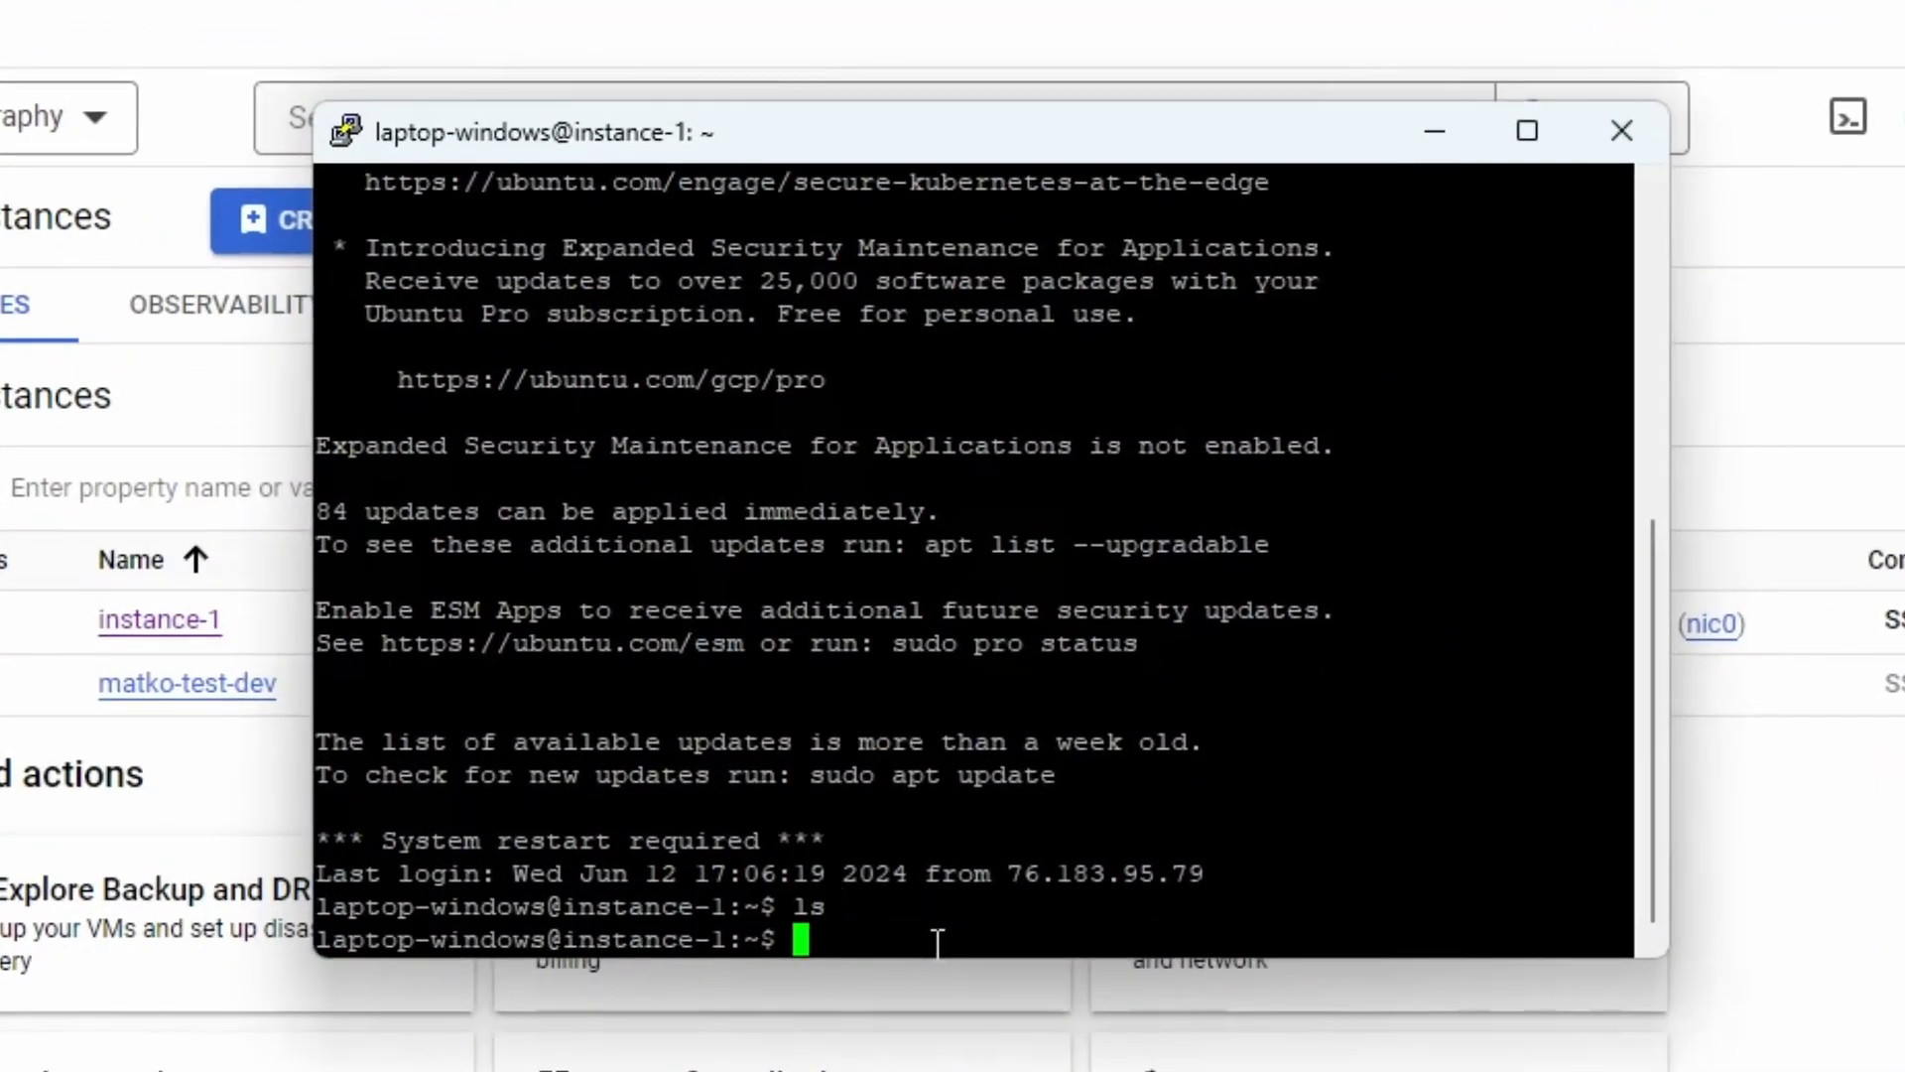
pyautogui.write('cd /')
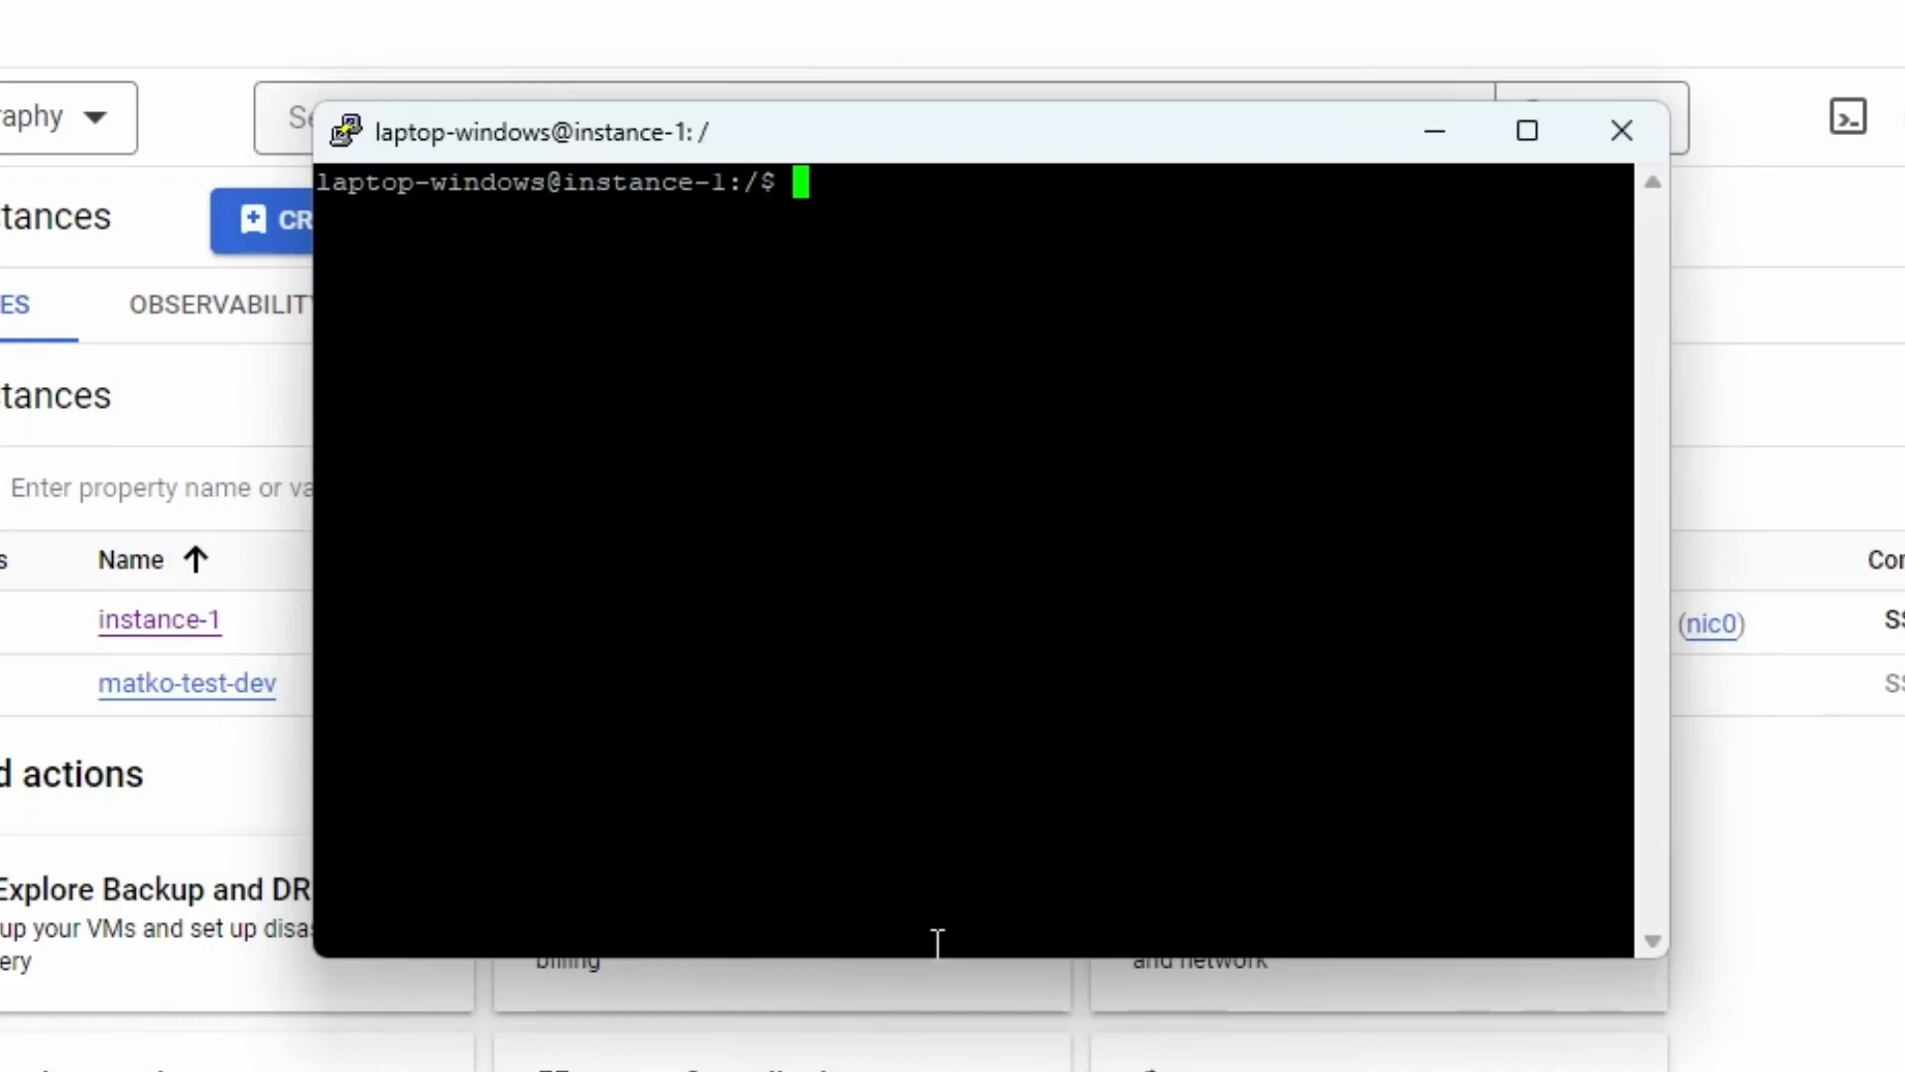
pyautogui.moveTo(857, 170)
pyautogui.write('ls')
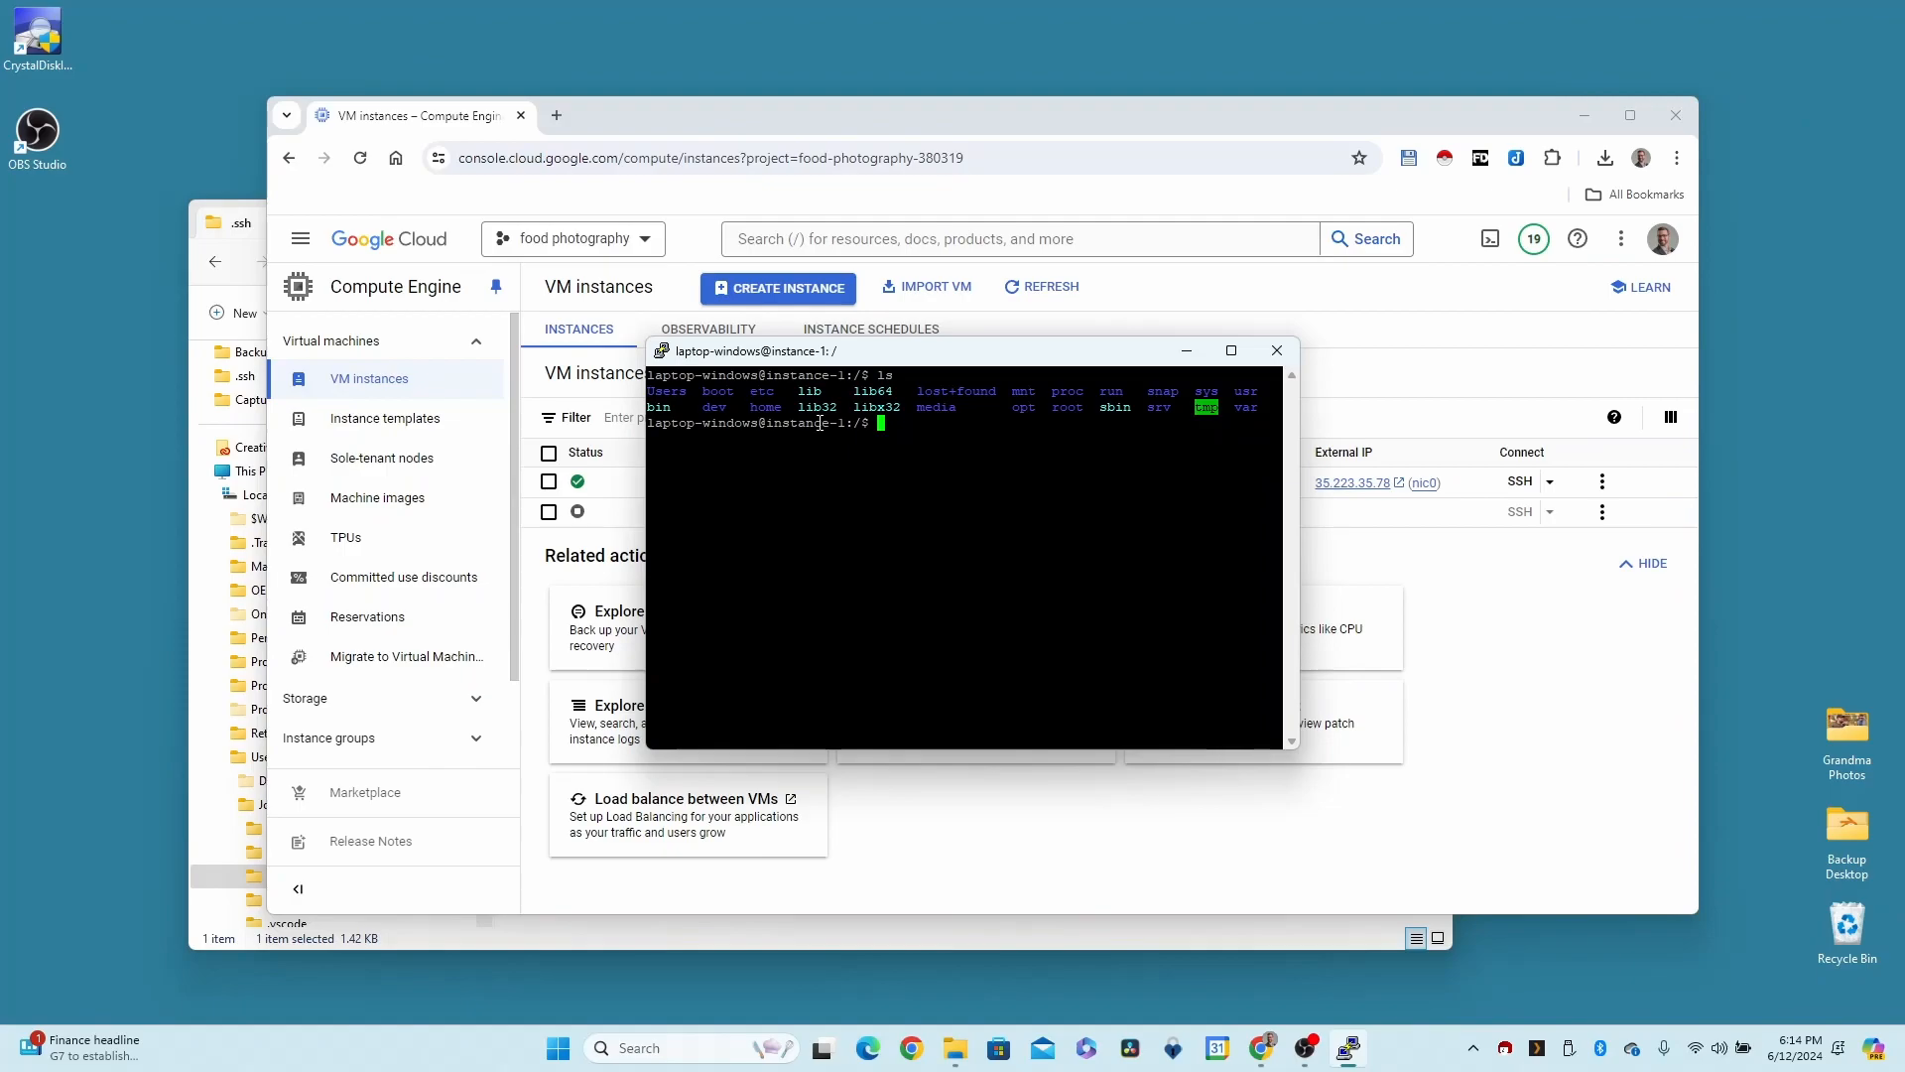
# Close the PuTTY terminal window and confirm ending the session
pyautogui.click(1276, 349)
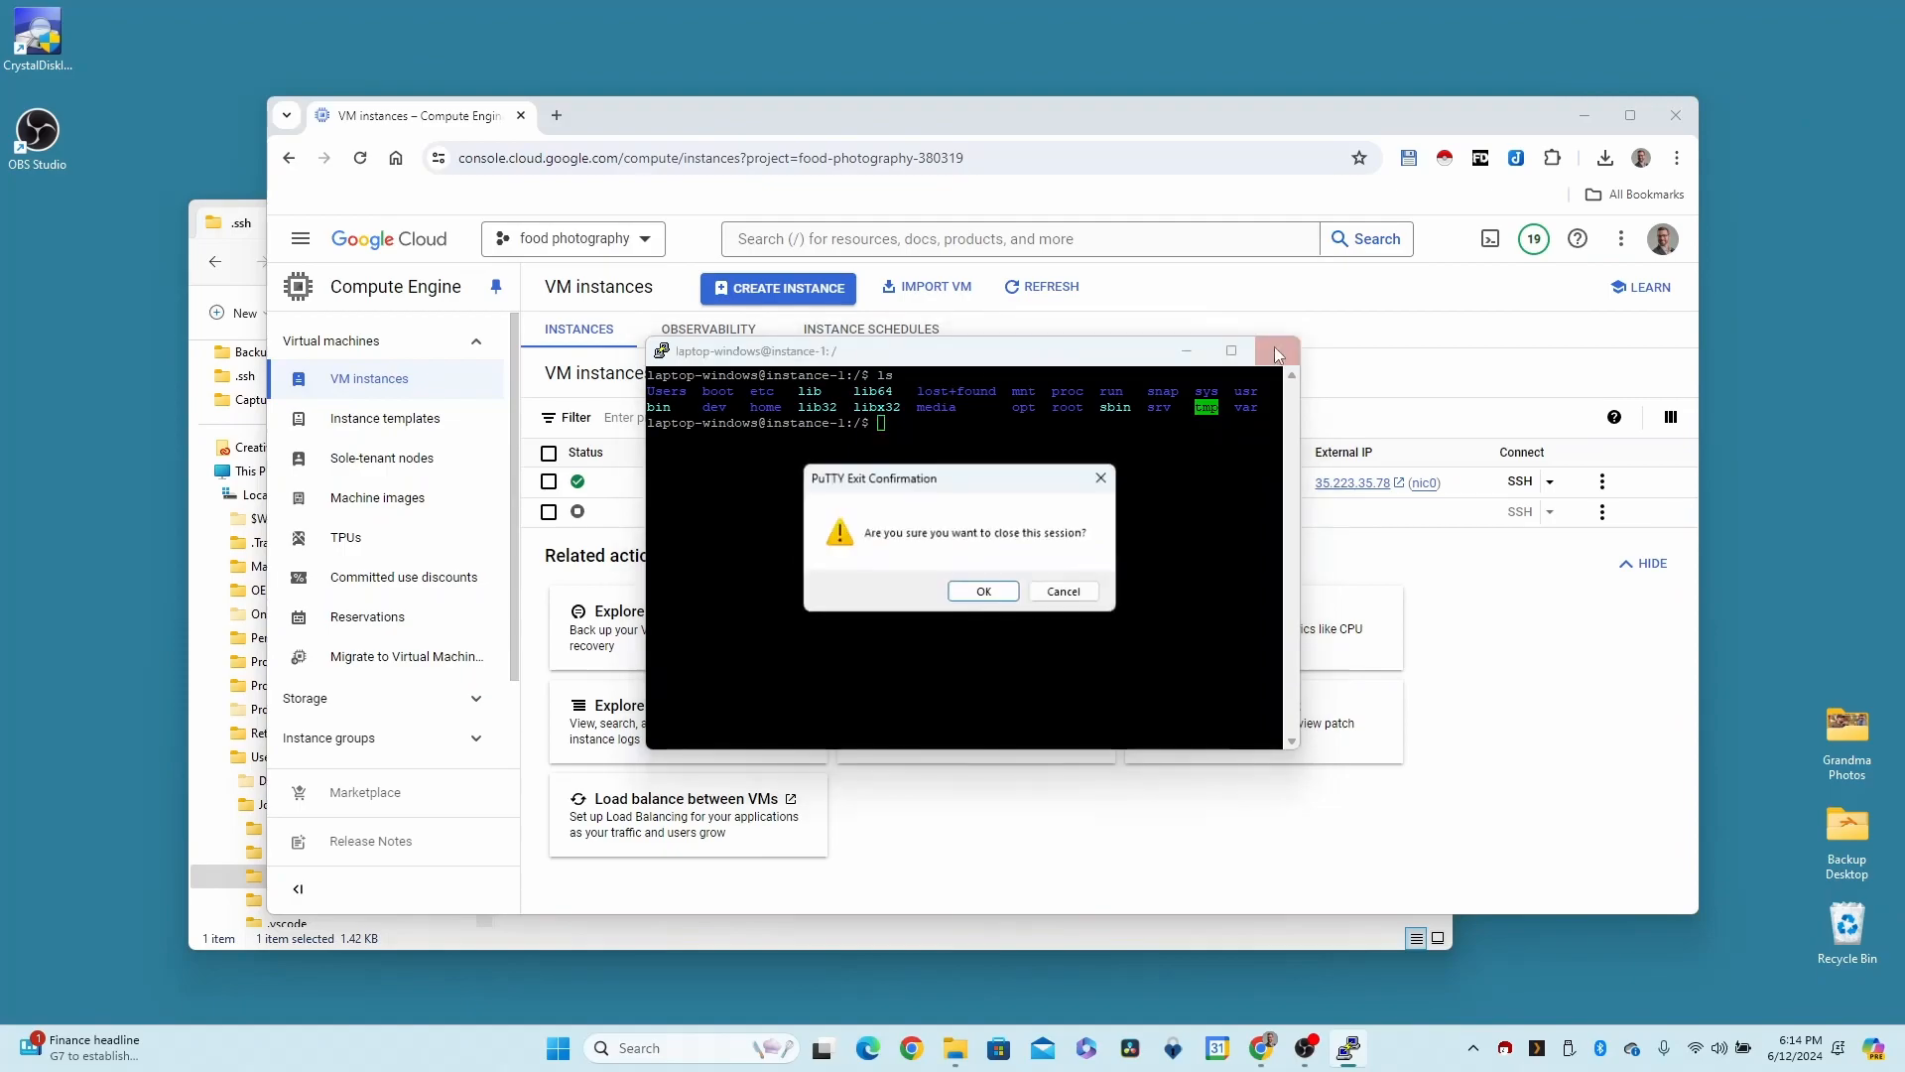
pyautogui.click(982, 592)
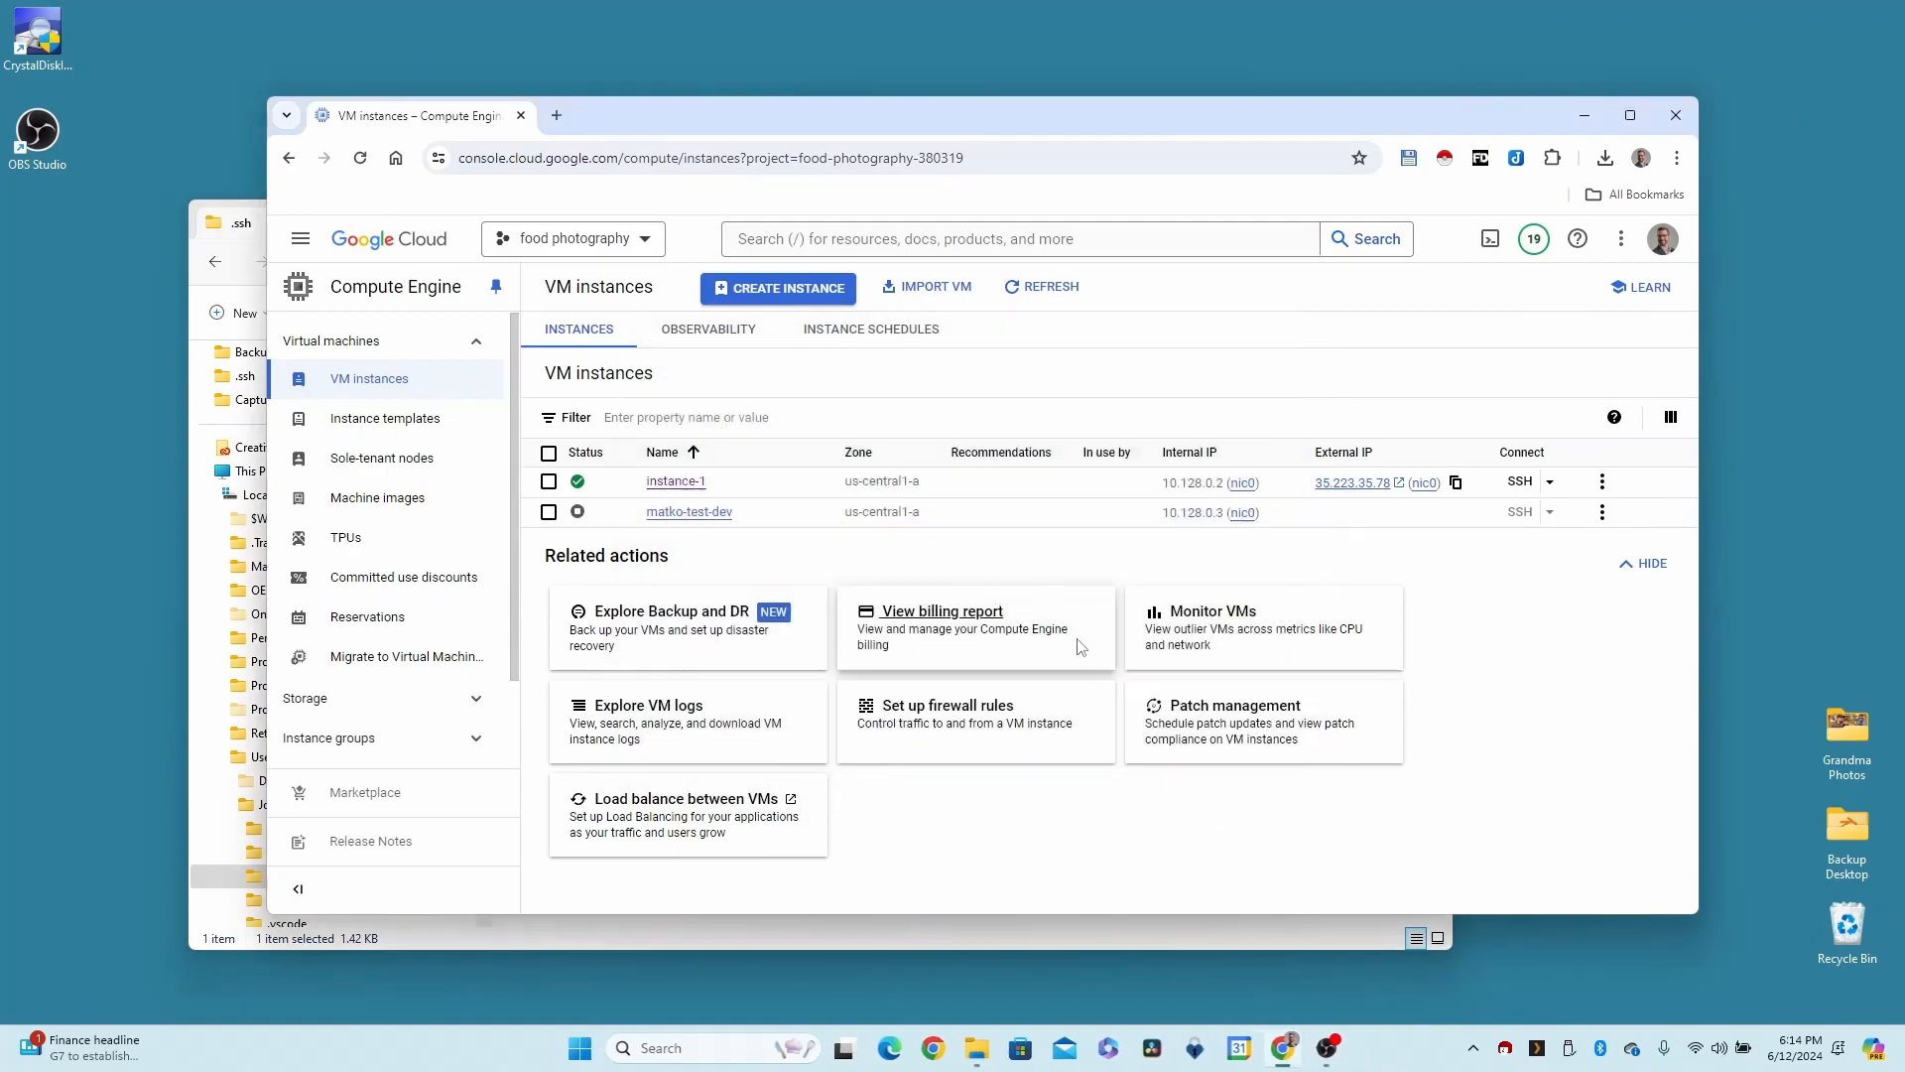
pyautogui.moveTo(972, 1042)
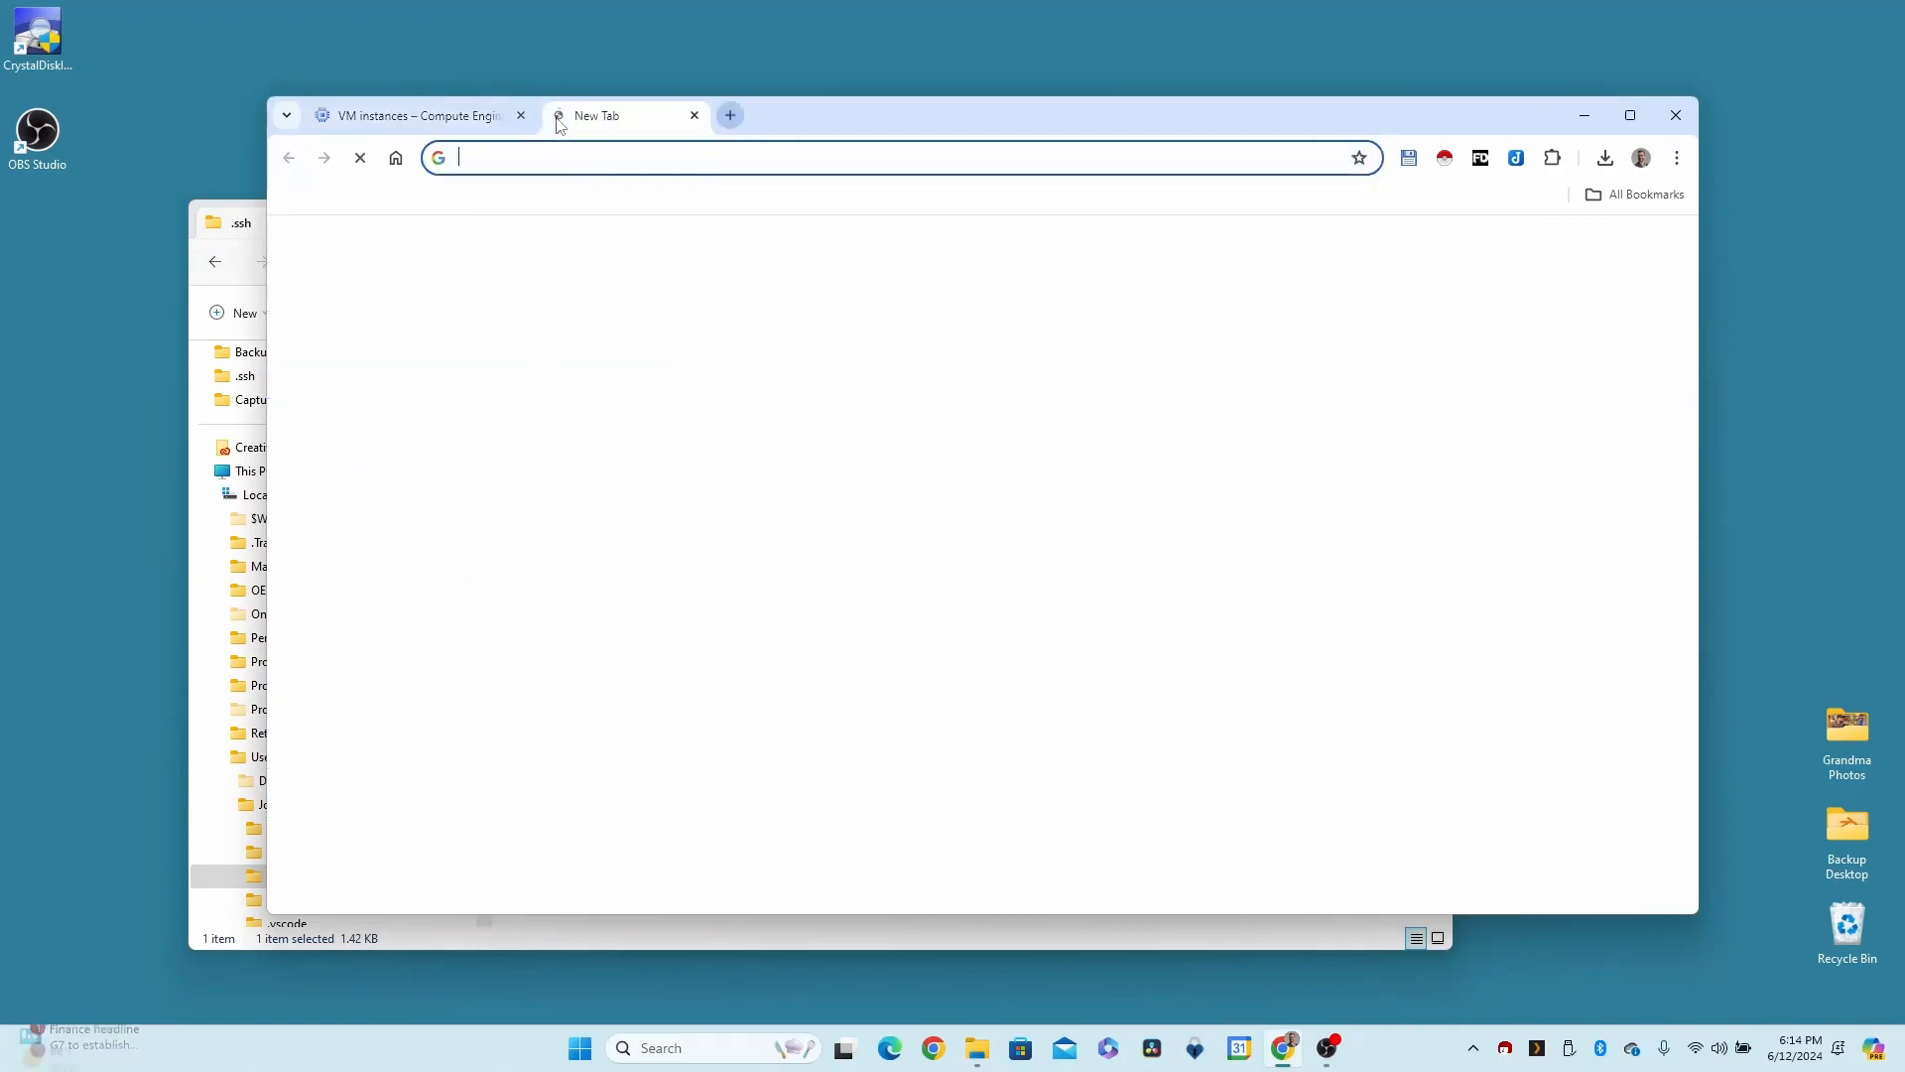
# Search Chrome for 'cyberduck', view cyberduck.io, then close that tab
pyautogui.write('cyberduck')
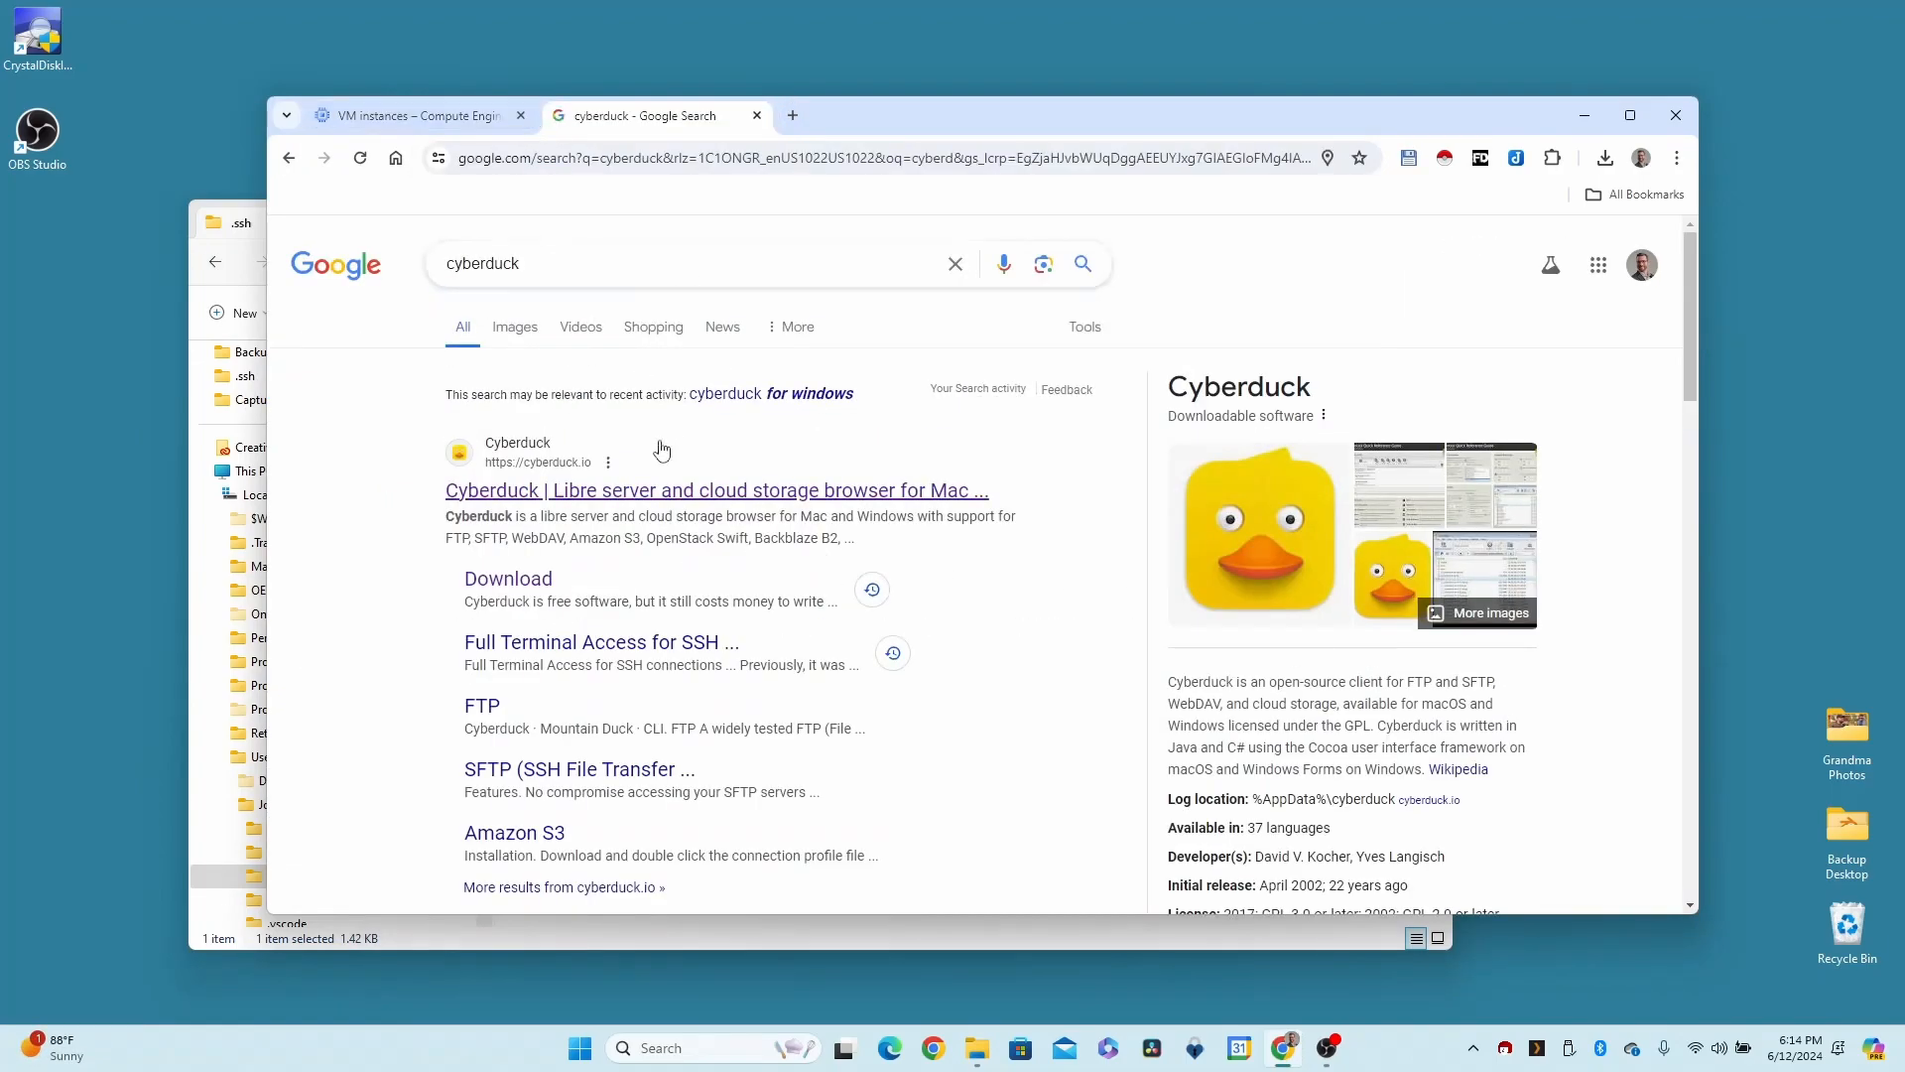
pyautogui.click(716, 491)
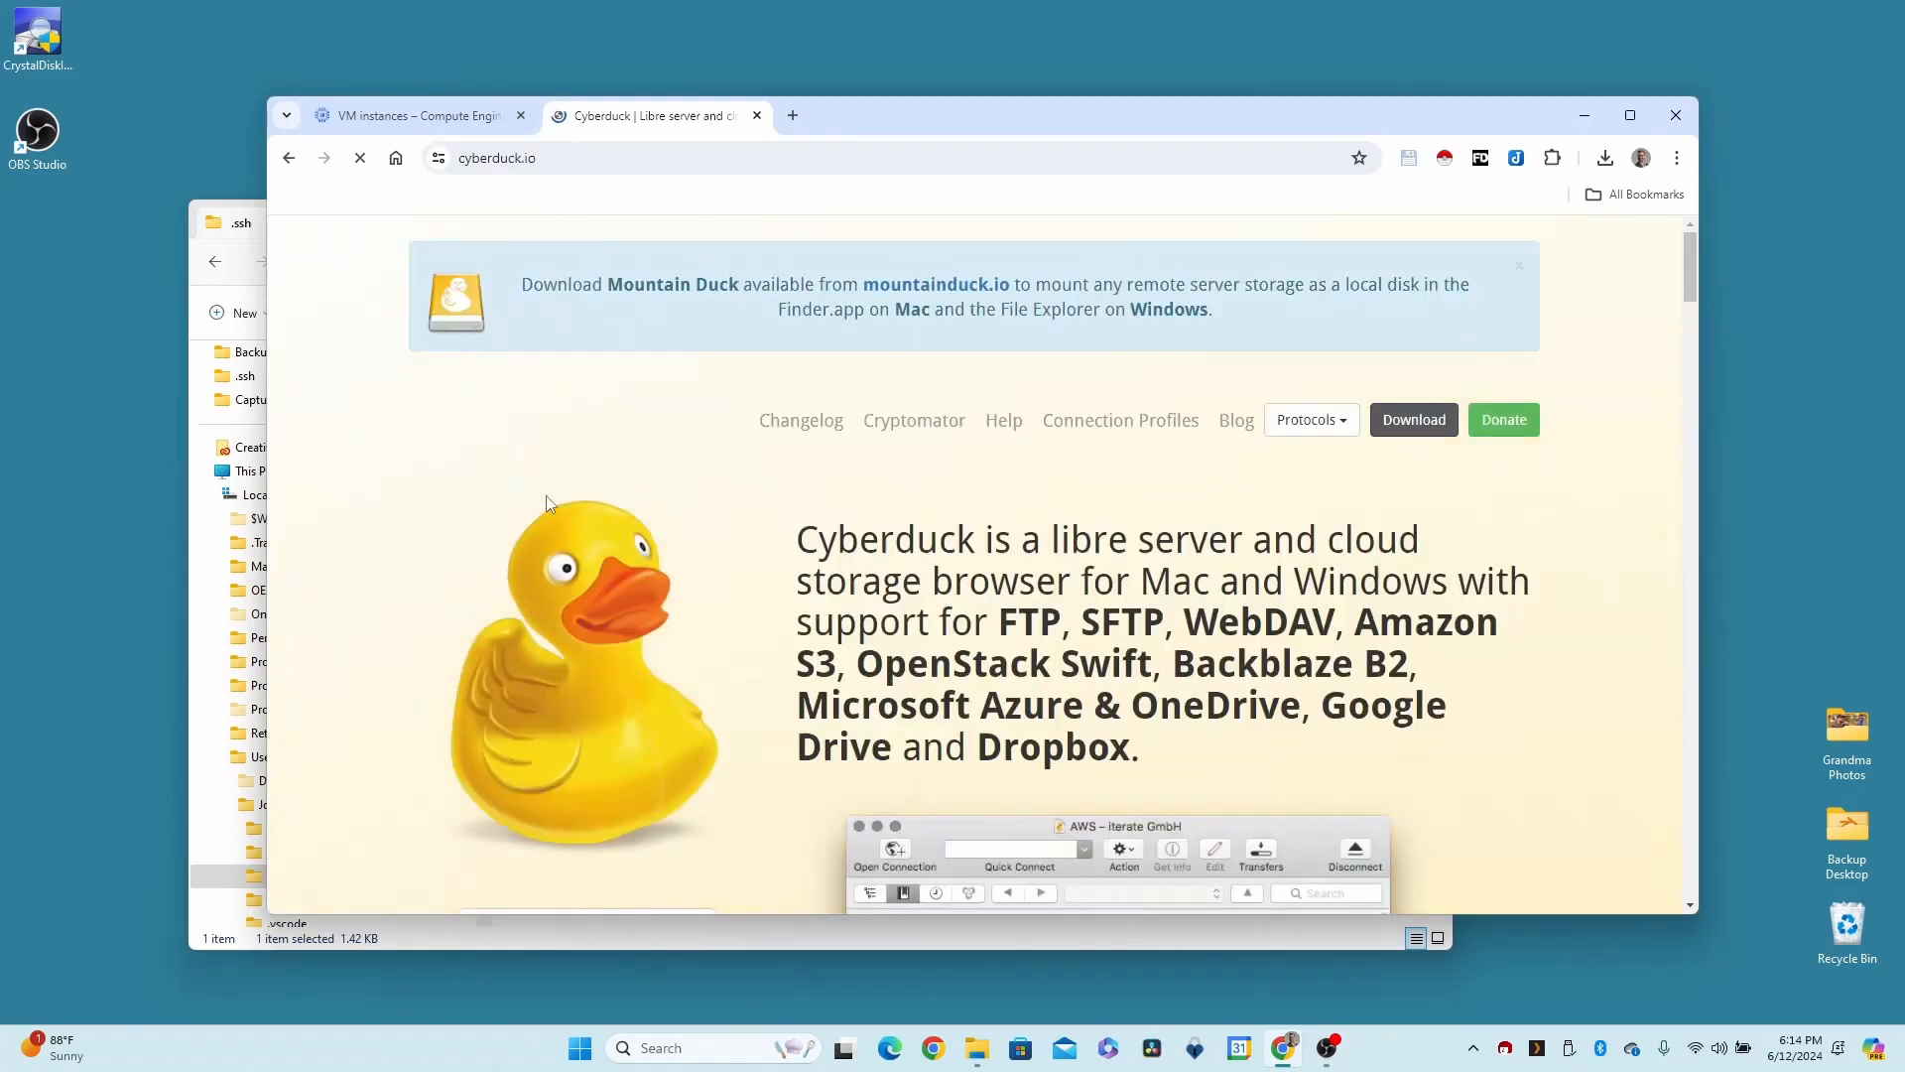
pyautogui.scroll(-3)
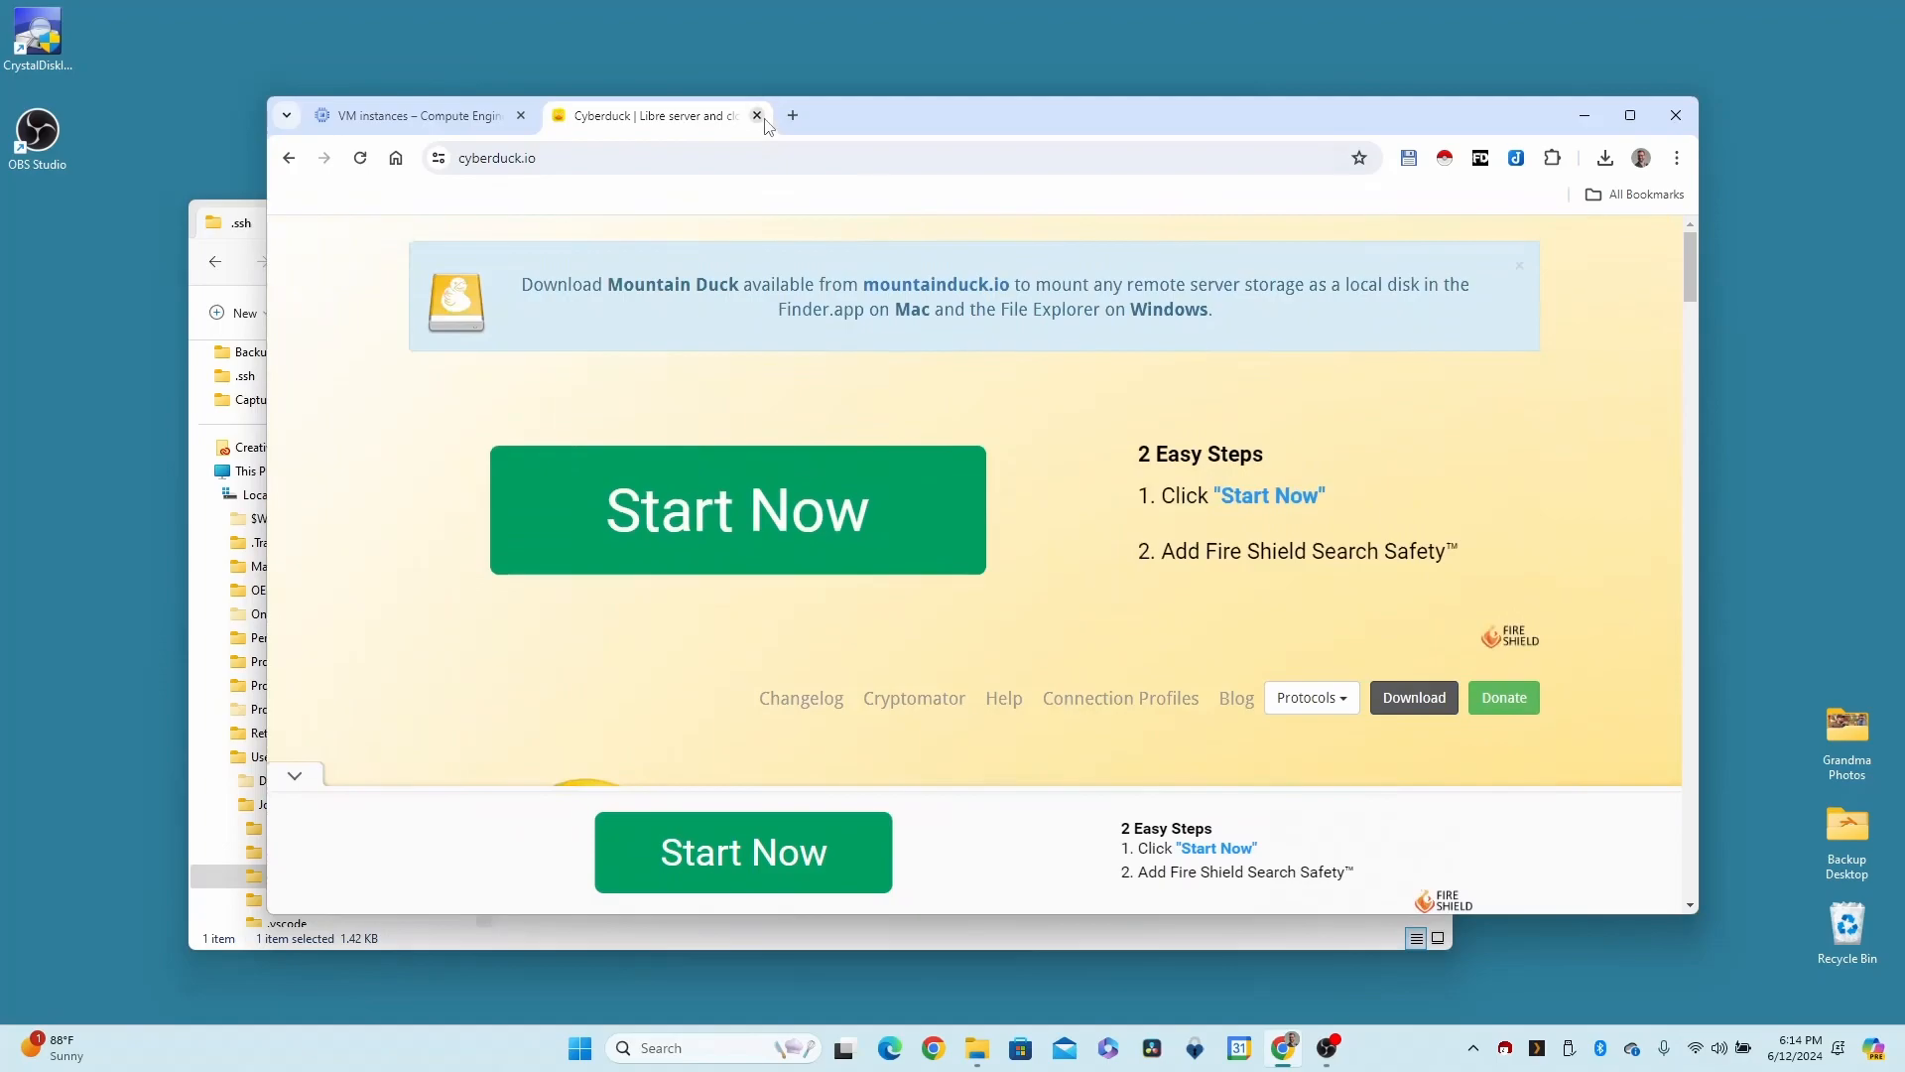
pyautogui.click(756, 115)
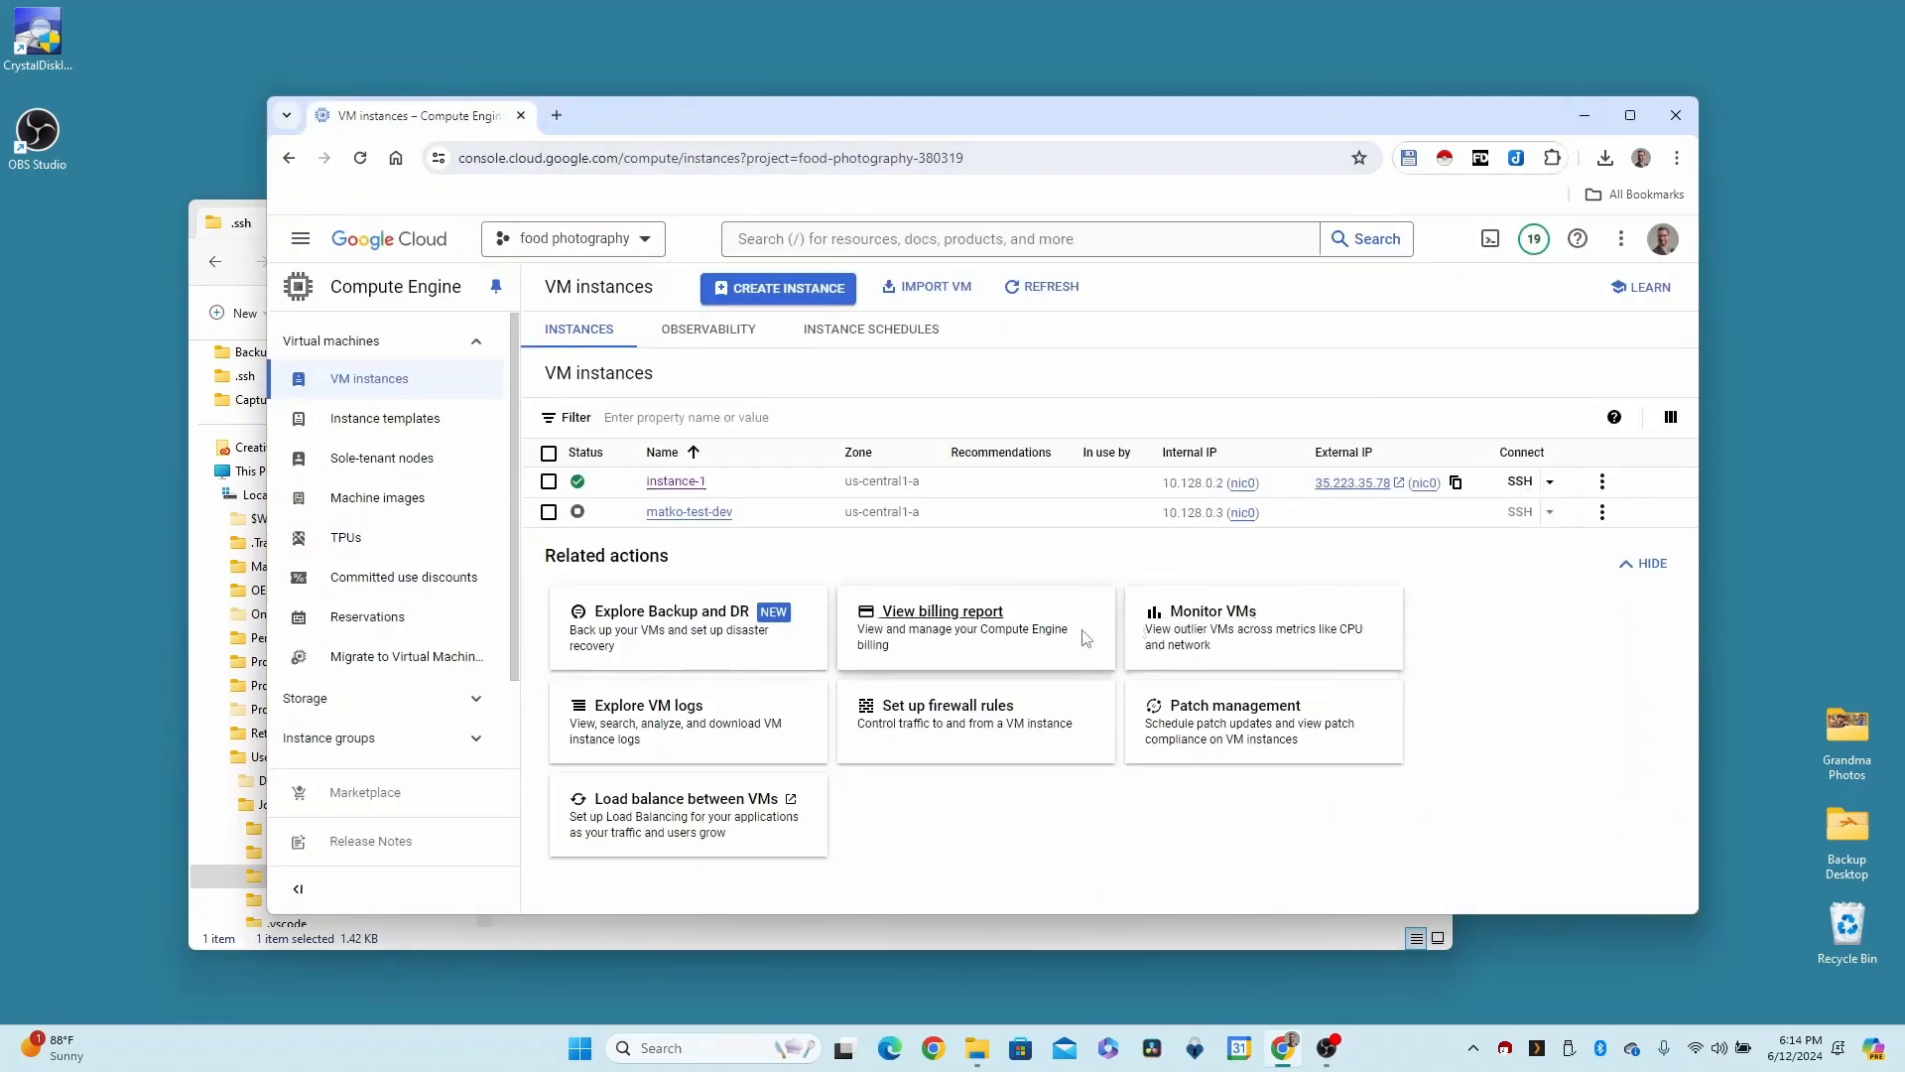
# Search the Start menu for 'cyberduck' to launch Cyberduck
pyautogui.write('cyberduck')
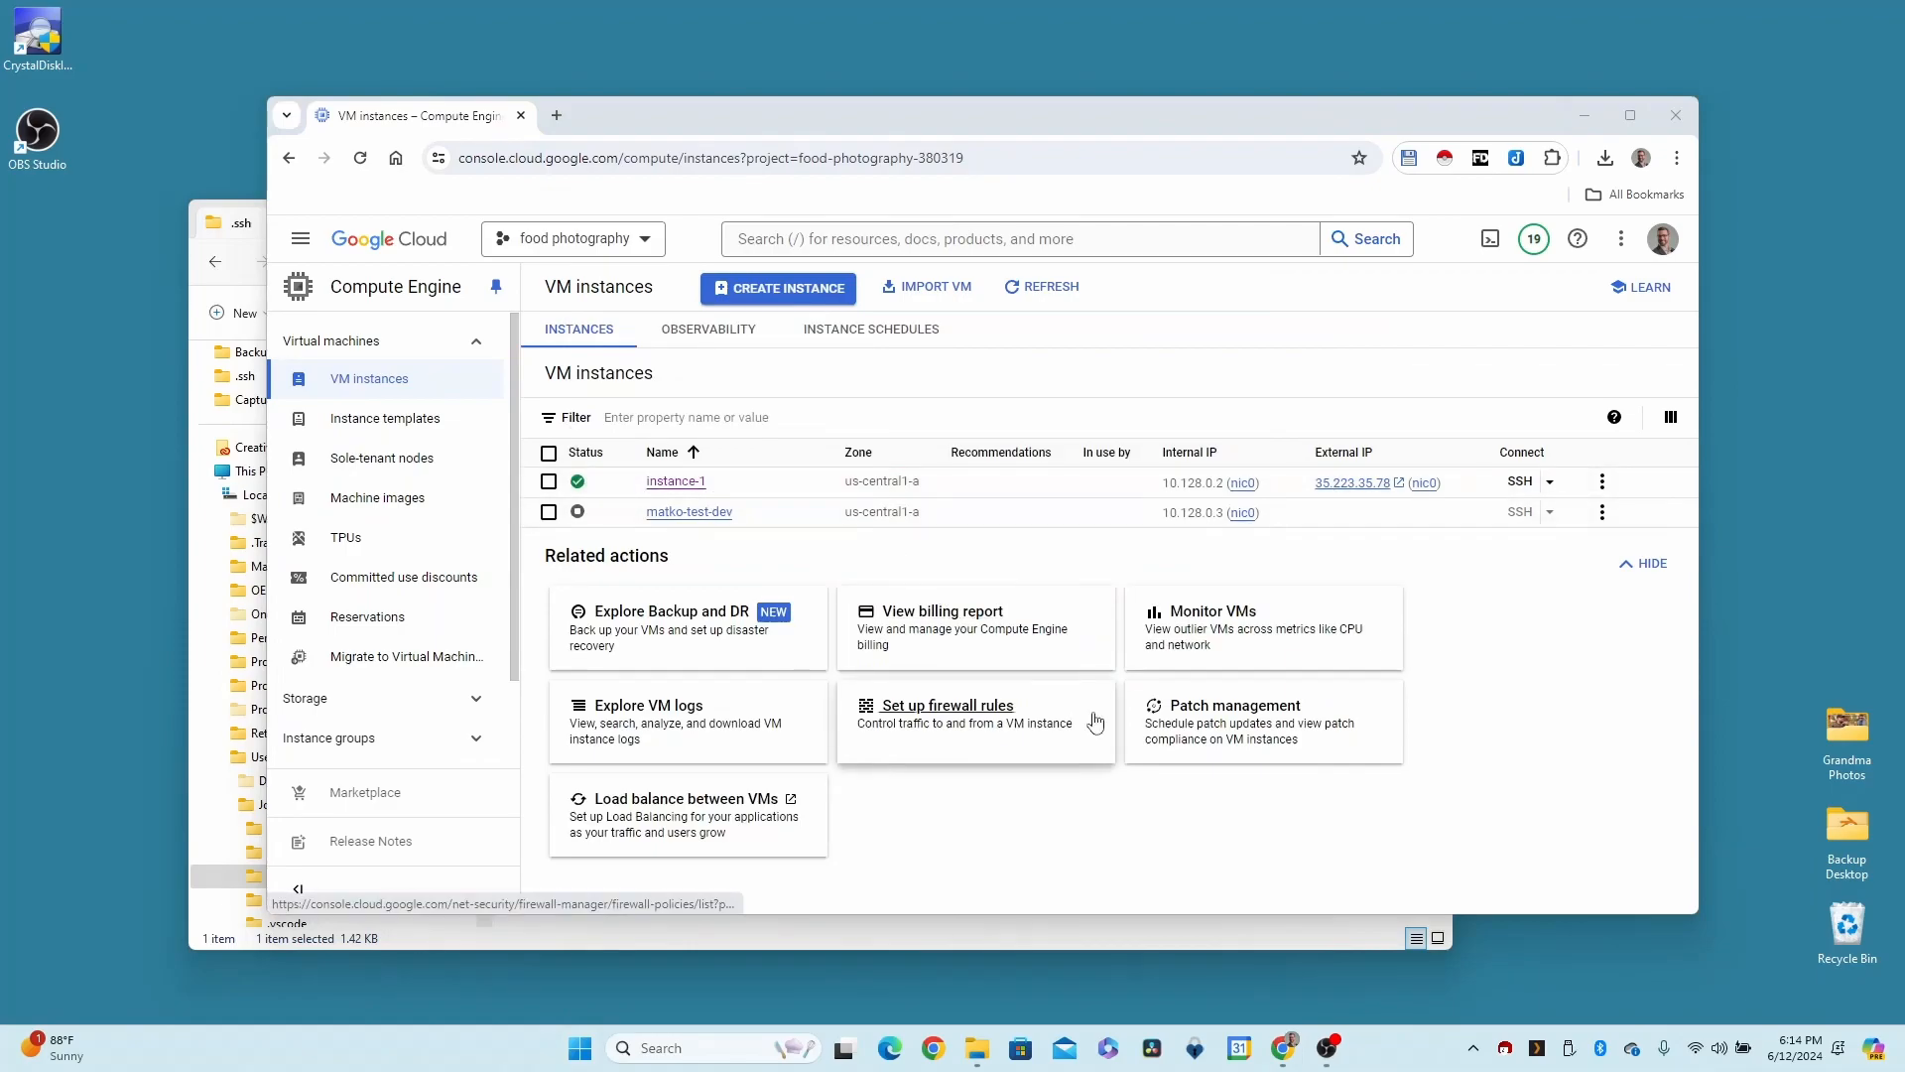
pyautogui.moveTo(1276, 911)
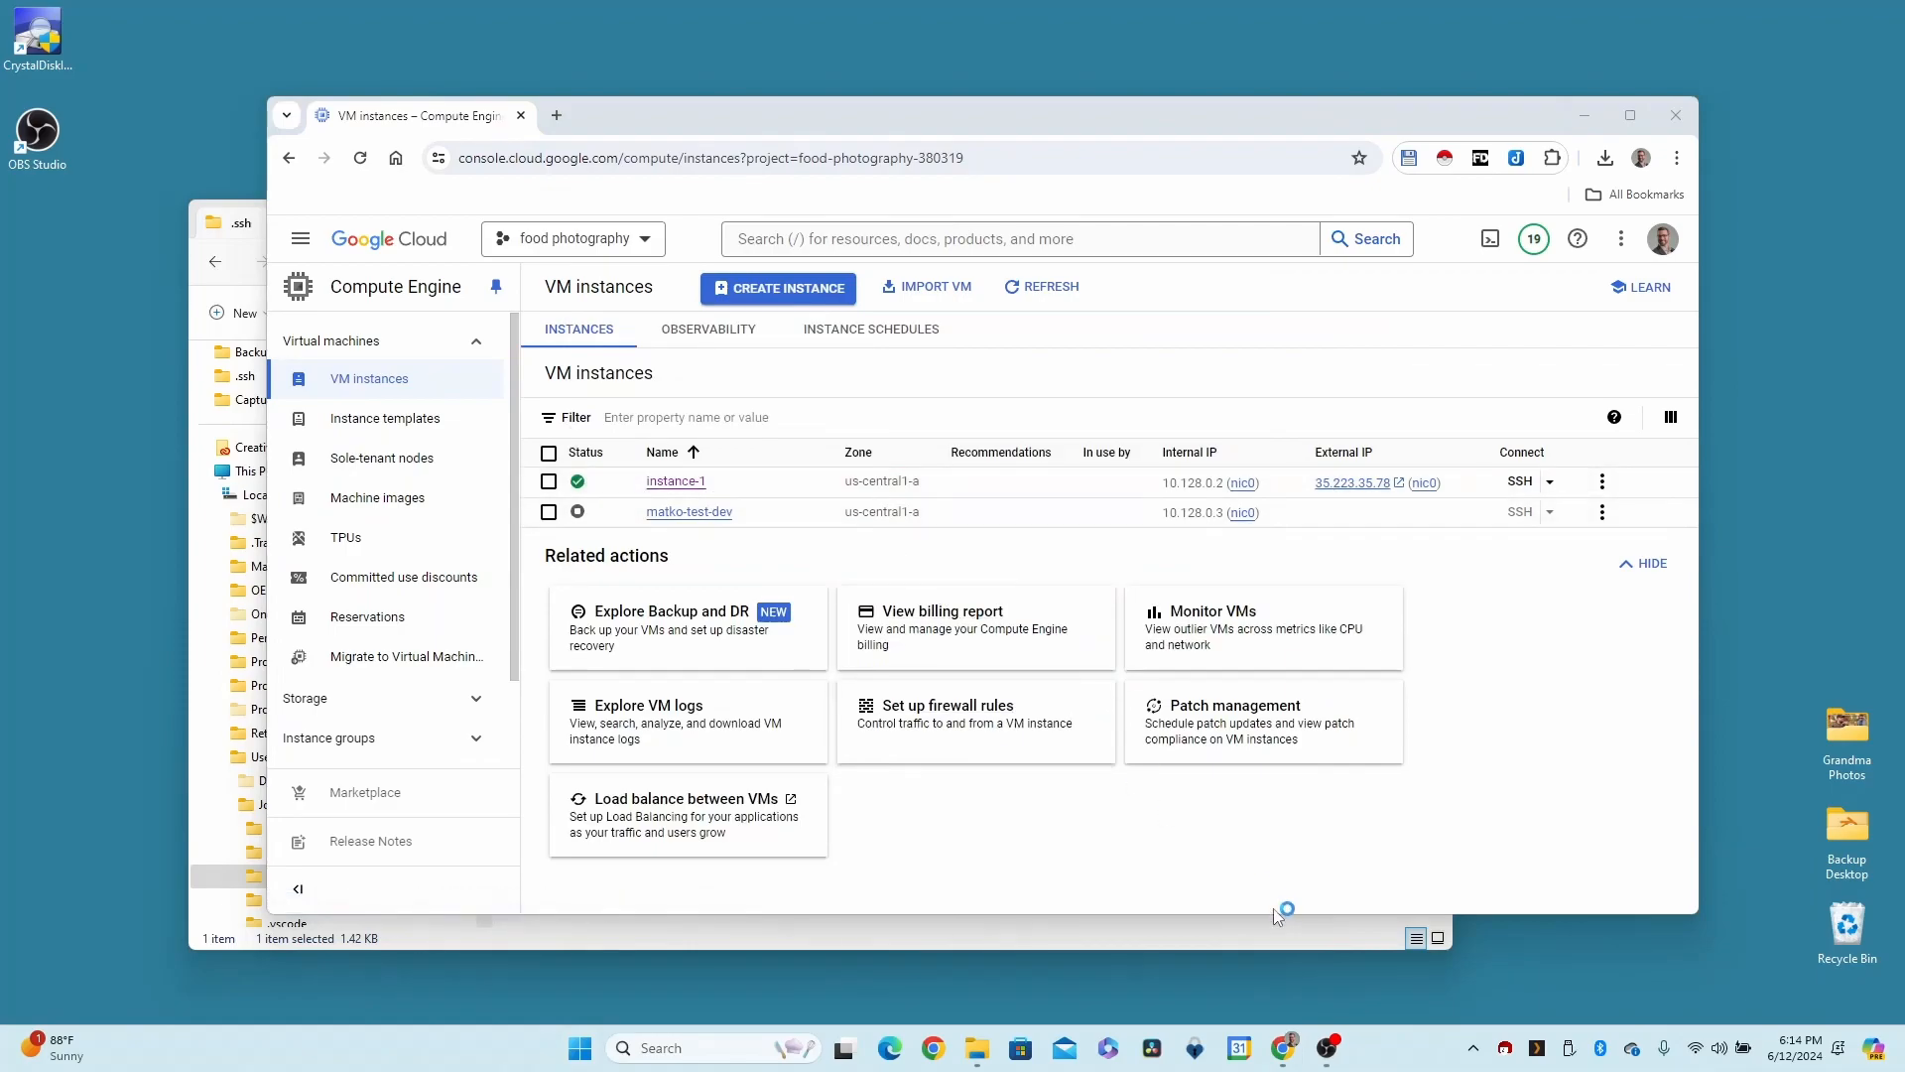
pyautogui.moveTo(1284, 905)
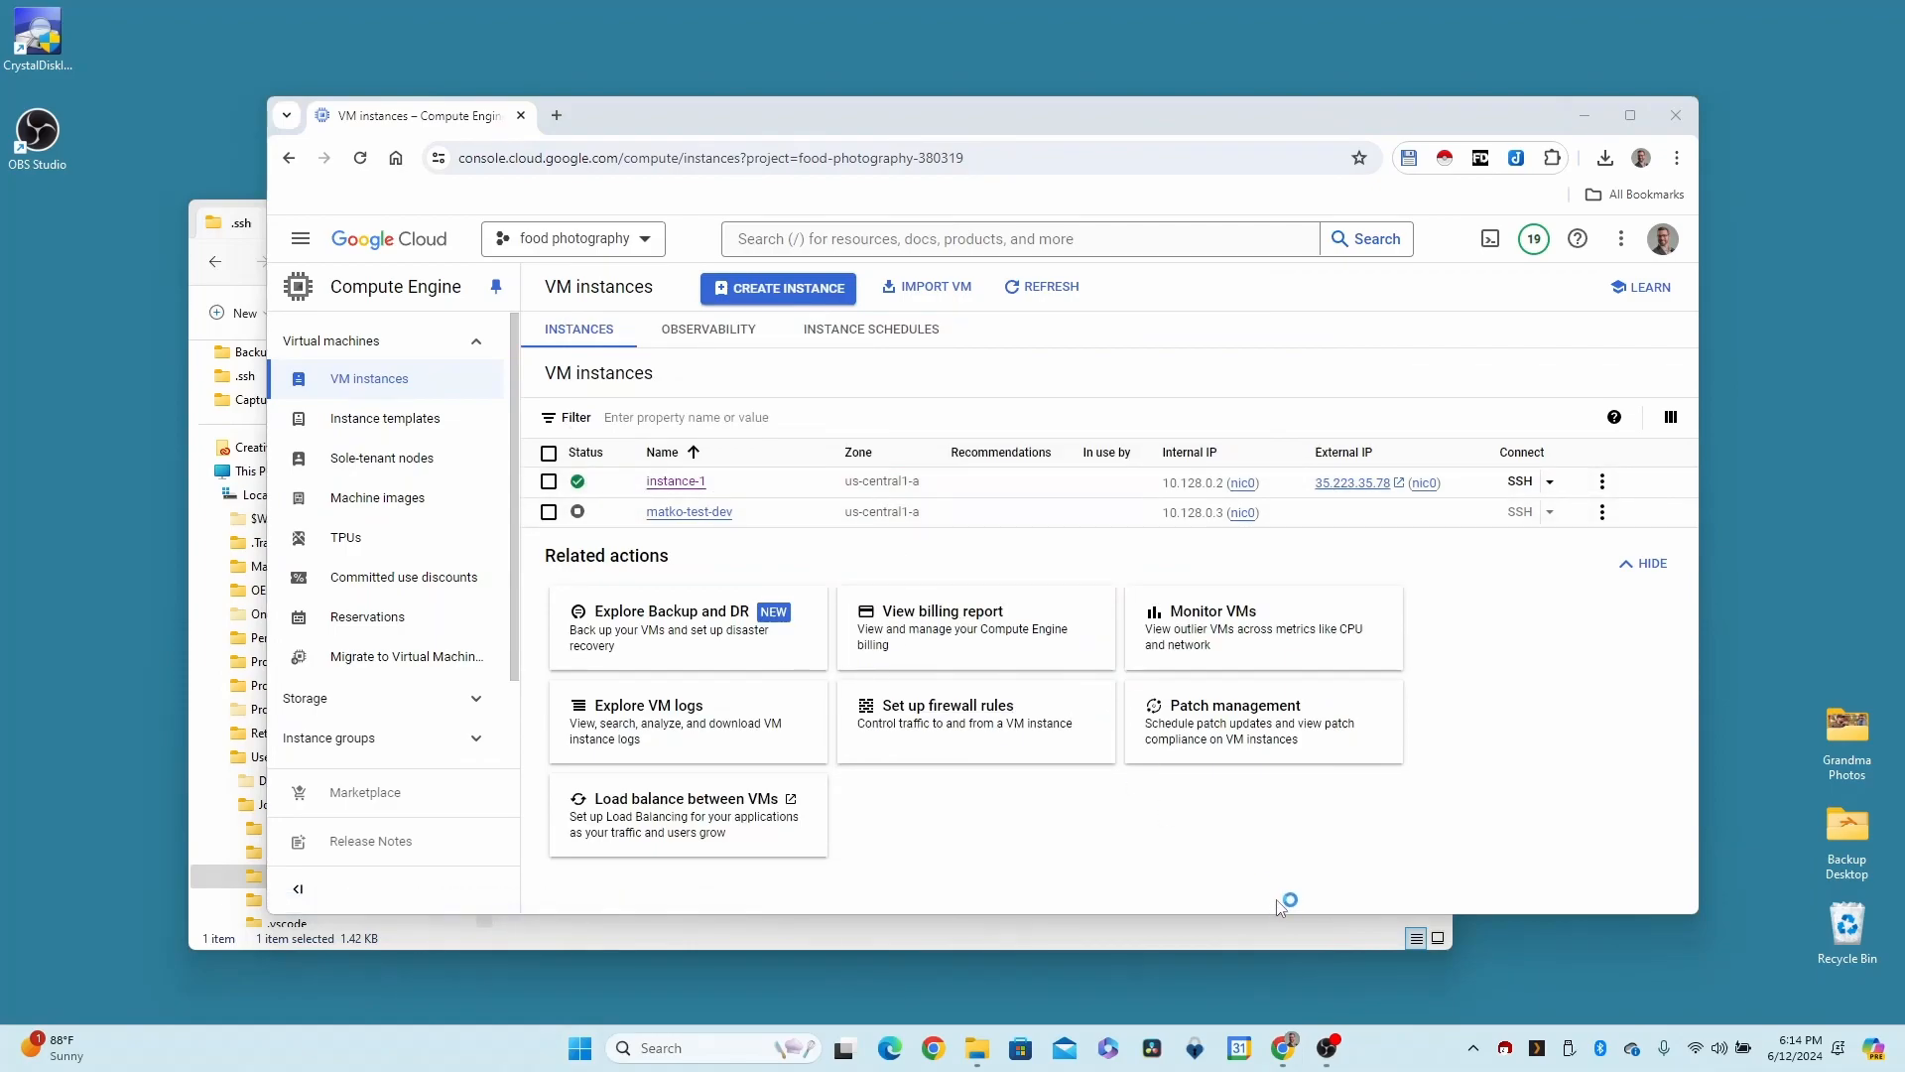
pyautogui.moveTo(1280, 907)
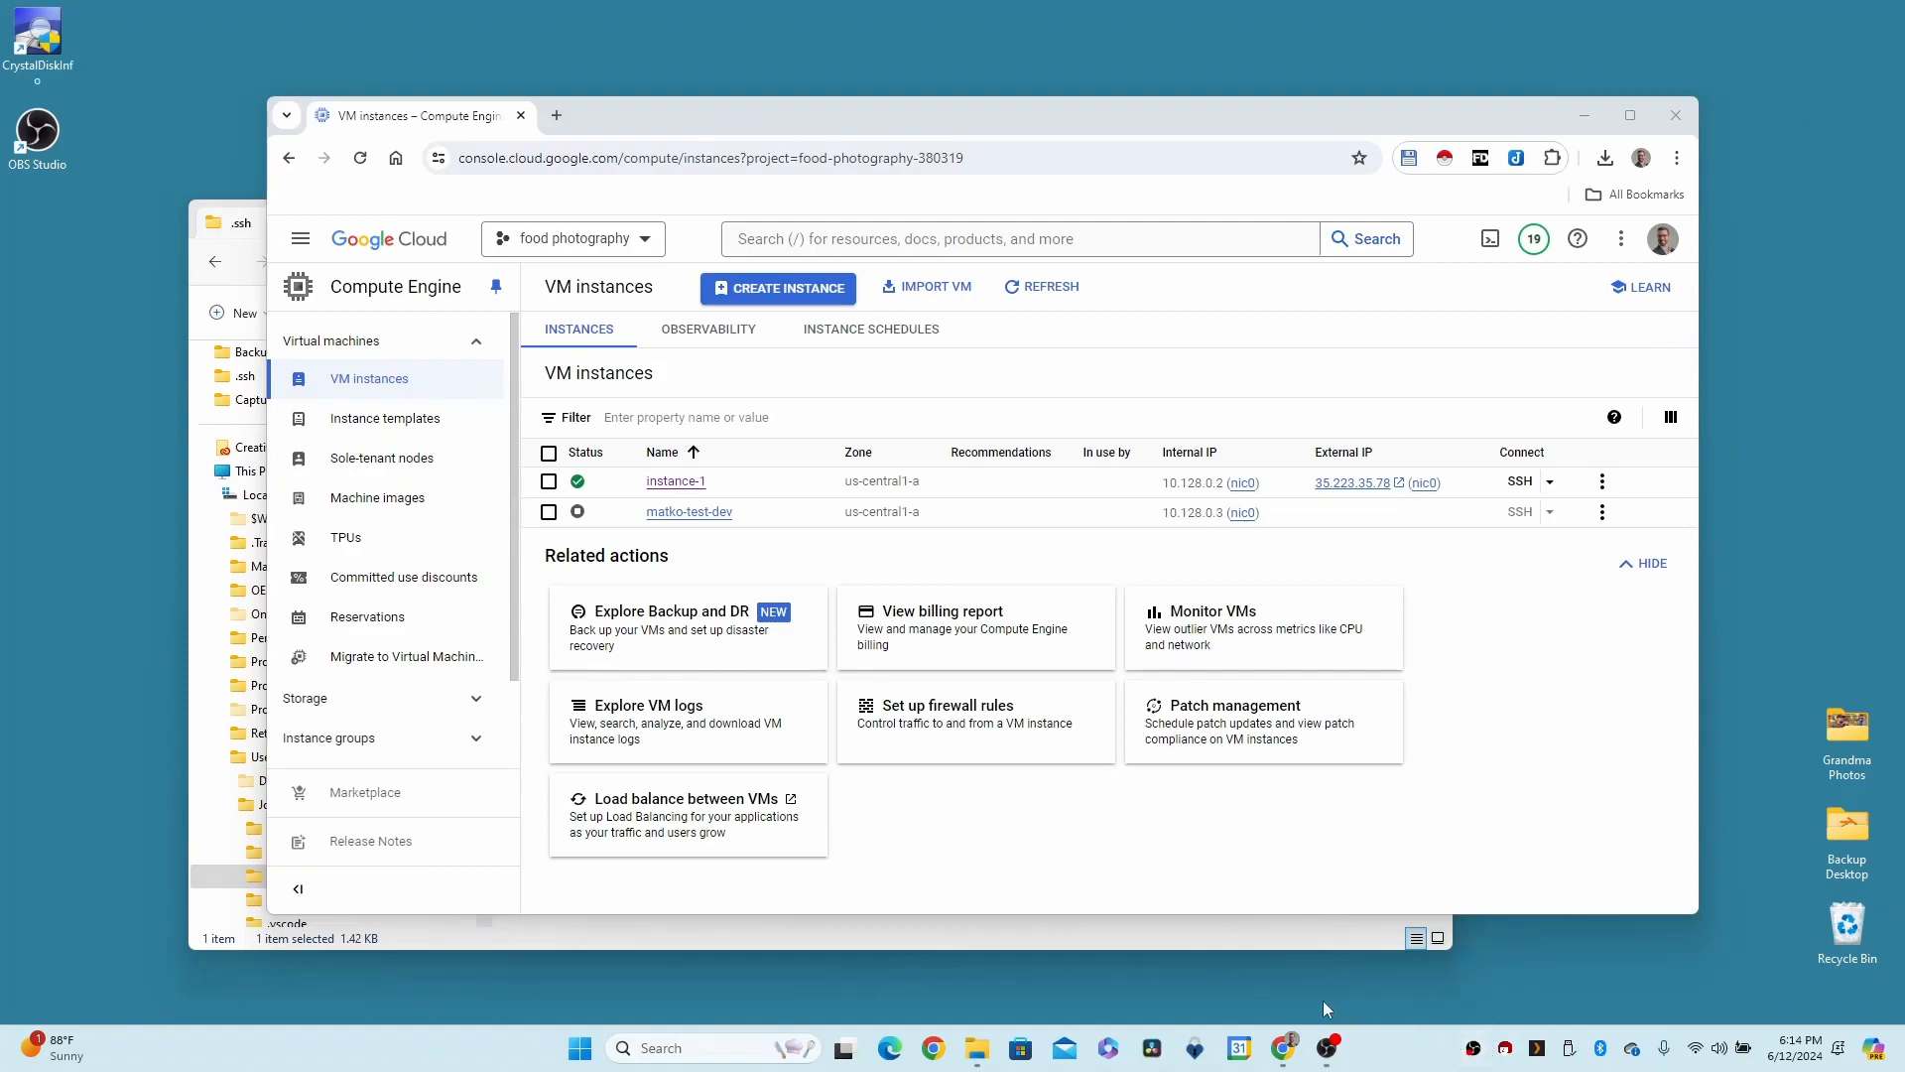
pyautogui.moveTo(1344, 994)
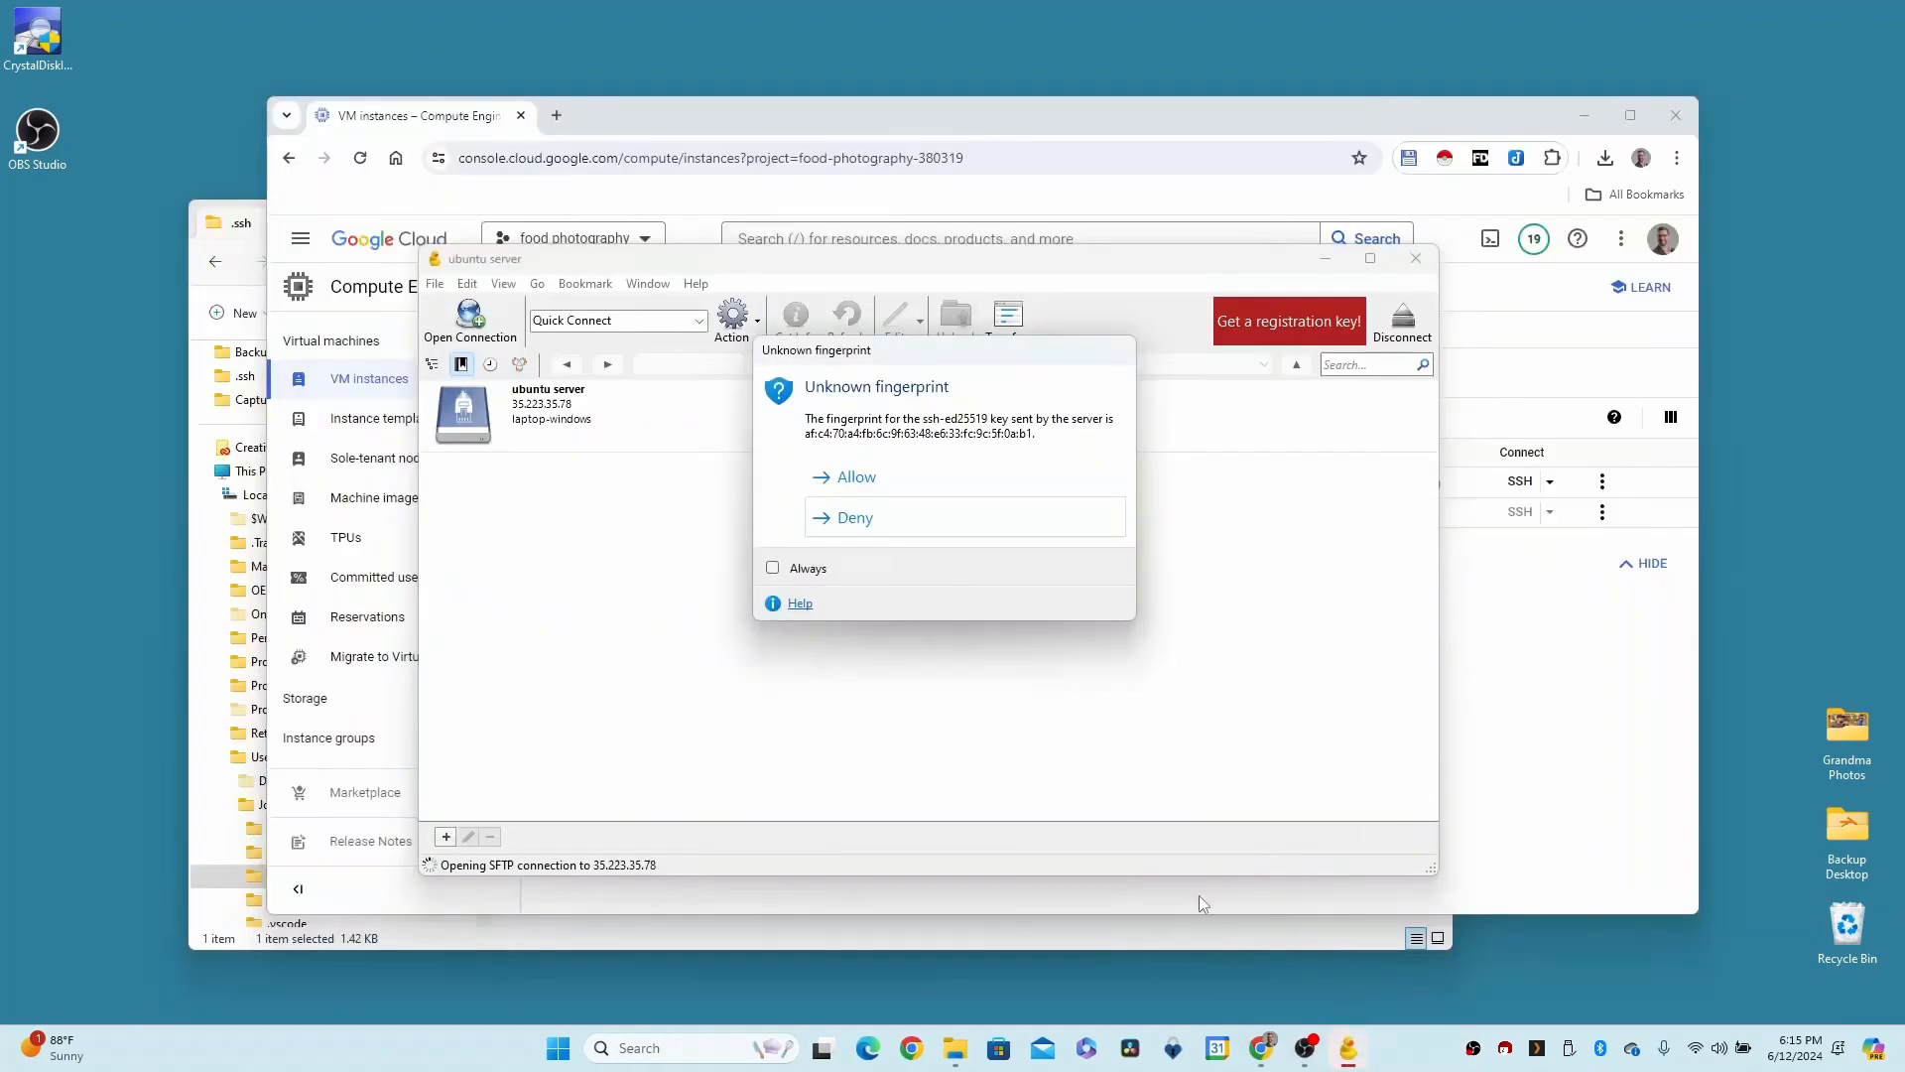
# Accept the unknown host fingerprint, disconnect from the ubuntu server and delete its bookmark
pyautogui.click(855, 476)
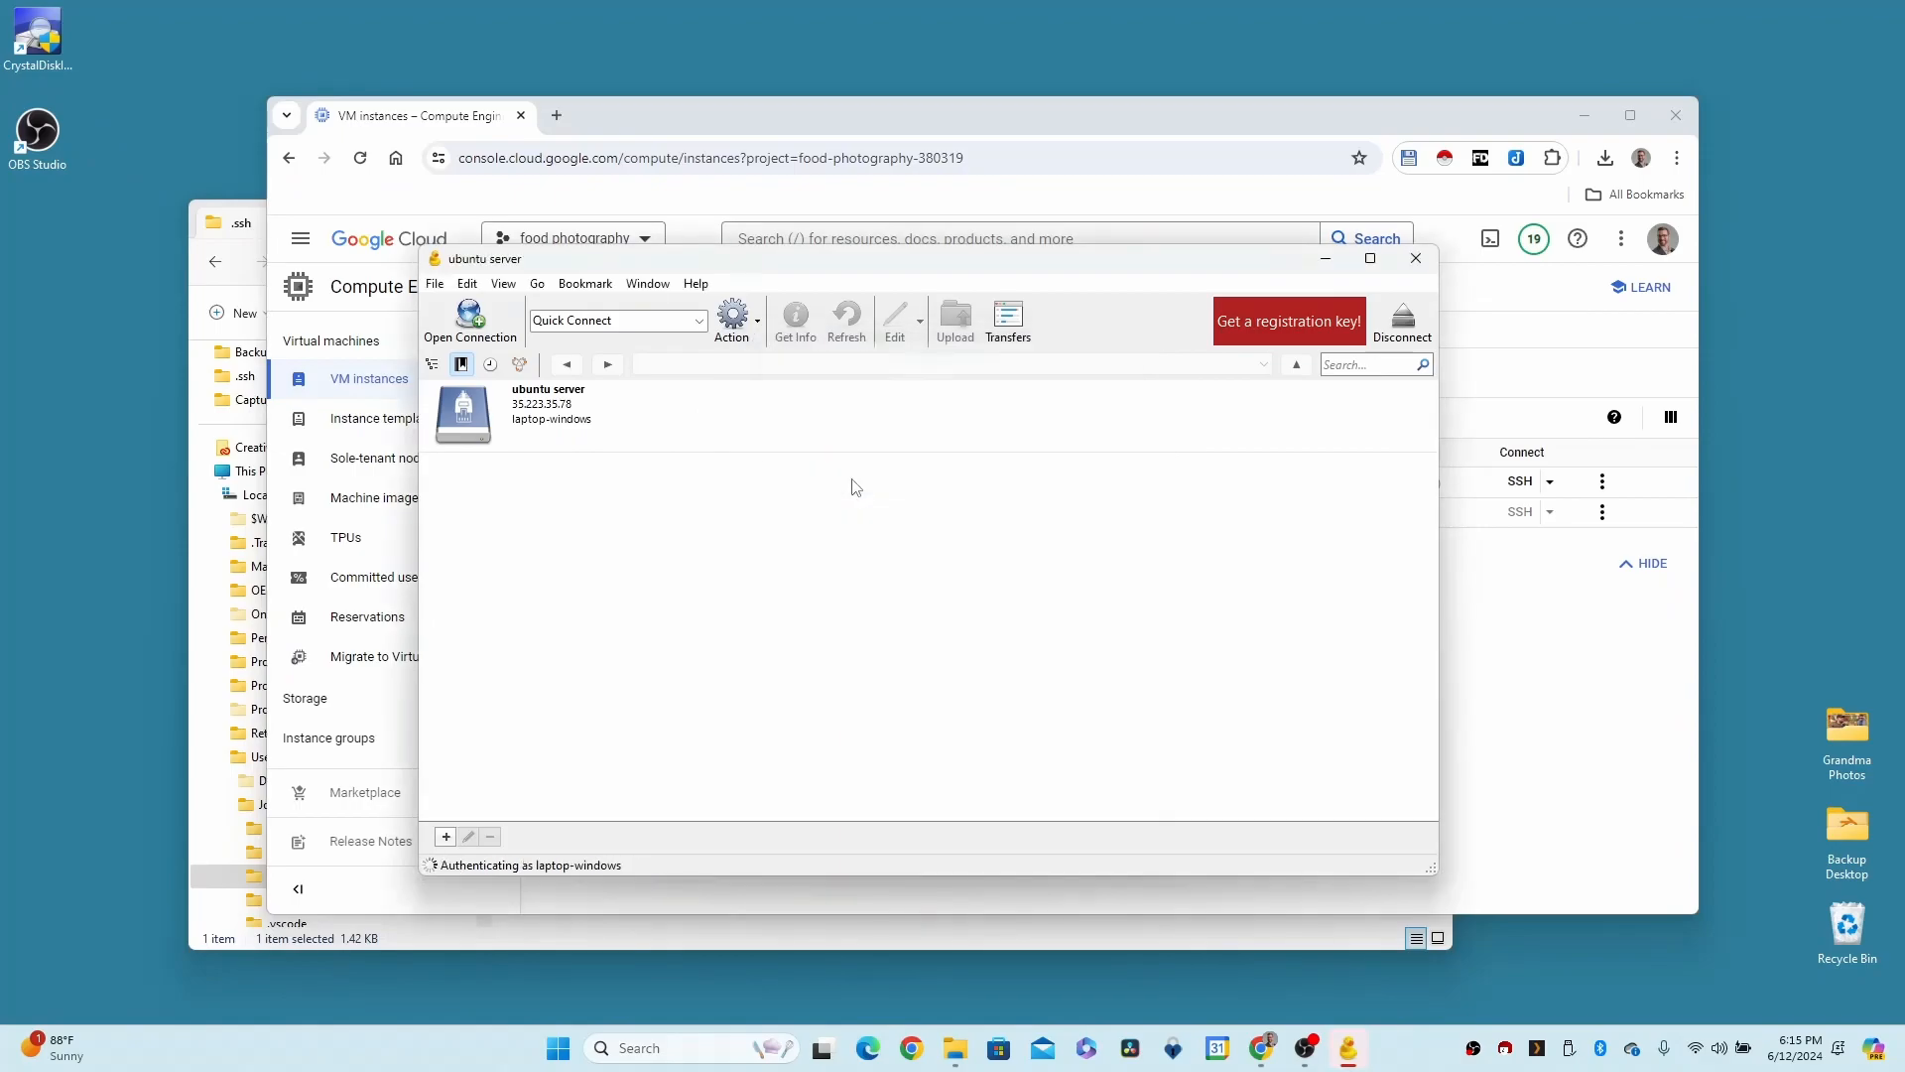
pyautogui.rightClick(510, 407)
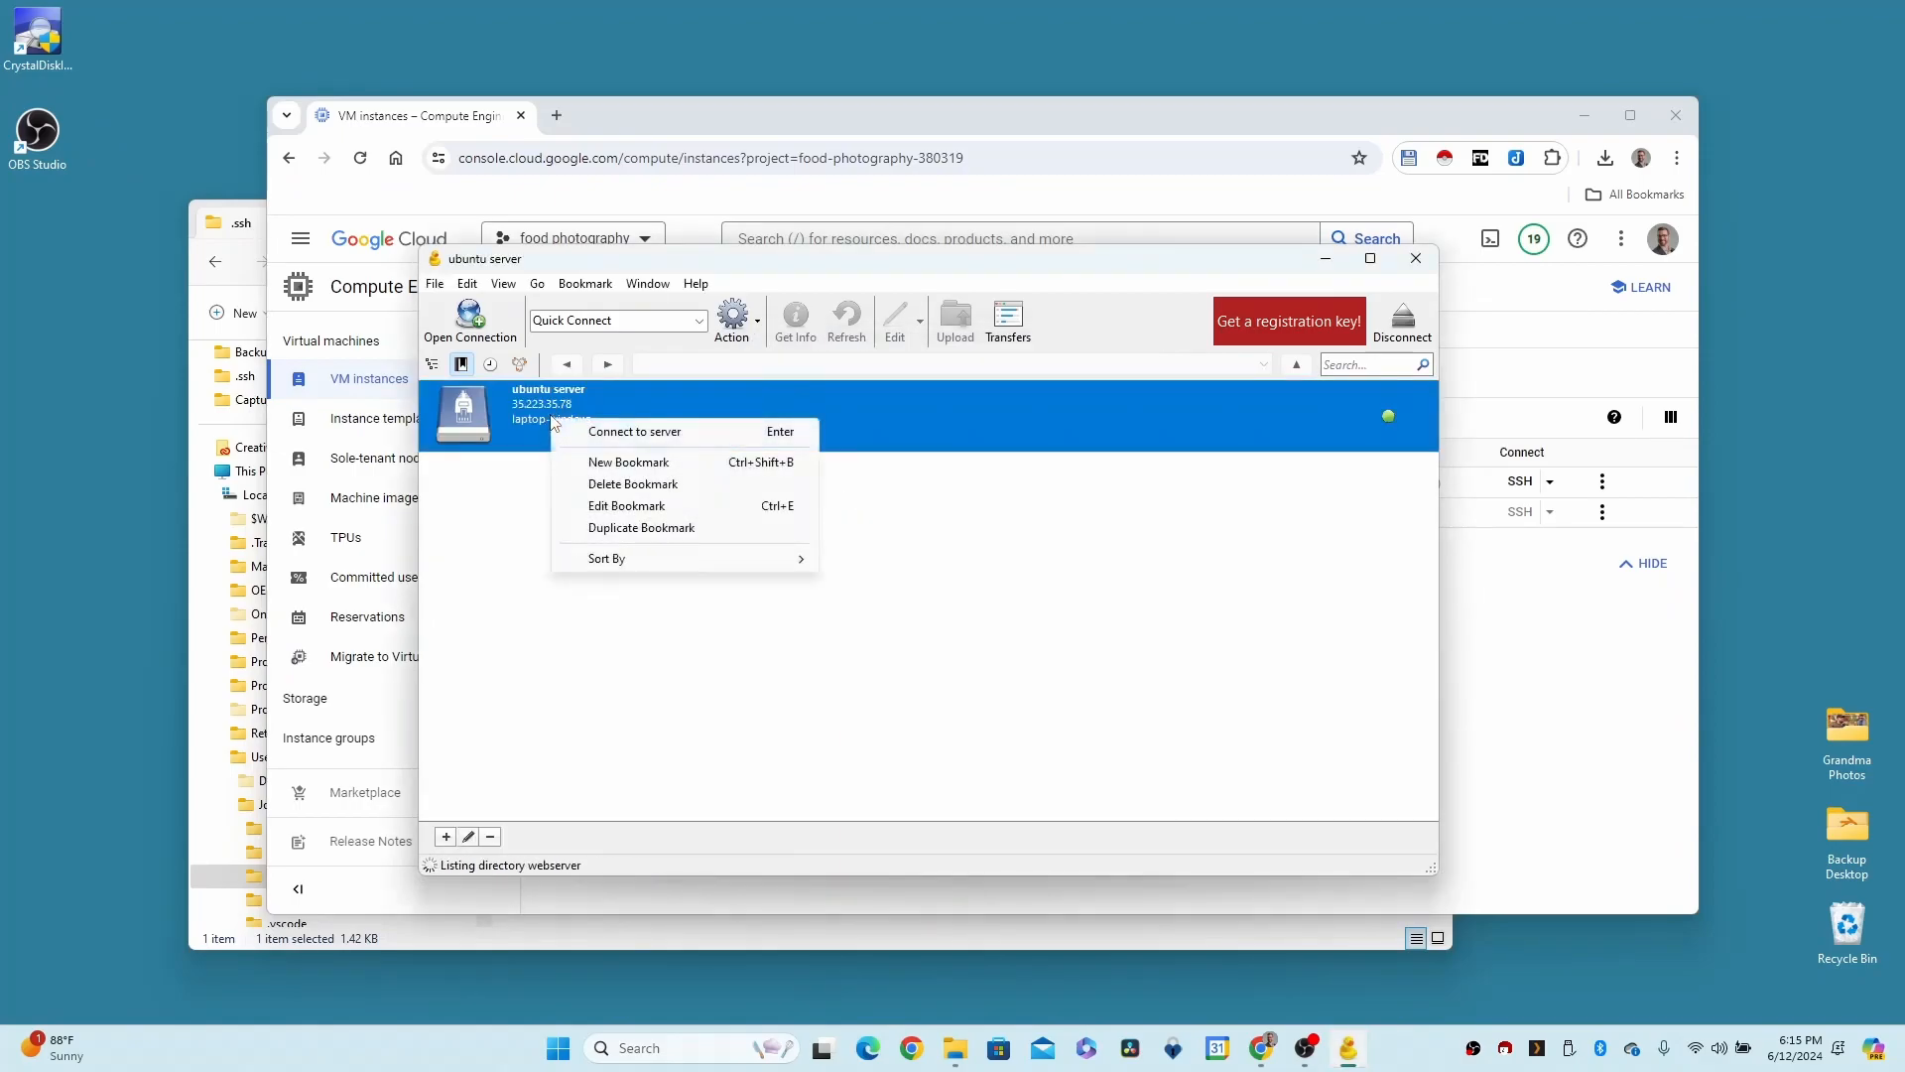
pyautogui.click(635, 430)
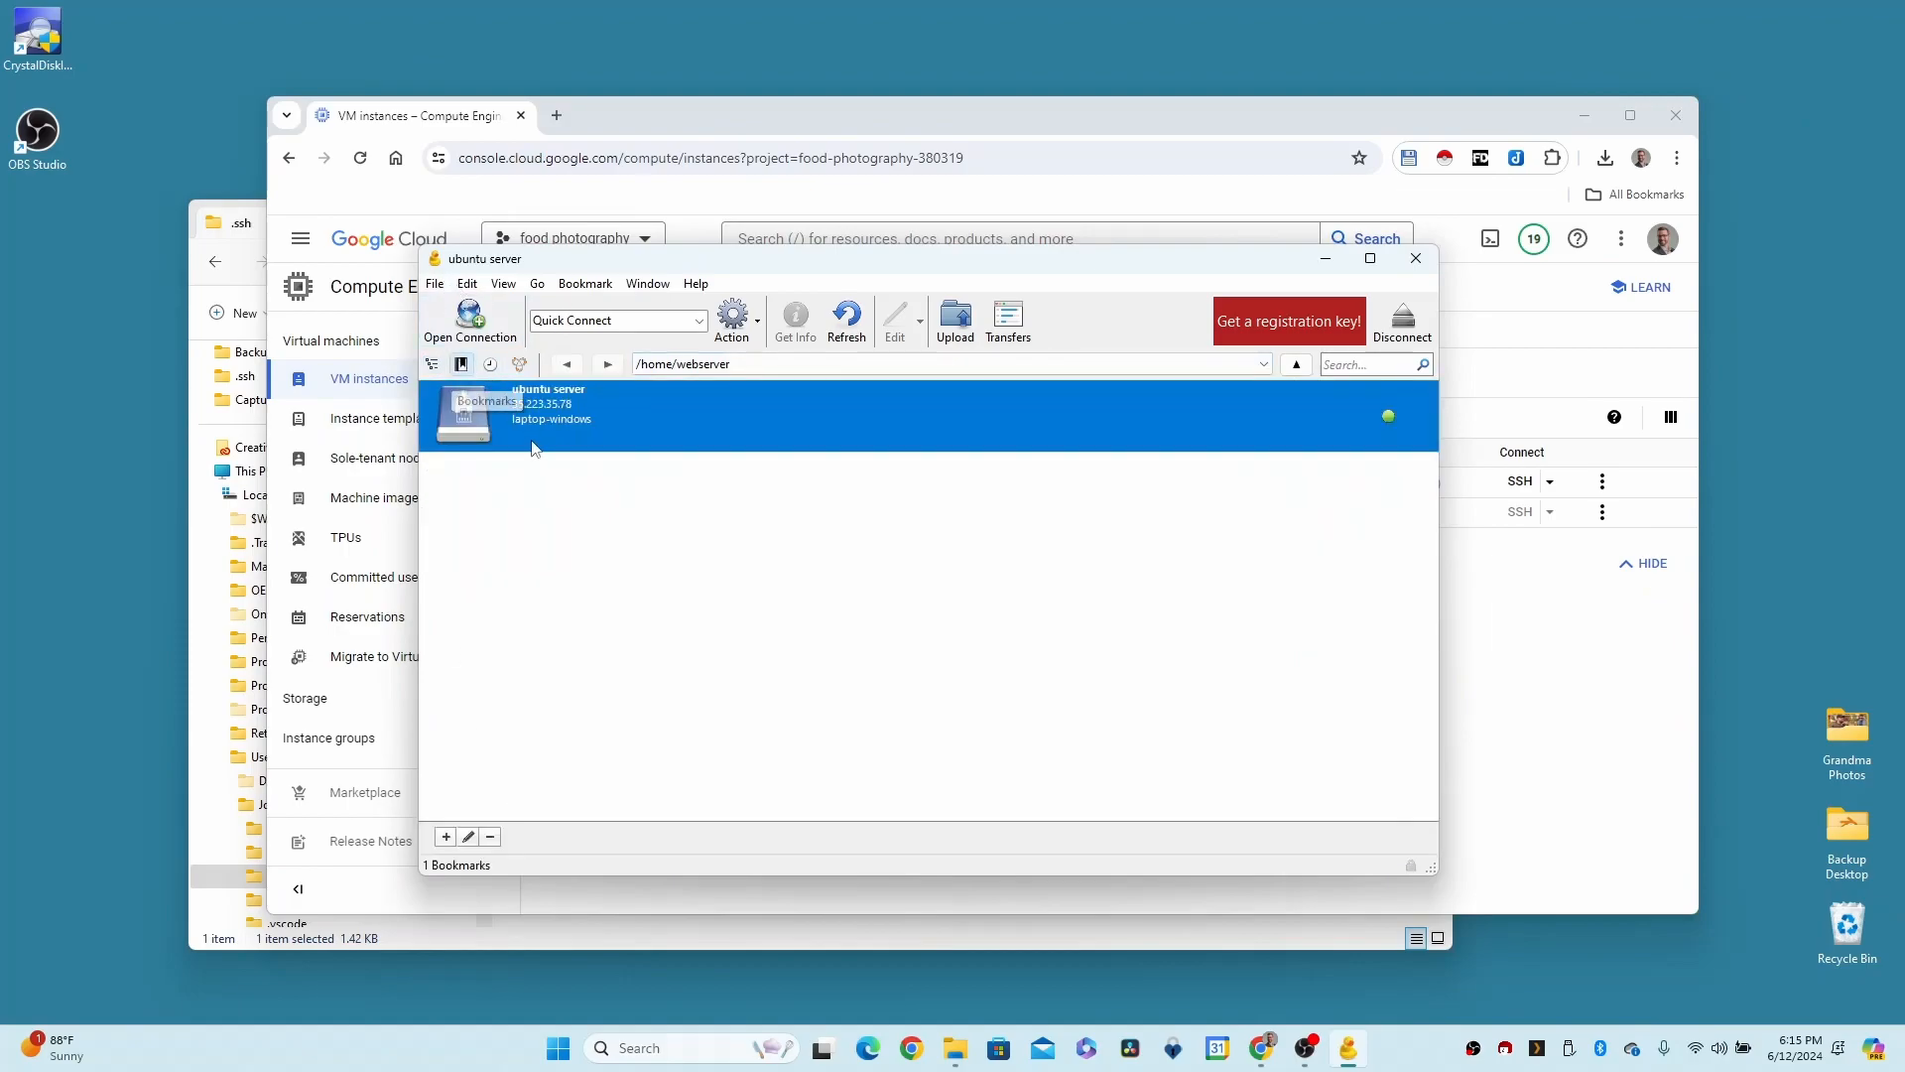
pyautogui.rightClick(528, 413)
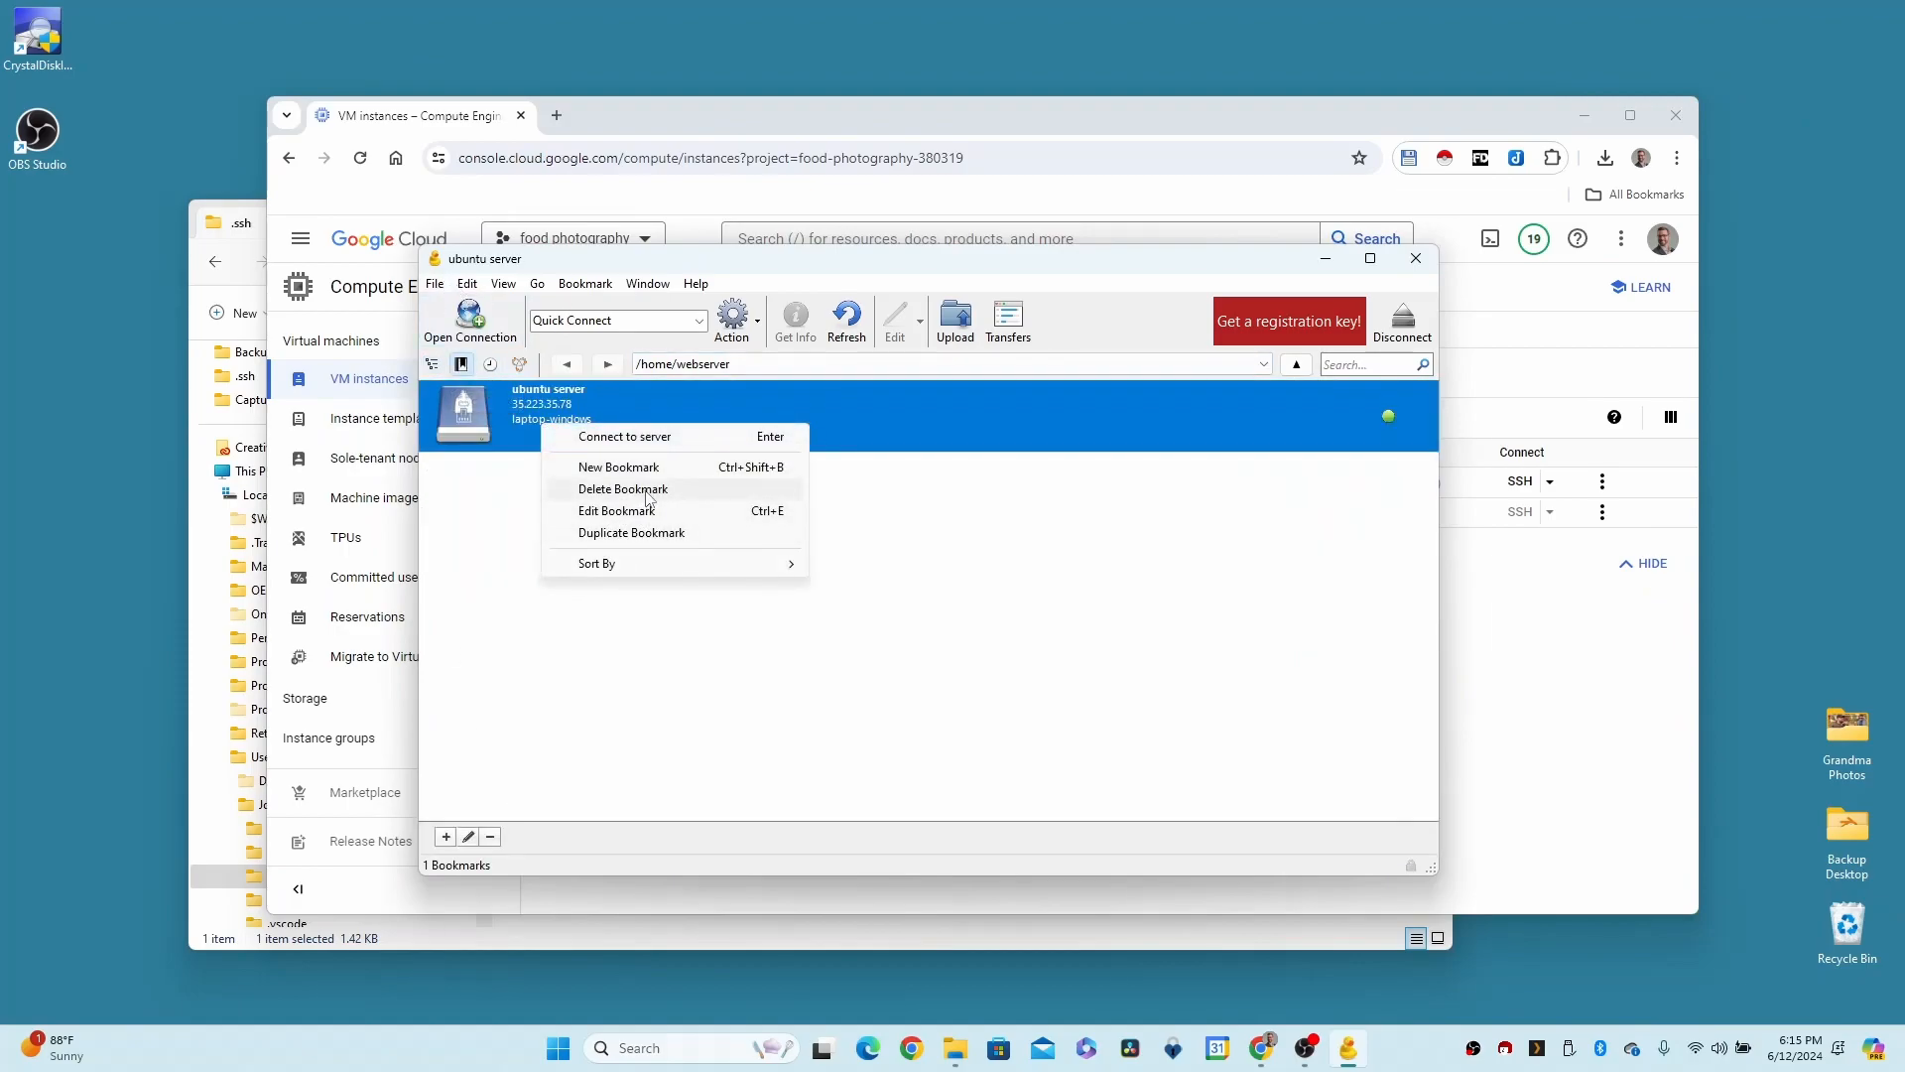
pyautogui.click(621, 488)
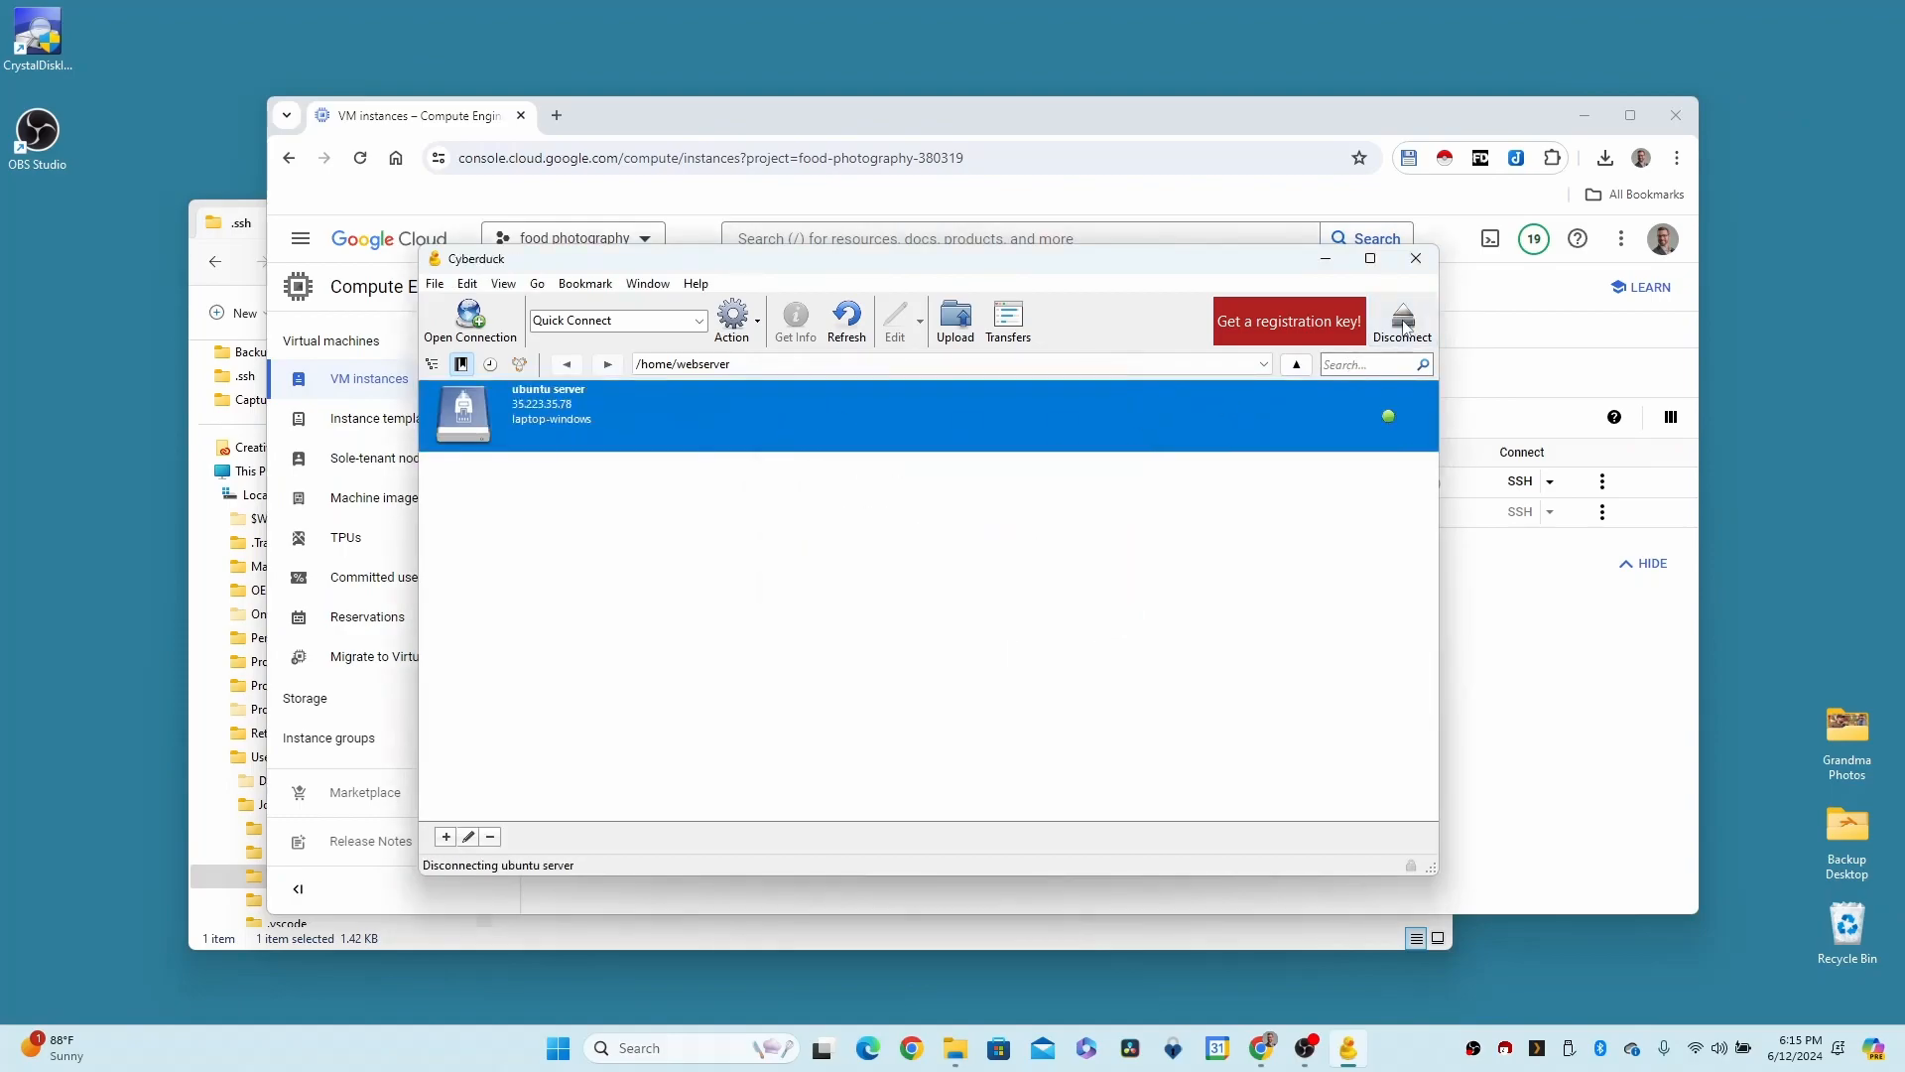
pyautogui.click(1401, 319)
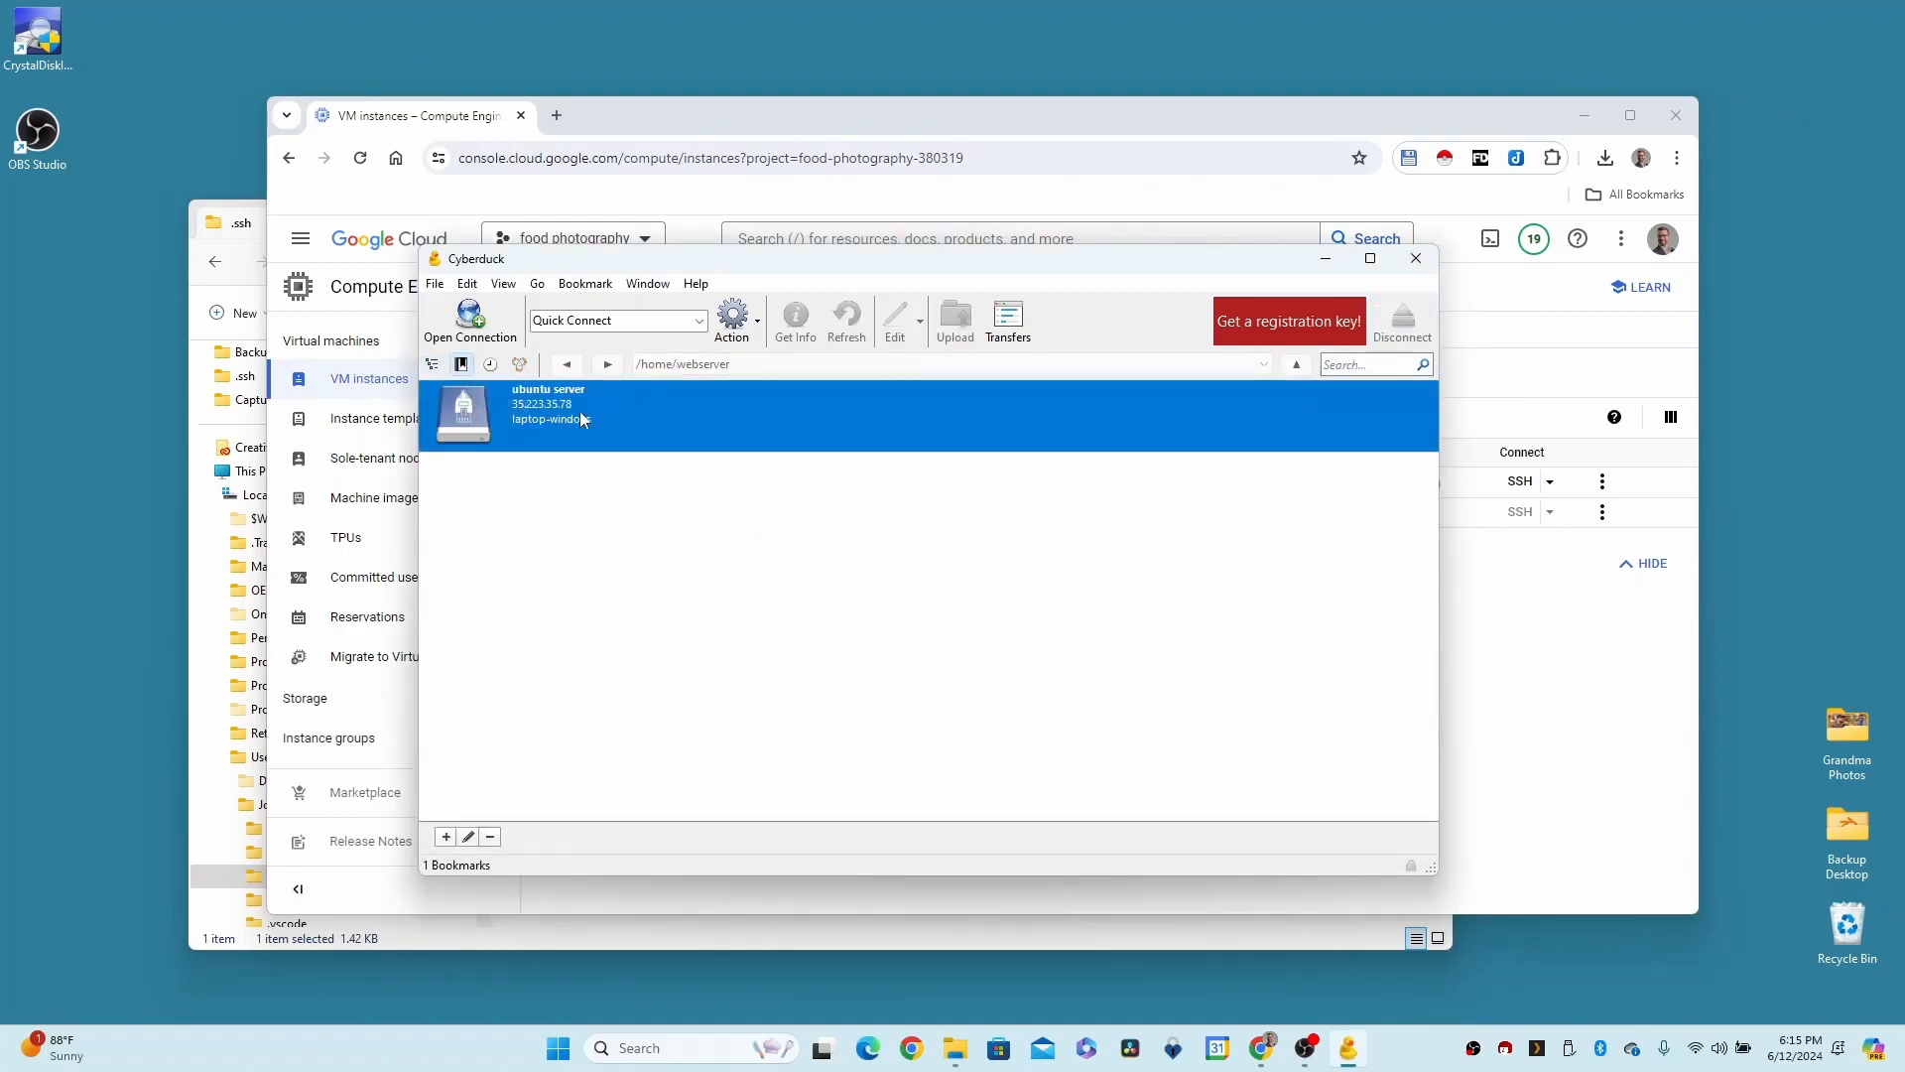
pyautogui.click(488, 835)
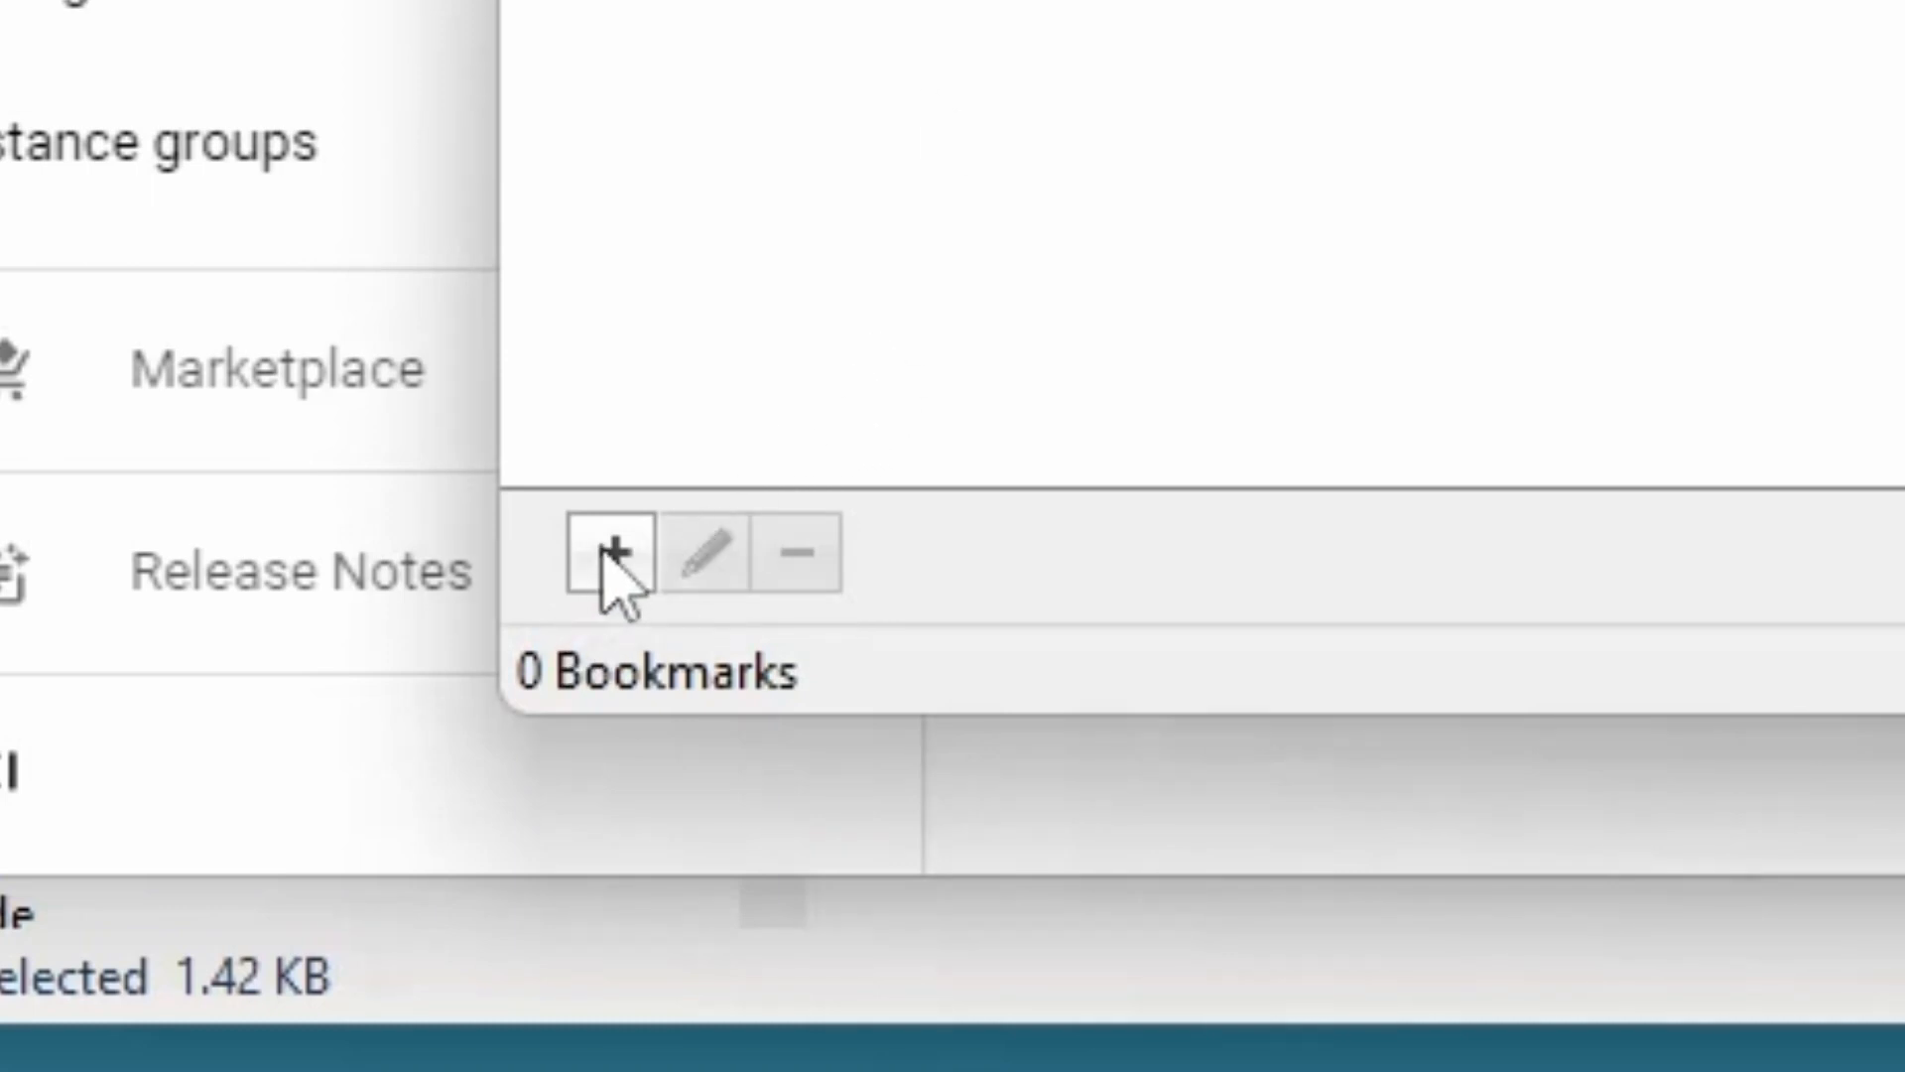
# Add a new SFTP bookmark nicknamed 'laptop-windows-ubuntu-server'
pyautogui.click(613, 554)
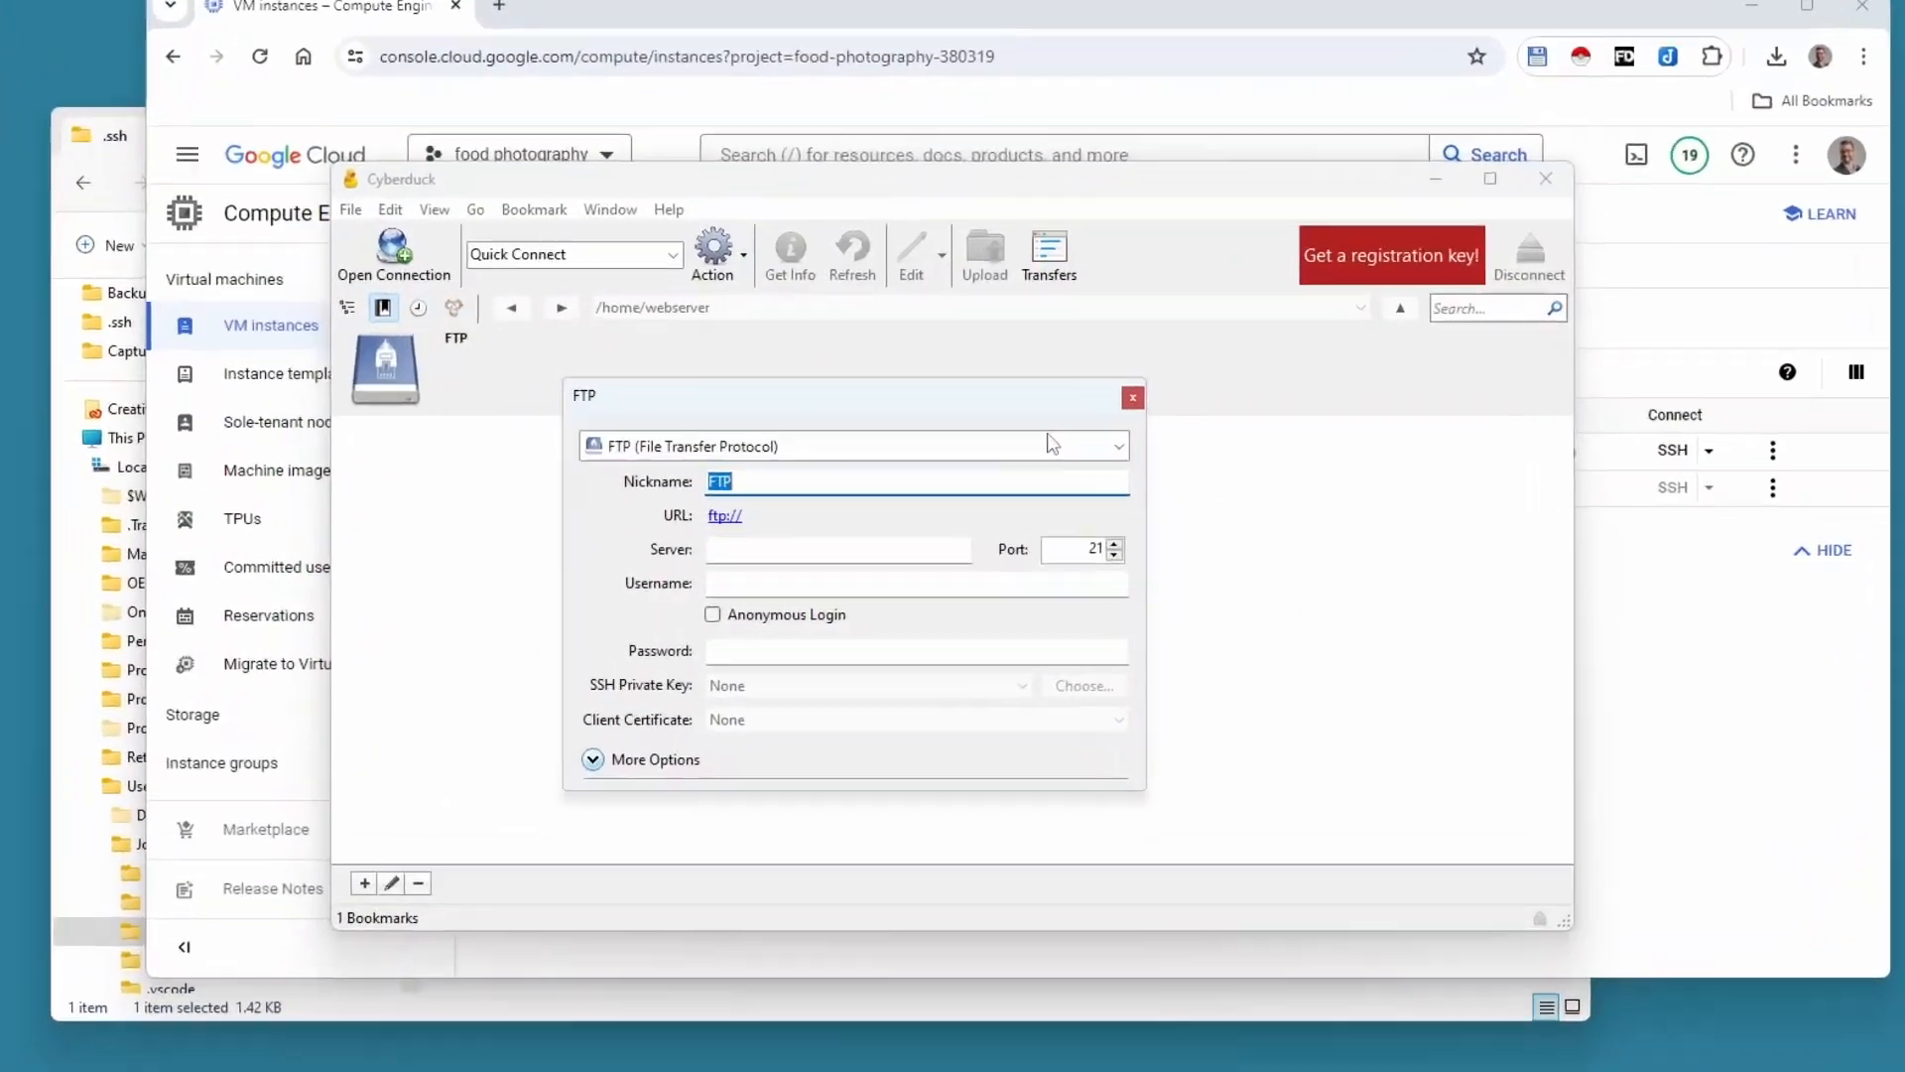
pyautogui.click(1113, 444)
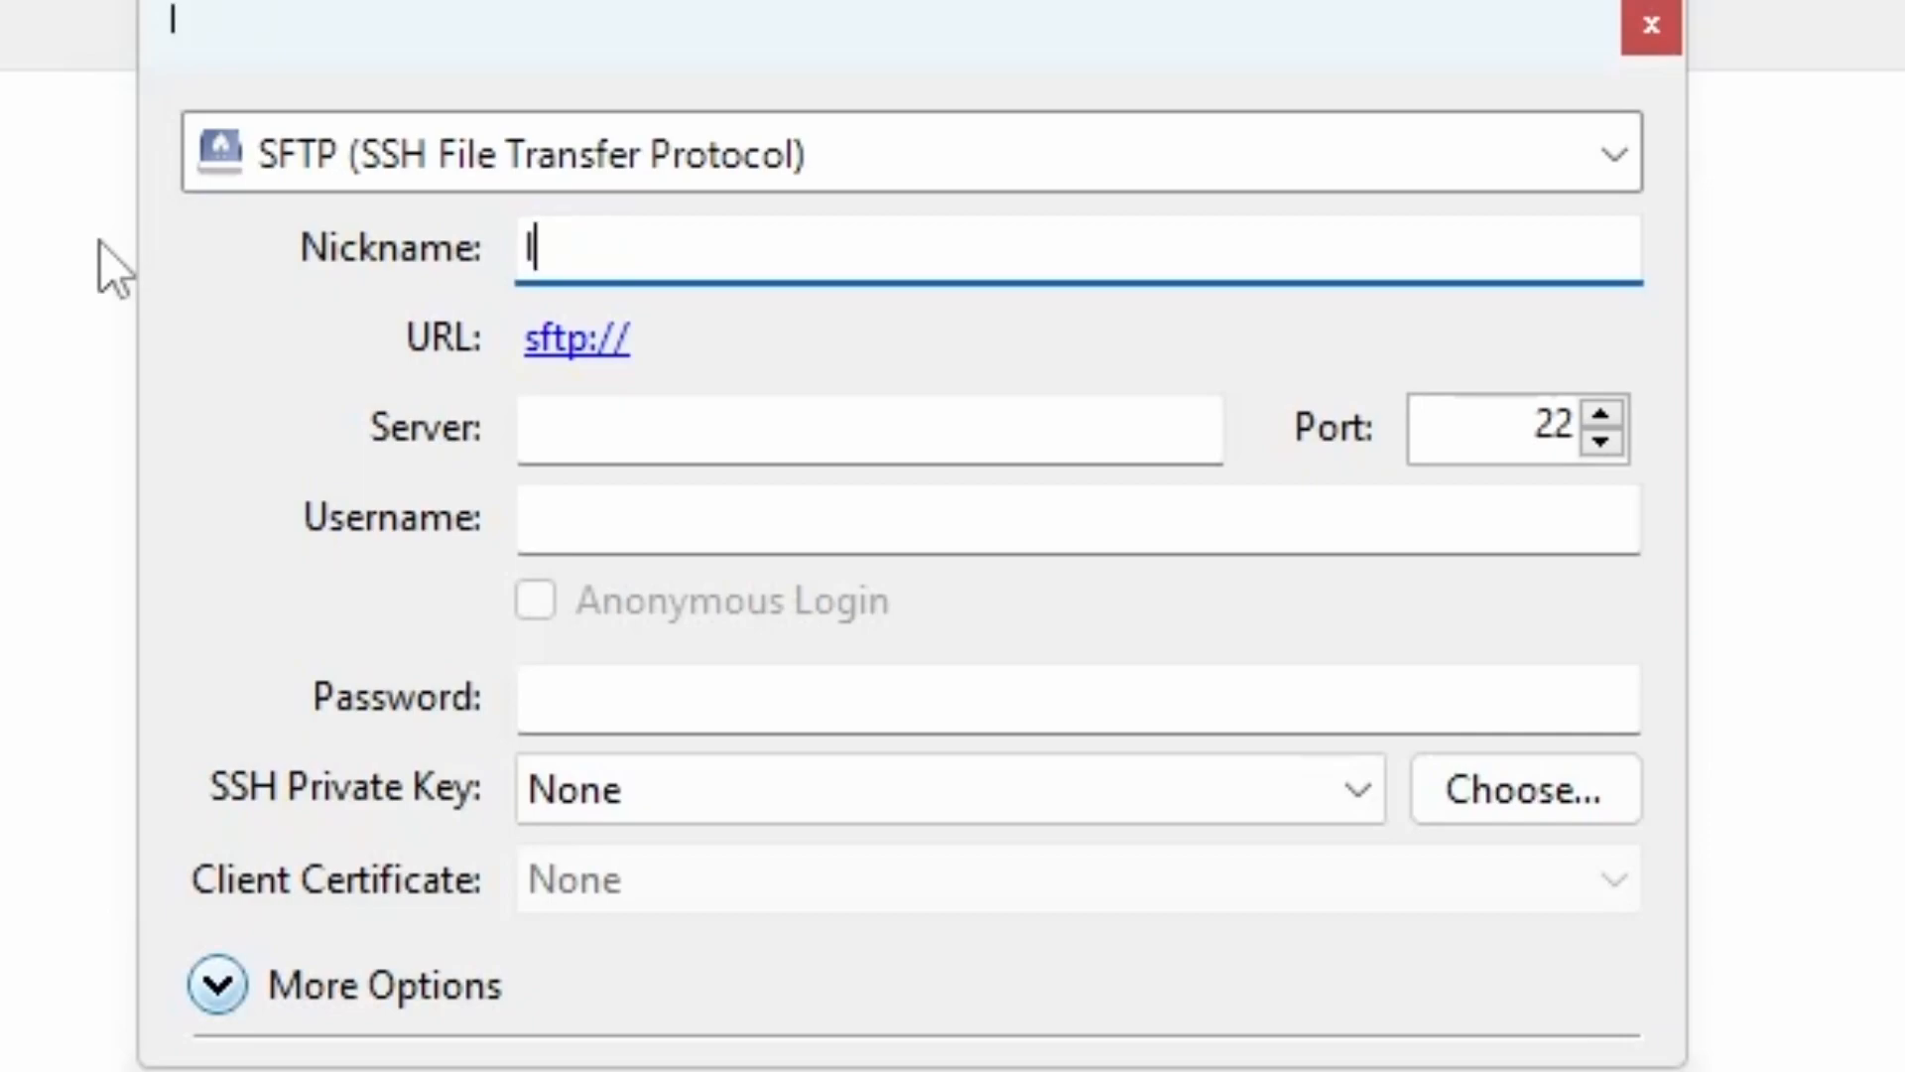
pyautogui.write('laptop-windw')
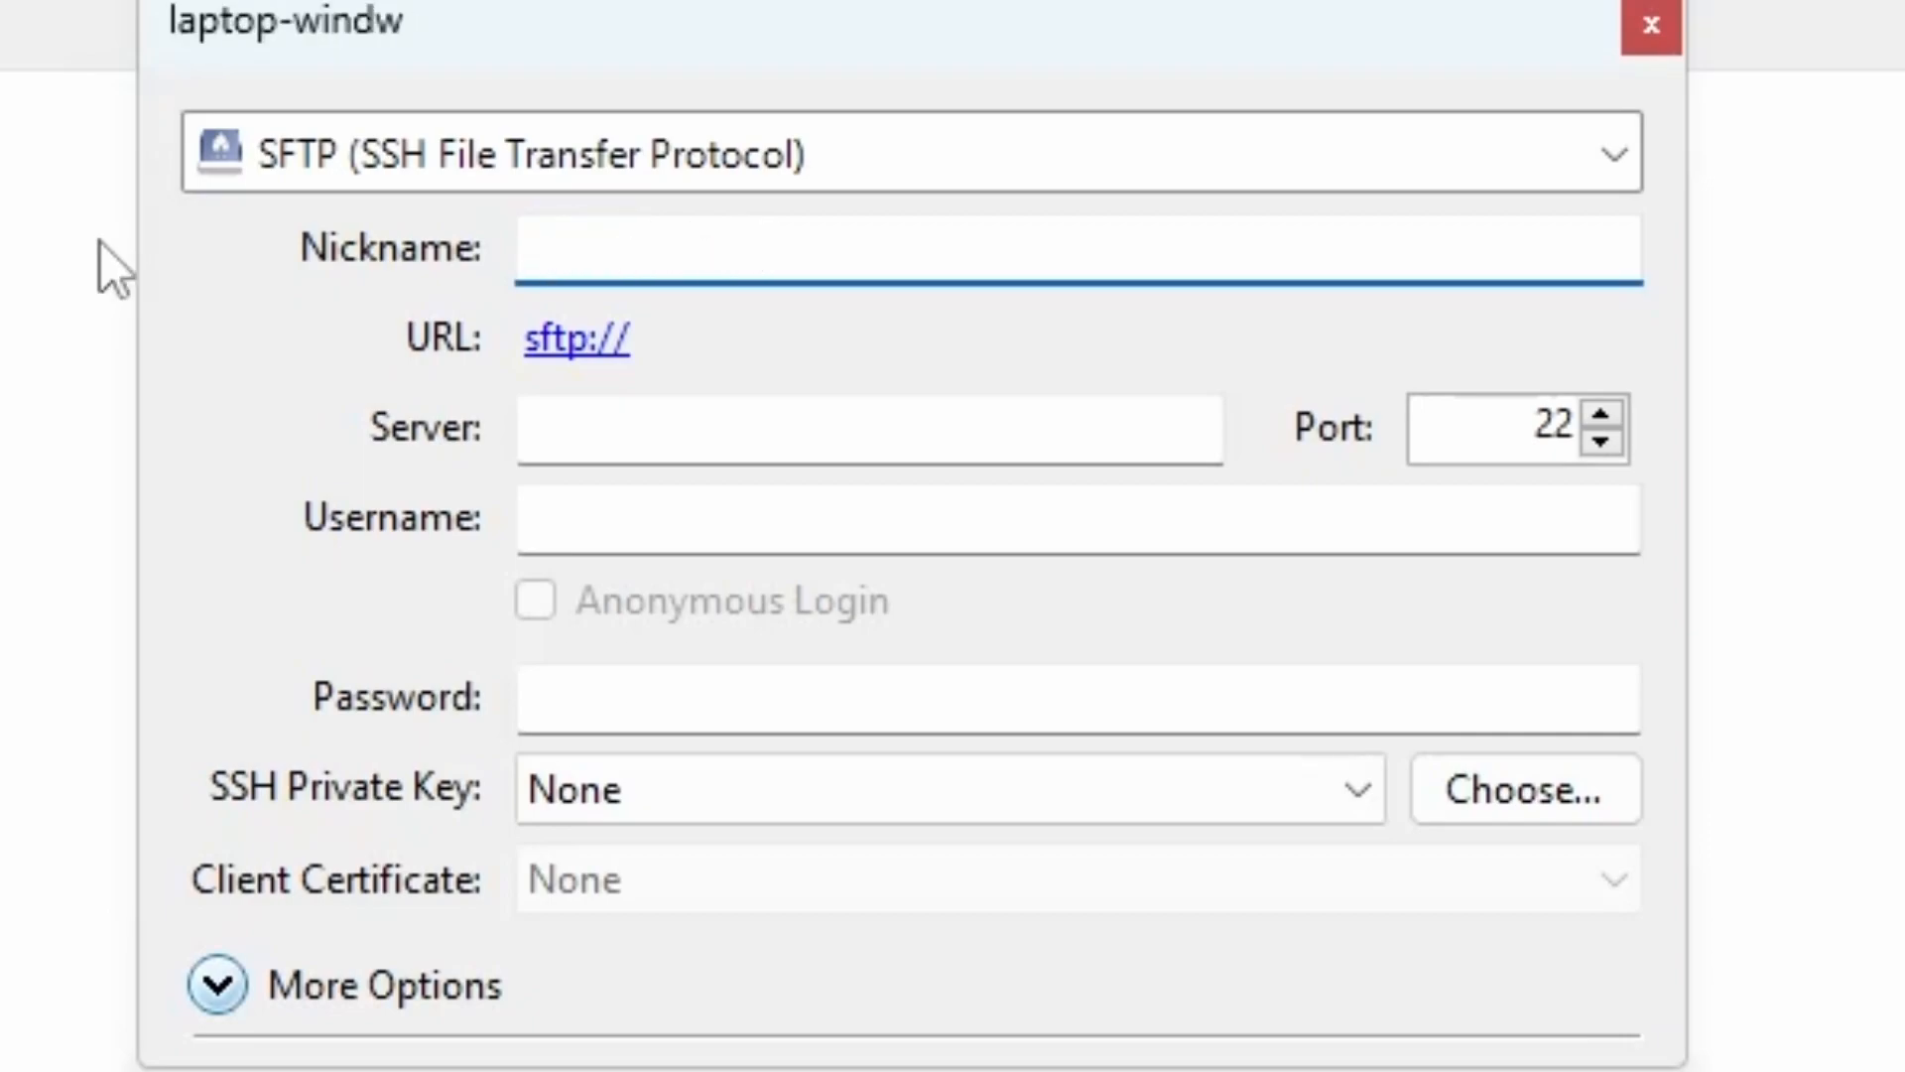
pyautogui.write('laptop-windows')
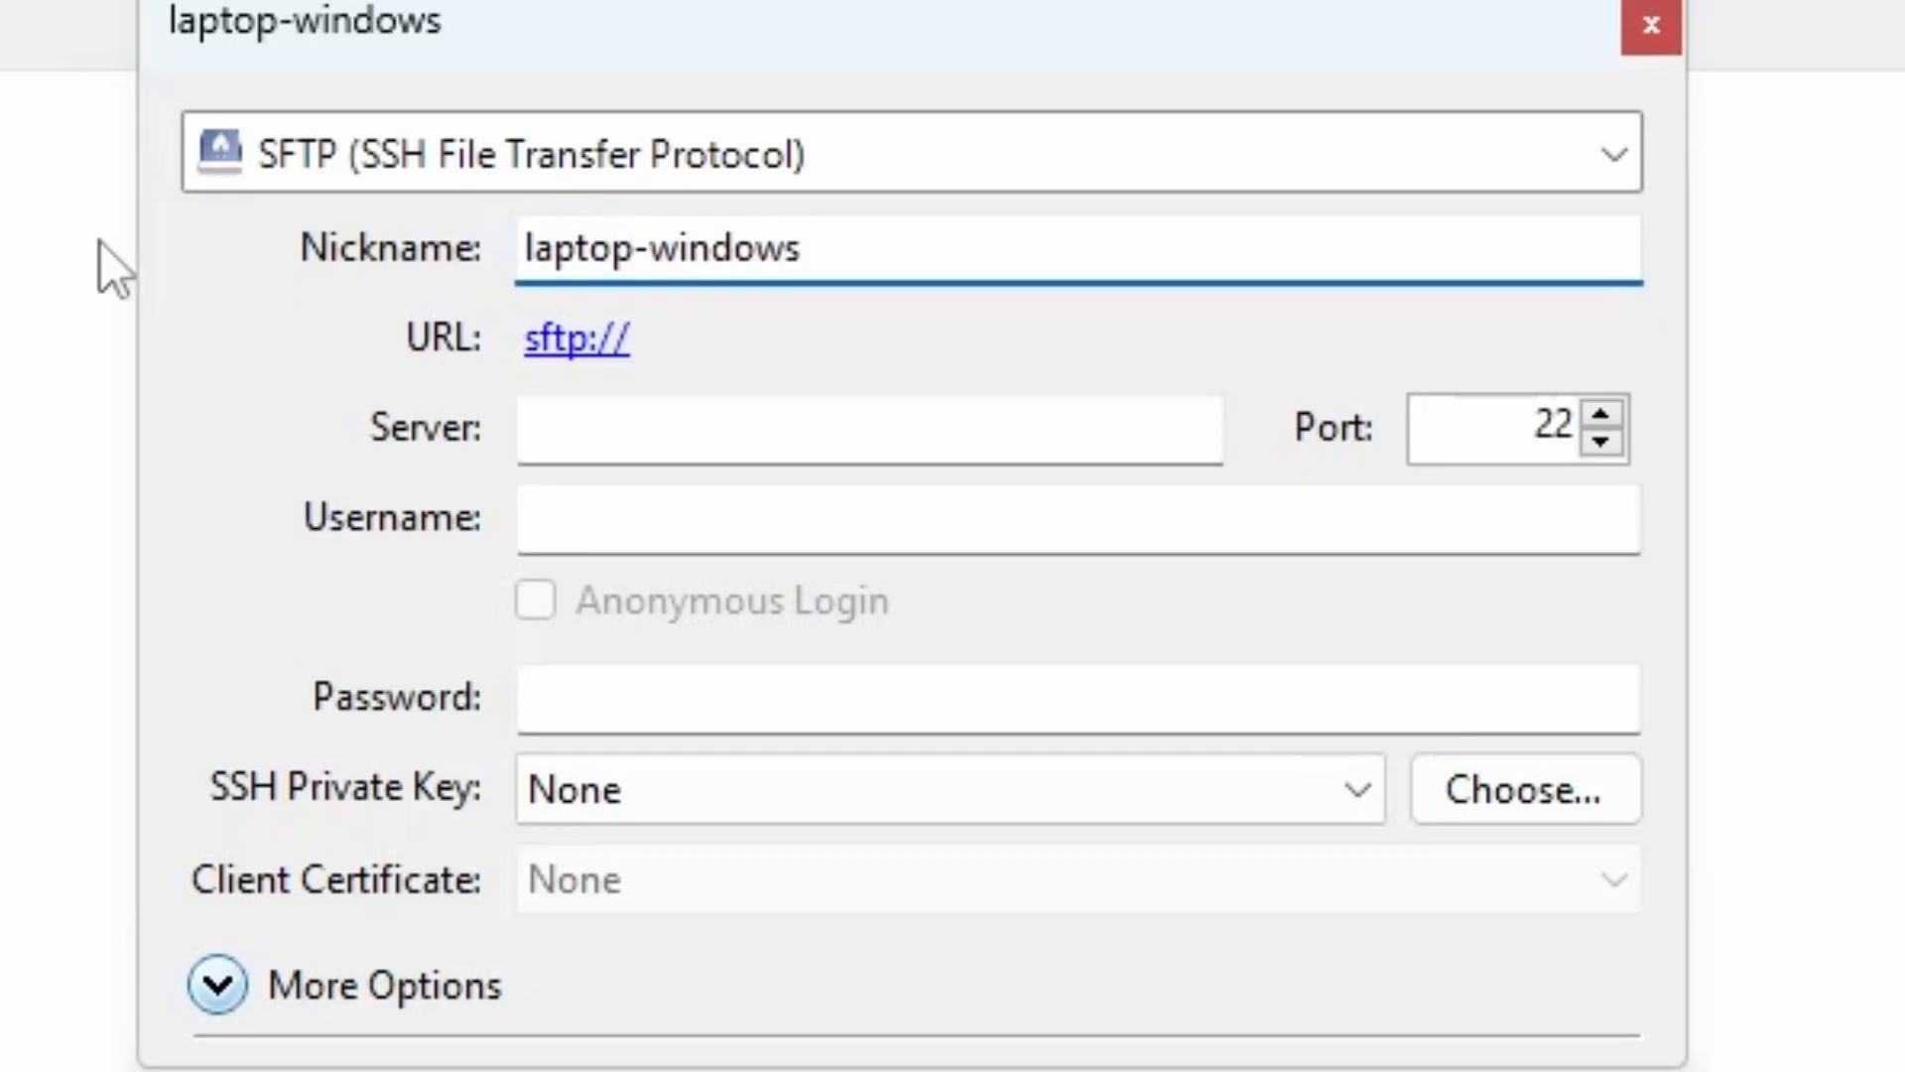
pyautogui.write('-ubuntu')
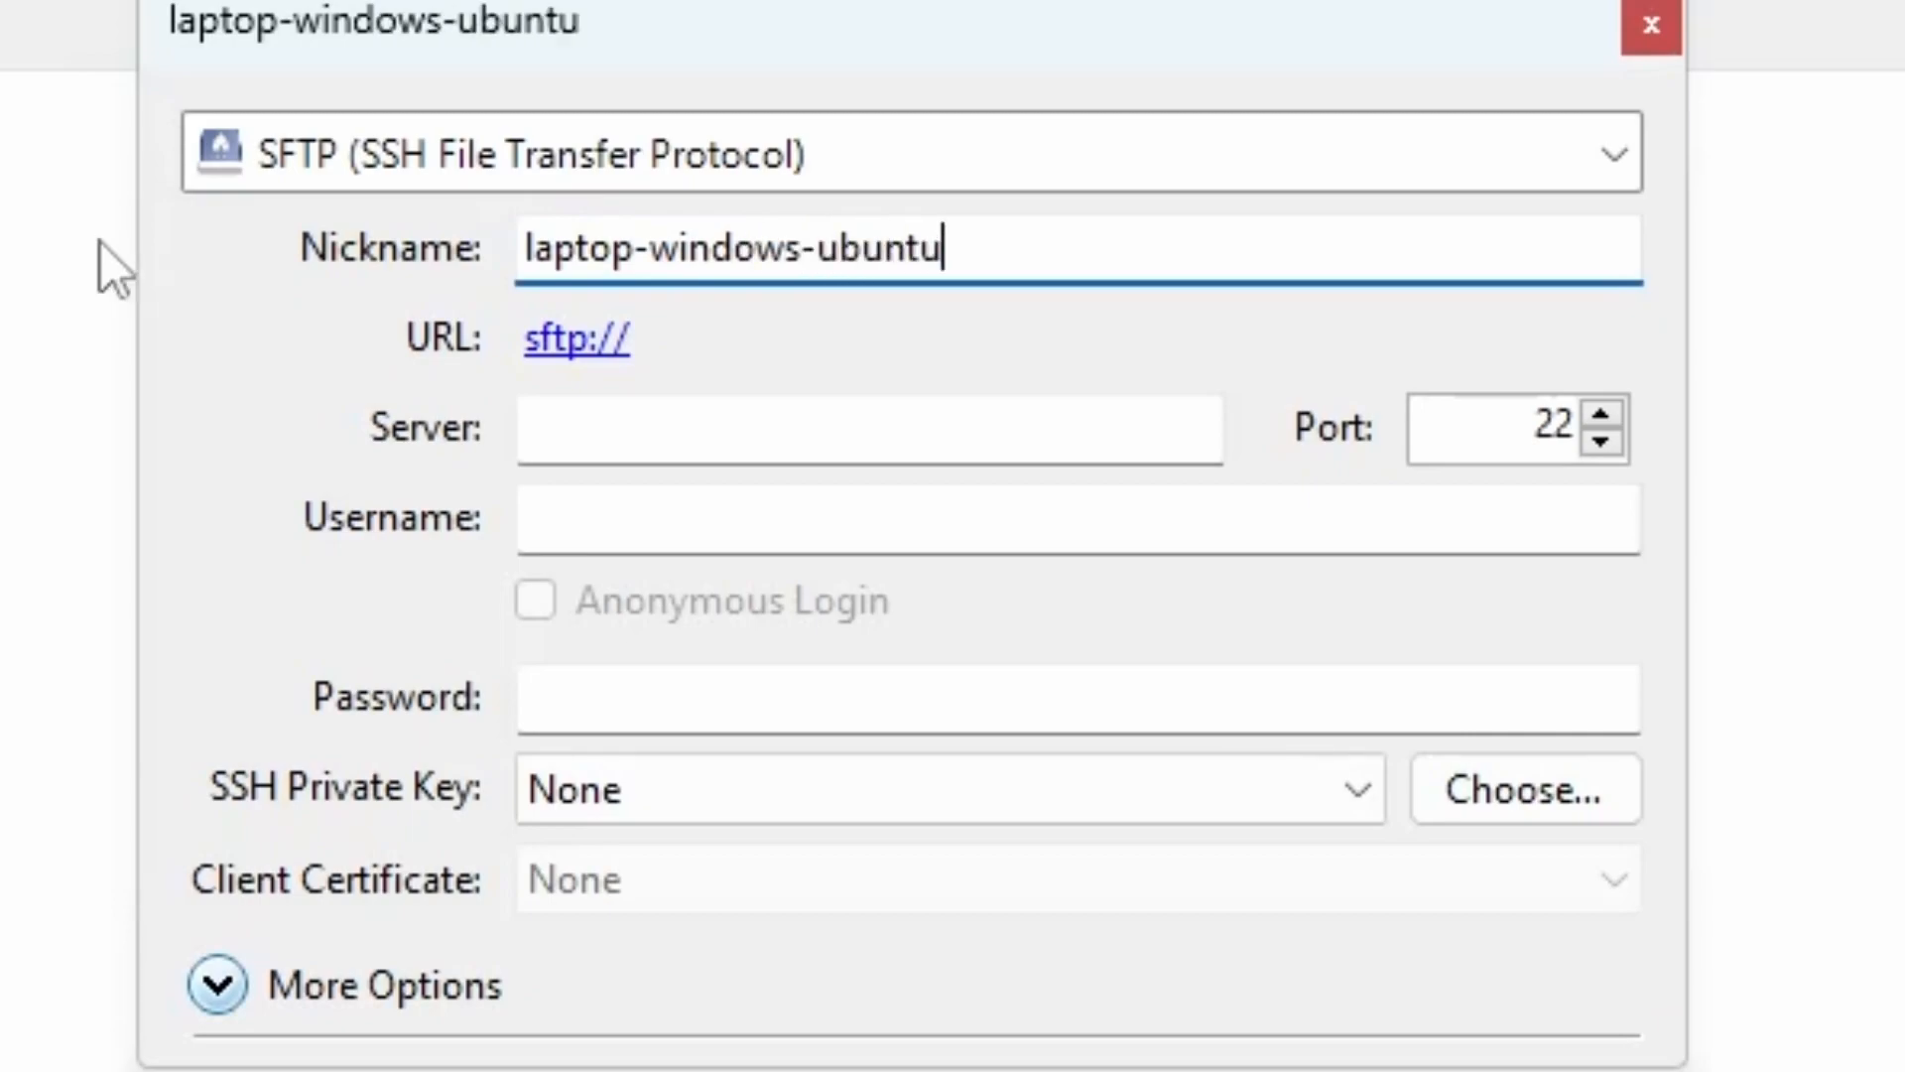
pyautogui.write('-ser')
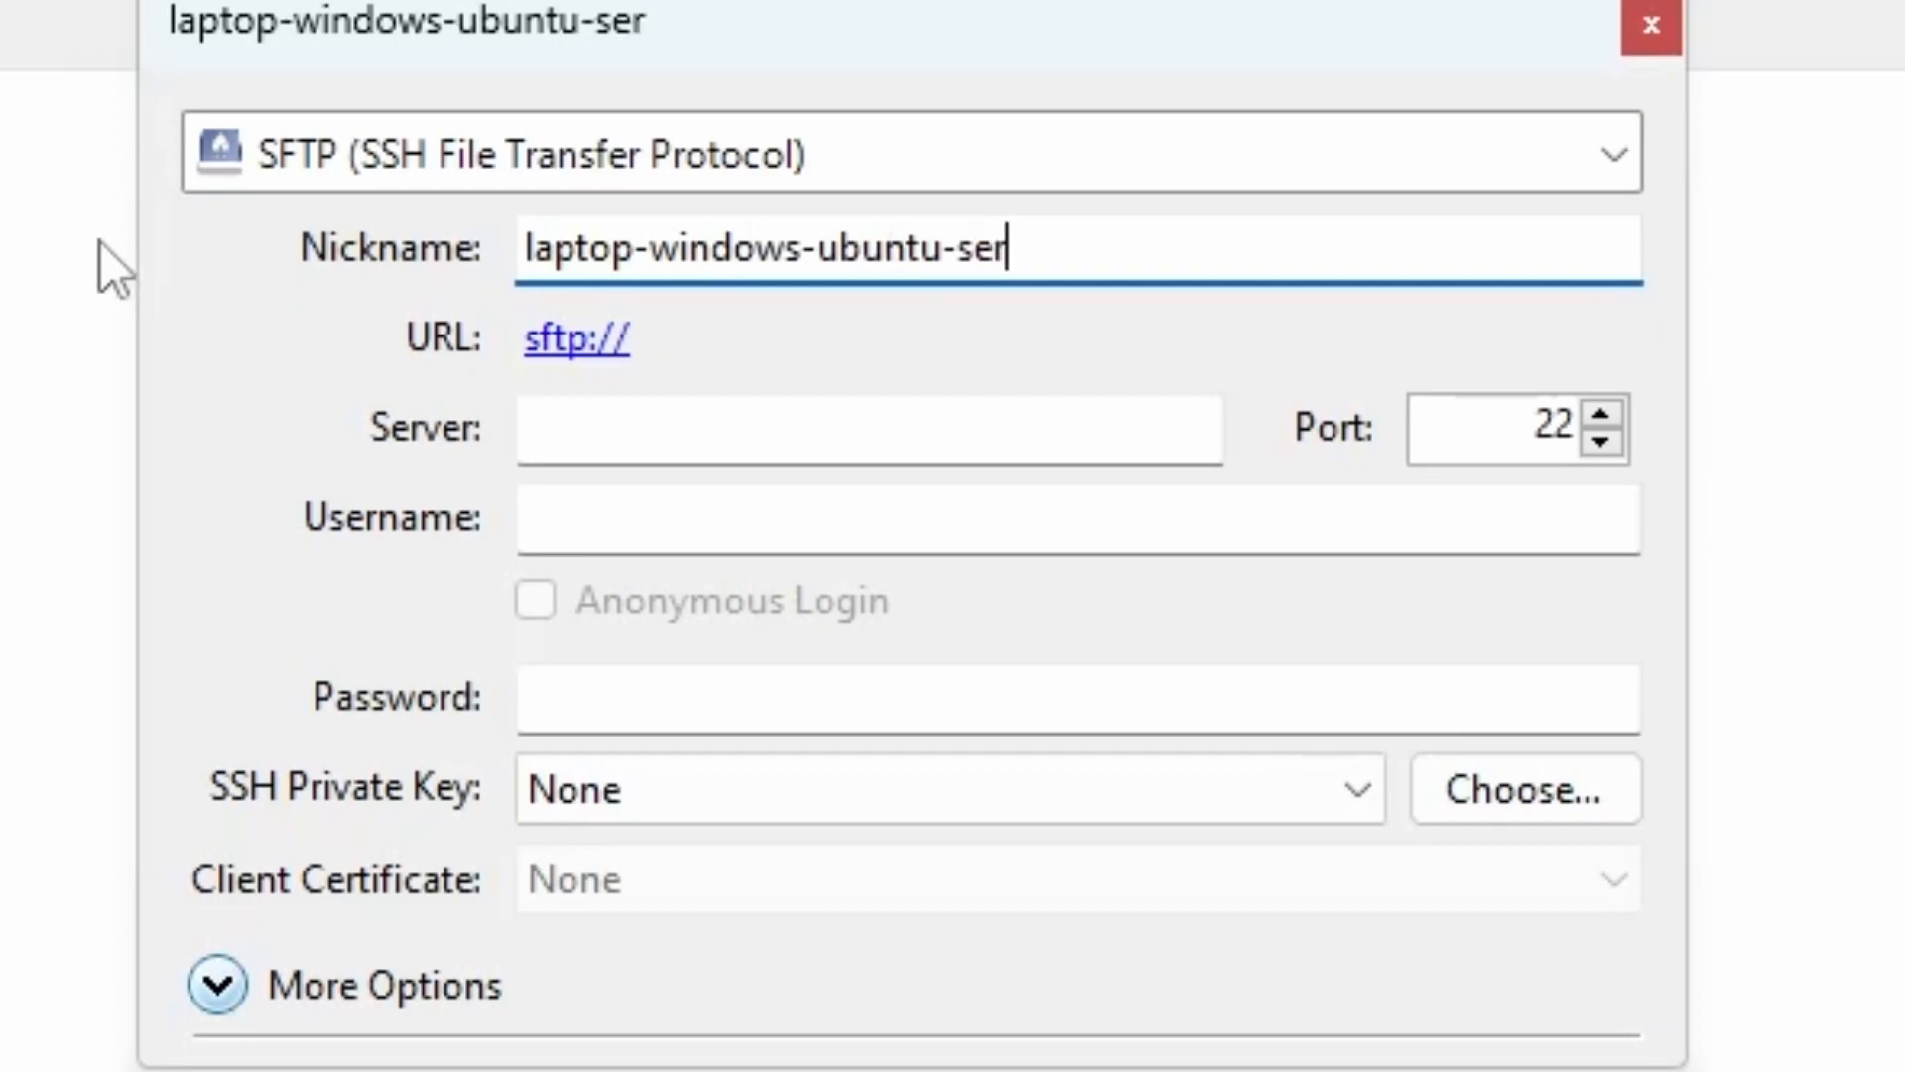
pyautogui.write('ver')
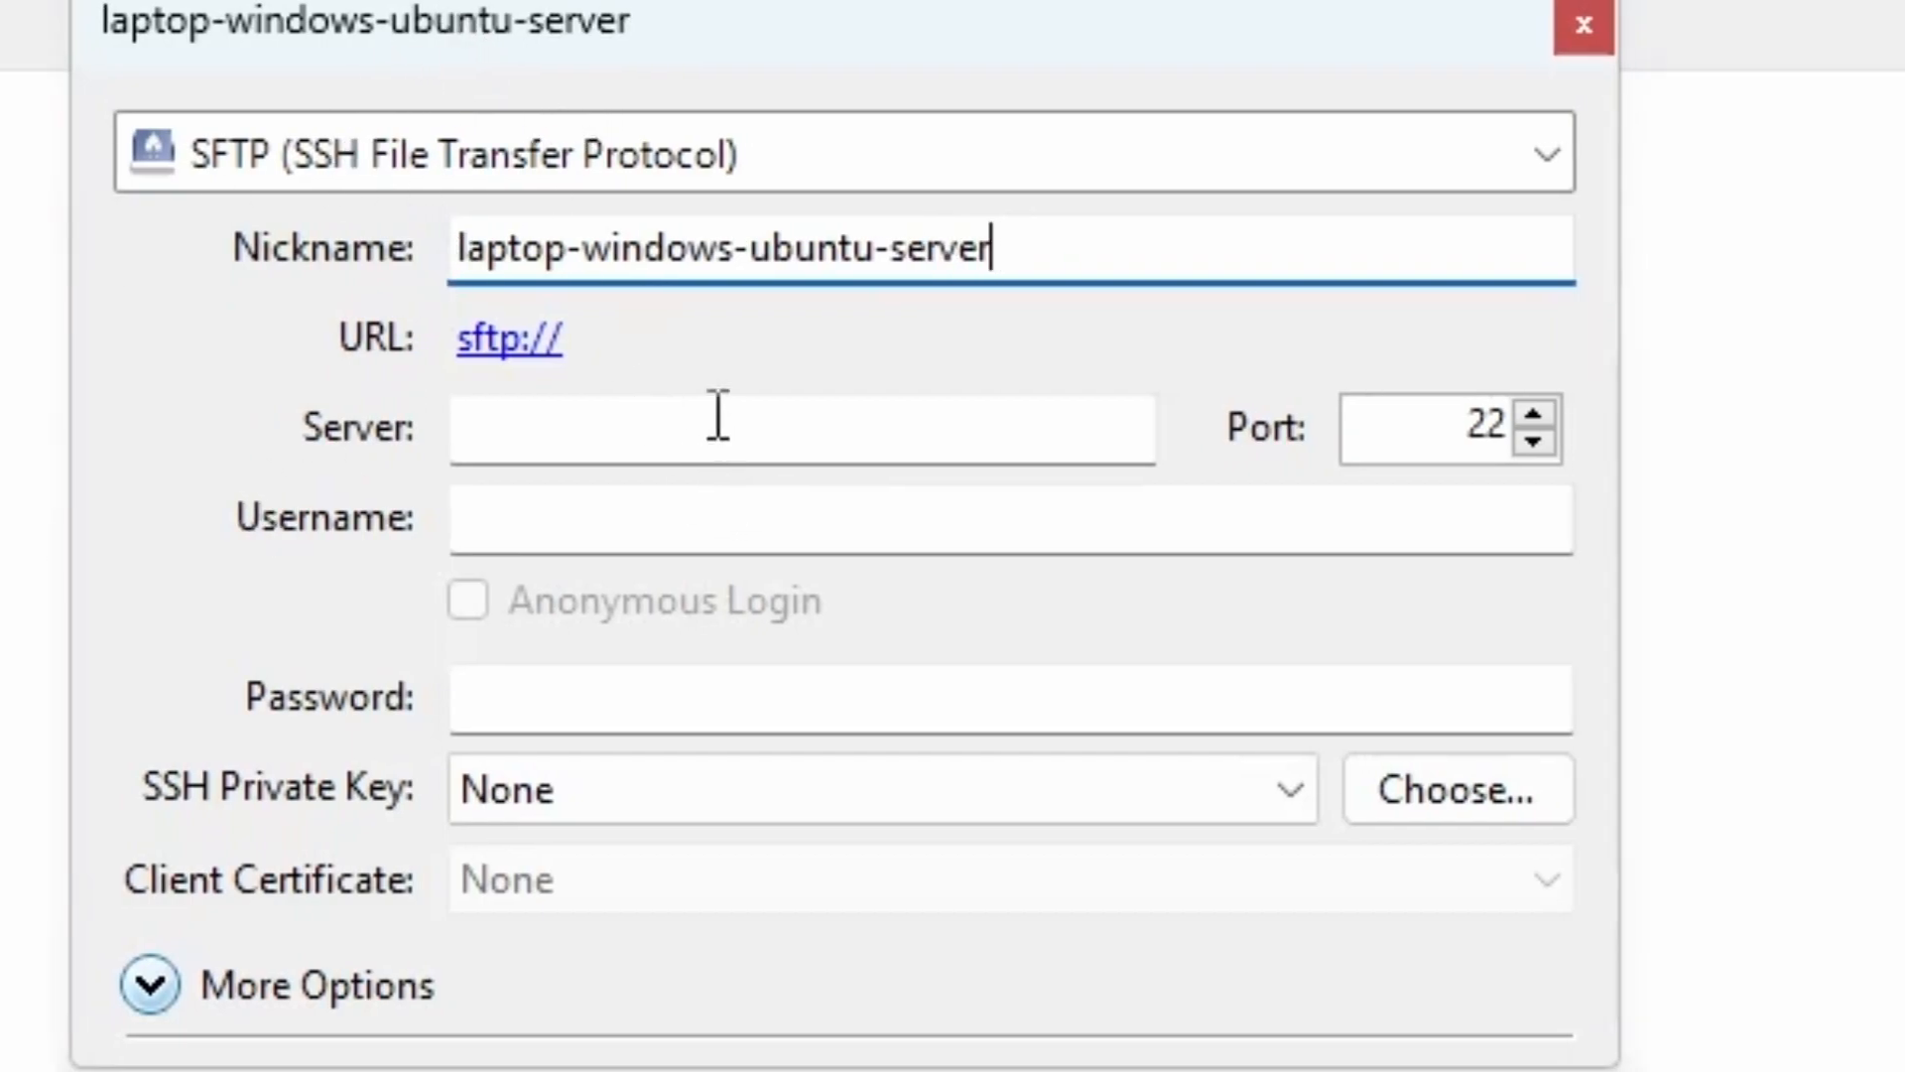
# Set the bookmark's server to 35.223.35.78 and username to 'laptop-windows'
pyautogui.write('35.223.35.78')
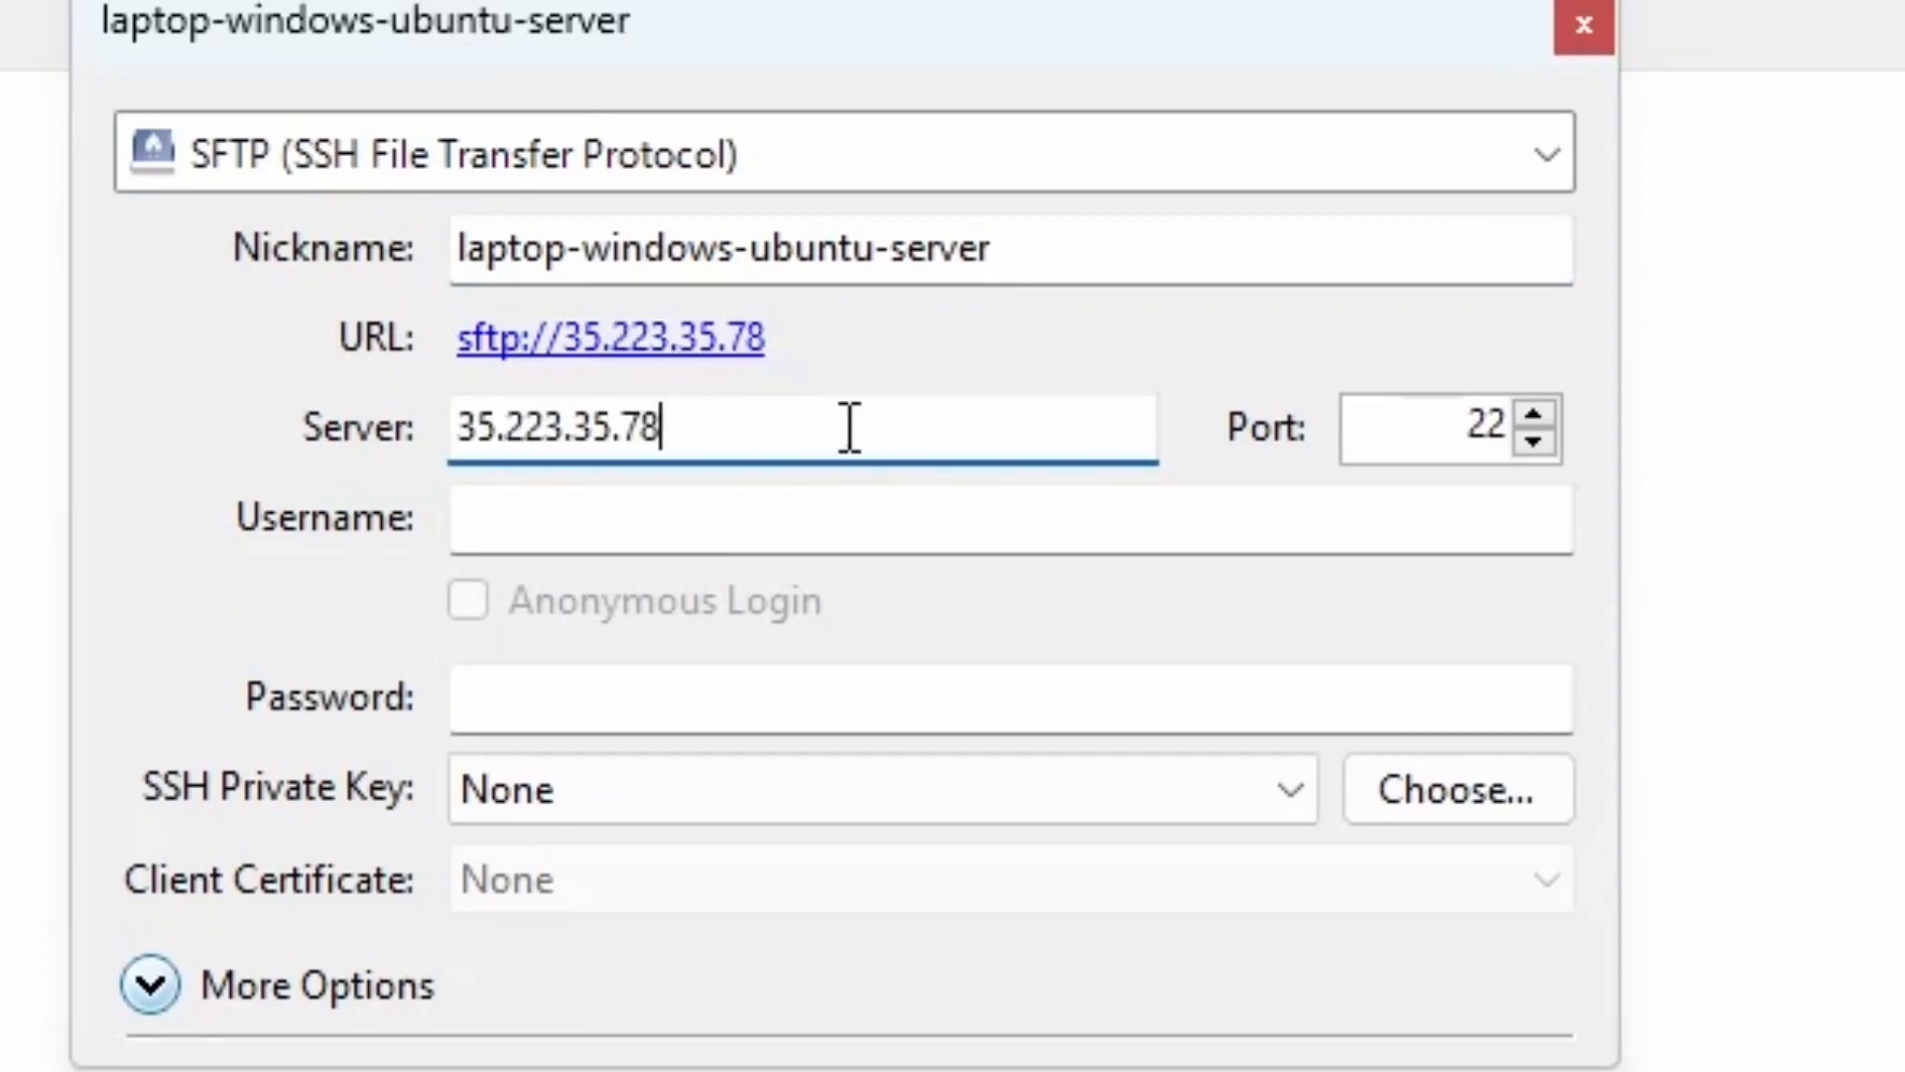
pyautogui.moveTo(1437, 428)
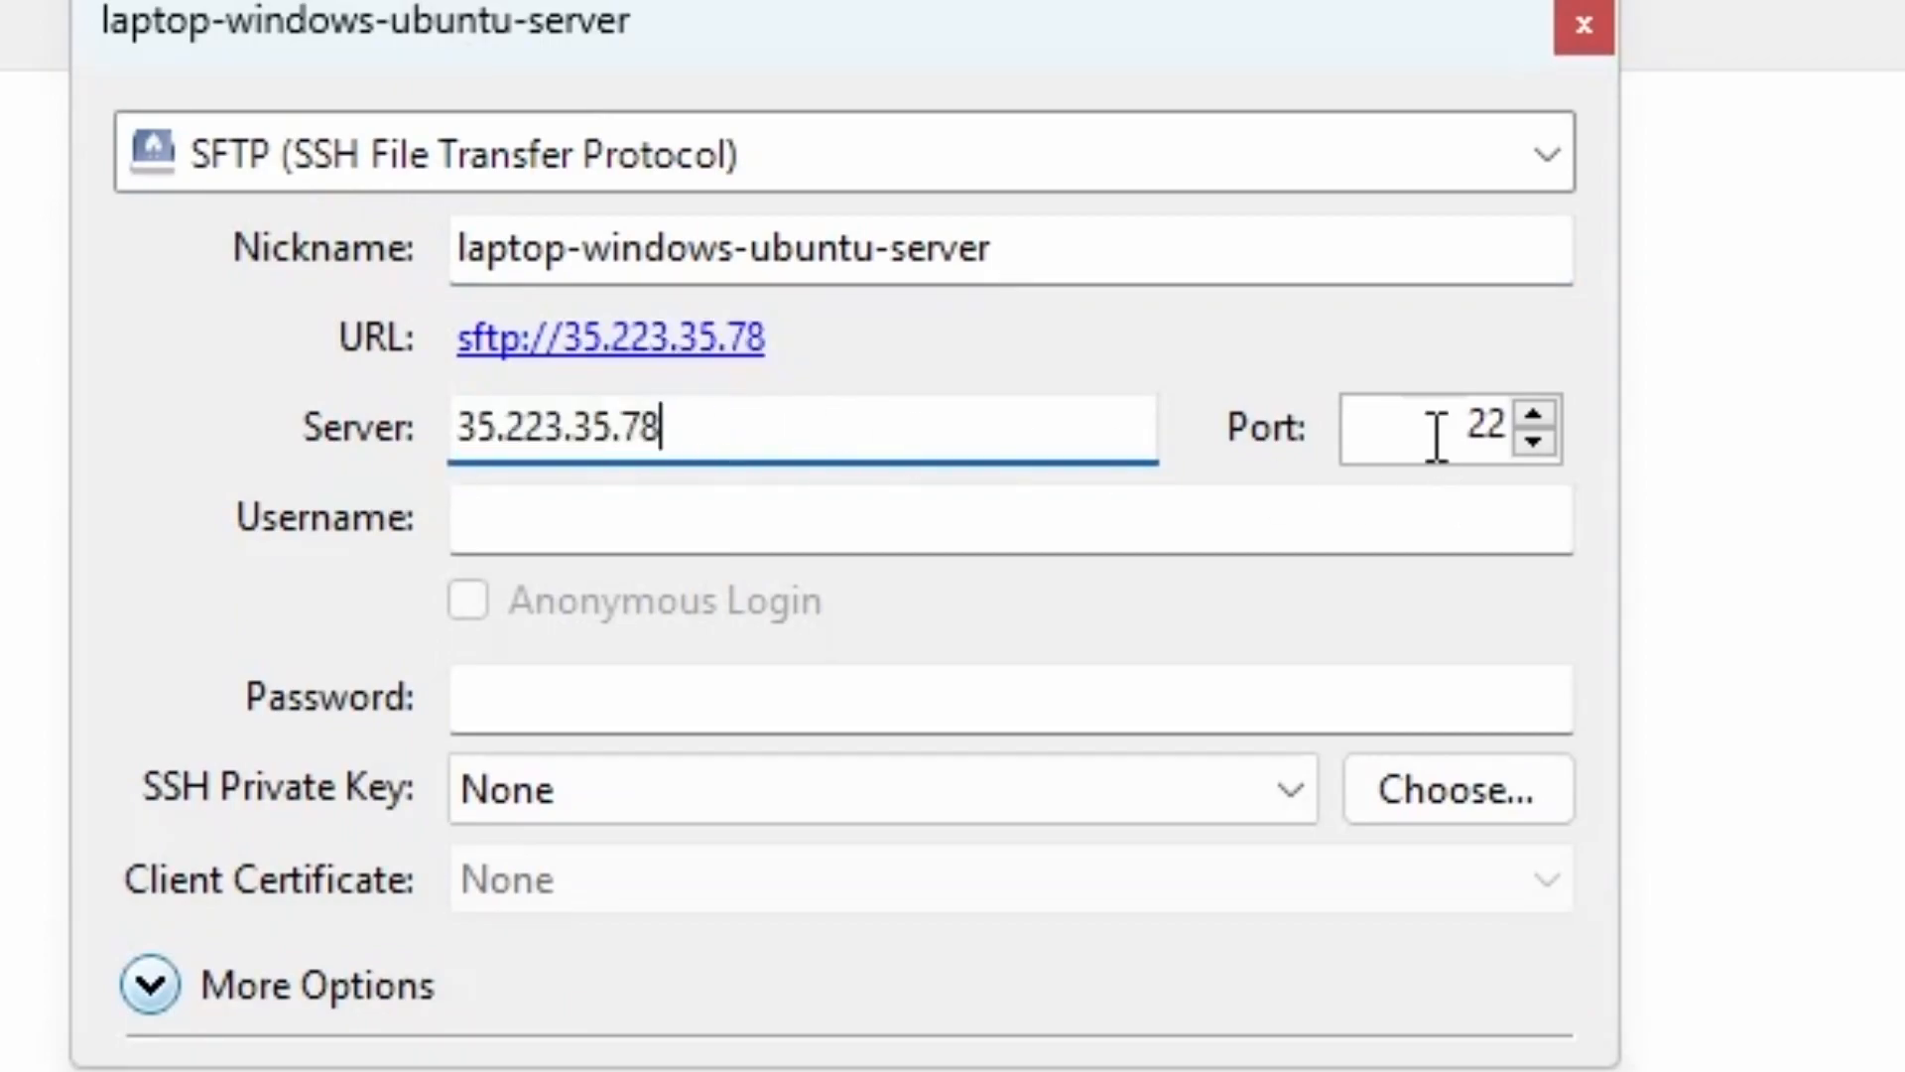
pyautogui.moveTo(1246, 498)
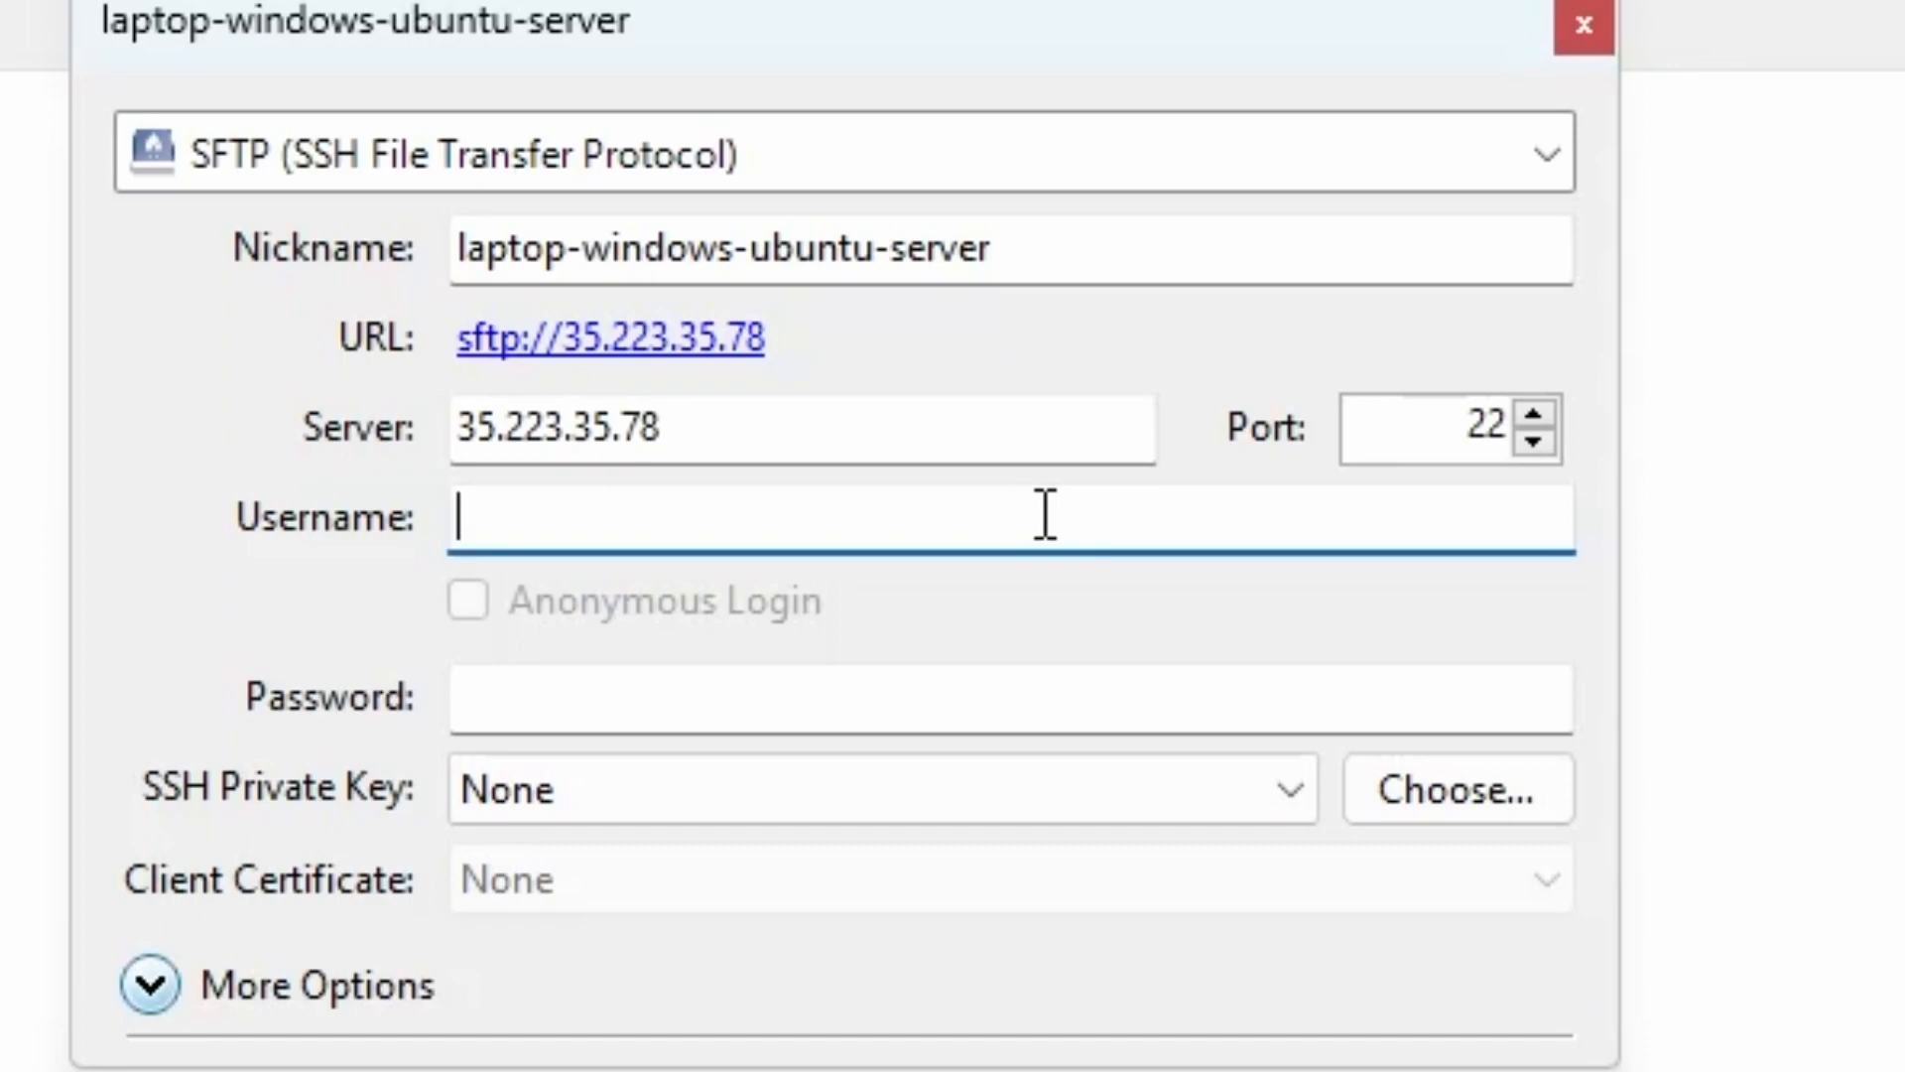
pyautogui.write('lapto')
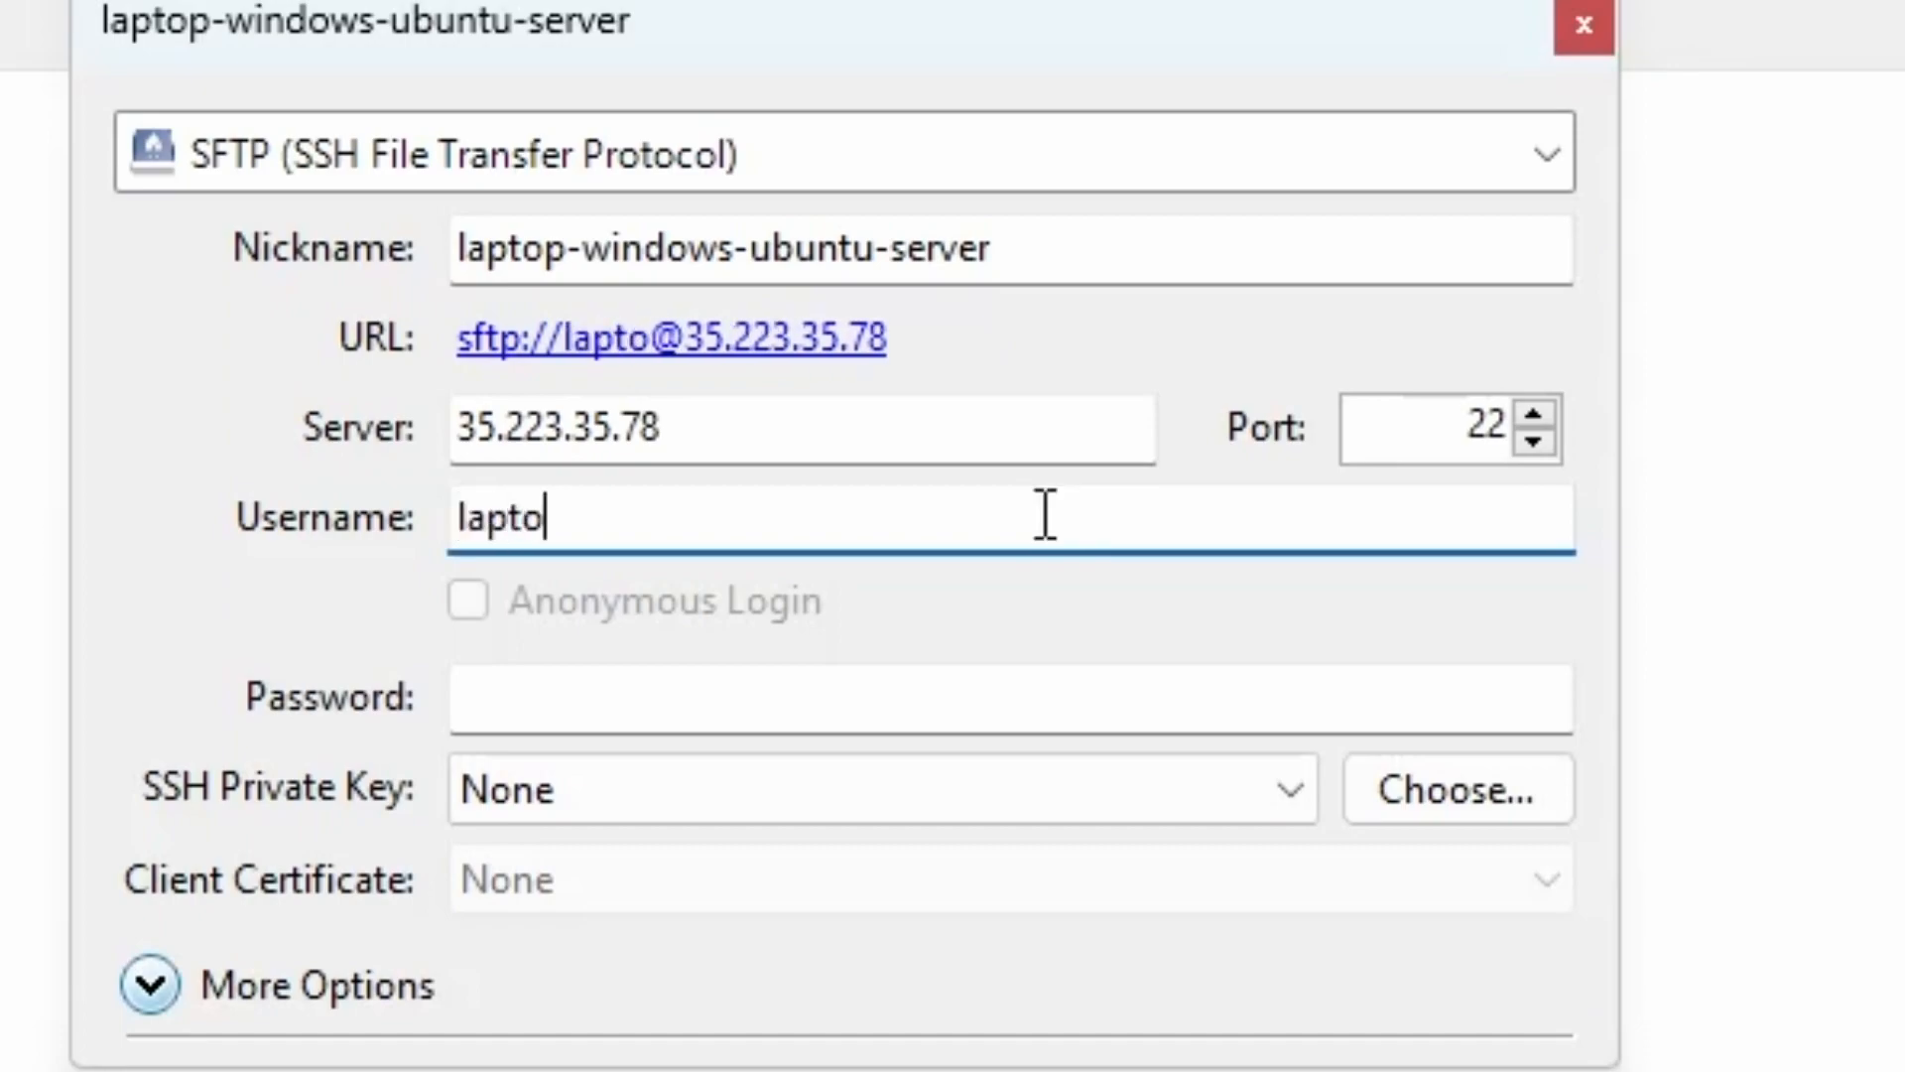
pyautogui.write('p-windo')
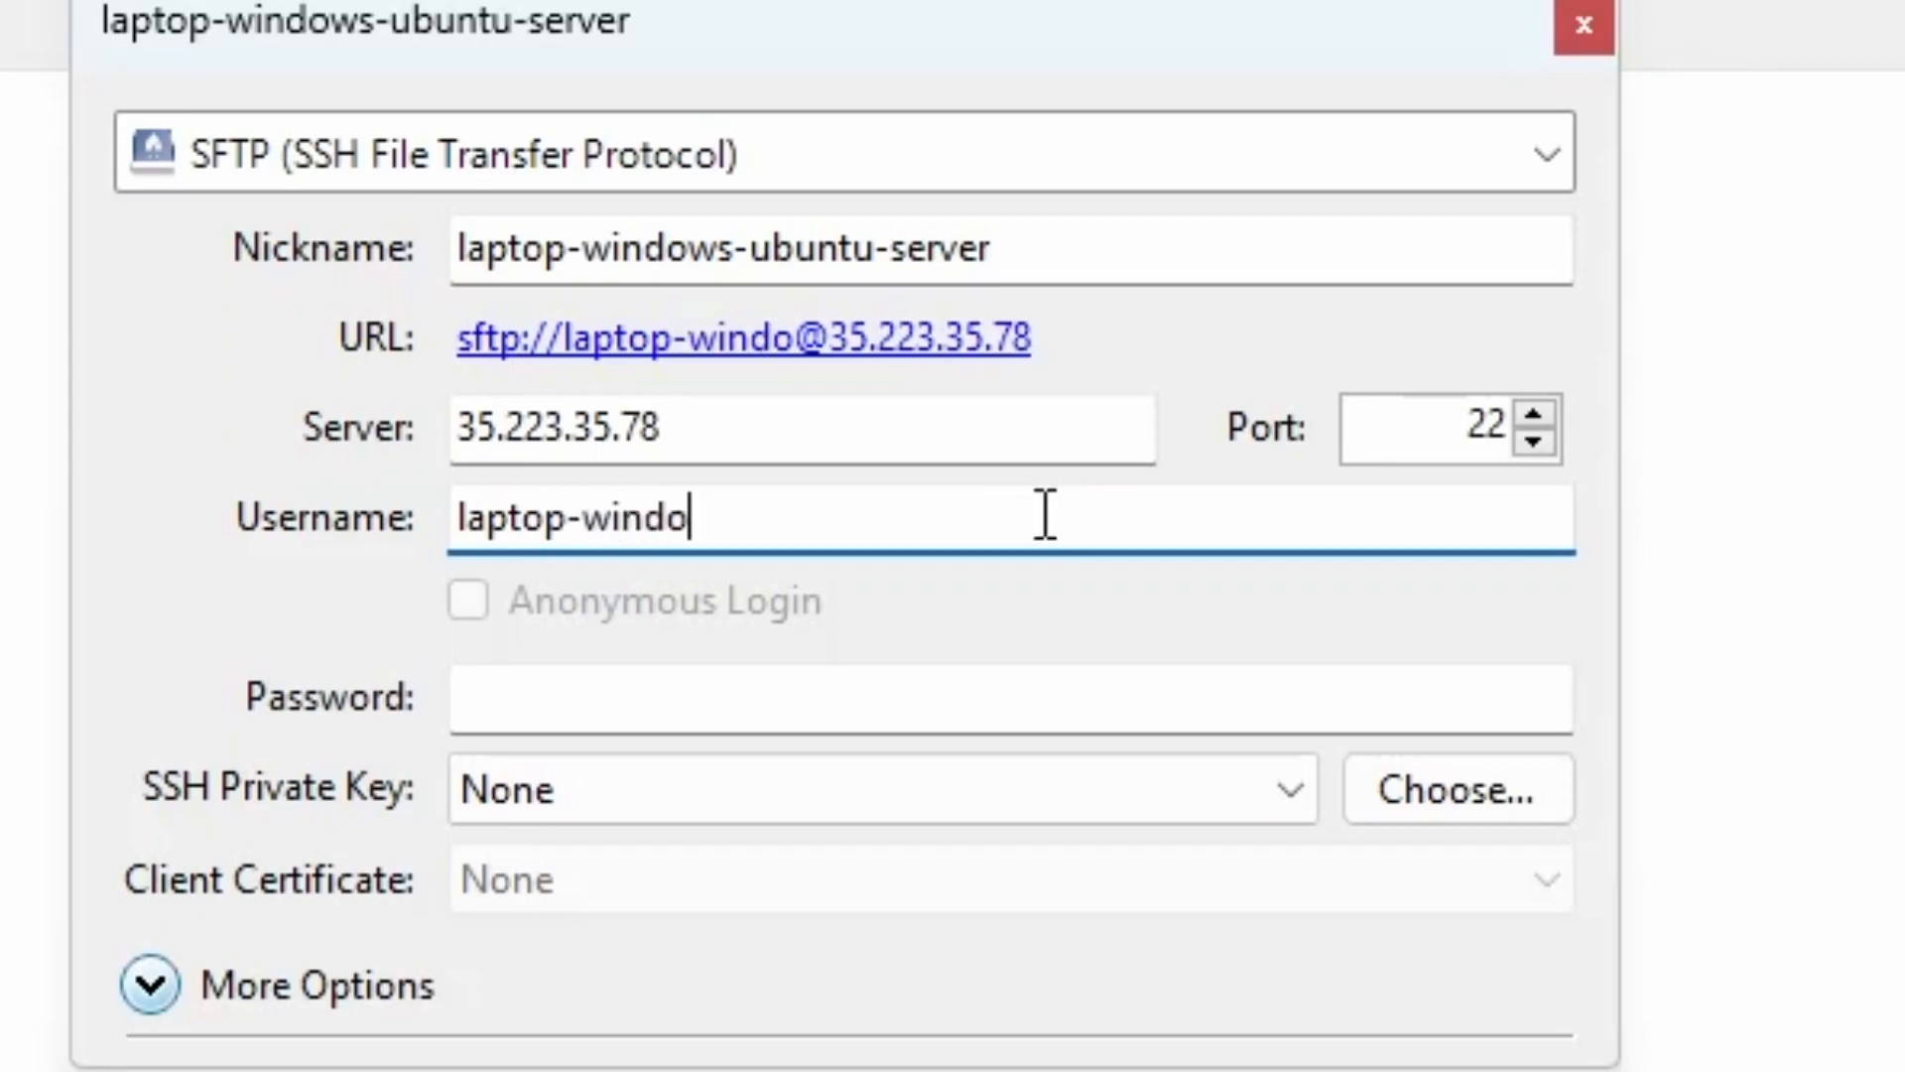
pyautogui.write('ws')
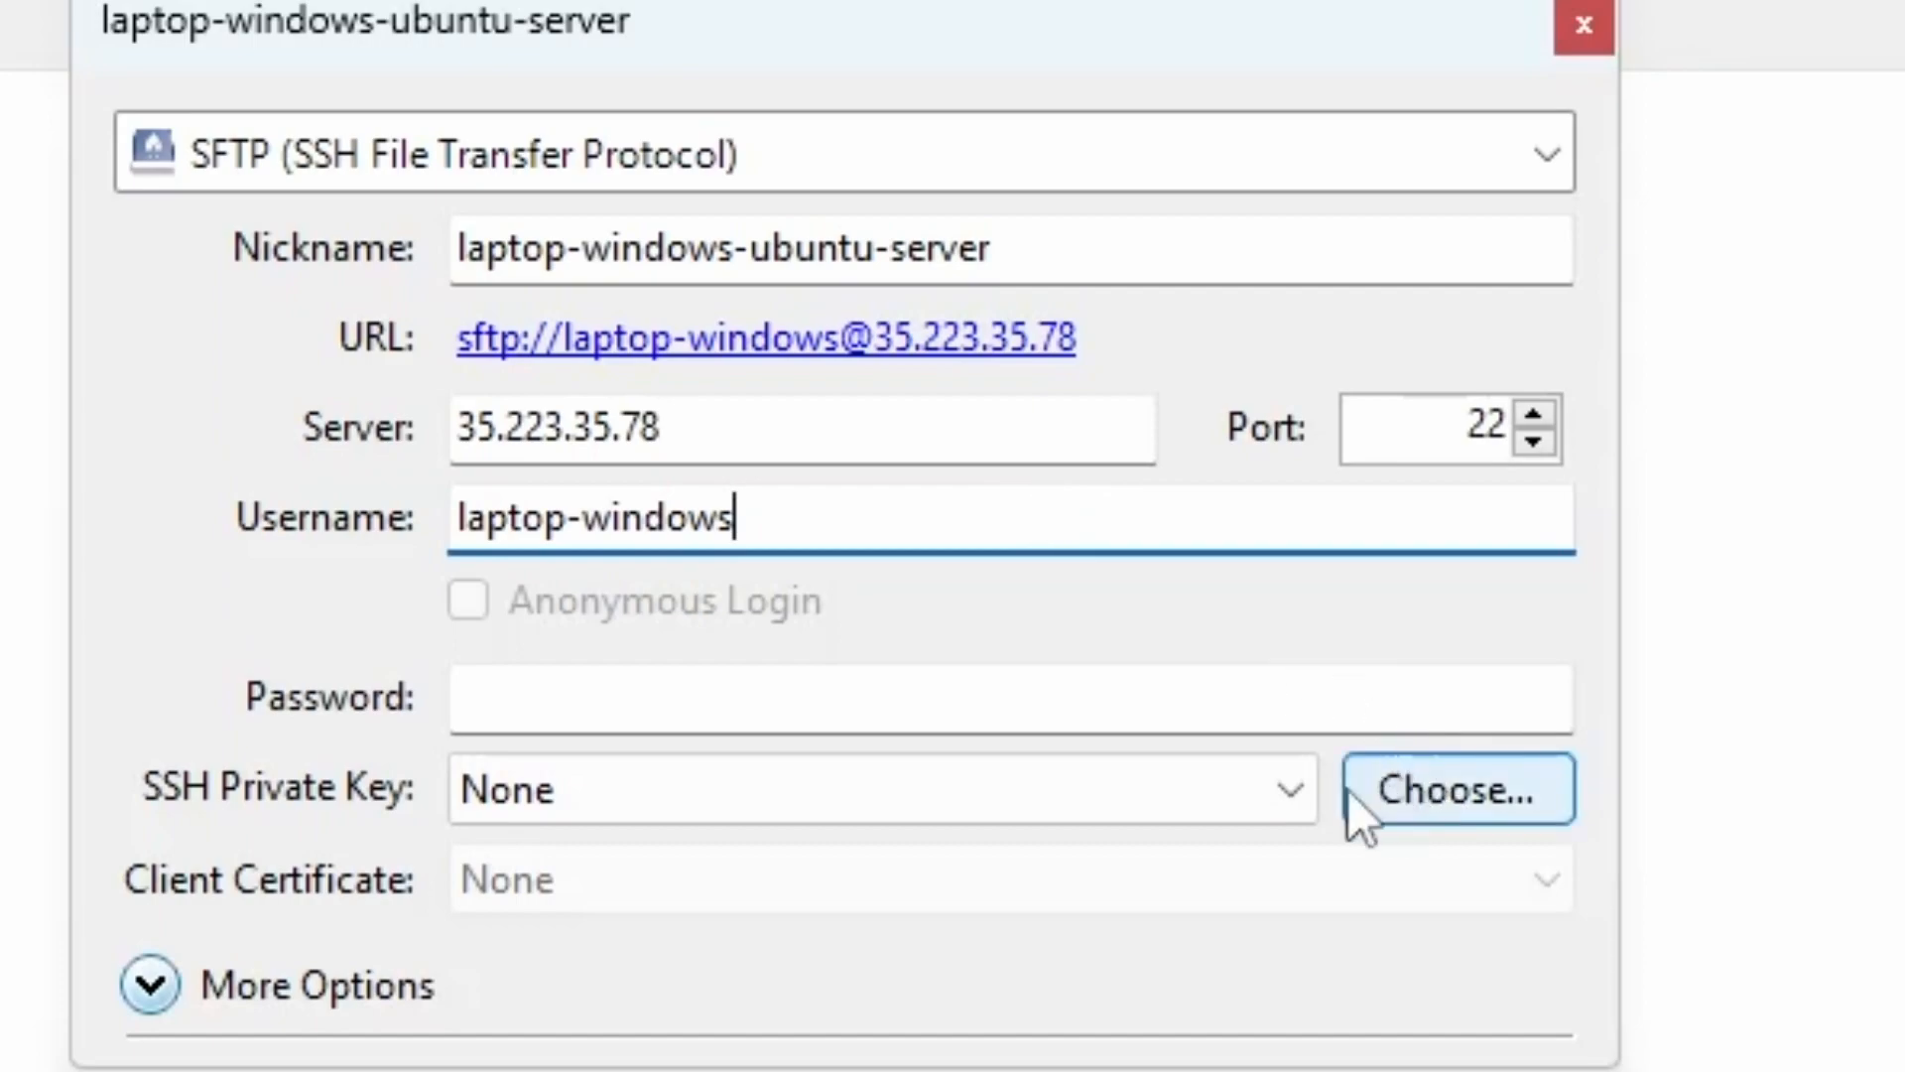
pyautogui.click(1292, 788)
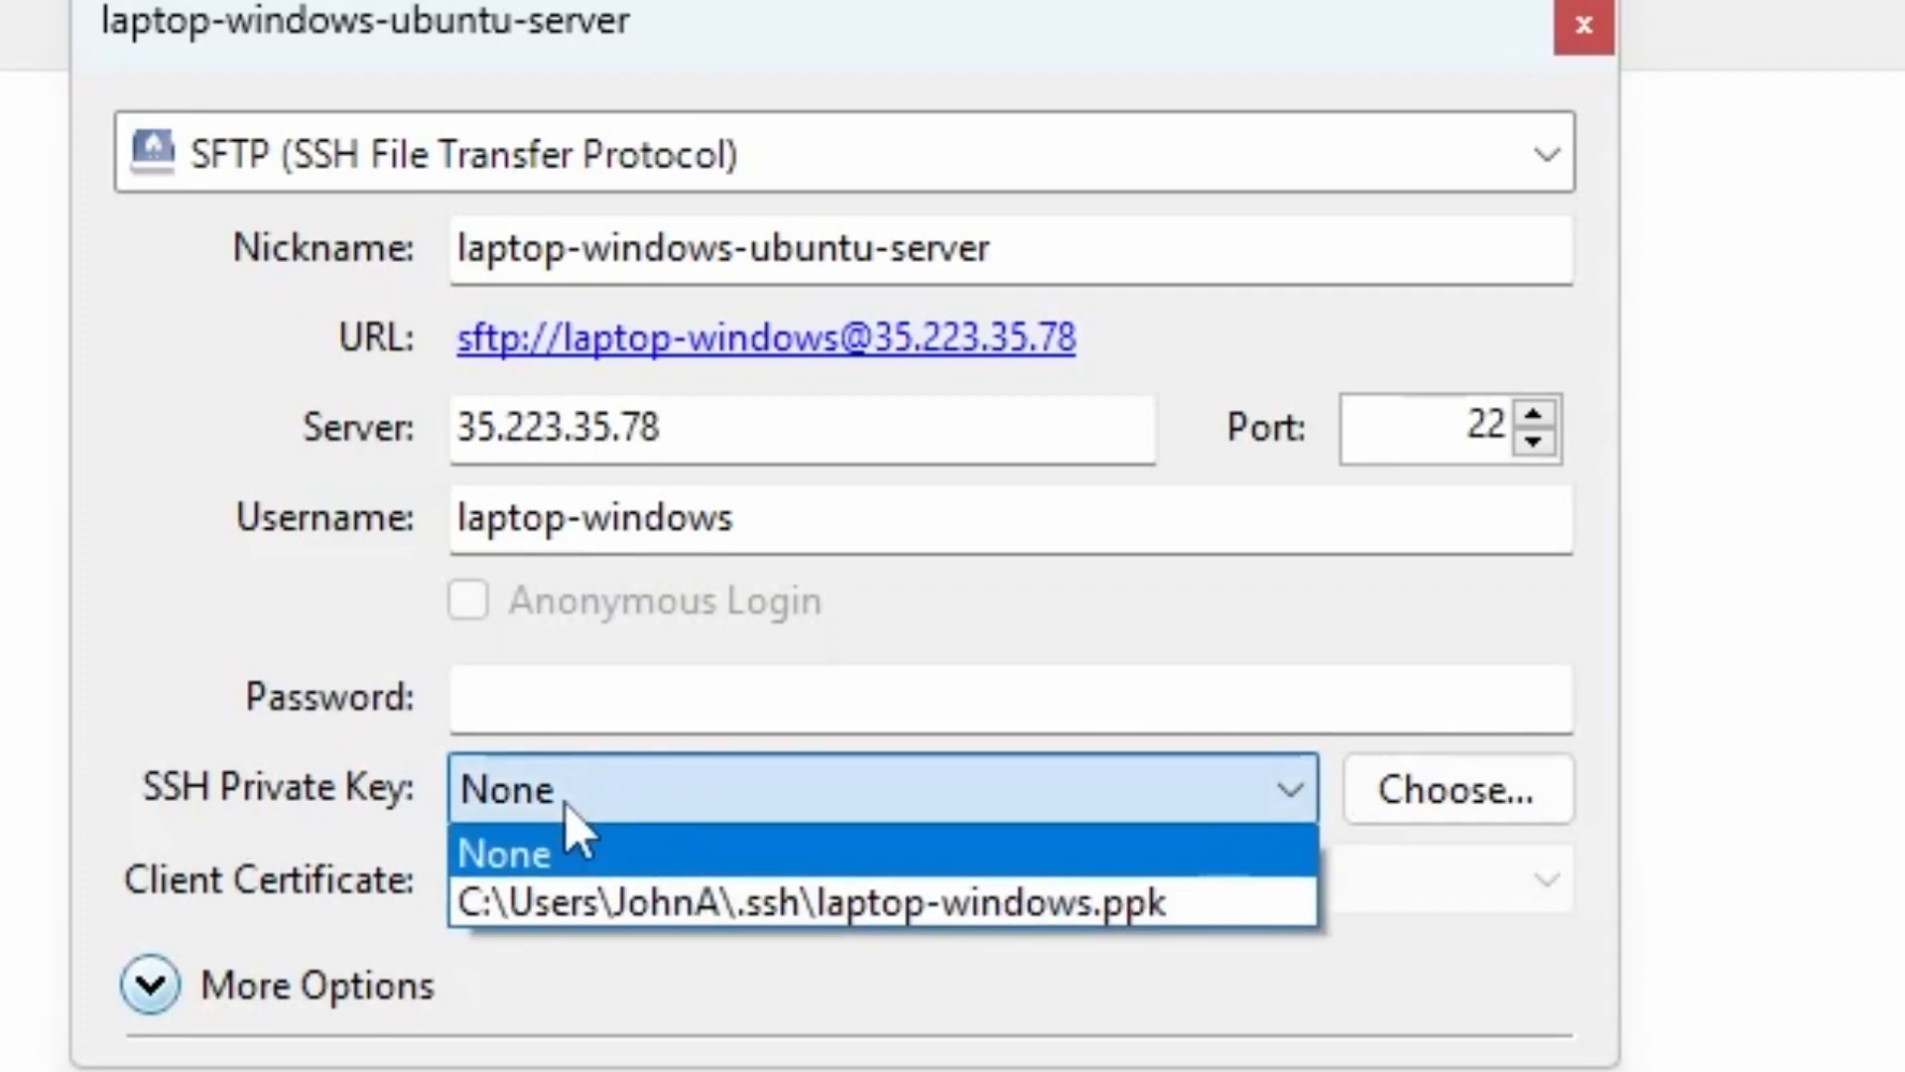
pyautogui.moveTo(868, 901)
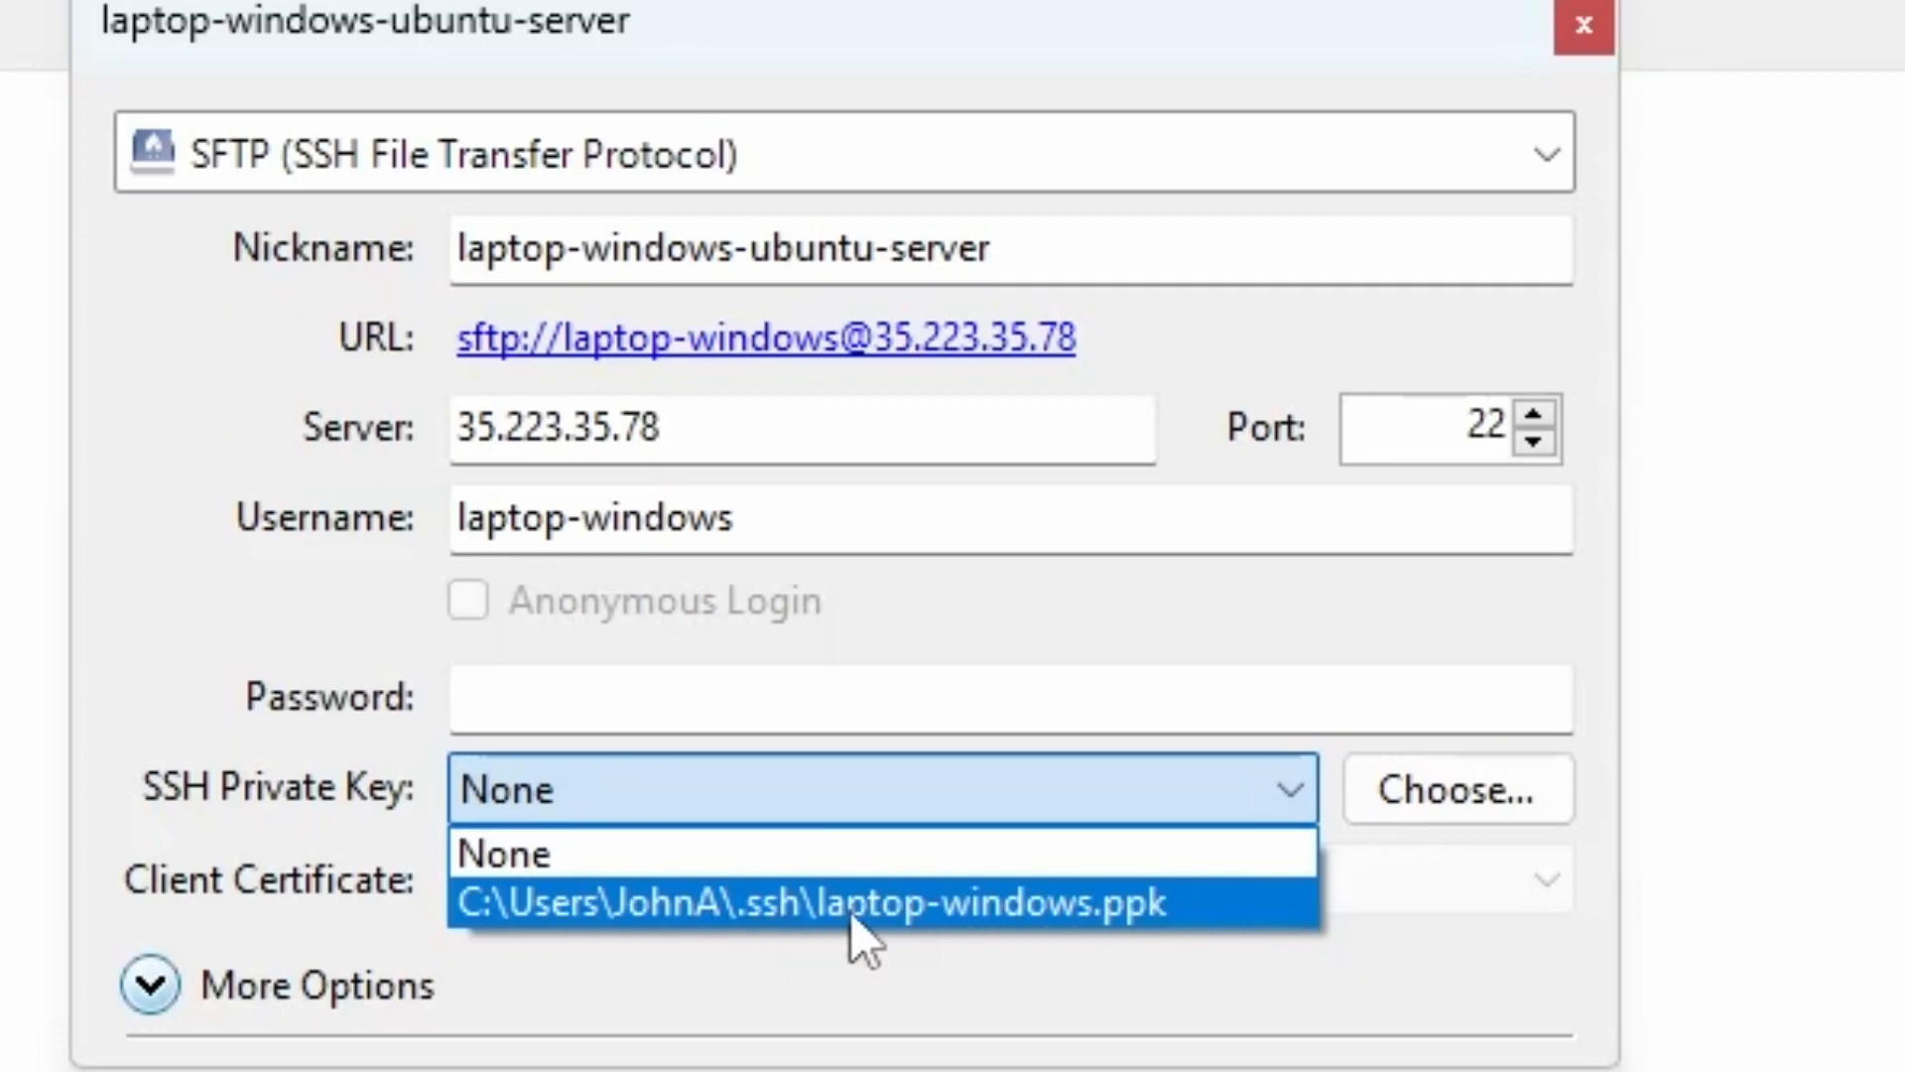
pyautogui.moveTo(686, 917)
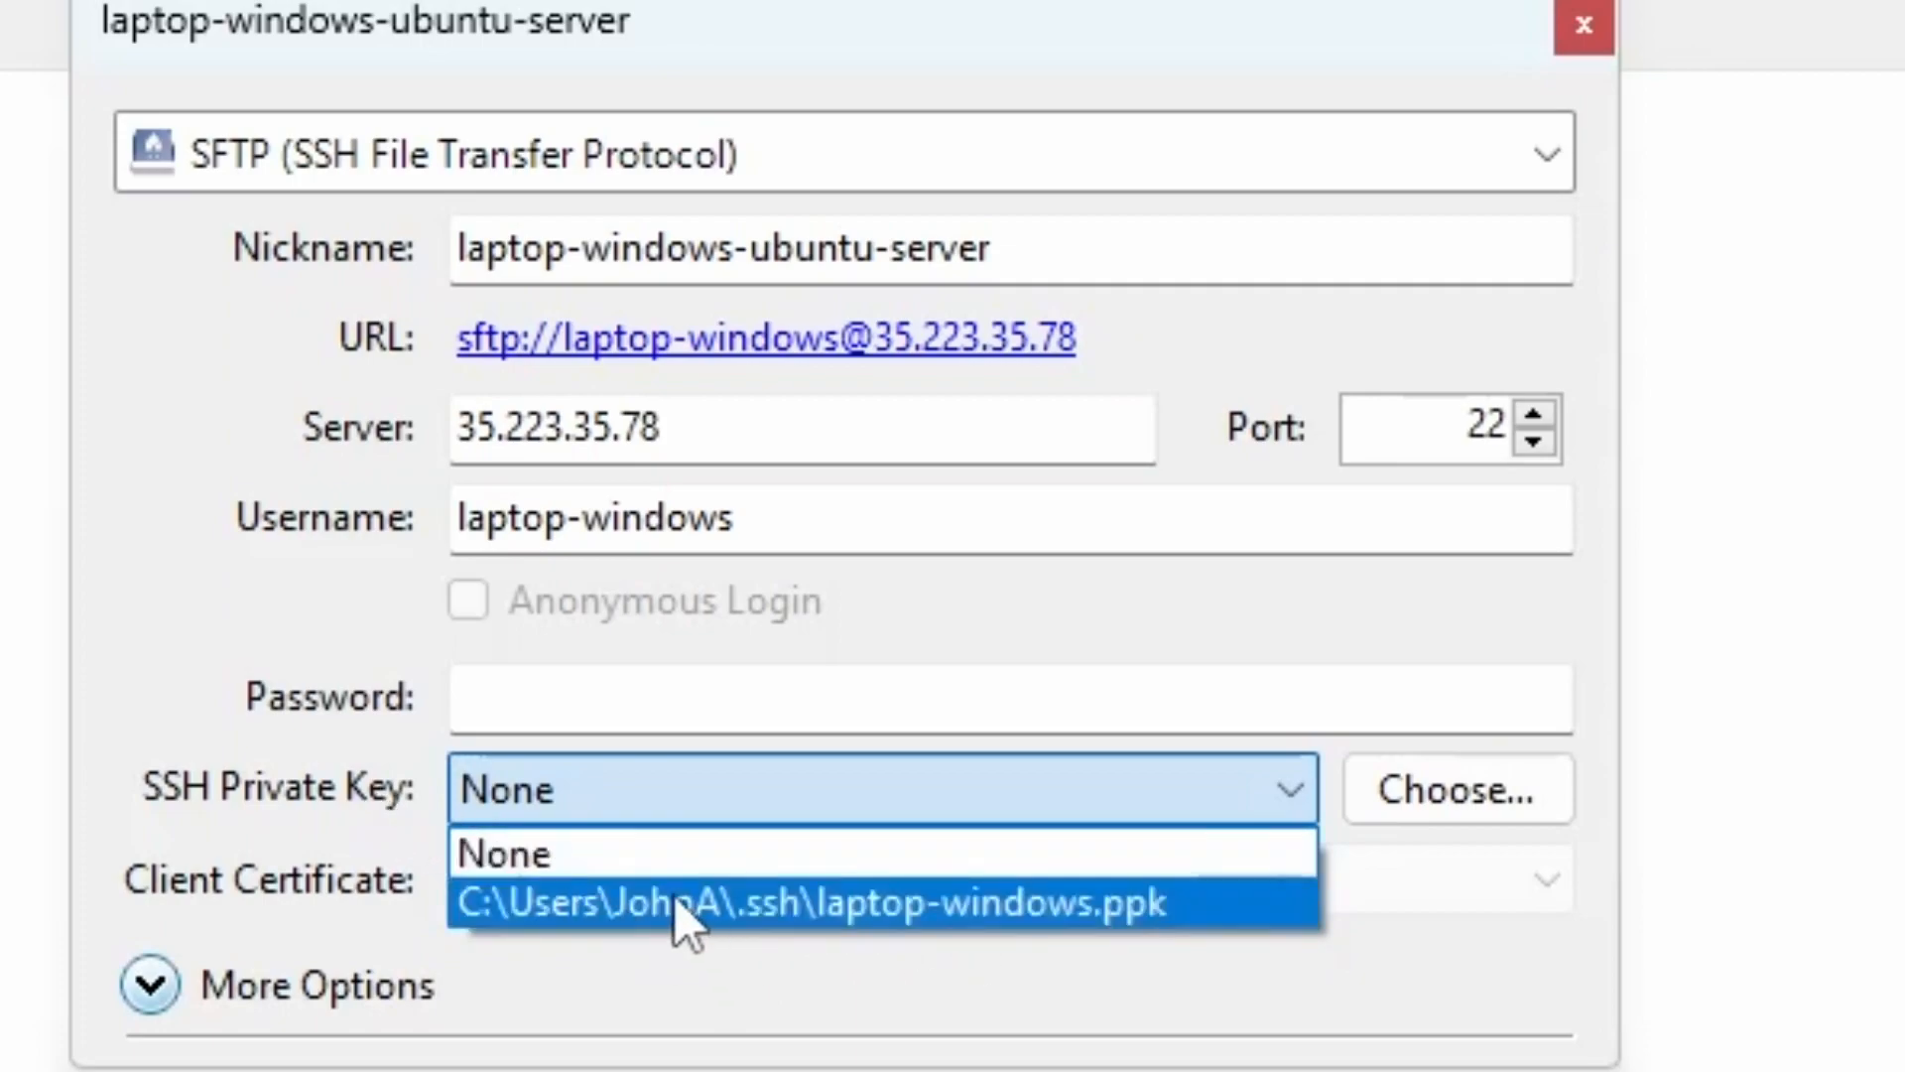
pyautogui.moveTo(786, 935)
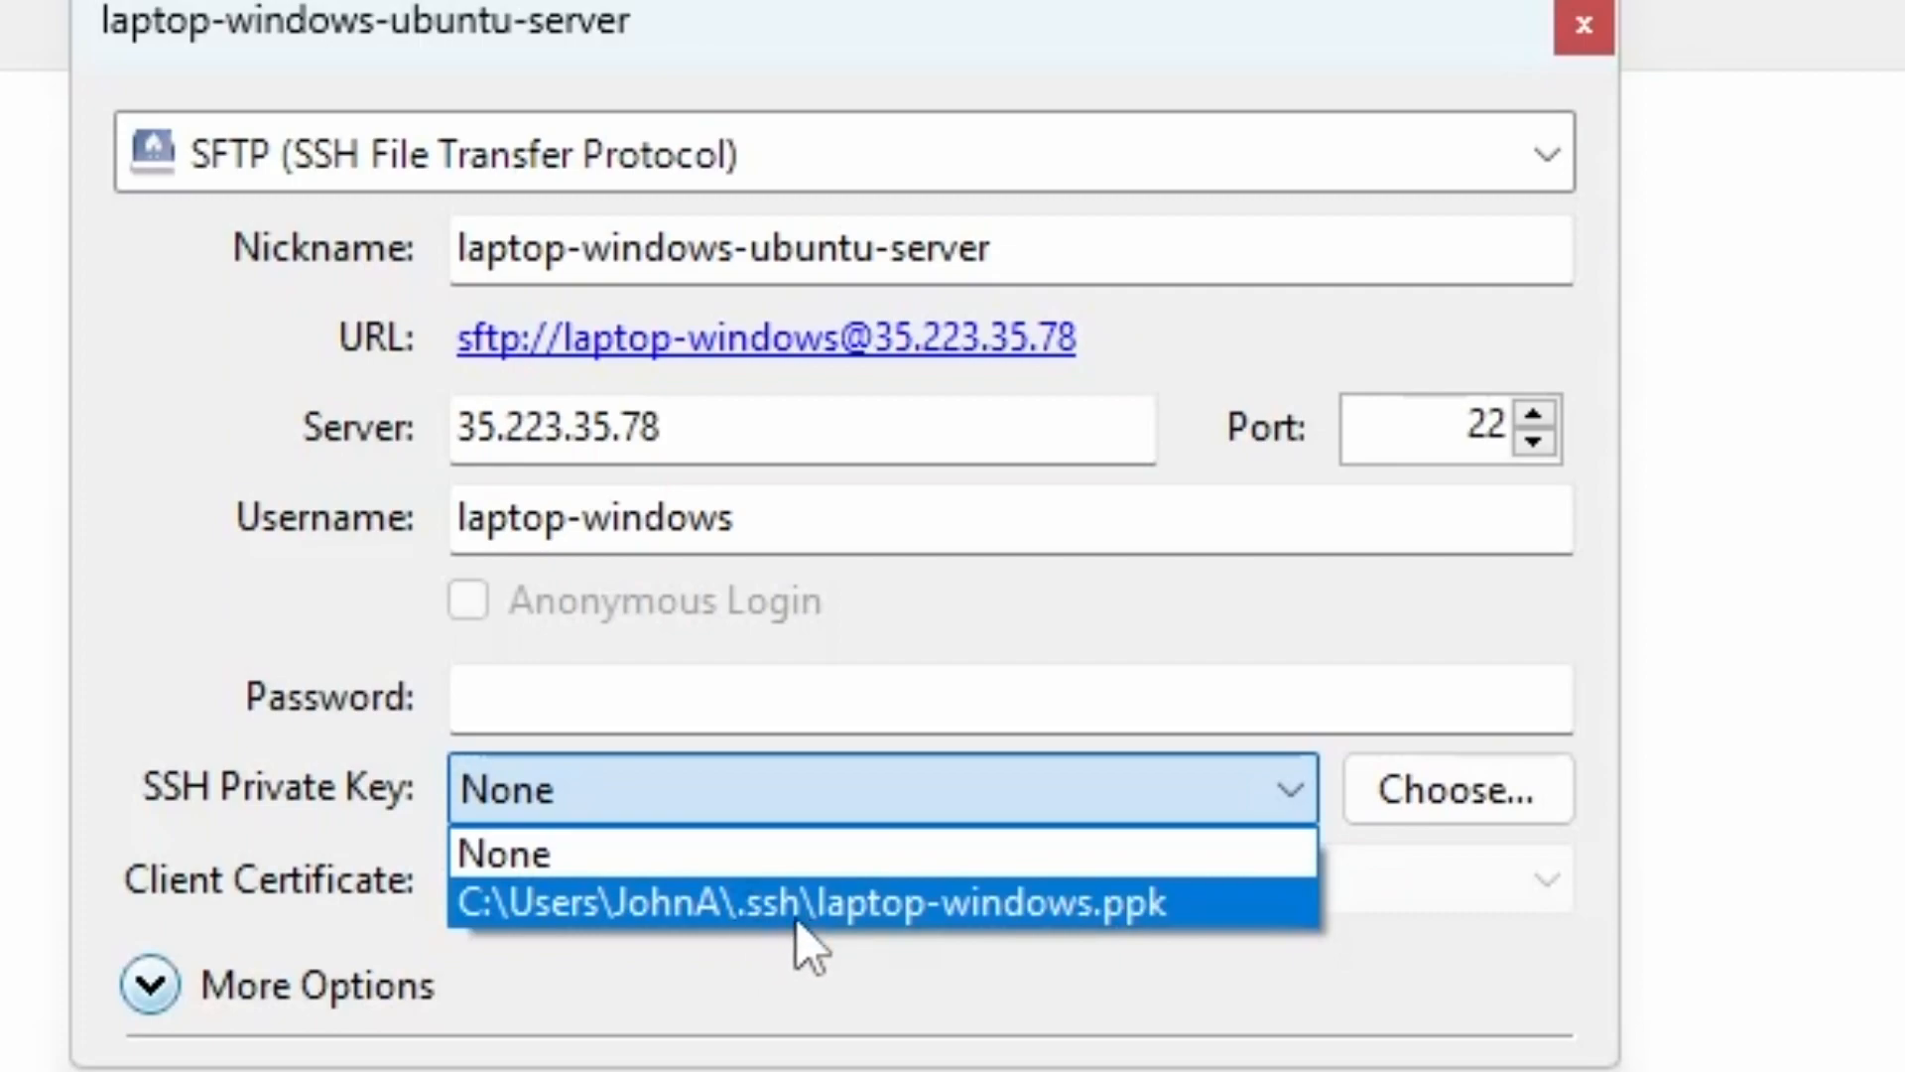
pyautogui.moveTo(784, 950)
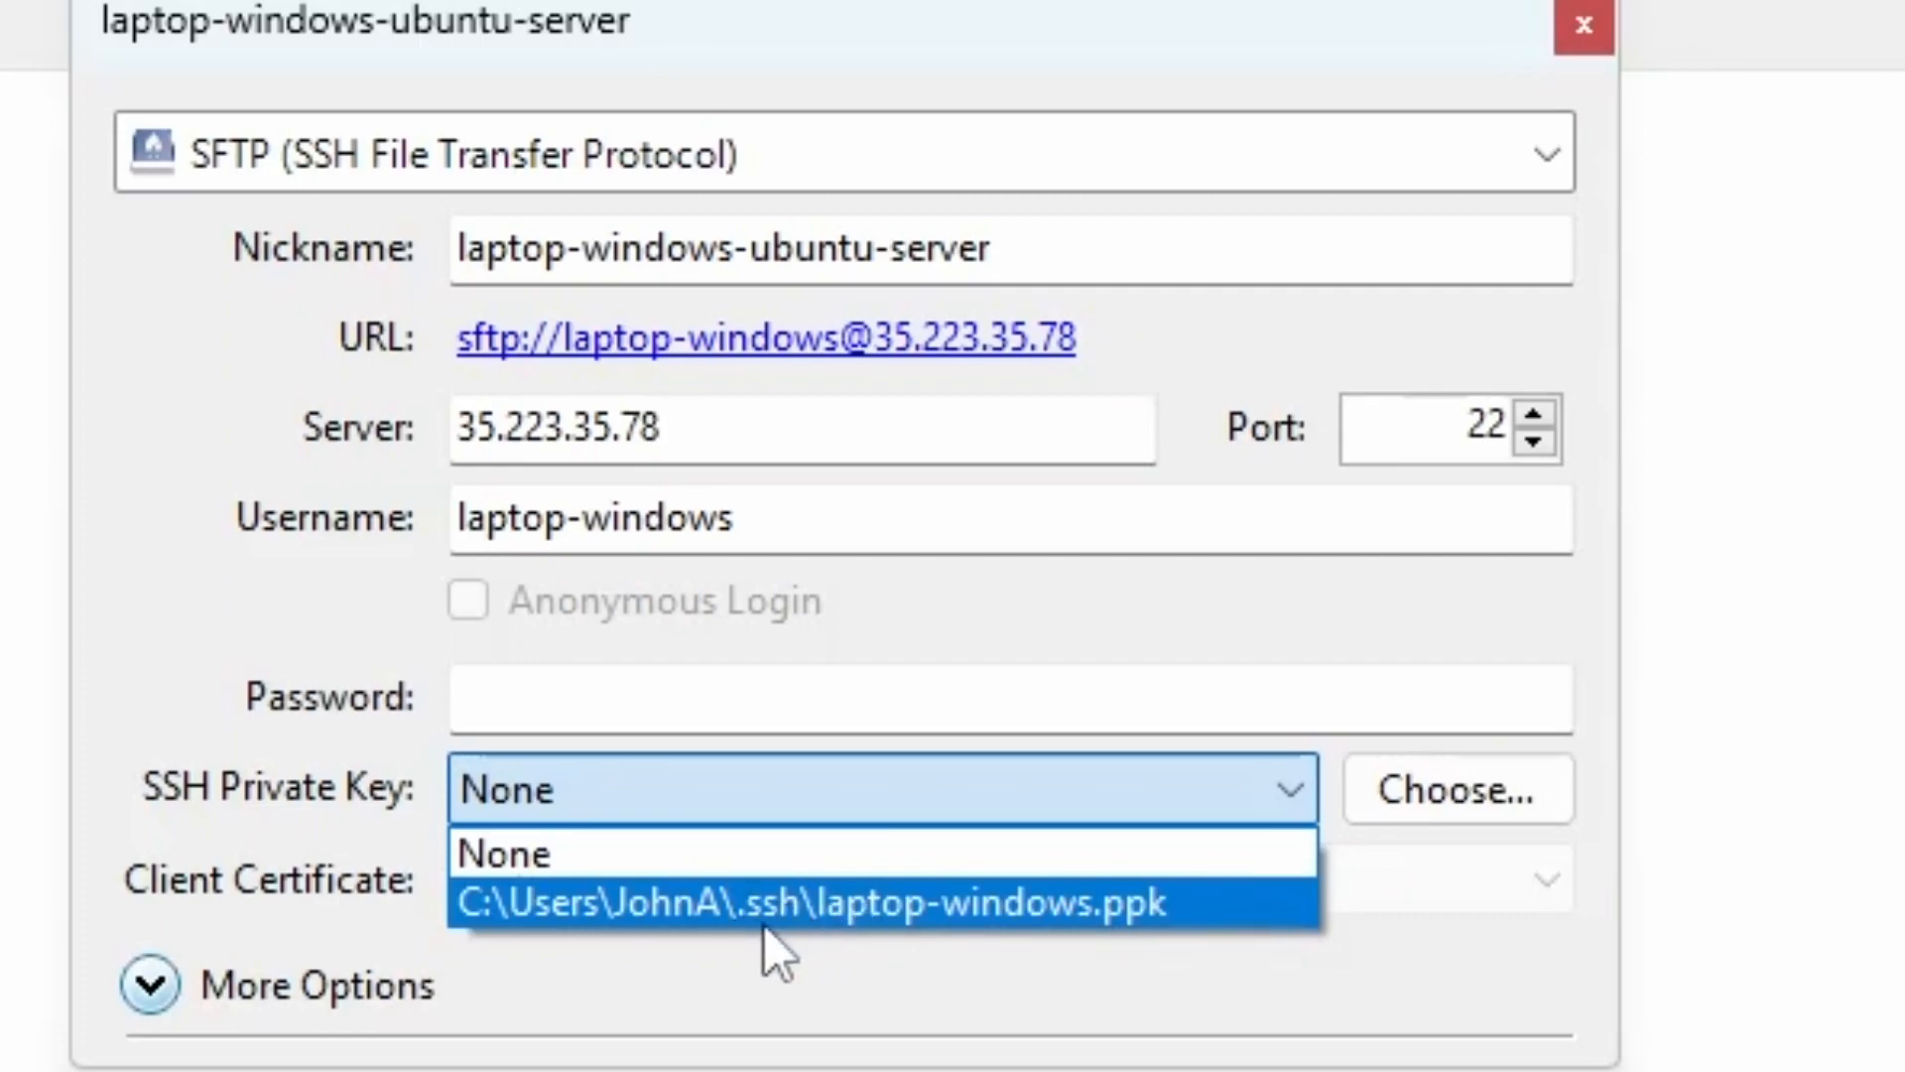
pyautogui.moveTo(905, 940)
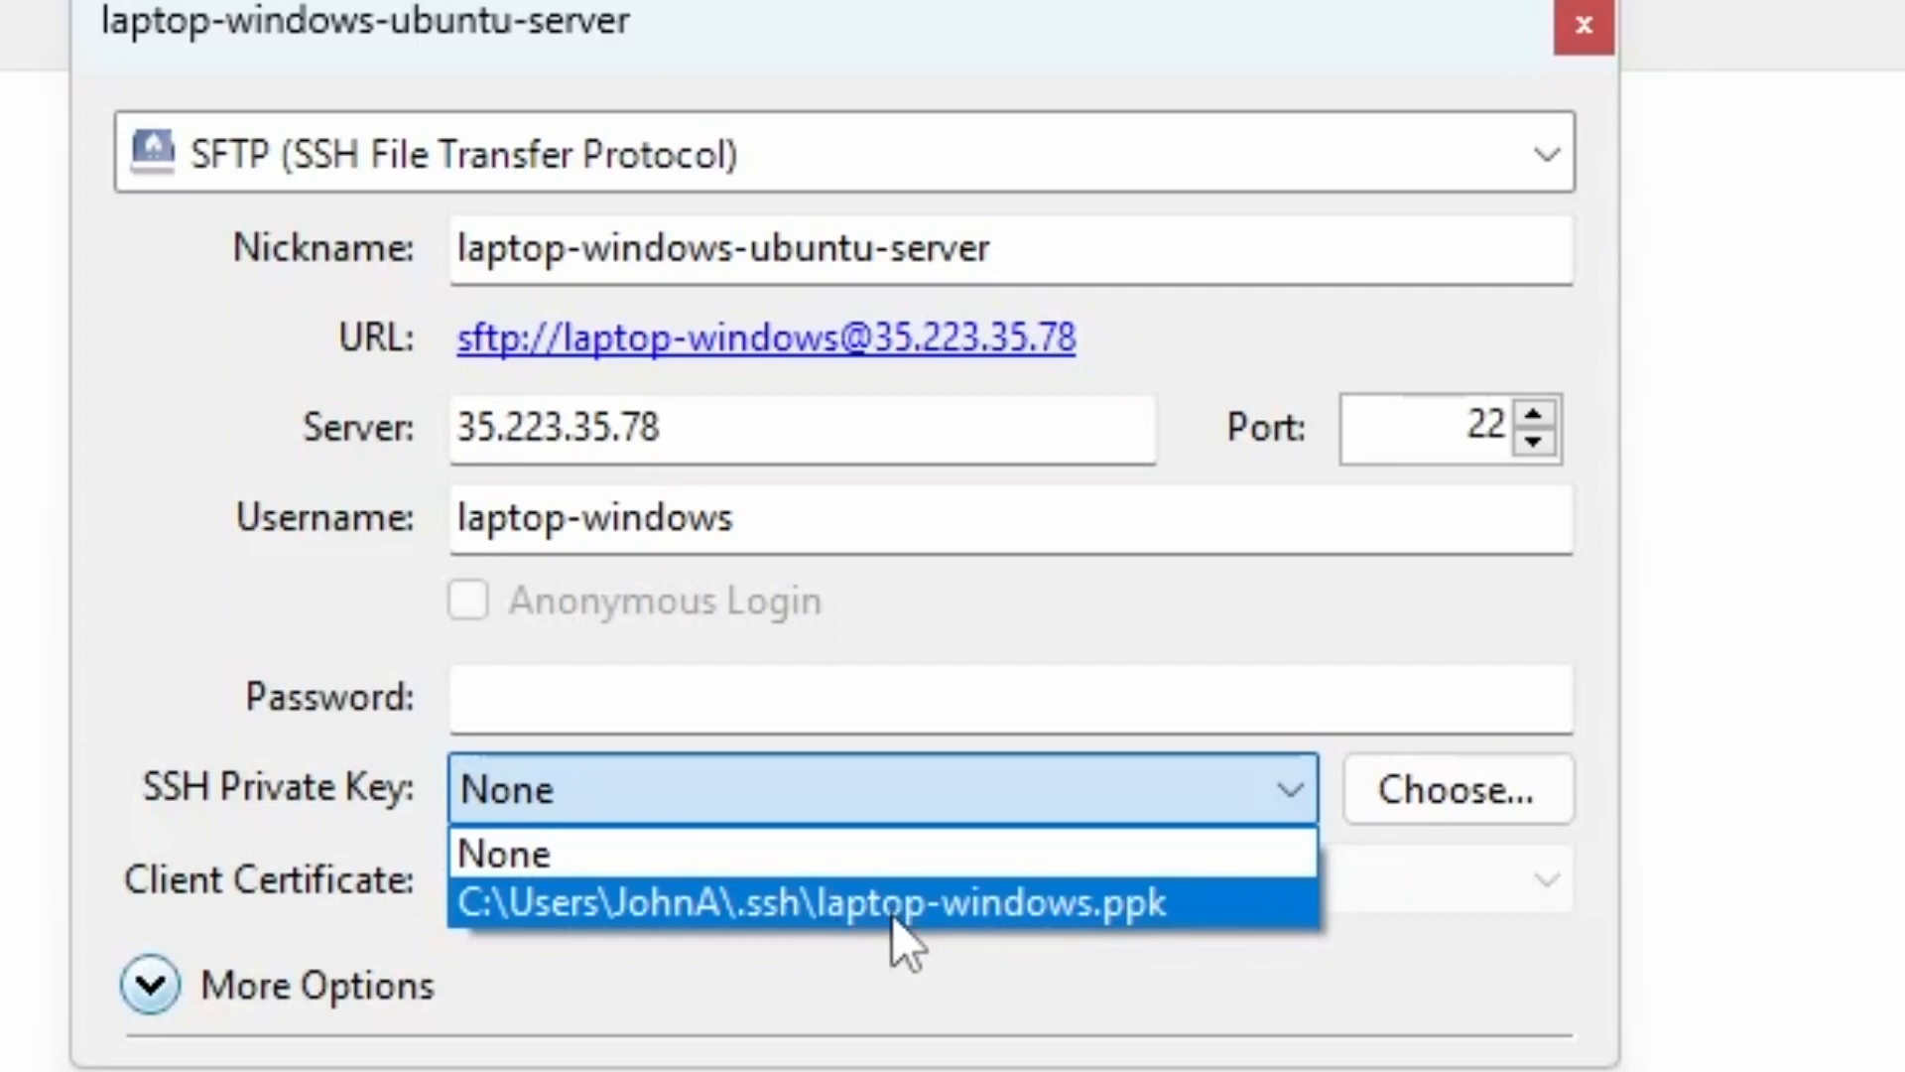
pyautogui.moveTo(1014, 923)
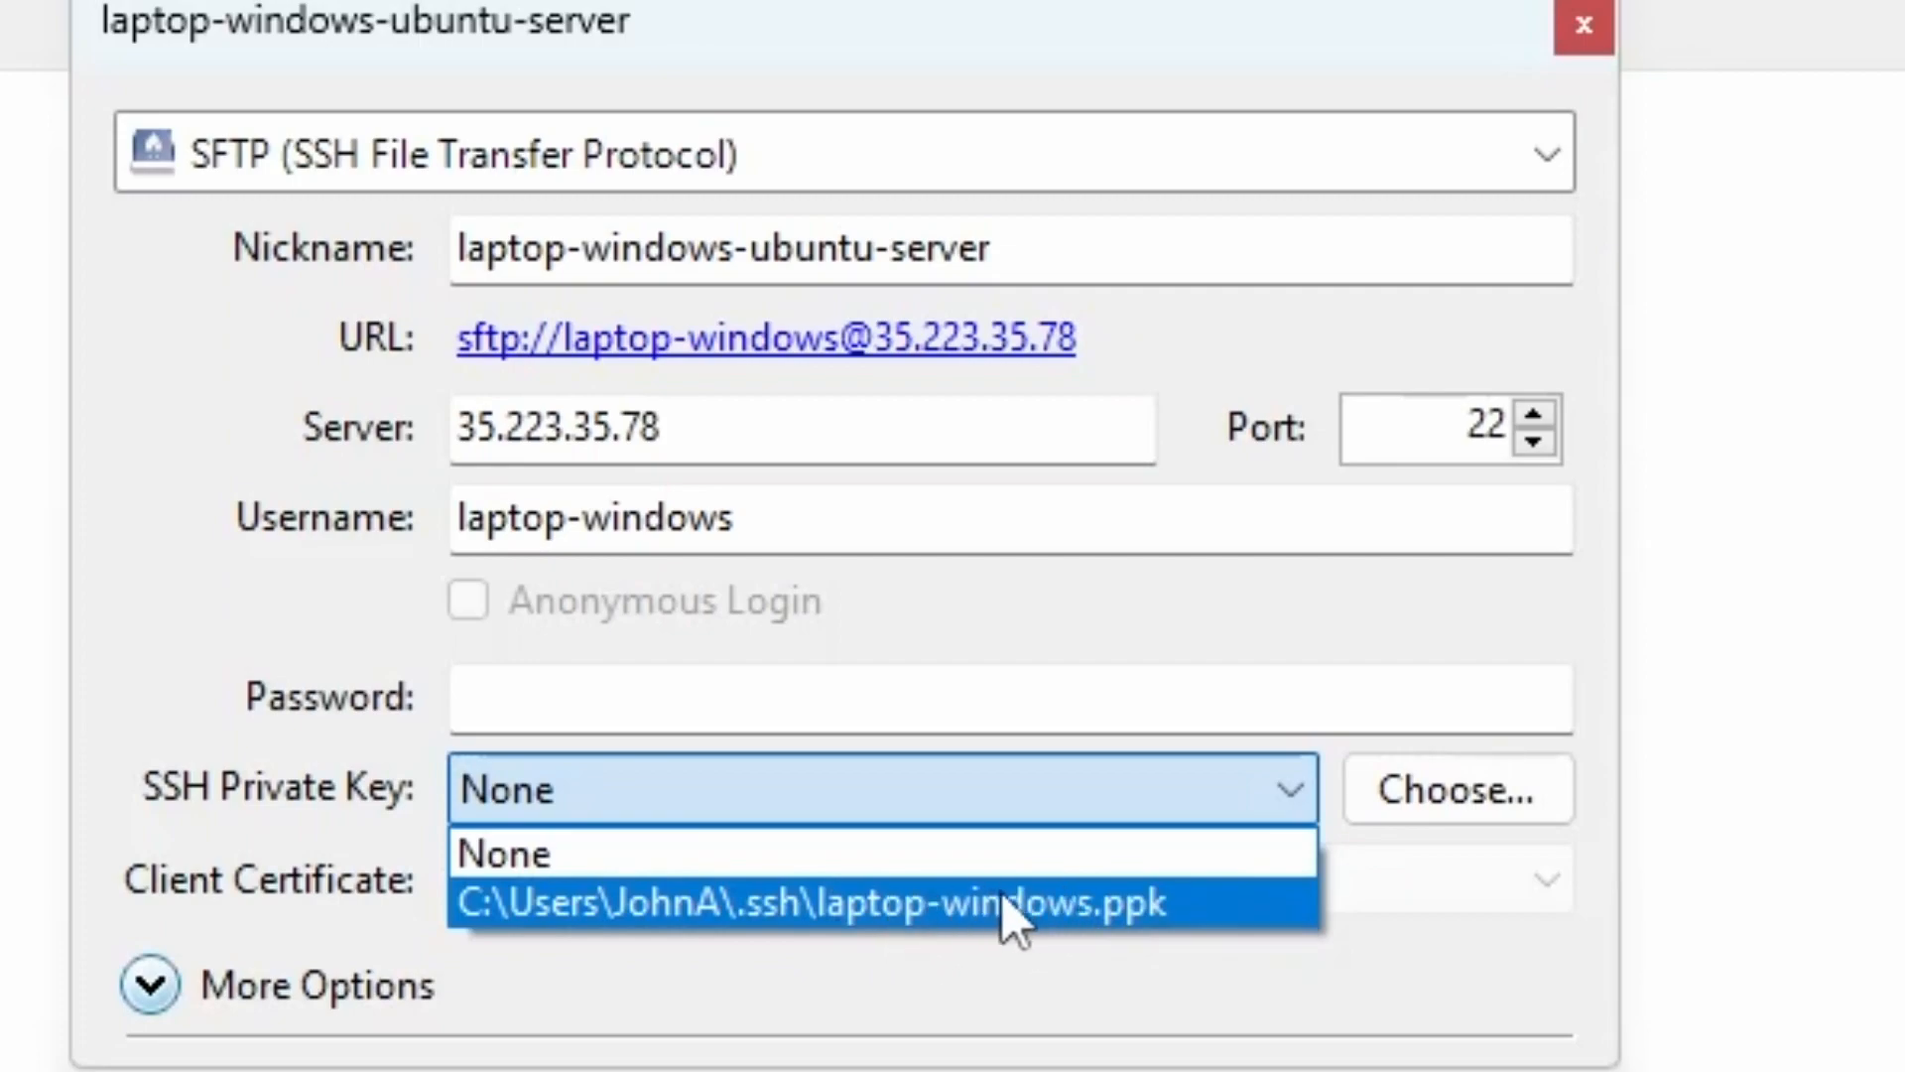
pyautogui.click(504, 852)
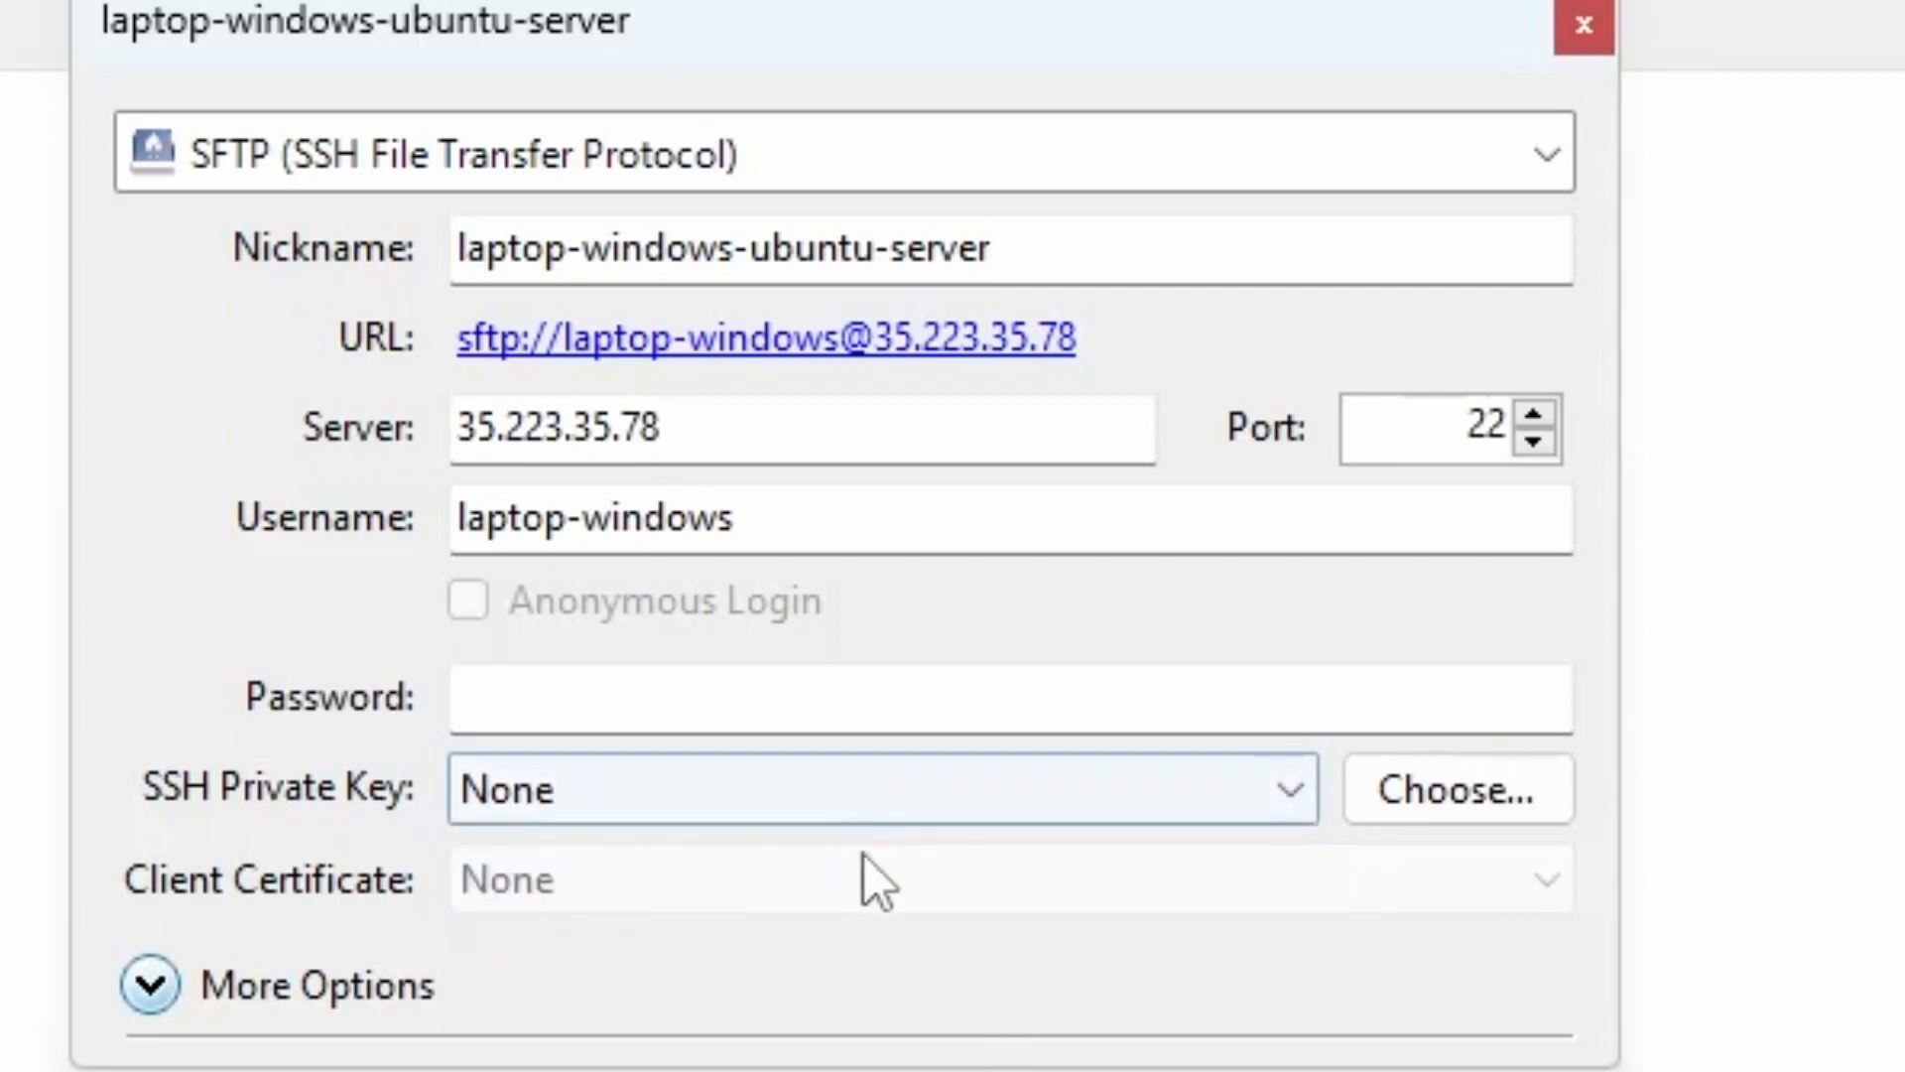
pyautogui.moveTo(1454, 788)
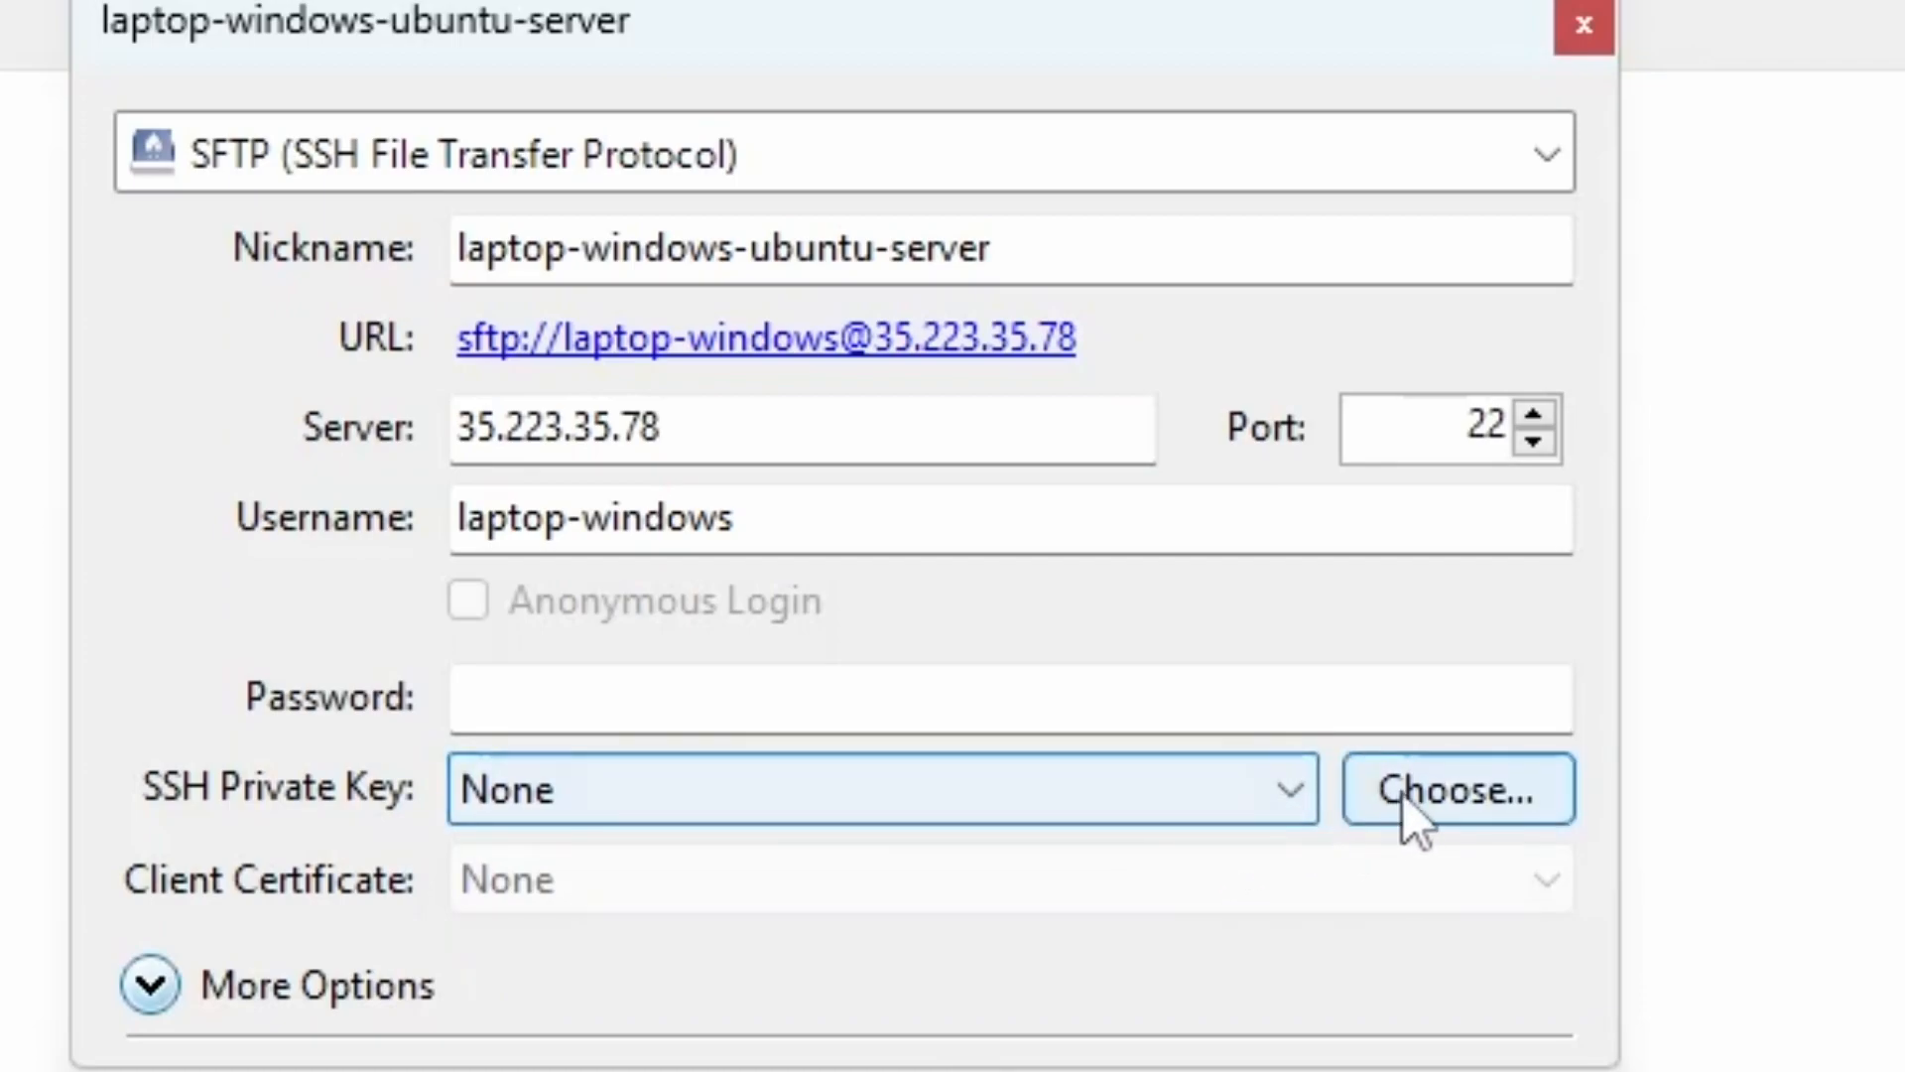
pyautogui.click(1455, 788)
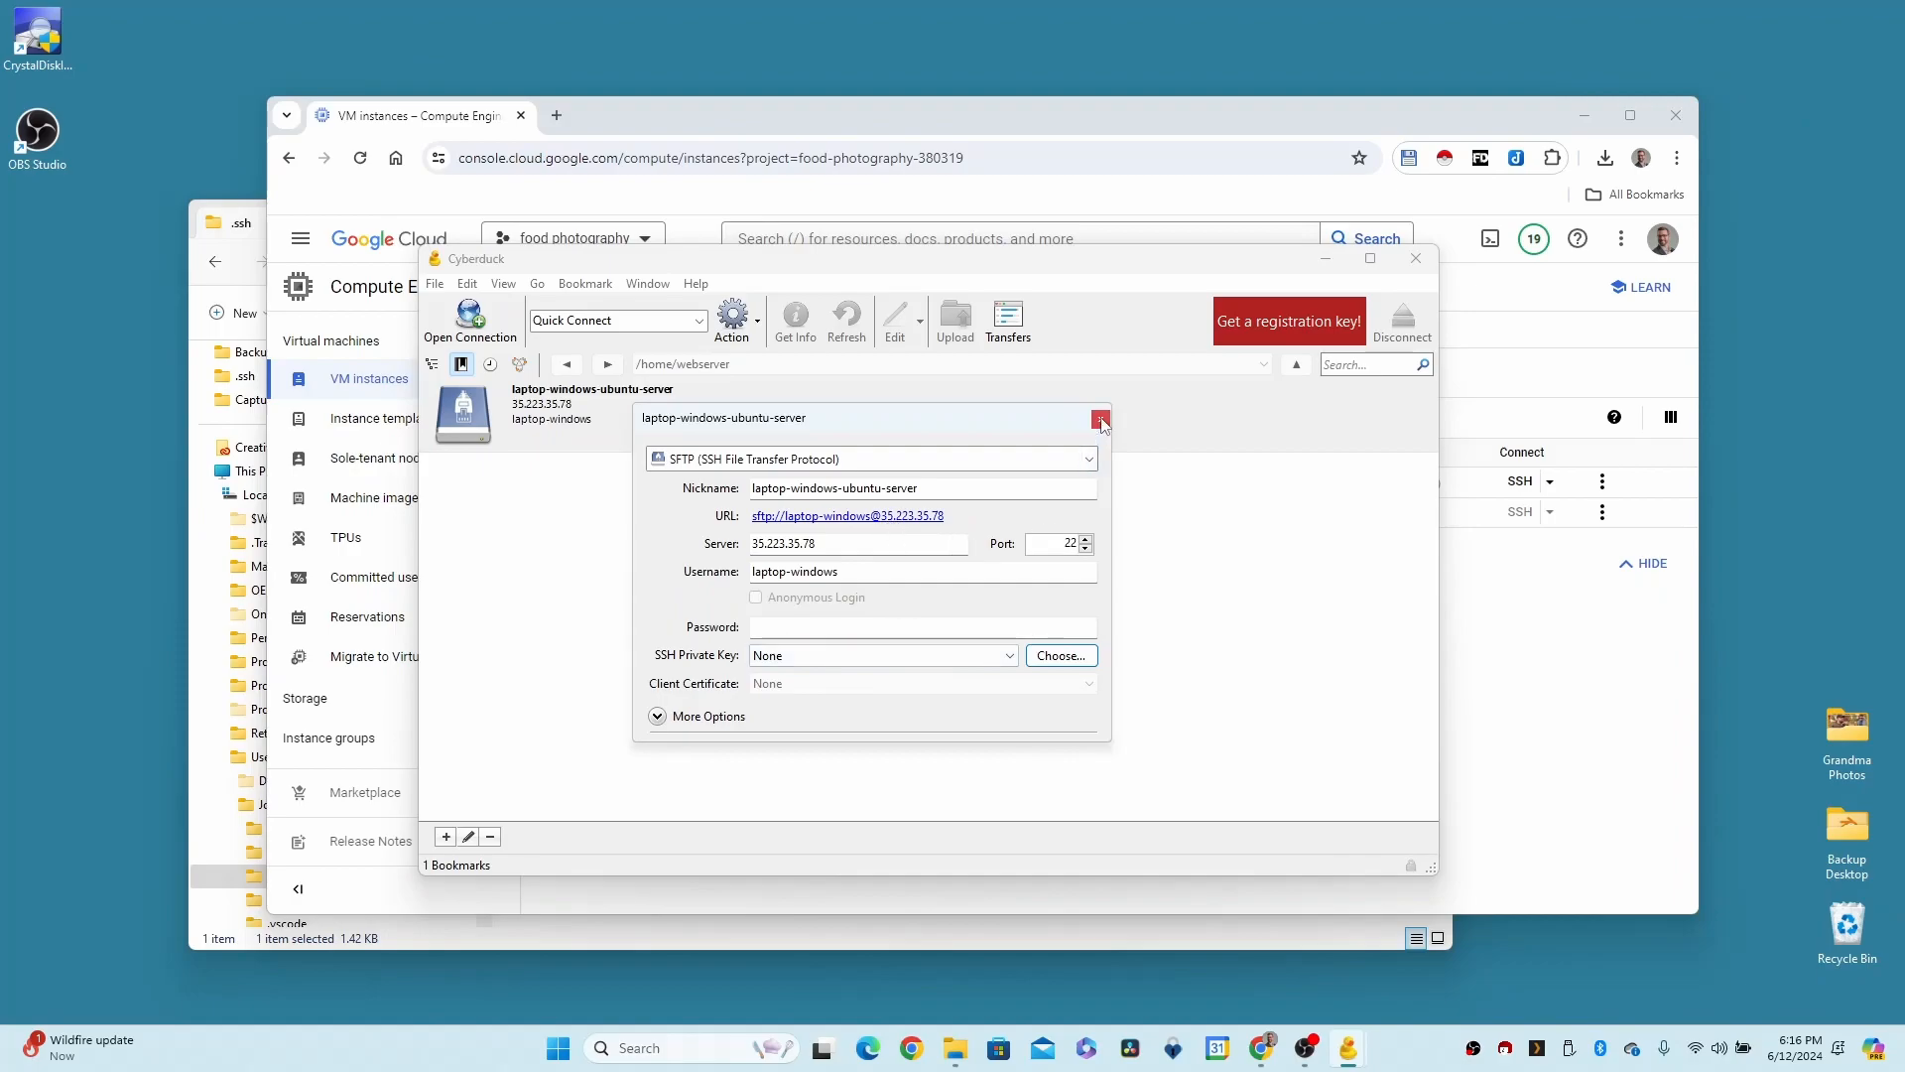
# Close the bookmark settings, accept the host fingerprint and cancel the failed login prompt
pyautogui.click(1100, 419)
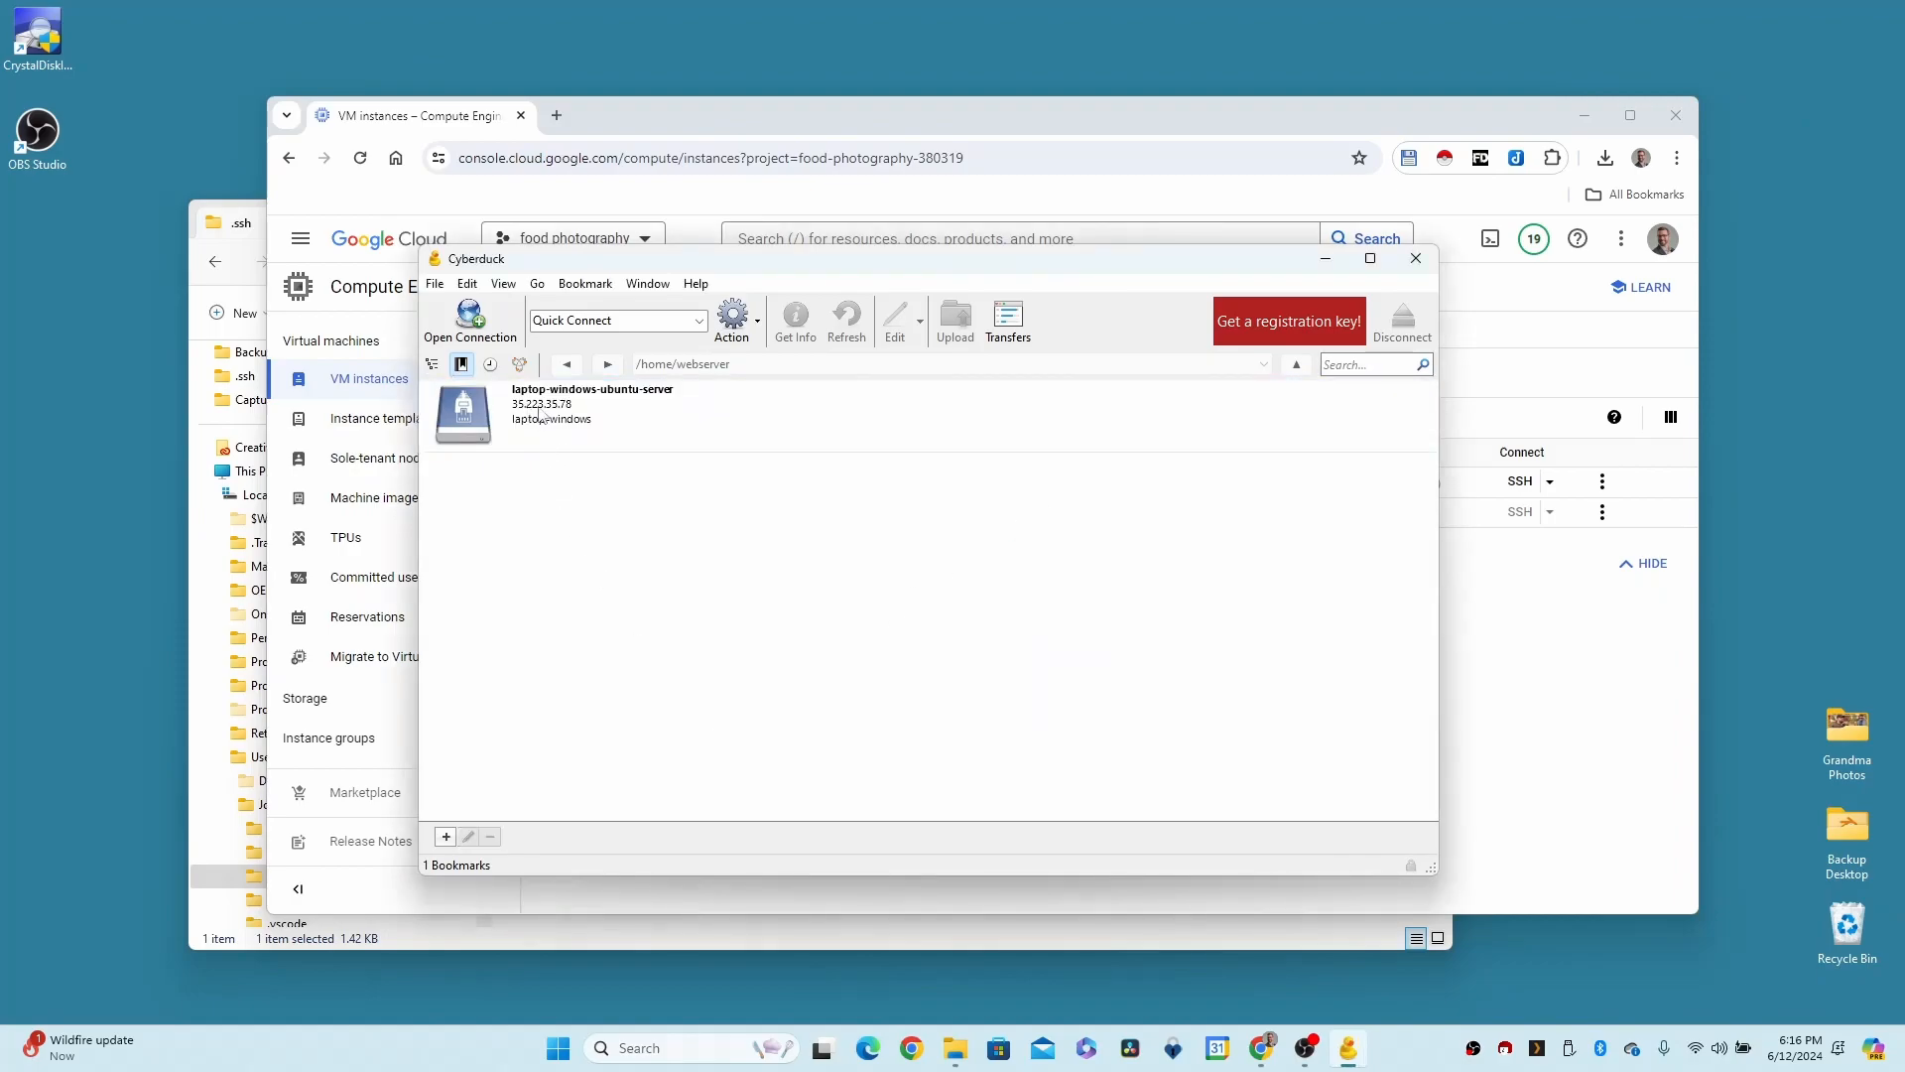
pyautogui.moveTo(528, 422)
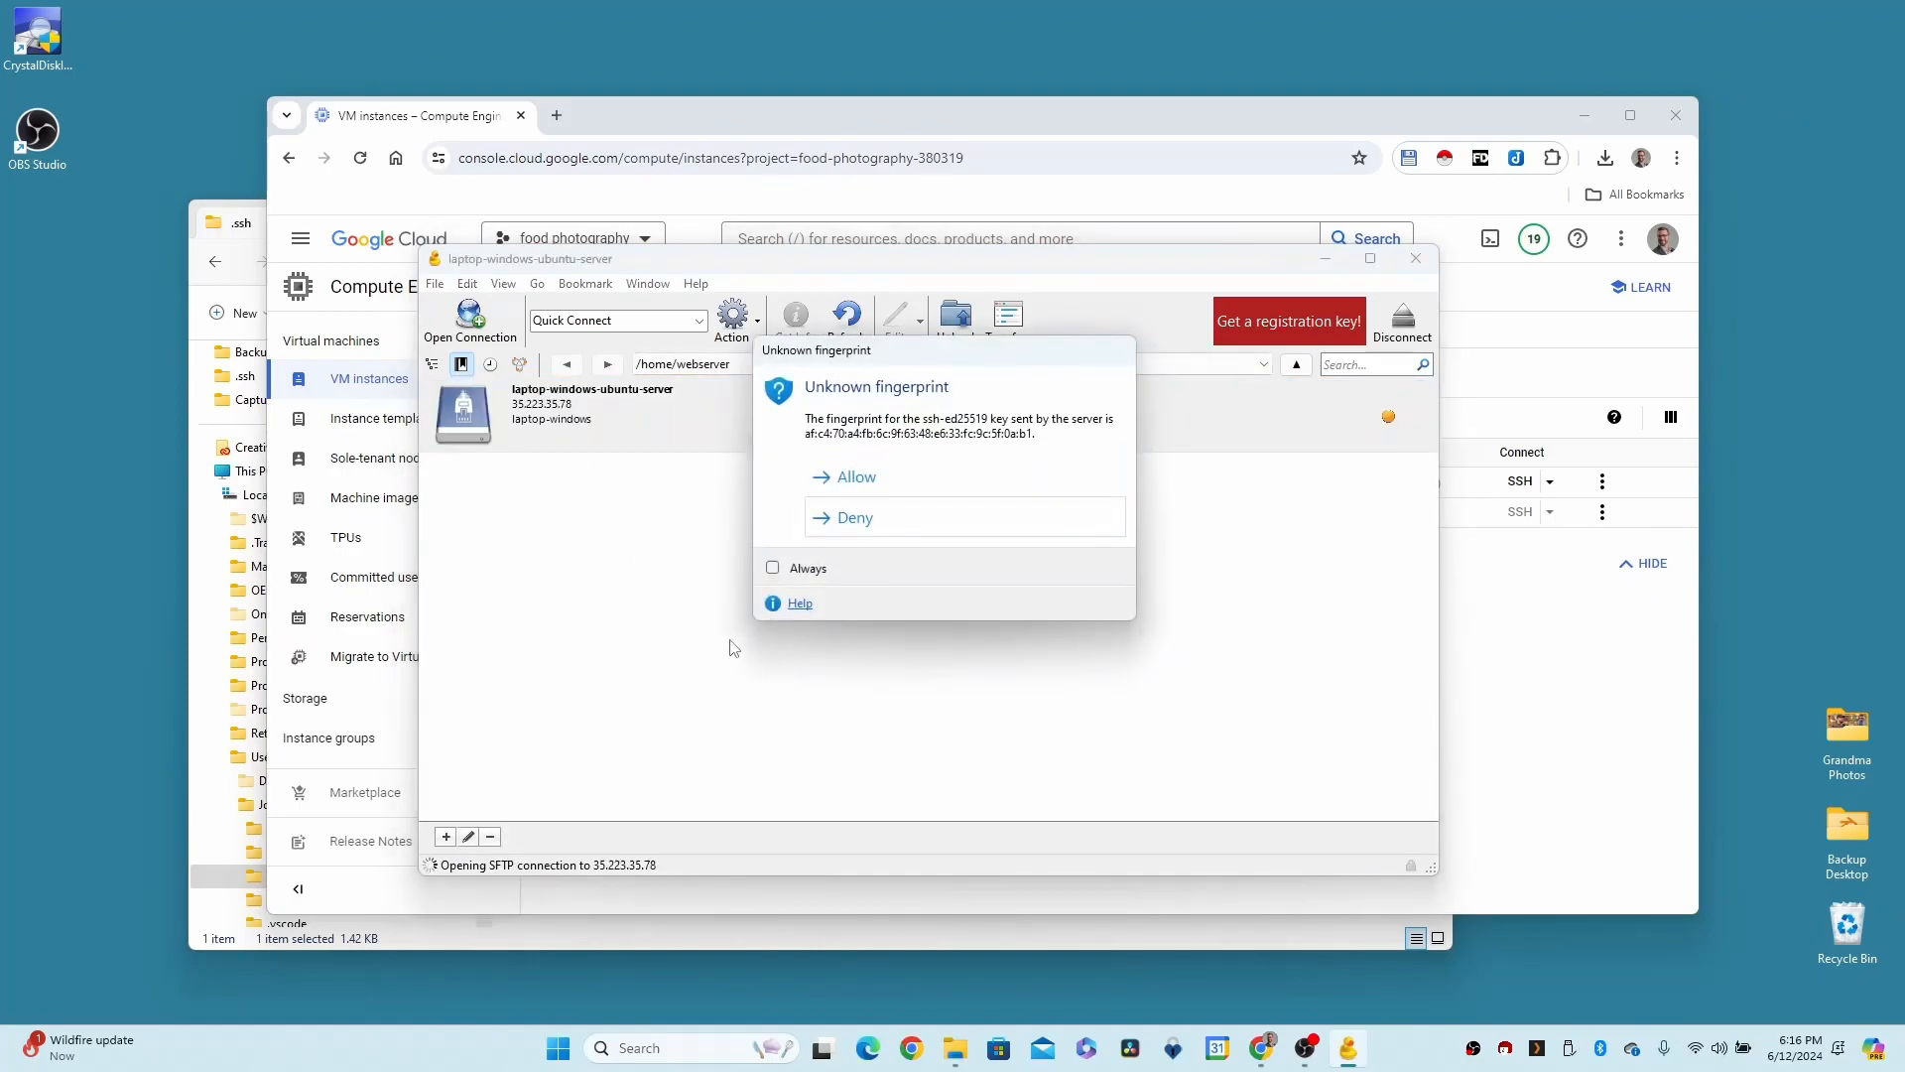
pyautogui.click(855, 476)
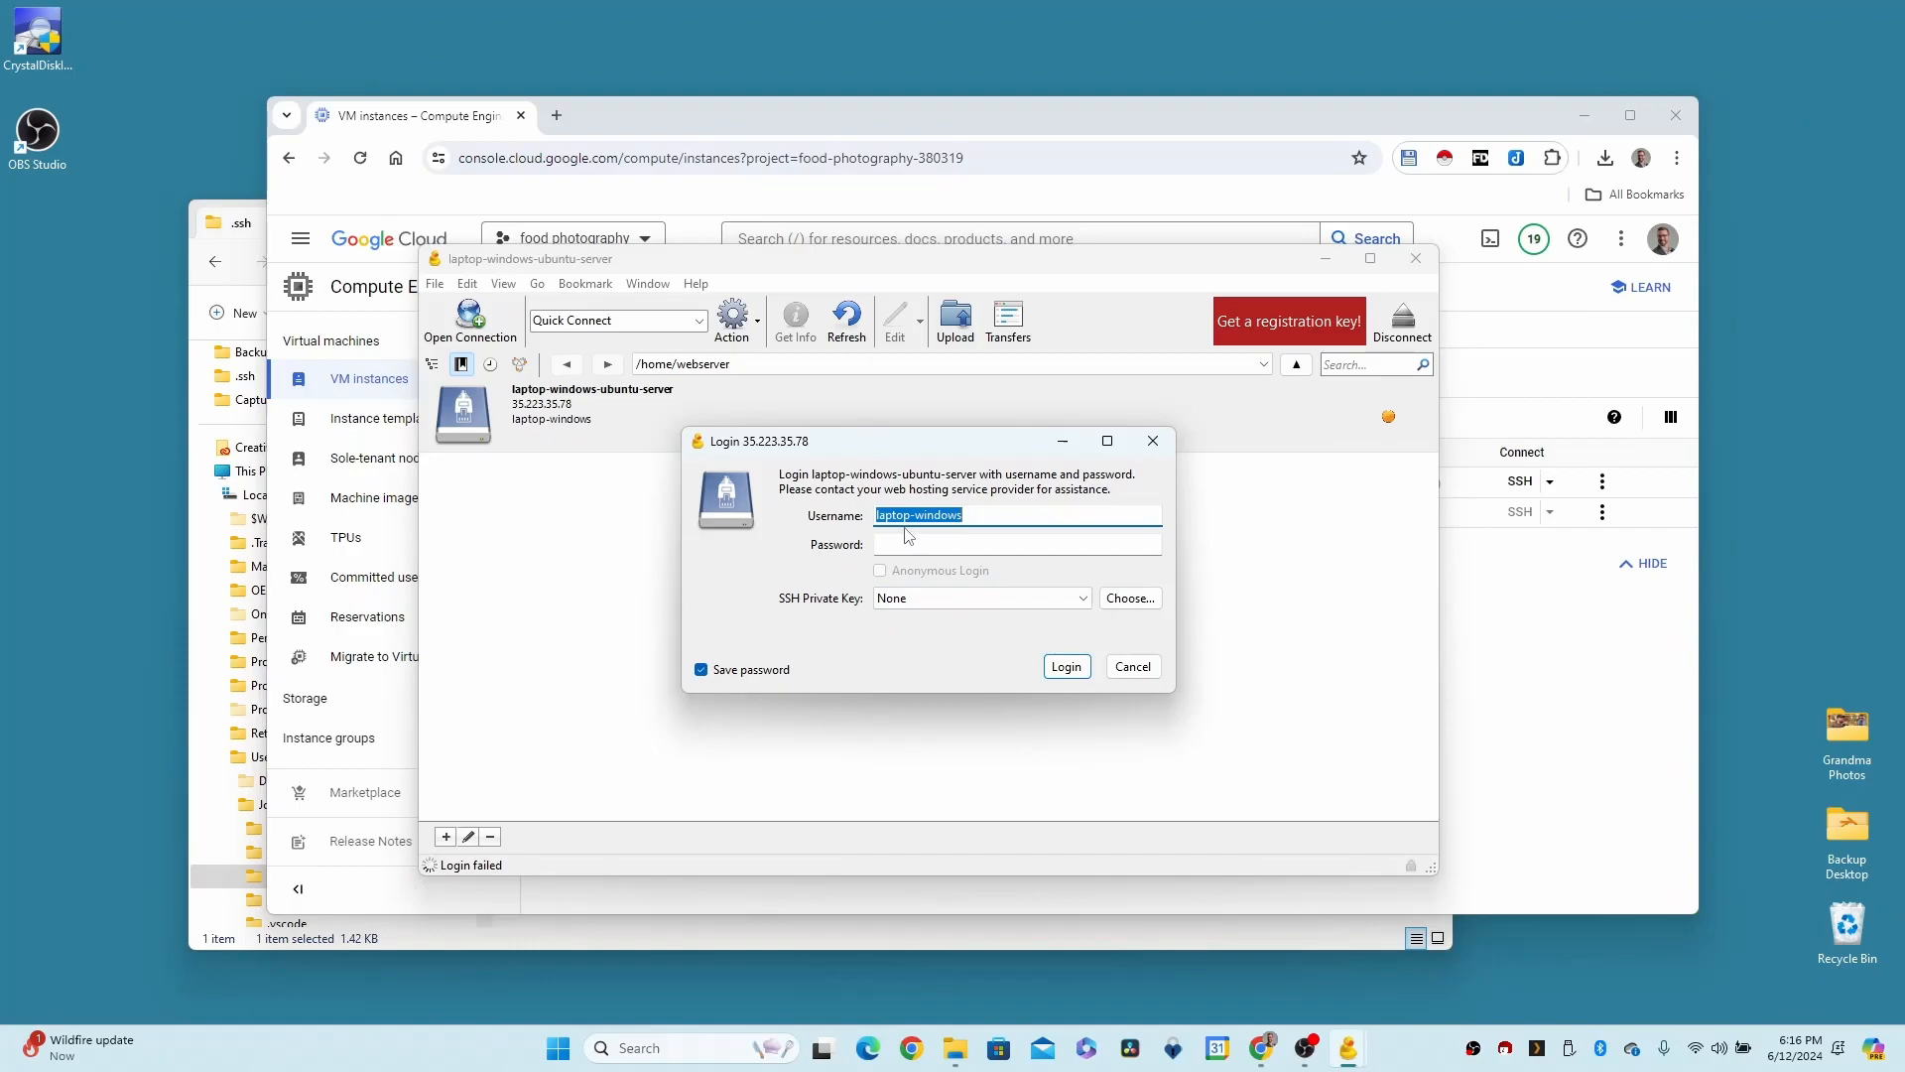
pyautogui.moveTo(1057, 613)
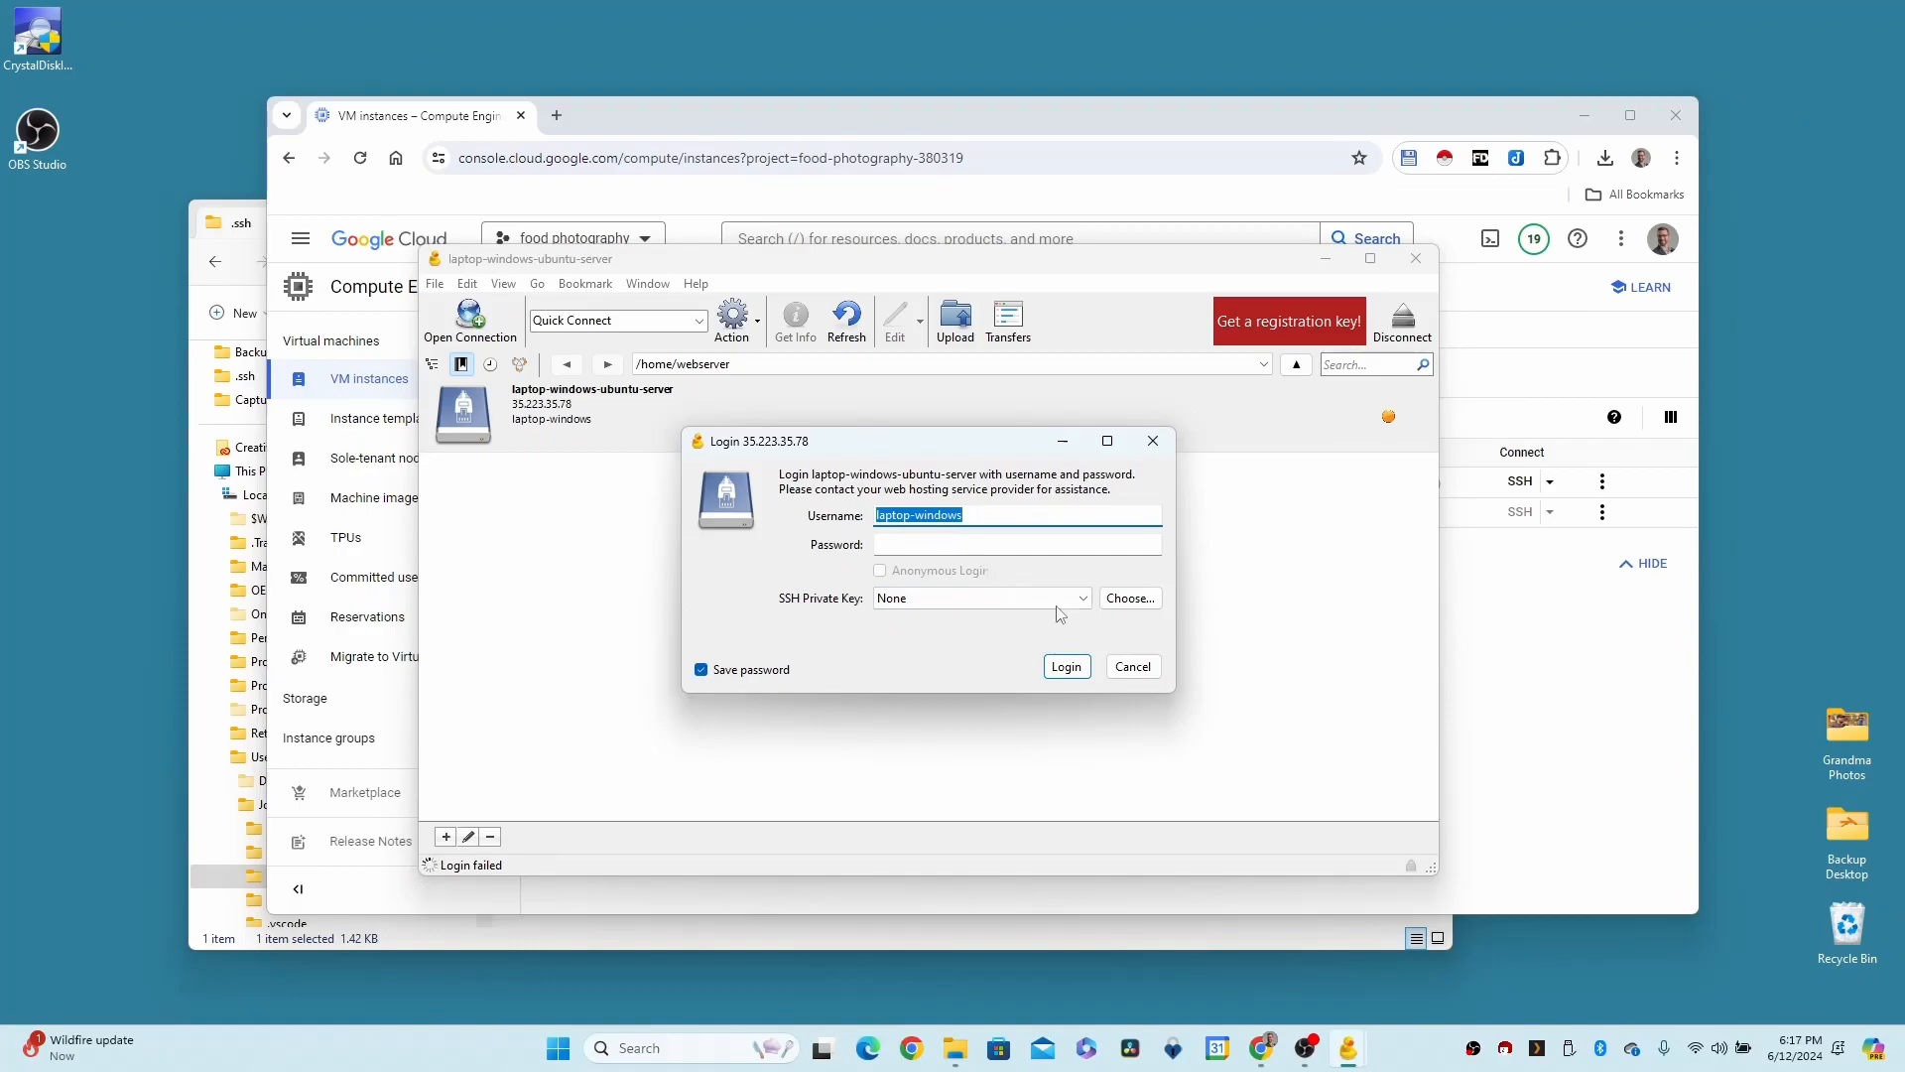
pyautogui.click(1129, 667)
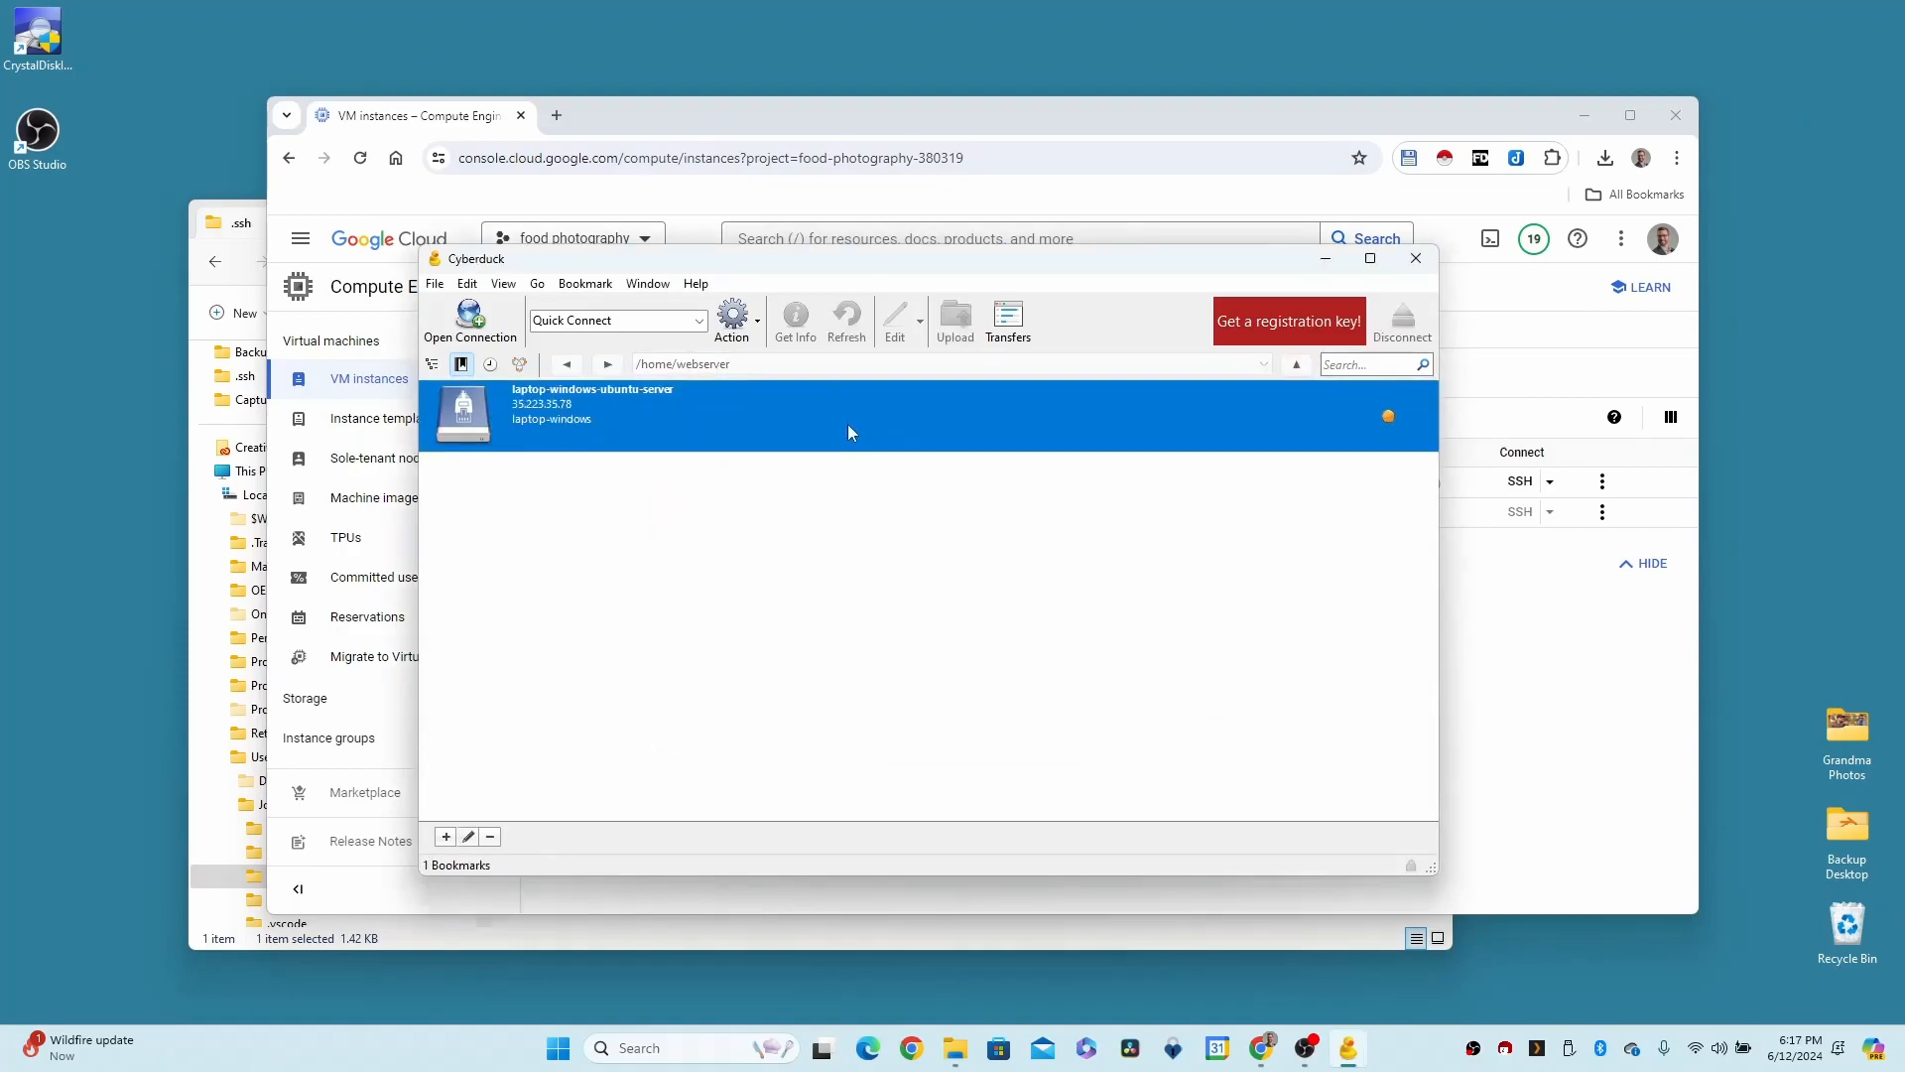
# Reconnect to the laptop-windows-ubuntu-server bookmark to reach the login prompt again
pyautogui.rightClick(596, 431)
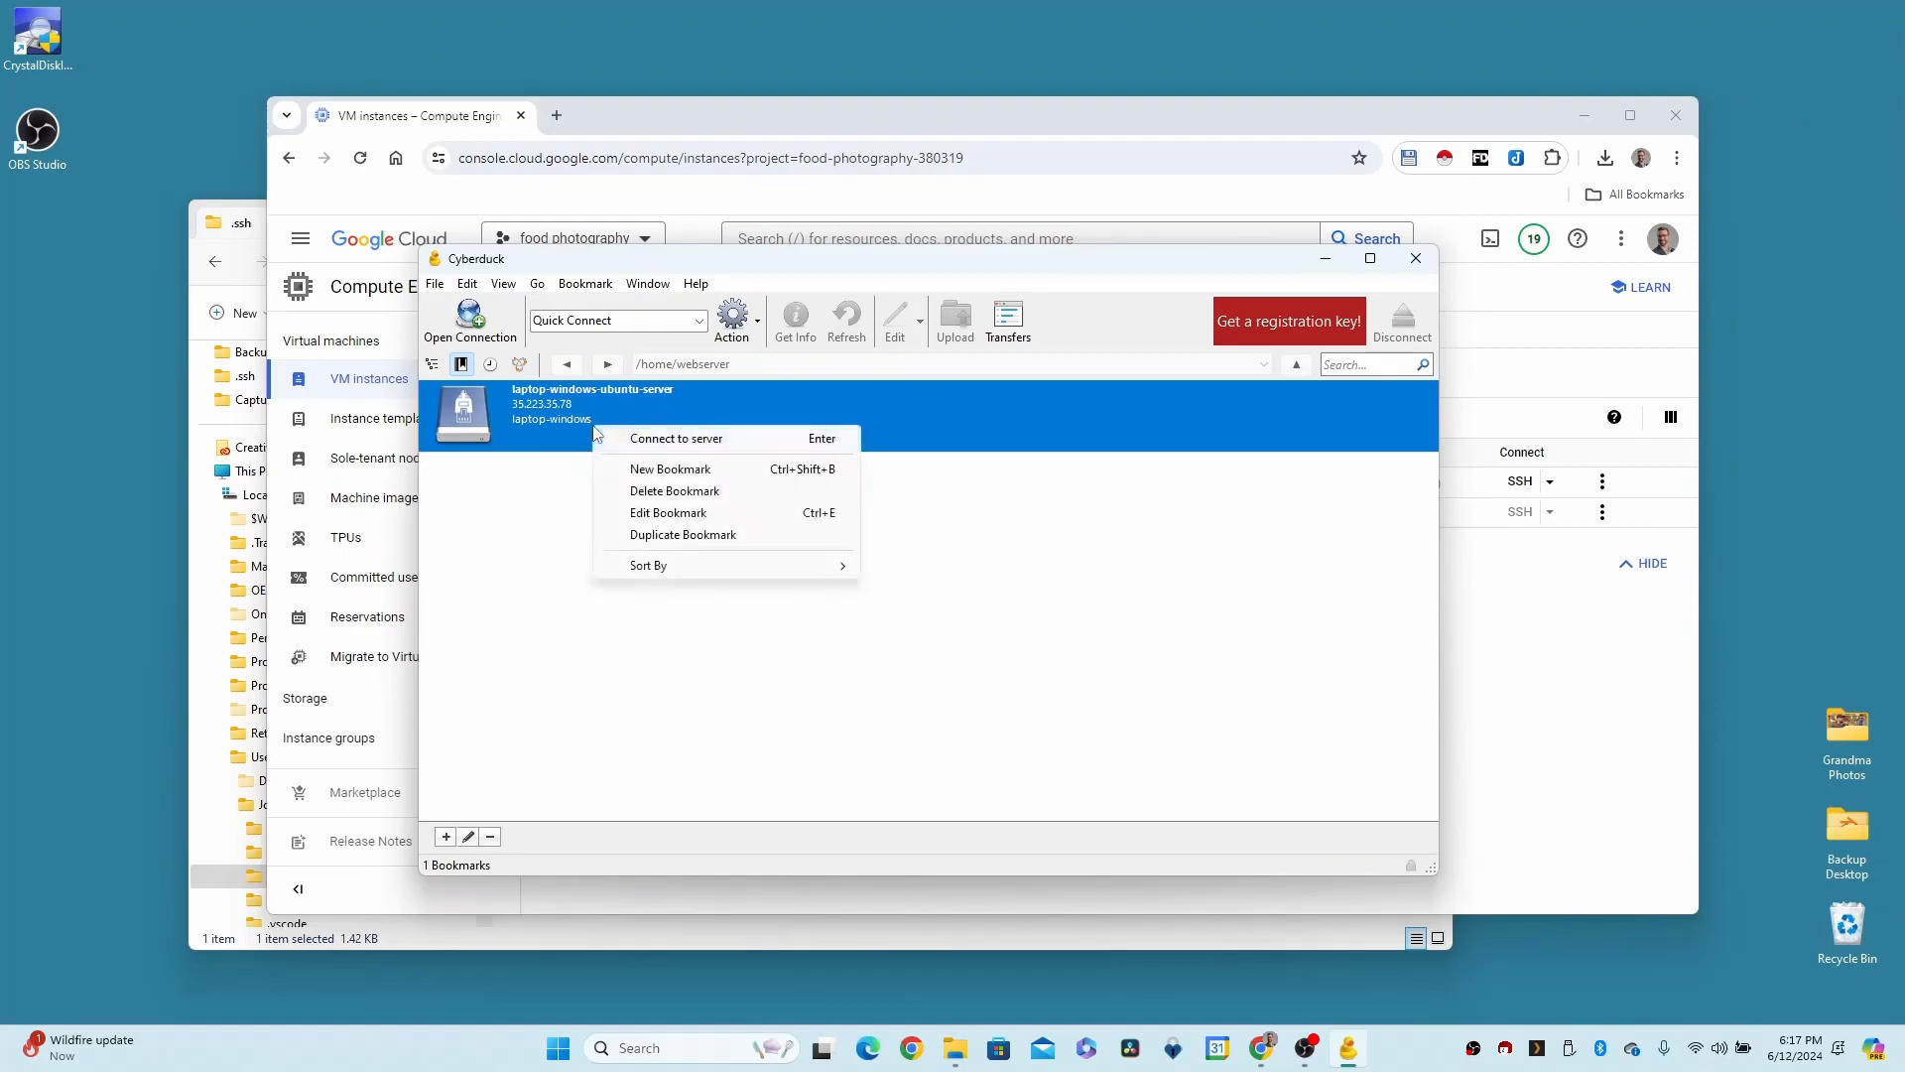
pyautogui.click(675, 436)
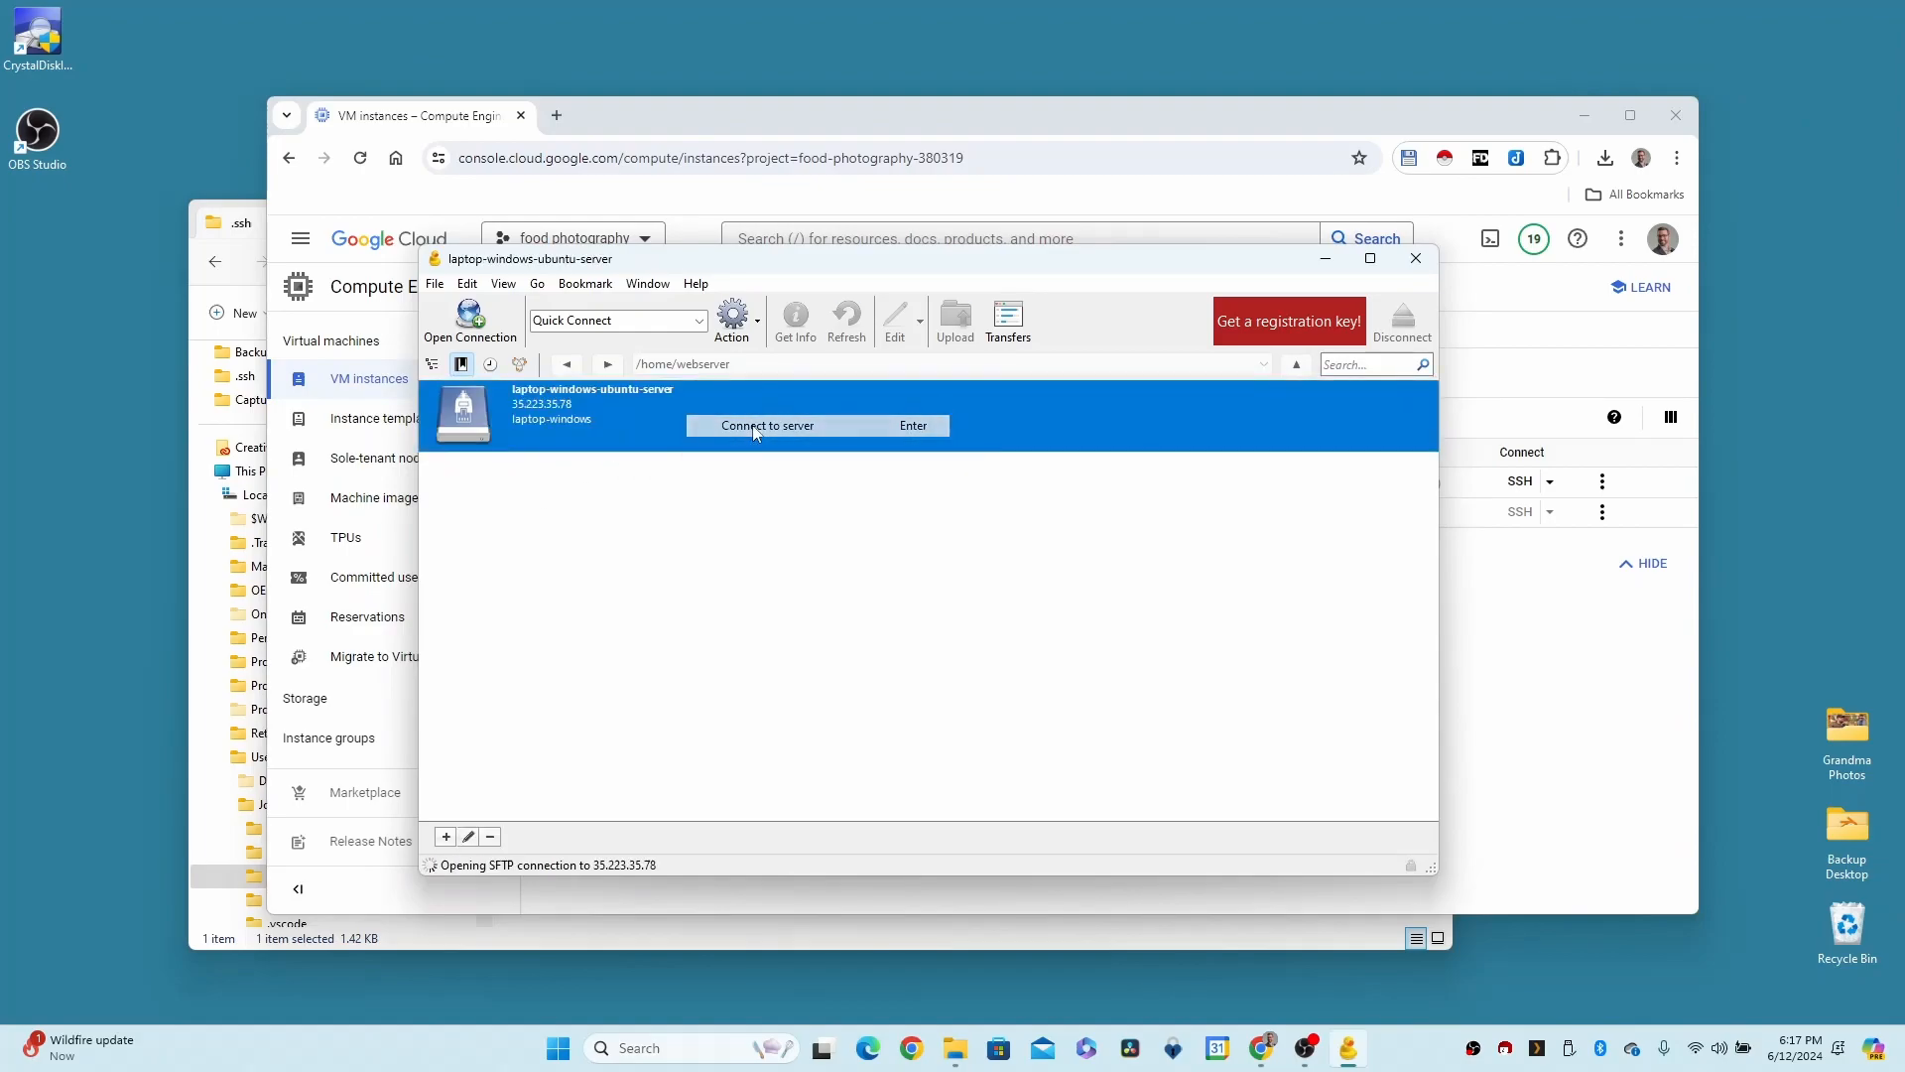
pyautogui.click(766, 424)
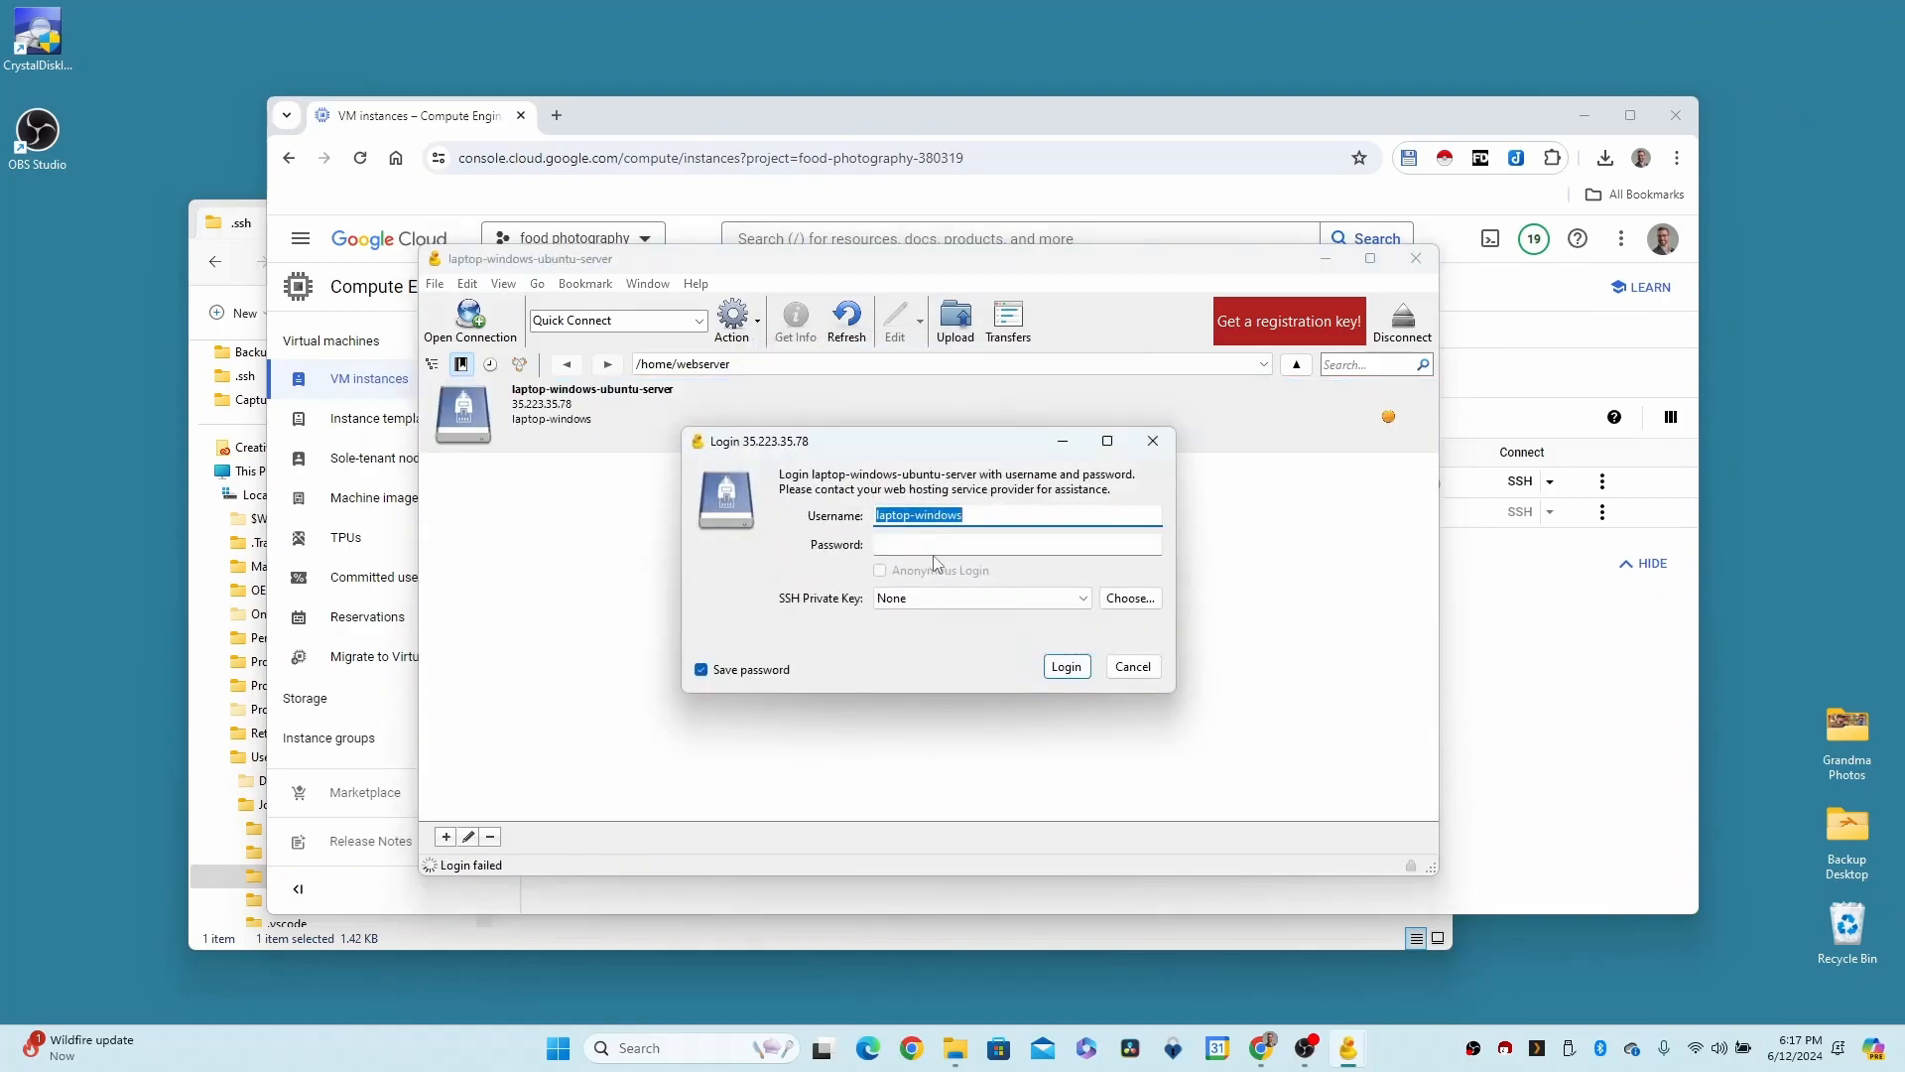
# Log in with the laptop-windows.ppk private key from the .ssh folder, reaching the remote home folder
pyautogui.click(1128, 597)
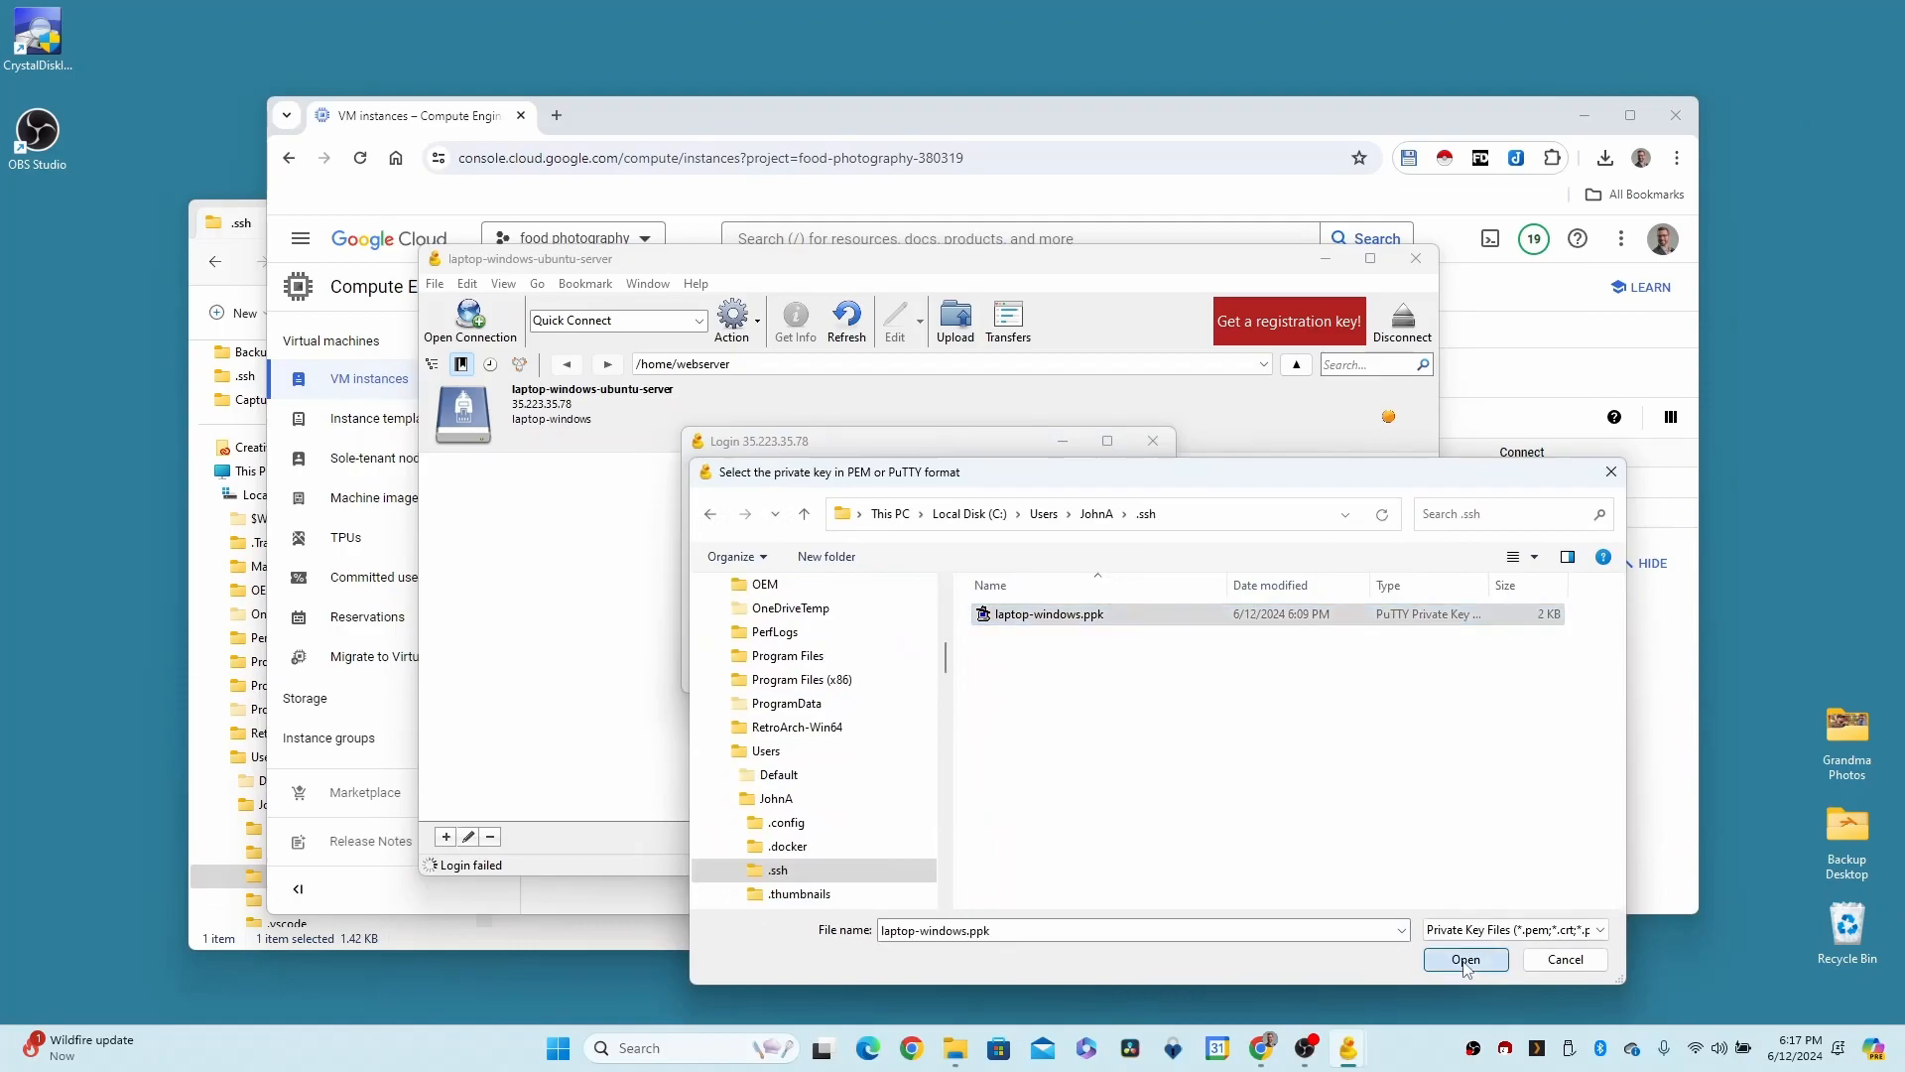
pyautogui.click(1465, 959)
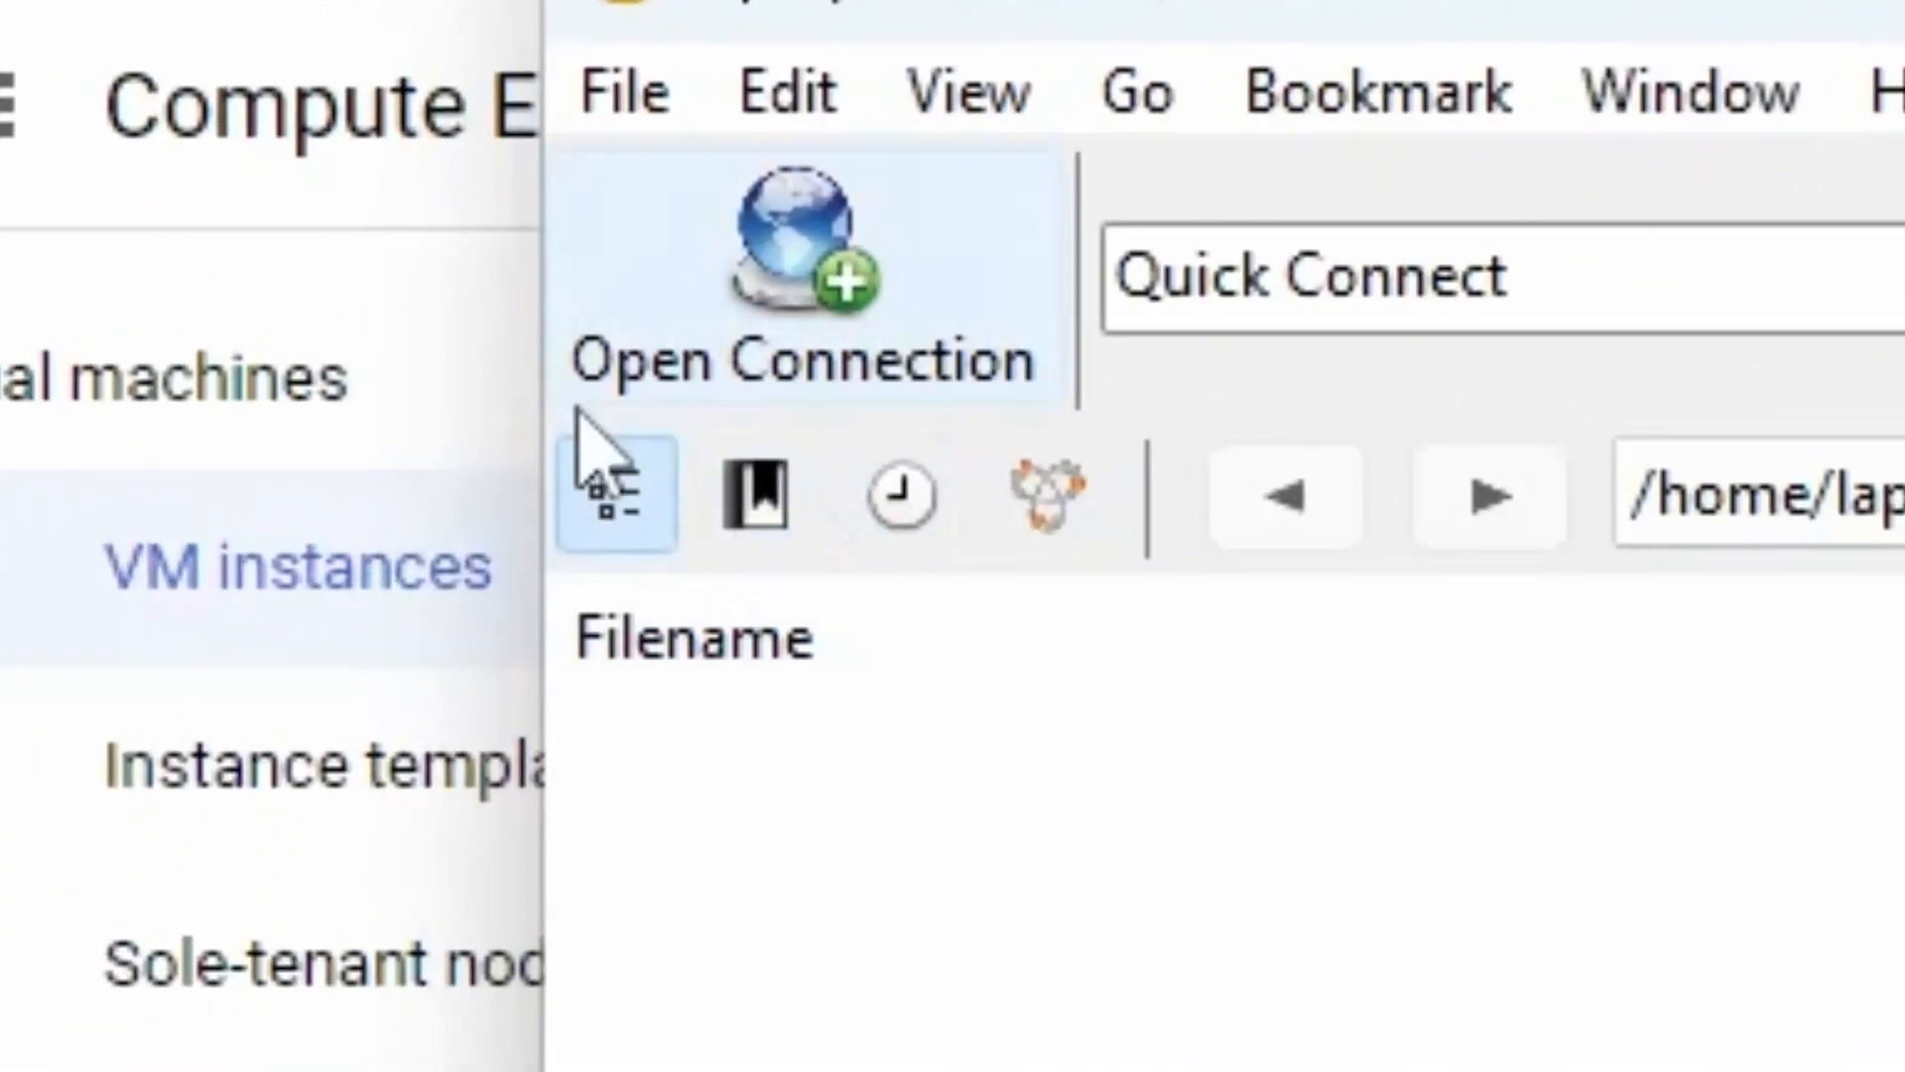
pyautogui.moveTo(754, 498)
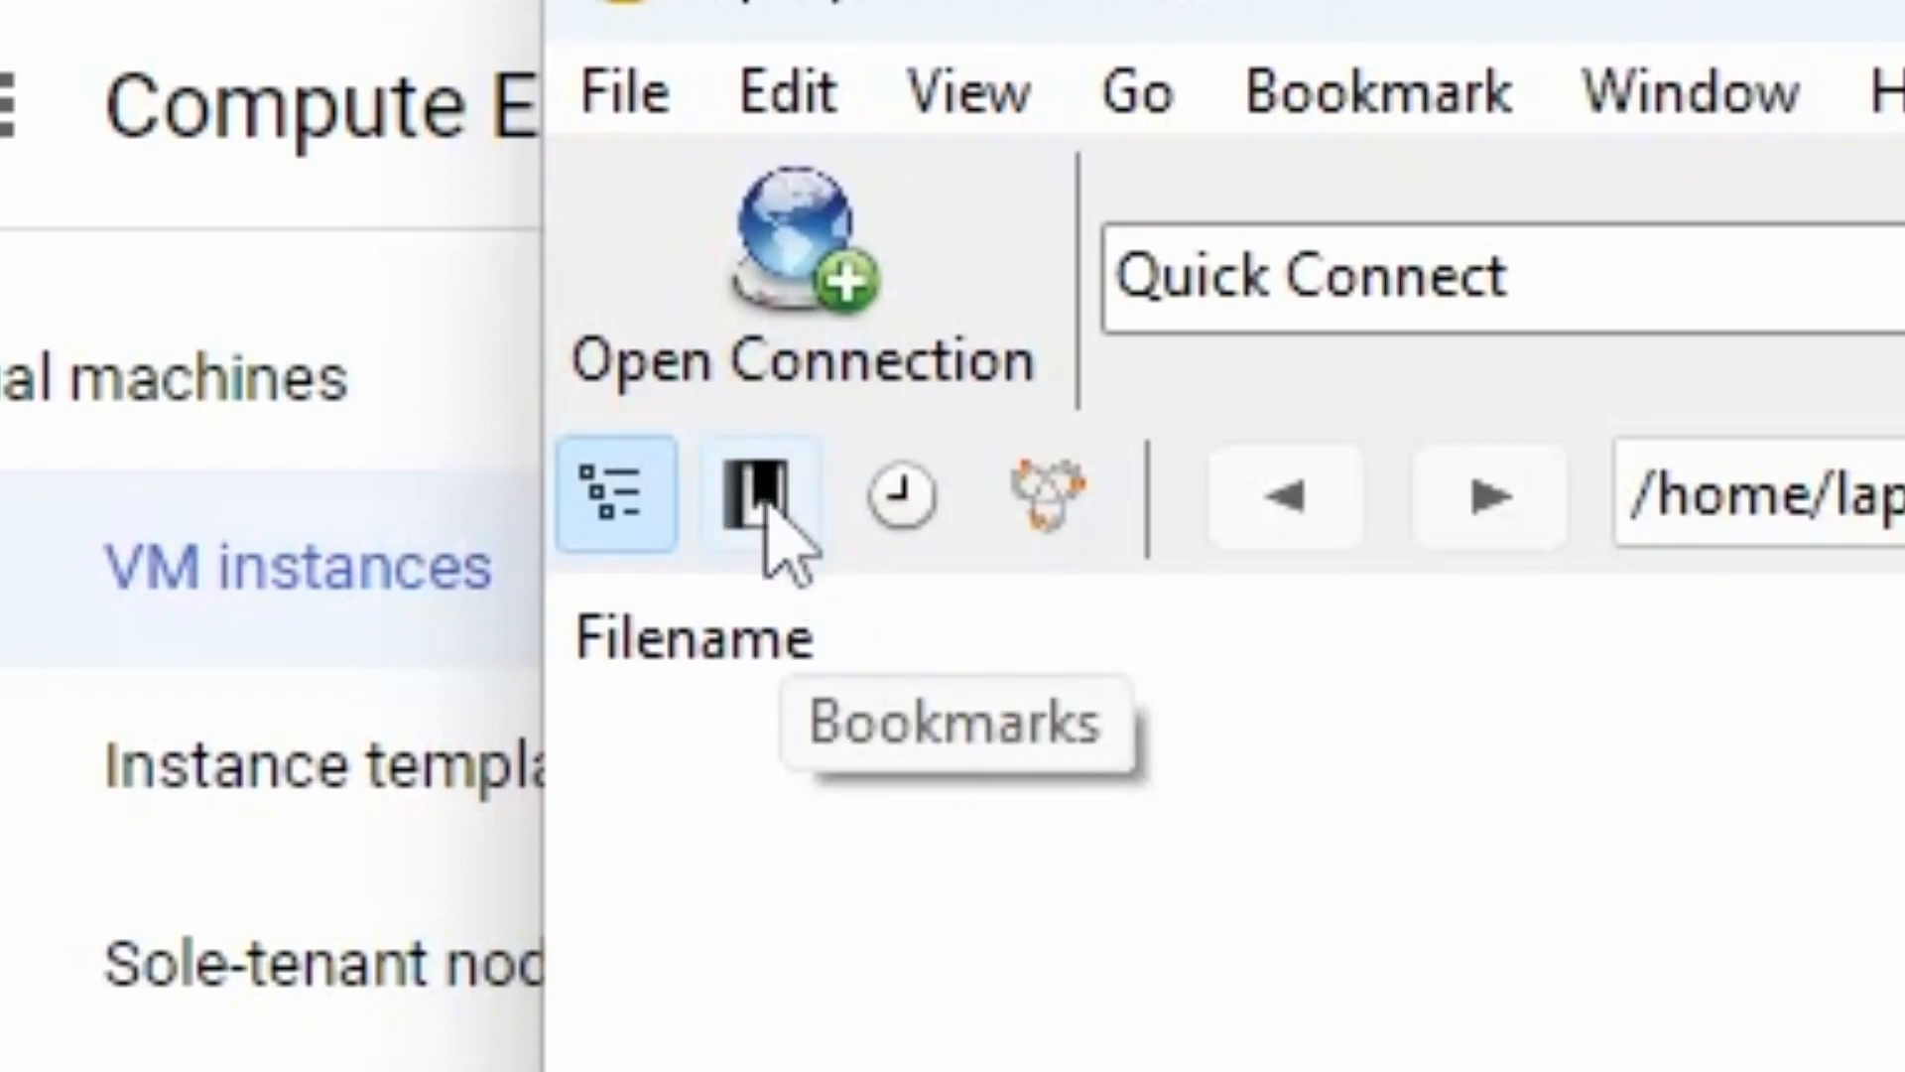
pyautogui.click(760, 496)
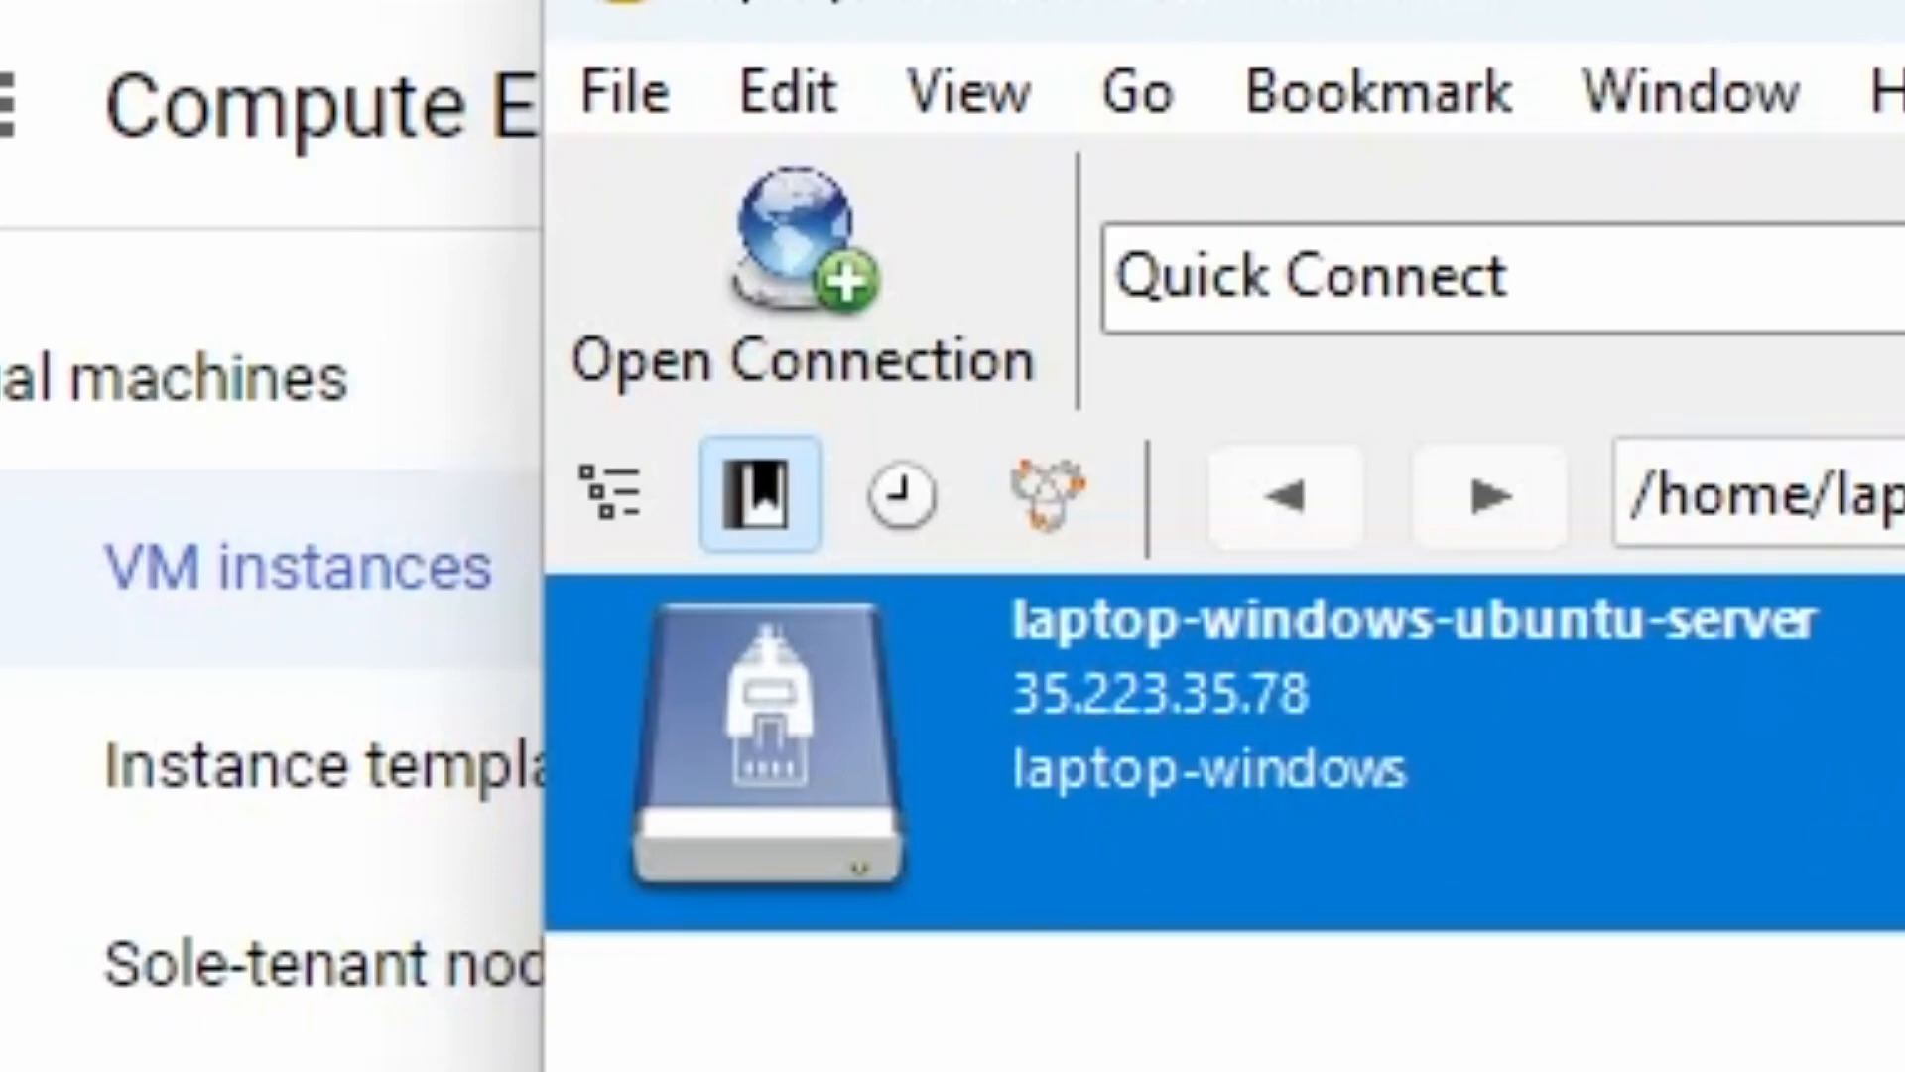
pyautogui.moveTo(1877, 832)
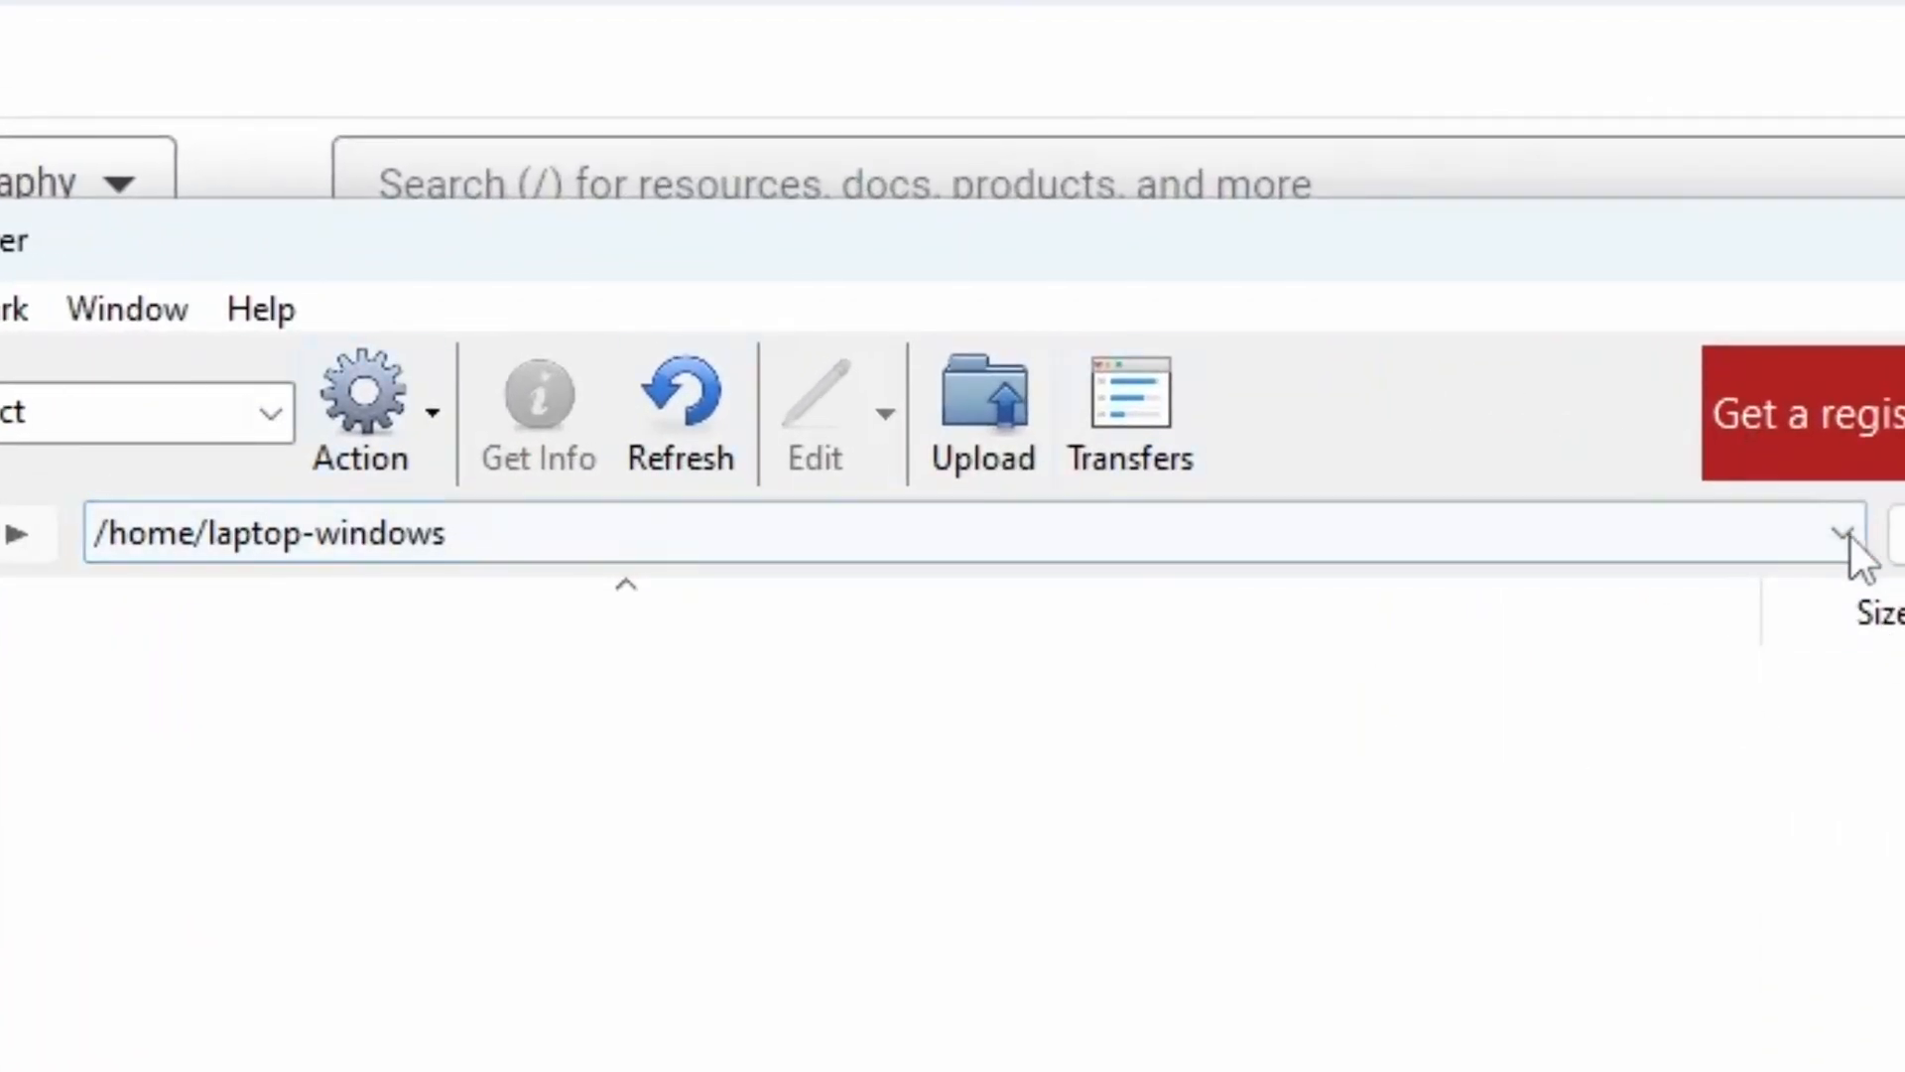
# Navigate to the server's root folder / and reposition the Cyberduck window
pyautogui.click(851, 533)
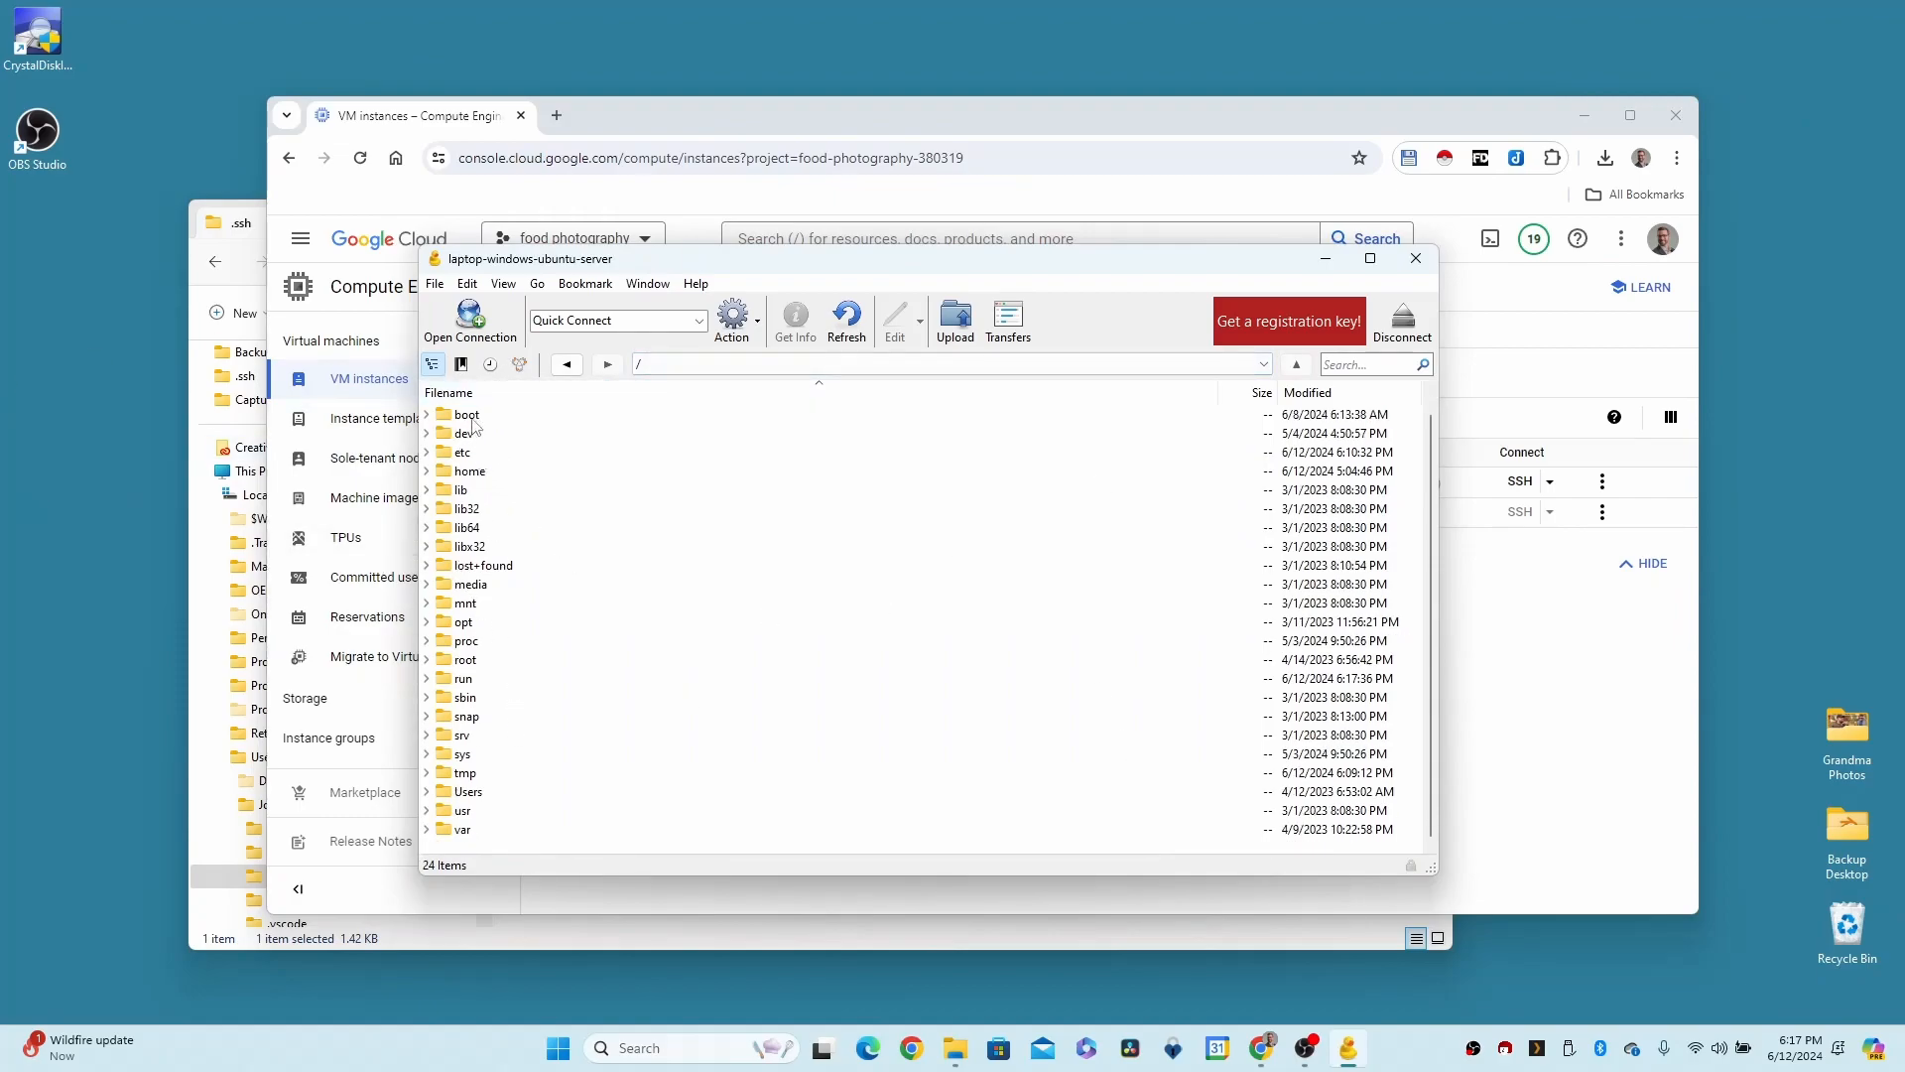
pyautogui.moveTo(471, 658)
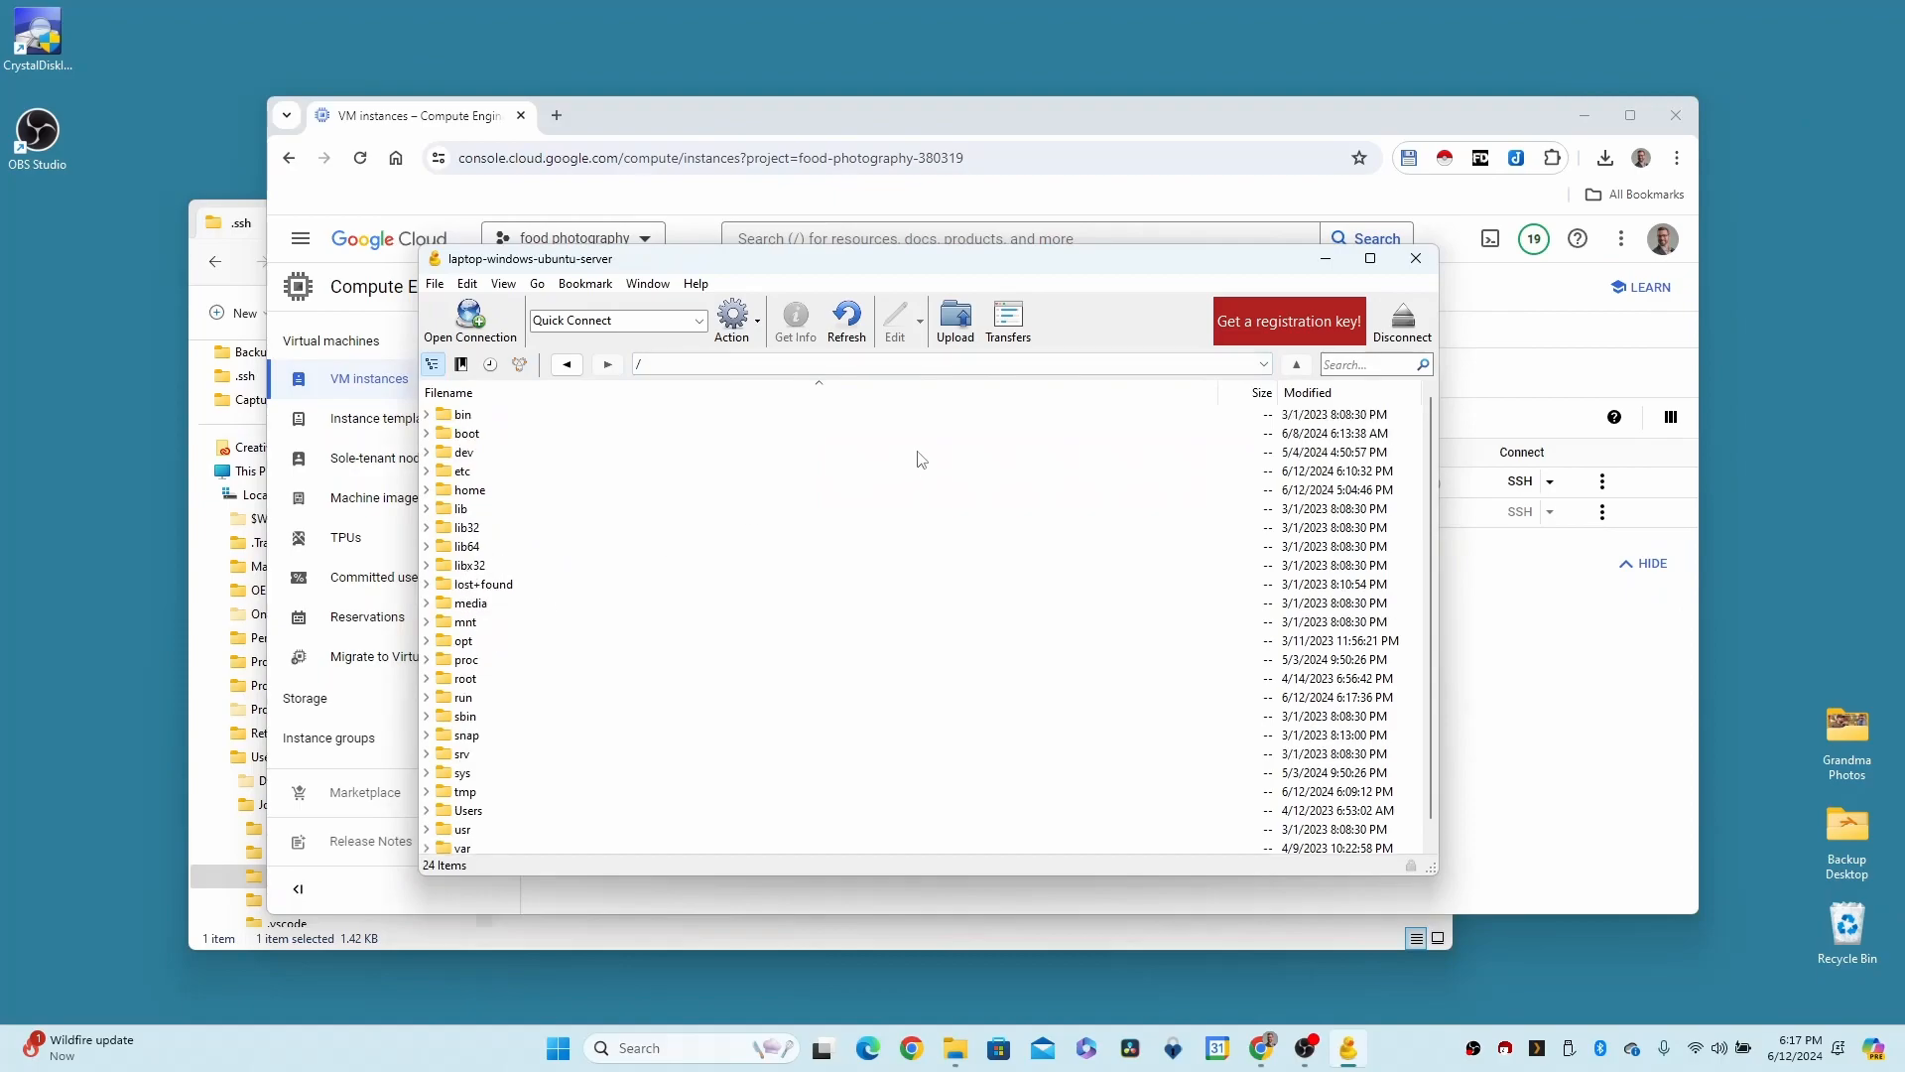
pyautogui.moveTo(1165, 715)
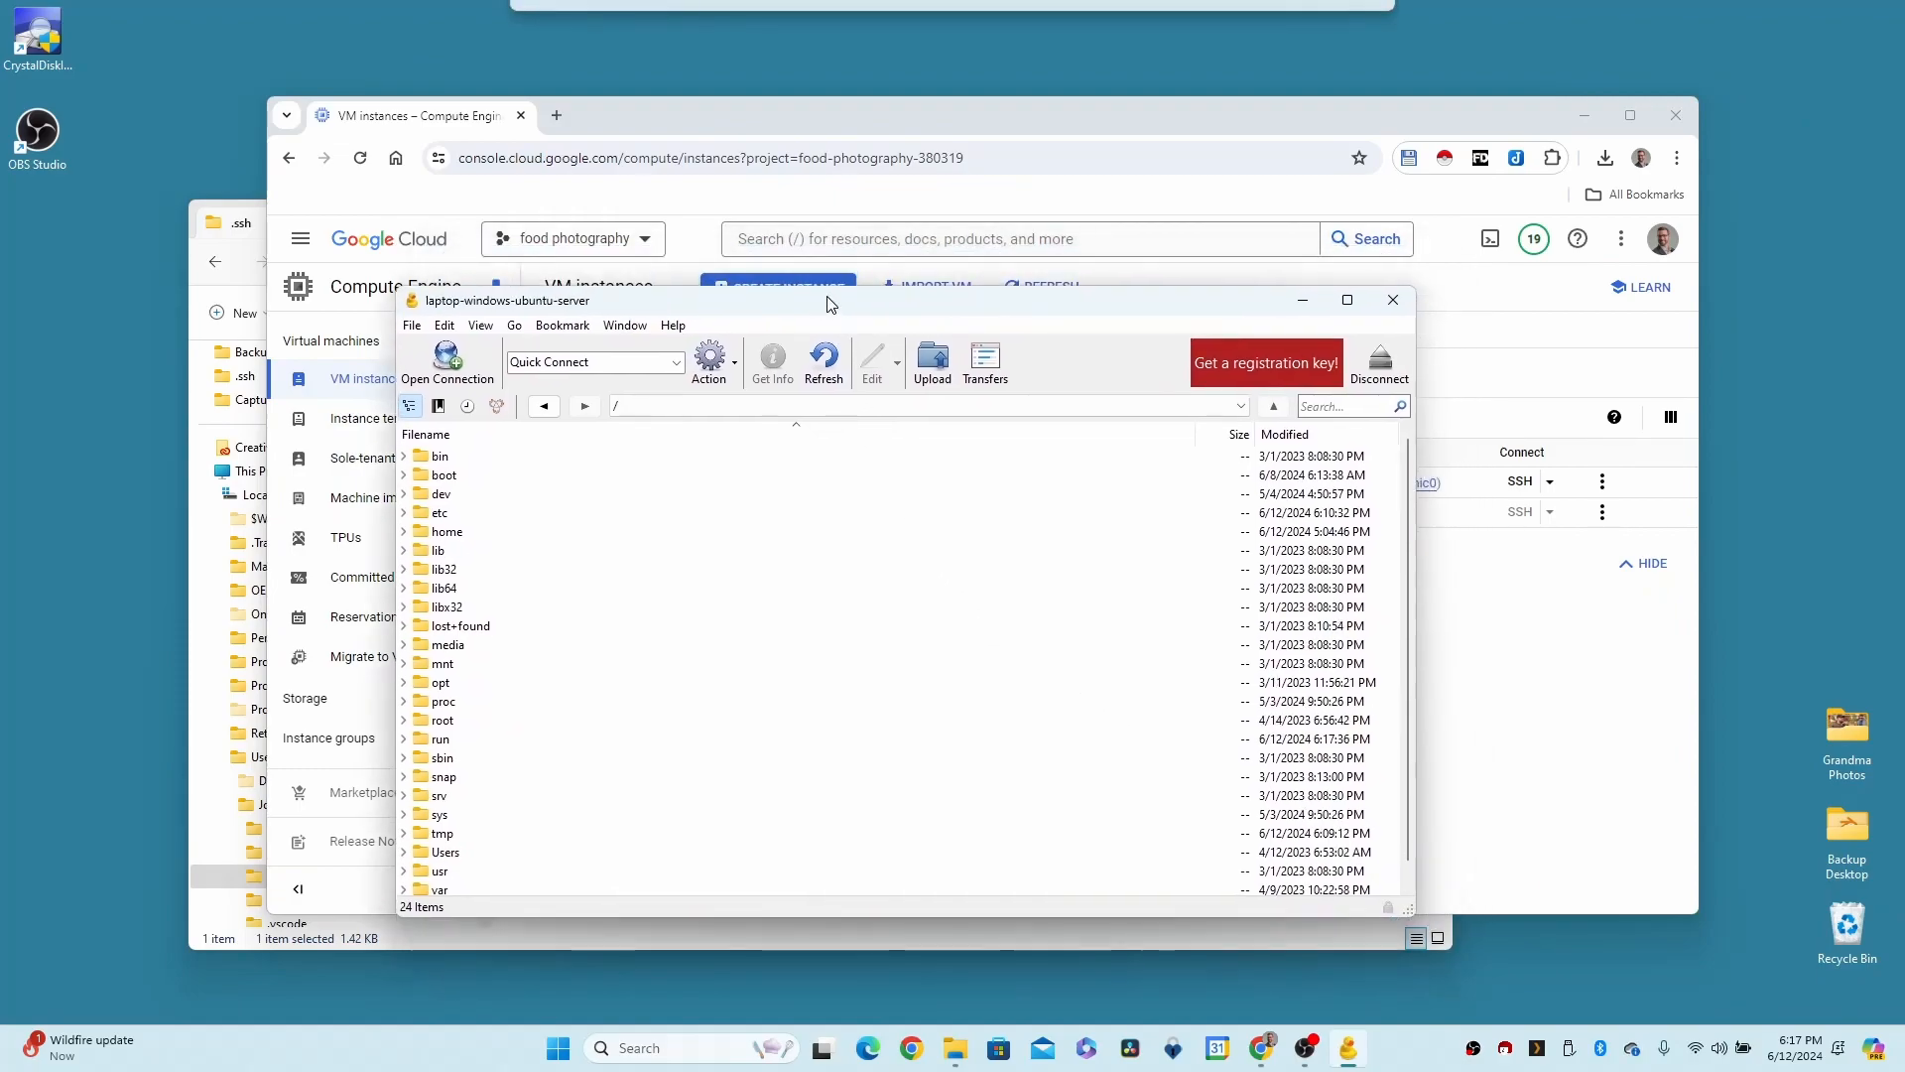
pyautogui.moveTo(825, 300); pyautogui.dragTo(792, 354)
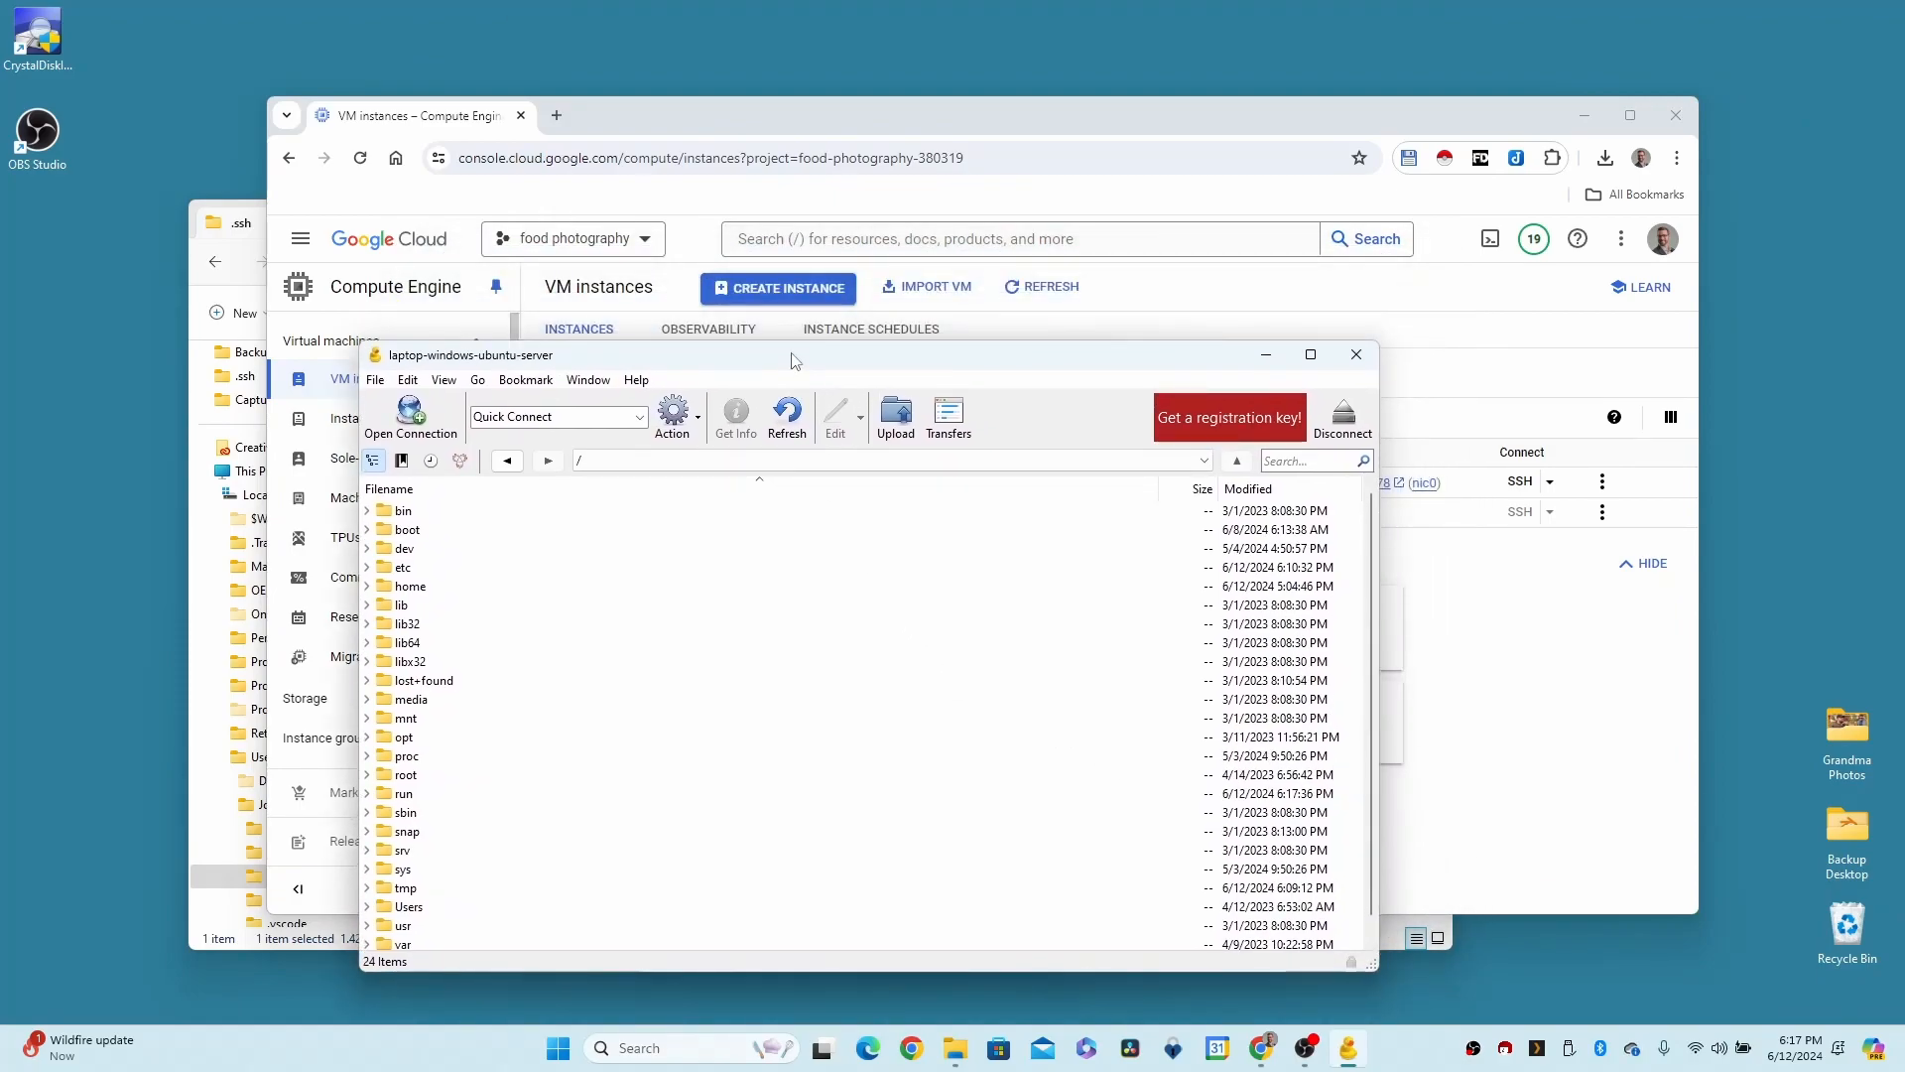